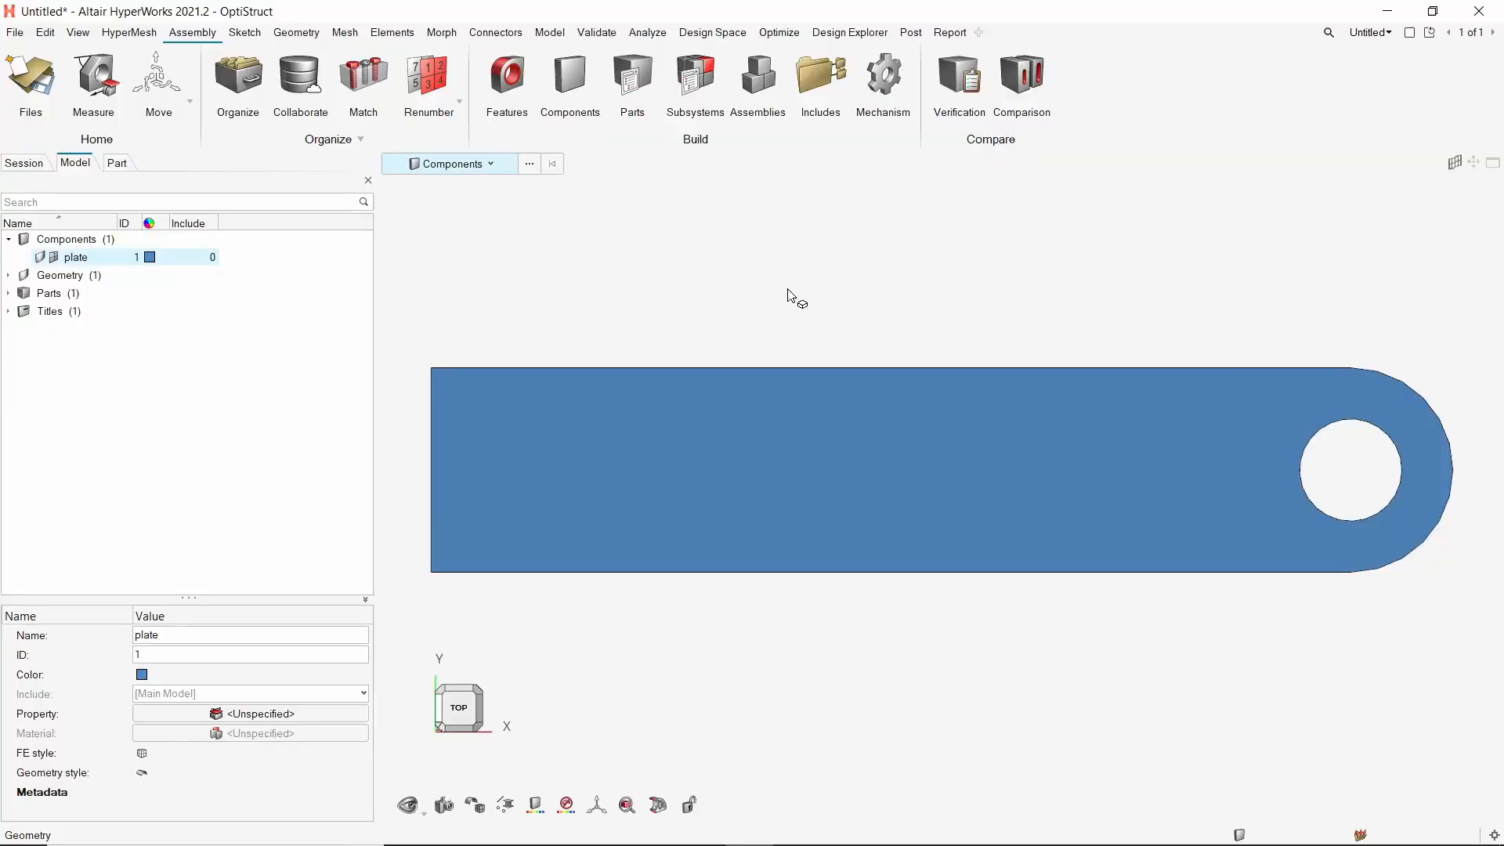
Select the plate in the browser and bring up the Geometry tools.
{"action": "left_click", "coordinate": [75, 255]}
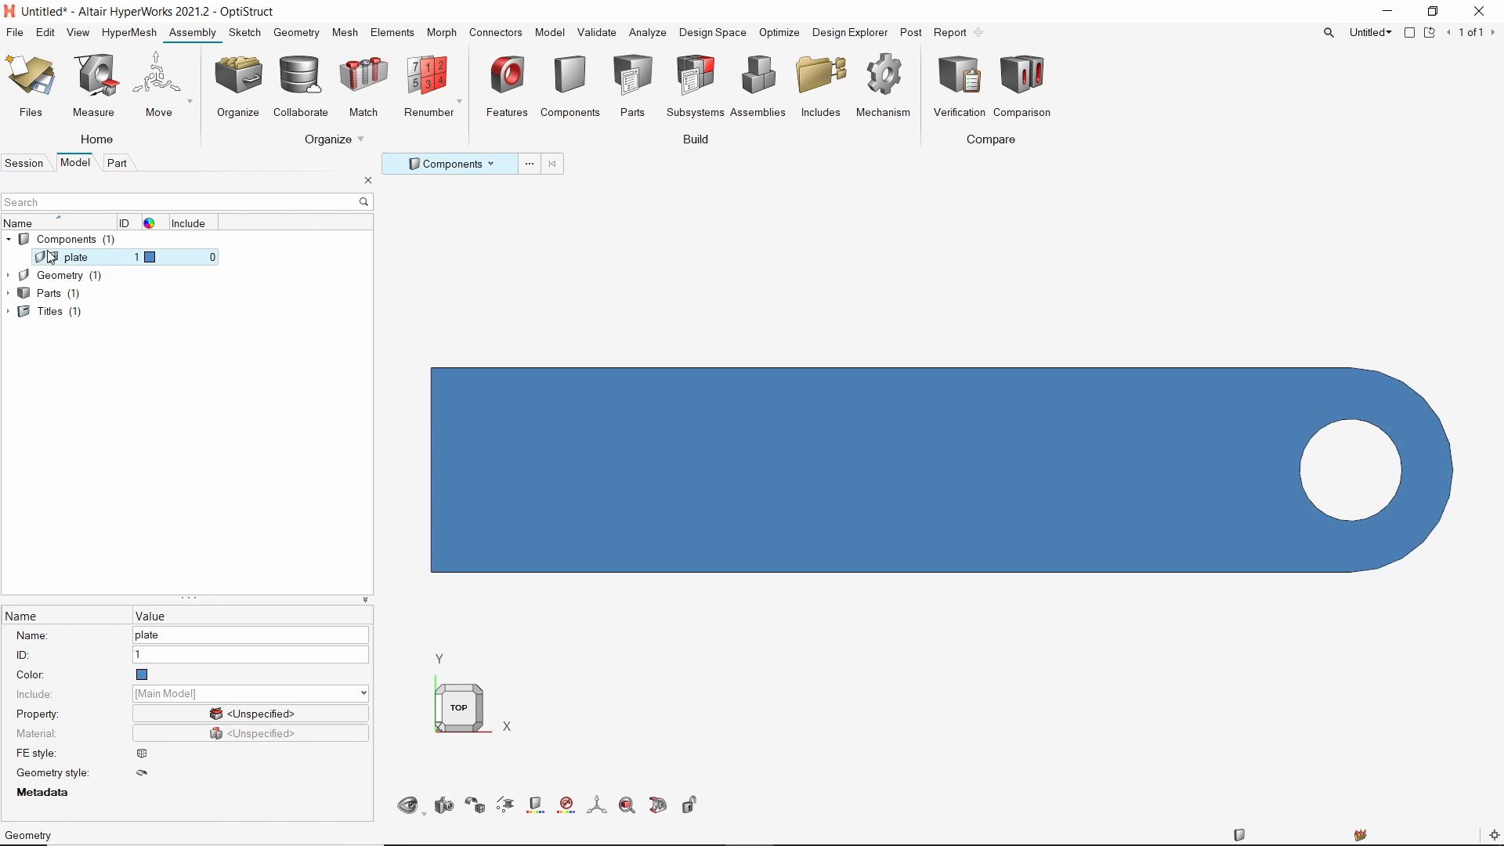
{"action": "left_click", "coordinate": [296, 31]}
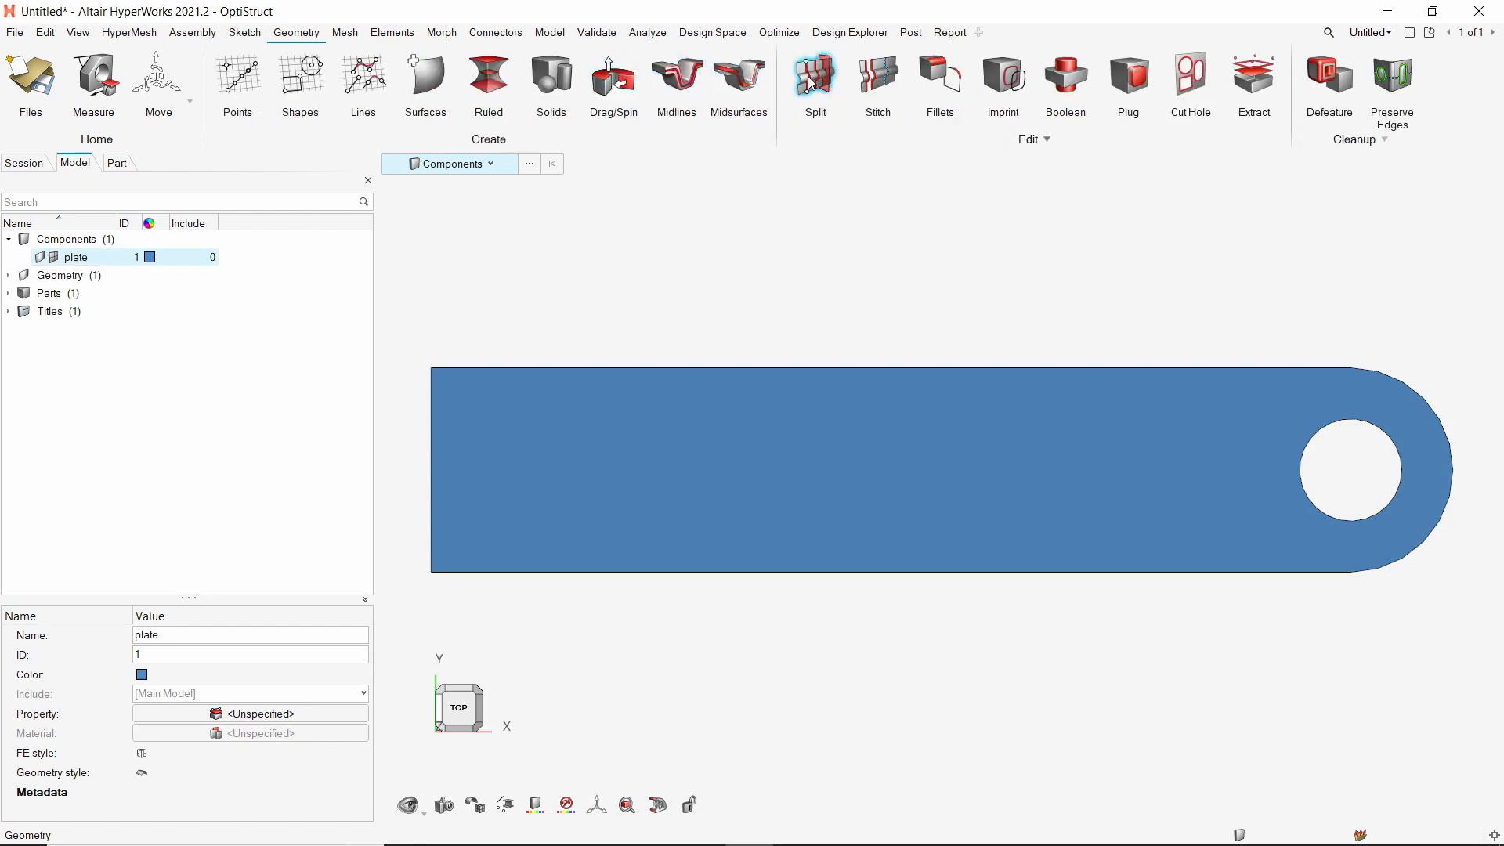
Washer-split the plate surface with offset lines around the hole edge.
{"action": "left_click", "coordinate": [815, 81]}
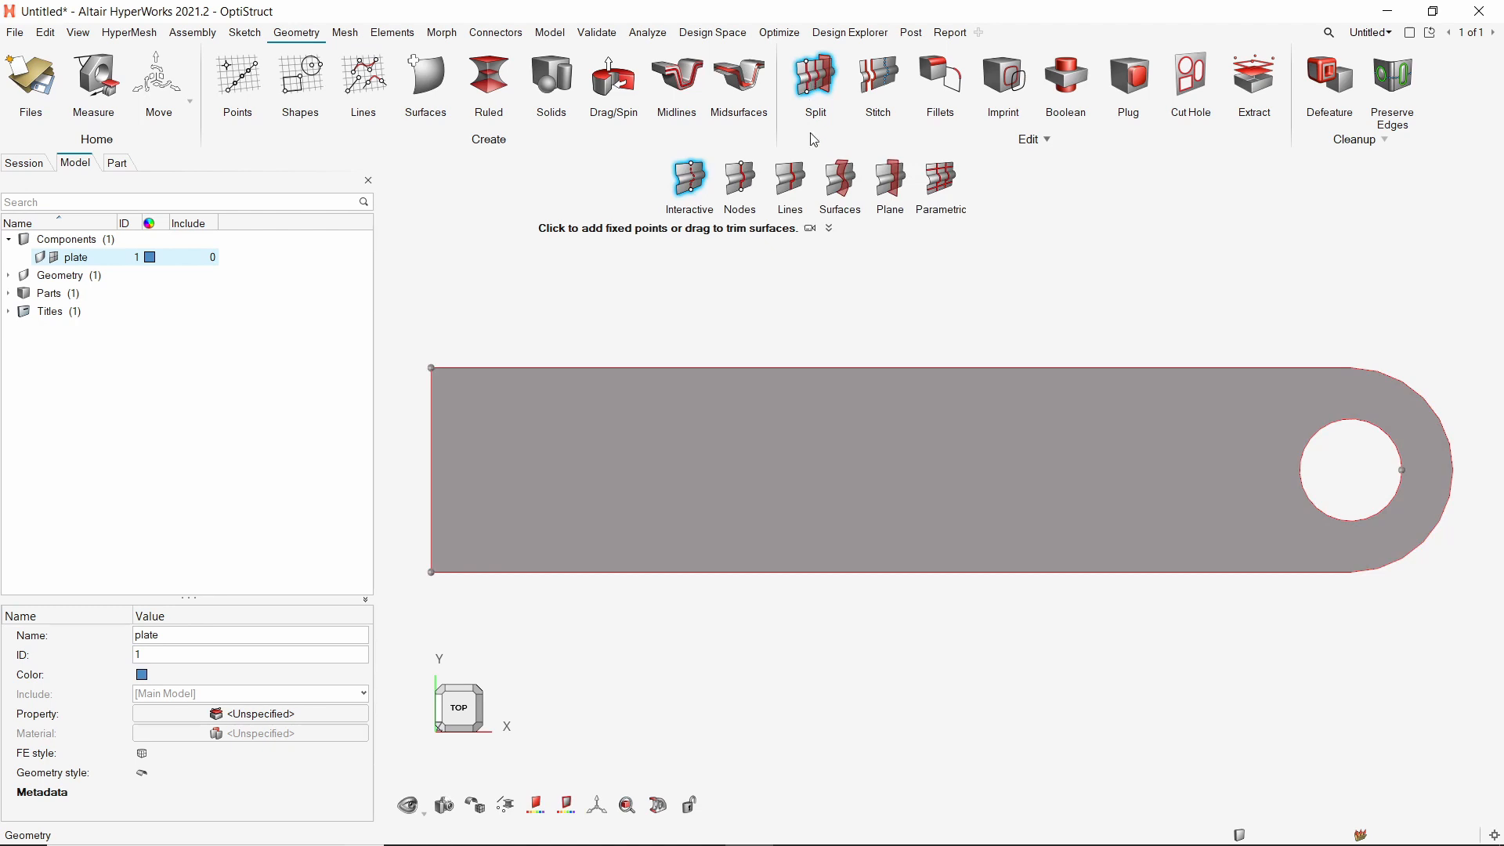
{"action": "left_click", "coordinate": [789, 182]}
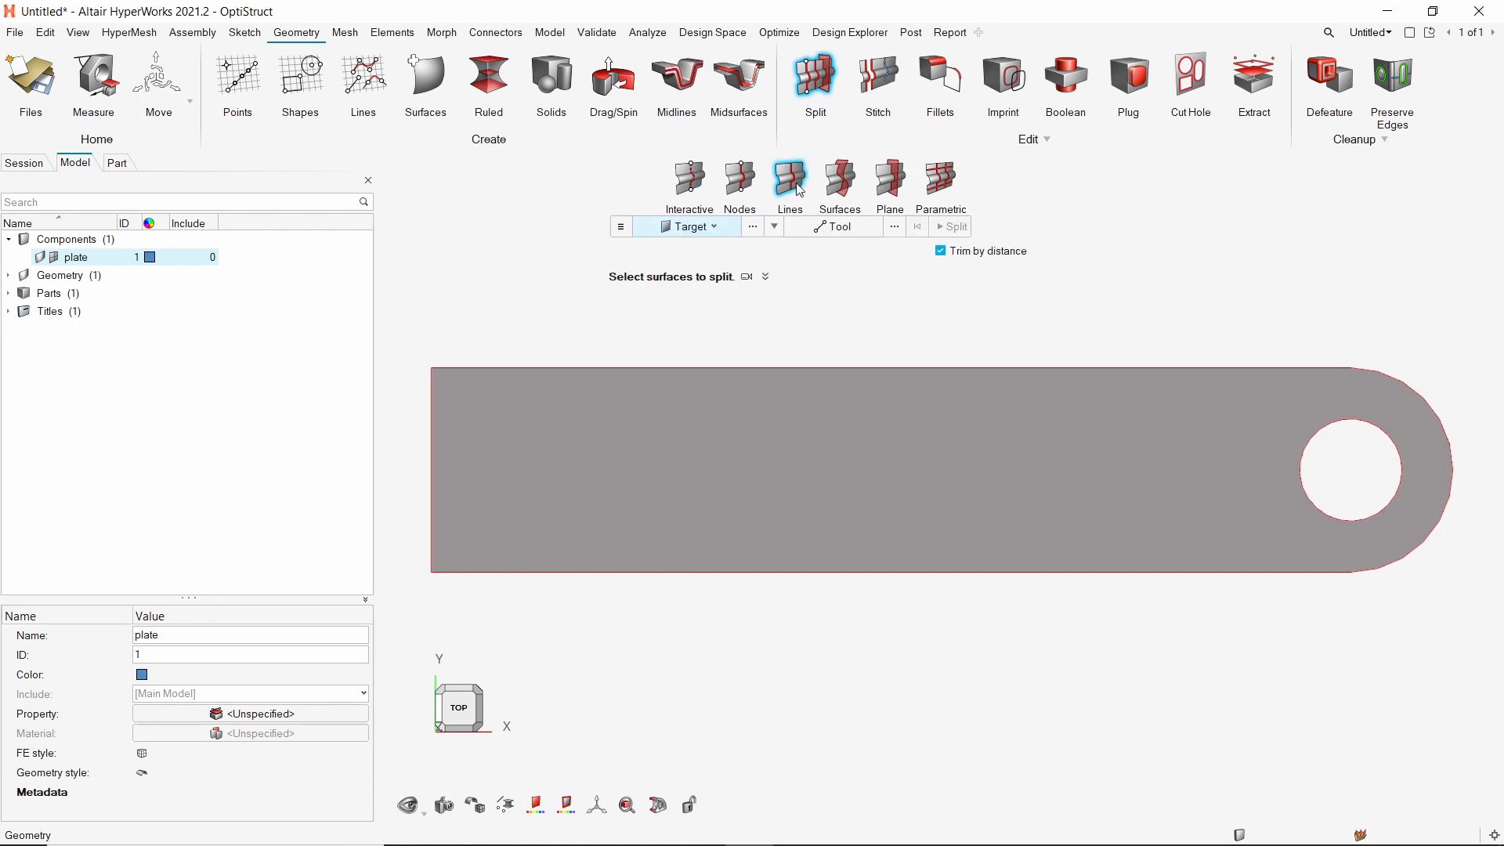
{"action": "left_click", "coordinate": [774, 226]}
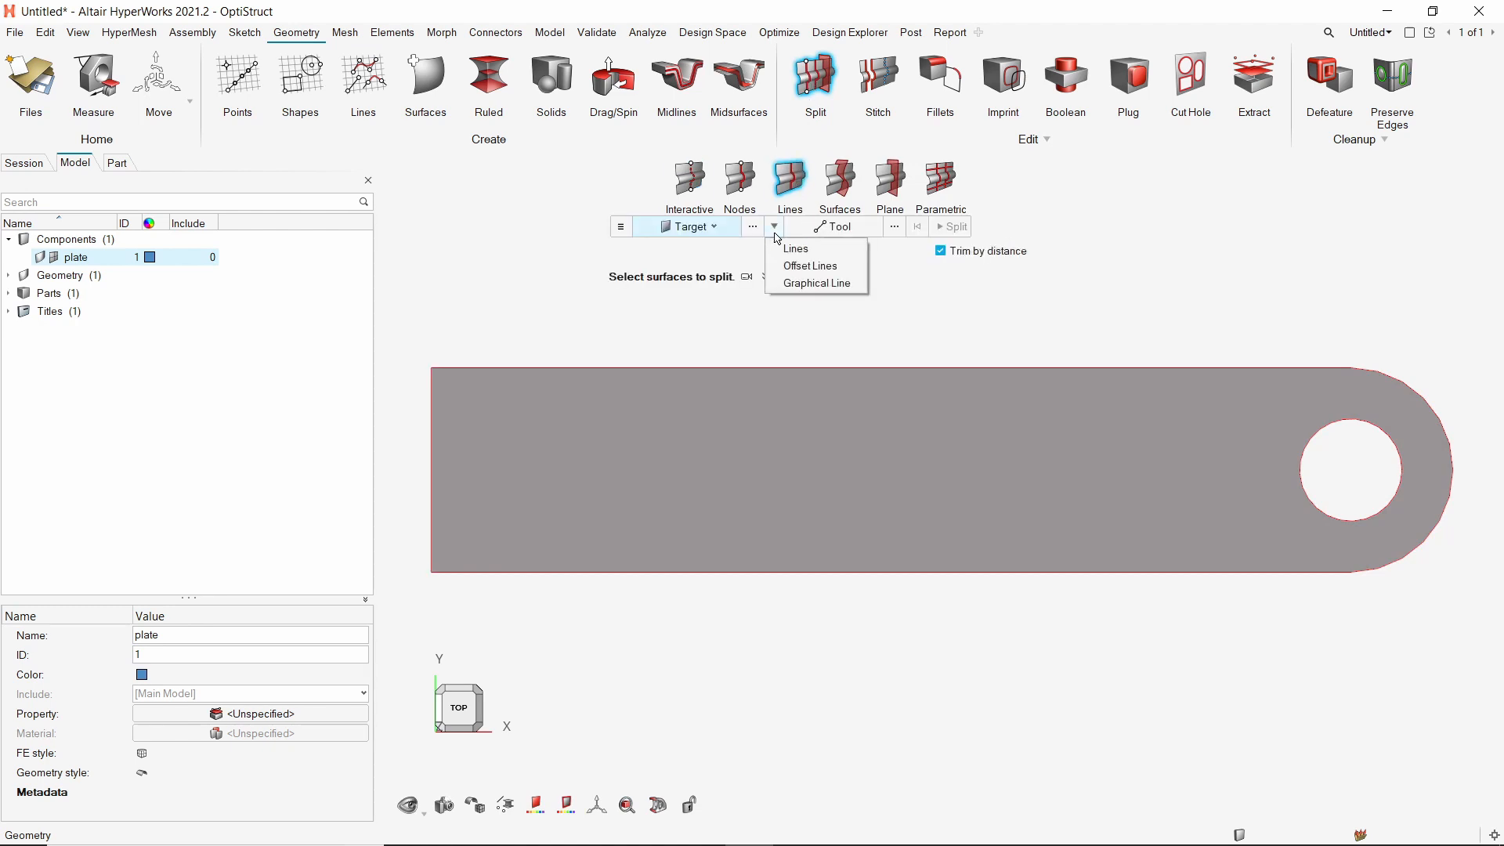
{"action": "left_click", "coordinate": [810, 266]}
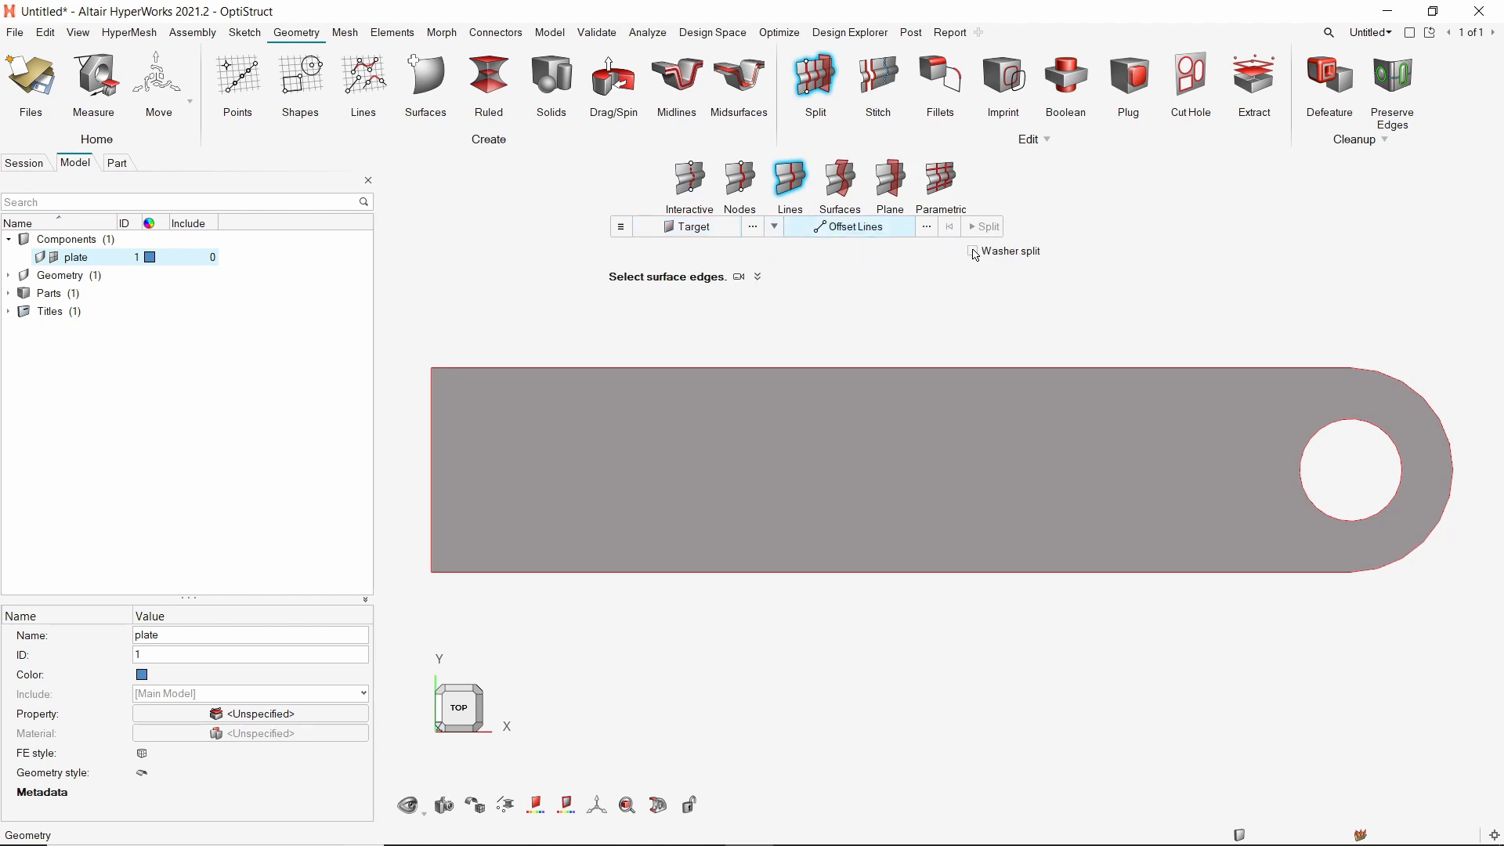
{"action": "left_click", "coordinate": [974, 251]}
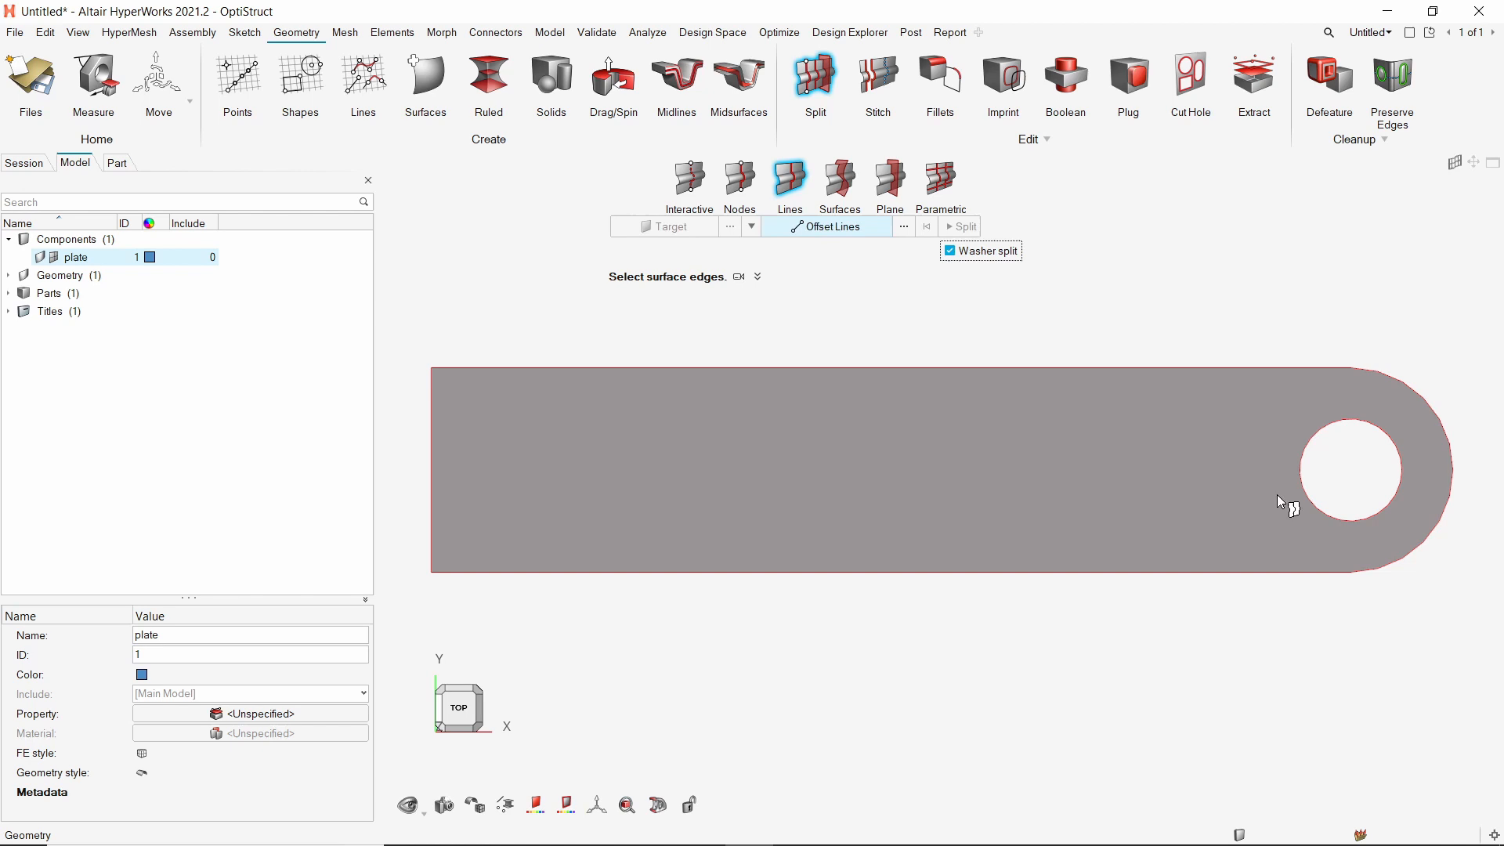
{"action": "left_click", "coordinate": [1352, 470]}
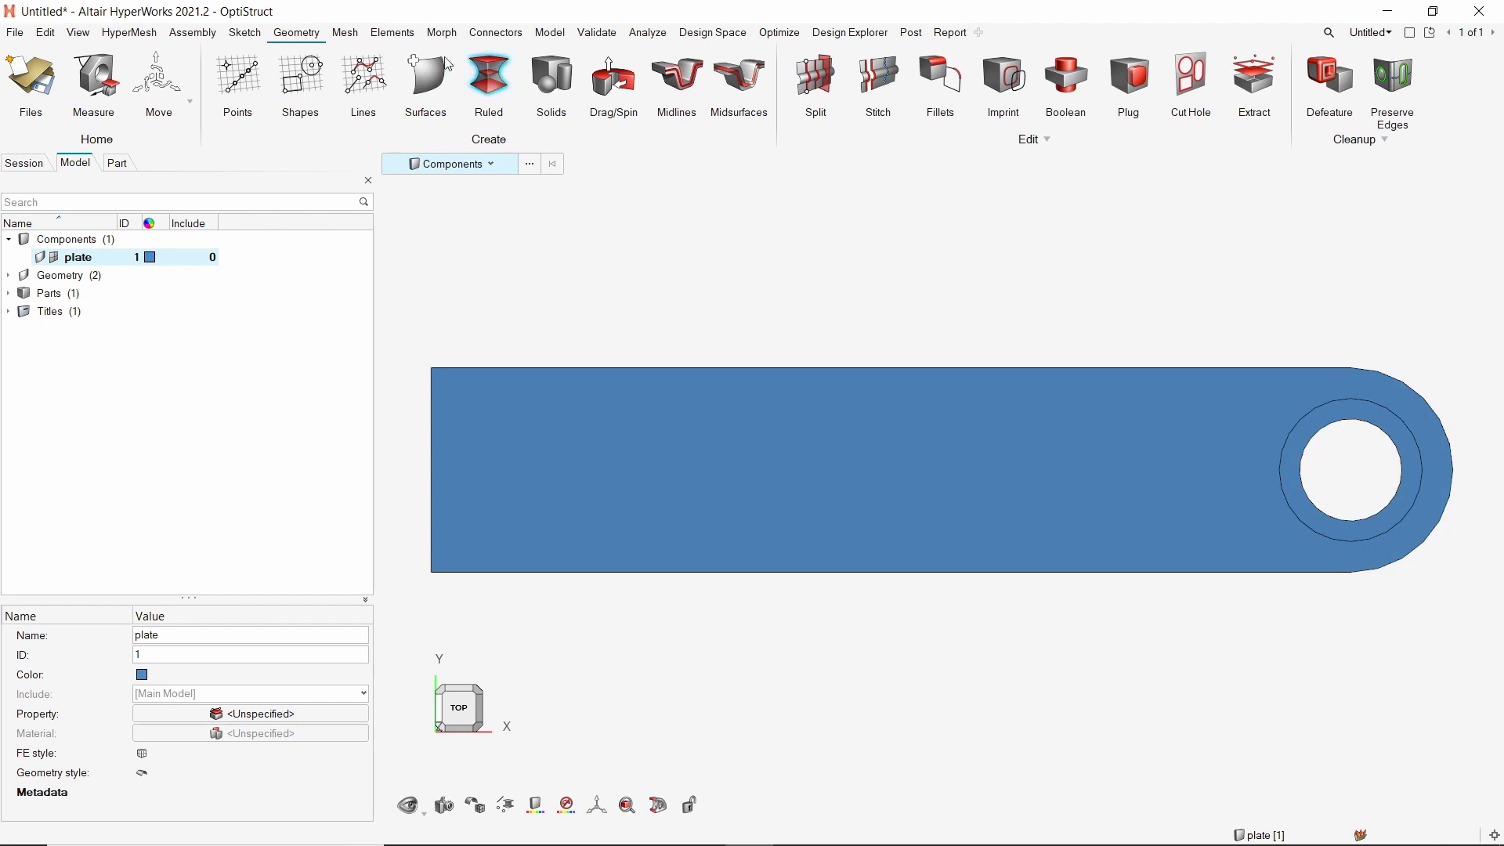
Mesh both plate surfaces with 2.0-size shell elements using General 2D Mesh.
{"action": "left_click", "coordinate": [345, 31]}
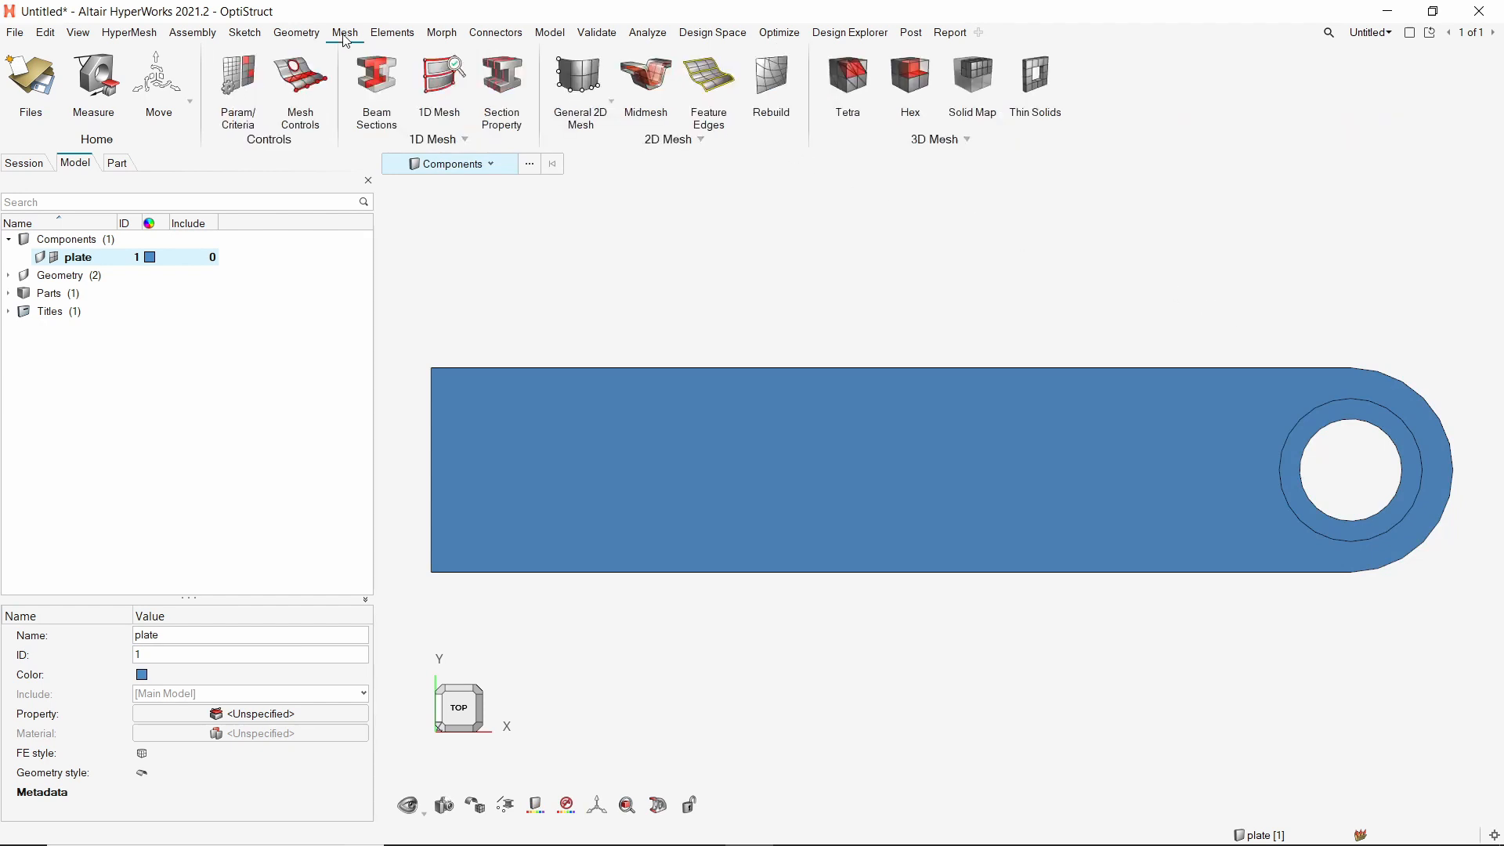
{"action": "left_click", "coordinate": [580, 82]}
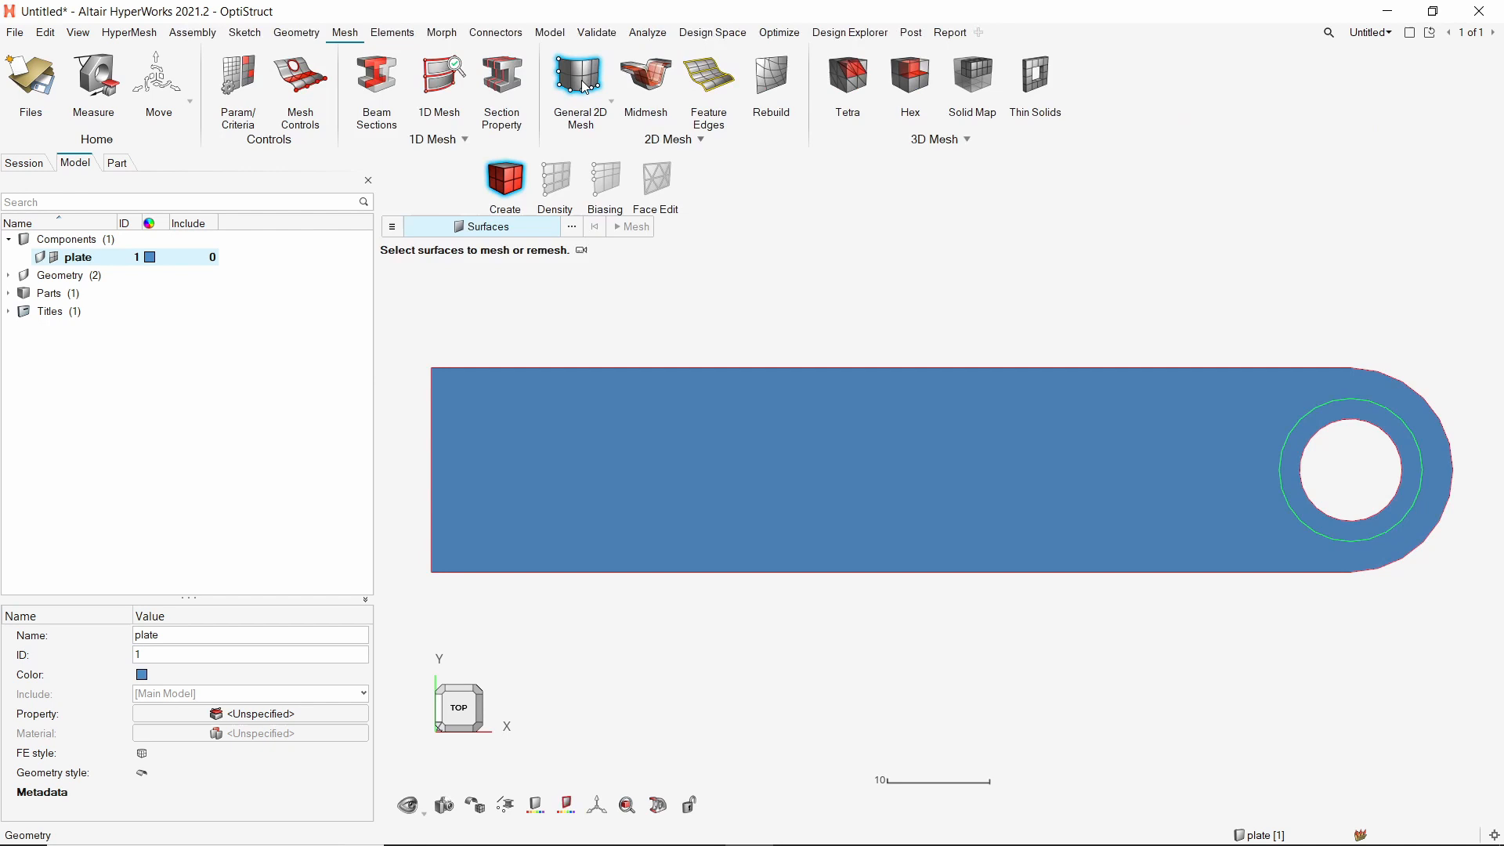
{"action": "left_click", "coordinate": [728, 460]}
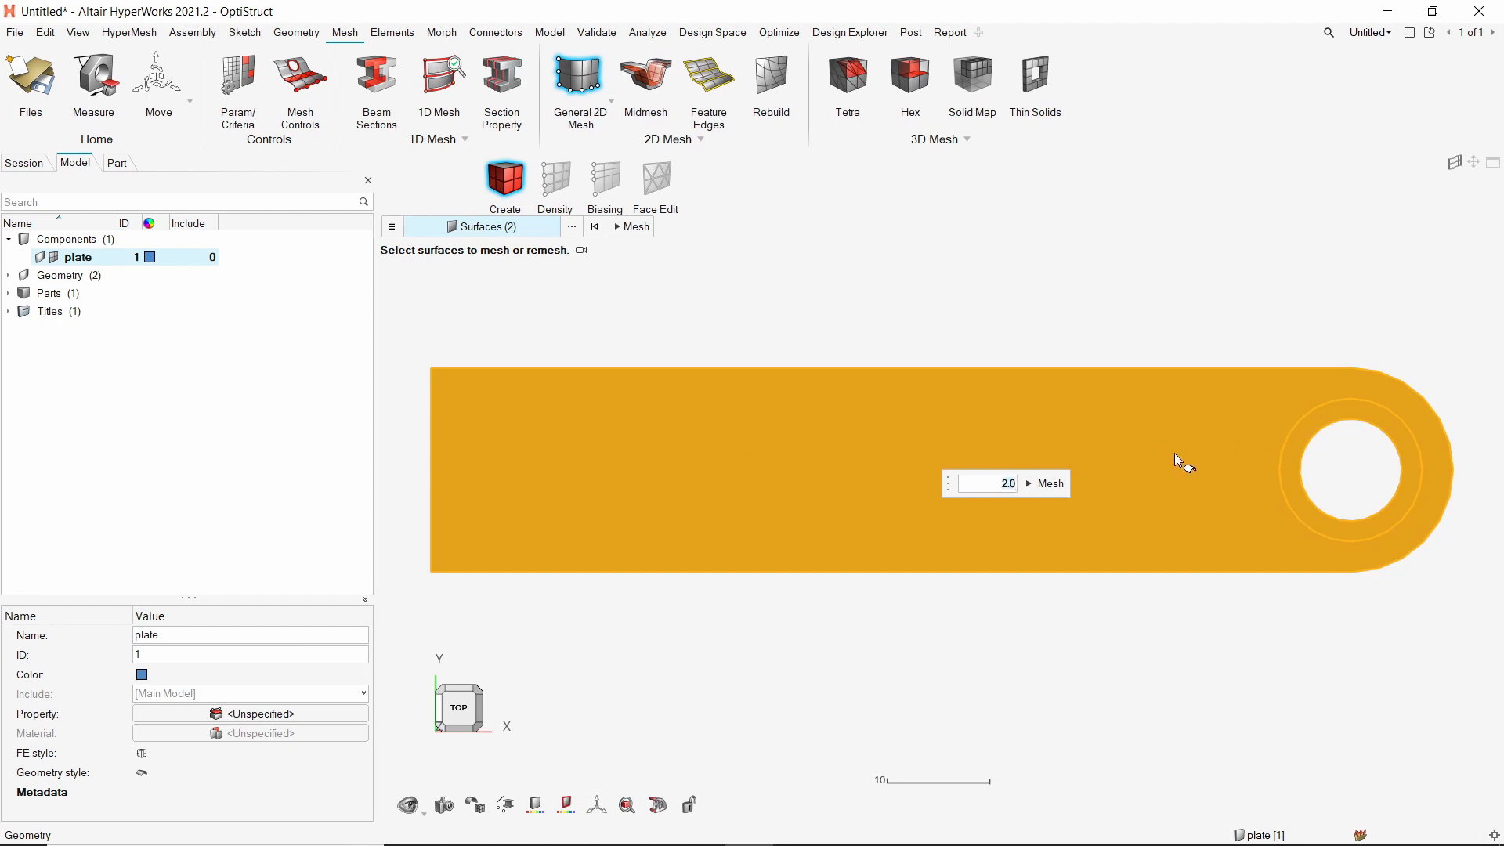
{"action": "left_click", "coordinate": [1045, 485]}
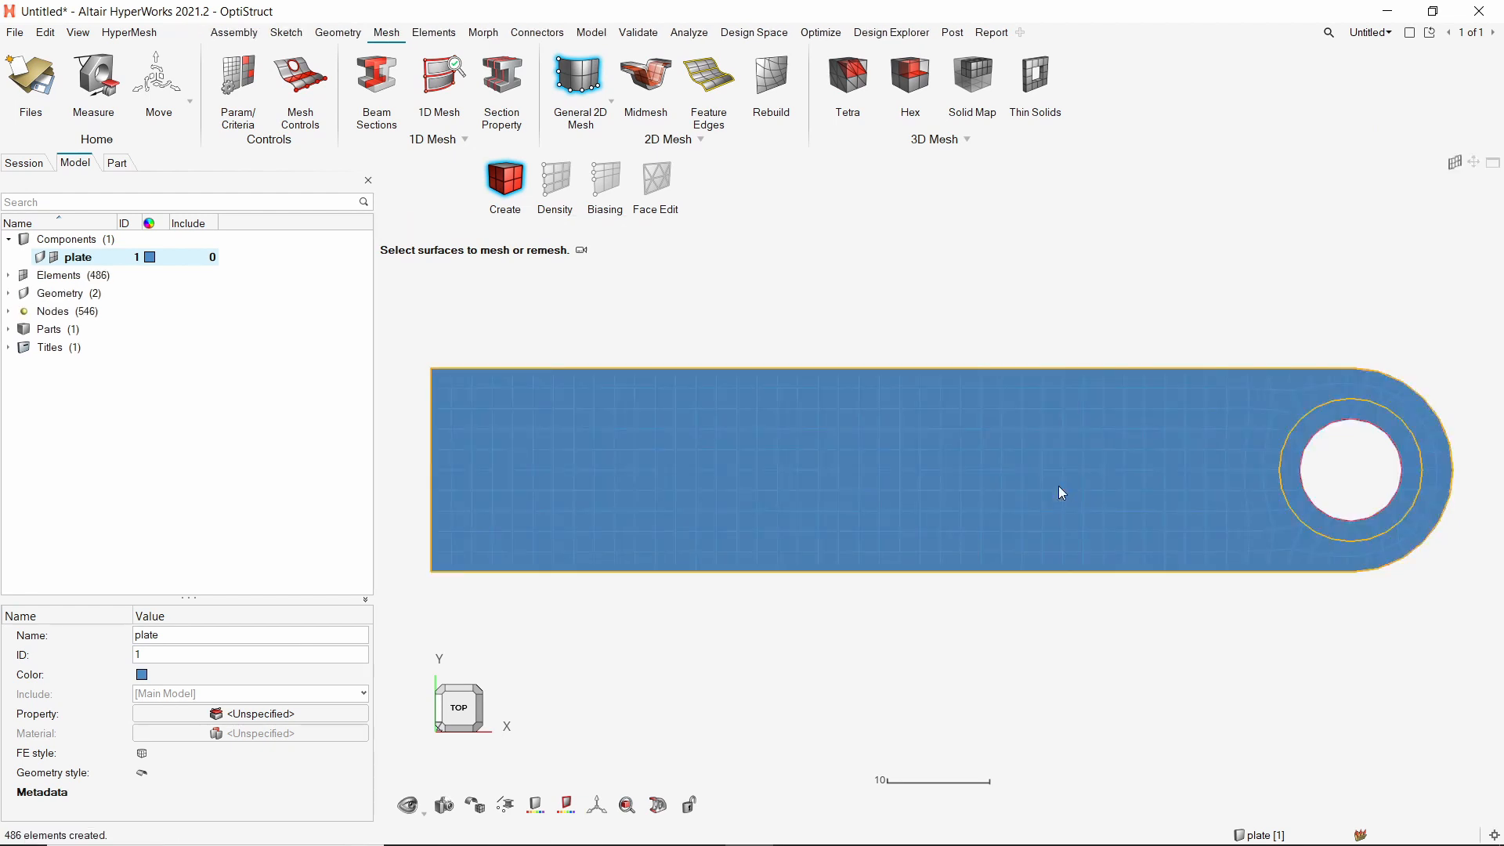
Raise the element density around the hole edges to 22.
{"action": "left_click", "coordinate": [554, 182]}
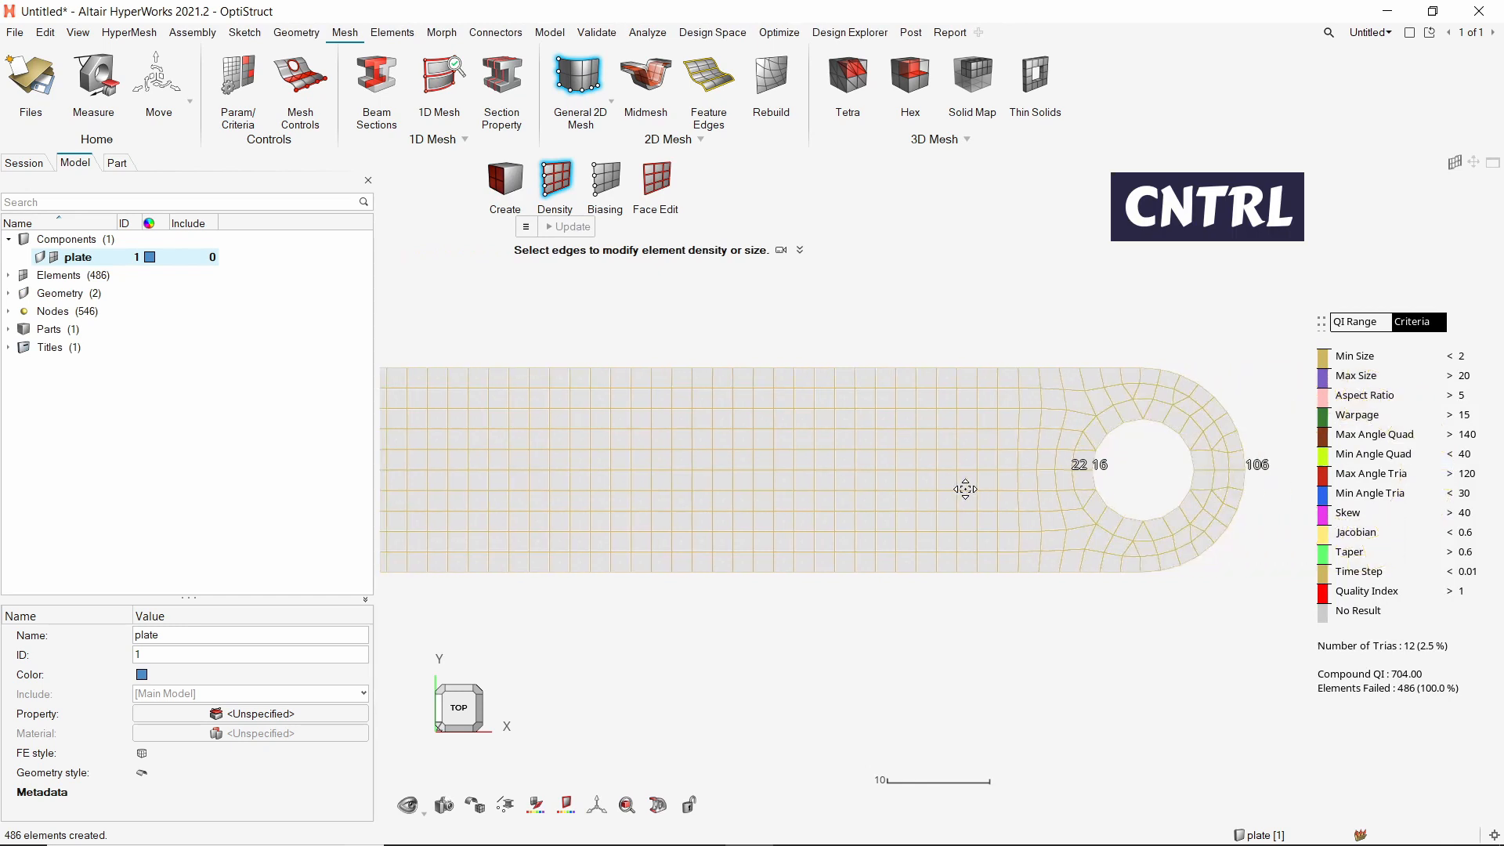
{"action": "scroll", "scroll_direction": "up", "scroll_amount": 3}
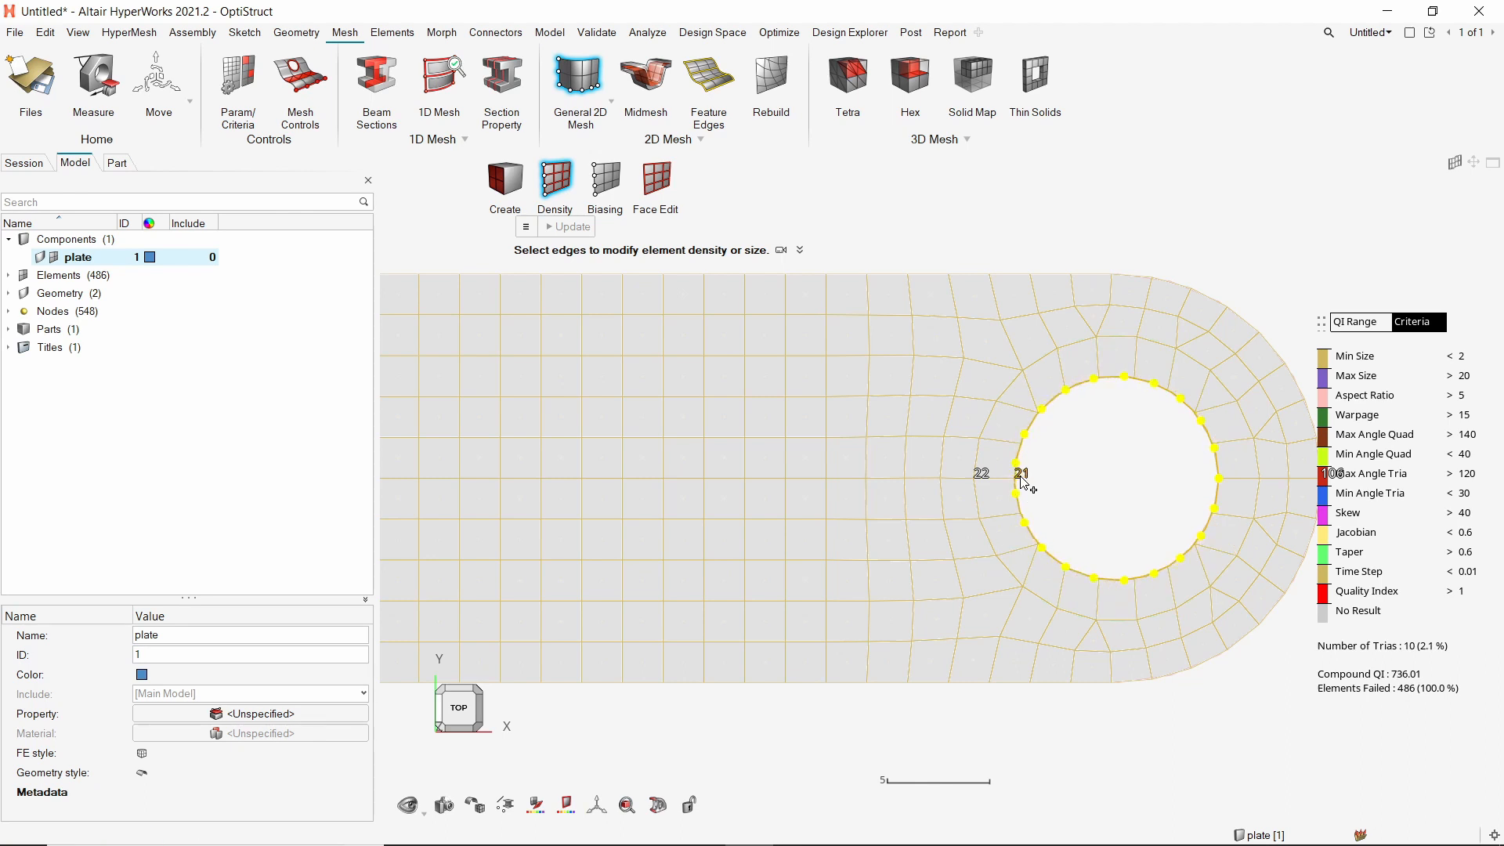
{"action": "left_click", "coordinate": [571, 226]}
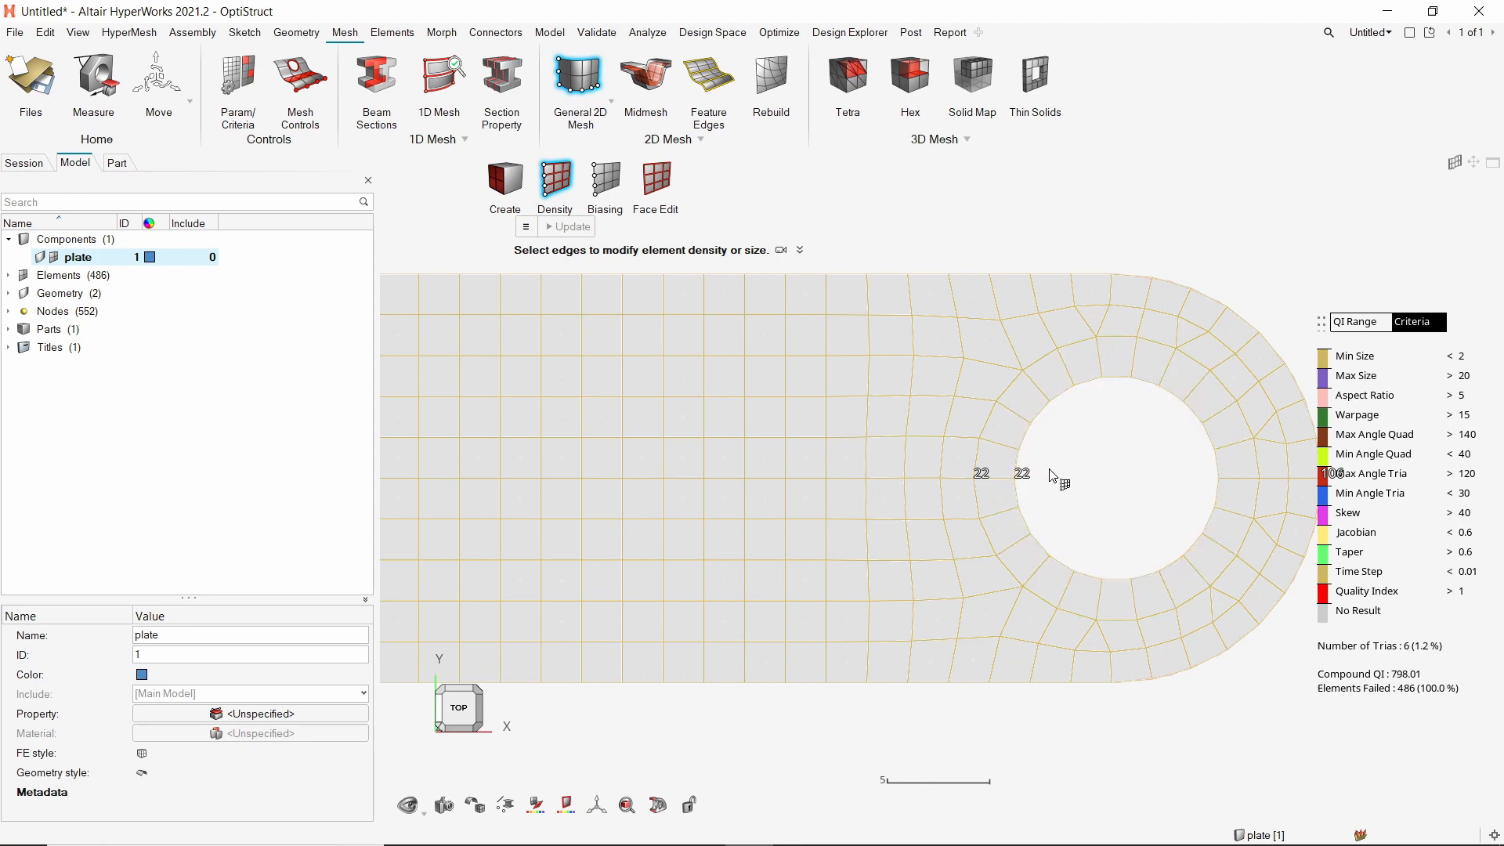
{"action": "scroll", "scroll_direction": "down", "scroll_amount": 3}
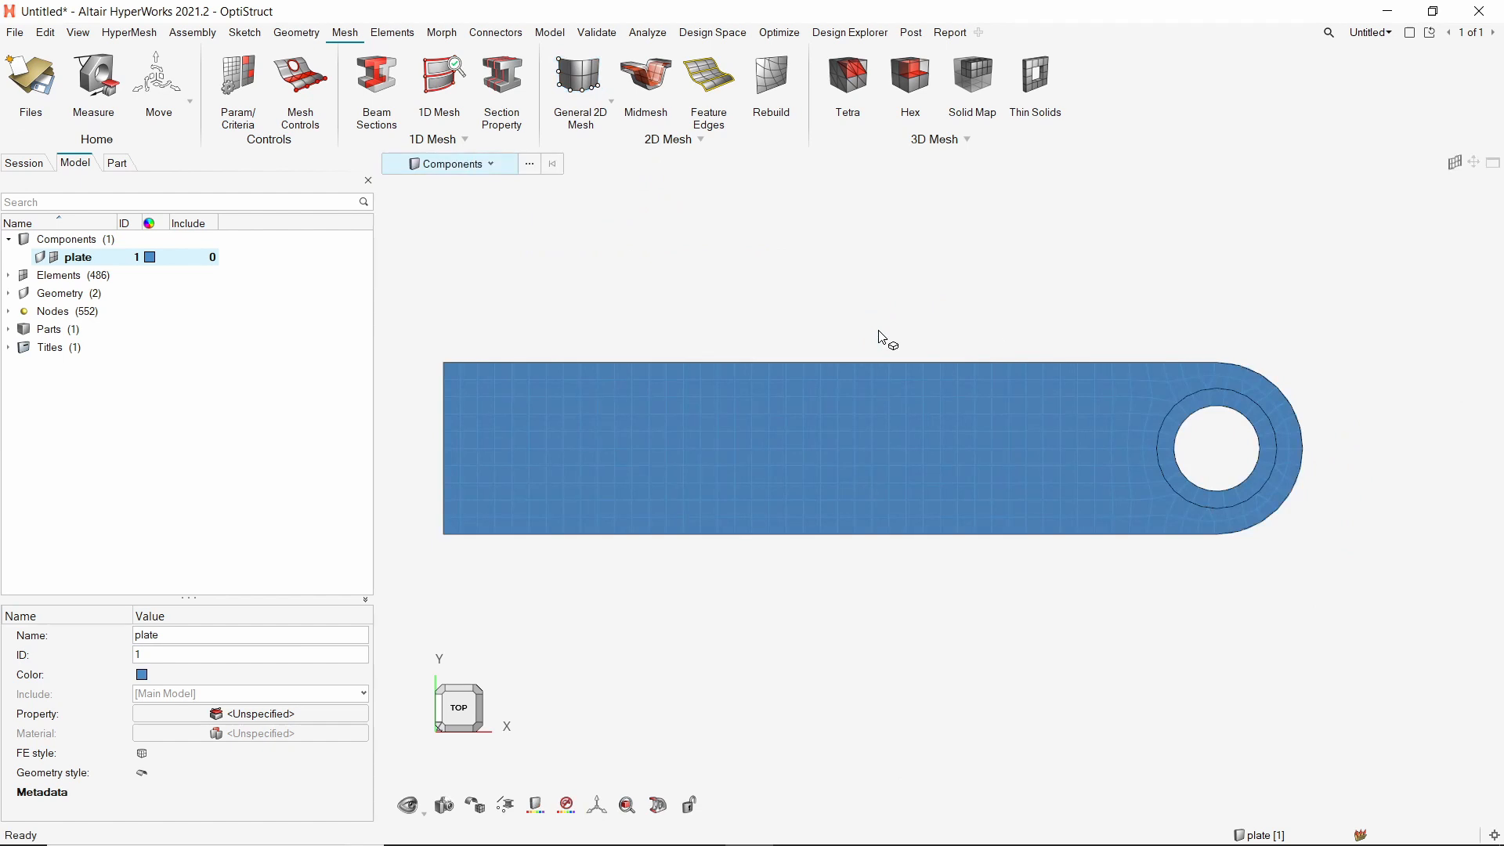
Hide the plate geometry and display the mesh as shaded elements with edges.
{"action": "left_click", "coordinate": [78, 257]}
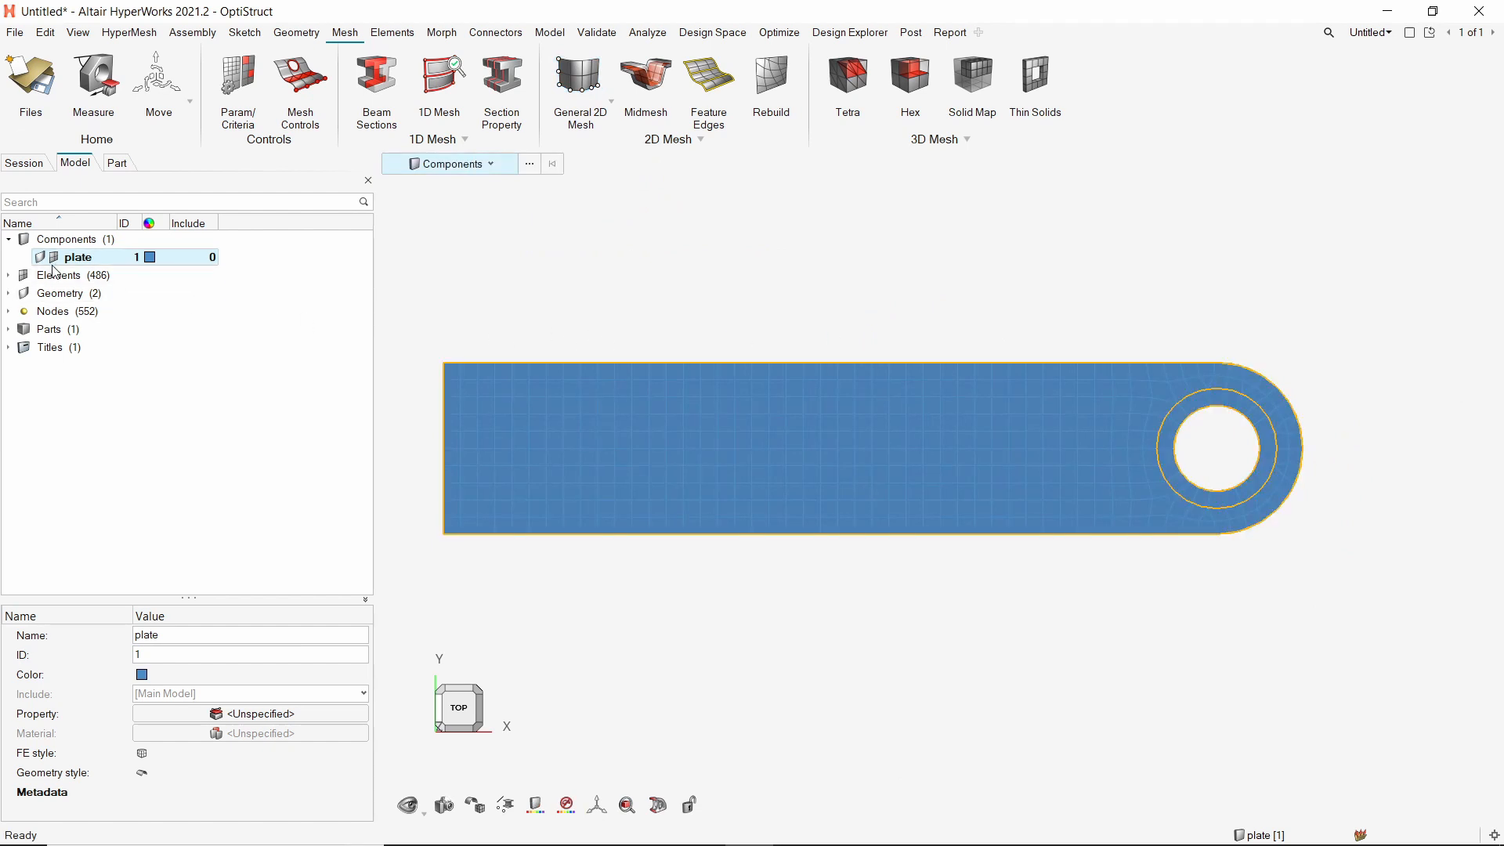
{"action": "left_click", "coordinate": [44, 255]}
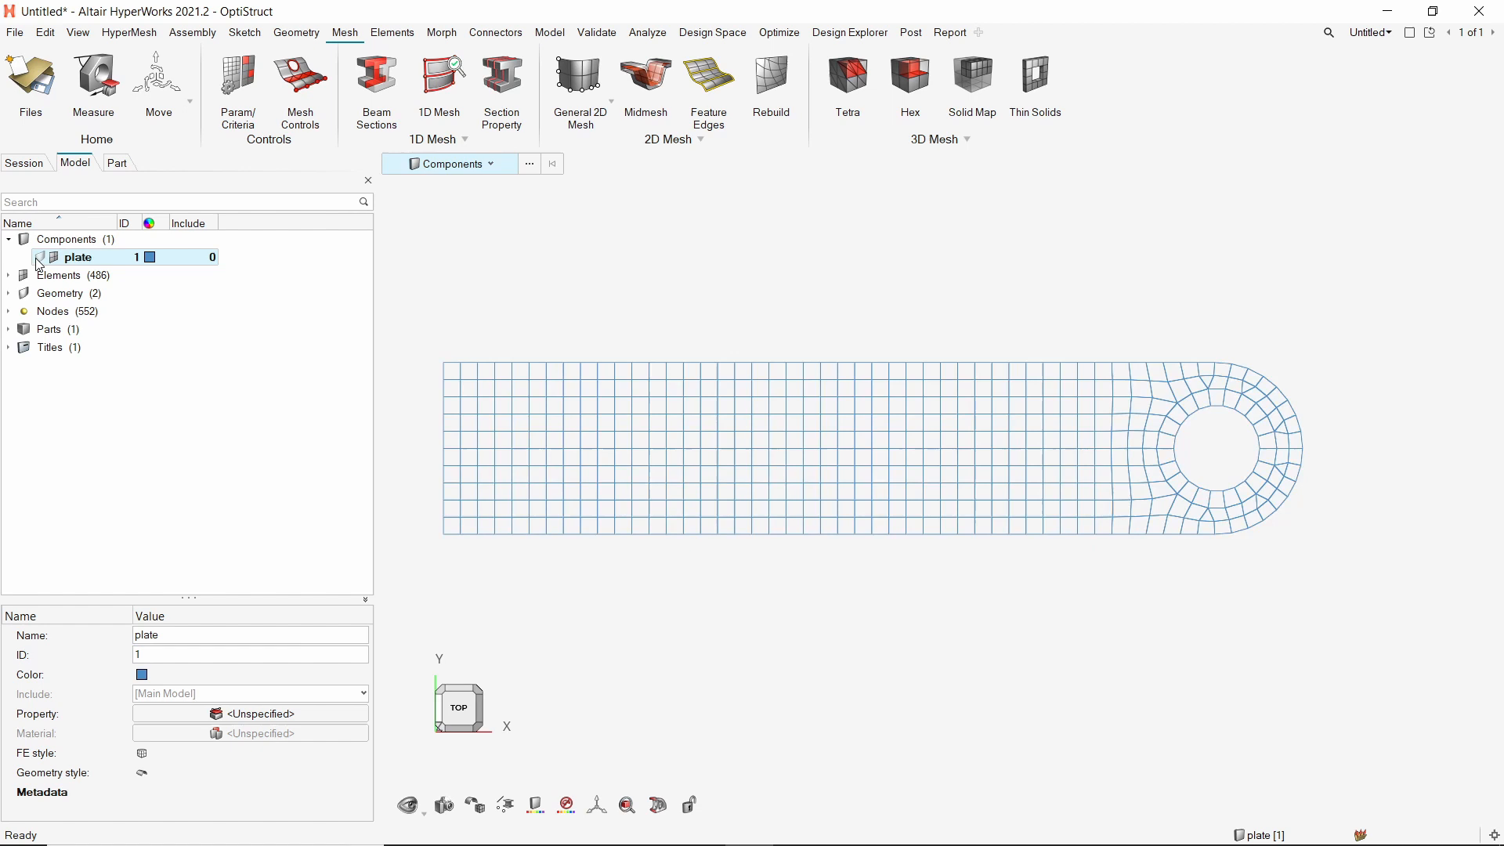
{"action": "left_click", "coordinate": [476, 803]}
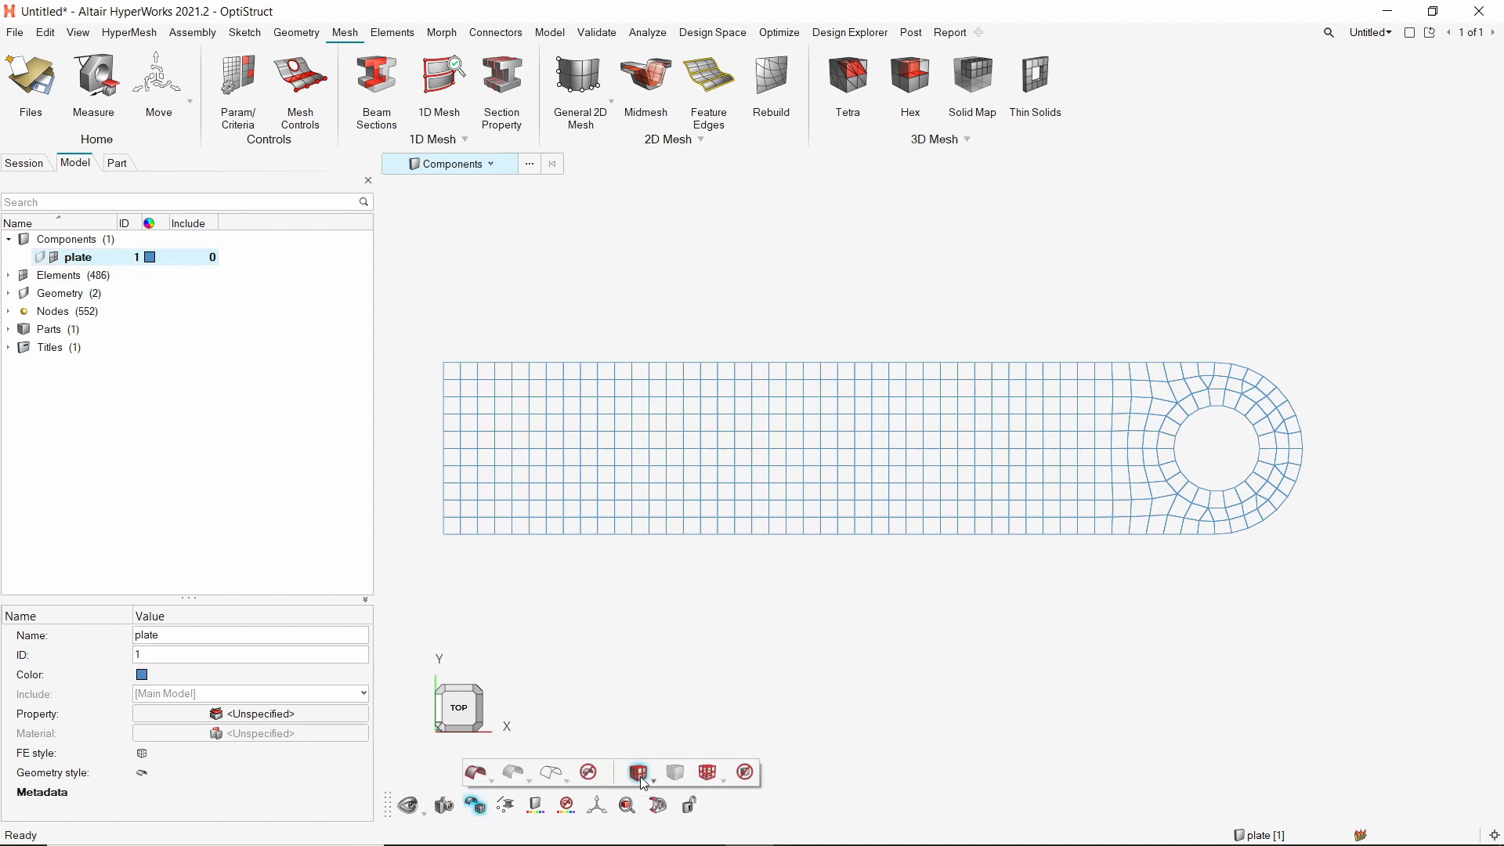
{"action": "left_click", "coordinate": [638, 773]}
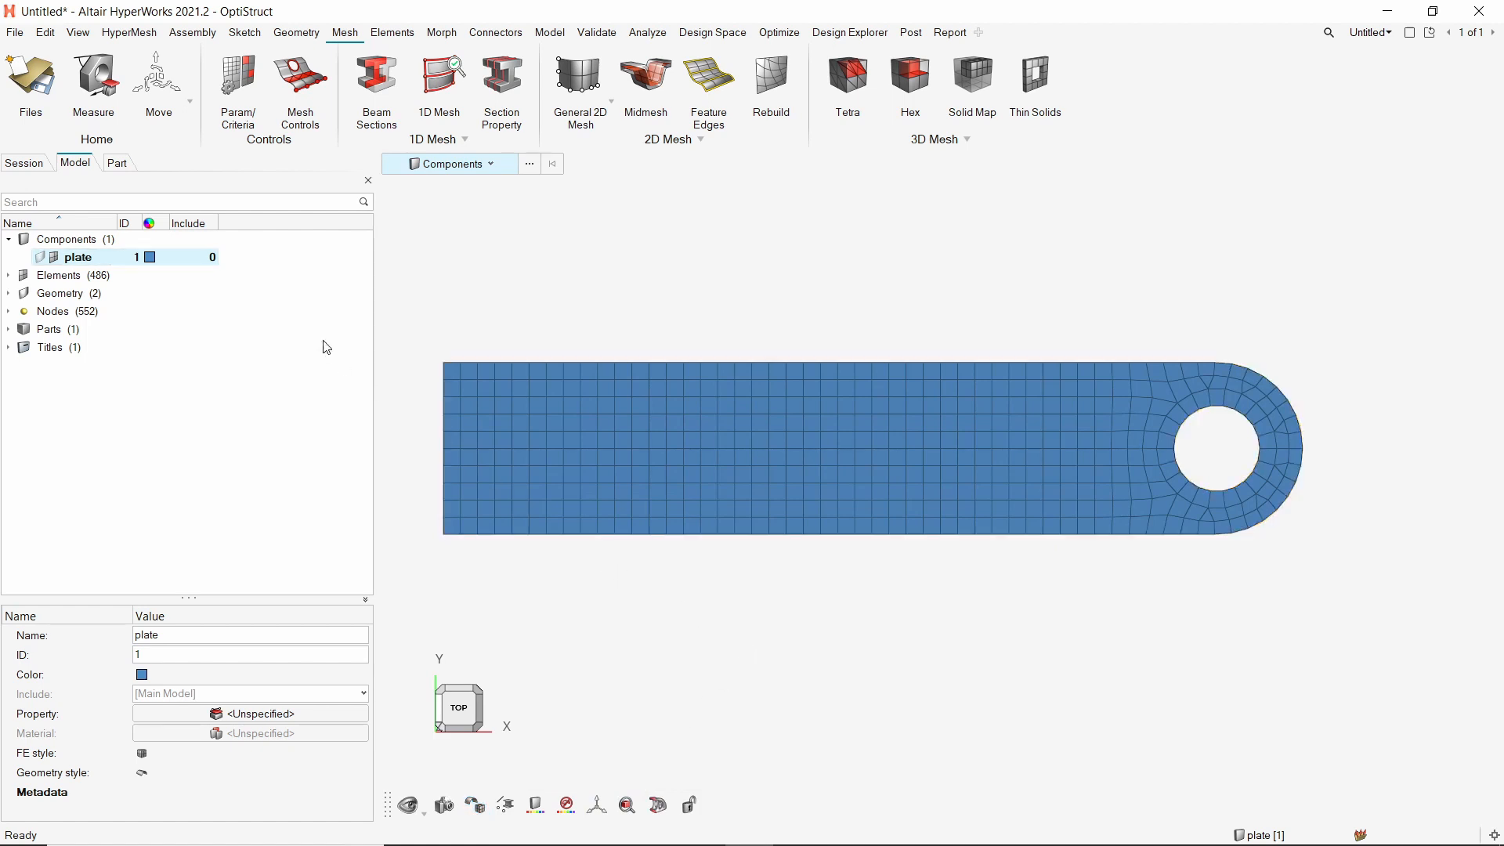
Create a material named steel with E 210000, NU 0.3 and RHO 7.85e-09.
{"action": "right_click", "coordinate": [66, 239]}
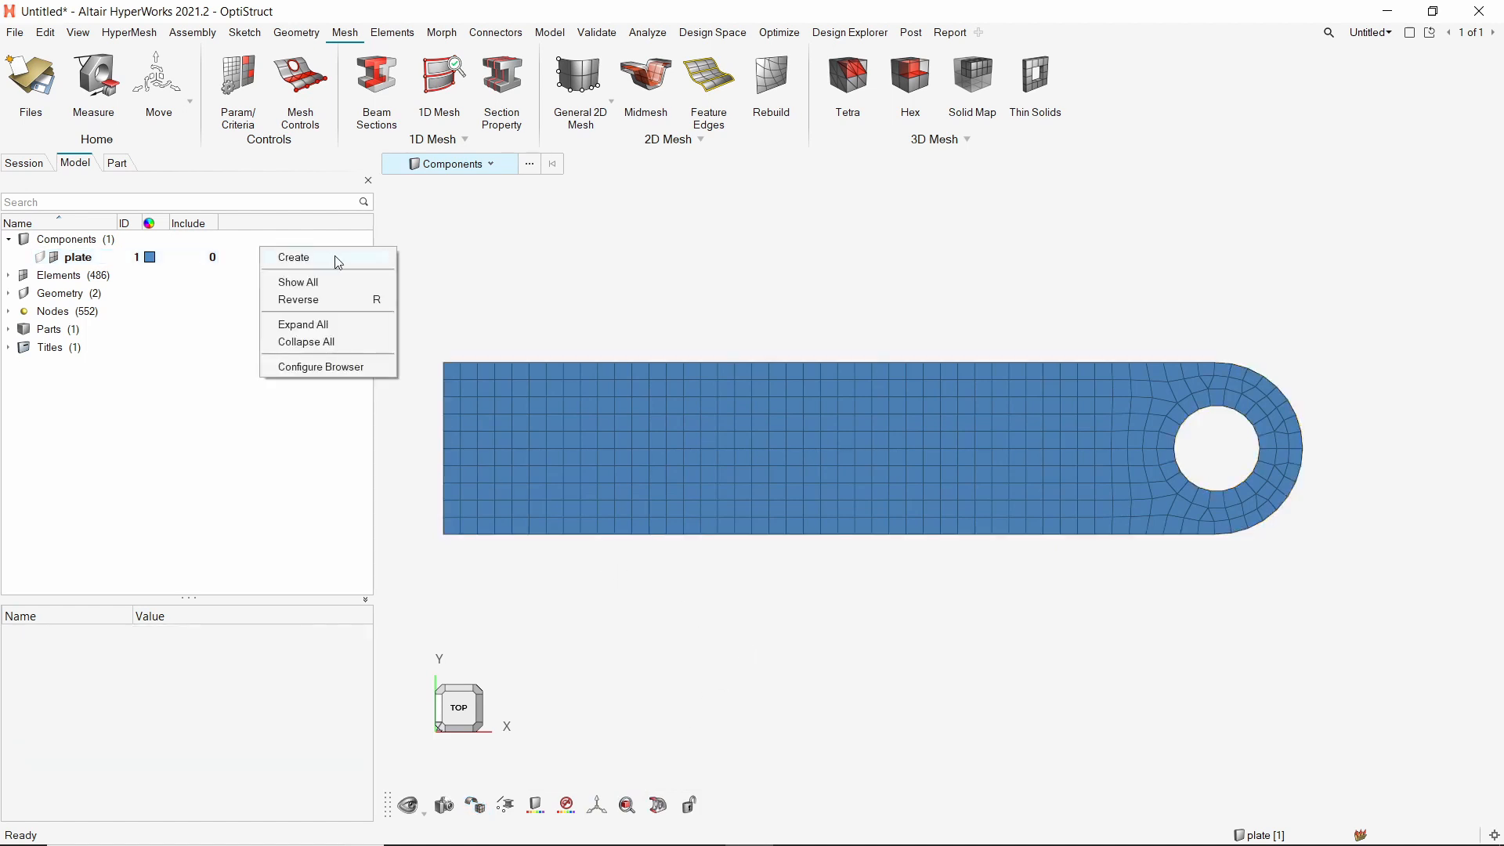
{"action": "left_click", "coordinate": [293, 257]}
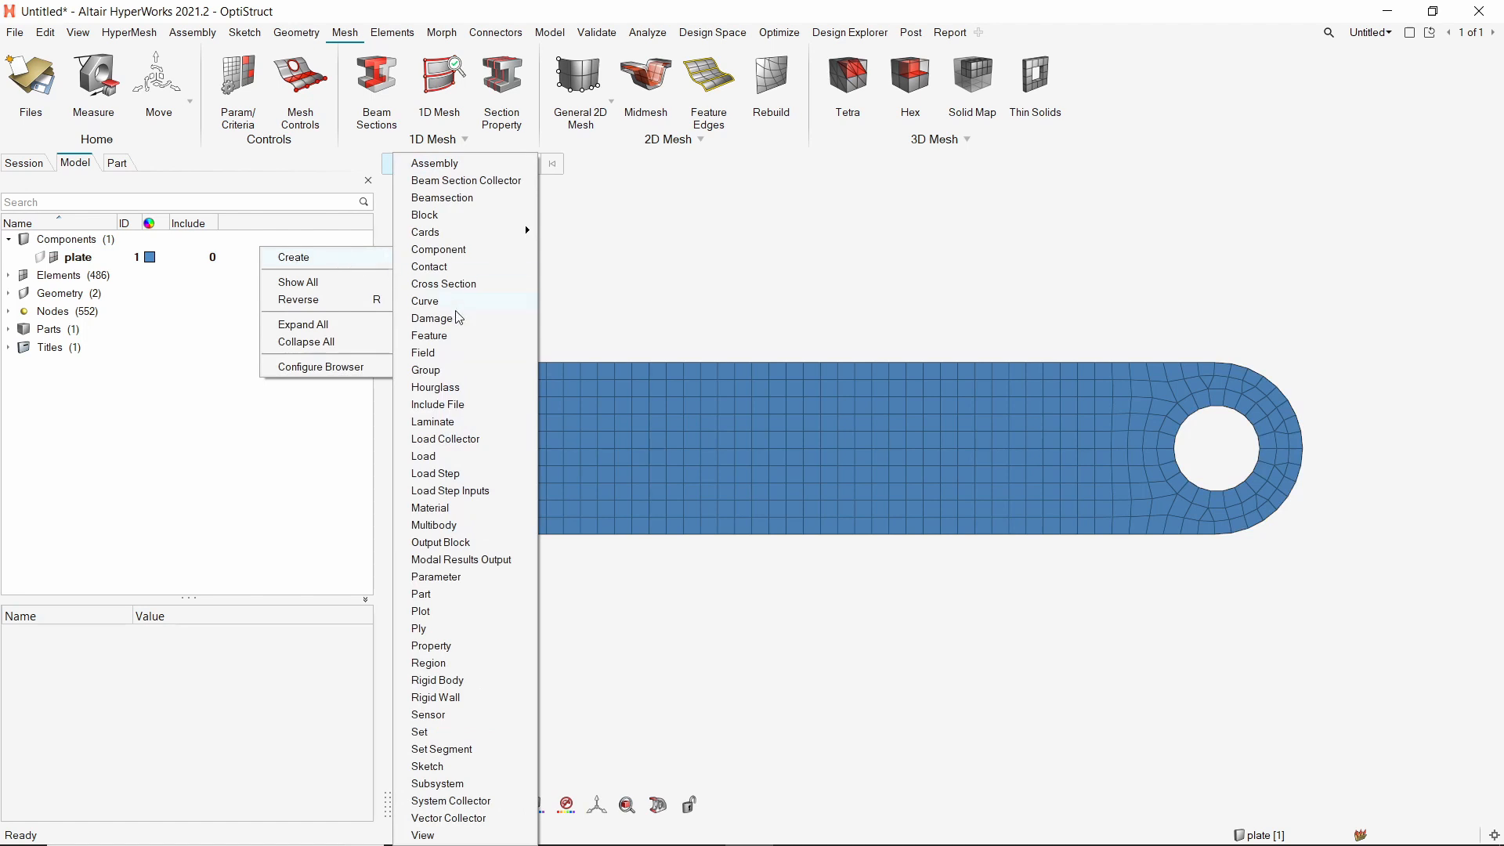
{"action": "left_click", "coordinate": [429, 508]}
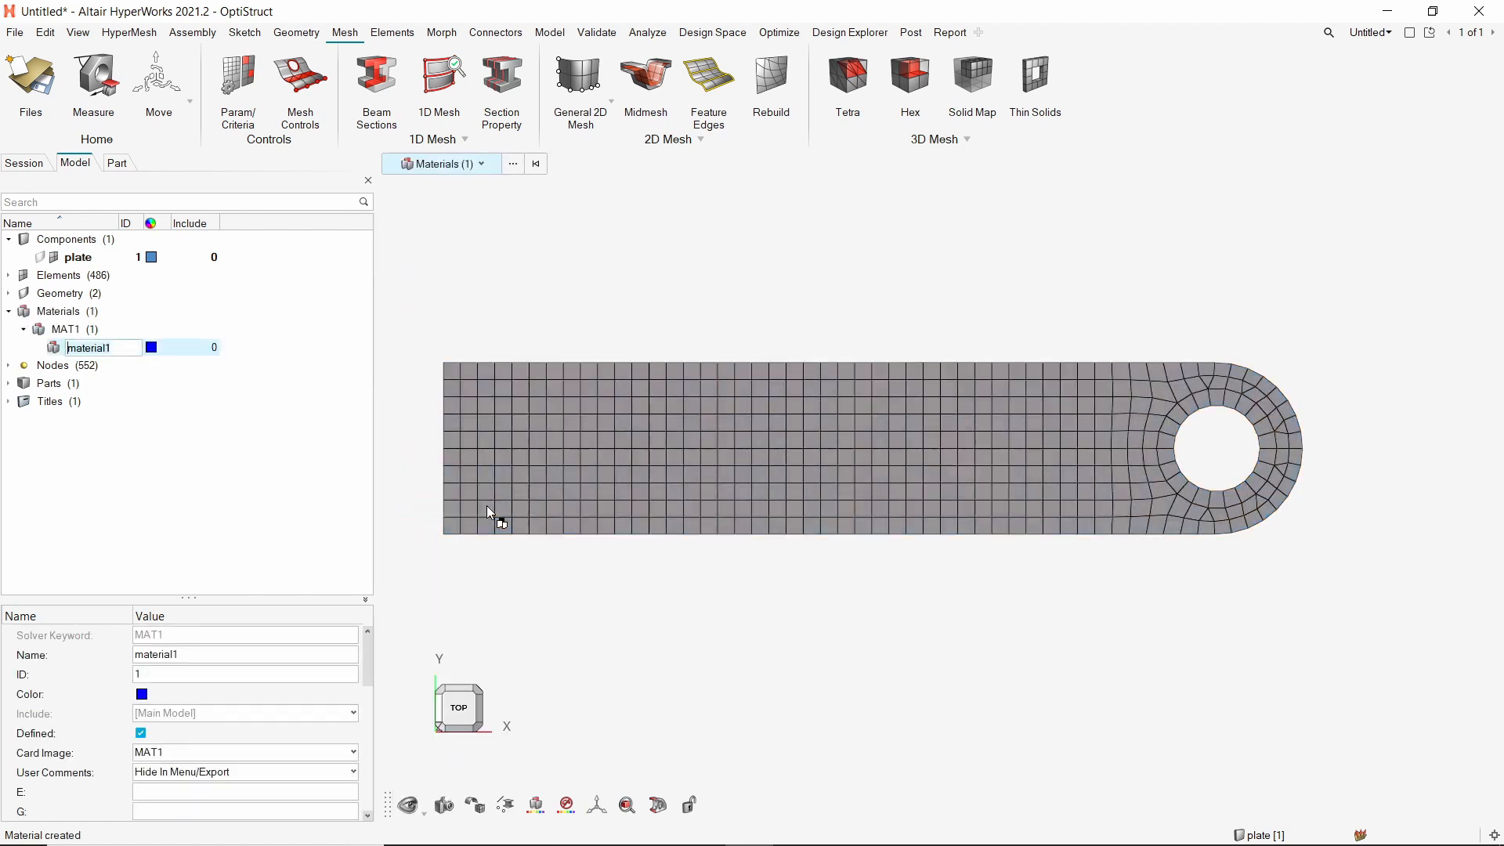
{"action": "type", "text": "steel"}
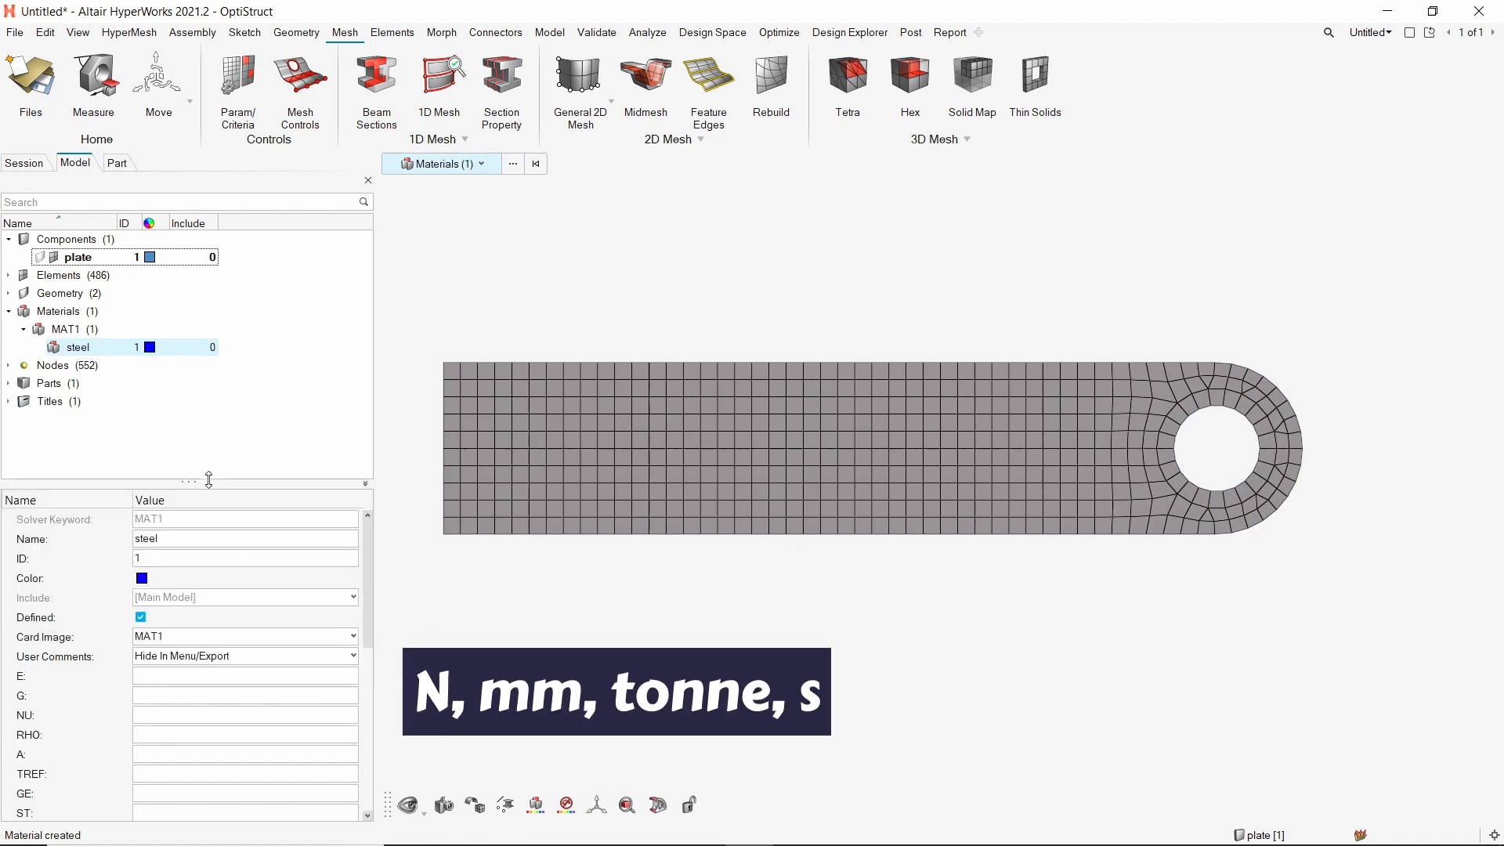
{"action": "type", "text": "210000.0"}
{"action": "type", "text": "7.85e-09"}
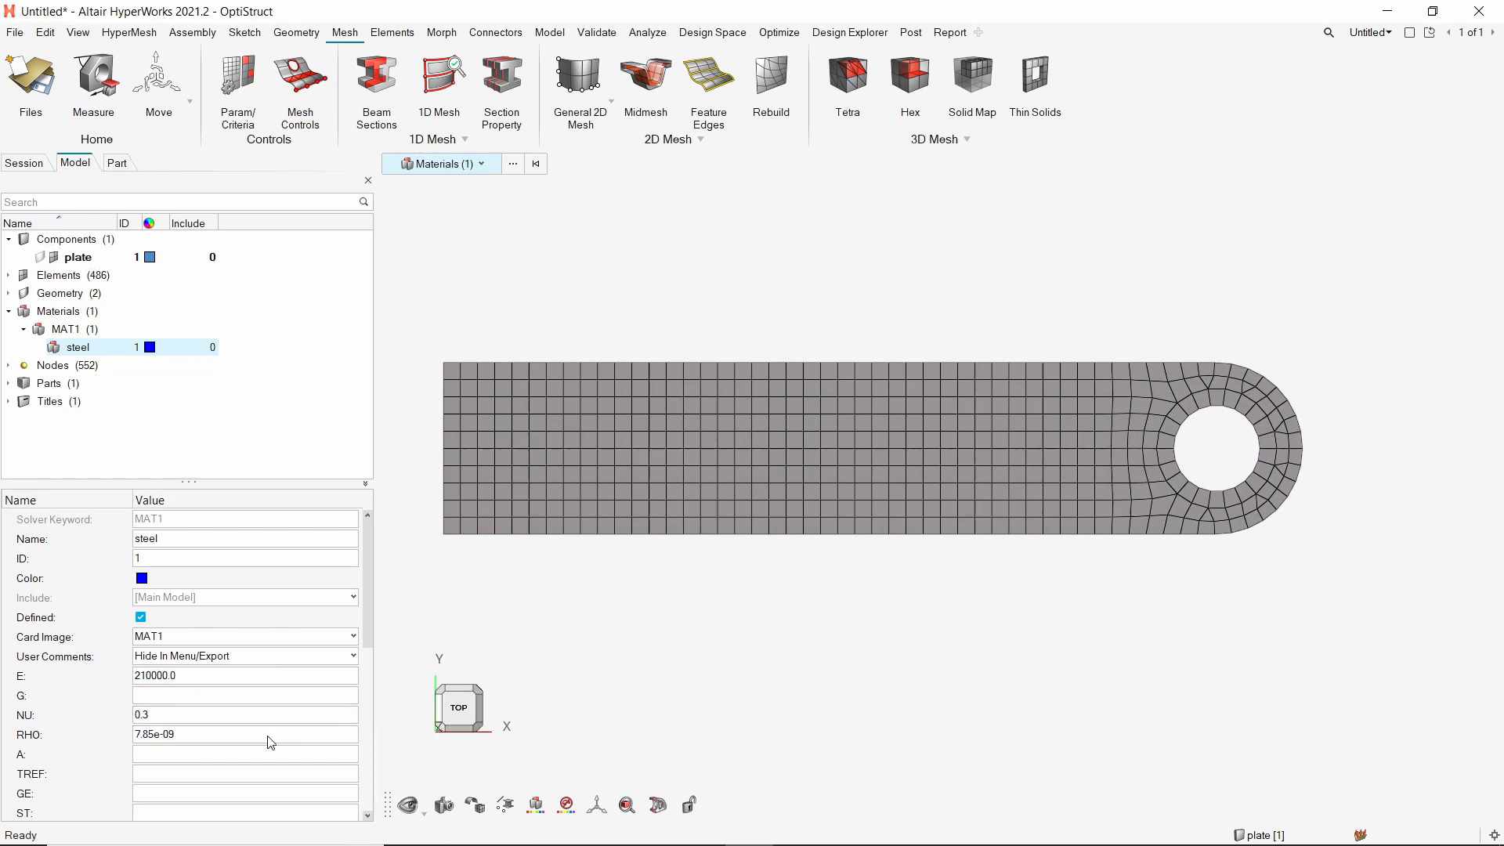
{"action": "mouse_move", "coordinate": [309, 283]}
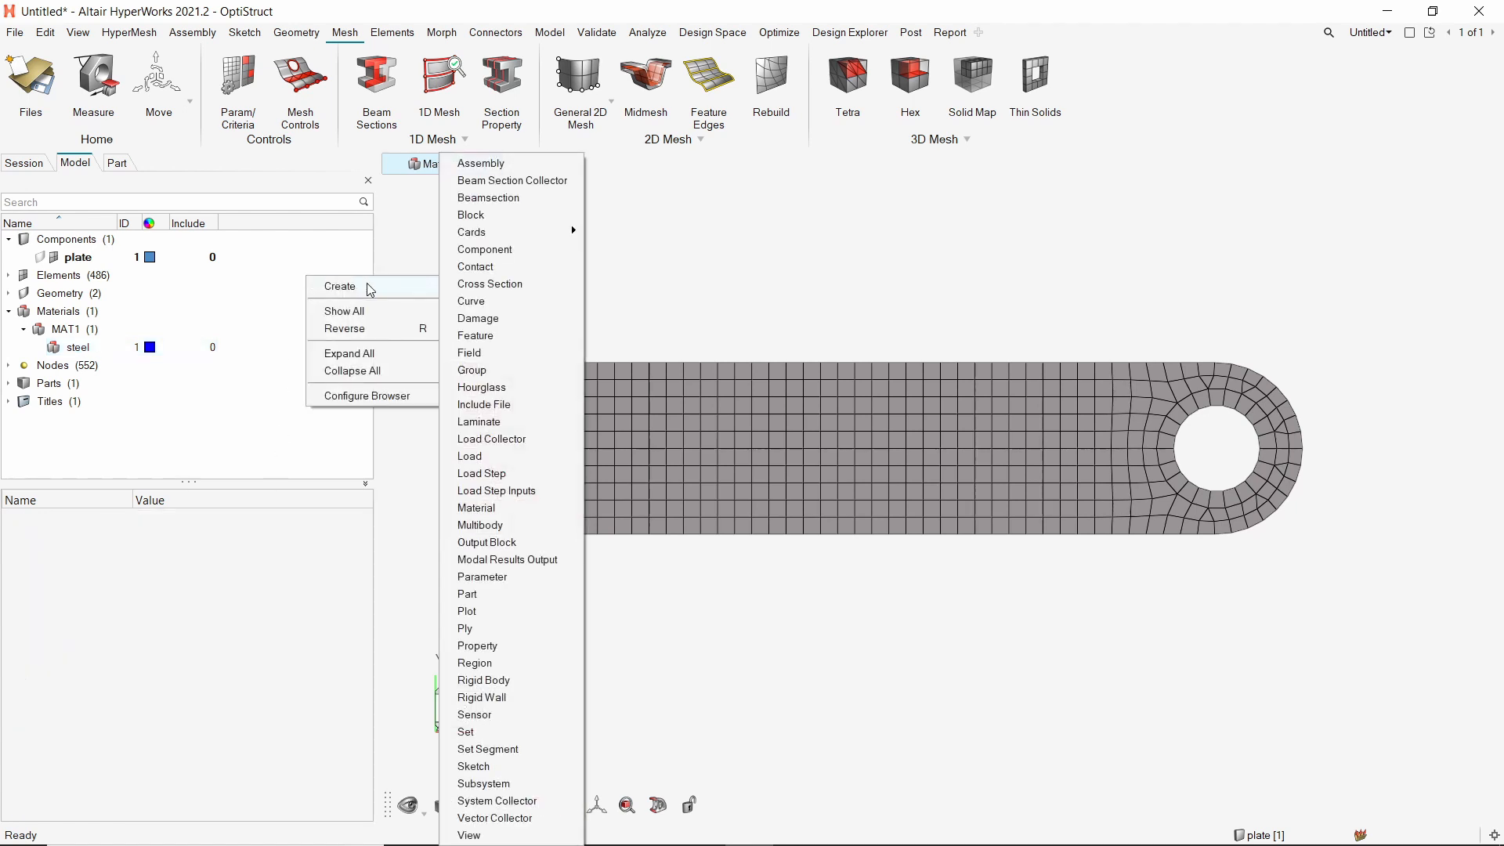
{"action": "mouse_move", "coordinate": [506, 646]}
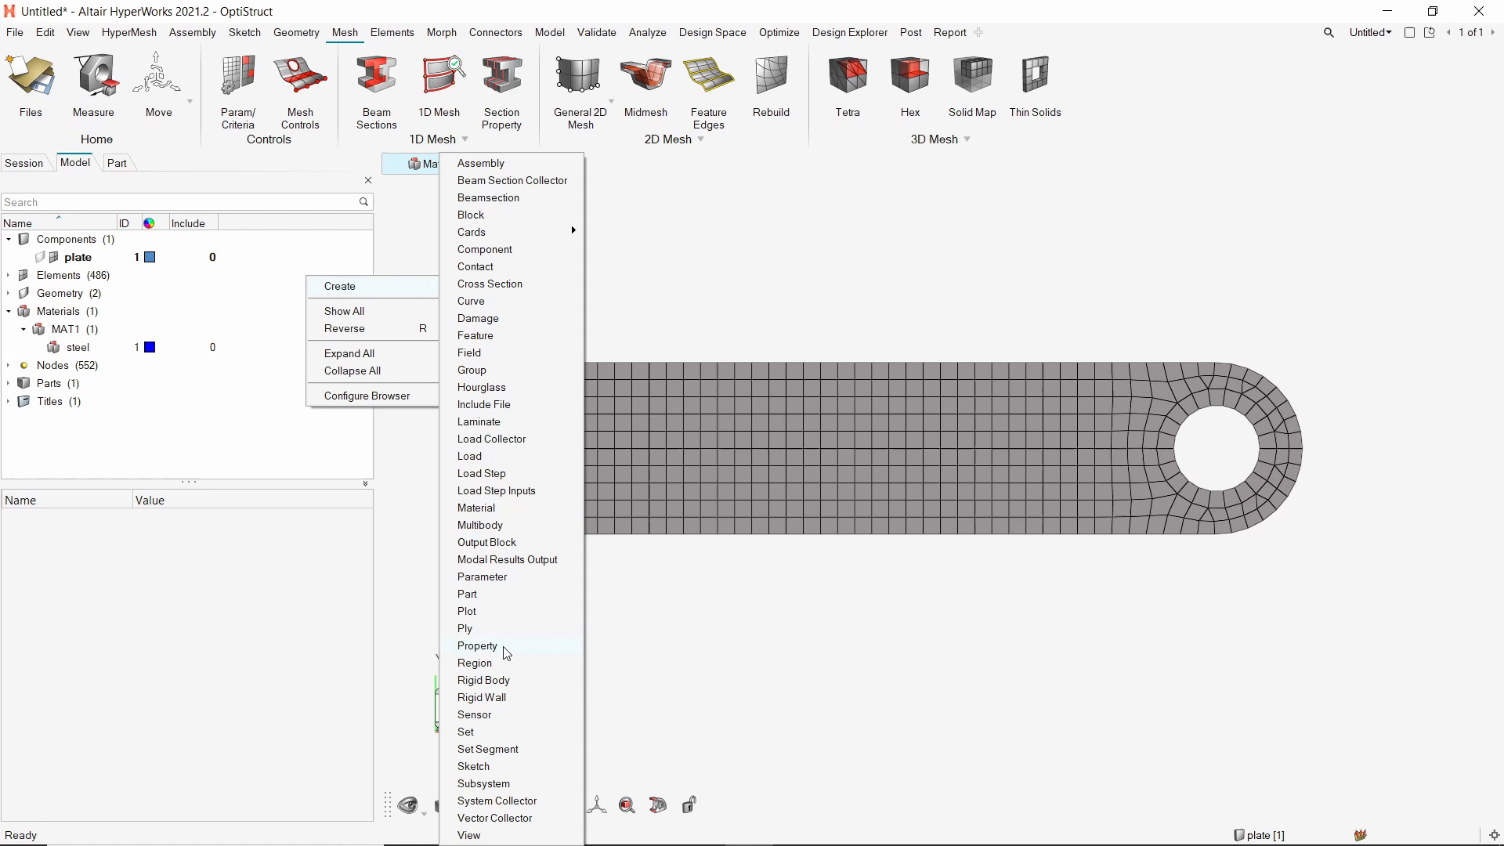
Create a shell property using the steel material with thickness 2.0.
{"action": "left_click", "coordinate": [477, 646]}
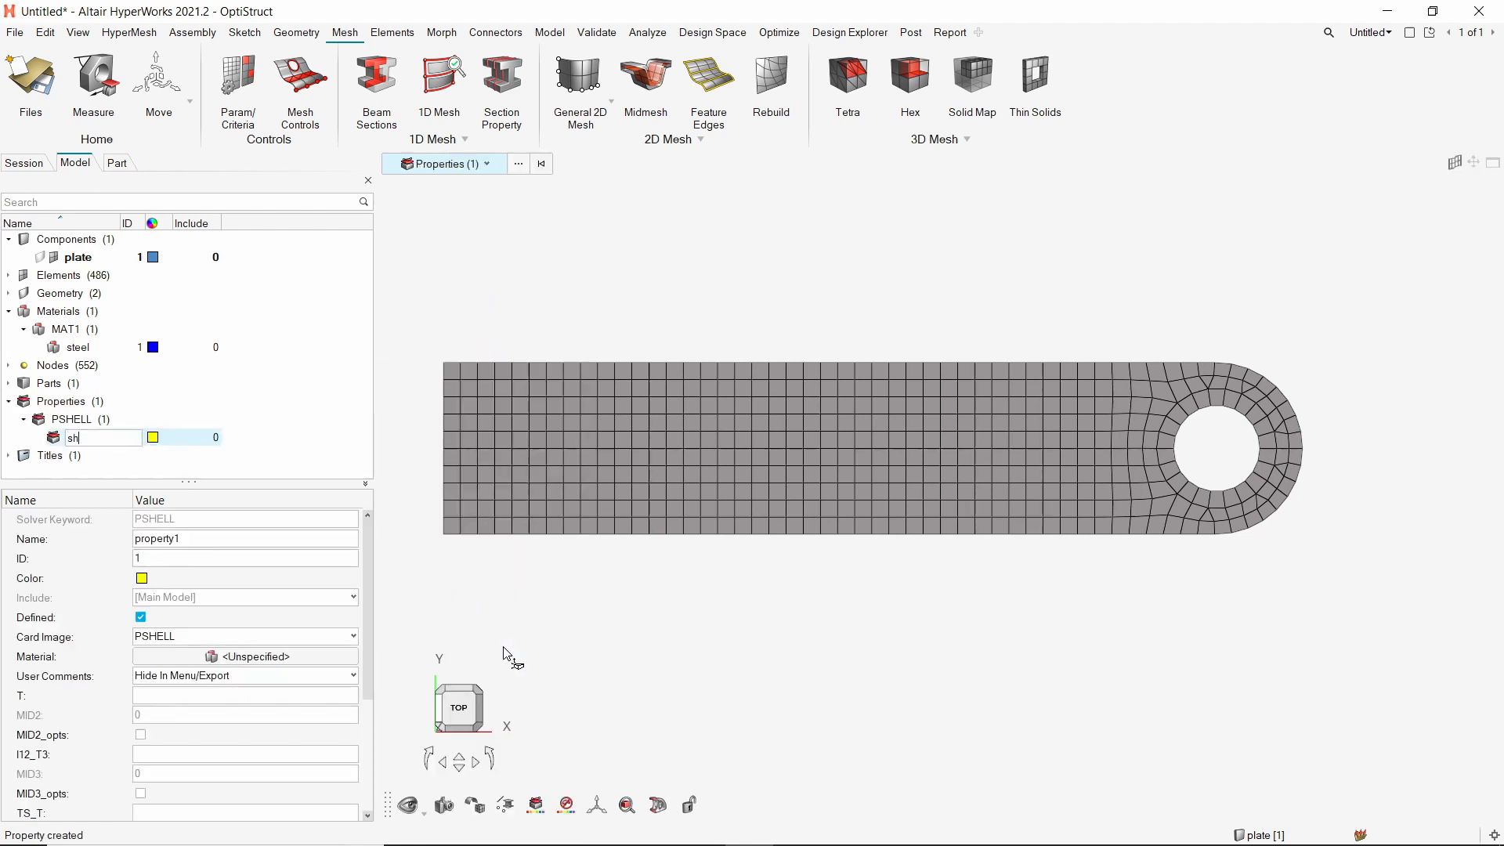
{"action": "key", "text": "Return"}
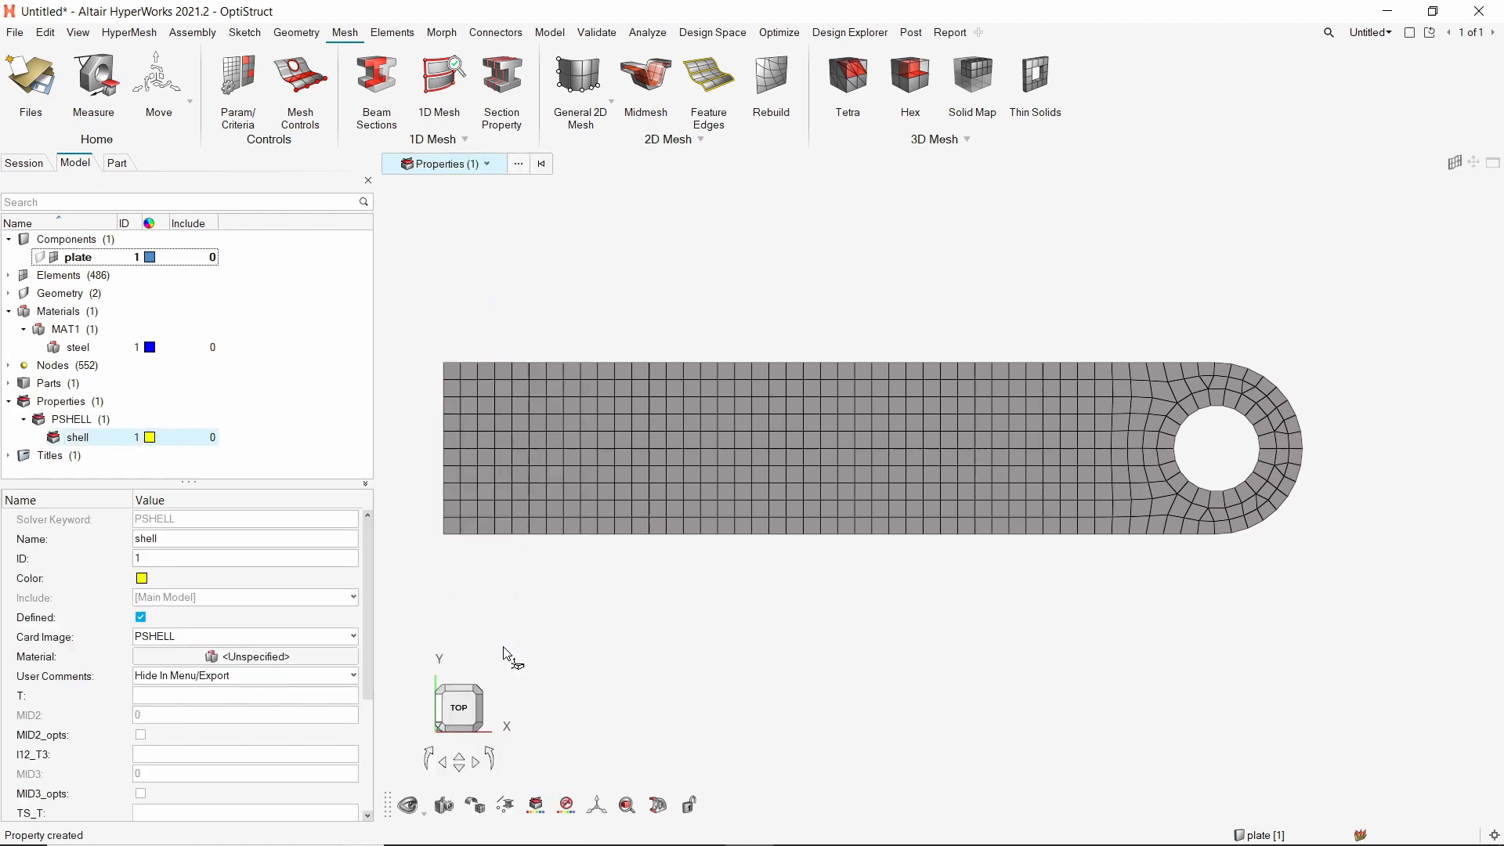
{"action": "left_click", "coordinate": [244, 656]}
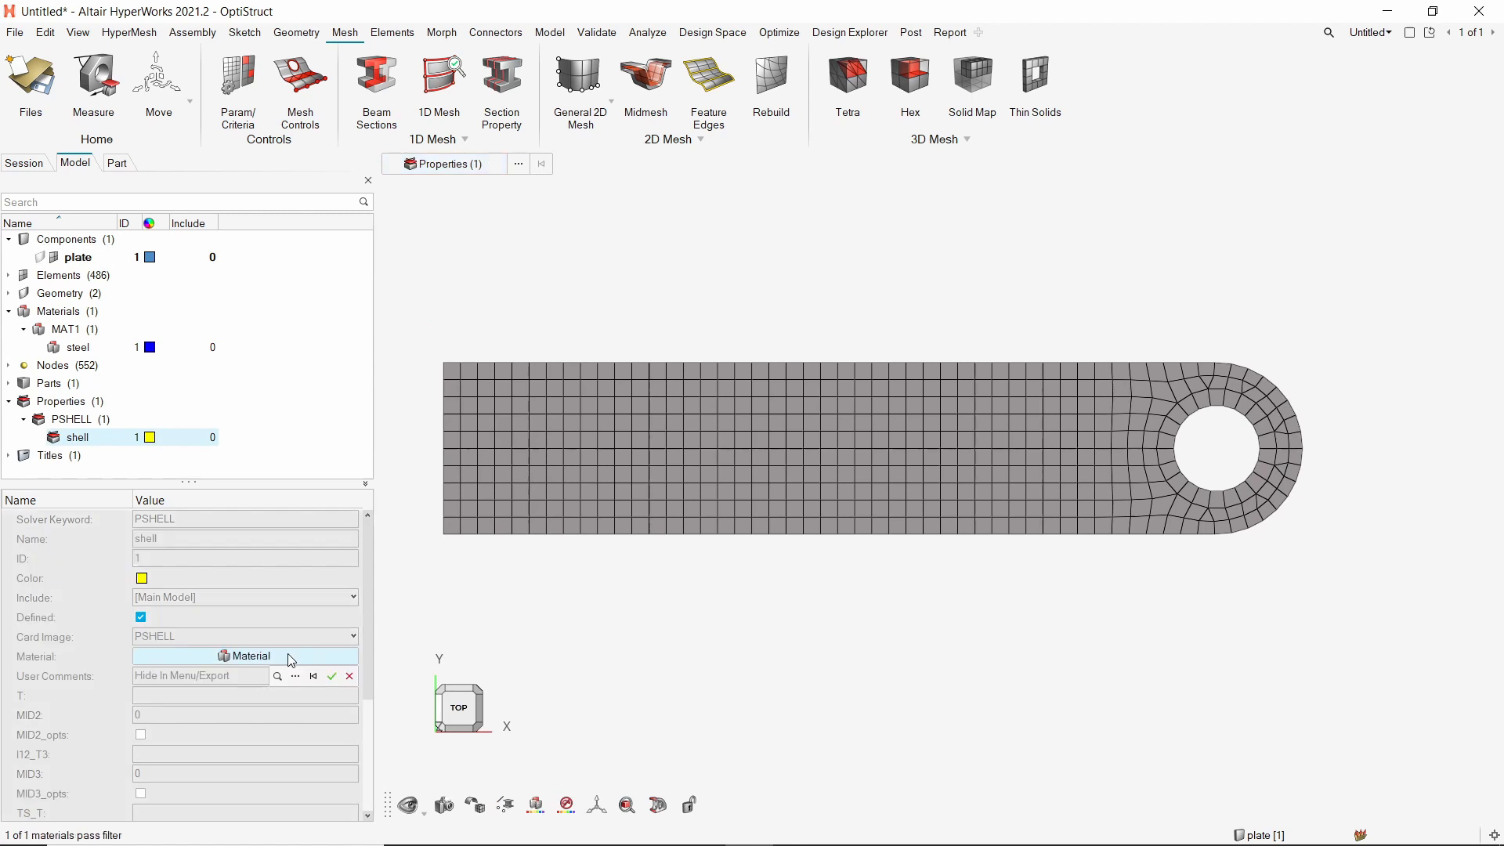
{"action": "left_click", "coordinate": [276, 675]}
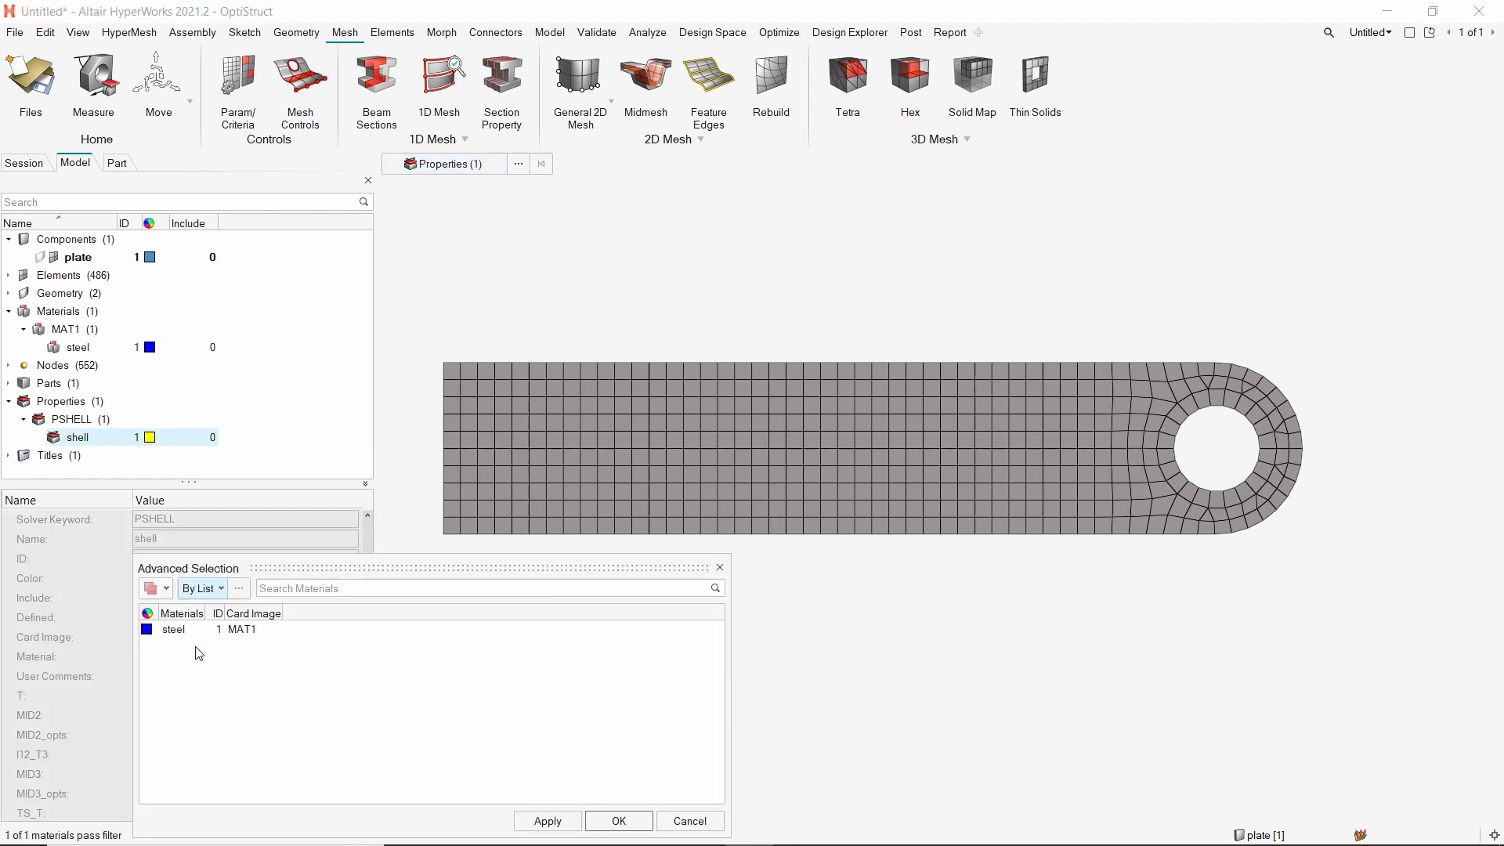
{"action": "left_click", "coordinate": [174, 629]}
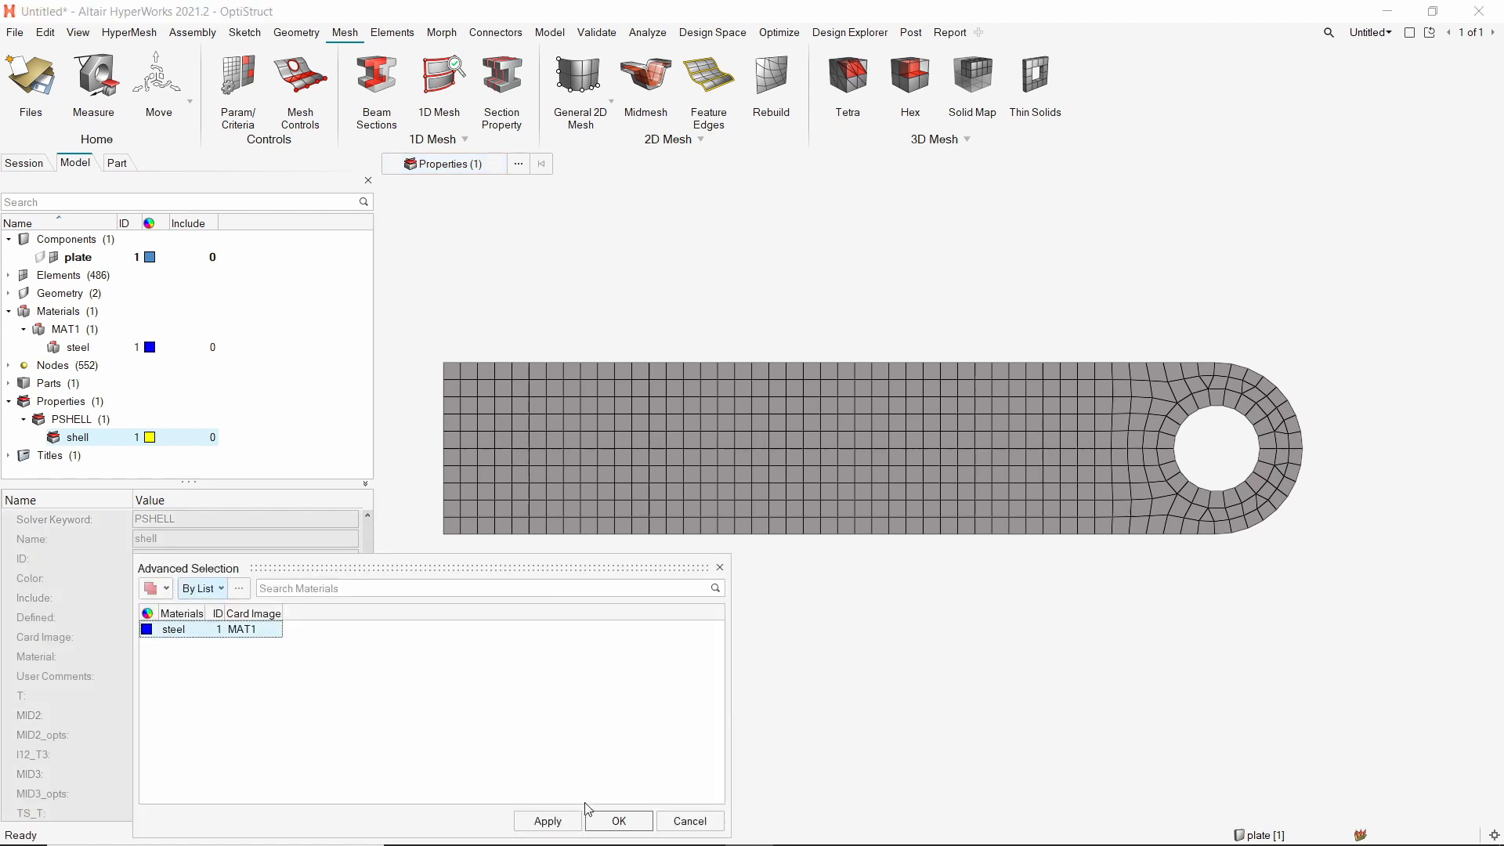
{"action": "left_click", "coordinate": [617, 819]}
{"action": "type", "text": "2"}
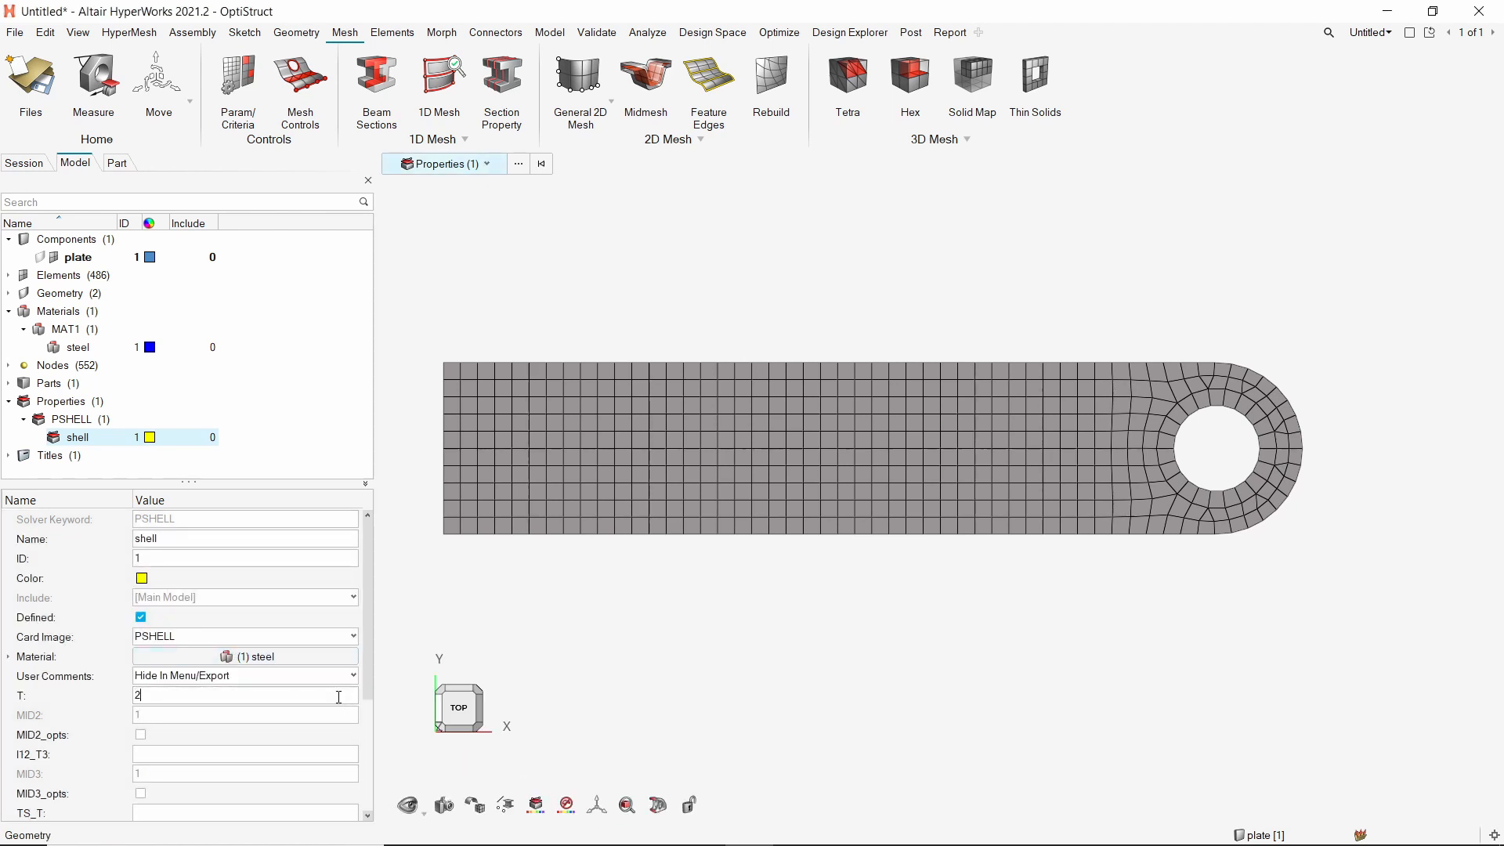
{"action": "key", "text": "Return"}
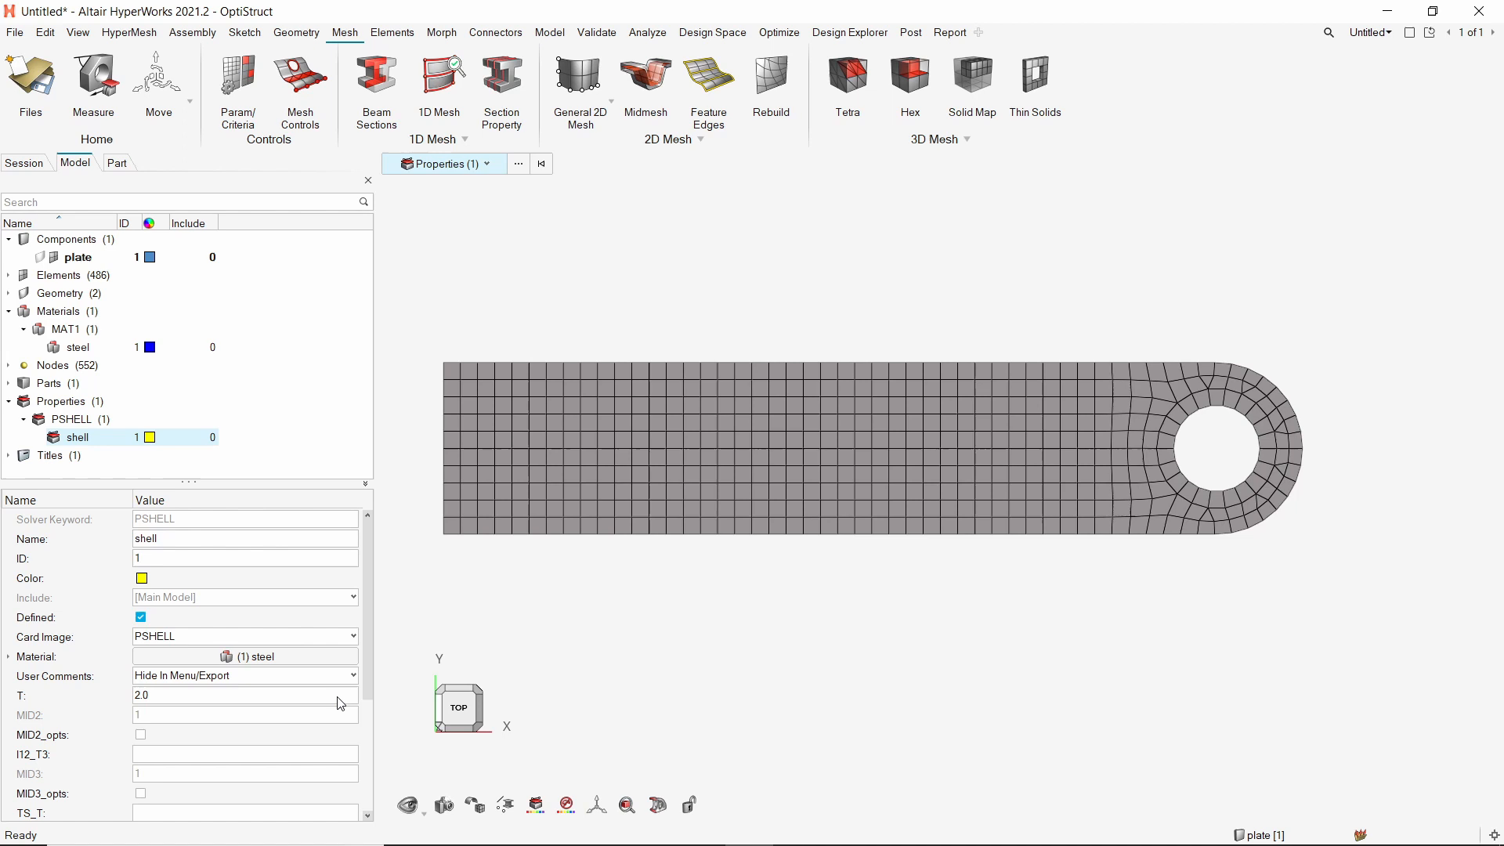
{"action": "left_click", "coordinate": [65, 238]}
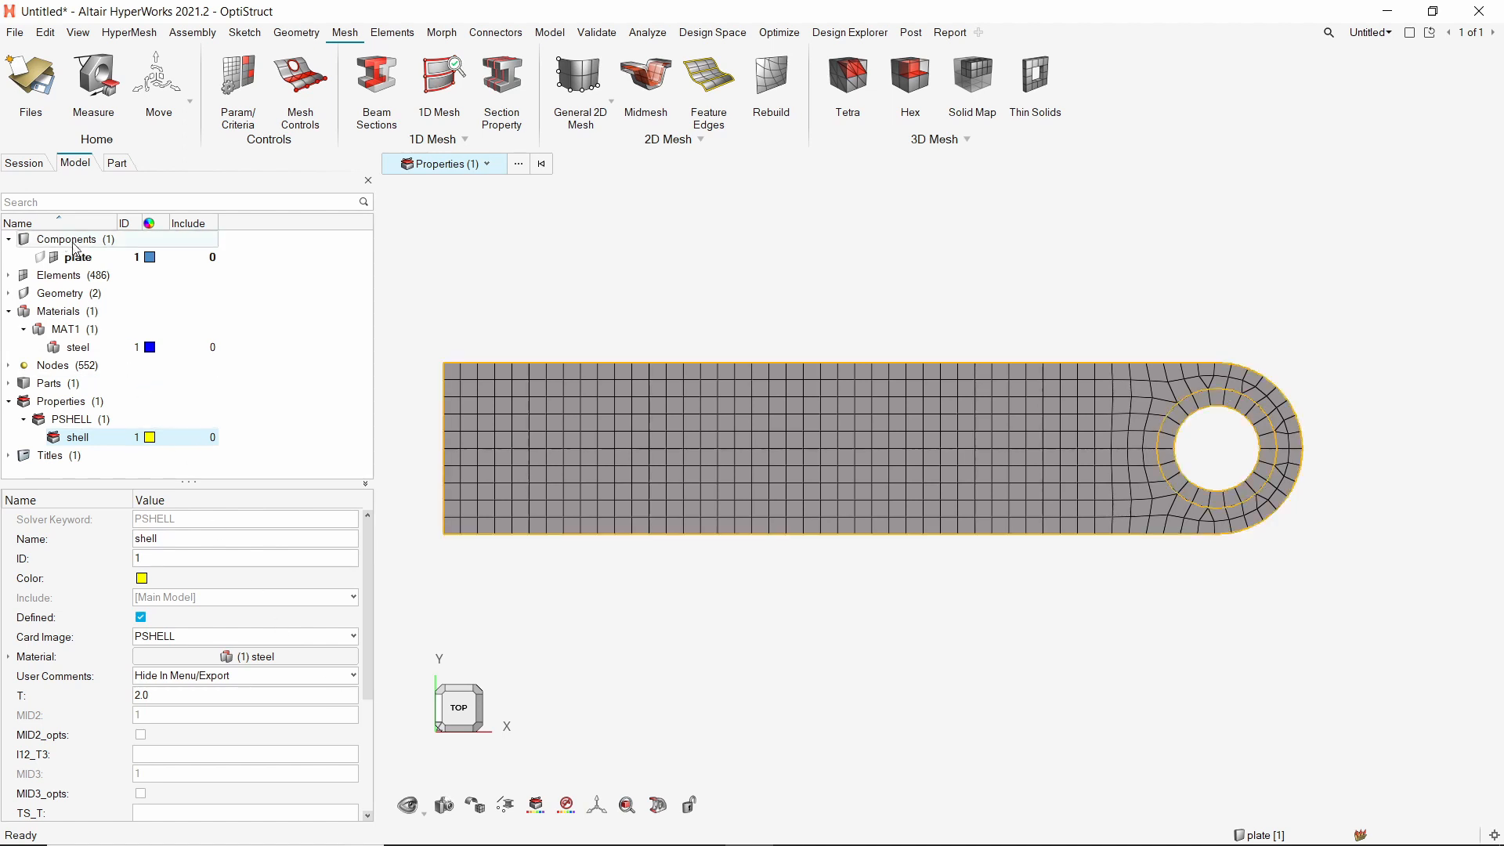
Assign the shell property to the plate component via Advanced Selection.
{"action": "left_click", "coordinate": [78, 256]}
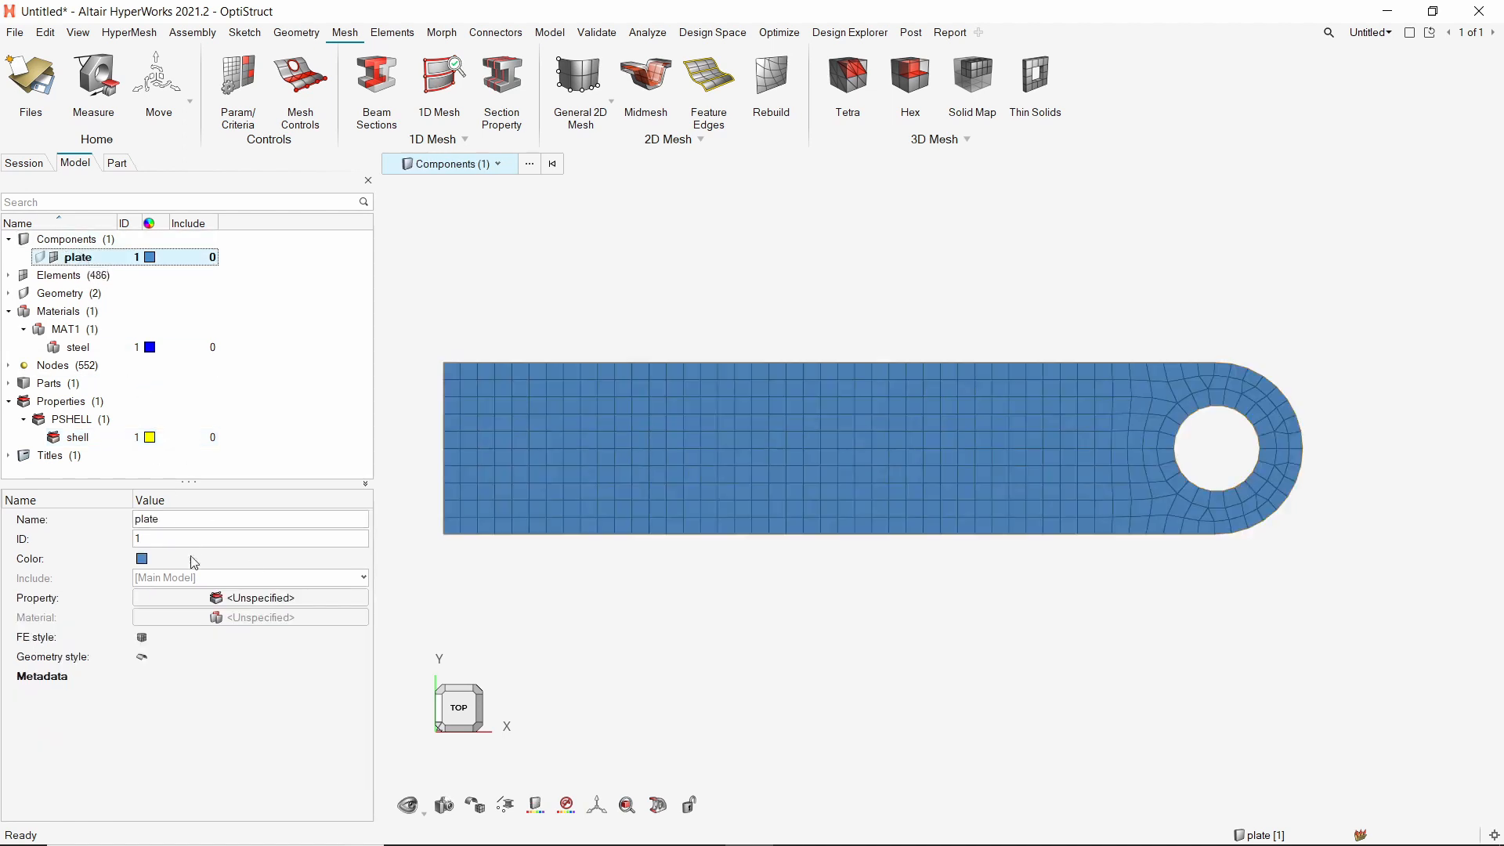
{"action": "left_click", "coordinate": [249, 597]}
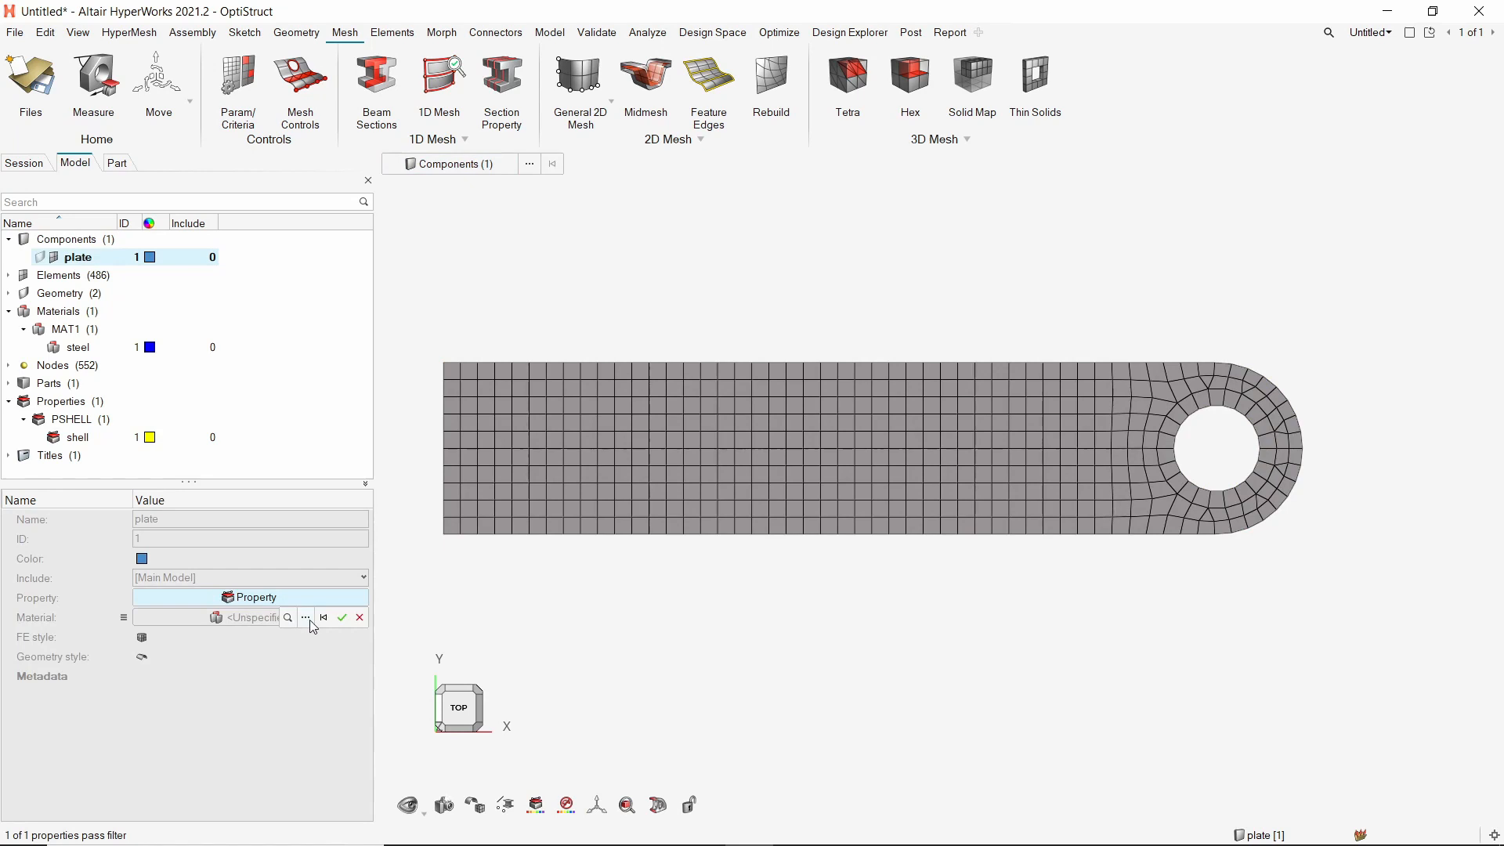
{"action": "left_click", "coordinate": [305, 617]}
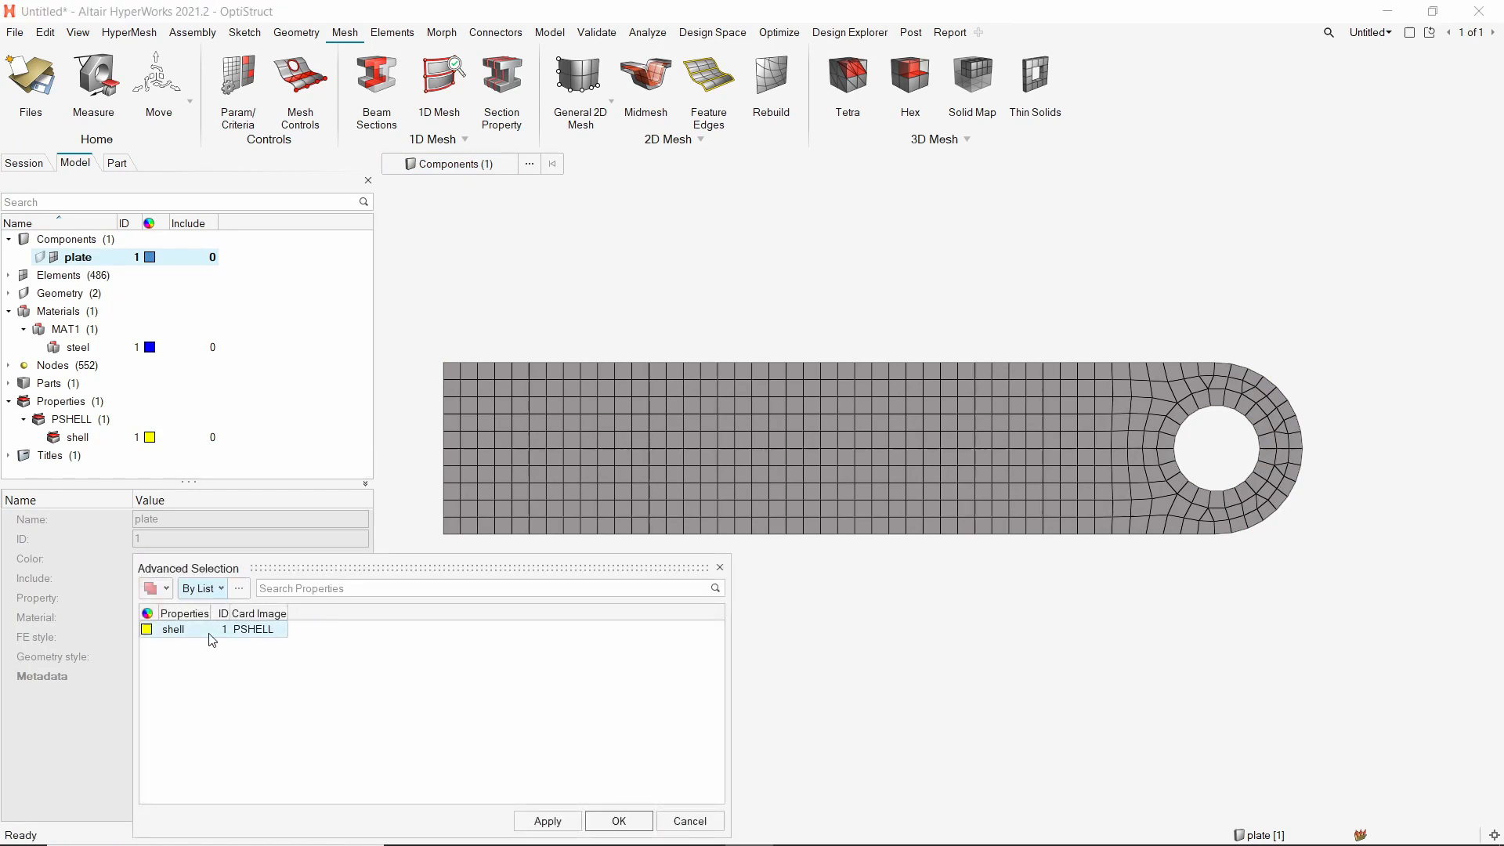
{"action": "left_click", "coordinate": [618, 820]}
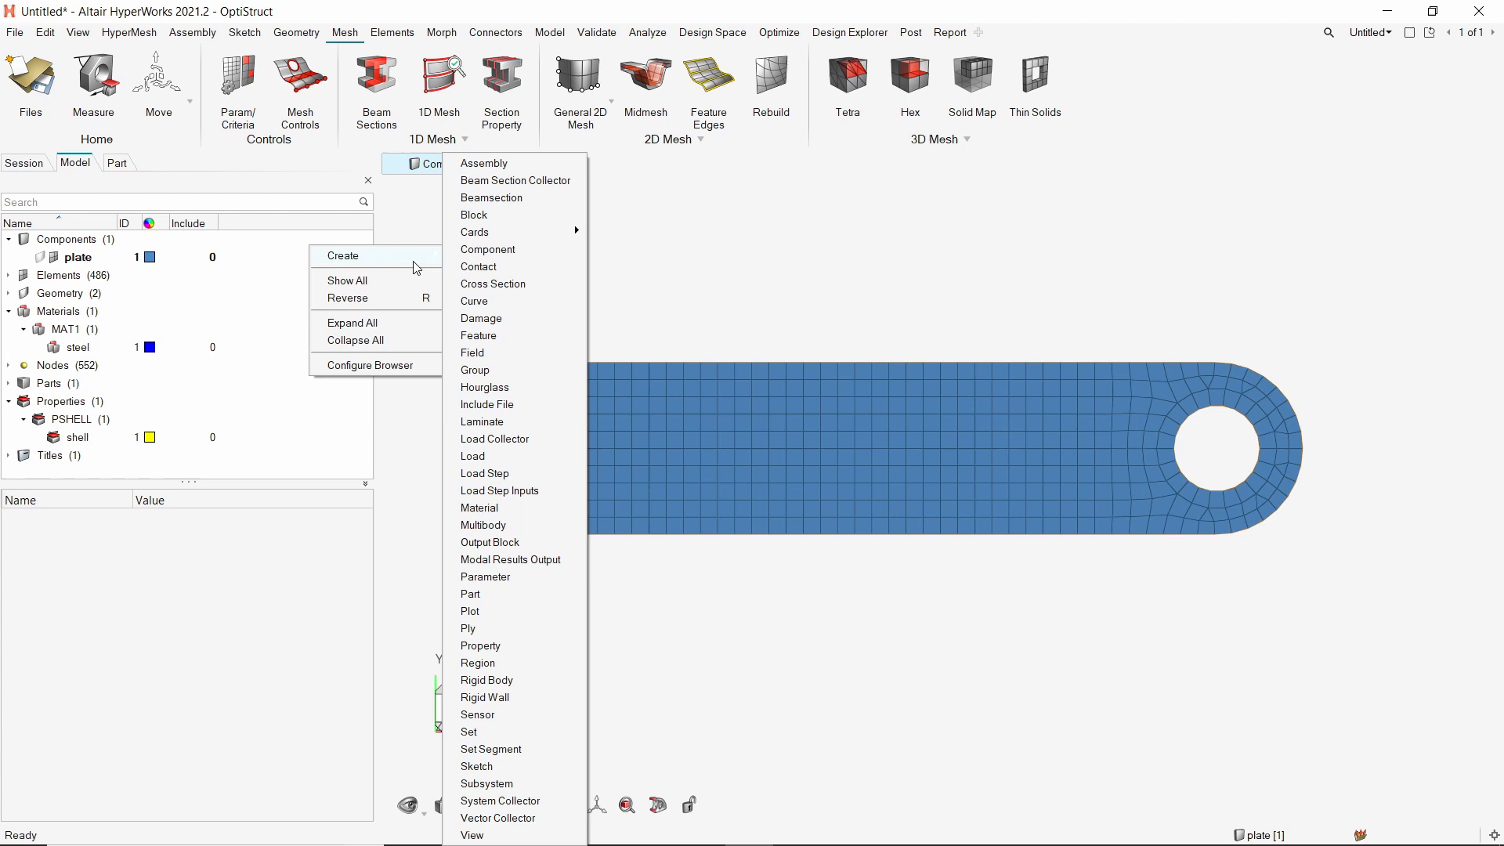
Create a new component named rbe3.
{"action": "left_click", "coordinate": [488, 249]}
{"action": "type", "text": "rbe3"}
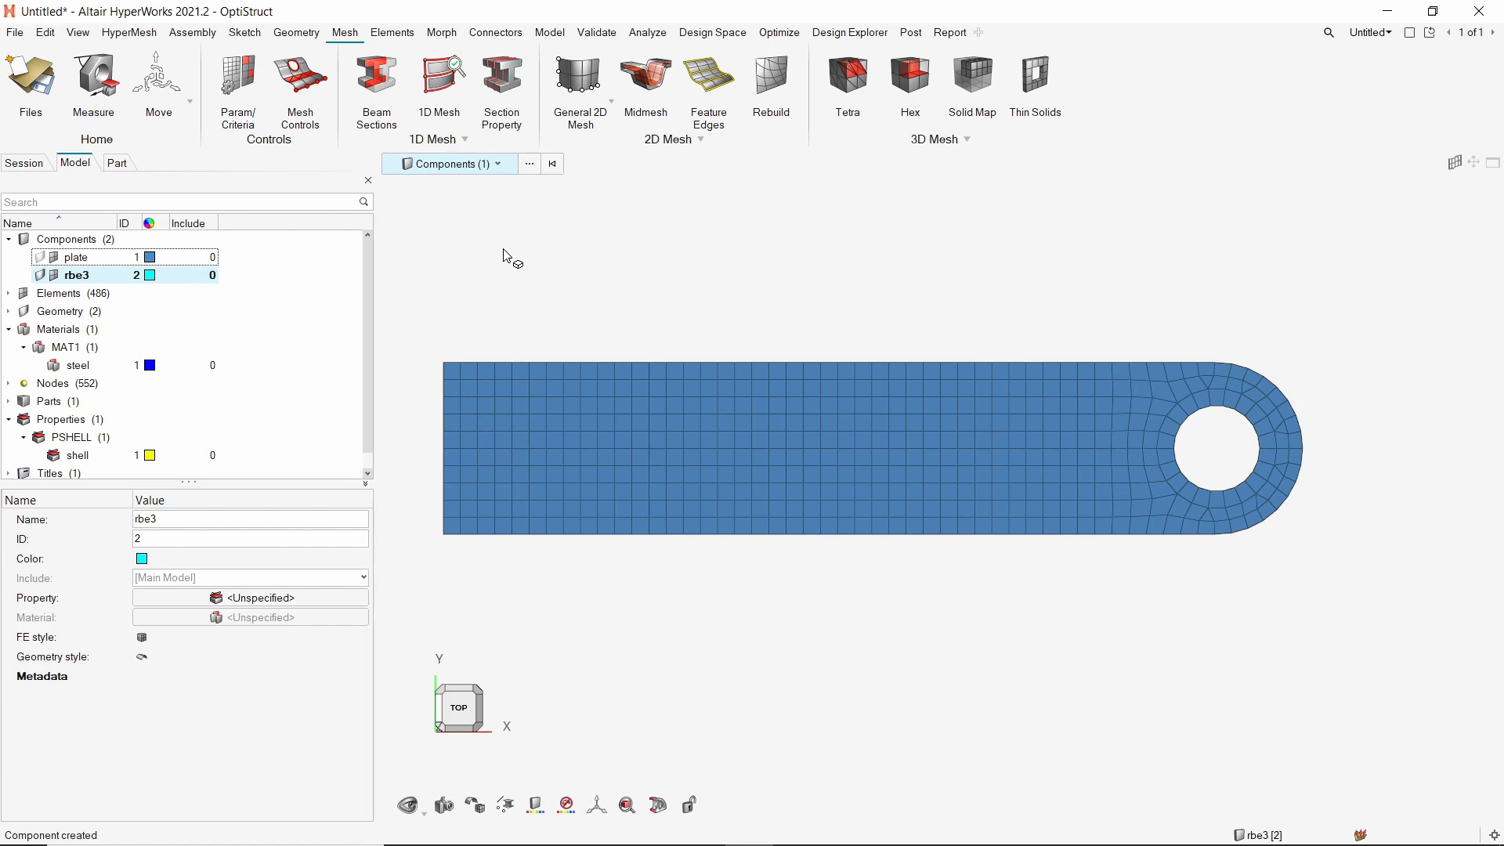
{"action": "mouse_move", "coordinate": [549, 108]}
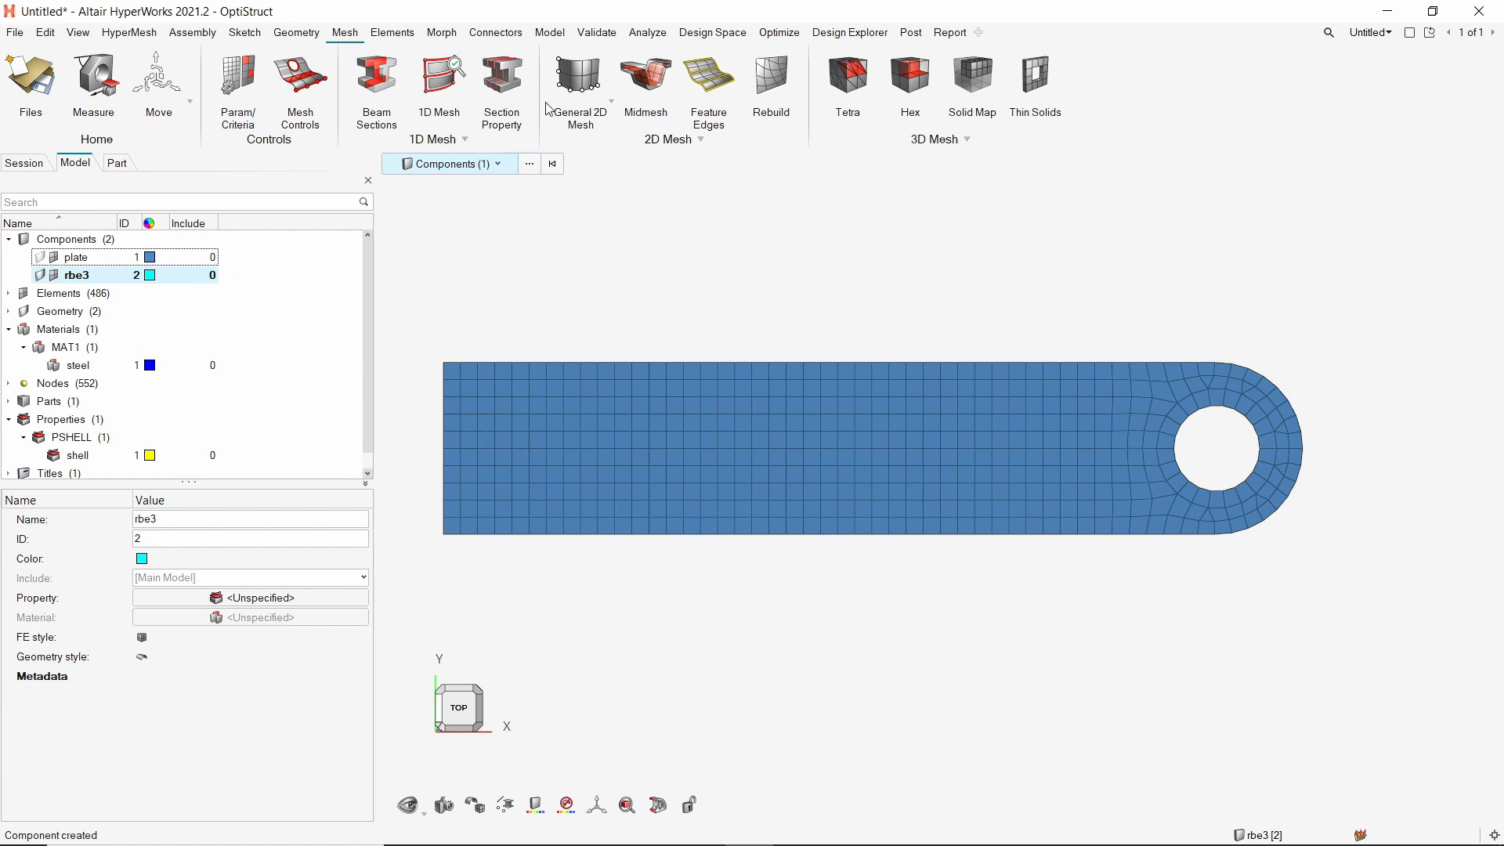
Start an RBE3 with the hole edge as independent entities and build the spider.
{"action": "left_click", "coordinate": [550, 31]}
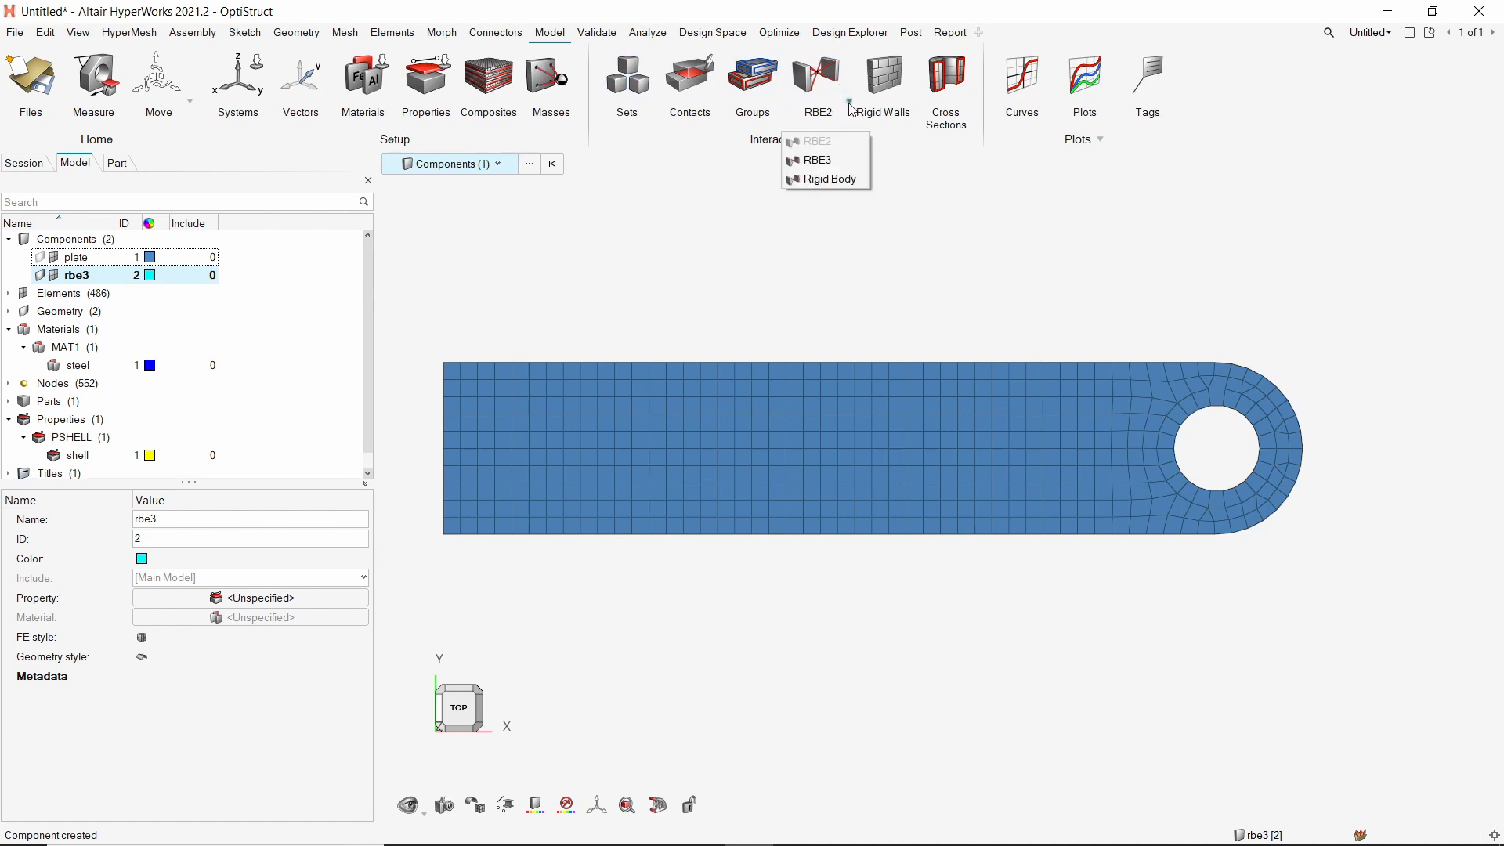
{"action": "mouse_move", "coordinate": [815, 160]}
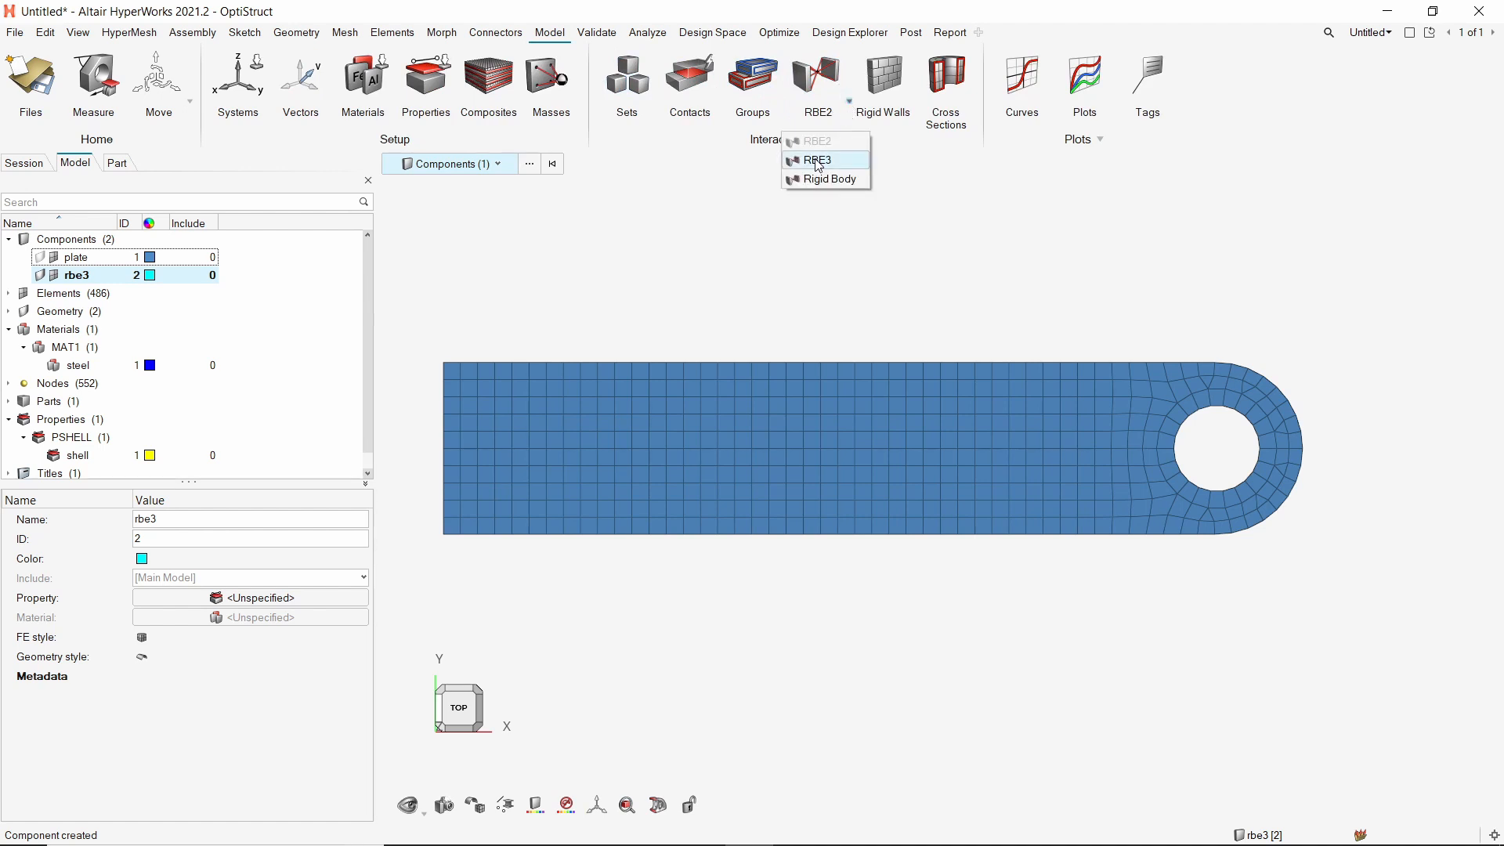
{"action": "left_click", "coordinate": [816, 159]}
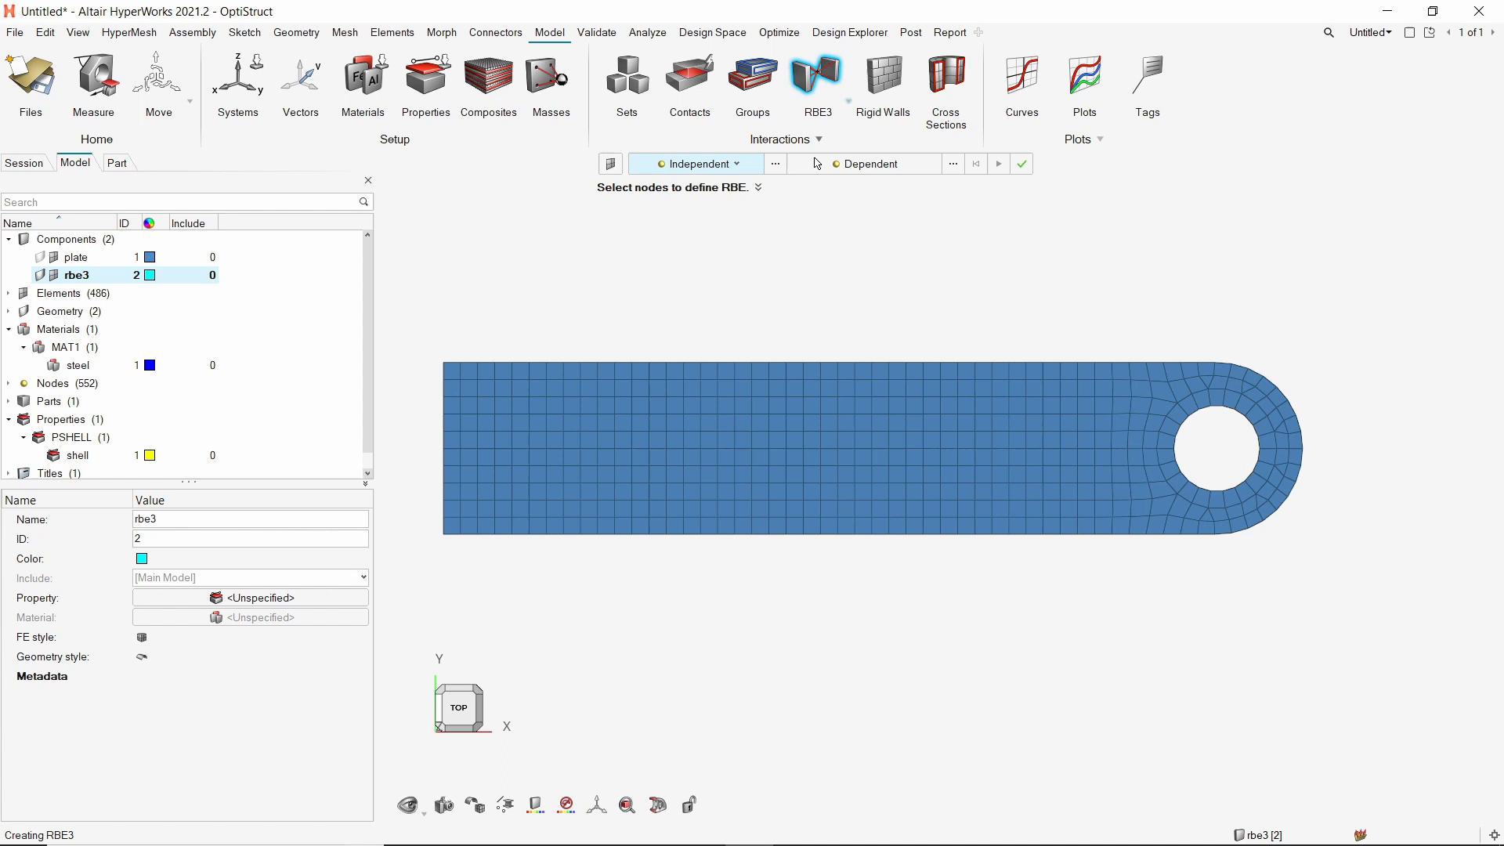
{"action": "left_click", "coordinate": [696, 163]}
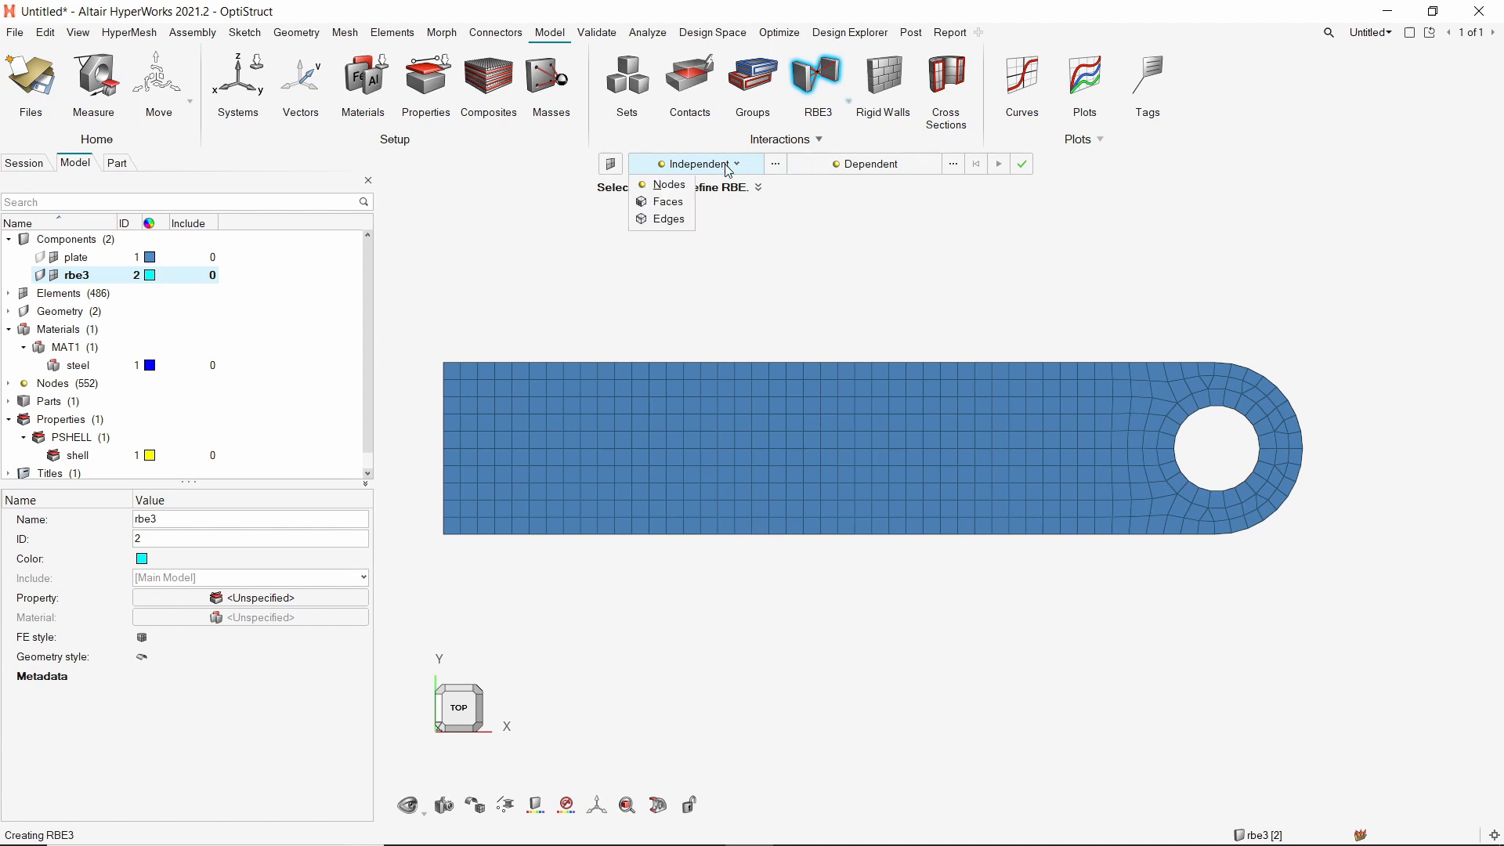
{"action": "left_click", "coordinate": [669, 183]}
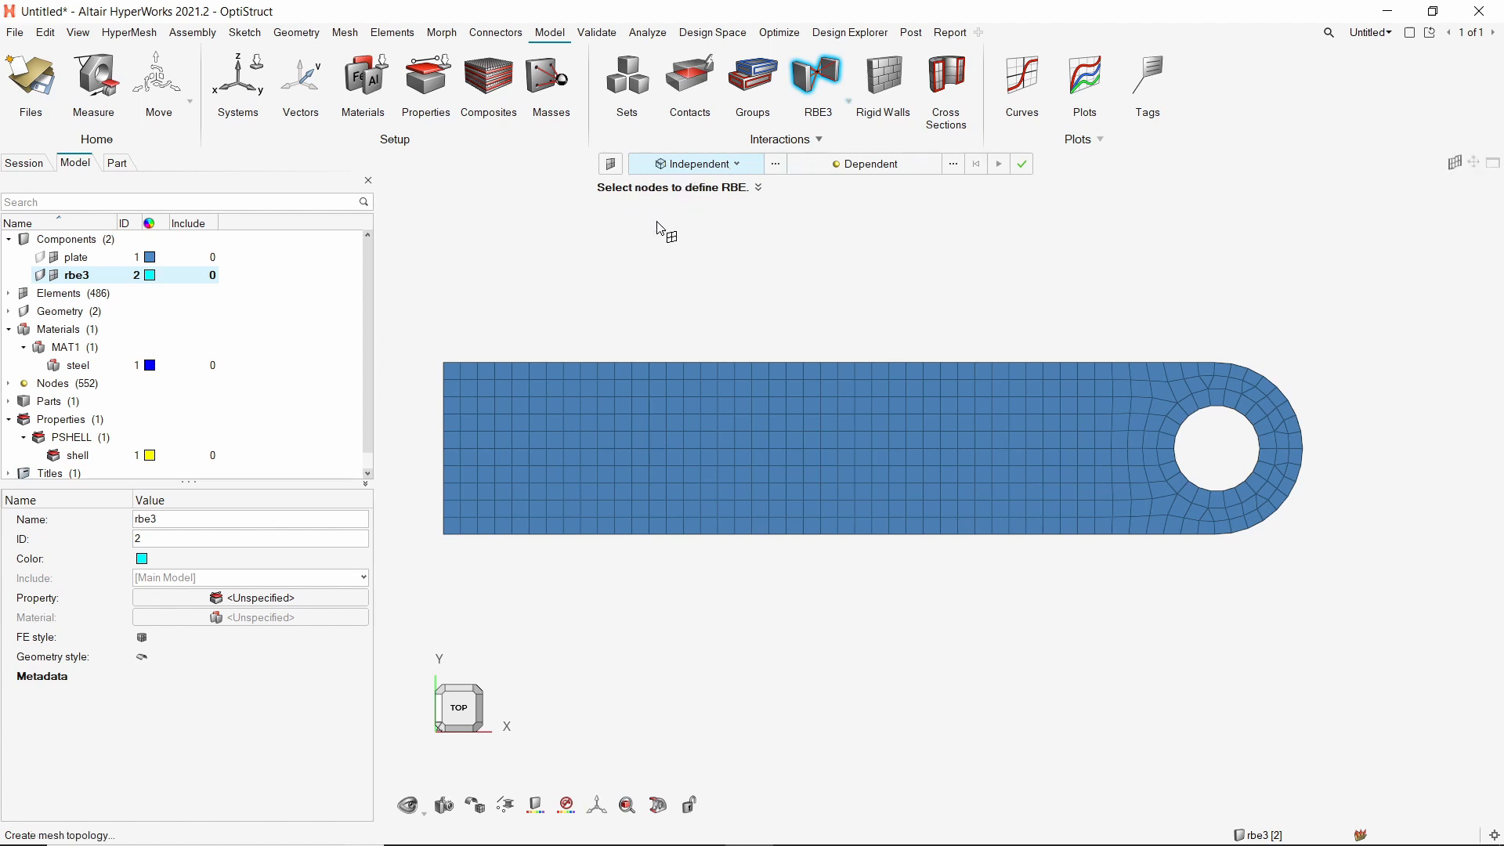
{"action": "scroll", "scroll_direction": "up", "scroll_amount": 3}
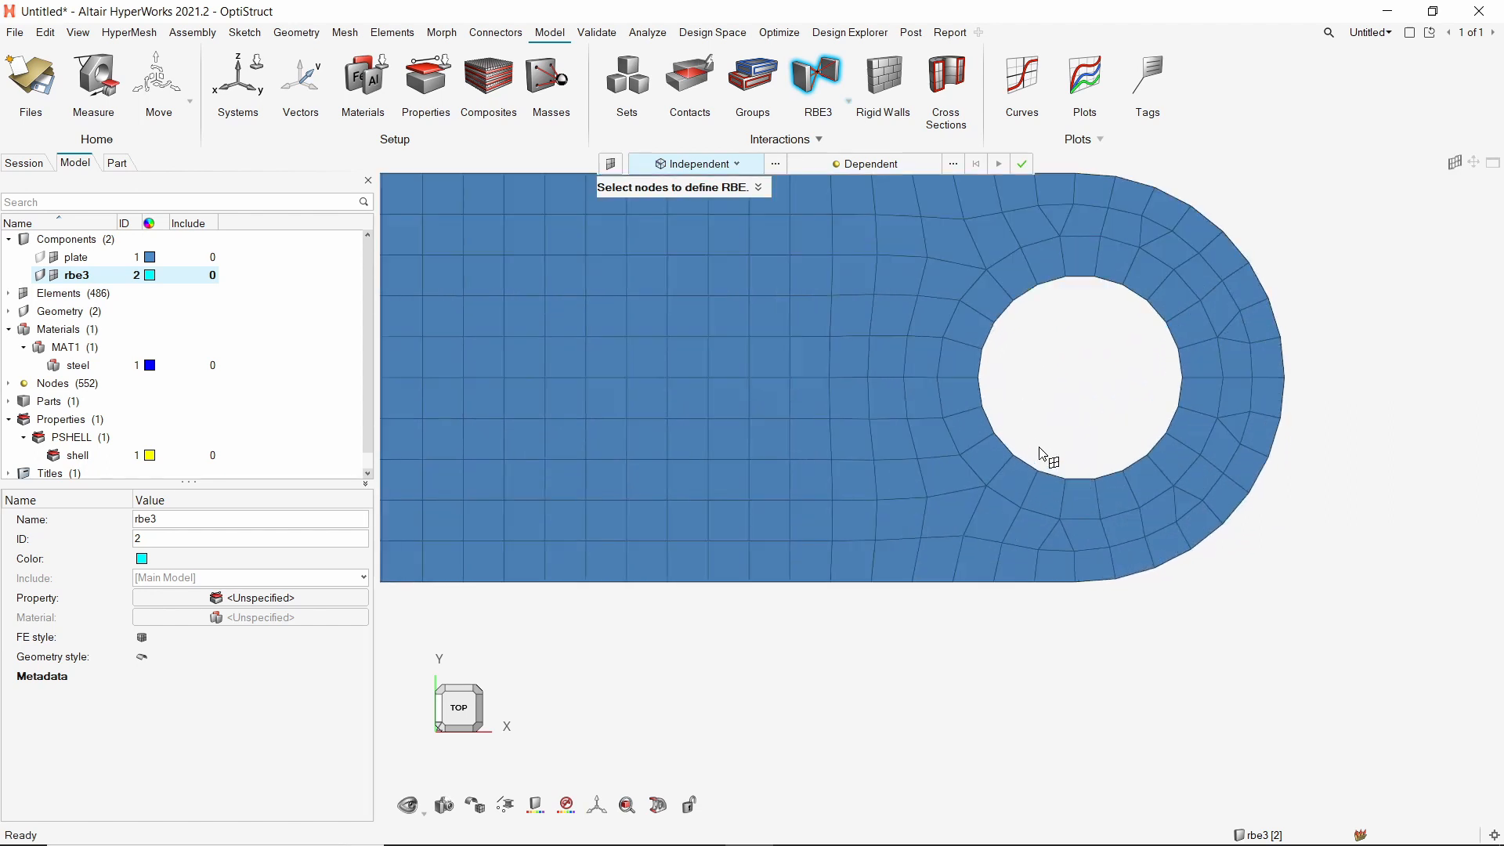
{"action": "left_click", "coordinate": [1040, 470]}
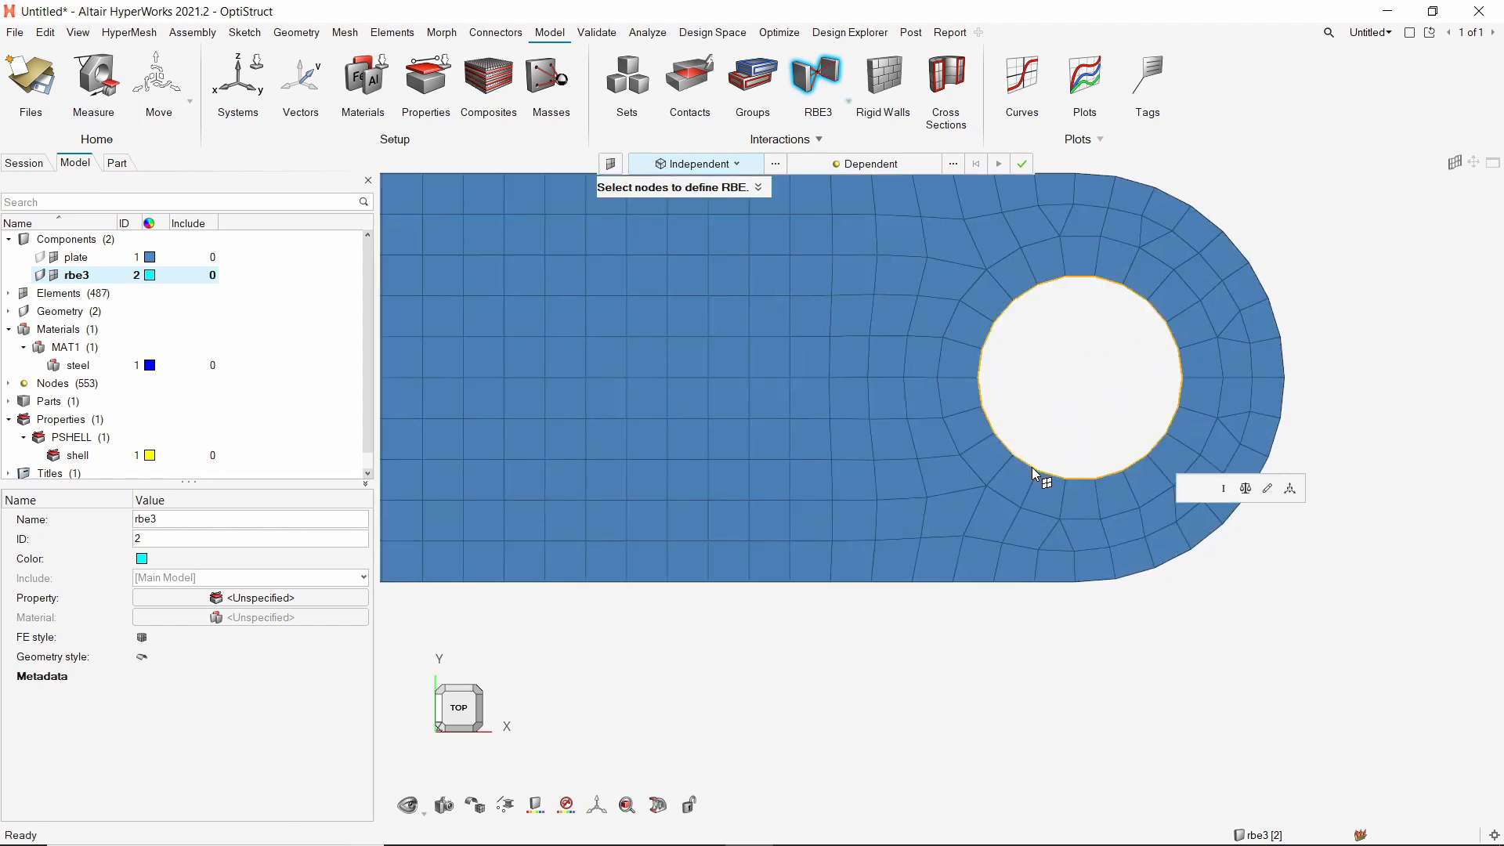
{"action": "left_click", "coordinate": [1080, 378]}
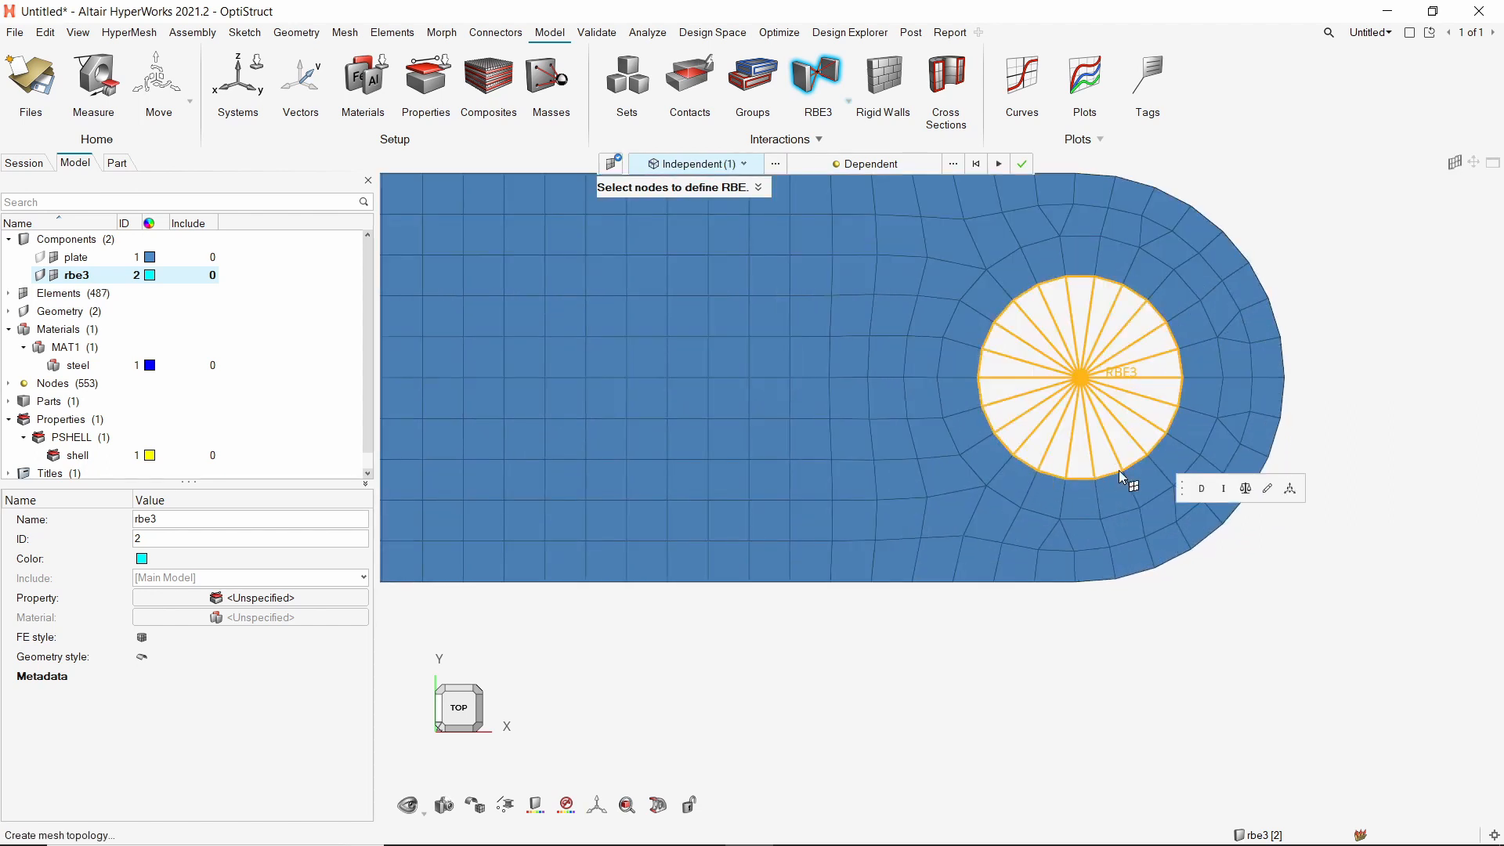
Set the RBE3 DOFs, calculate weighting factors by distance and accept.
{"action": "left_click", "coordinate": [1202, 488]}
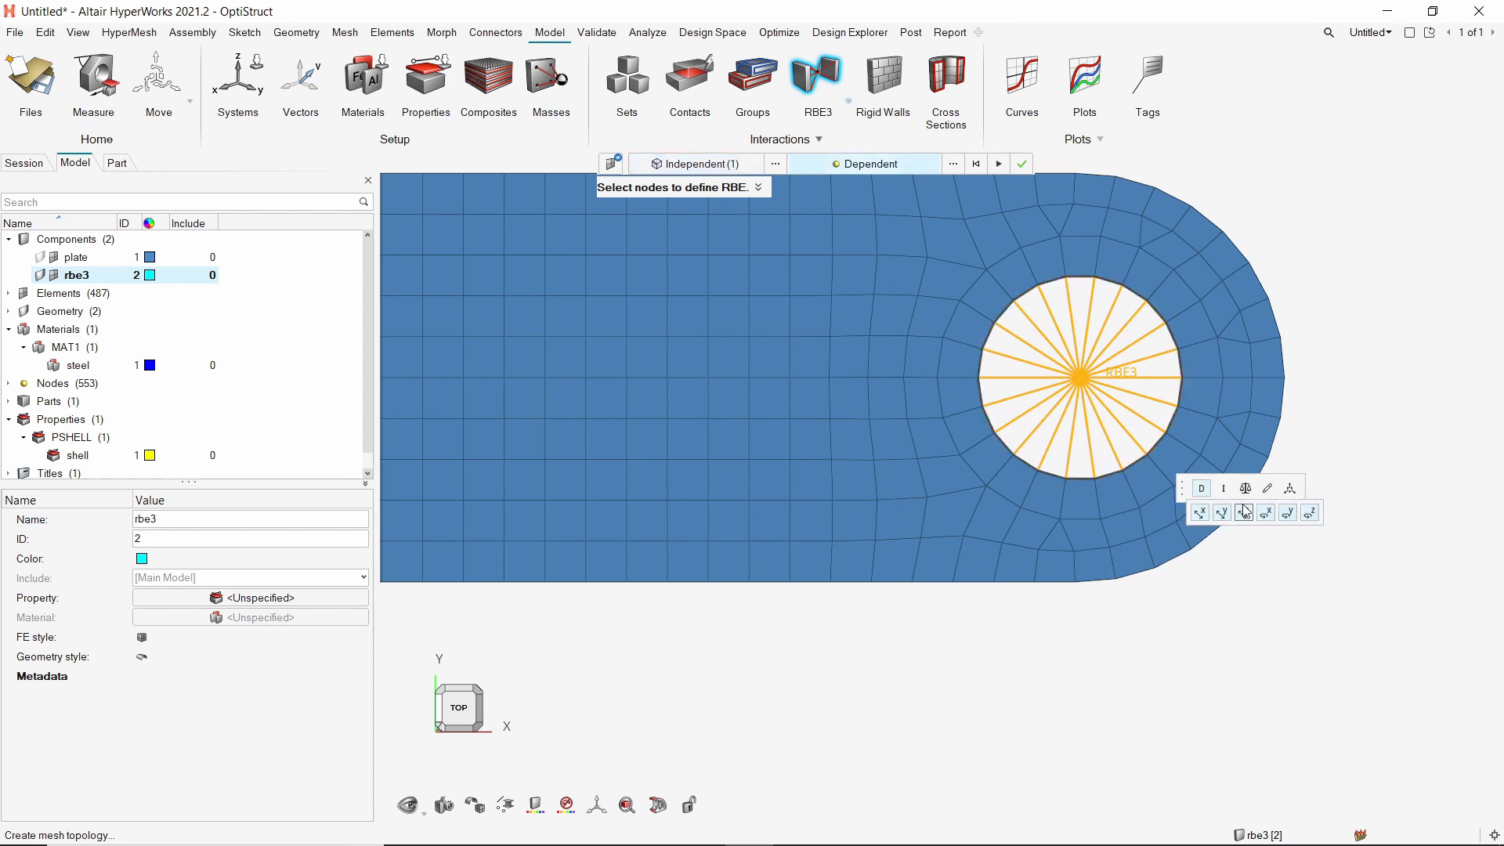
{"action": "left_click", "coordinate": [1224, 487]}
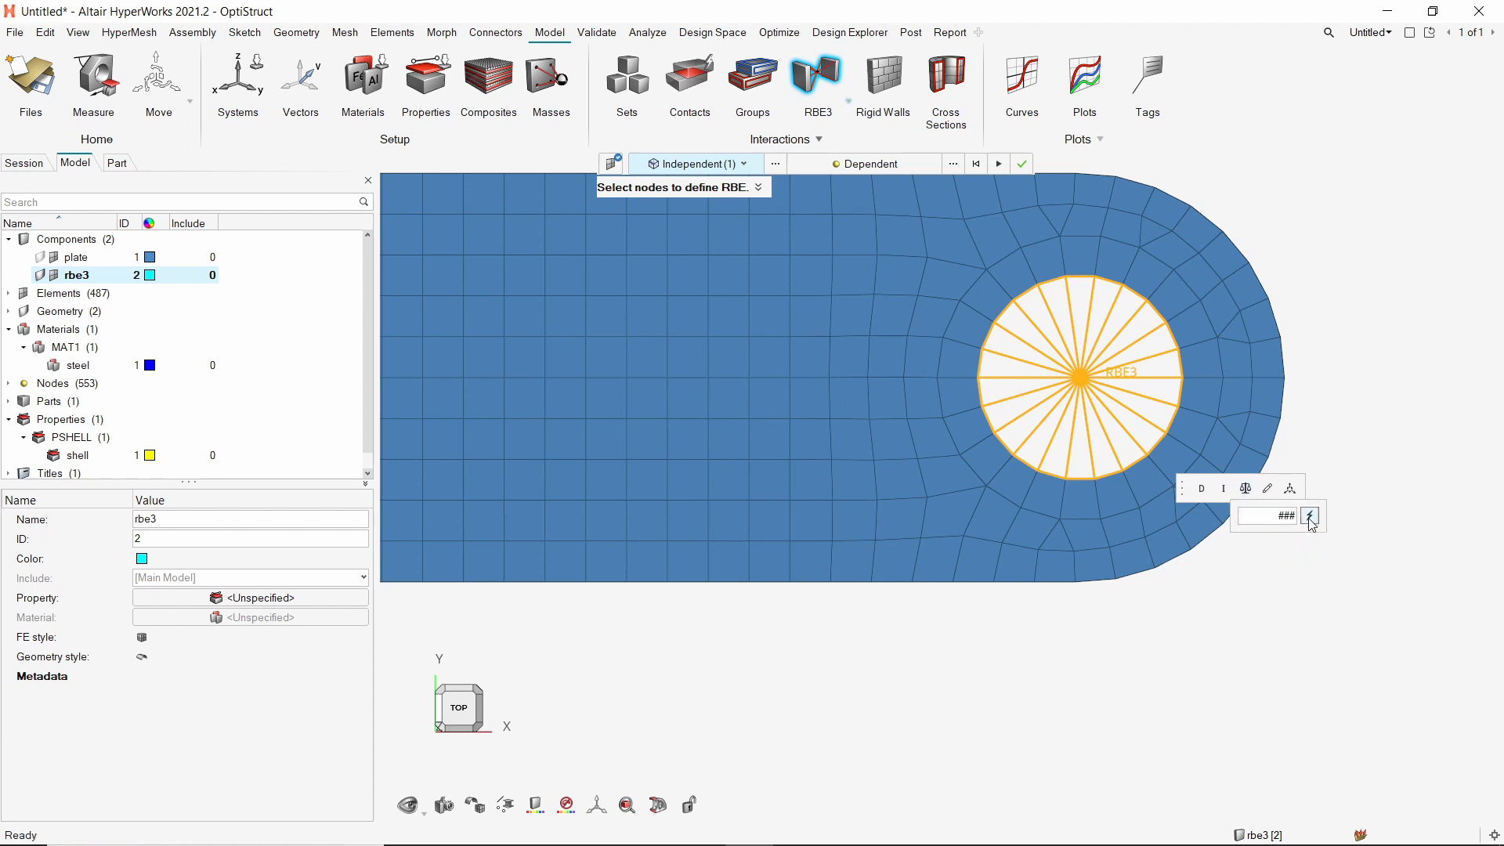
{"action": "mouse_move", "coordinate": [1310, 515]}
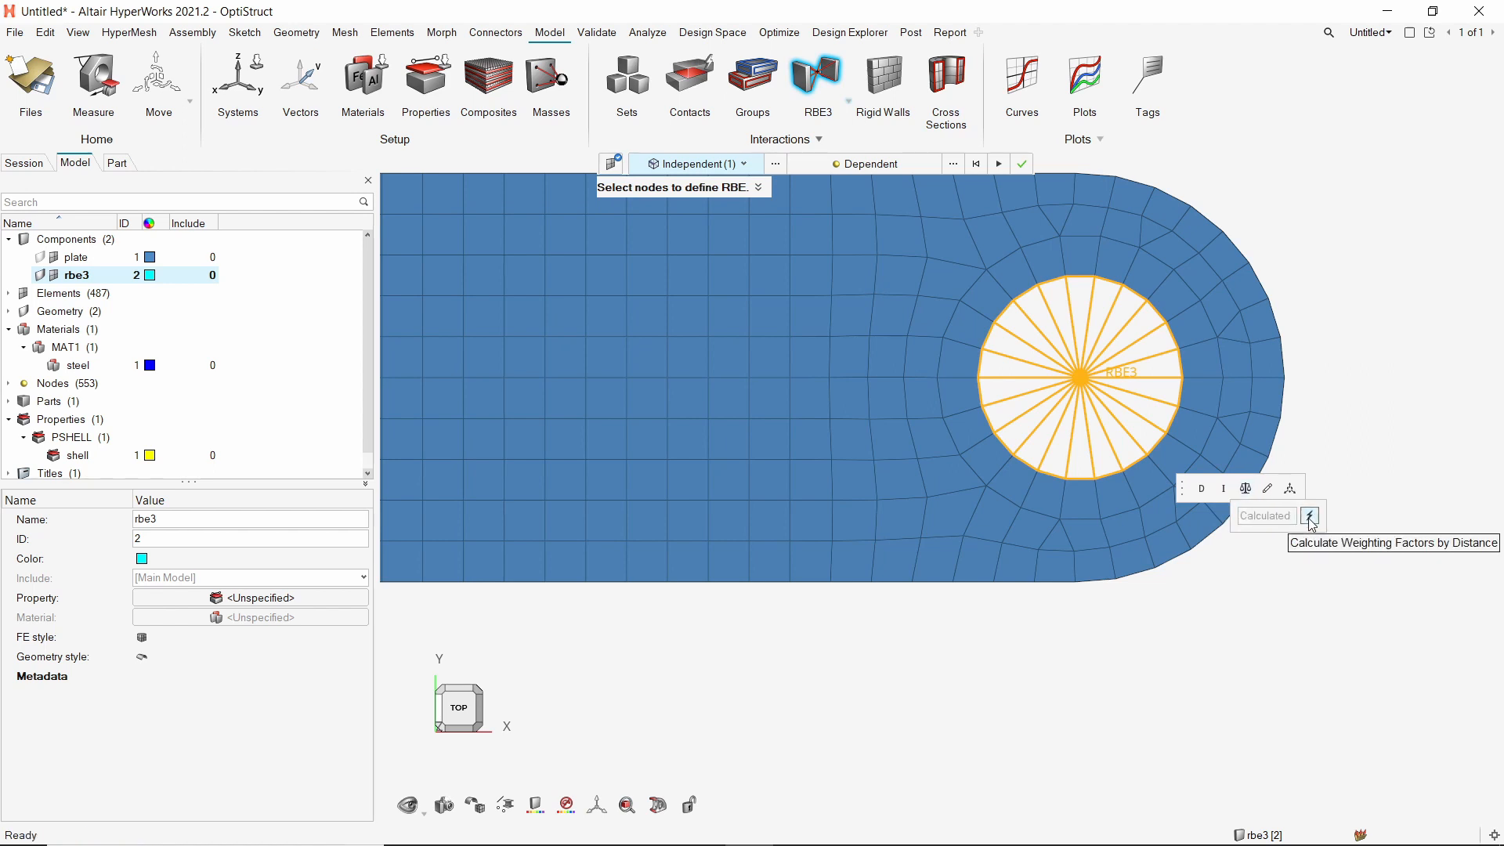
{"action": "mouse_move", "coordinate": [1089, 257]}
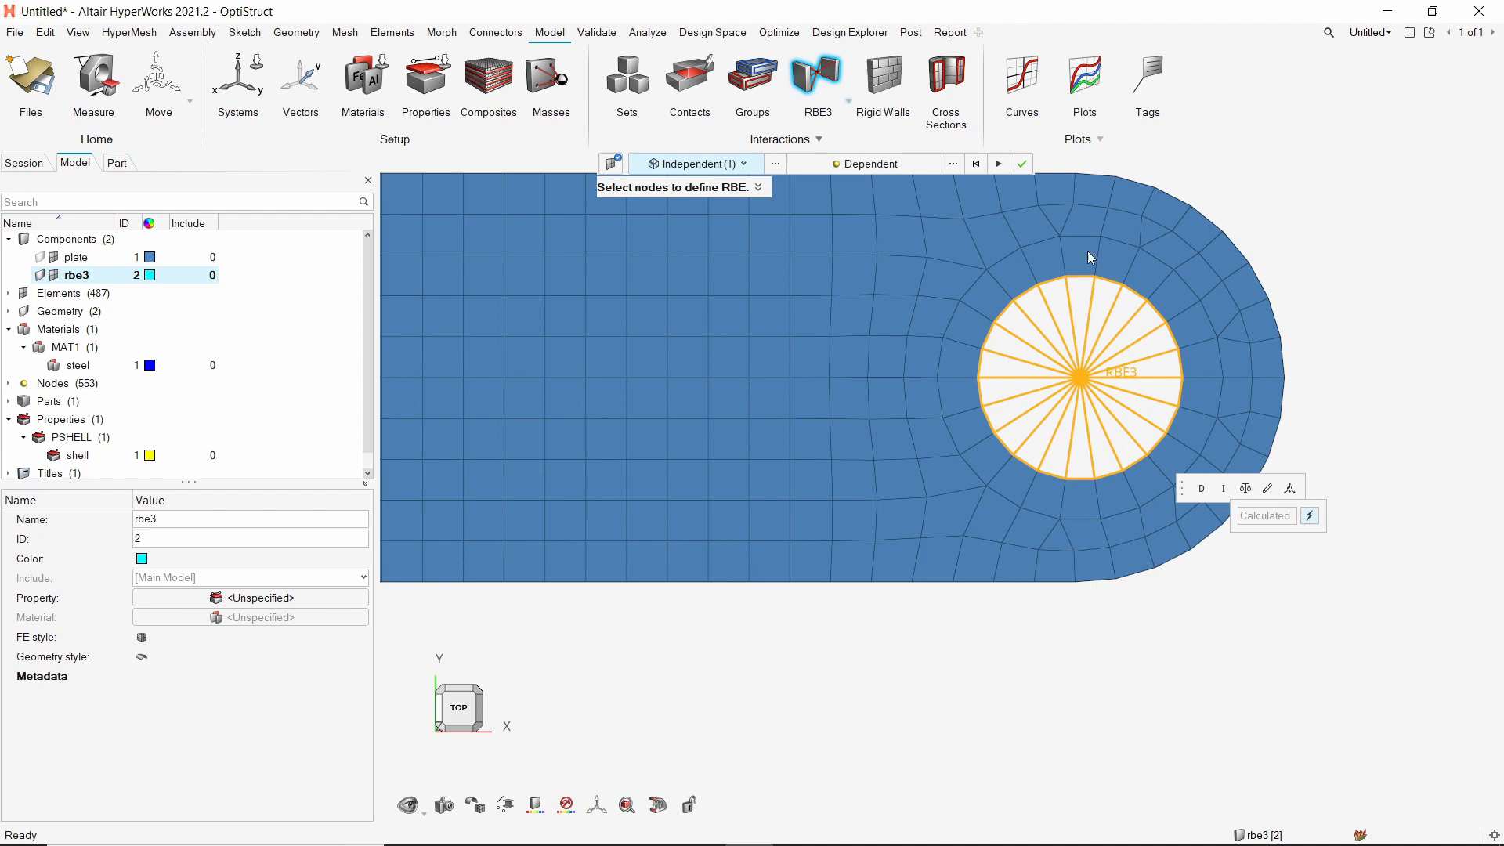
{"action": "left_click", "coordinate": [1022, 162]}
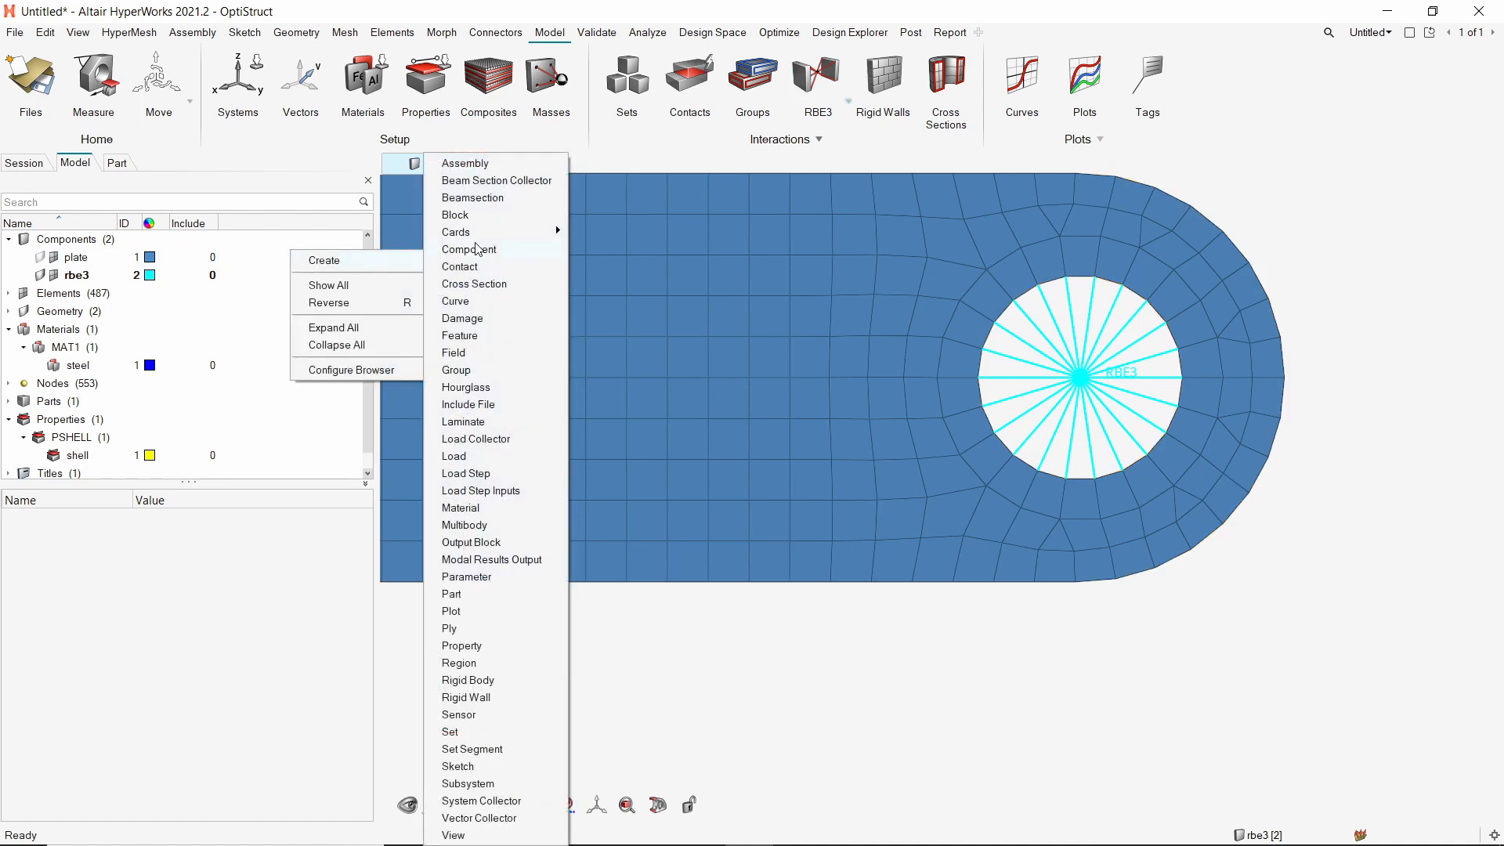
Create a new component named mass.
{"action": "left_click", "coordinate": [469, 249]}
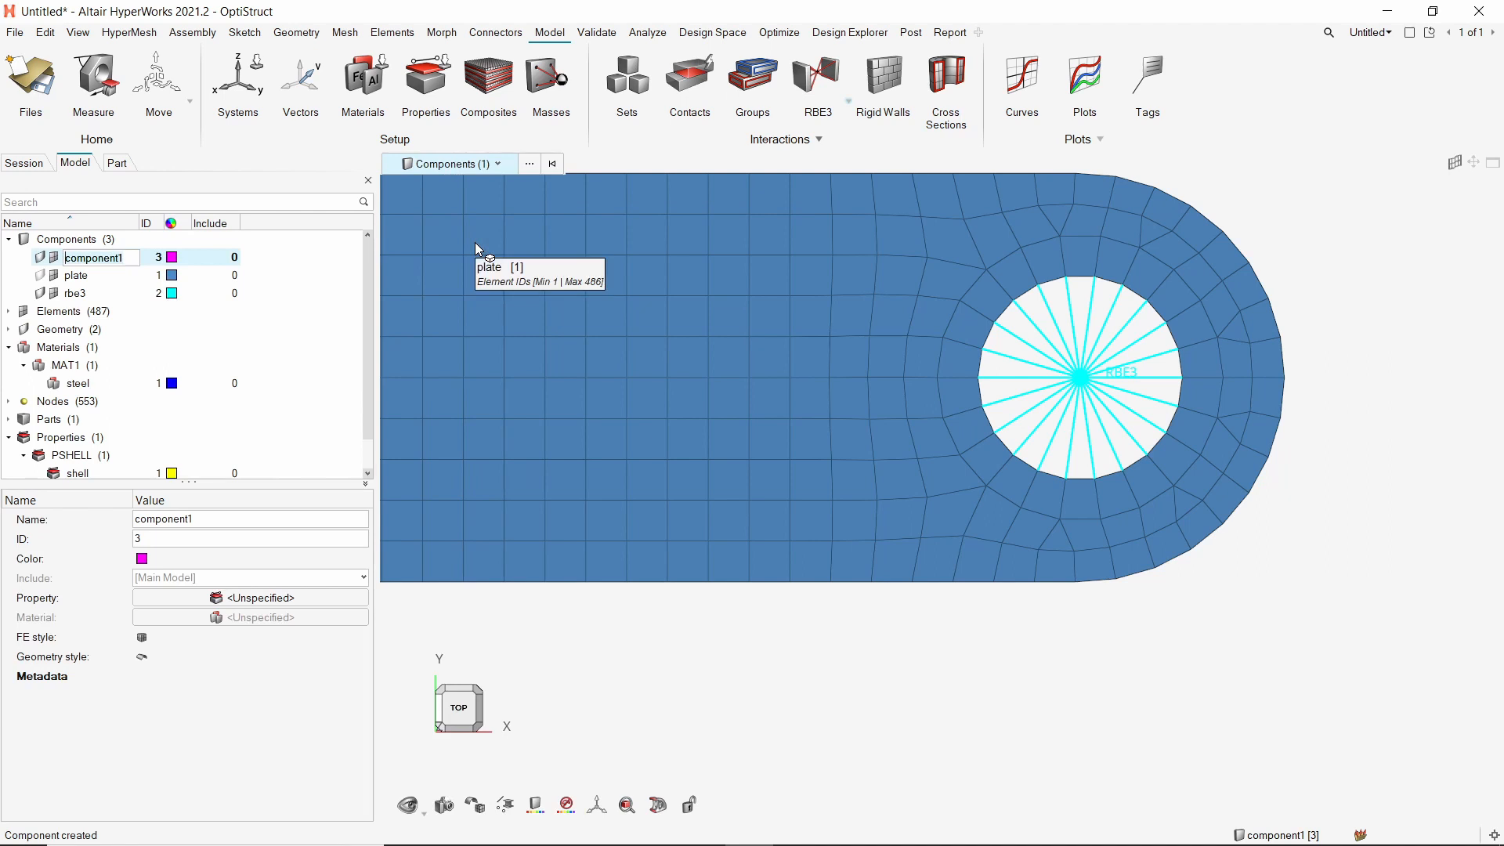
{"action": "type", "text": "mass"}
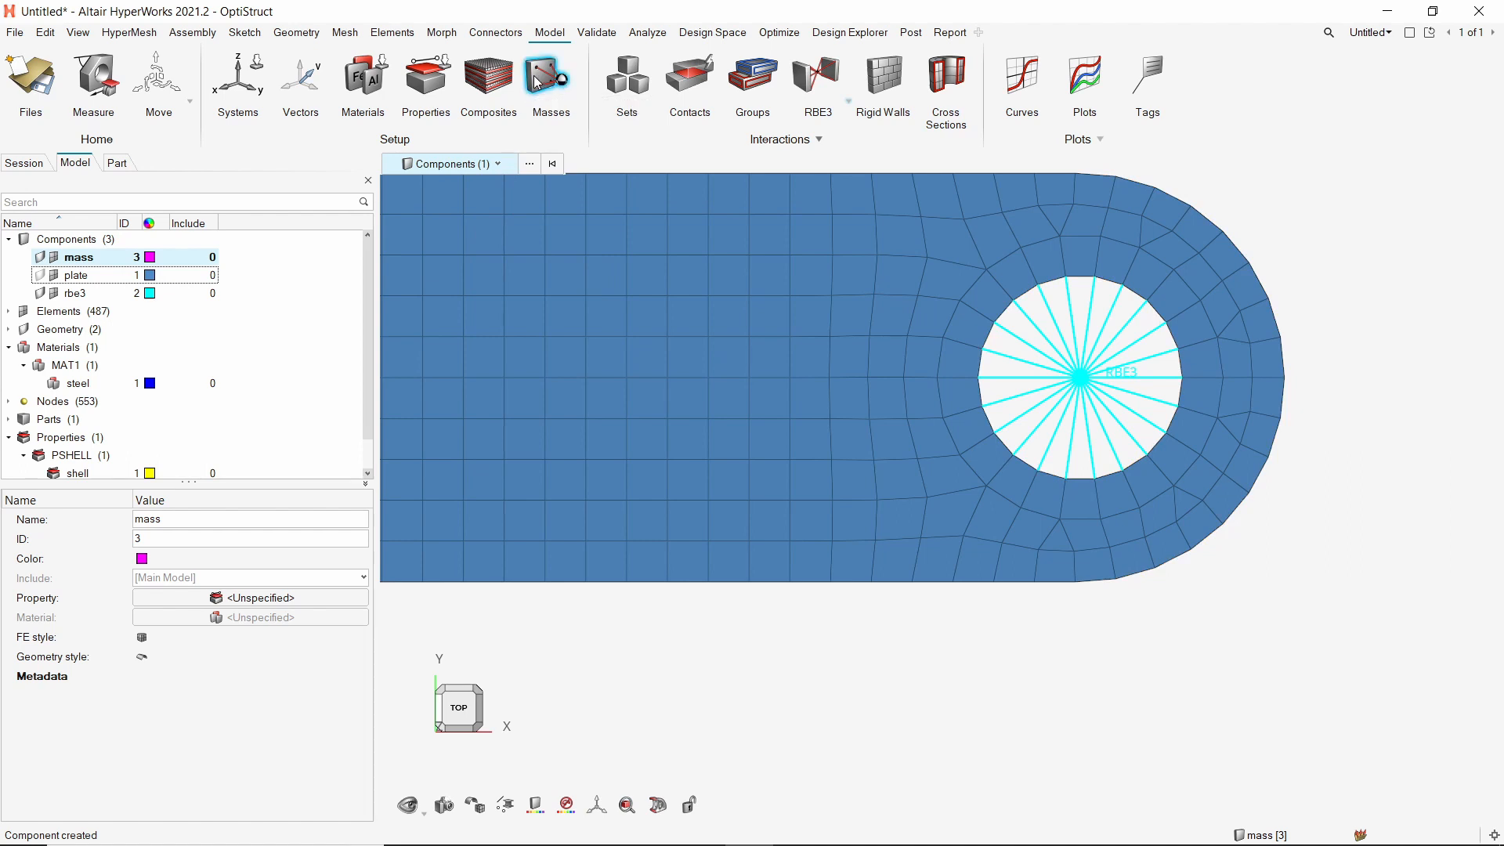
Create a 0.002 point mass on the RBE3 spider's centre node.
{"action": "left_click", "coordinate": [550, 81]}
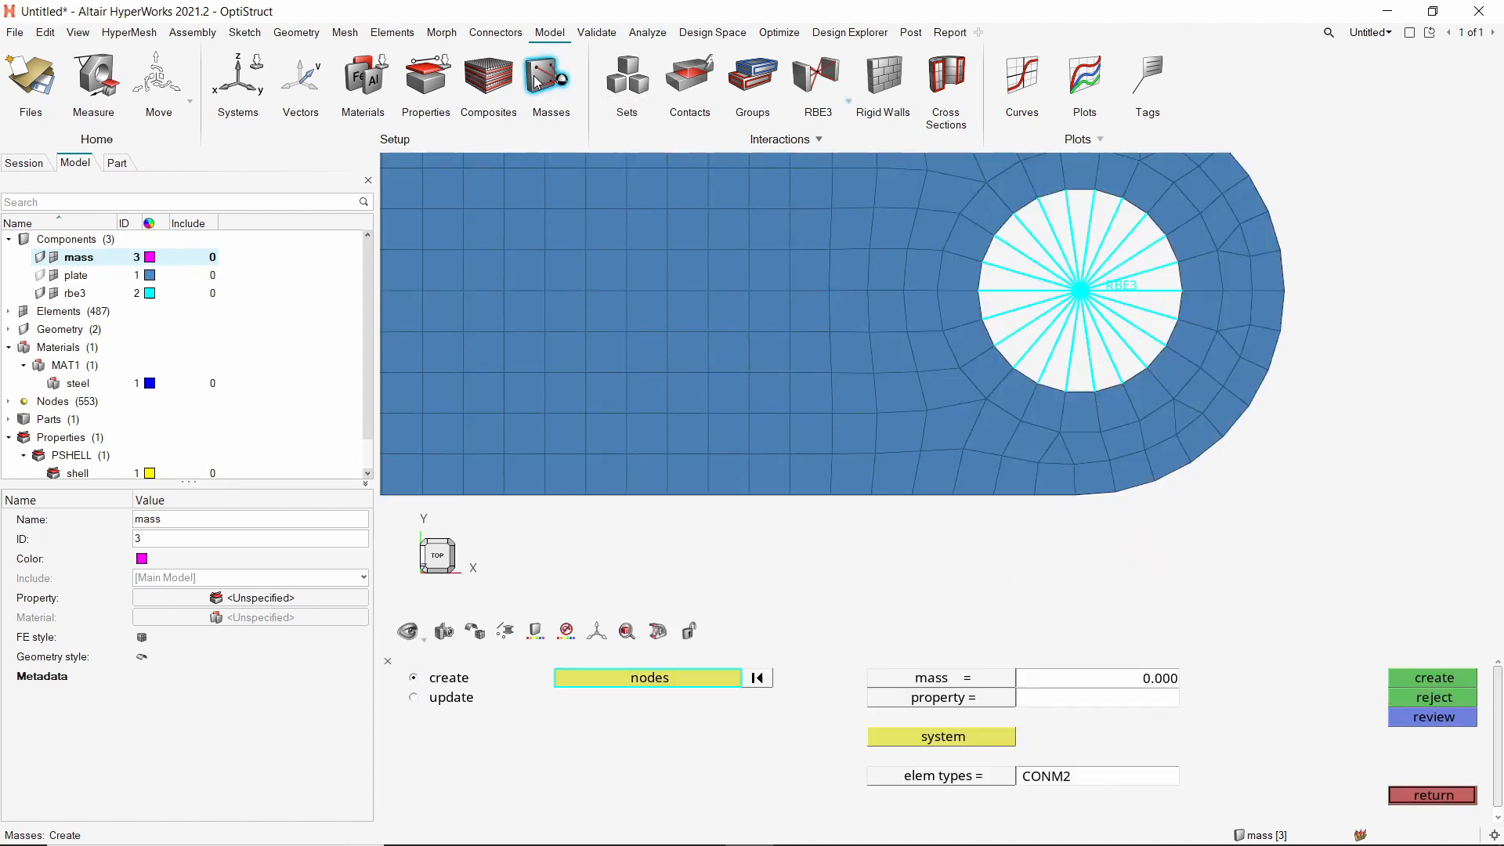
{"action": "left_click", "coordinate": [1081, 292]}
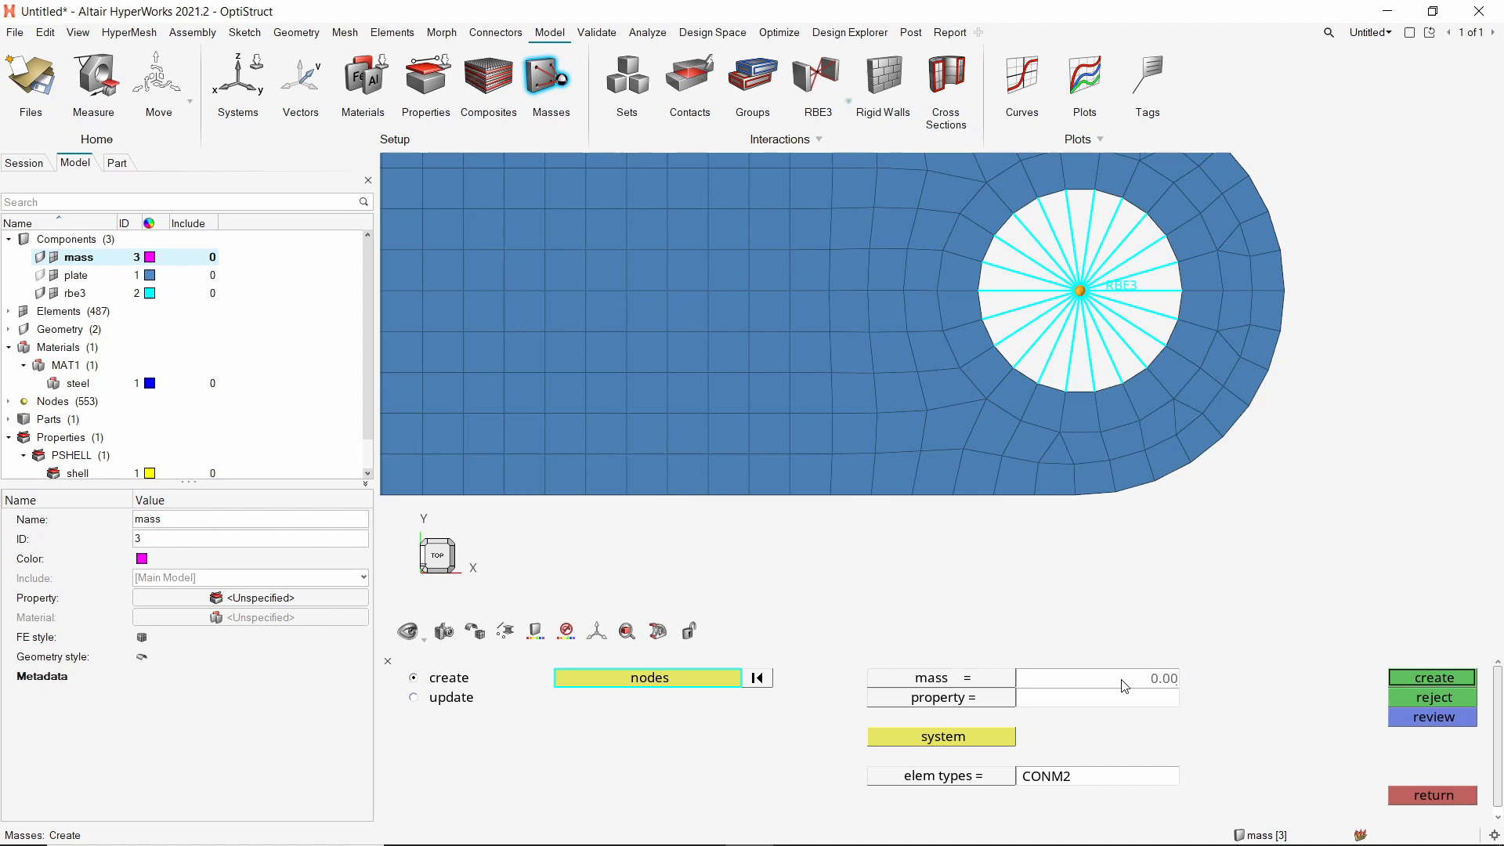
{"action": "type", "text": "0.002"}
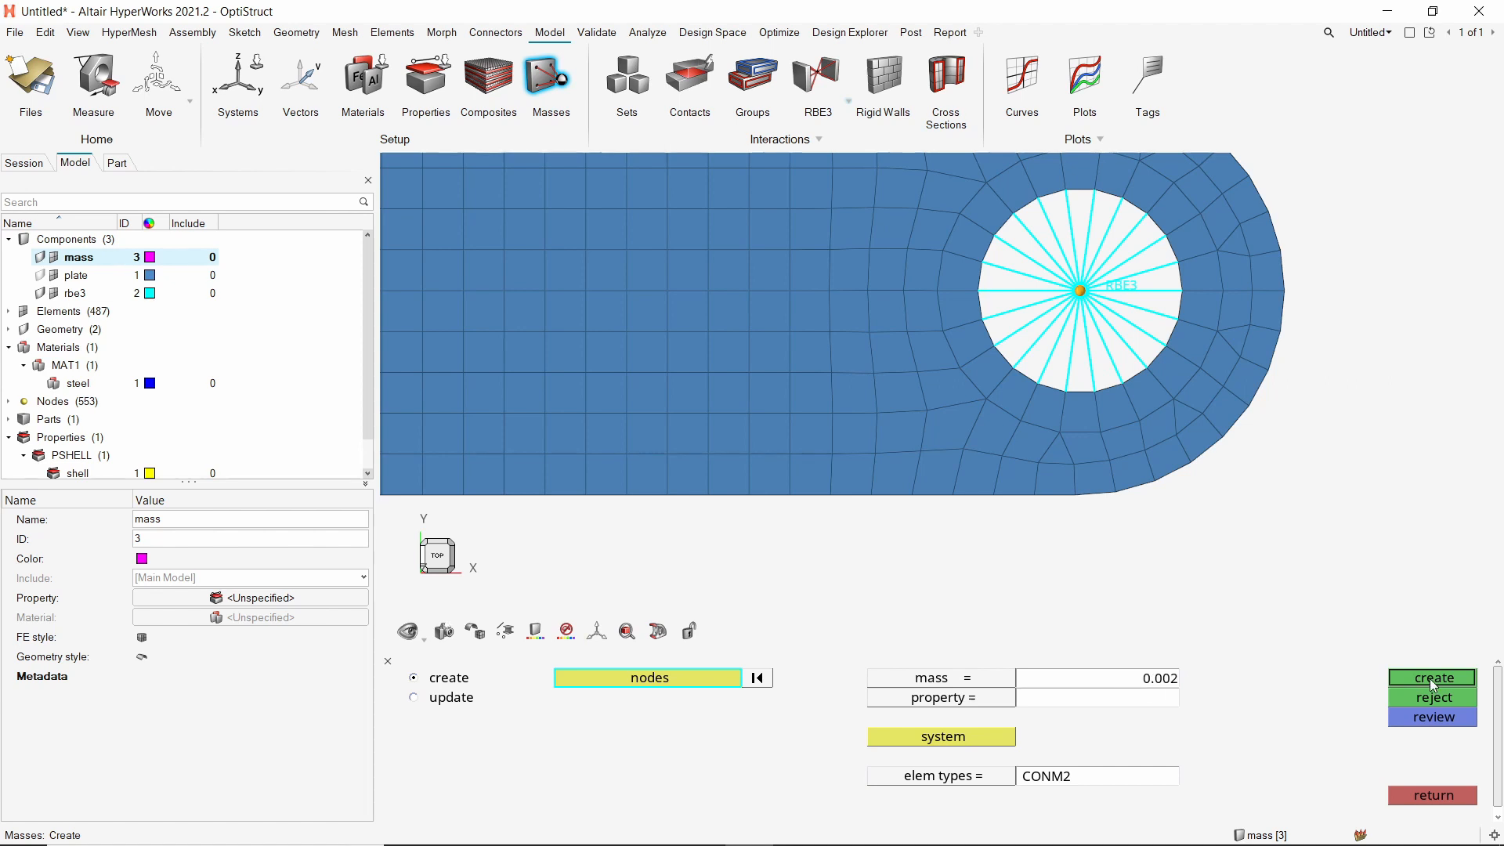
{"action": "left_click", "coordinate": [1432, 677]}
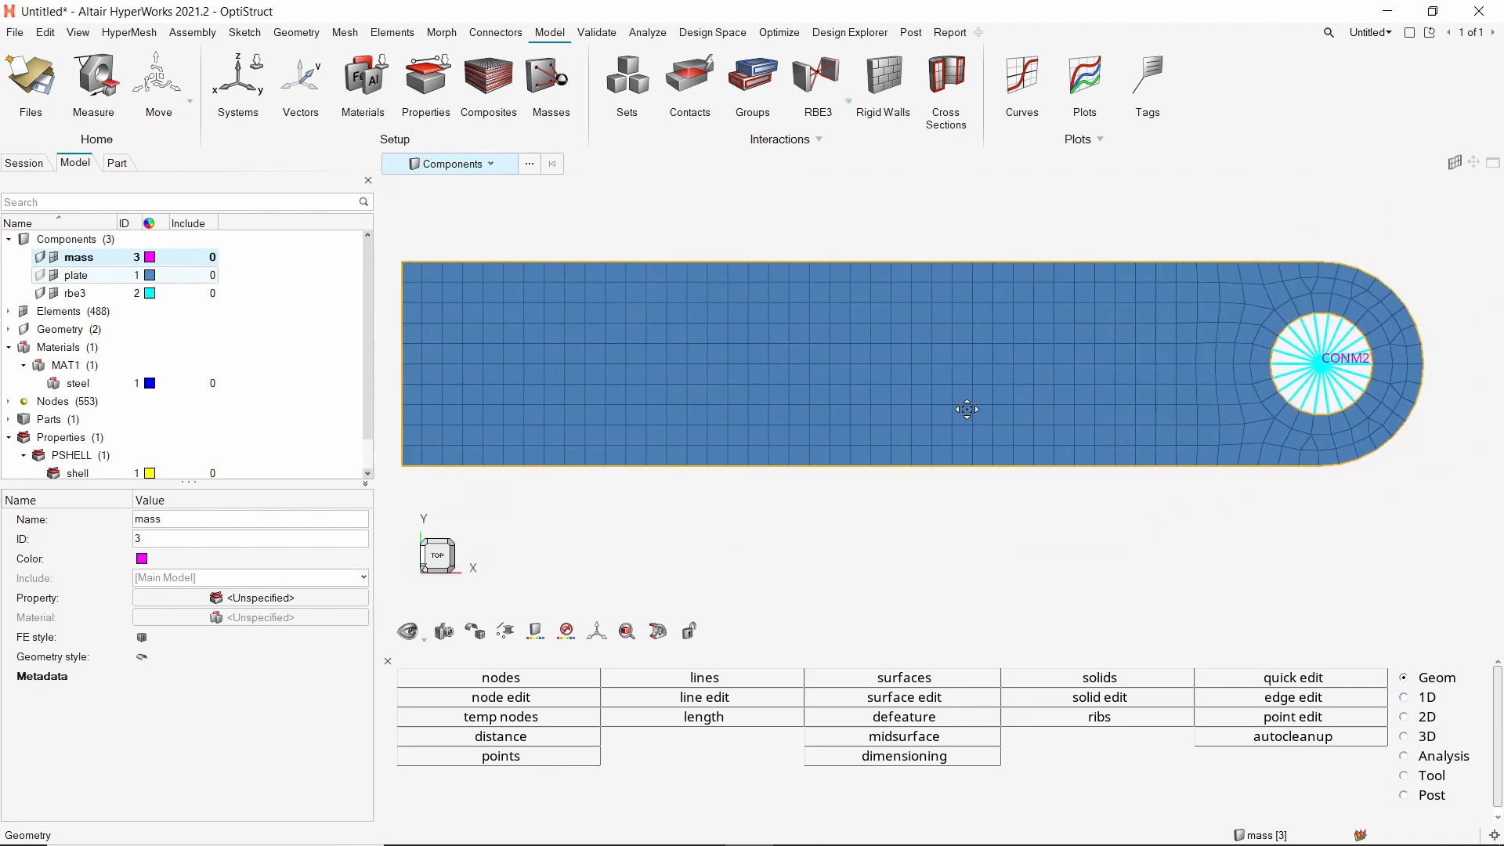
{"action": "mouse_move", "coordinate": [571, 343]}
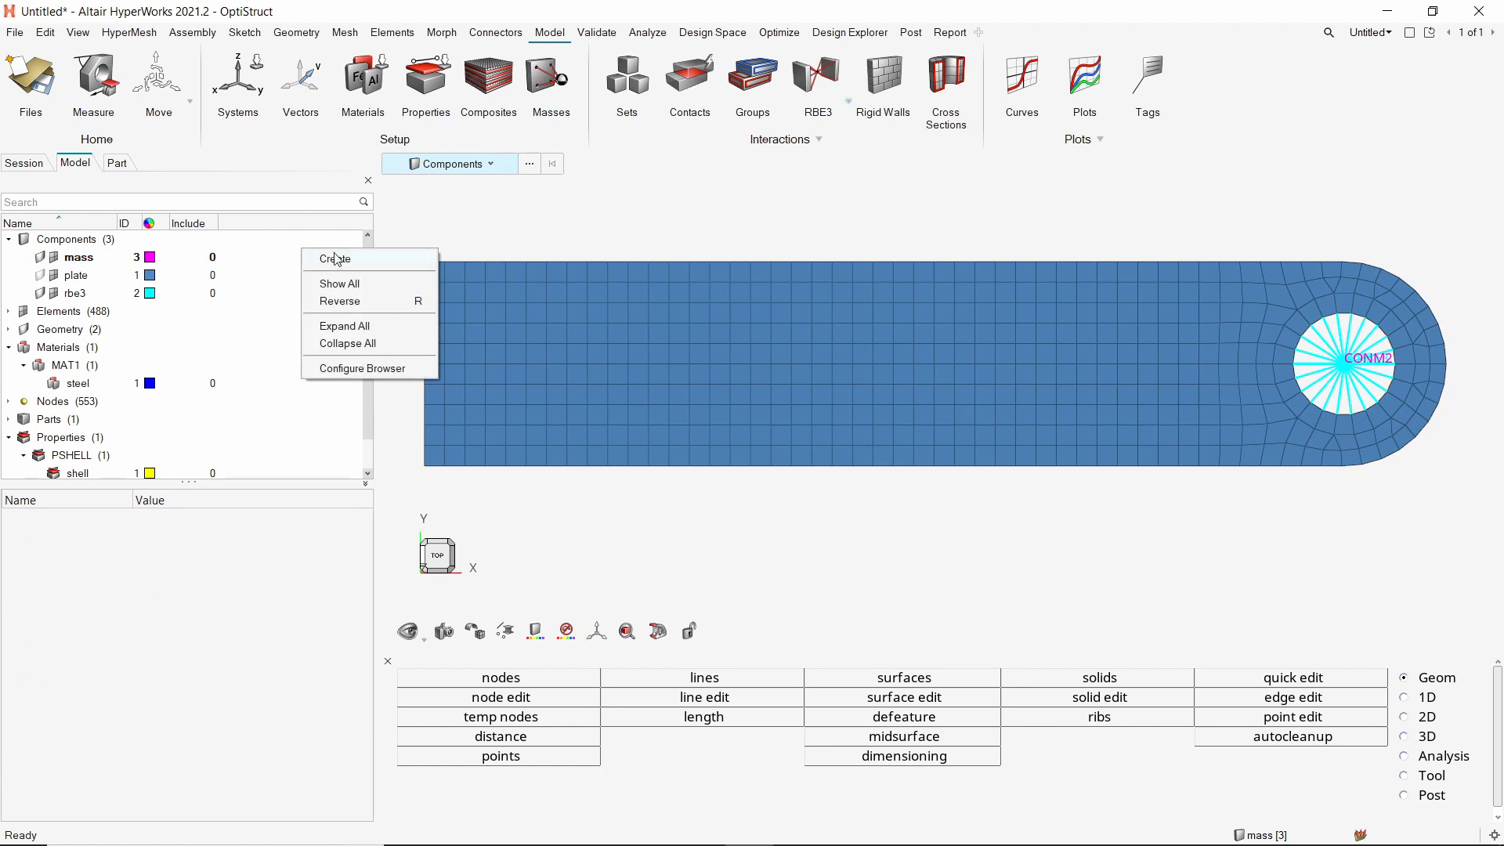
Create a set named force_nodes and switch its card image to SET_GRID (nodes).
{"action": "left_click", "coordinate": [333, 258]}
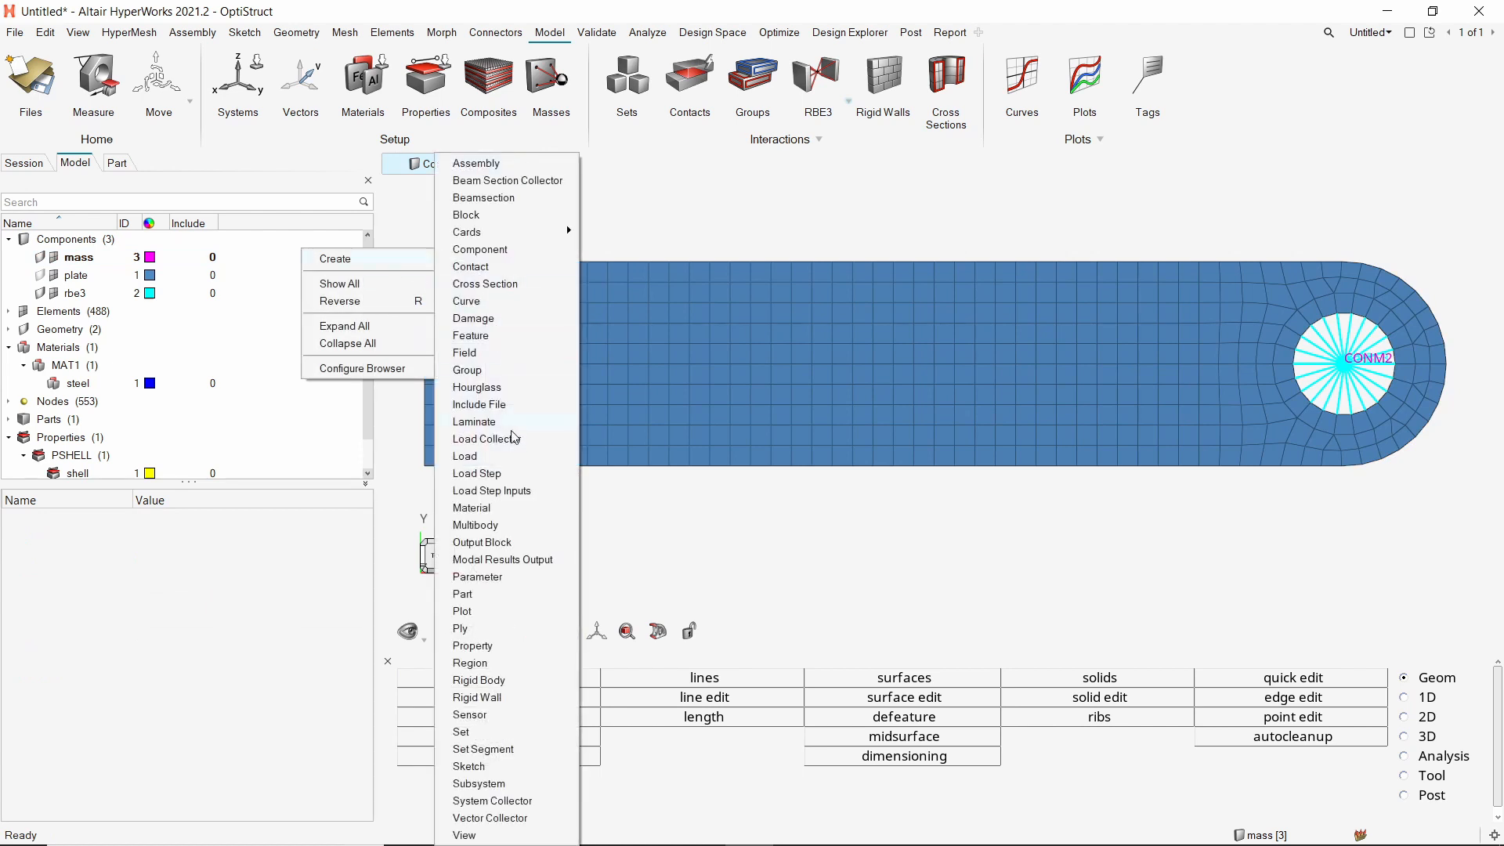
{"action": "left_click", "coordinate": [461, 732]}
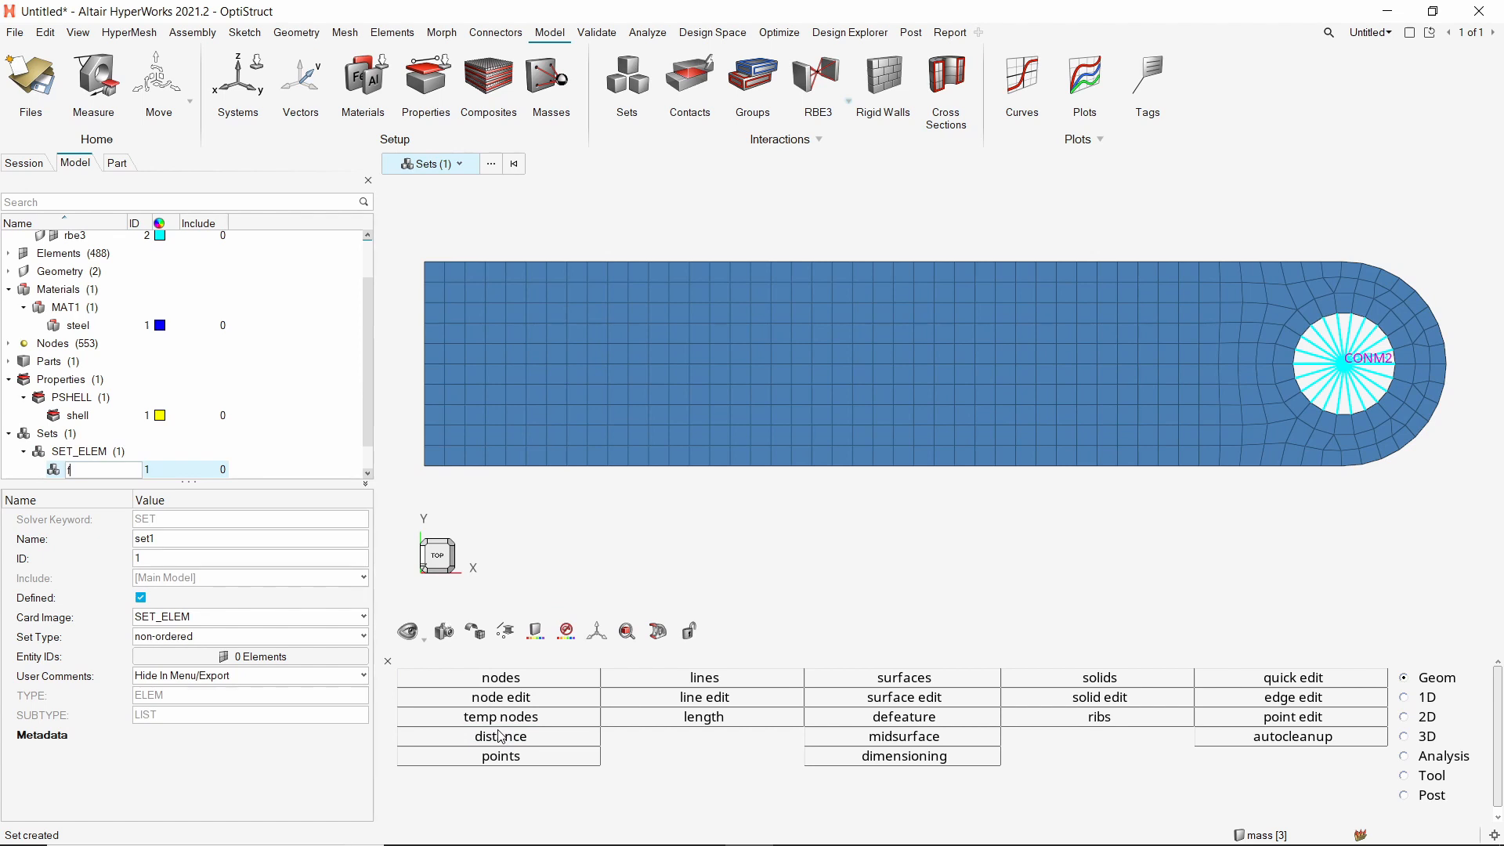
{"action": "type", "text": "force-"}
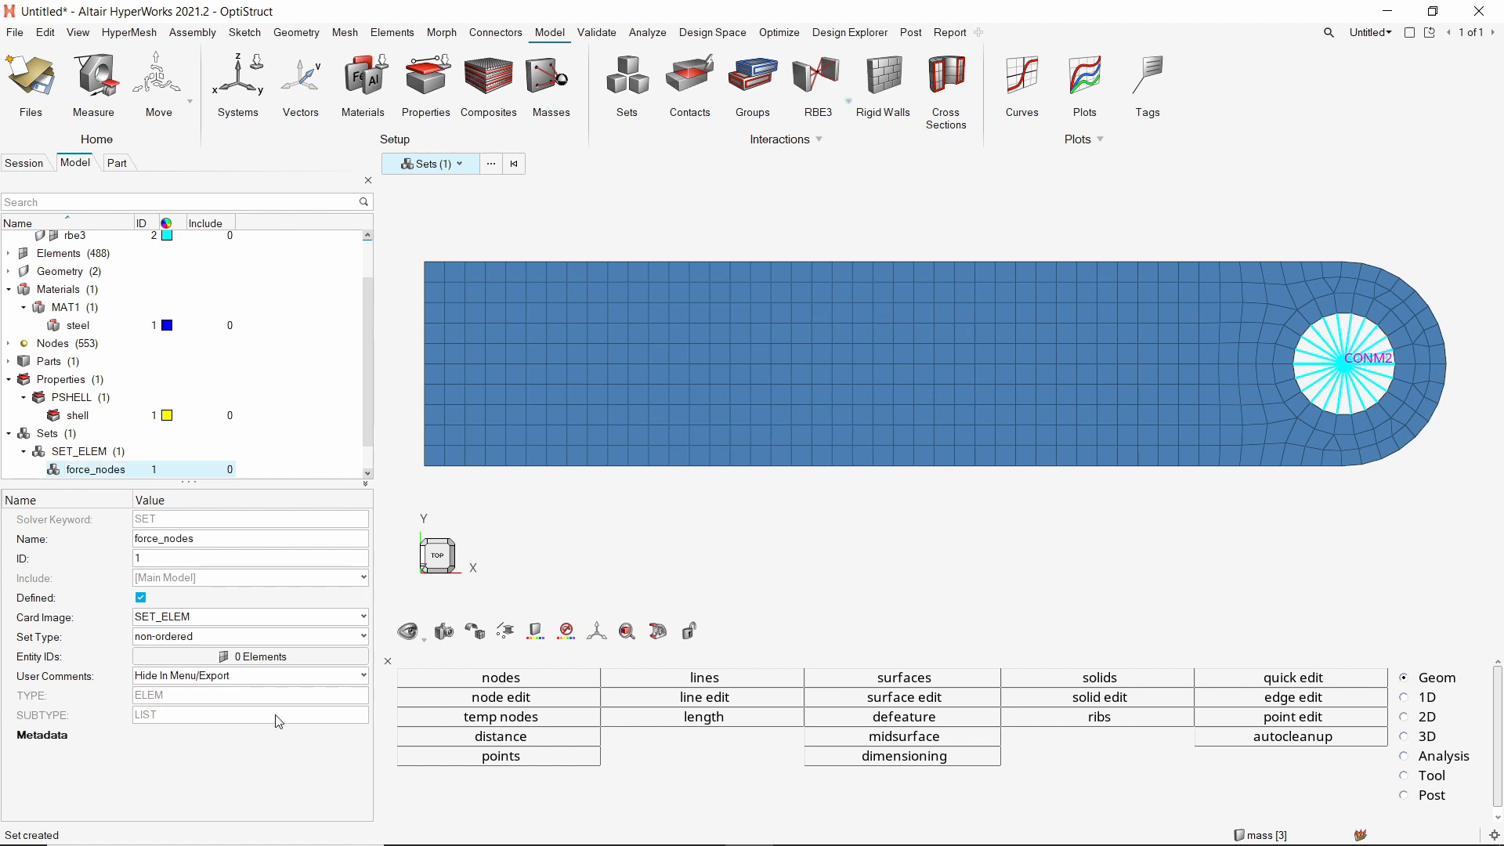
{"action": "left_click", "coordinate": [362, 617]}
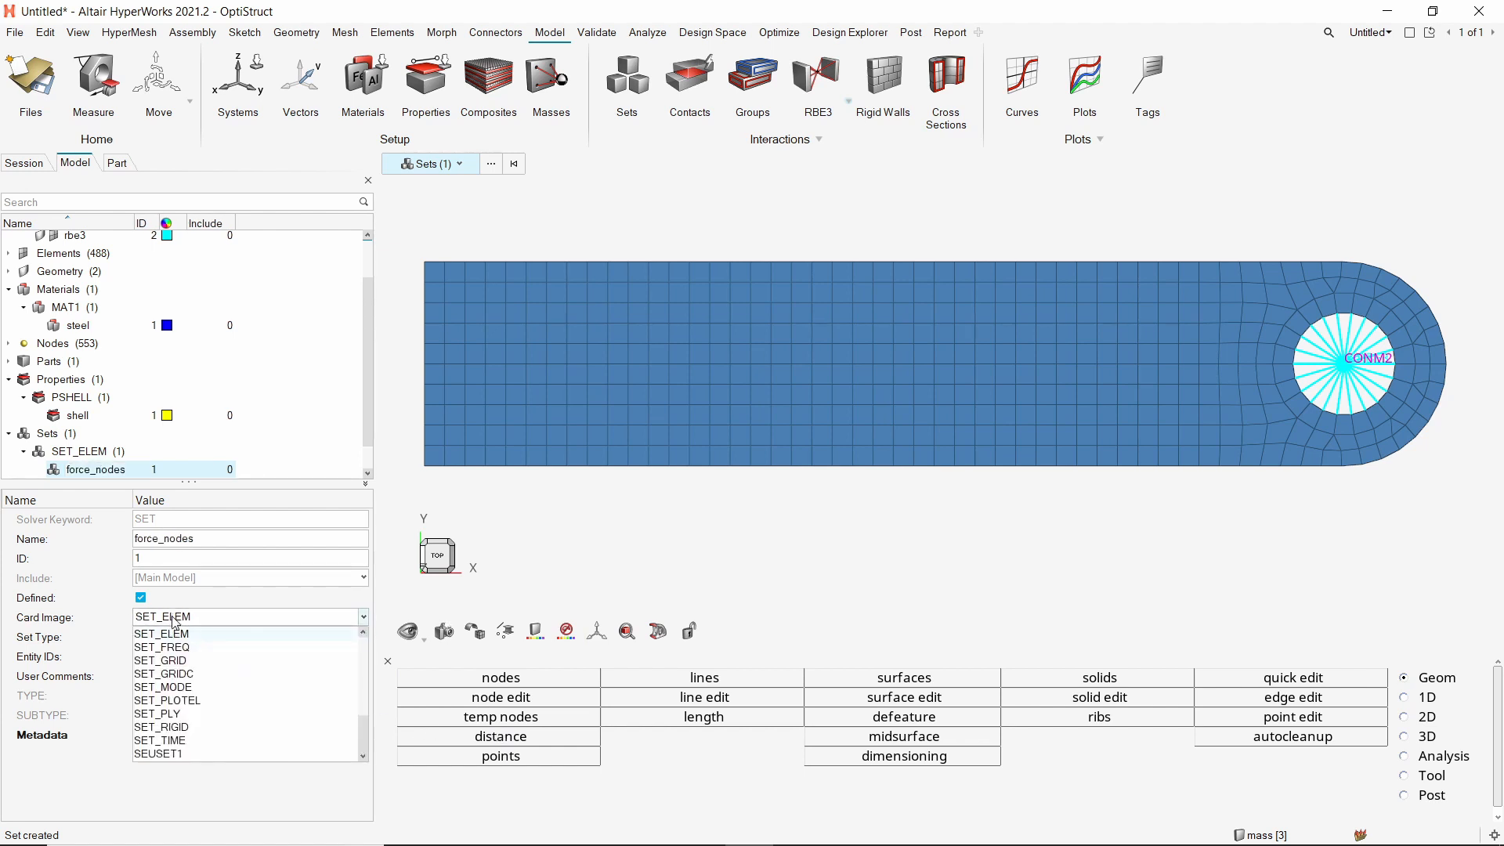
{"action": "left_click", "coordinate": [161, 660]}
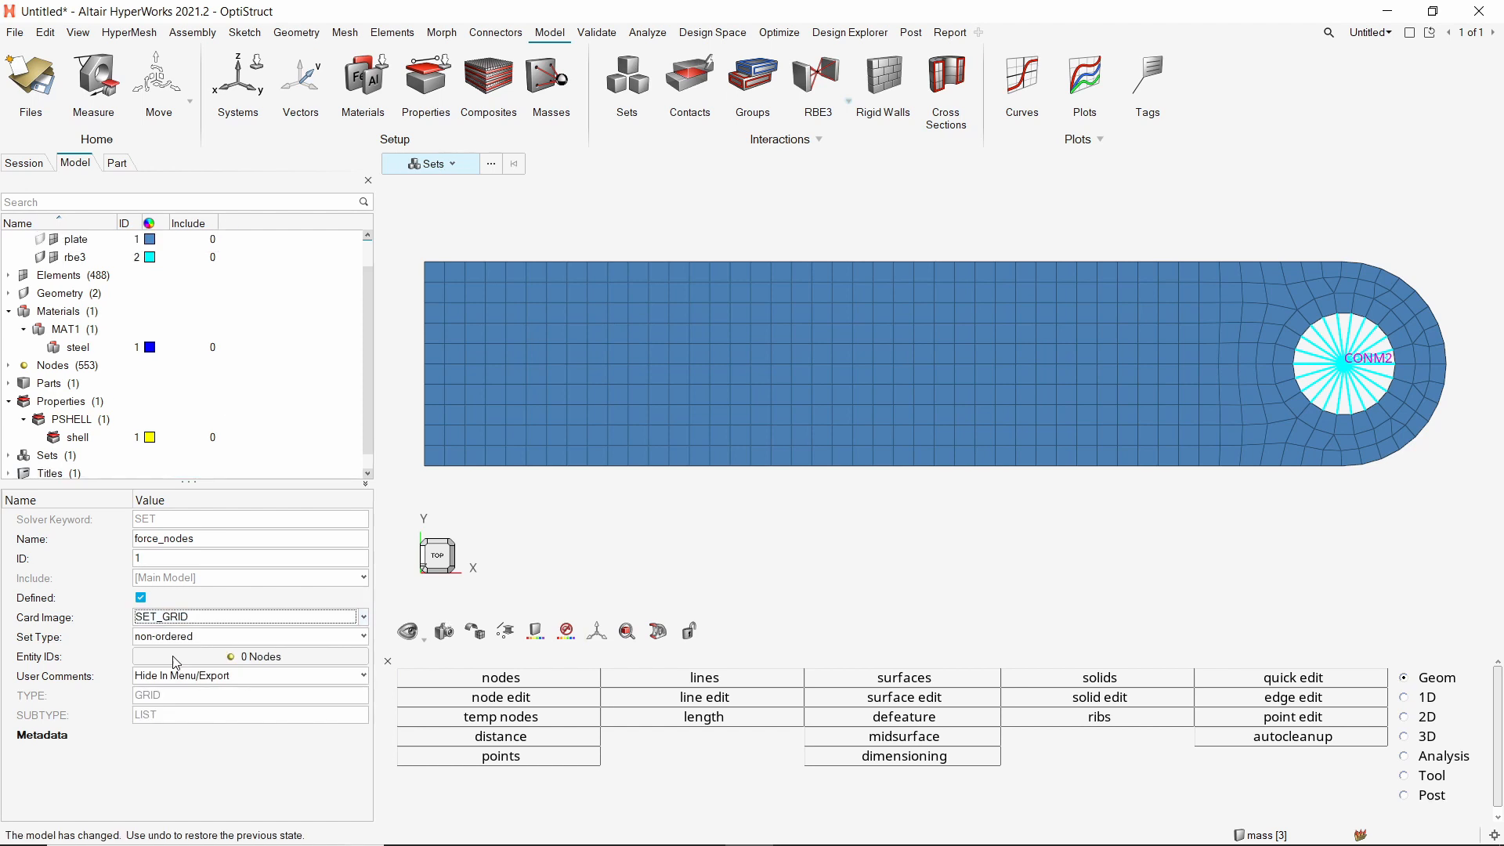
Fill the set with the 44 hole-edge nodes using Advanced Selection by surface.
{"action": "left_click", "coordinate": [258, 656]}
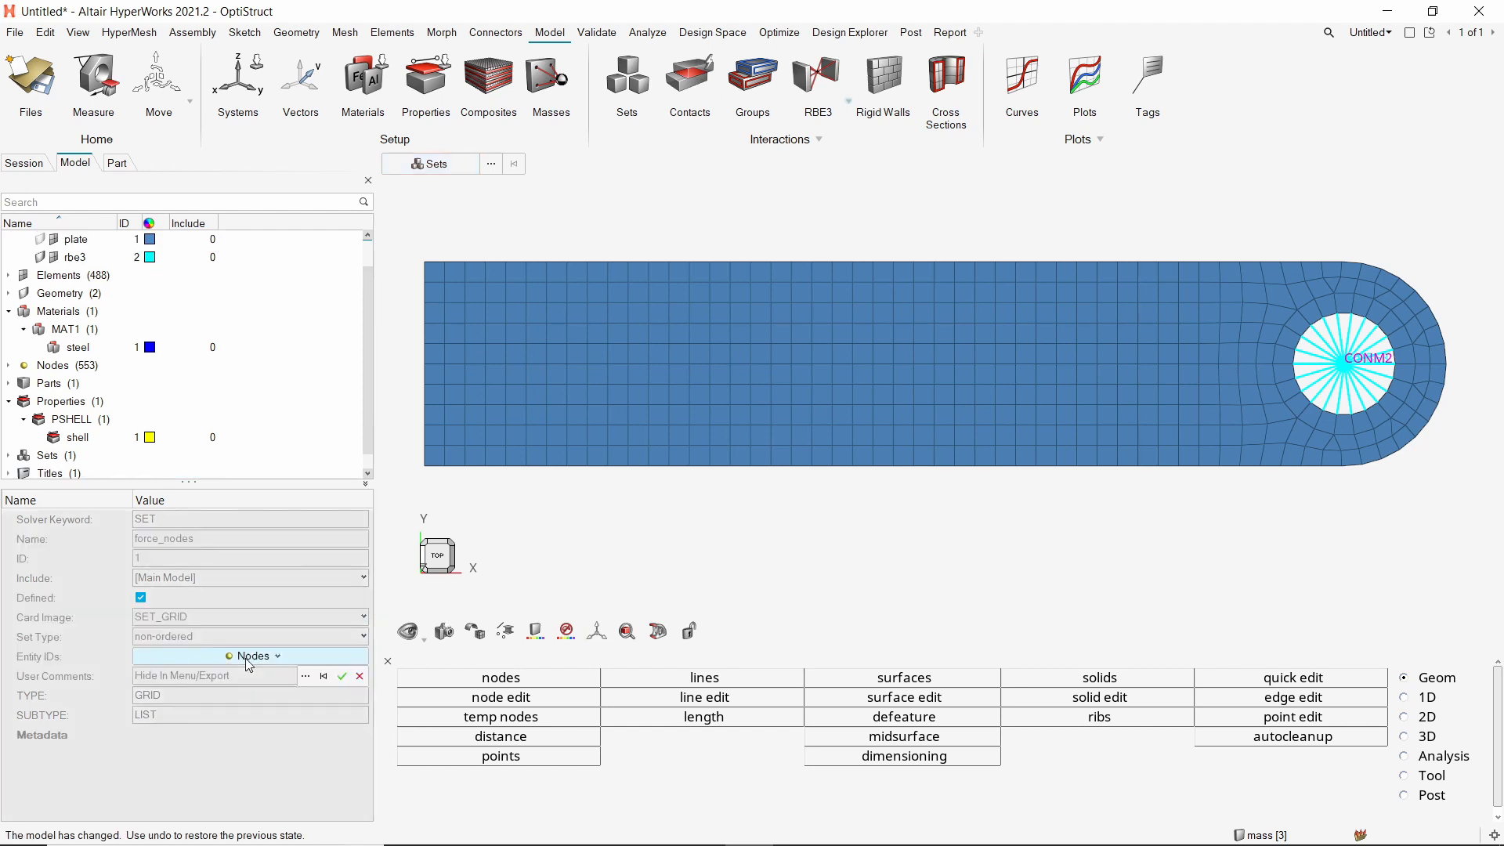
{"action": "left_click", "coordinate": [249, 656]}
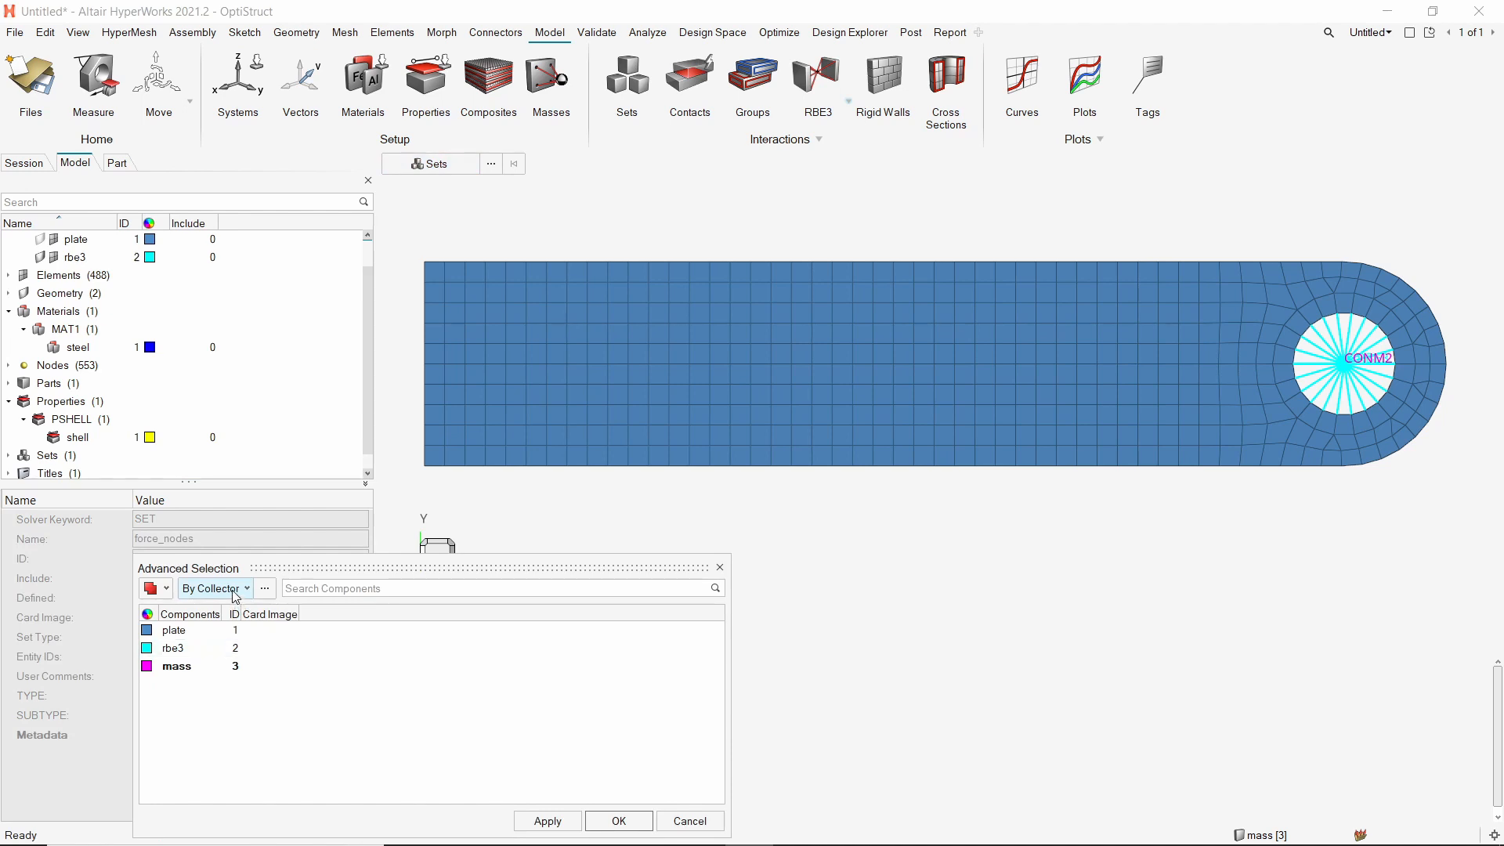
{"action": "left_click", "coordinate": [213, 588]}
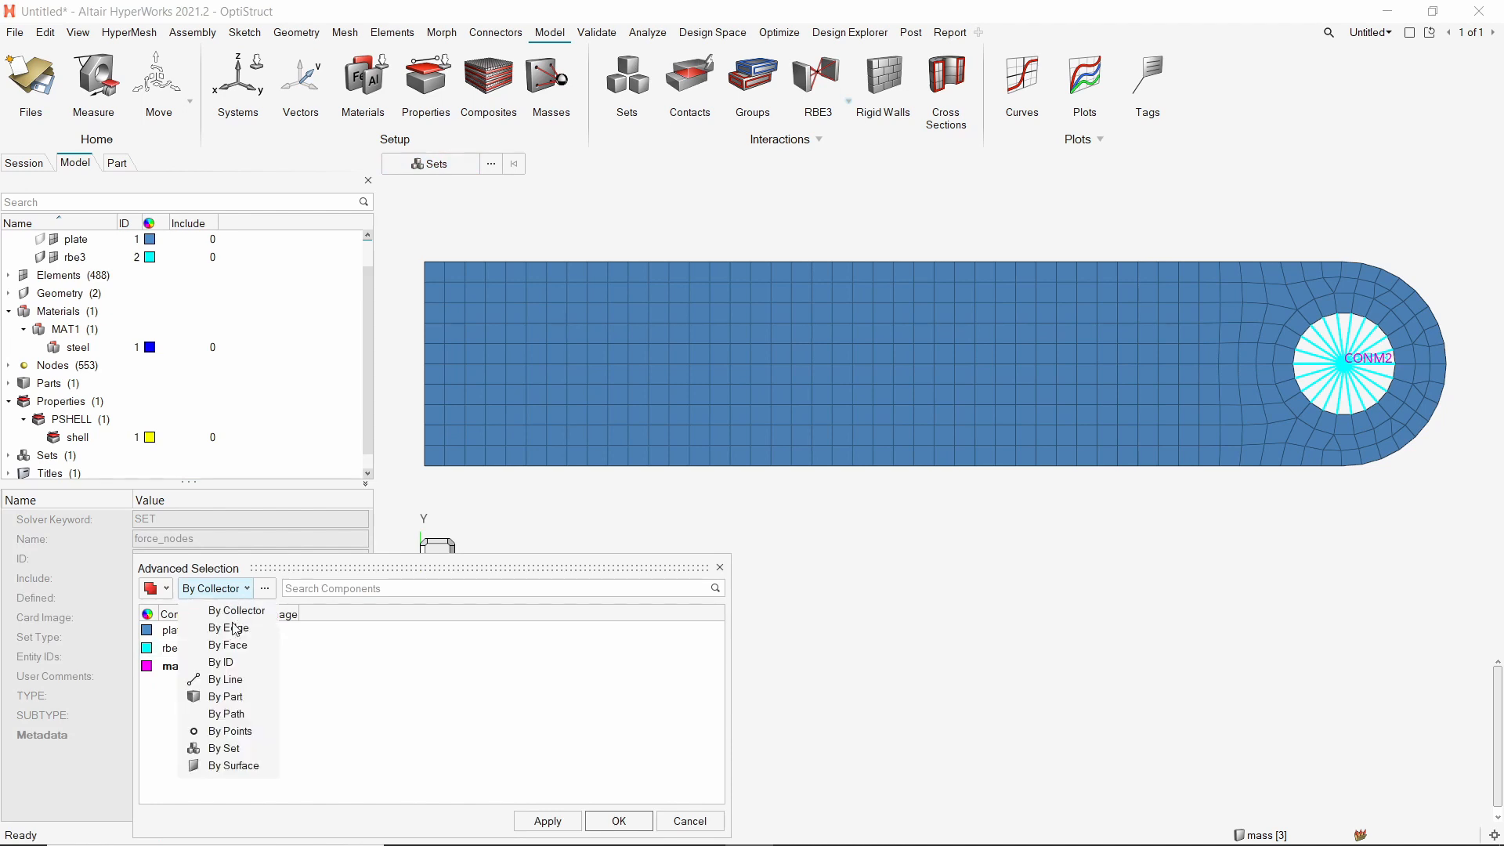
{"action": "left_click", "coordinate": [234, 764]}
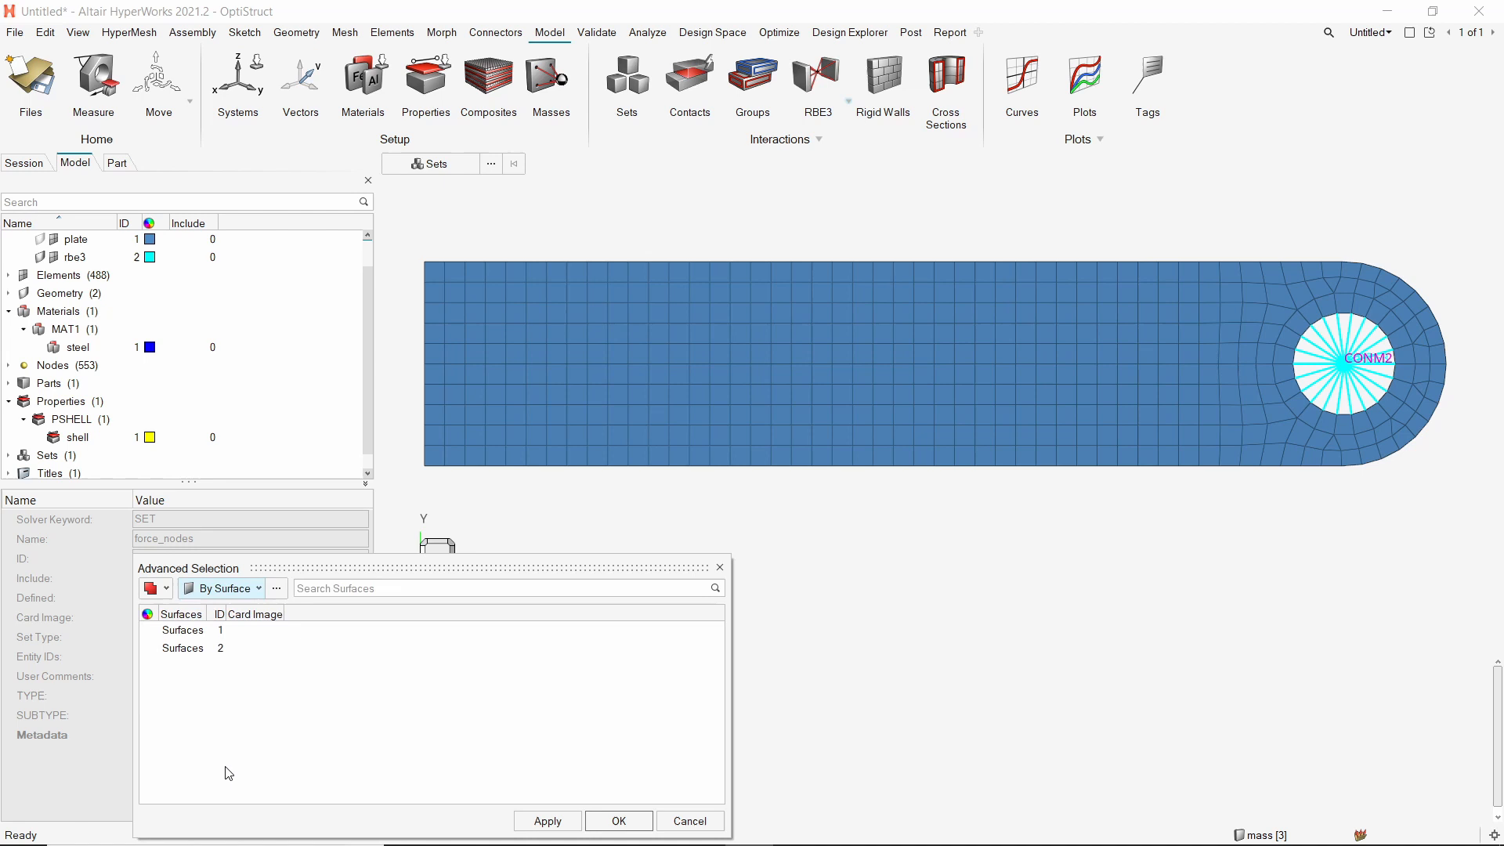
{"action": "left_click", "coordinate": [191, 647]}
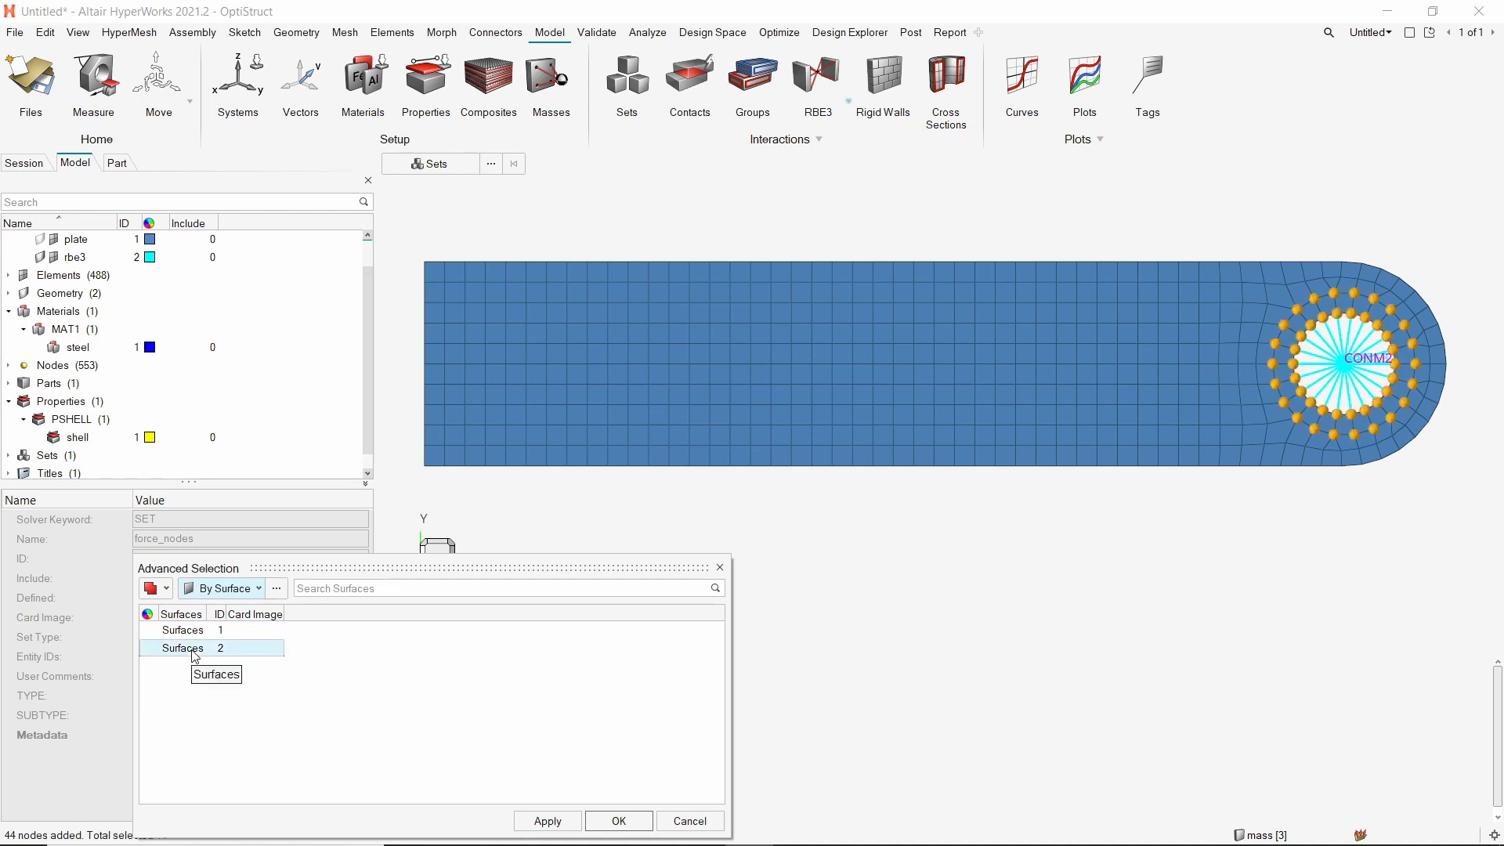
{"action": "mouse_move", "coordinate": [502, 782]}
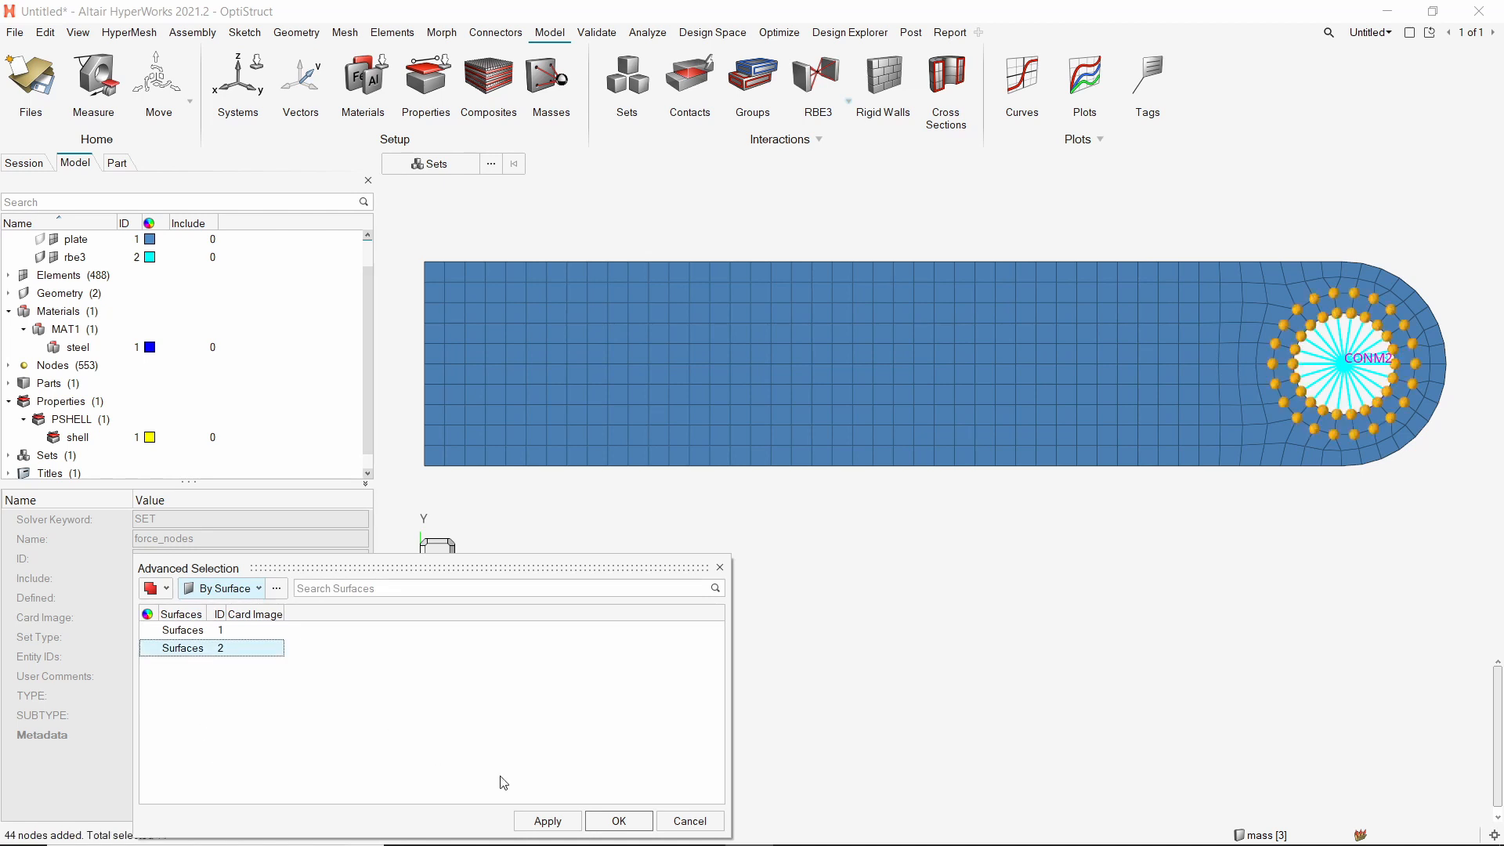
{"action": "left_click", "coordinate": [617, 820]}
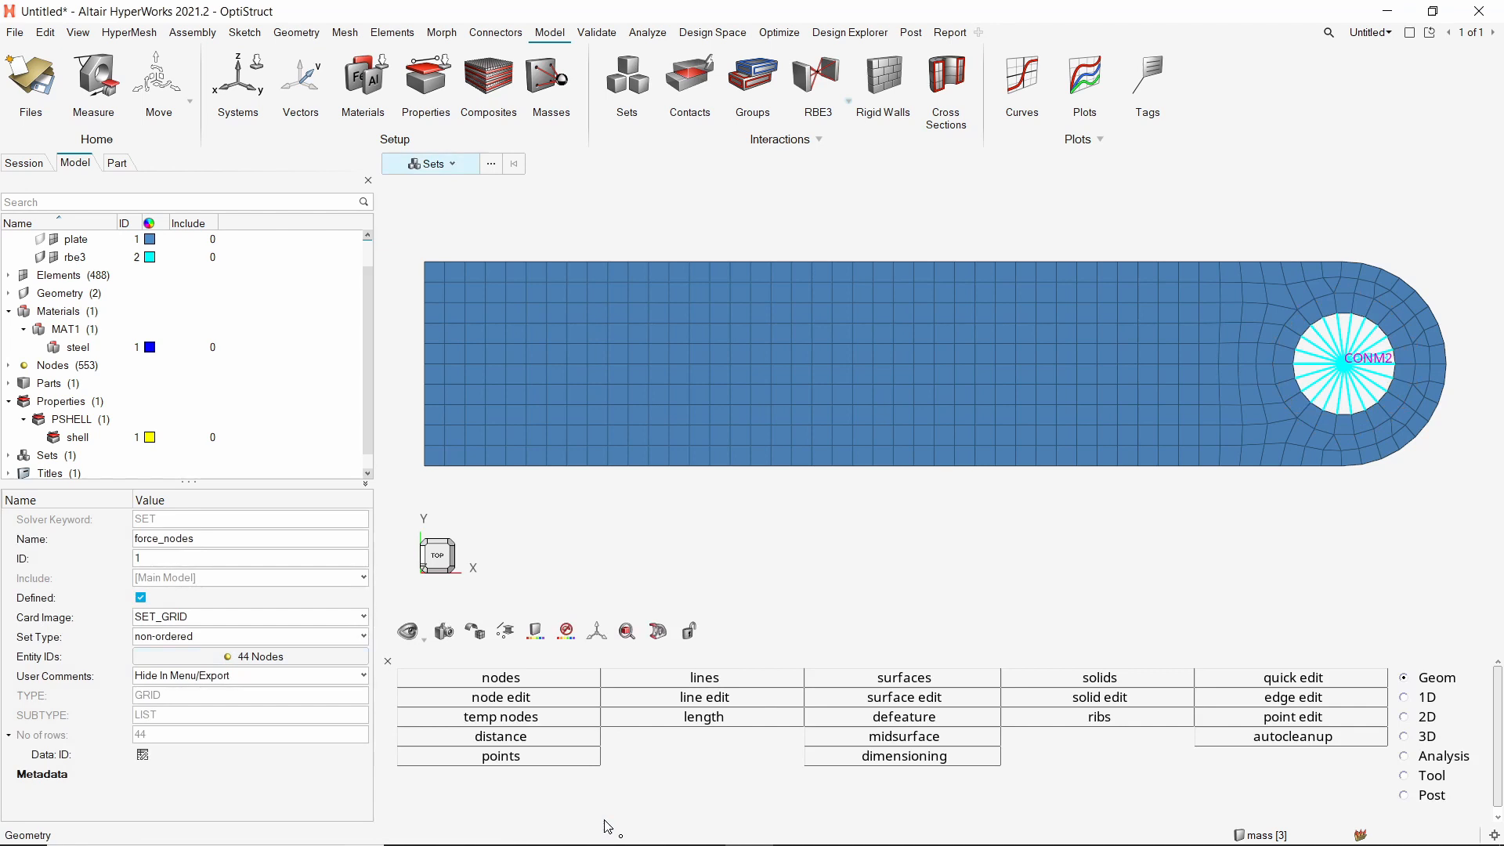
{"action": "mouse_move", "coordinate": [340, 384]}
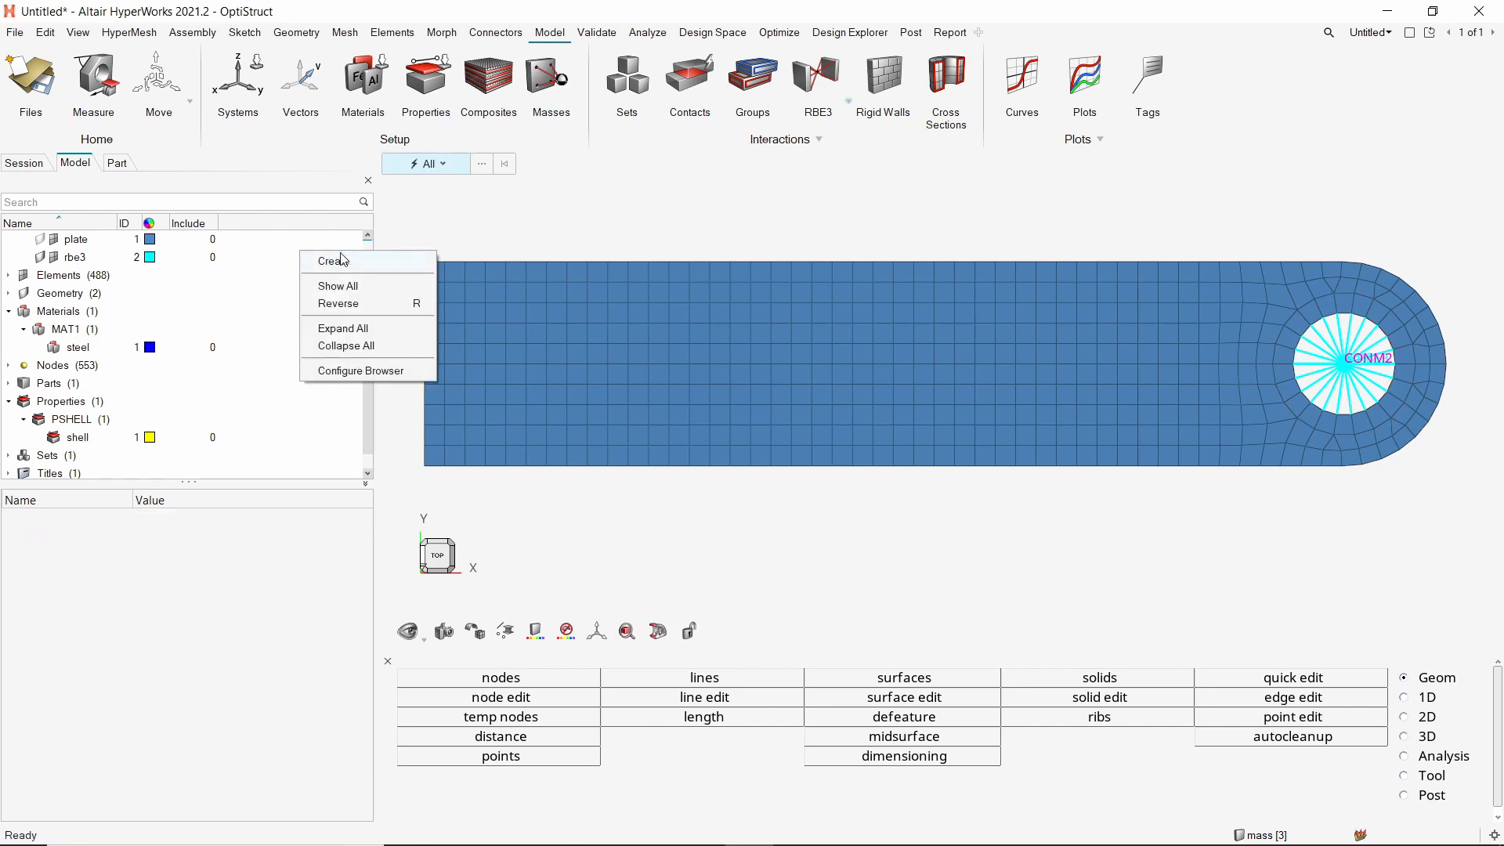
Create a load collector named spc.
{"action": "left_click", "coordinate": [332, 261]}
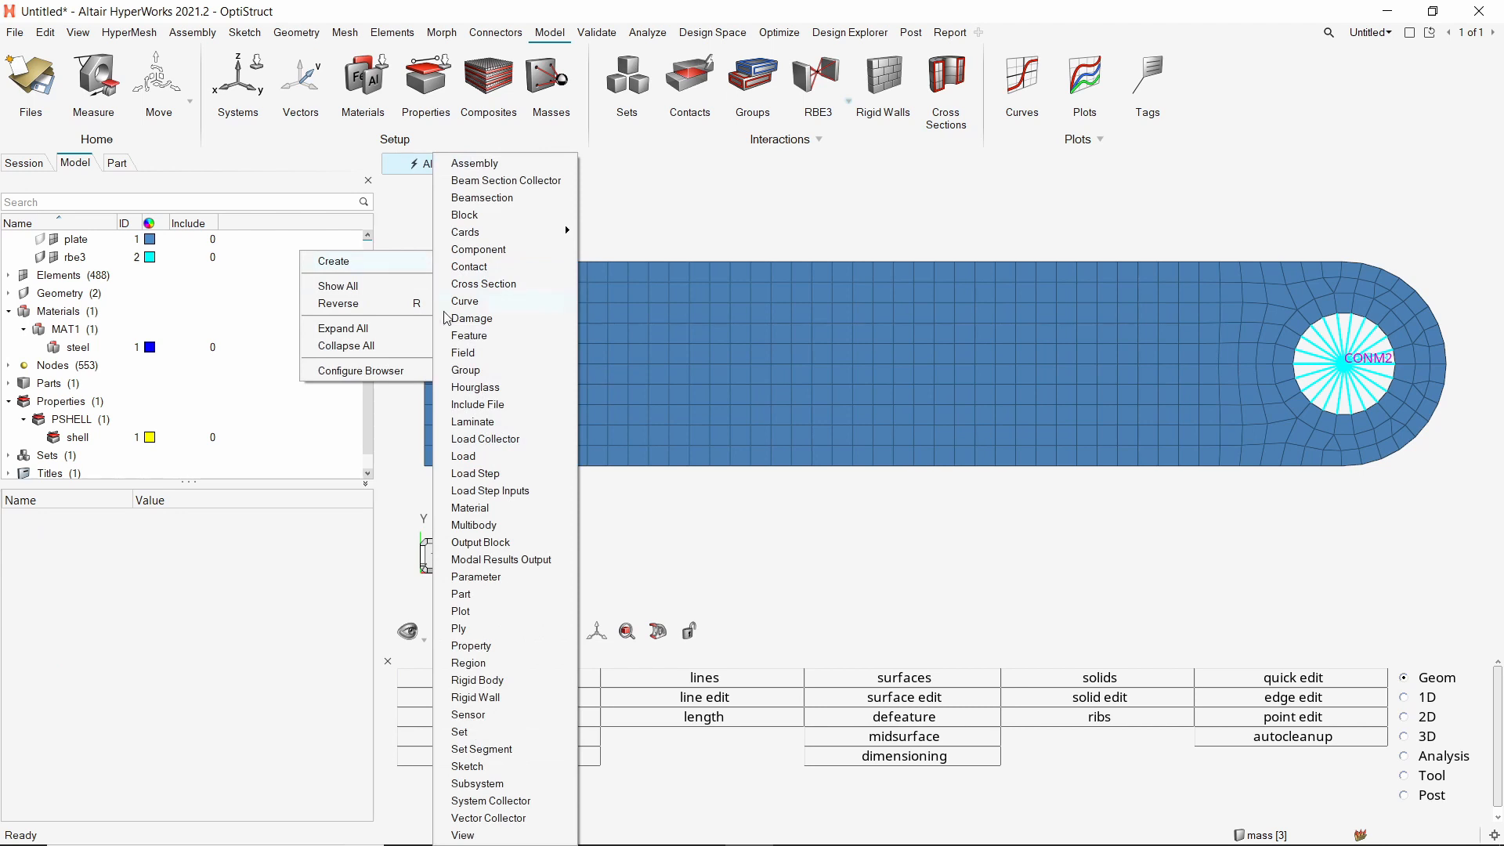
{"action": "left_click", "coordinate": [486, 439]}
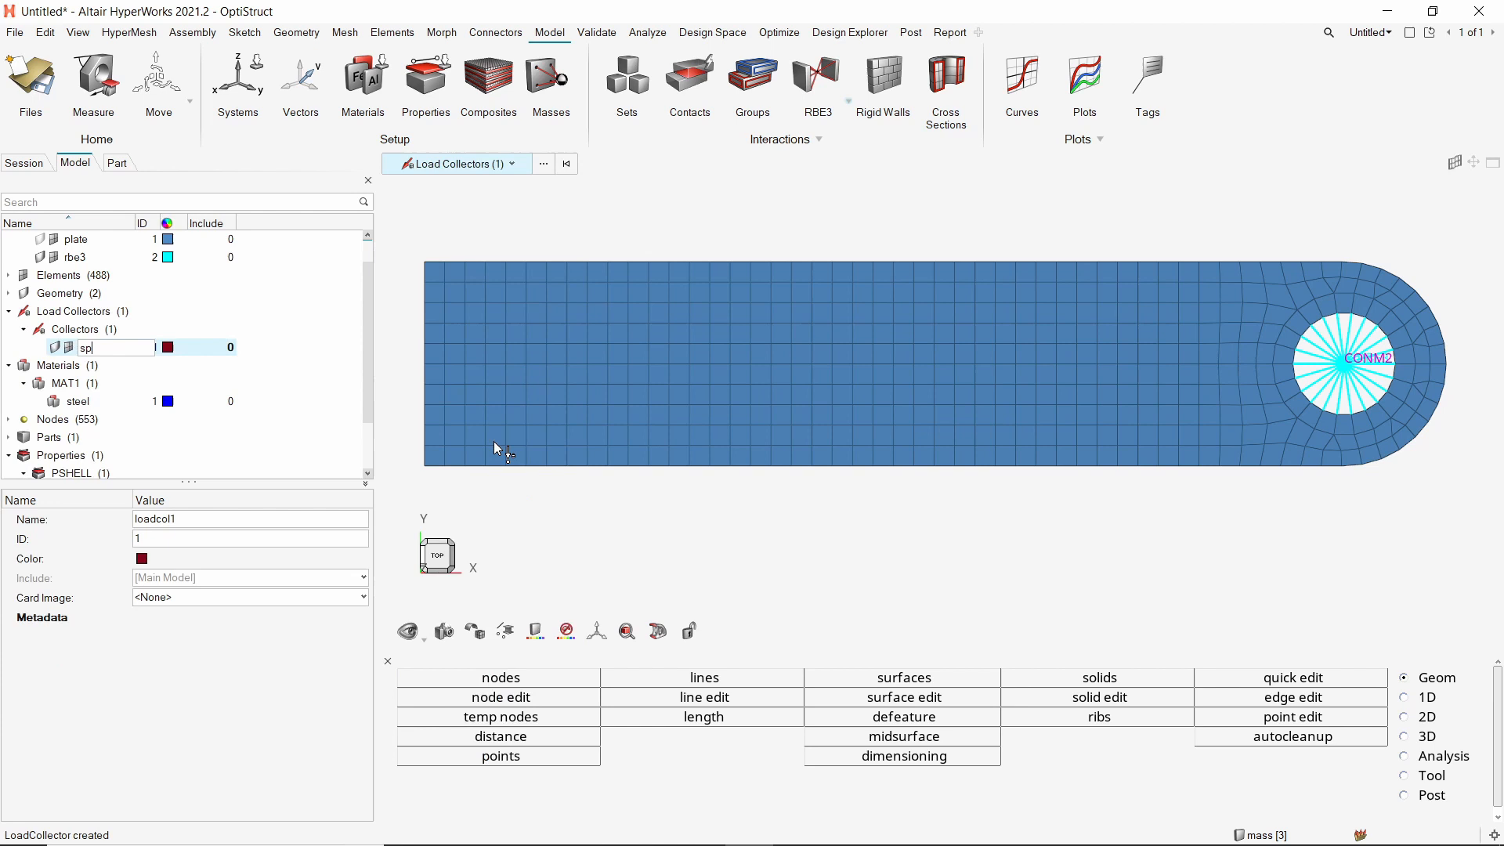
{"action": "type", "text": "spc"}
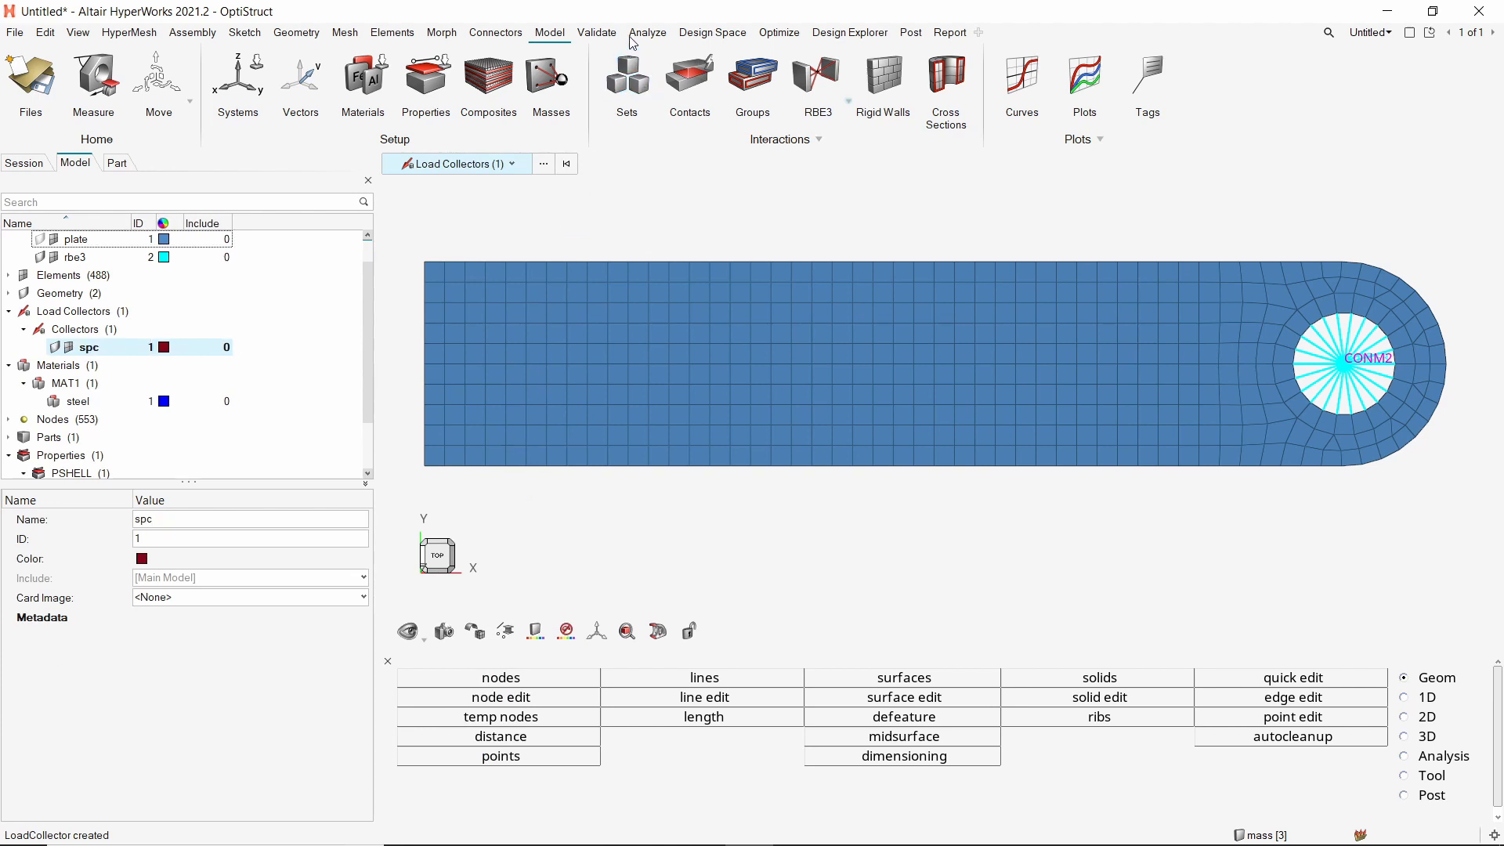
Constrain all six DOFs of the plate's left-edge nodes in the spc collector.
{"action": "left_click", "coordinate": [647, 31]}
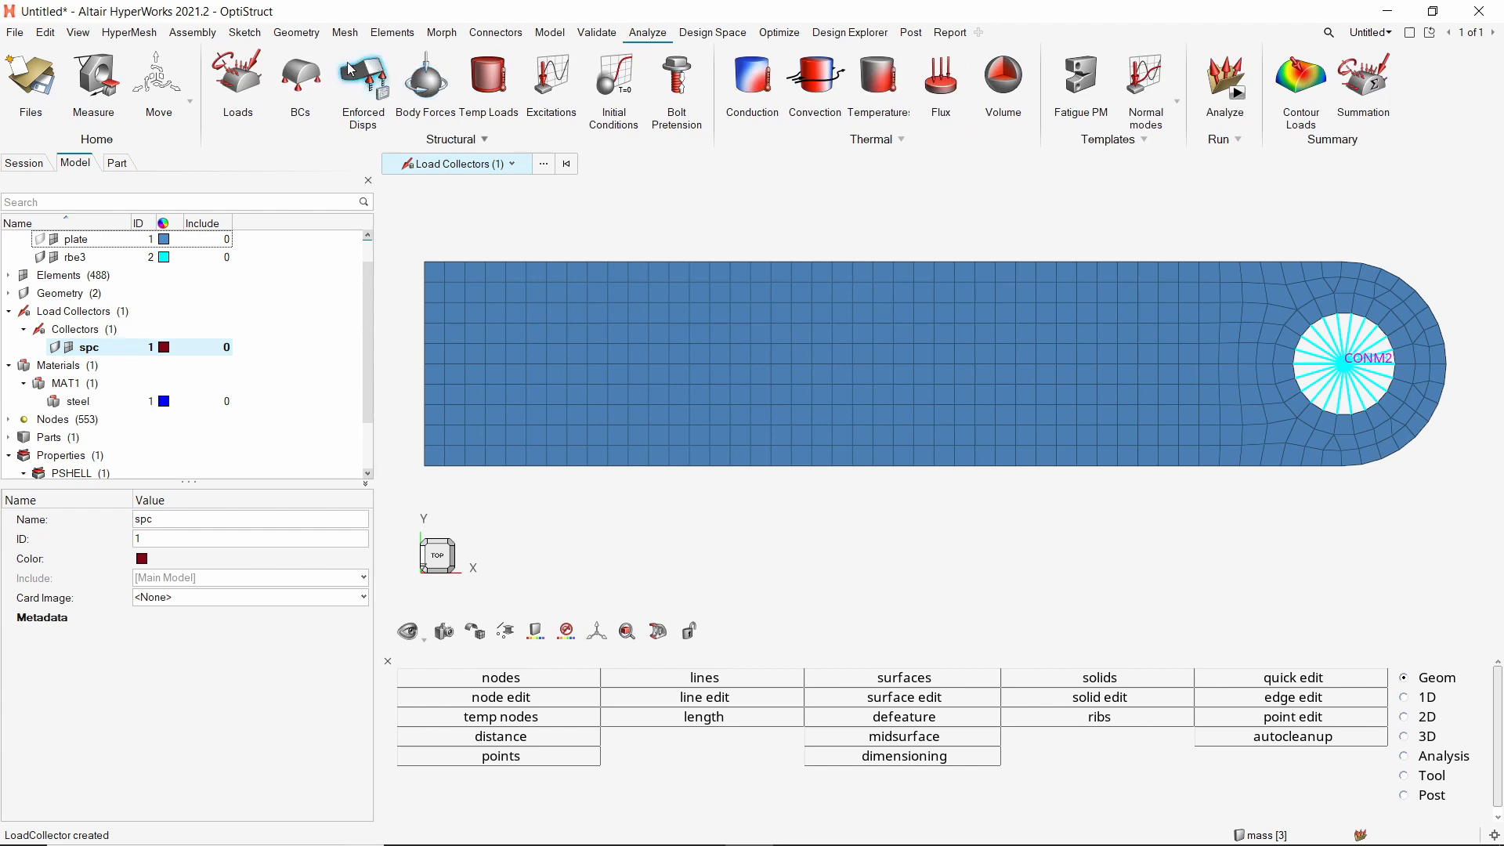
{"action": "left_click", "coordinate": [299, 79]}
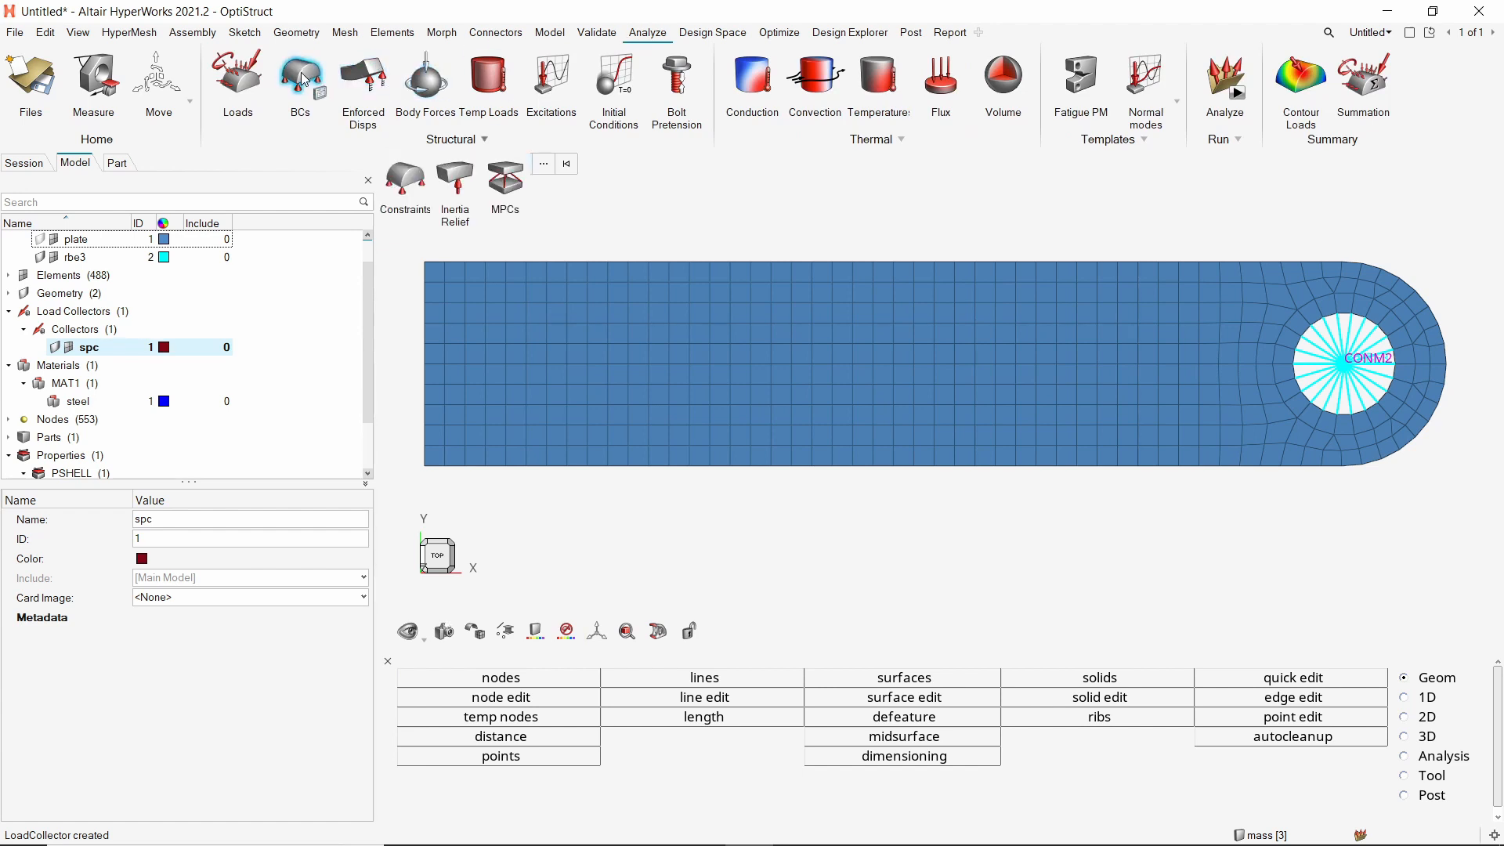
{"action": "left_click", "coordinate": [405, 182]}
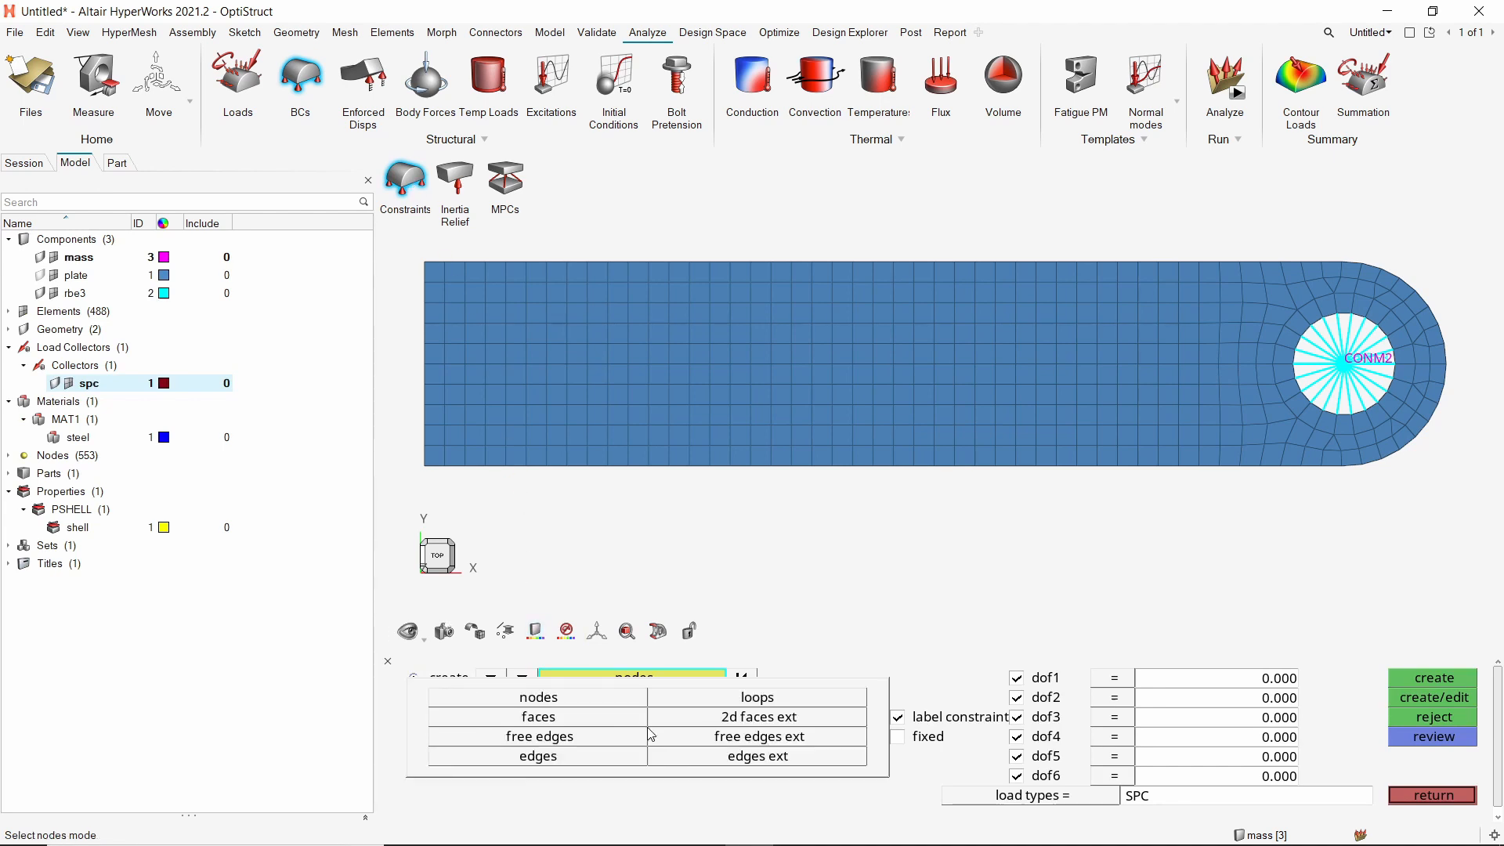
{"action": "left_click", "coordinate": [537, 755]}
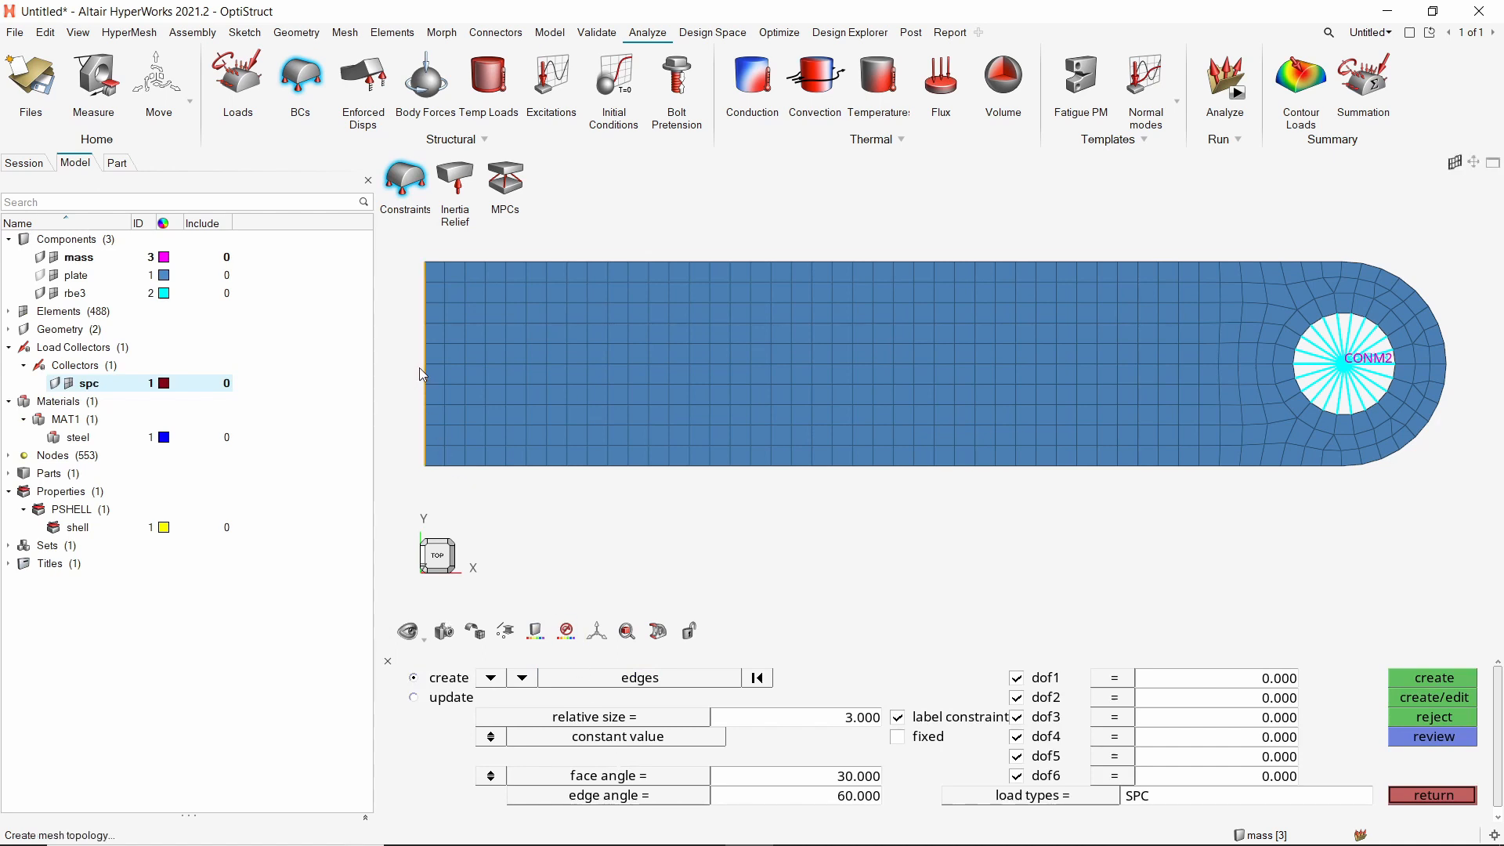
{"action": "left_click", "coordinate": [1430, 677]}
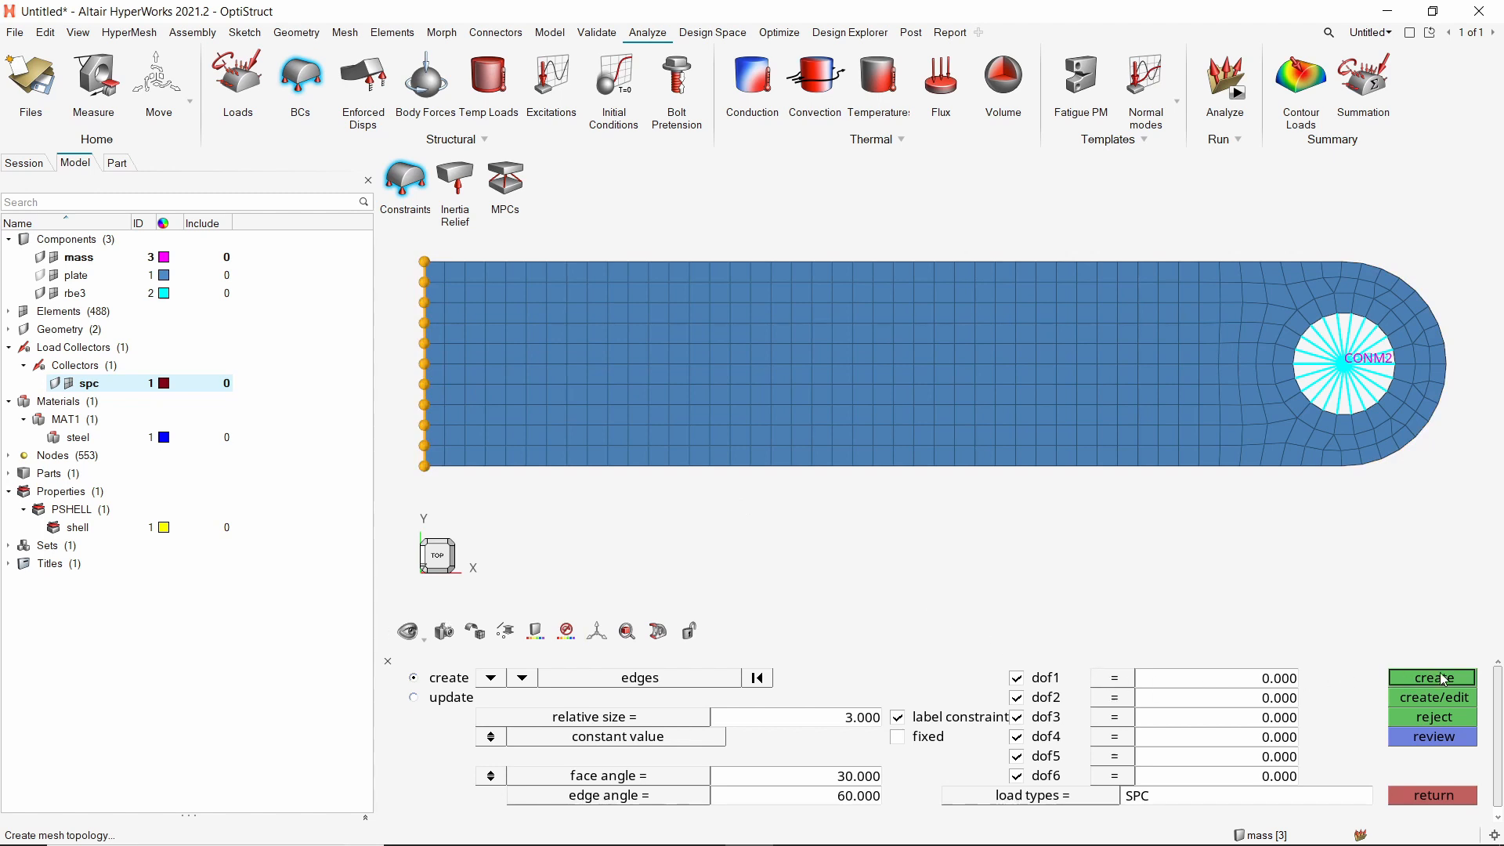
{"action": "left_click", "coordinate": [1430, 678]}
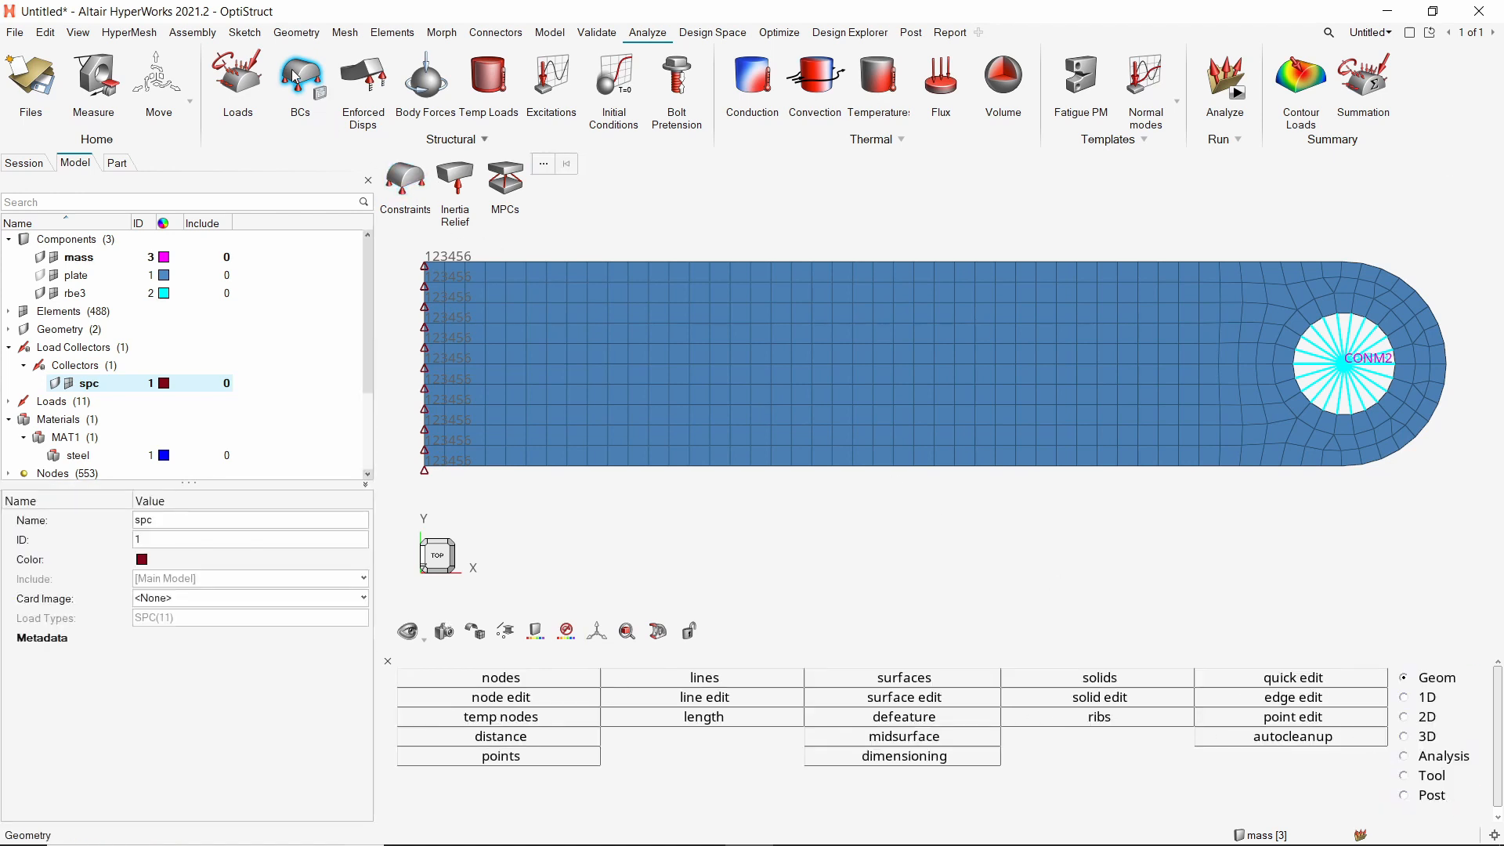
{"action": "left_click", "coordinate": [298, 86]}
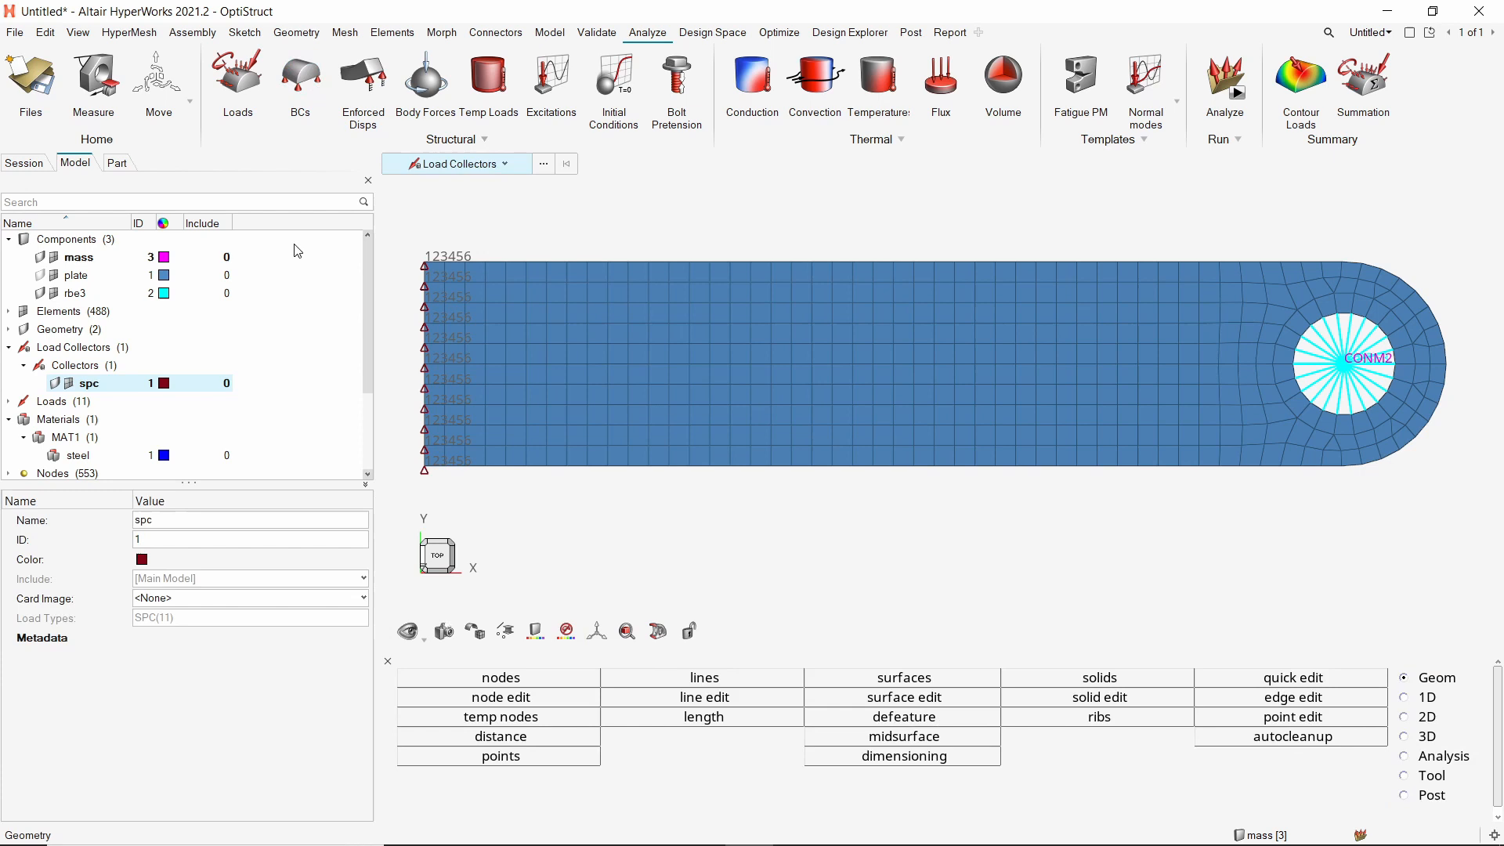
Create a second load collector named darea.
{"action": "right_click", "coordinate": [298, 251]}
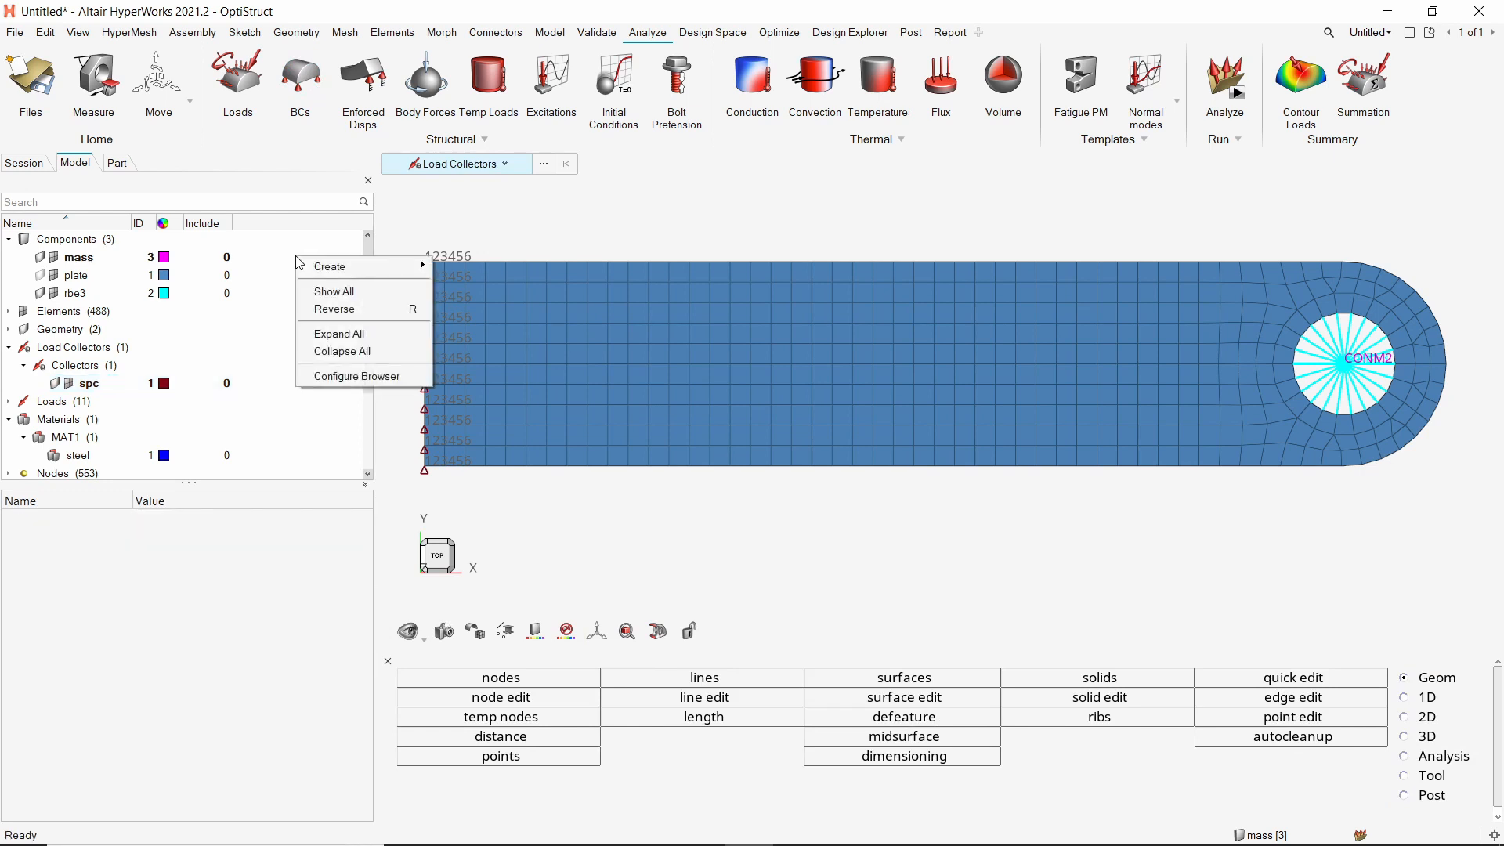
{"action": "left_click", "coordinate": [329, 266]}
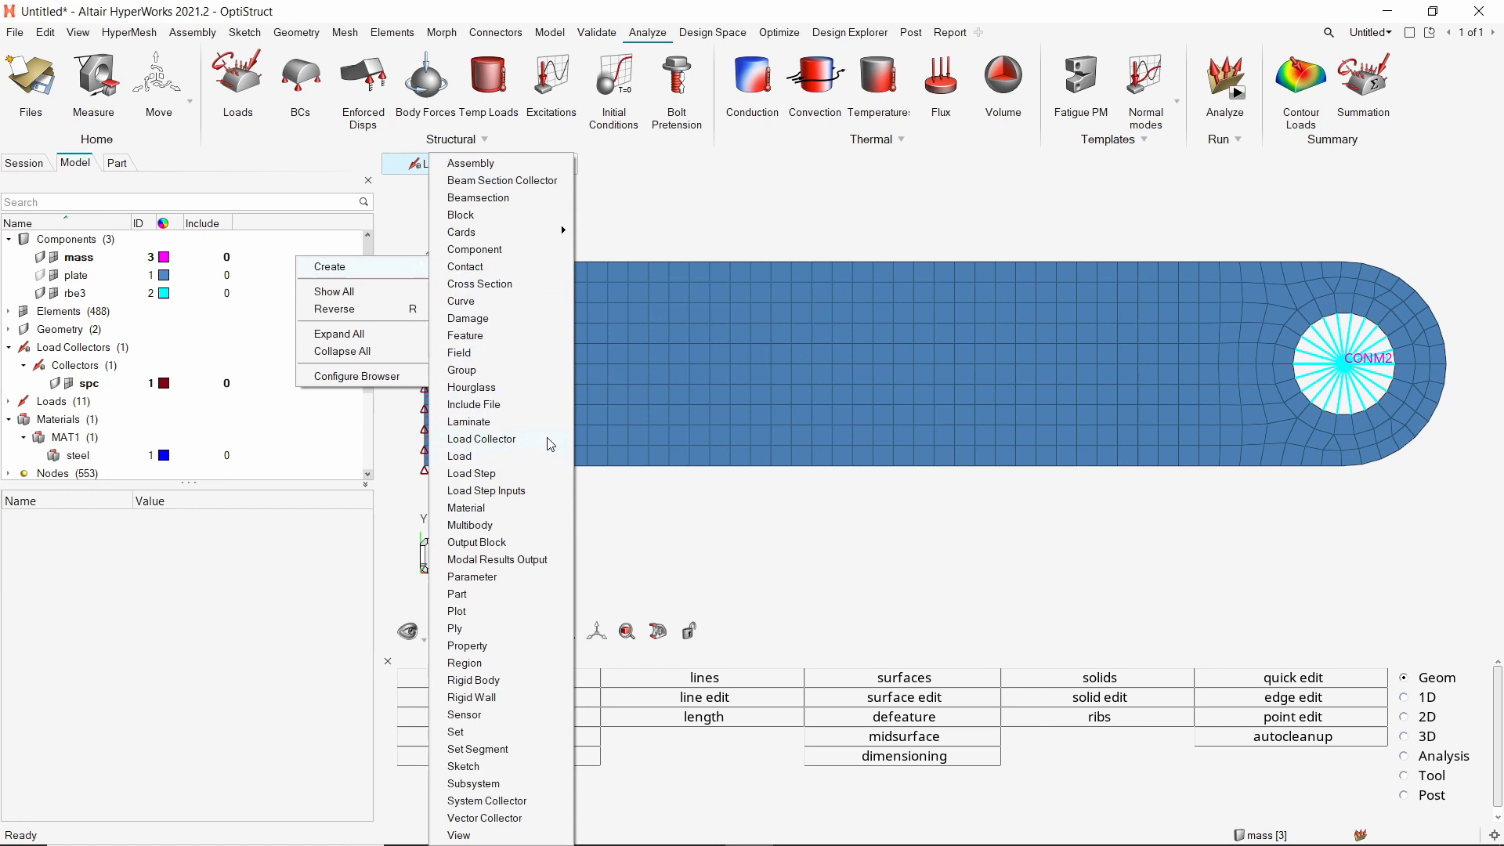
{"action": "left_click", "coordinate": [481, 438]}
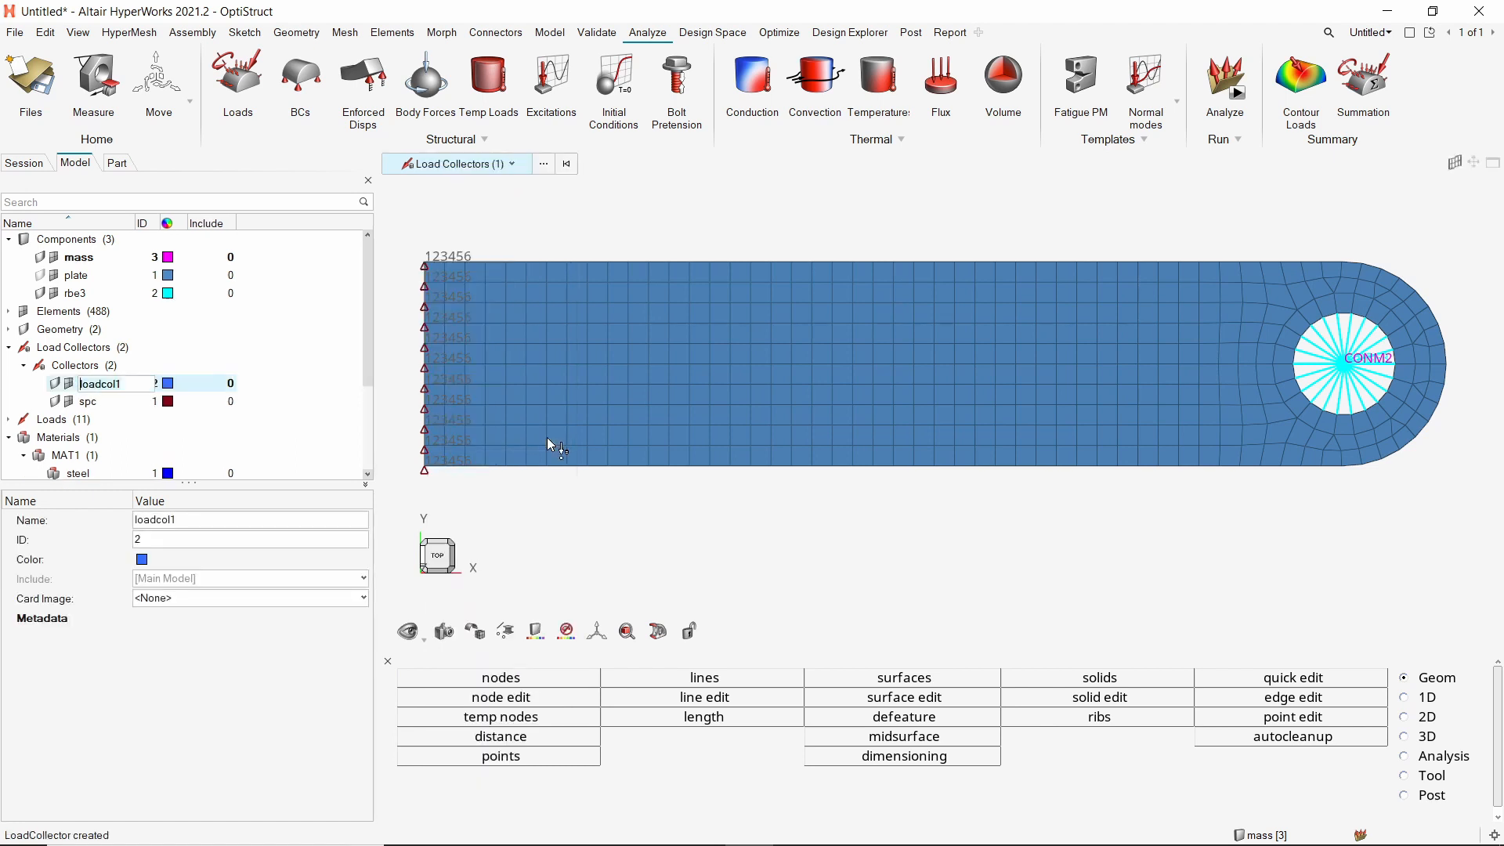
{"action": "type", "text": "darea"}
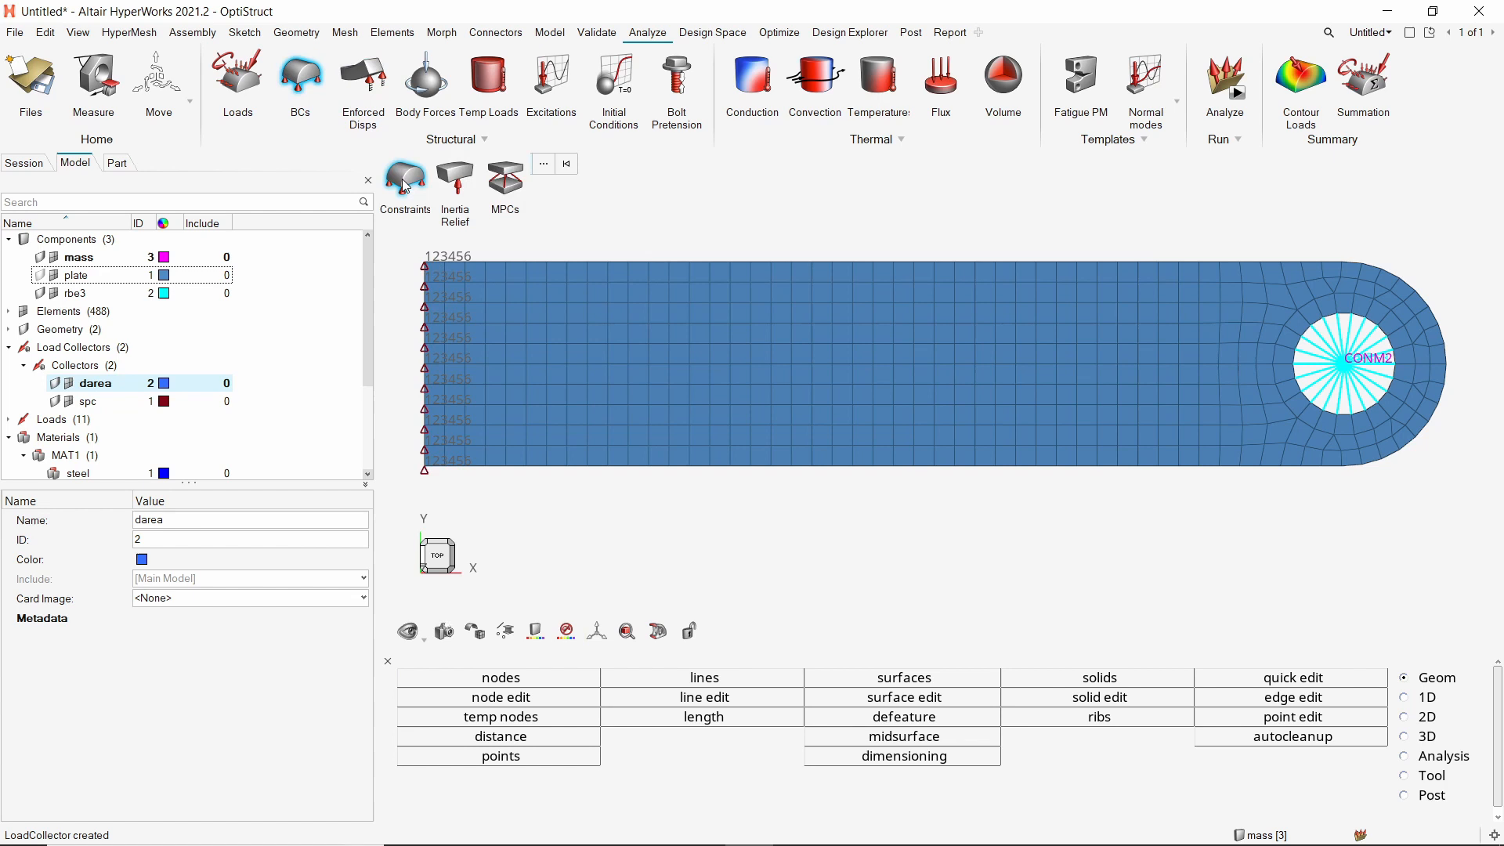
Select the force_nodes set as the target nodes for the new constraints.
{"action": "left_click", "coordinate": [404, 182]}
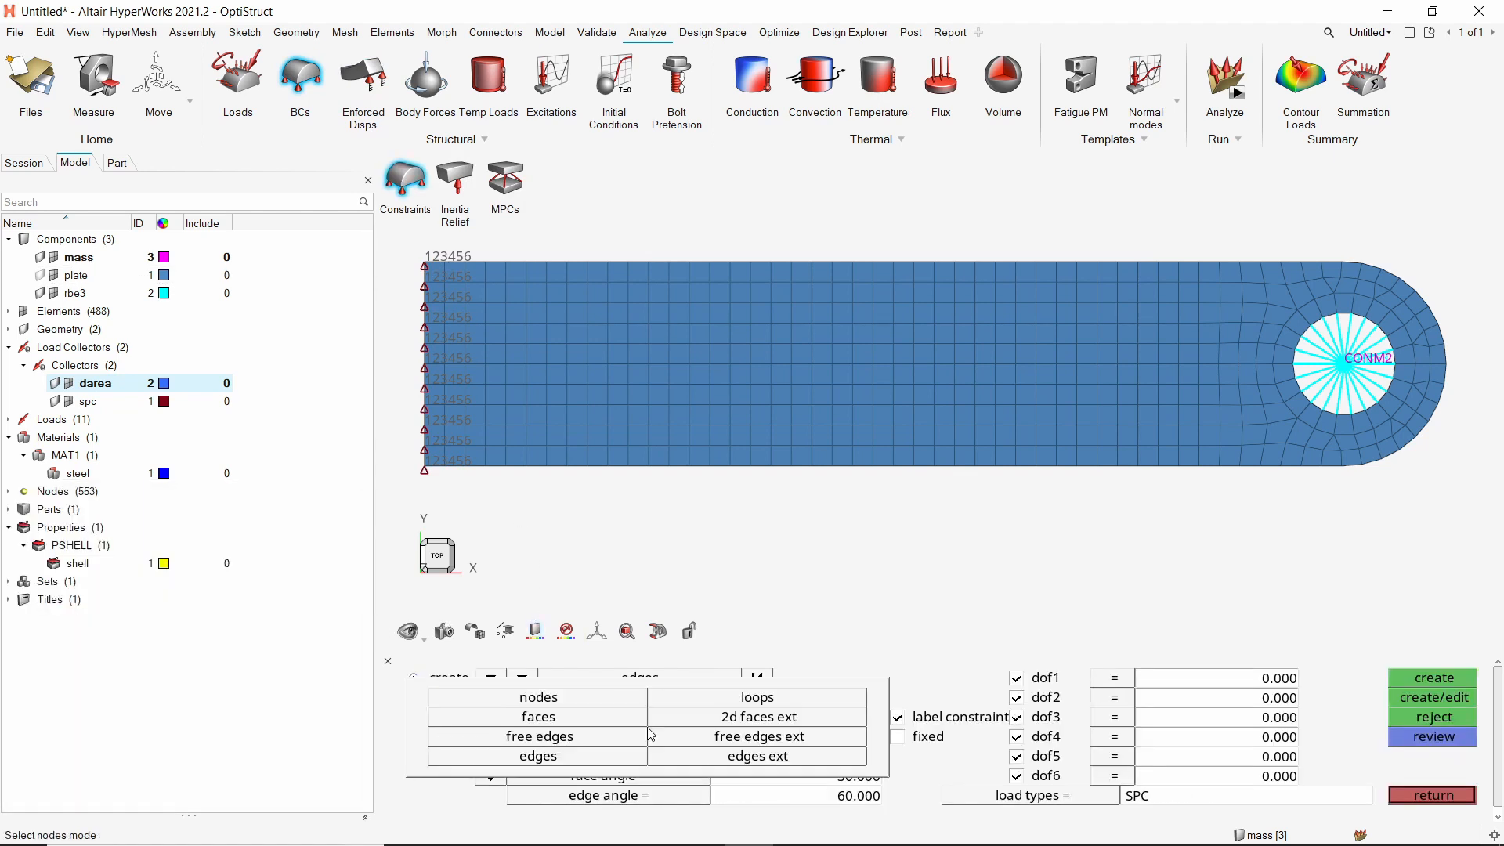
{"action": "left_click", "coordinate": [537, 695]}
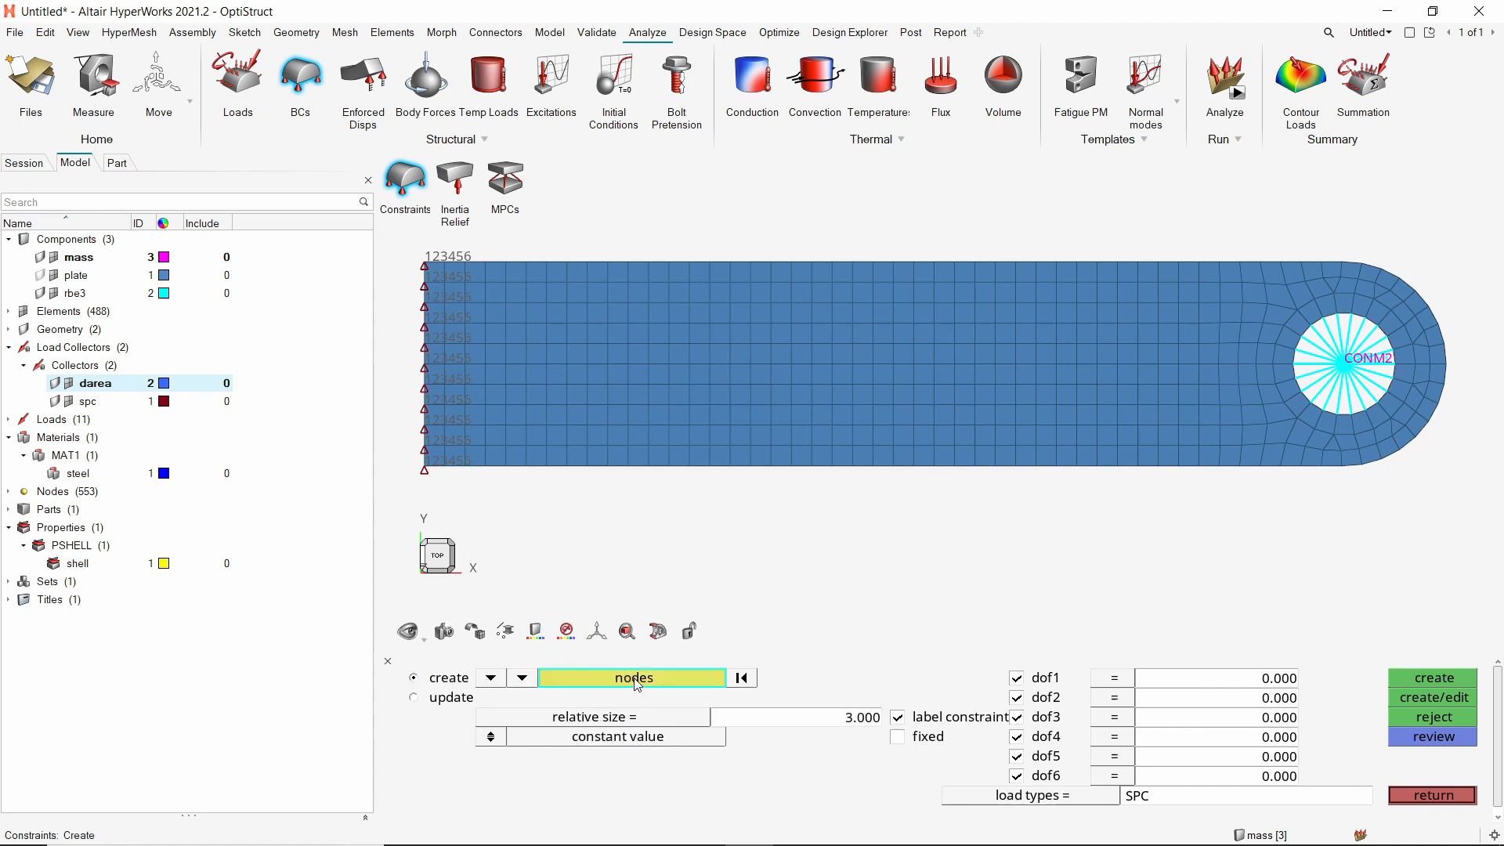
{"action": "left_click", "coordinate": [631, 677]}
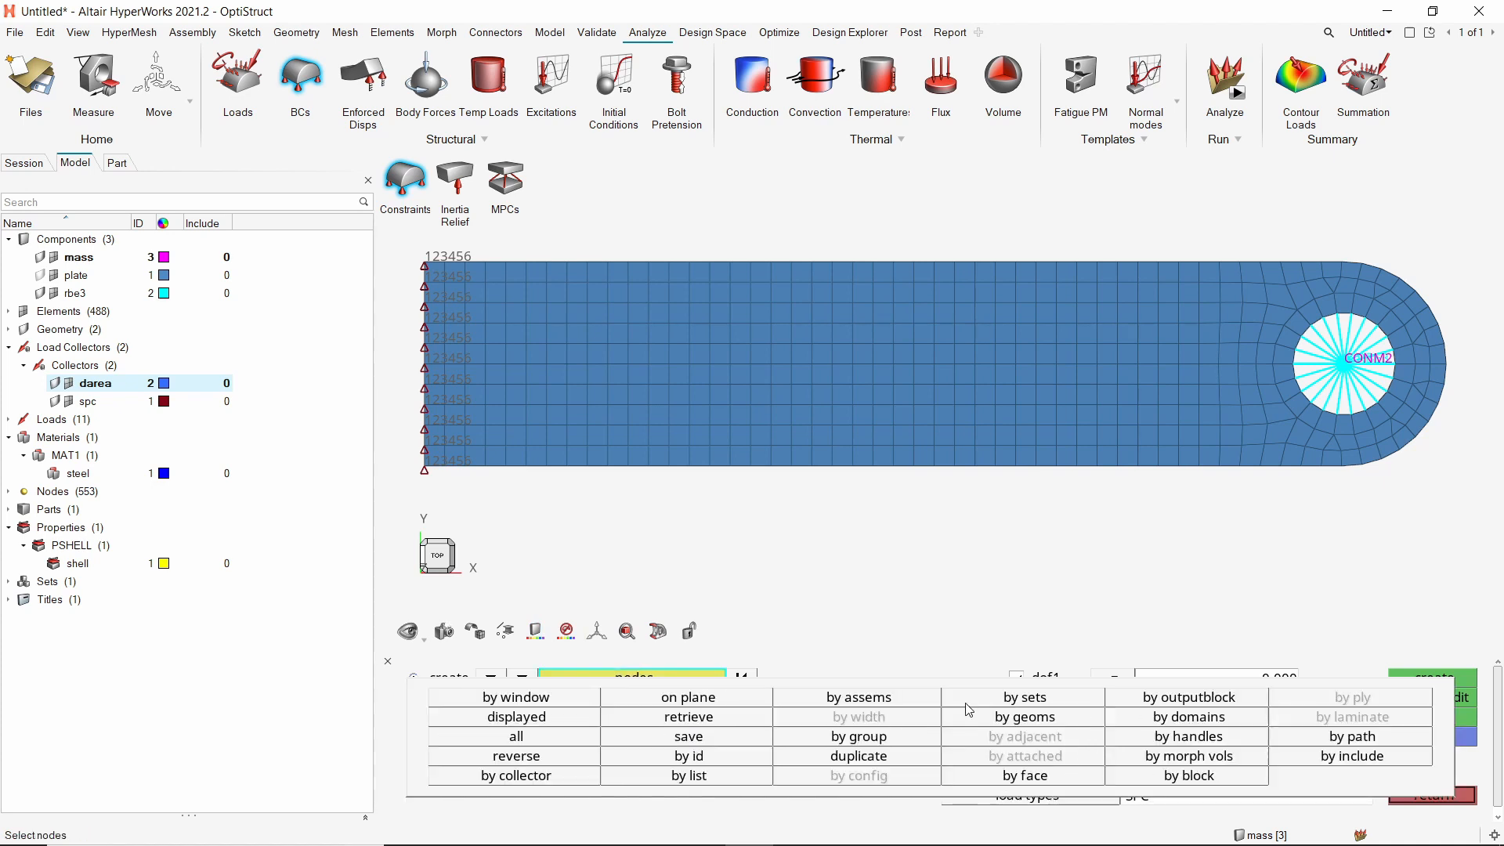
{"action": "left_click", "coordinate": [1025, 695]}
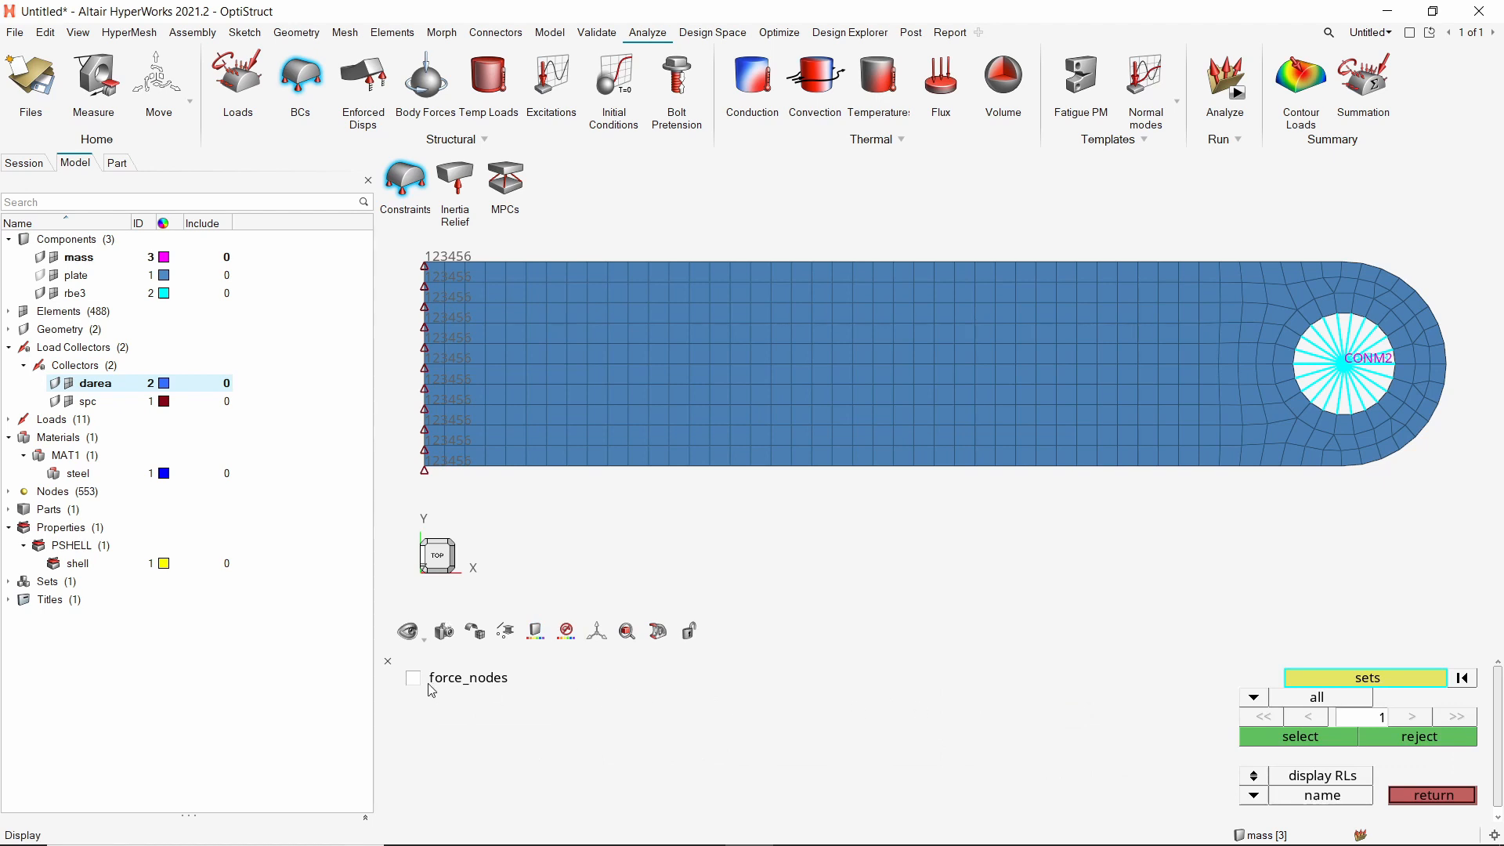
{"action": "left_click", "coordinate": [412, 677]}
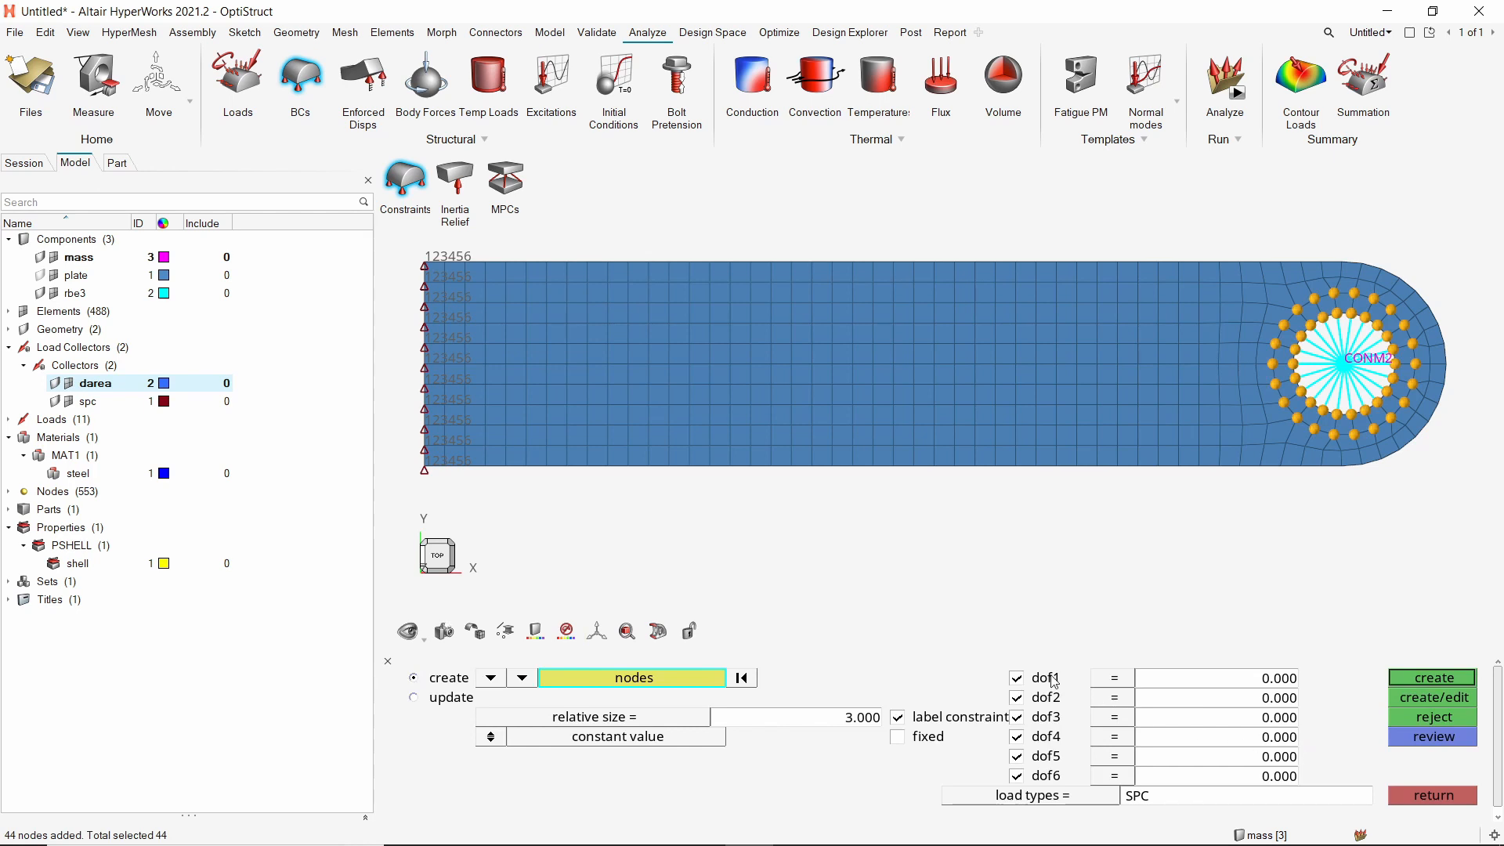
Create DAREA loads with only dof3 = -5.0 on the 44 ring nodes.
{"action": "left_click", "coordinate": [1015, 678]}
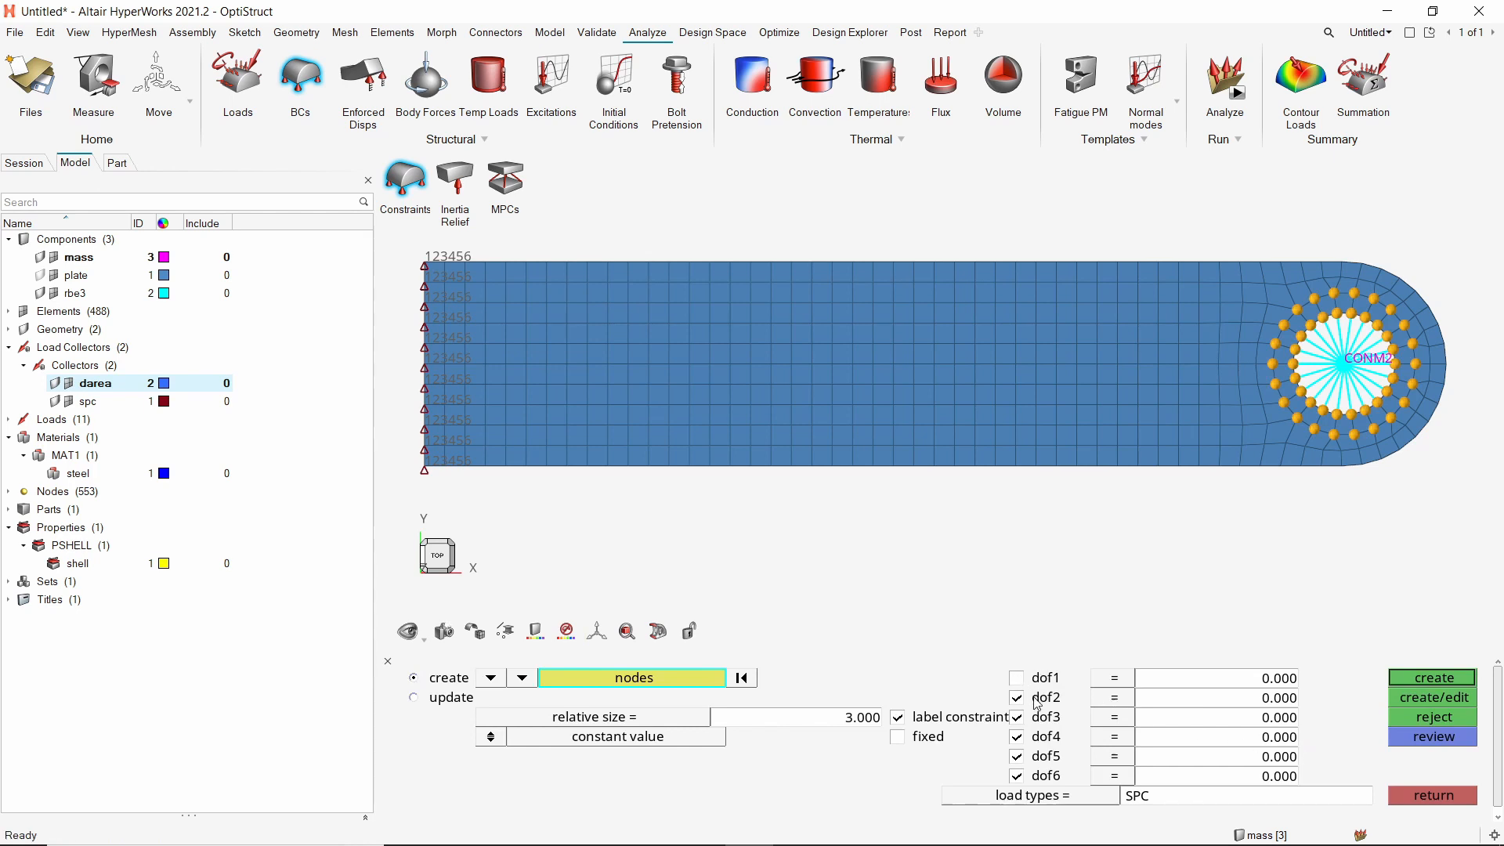
{"action": "left_click", "coordinate": [1017, 697]}
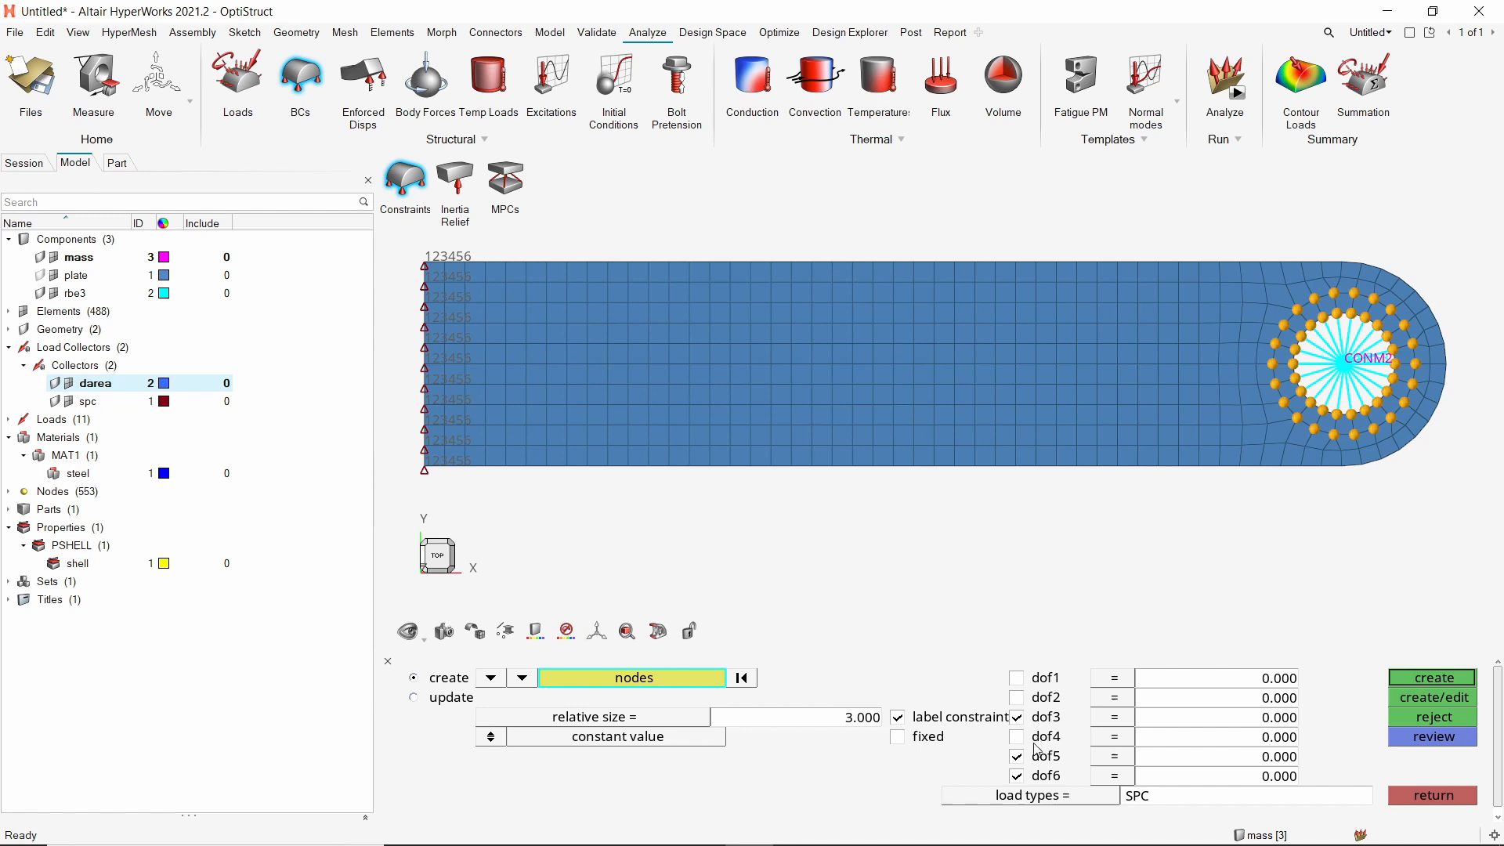
{"action": "left_click", "coordinate": [1016, 776]}
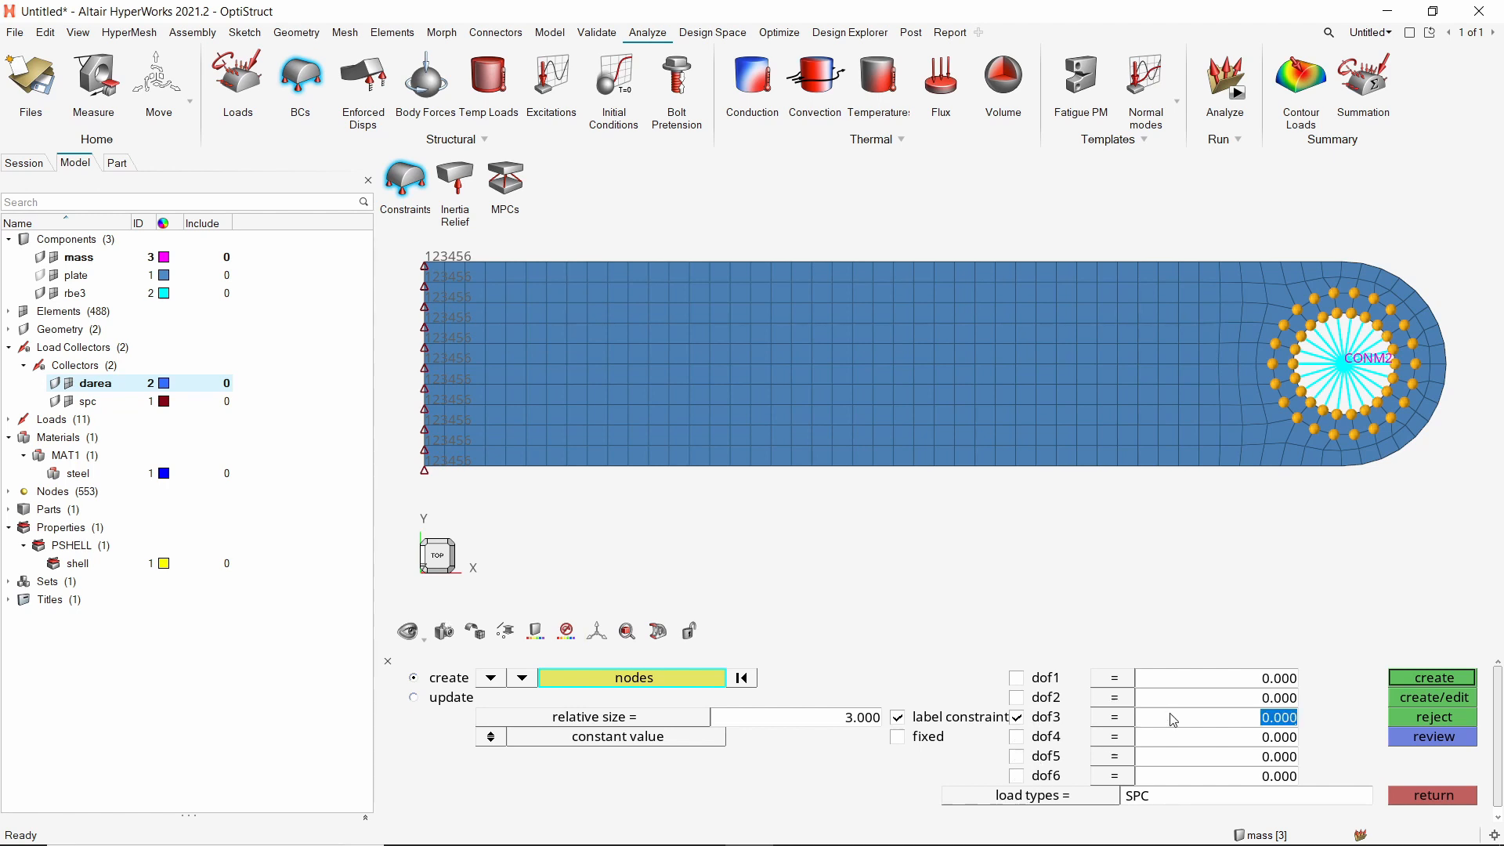
{"action": "type", "text": "-5.000"}
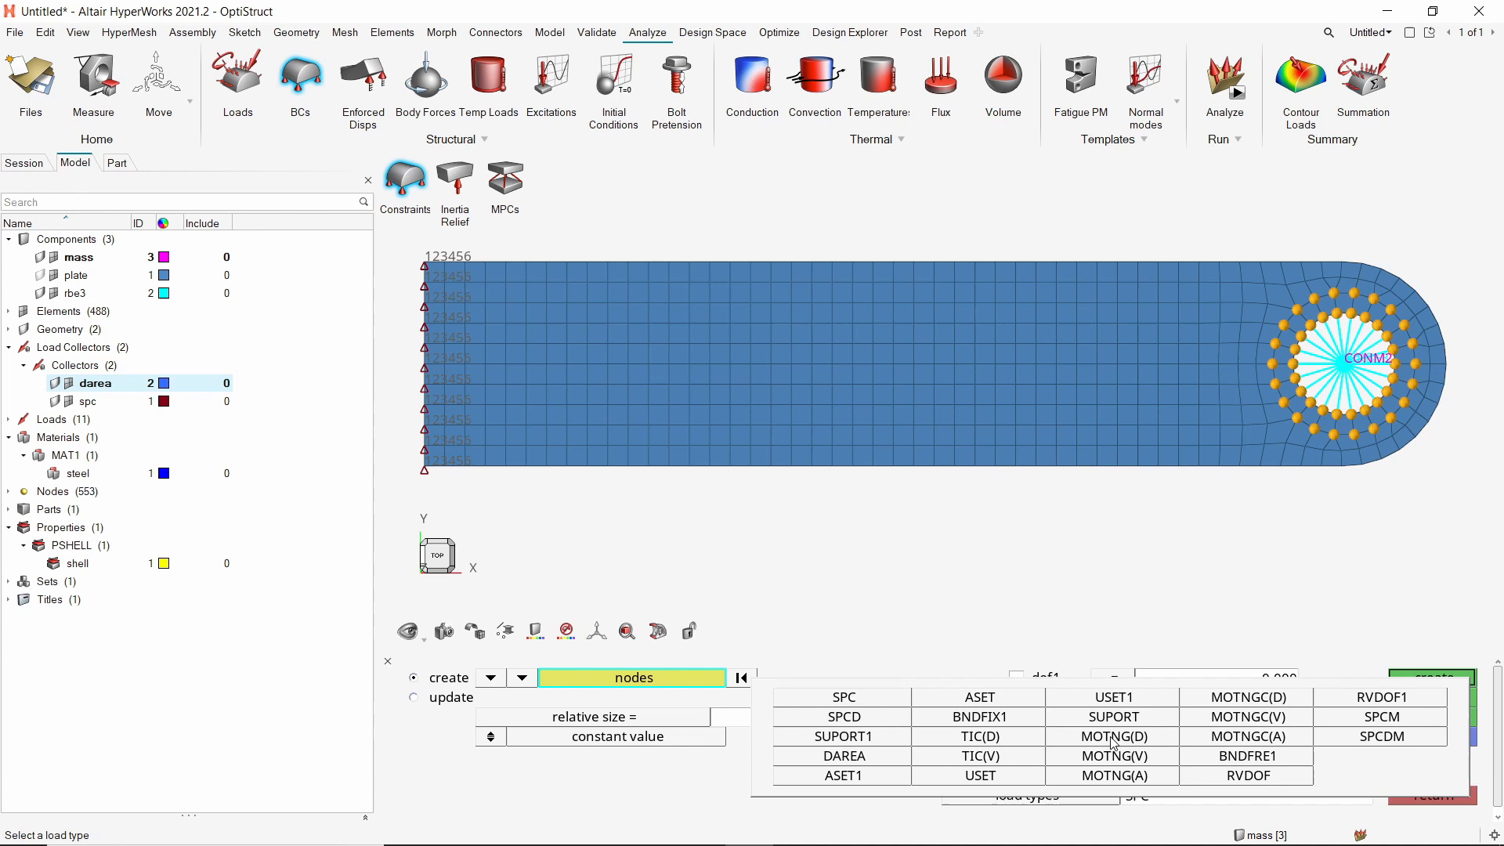
{"action": "mouse_move", "coordinate": [877, 765]}
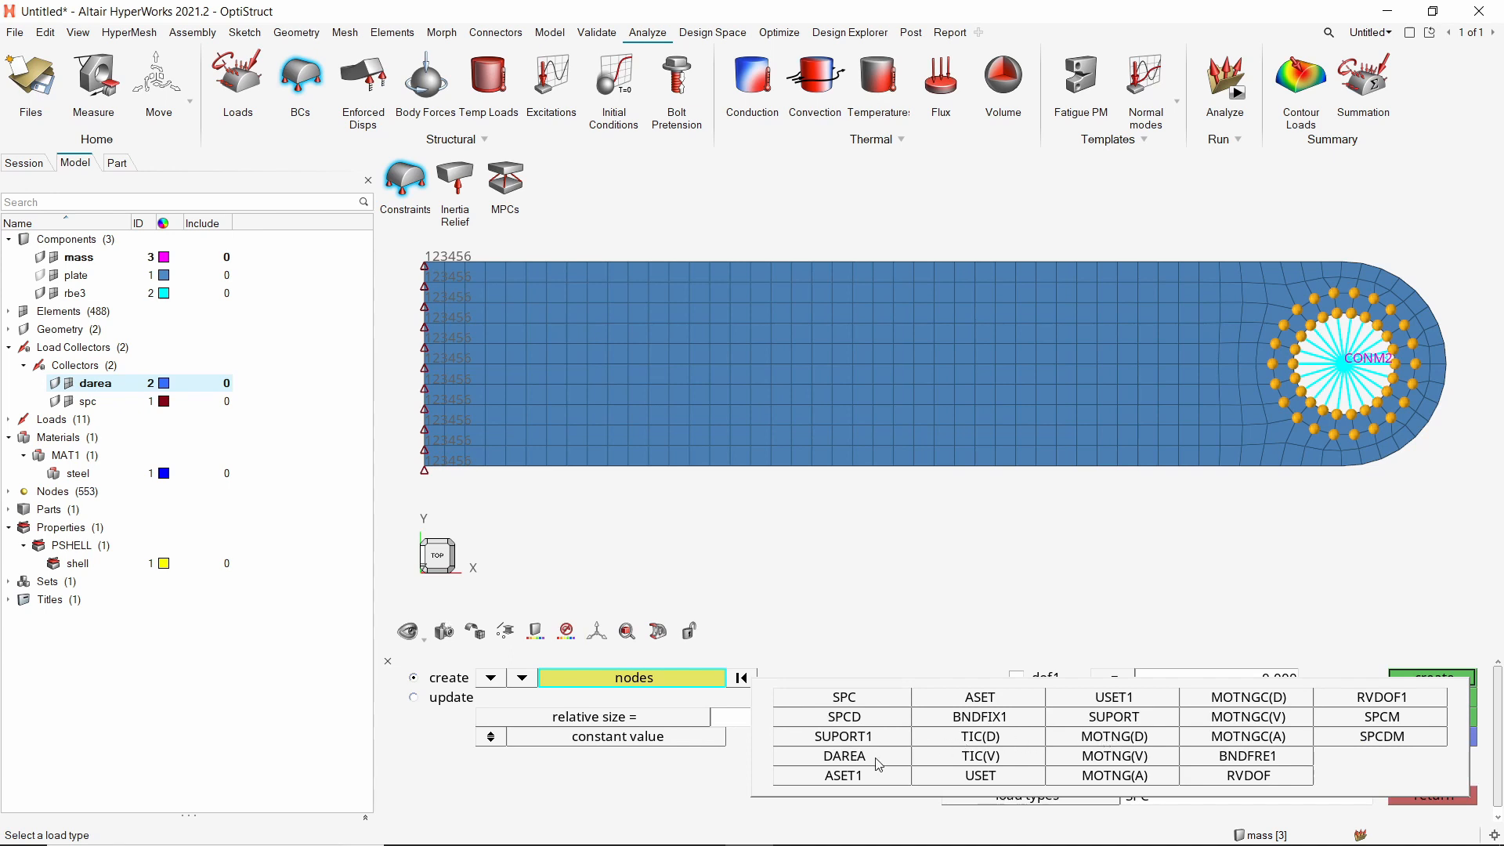
{"action": "left_click", "coordinate": [843, 755]}
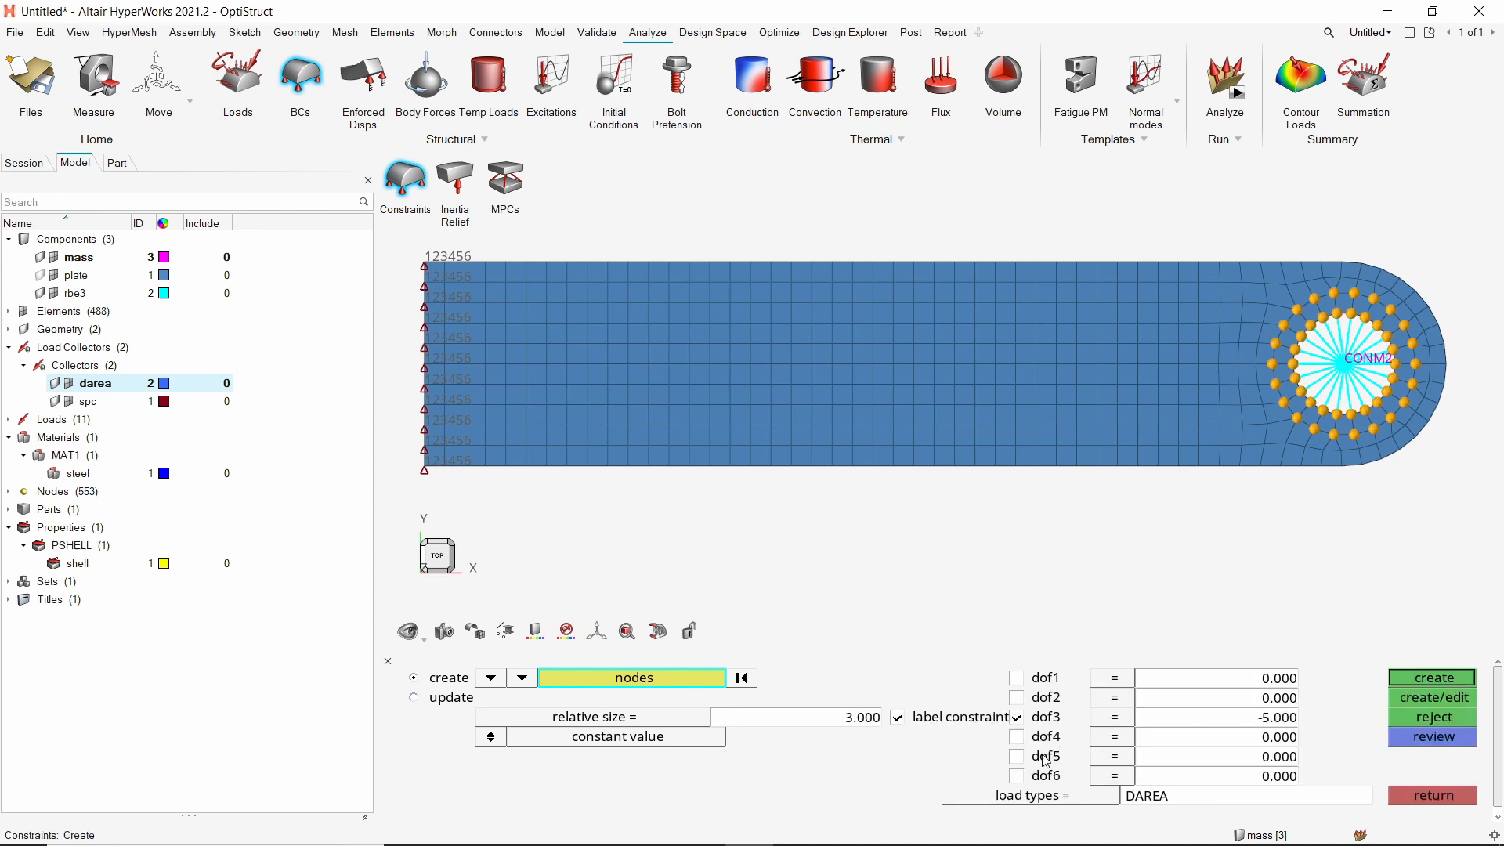
{"action": "left_click", "coordinate": [1430, 677]}
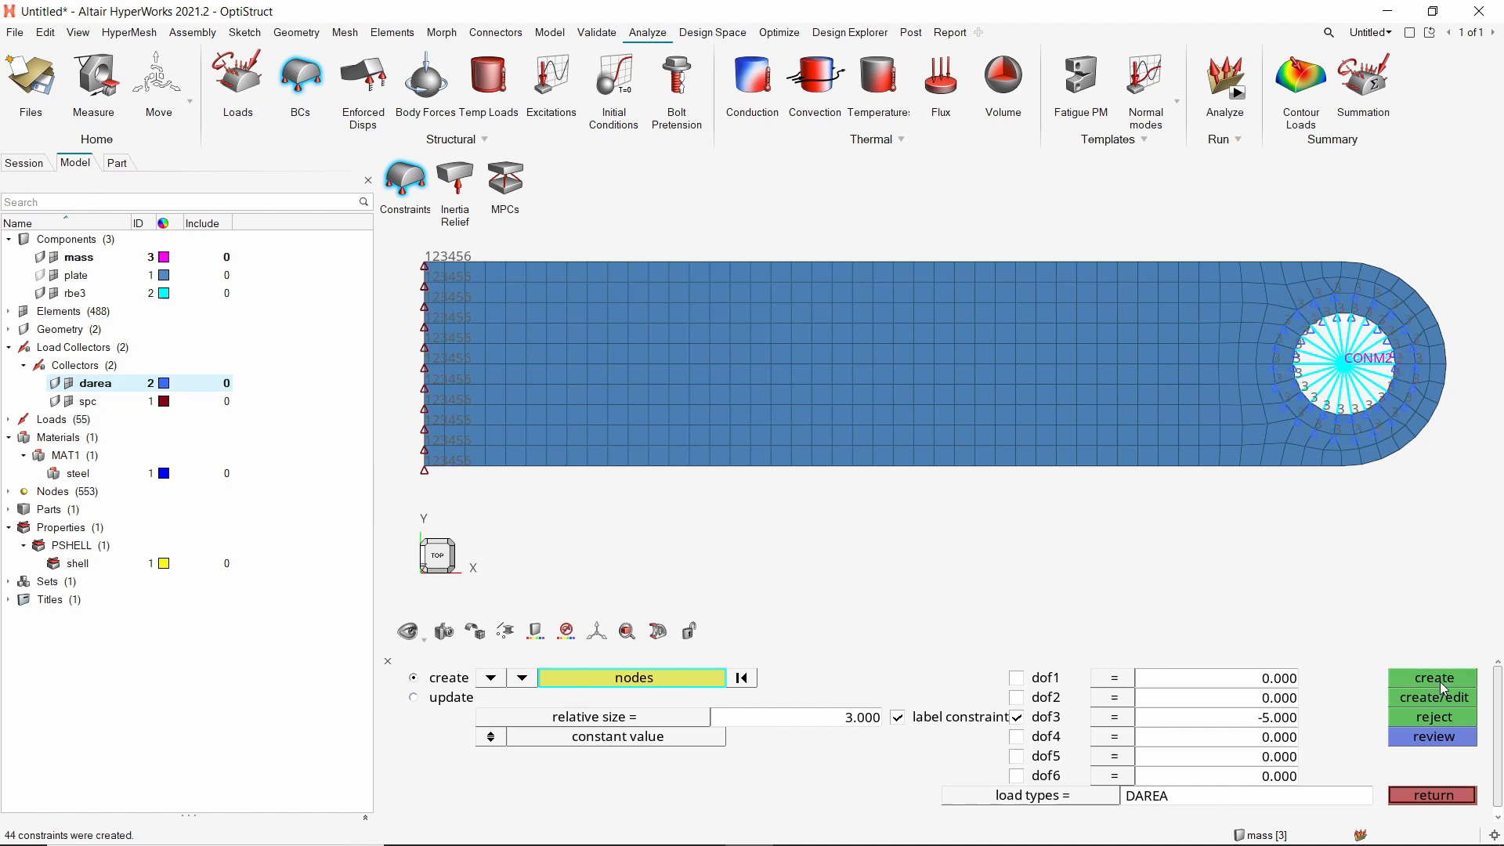
{"action": "mouse_move", "coordinate": [1441, 771]}
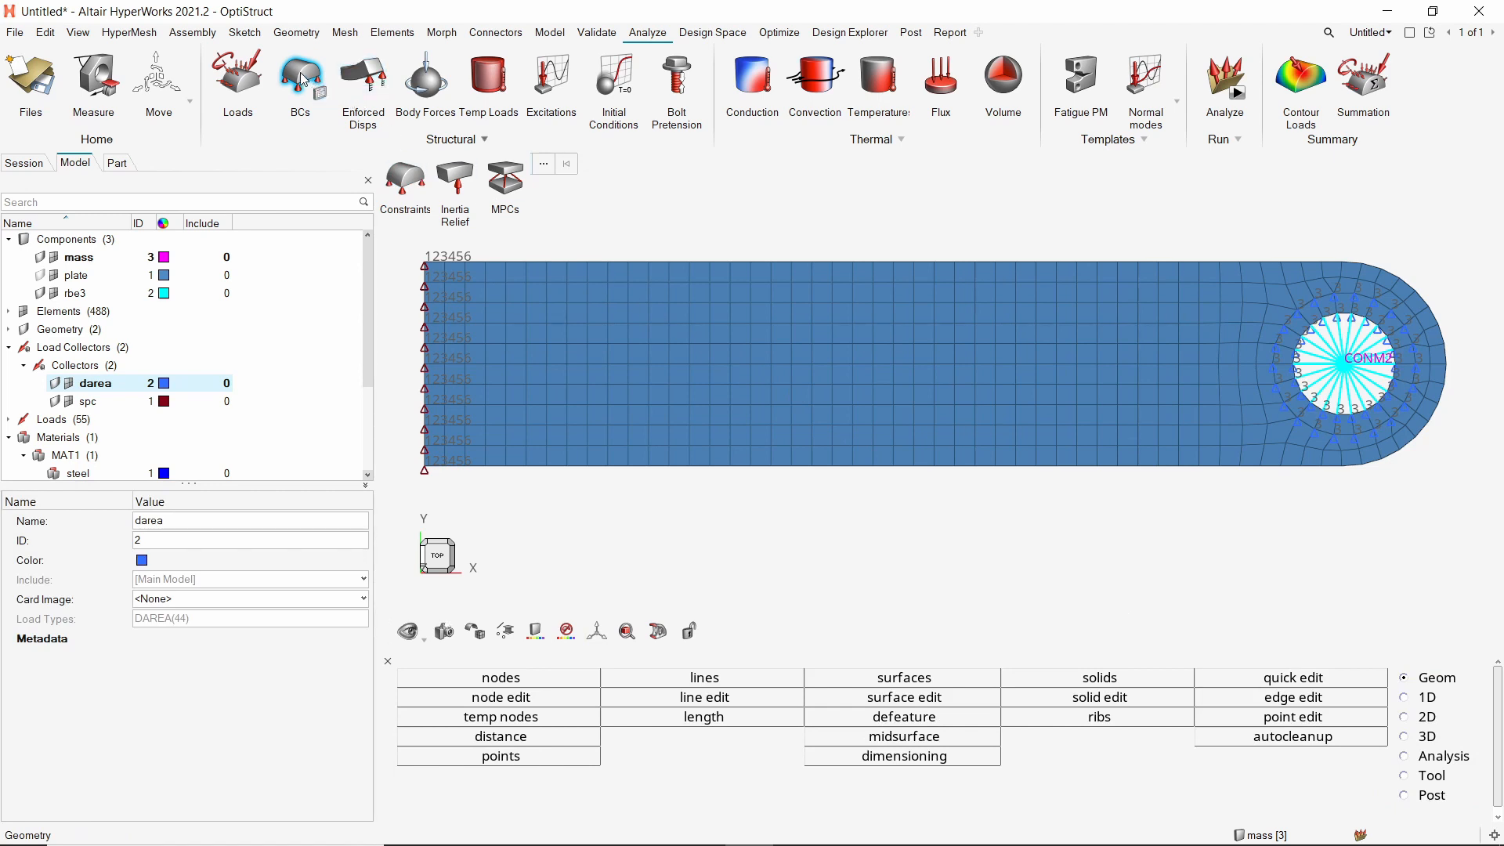
Create a new curve and rename it tabled1.
{"action": "left_click", "coordinate": [301, 81]}
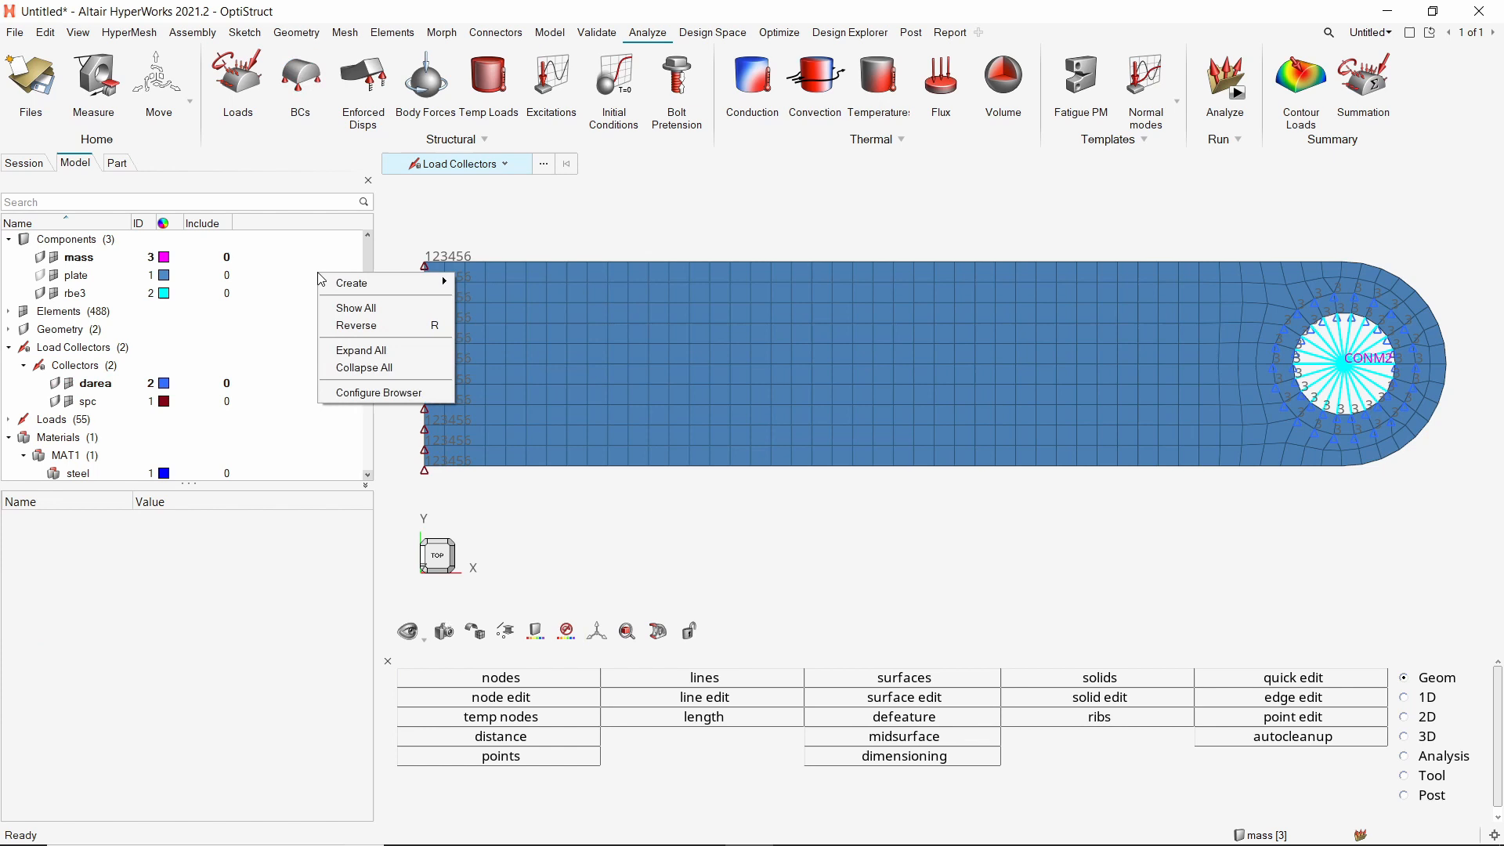
{"action": "left_click", "coordinate": [349, 282]}
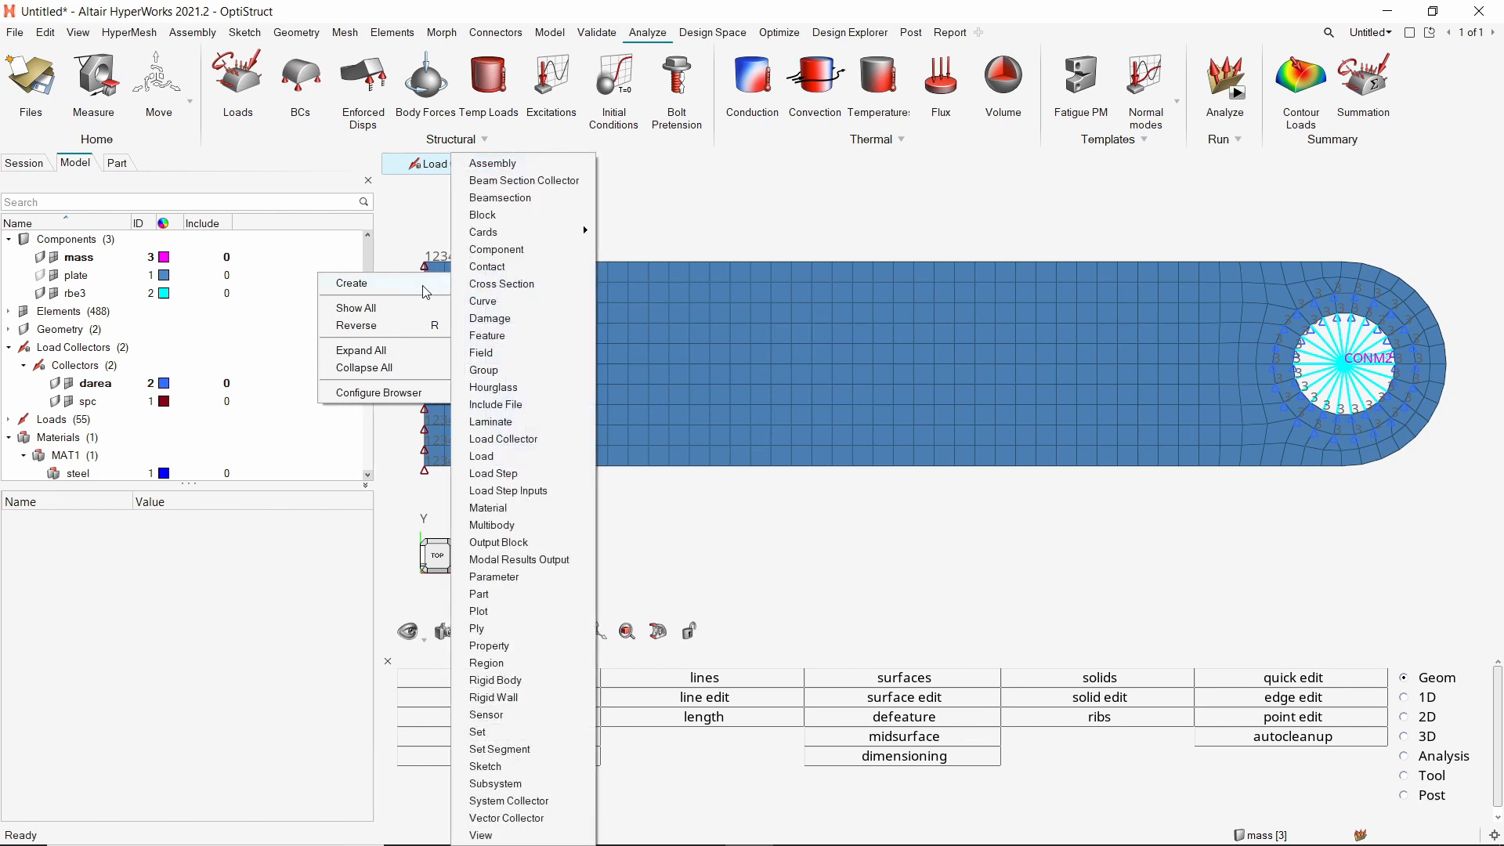
{"action": "left_click", "coordinate": [502, 439]}
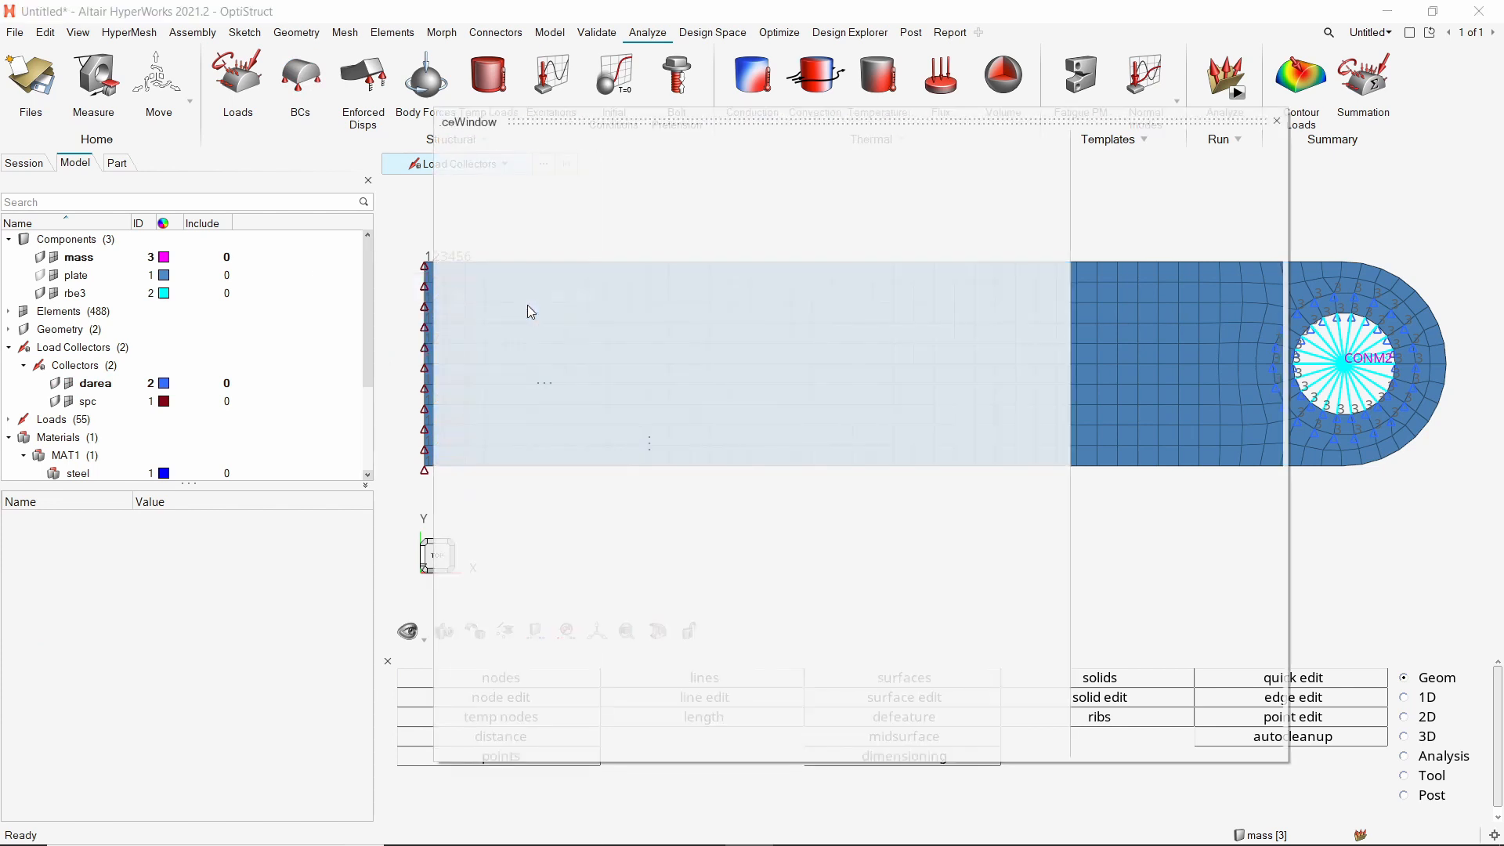
{"action": "left_click", "coordinate": [450, 143]}
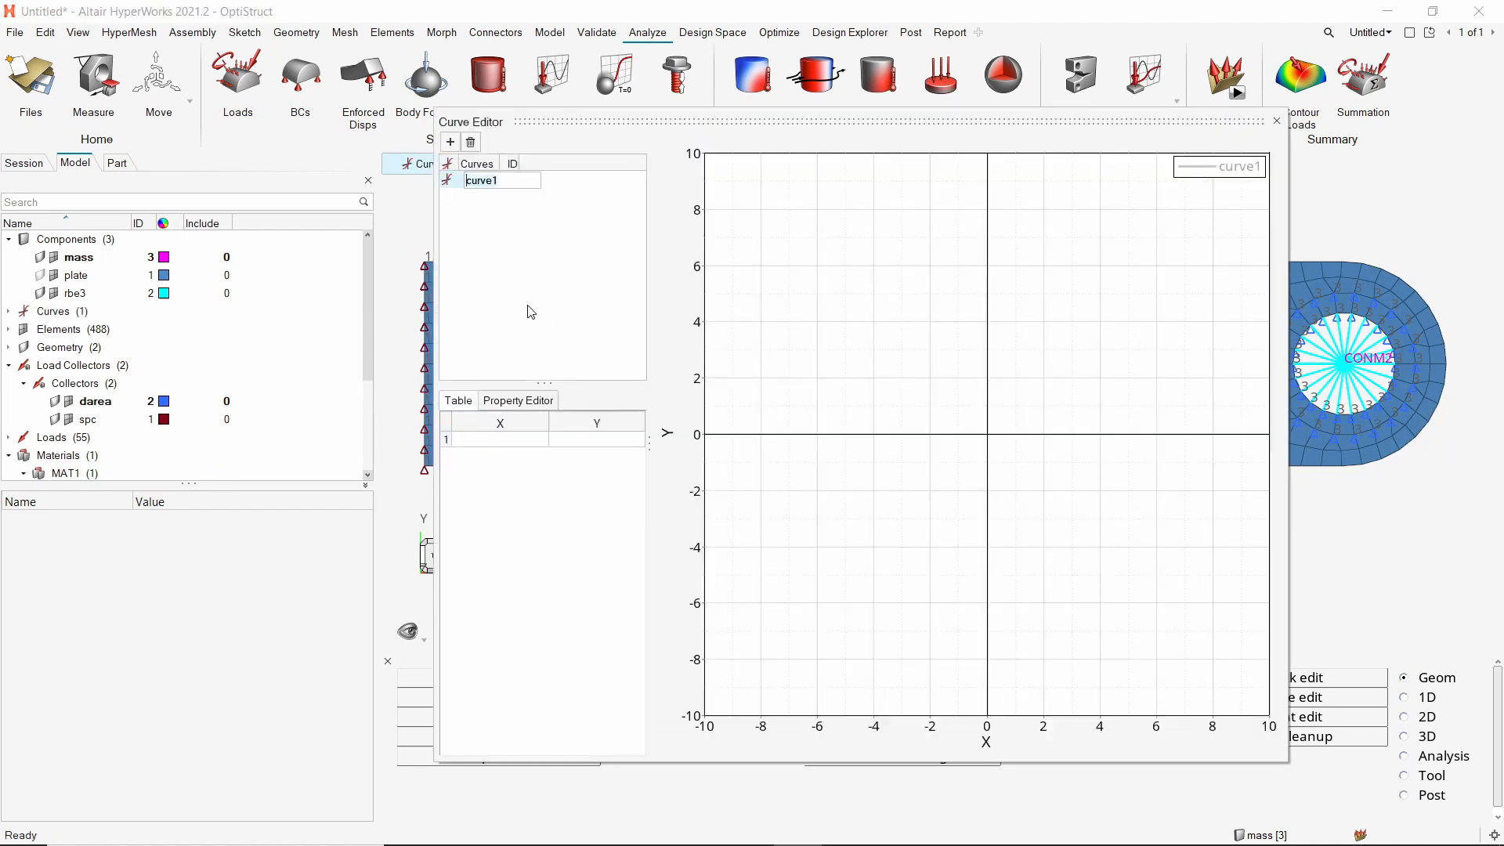
{"action": "type", "text": "tabled1"}
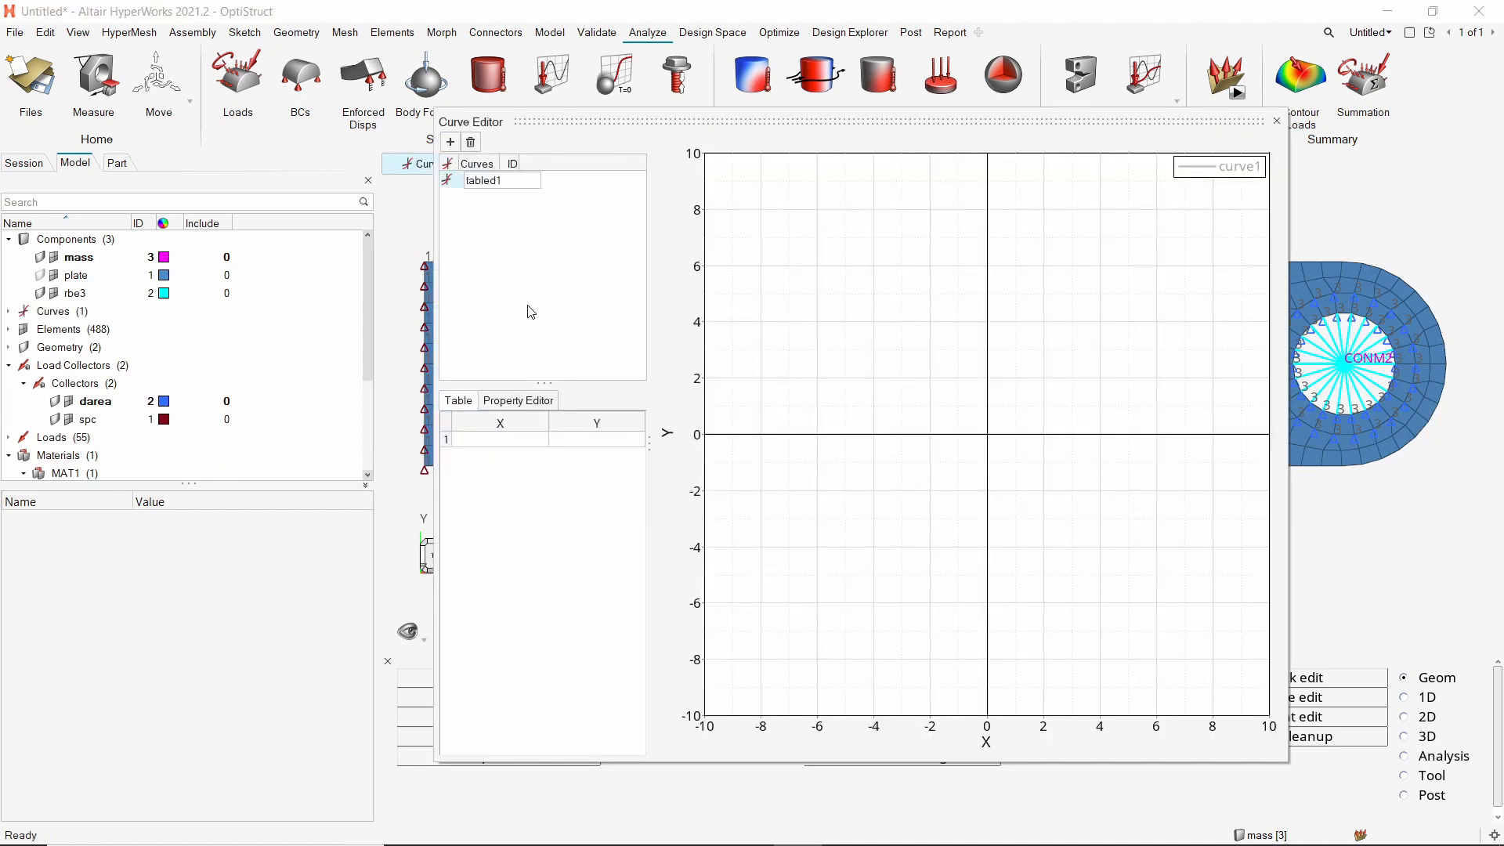
{"action": "left_click", "coordinate": [482, 180]}
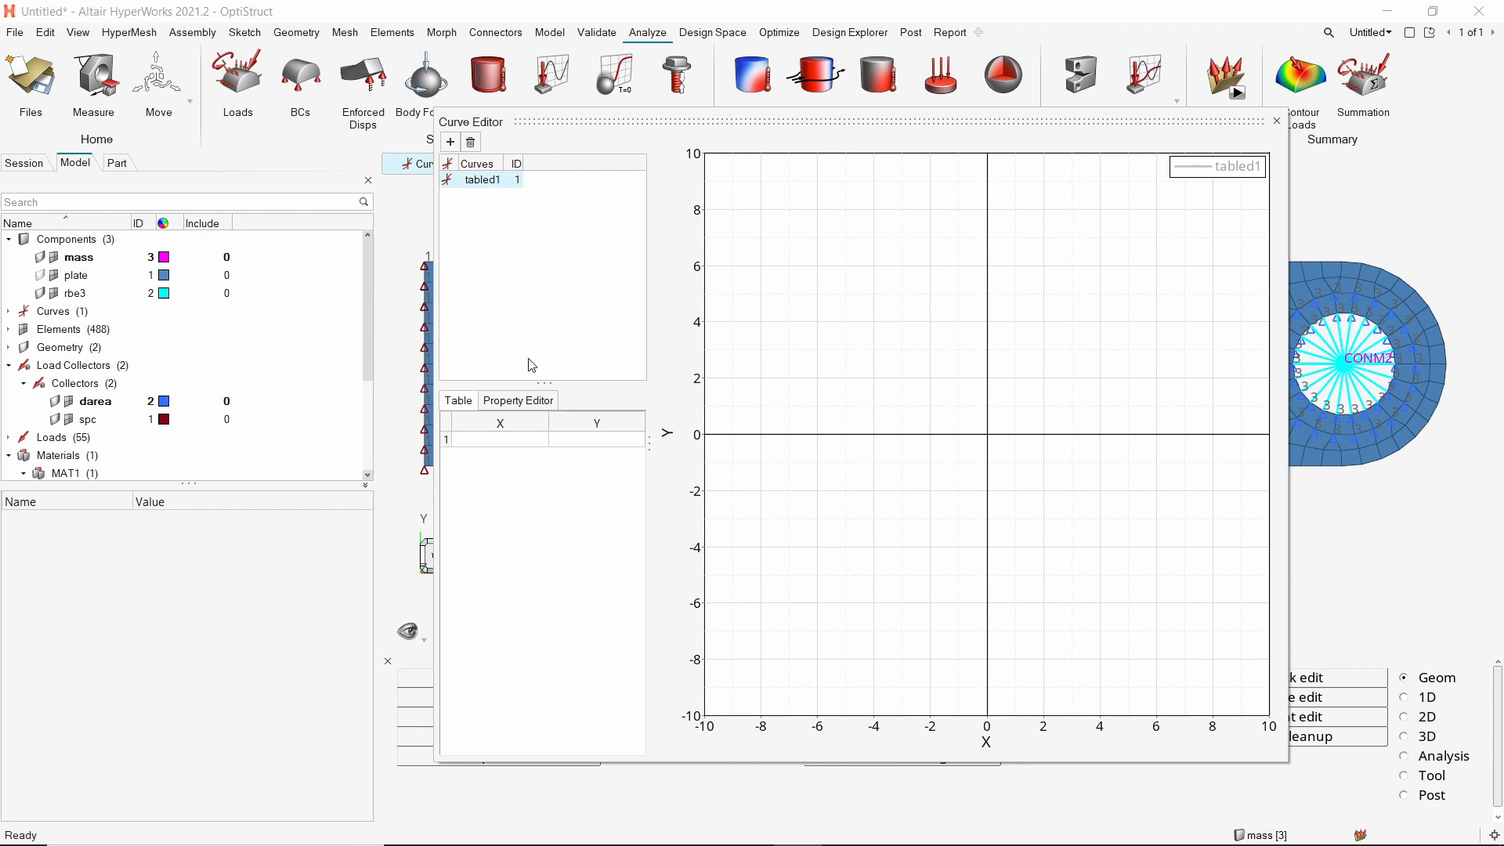
Enter curve points (0,1), (0.01,0), (1,0), (2,0), (3,0) and close the Curve Editor.
{"action": "left_click", "coordinate": [499, 439]}
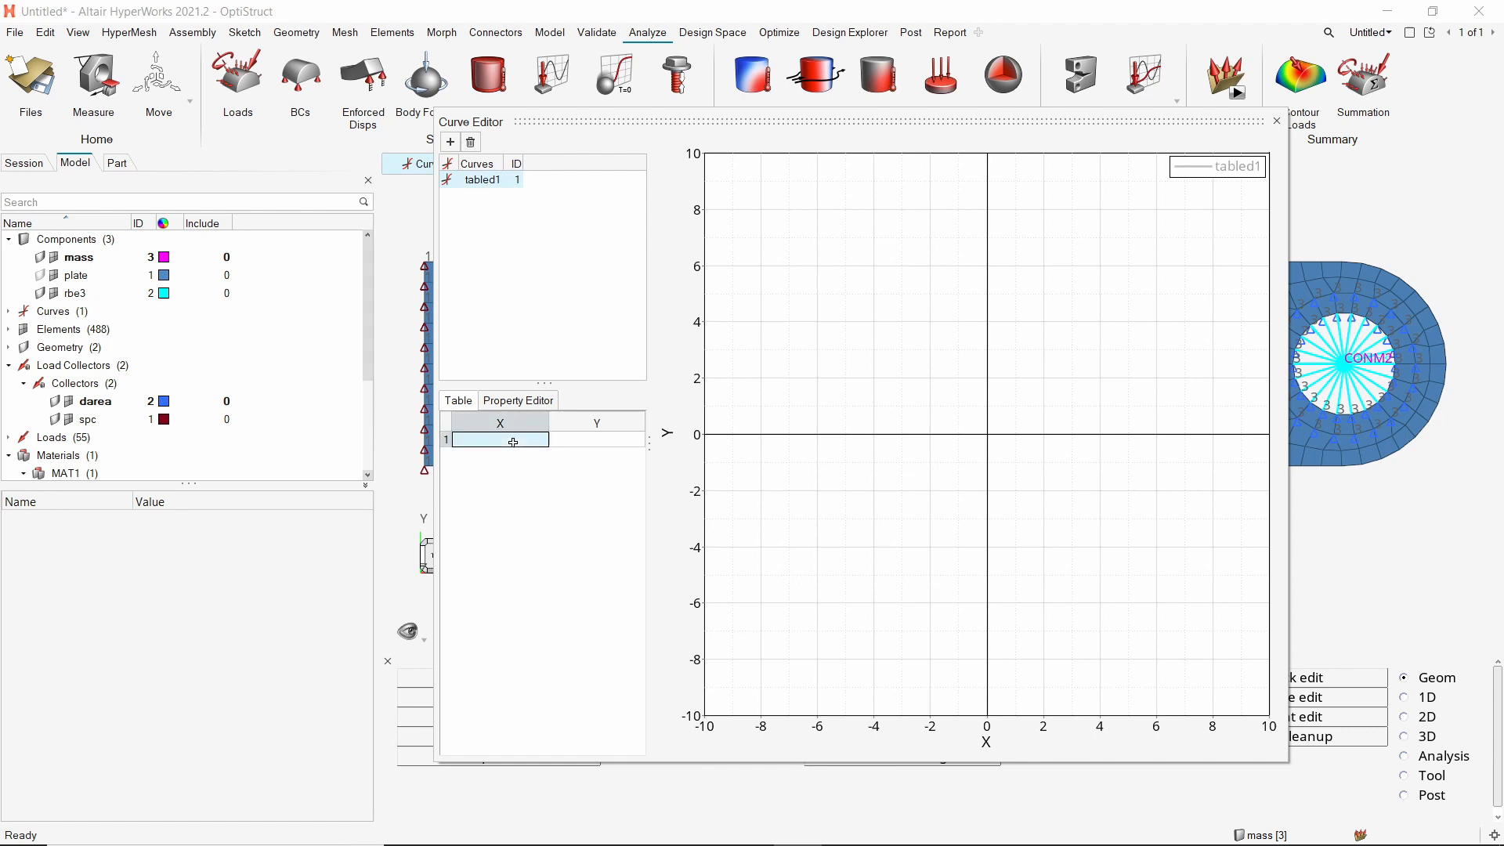
{"action": "type", "text": "0.0"}
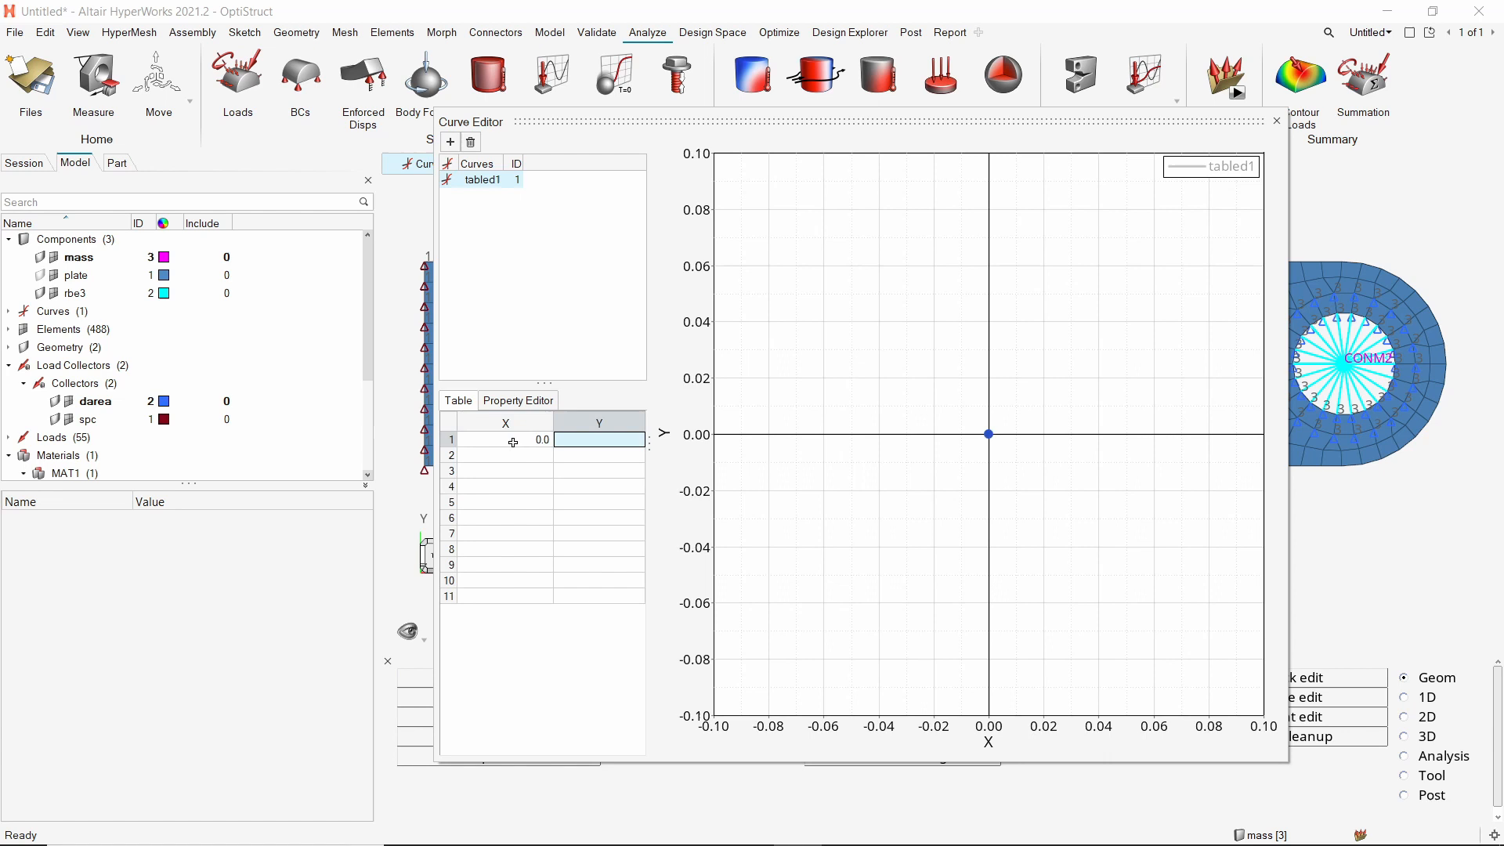
{"action": "type", "text": "1.0"}
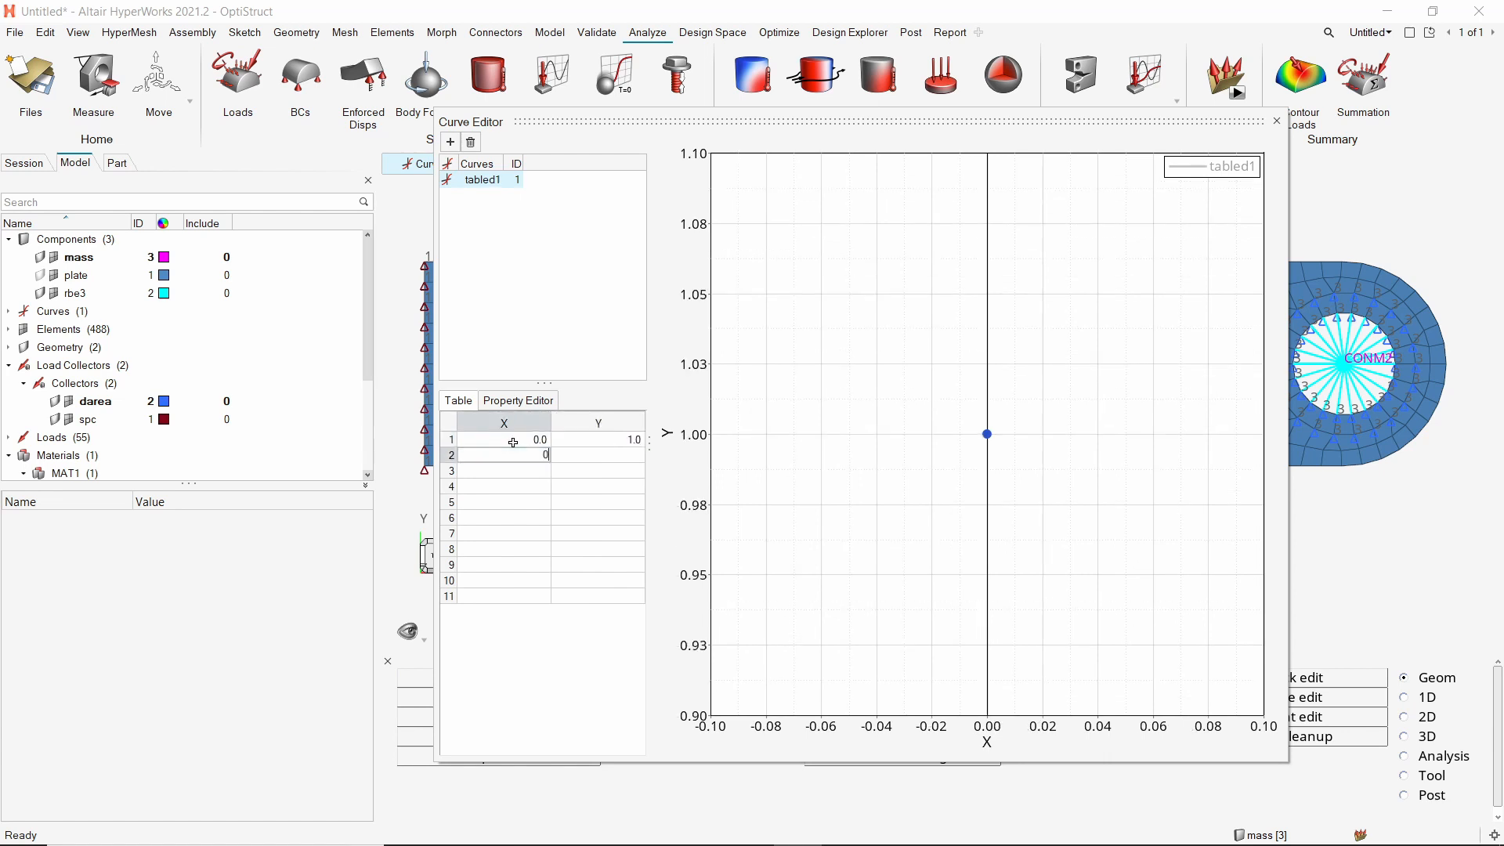
{"action": "type", "text": "0.01"}
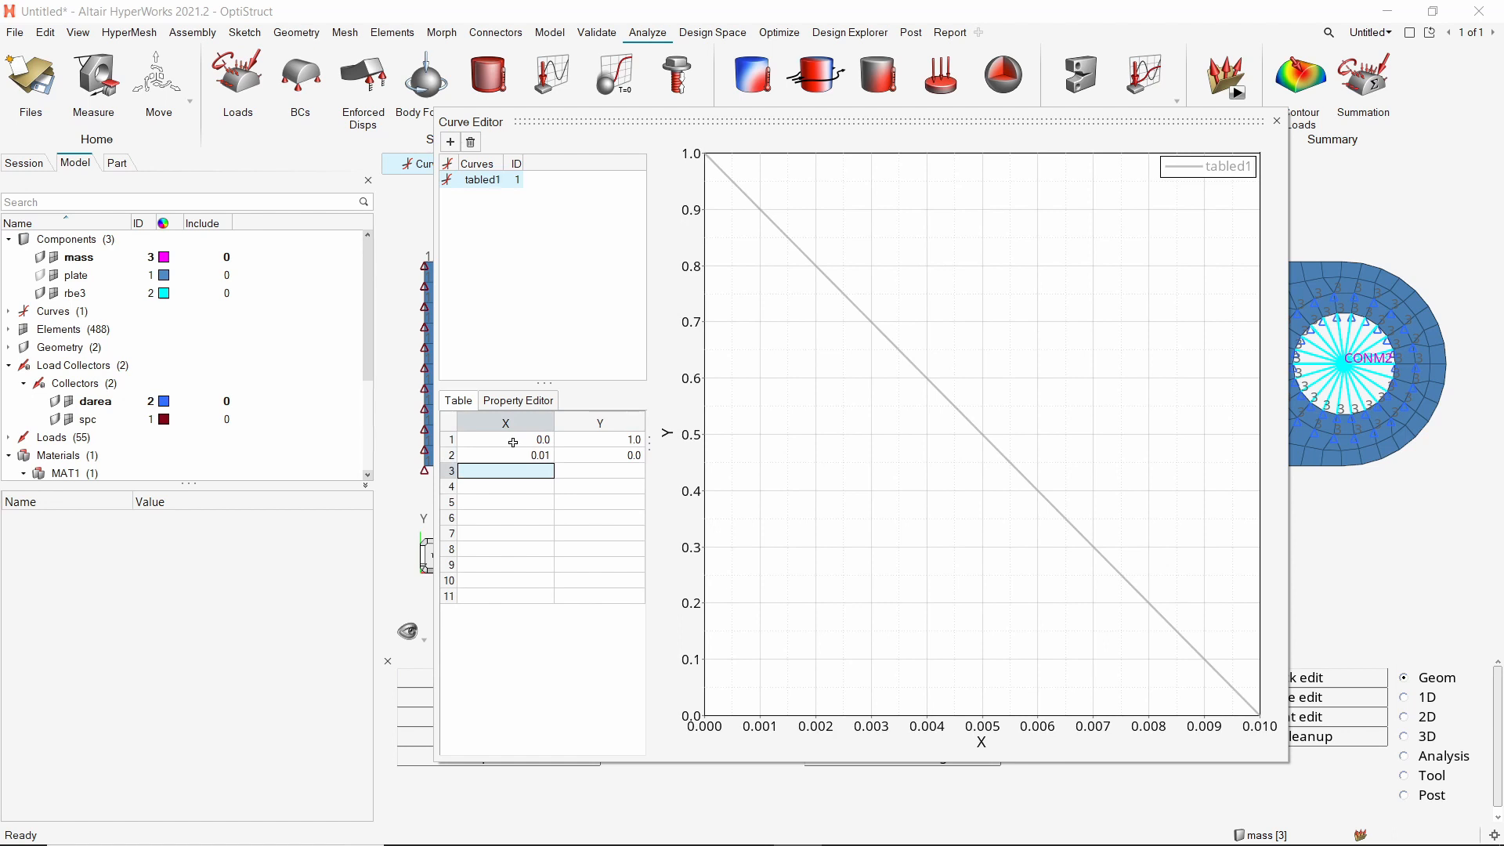
{"action": "type", "text": "1.0"}
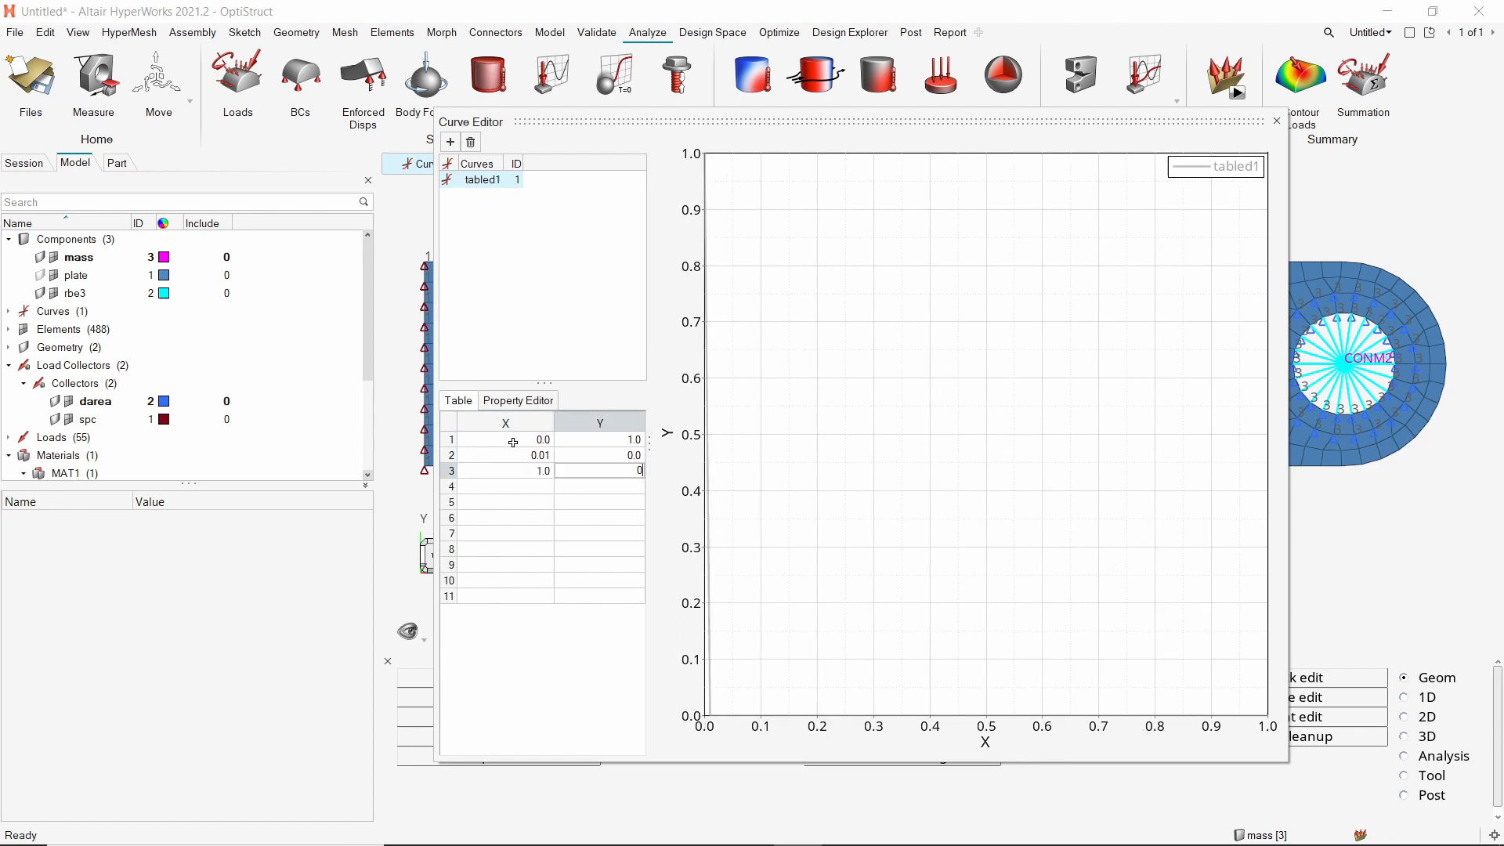
{"action": "type", "text": "2.0"}
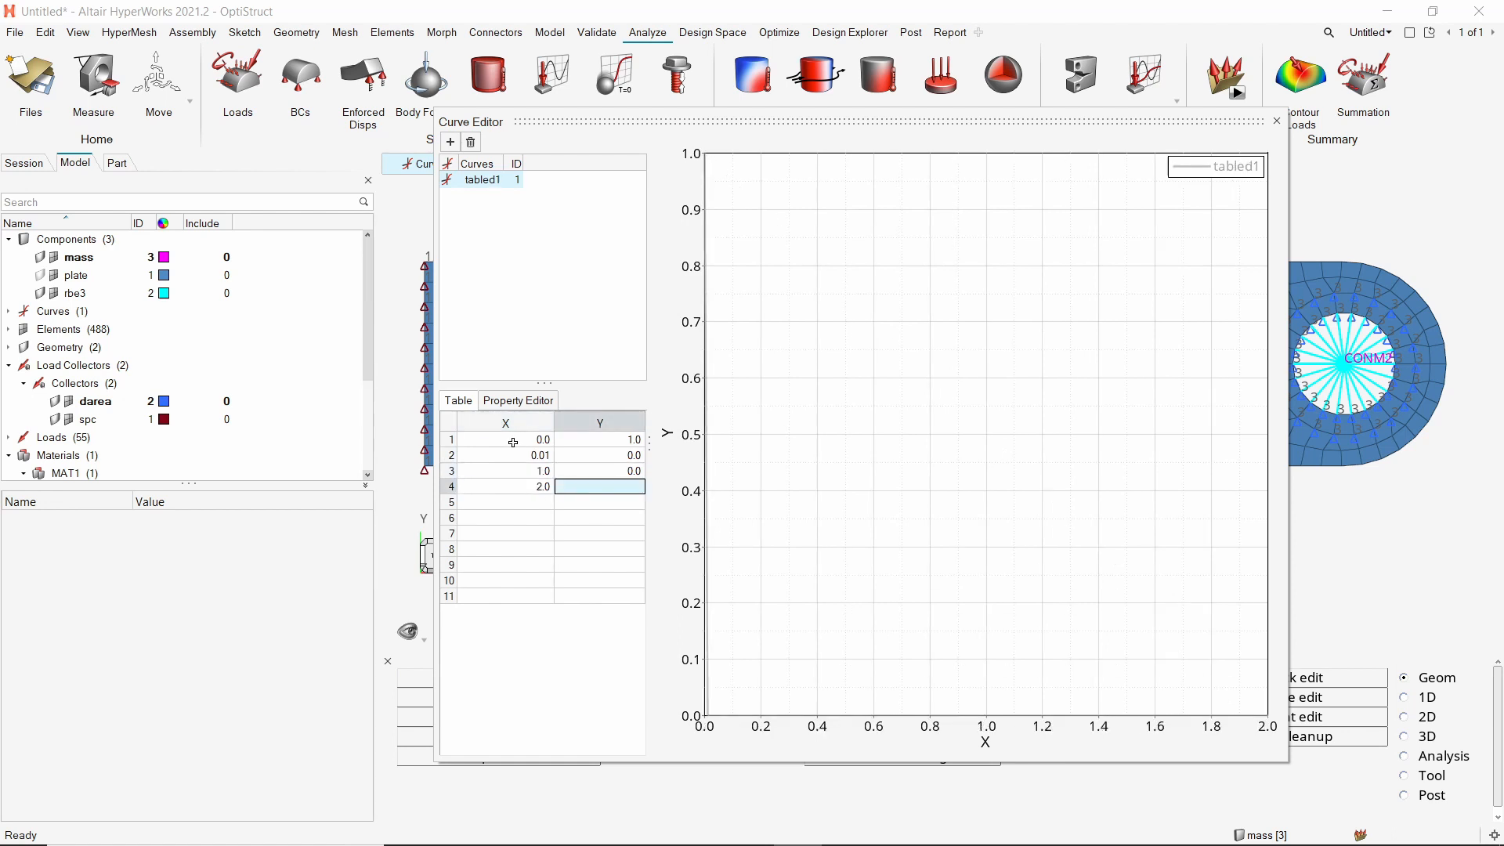
{"action": "type", "text": "3.0"}
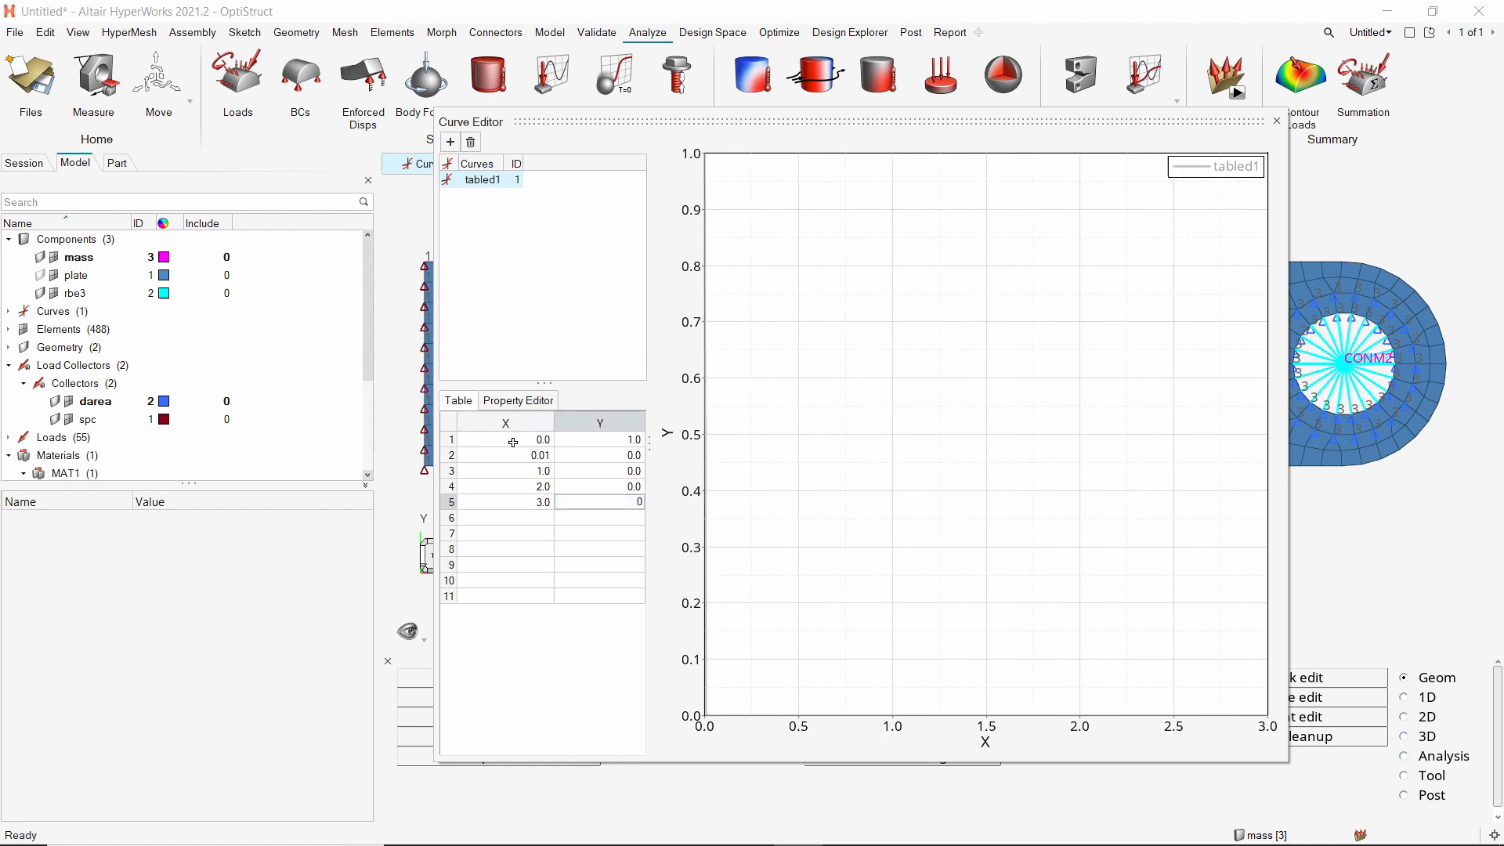
{"action": "left_click", "coordinate": [503, 517]}
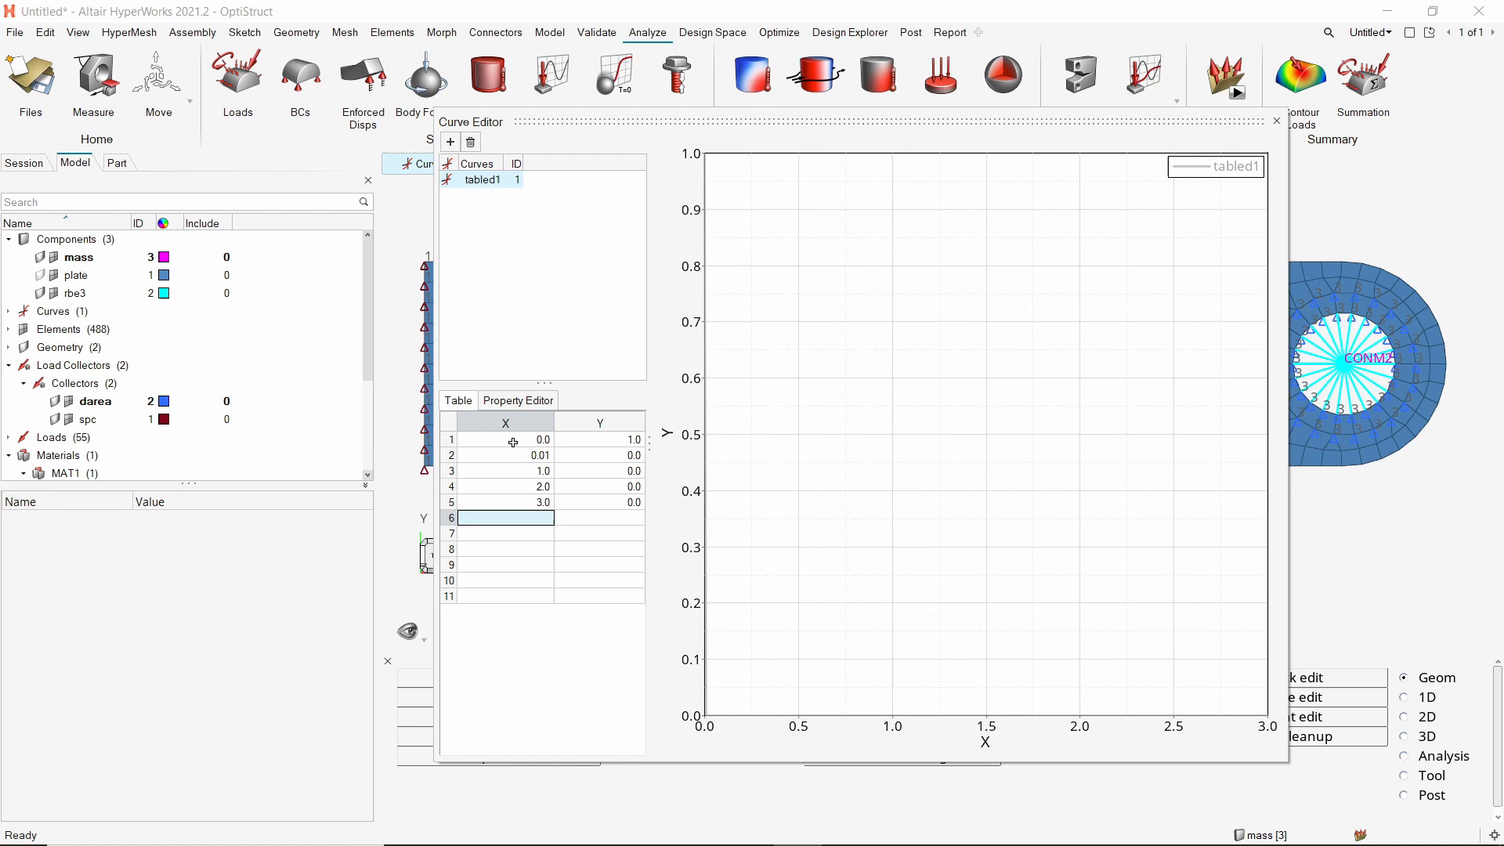
{"action": "mouse_move", "coordinate": [1283, 138]}
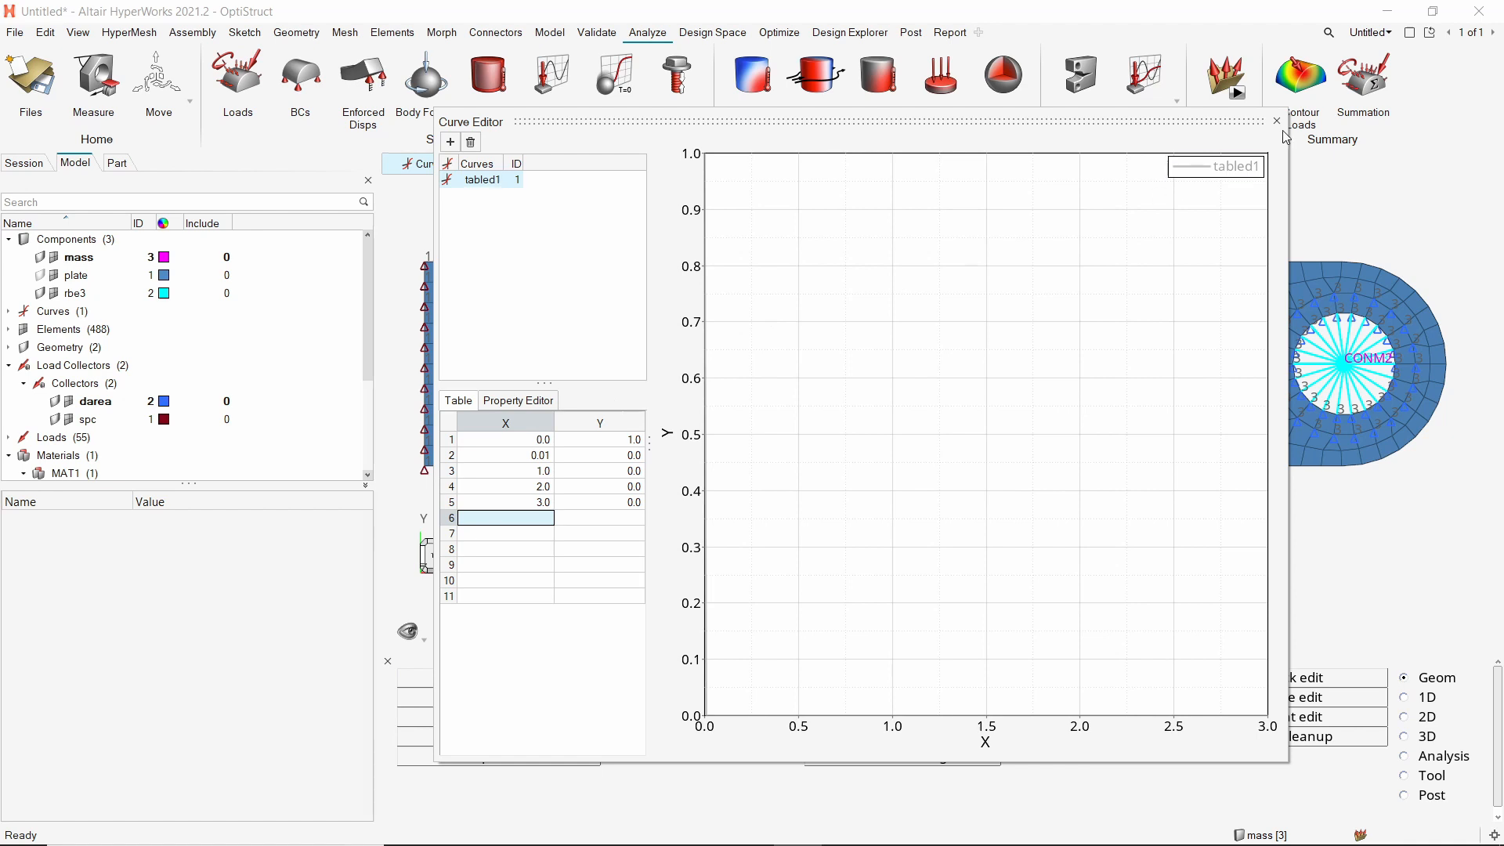
{"action": "left_click", "coordinate": [1275, 122]}
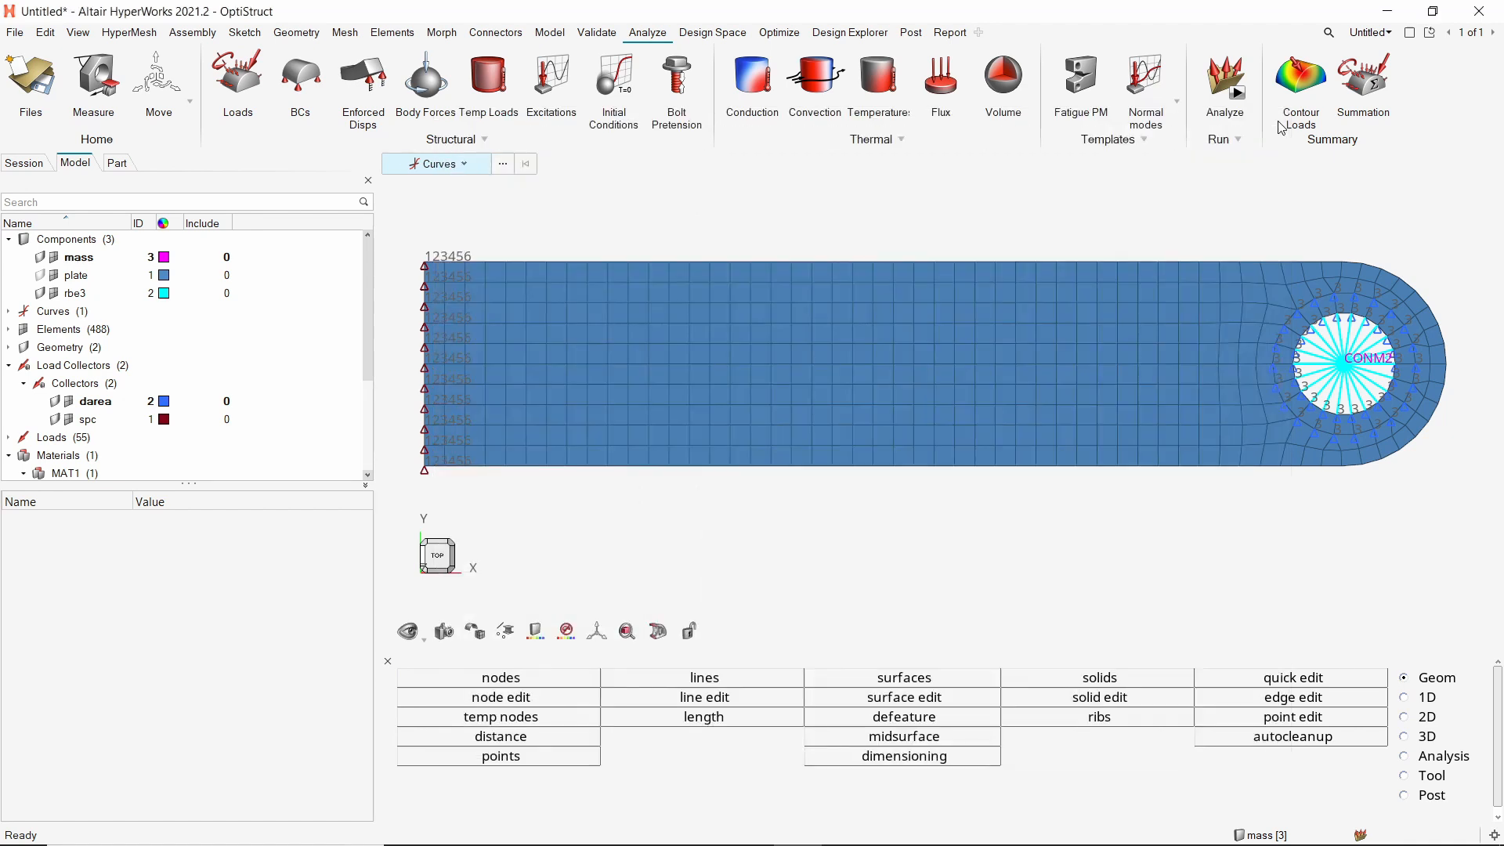
{"action": "mouse_move", "coordinate": [52, 310]}
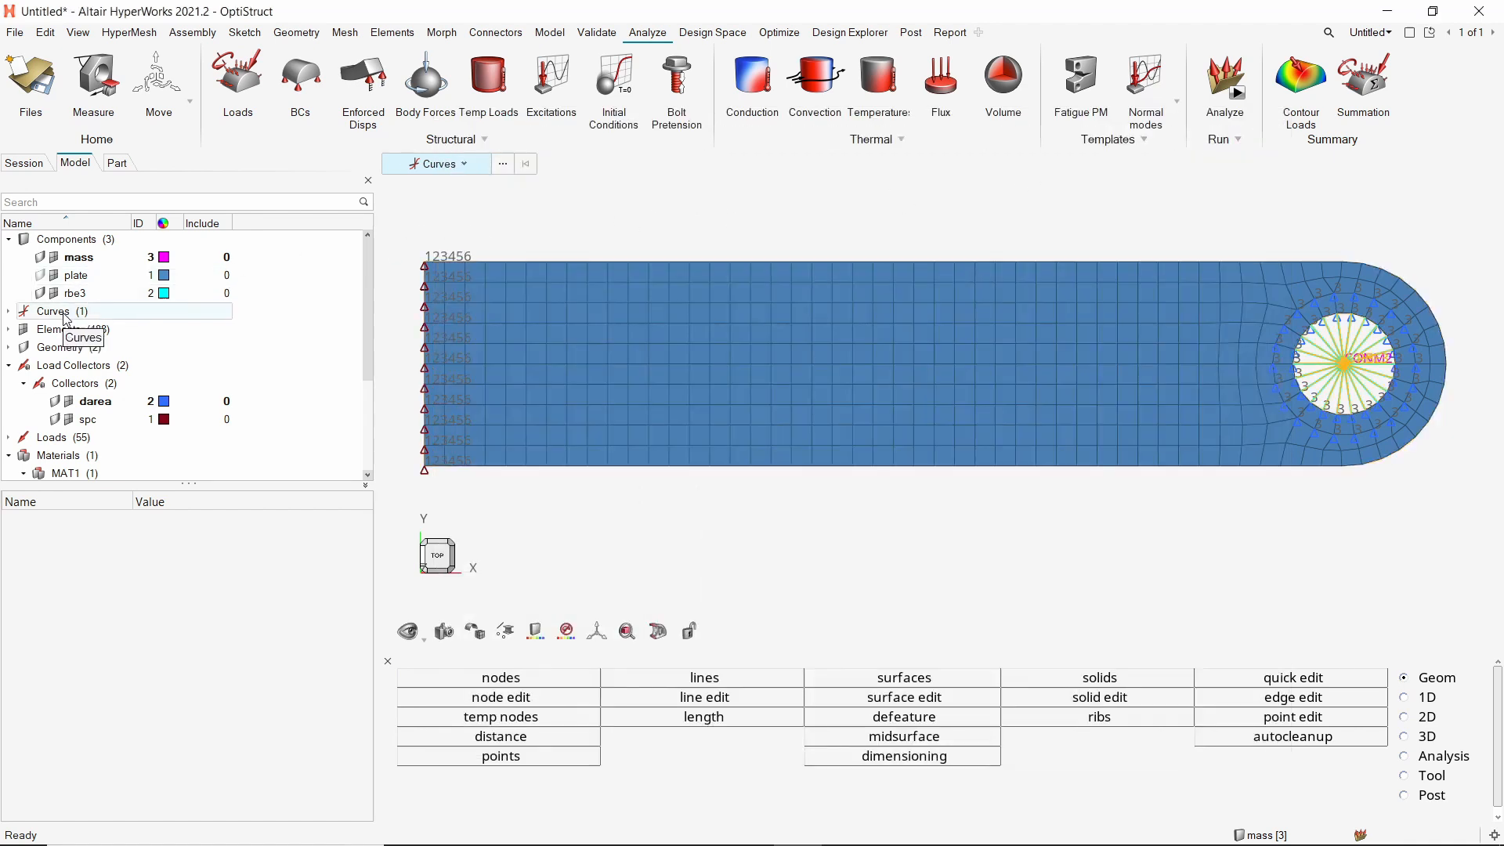
Set the tabled1 curve's card image to TABLED1 with linear X and Y axes.
{"action": "left_click", "coordinate": [51, 310]}
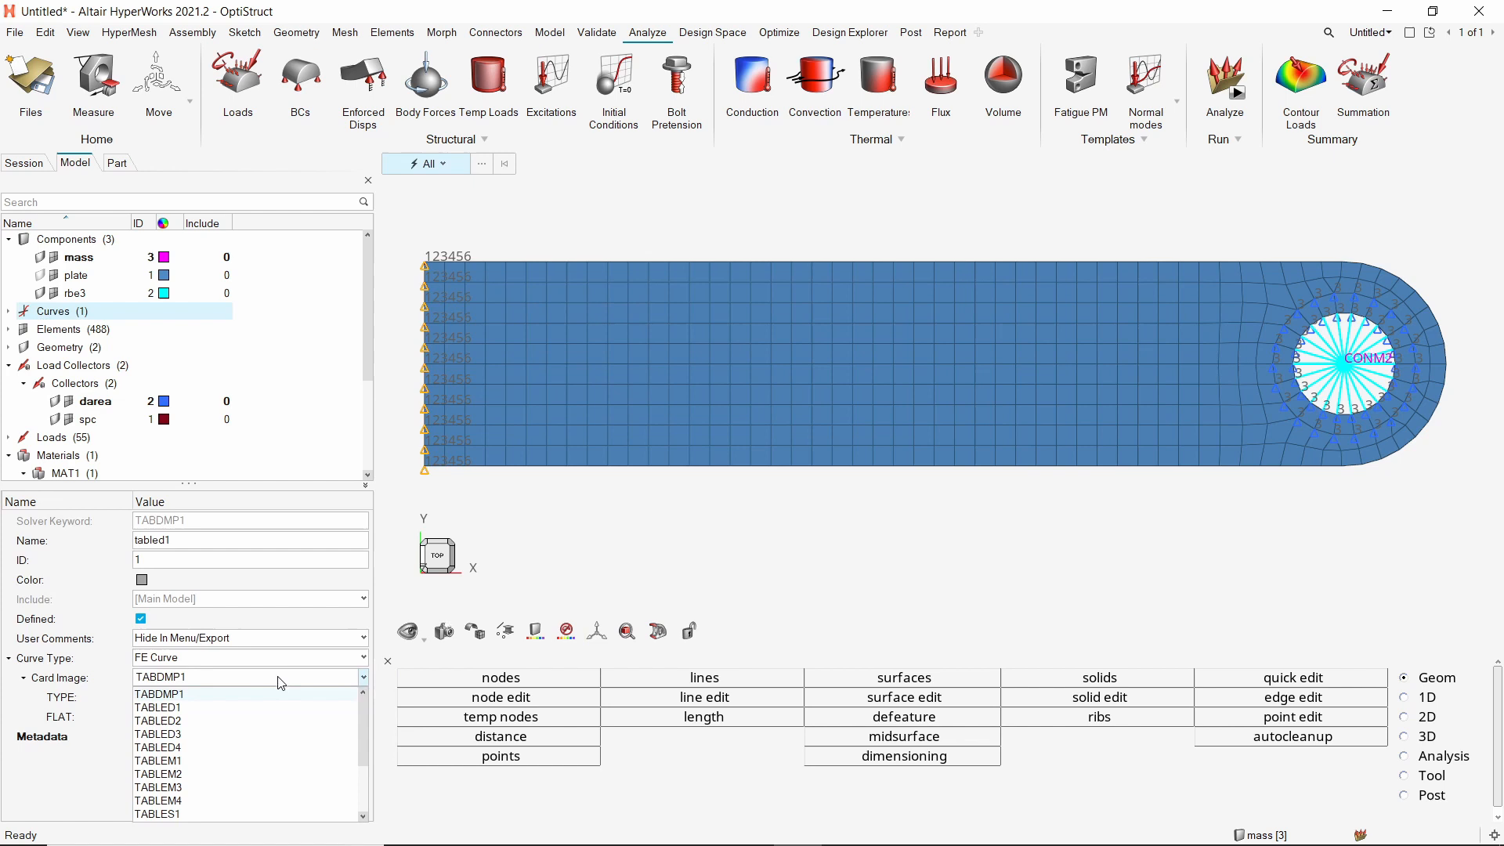
{"action": "left_click", "coordinate": [158, 706]}
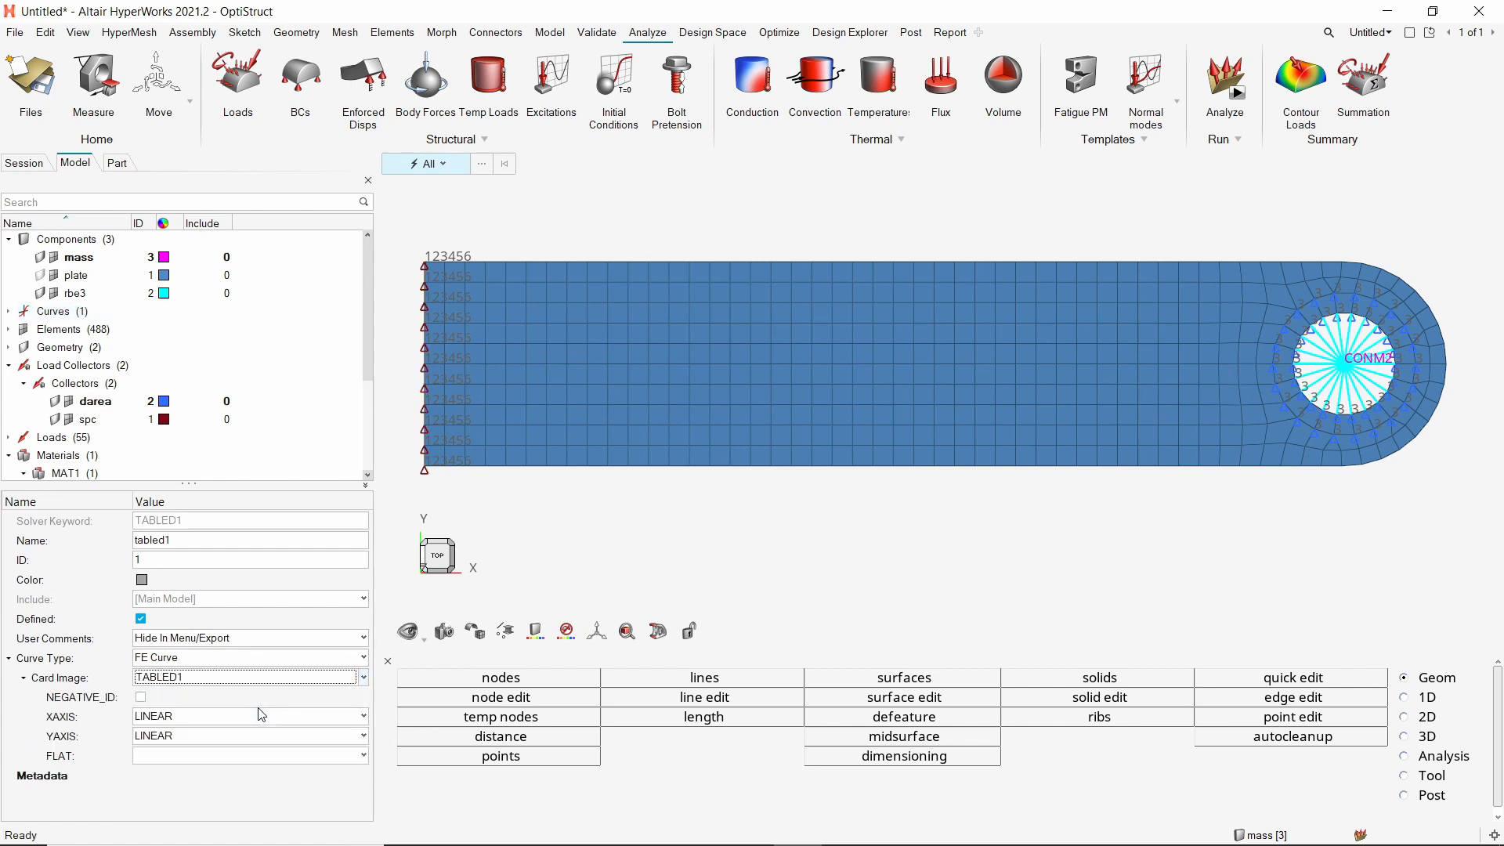
{"action": "right_click", "coordinate": [345, 255]}
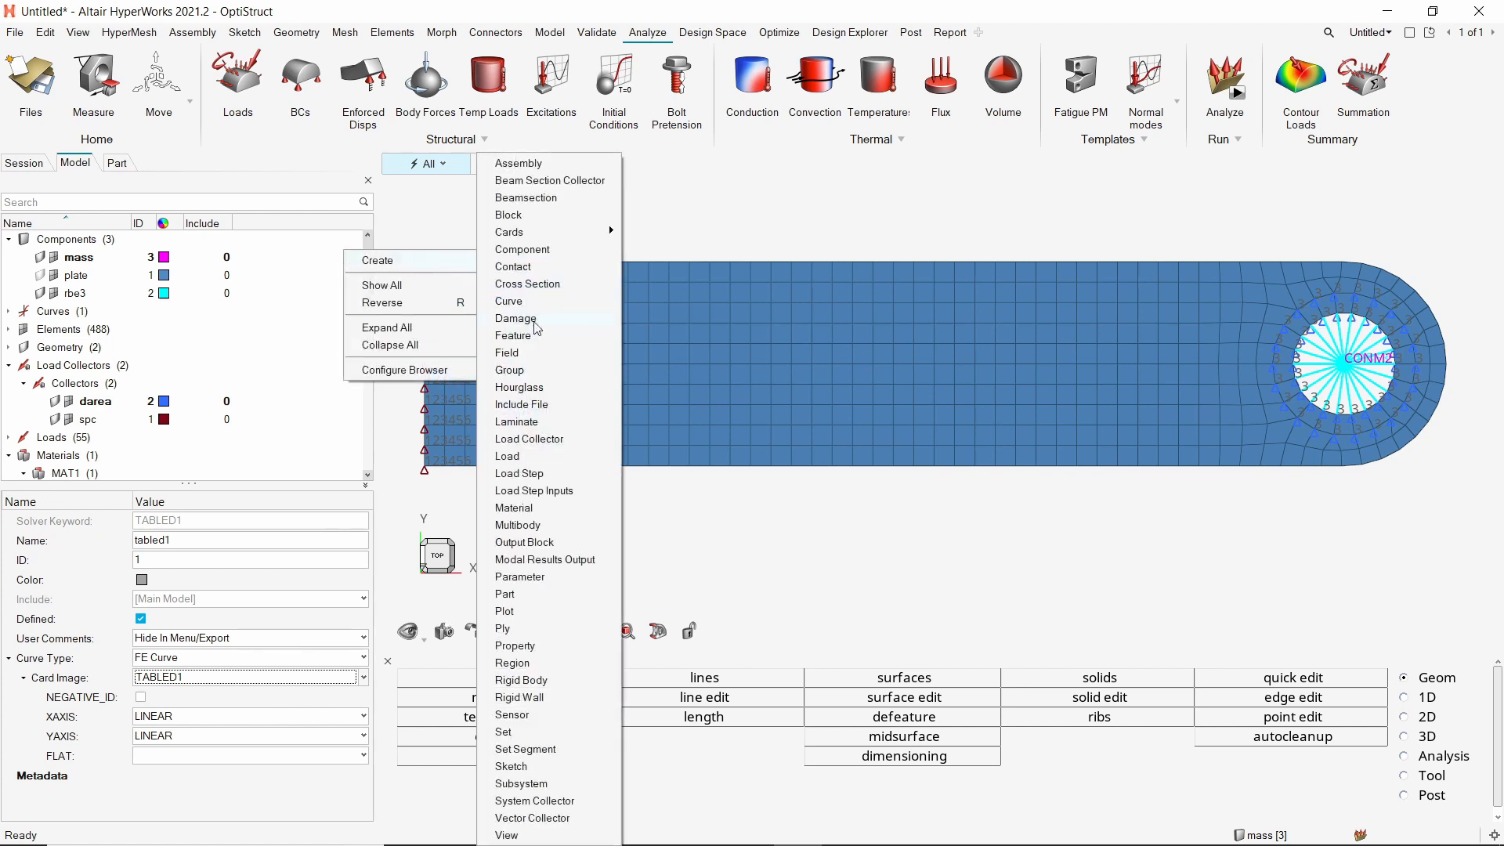
Create the tload1 collector with TLOAD1 card and darea as EXCITEID.
{"action": "left_click", "coordinate": [528, 438]}
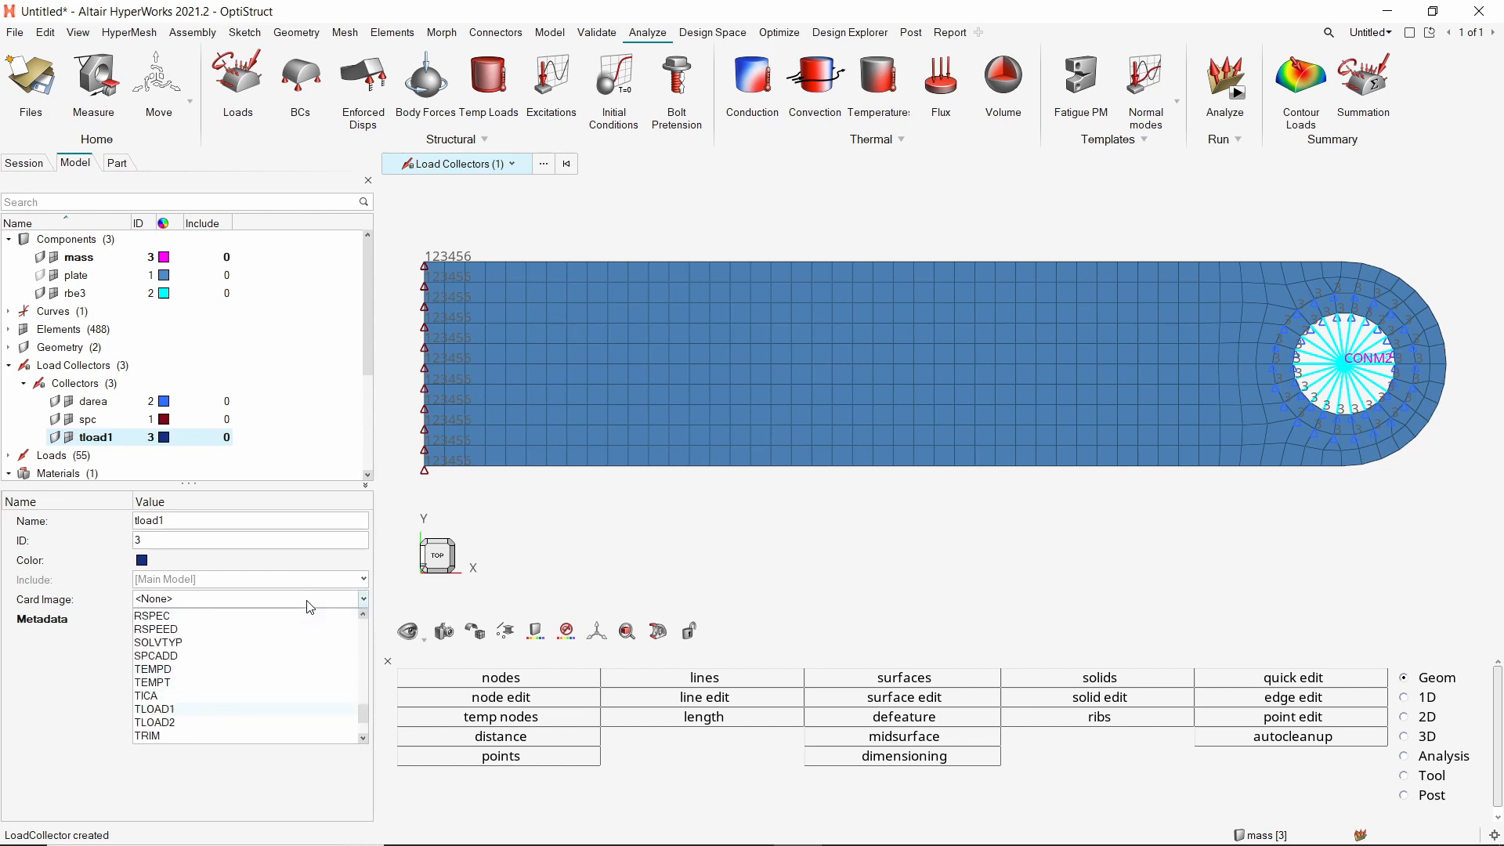
{"action": "left_click", "coordinate": [155, 708]}
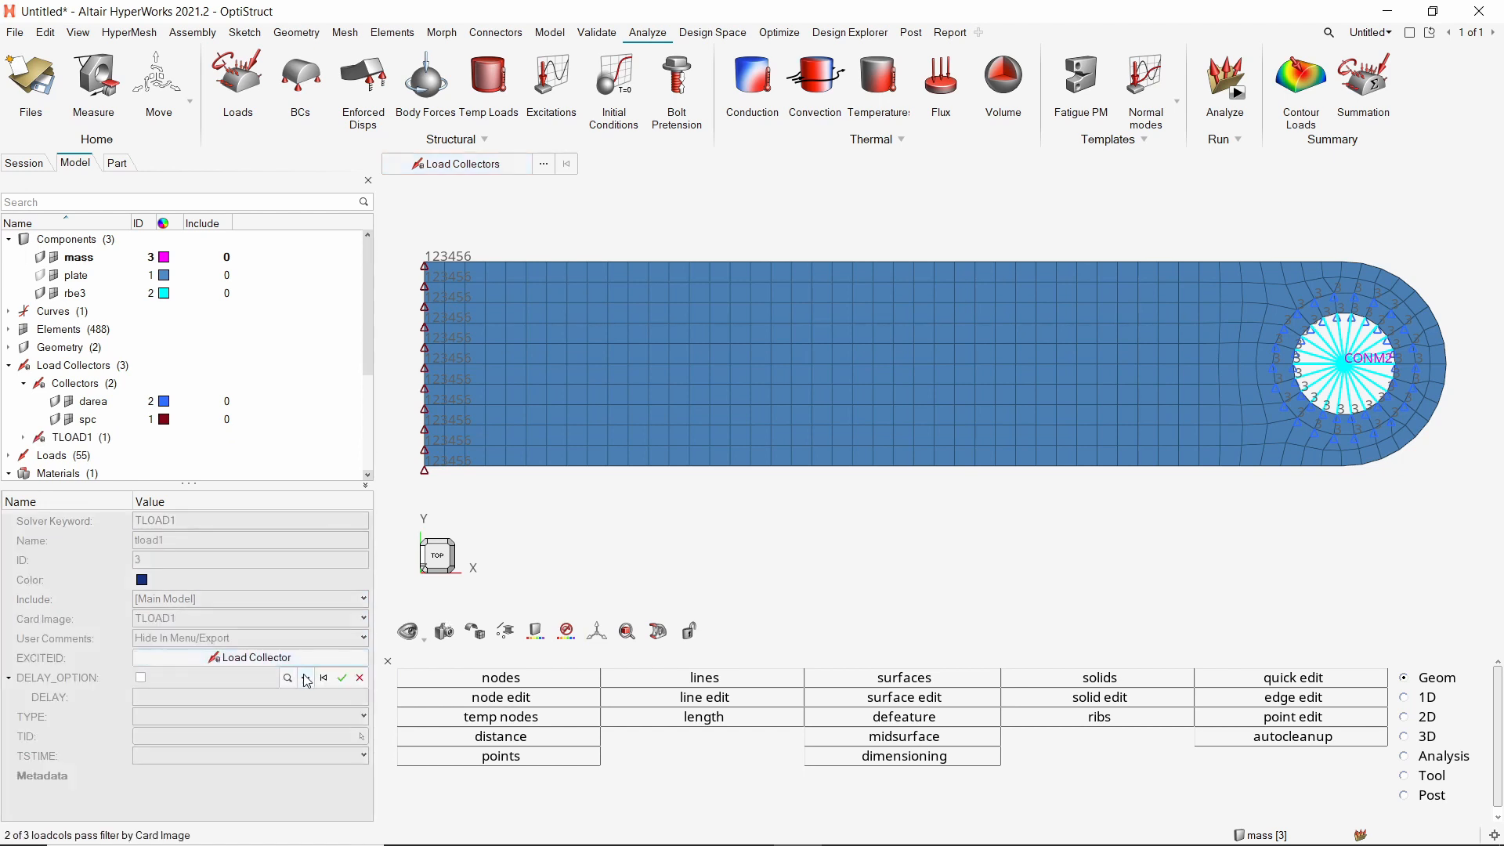
{"action": "left_click", "coordinate": [287, 677]}
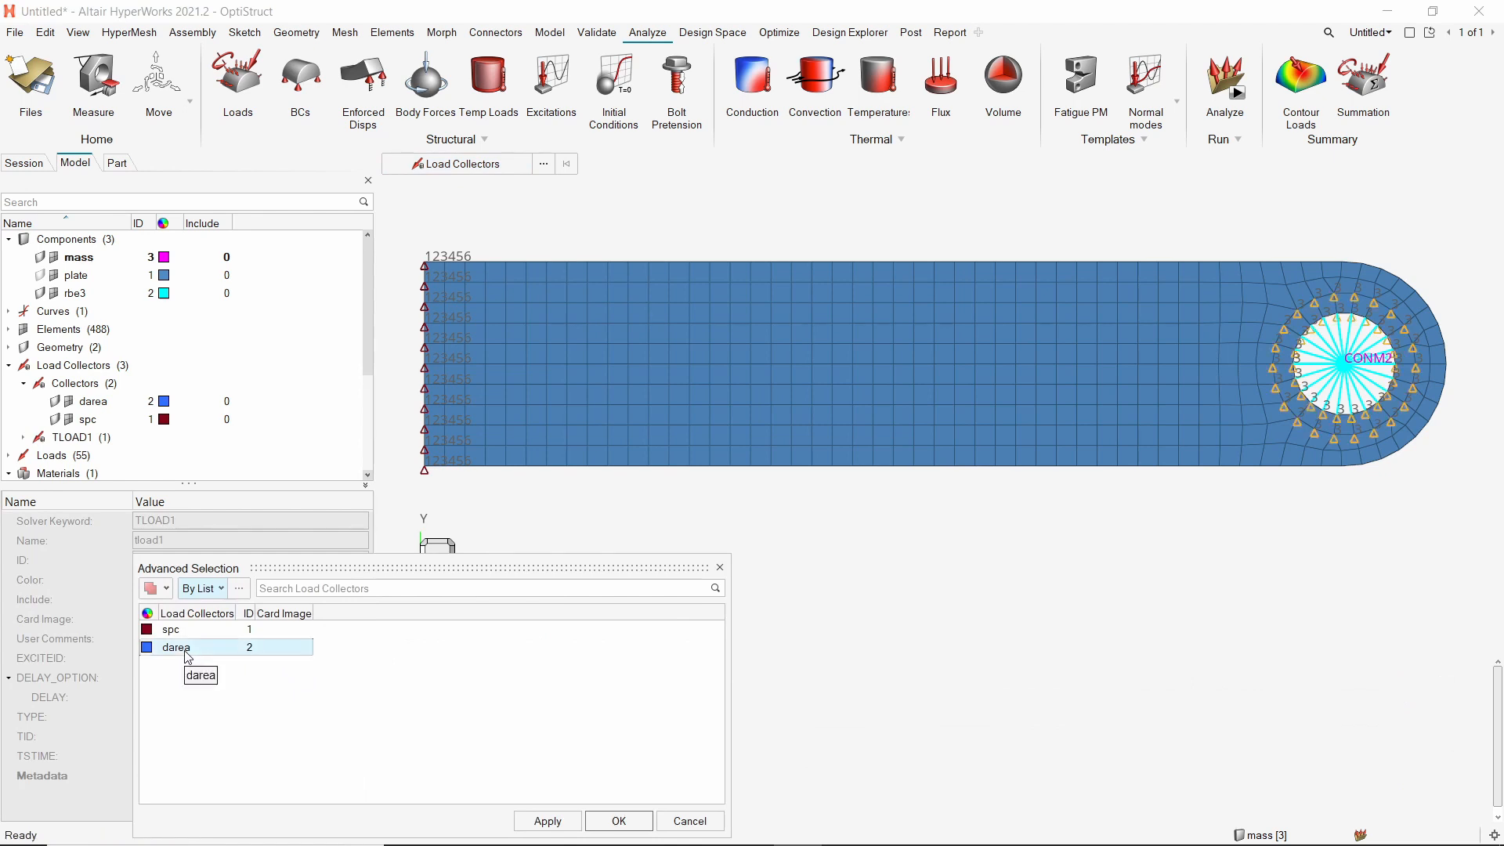
{"action": "left_click", "coordinate": [618, 821]}
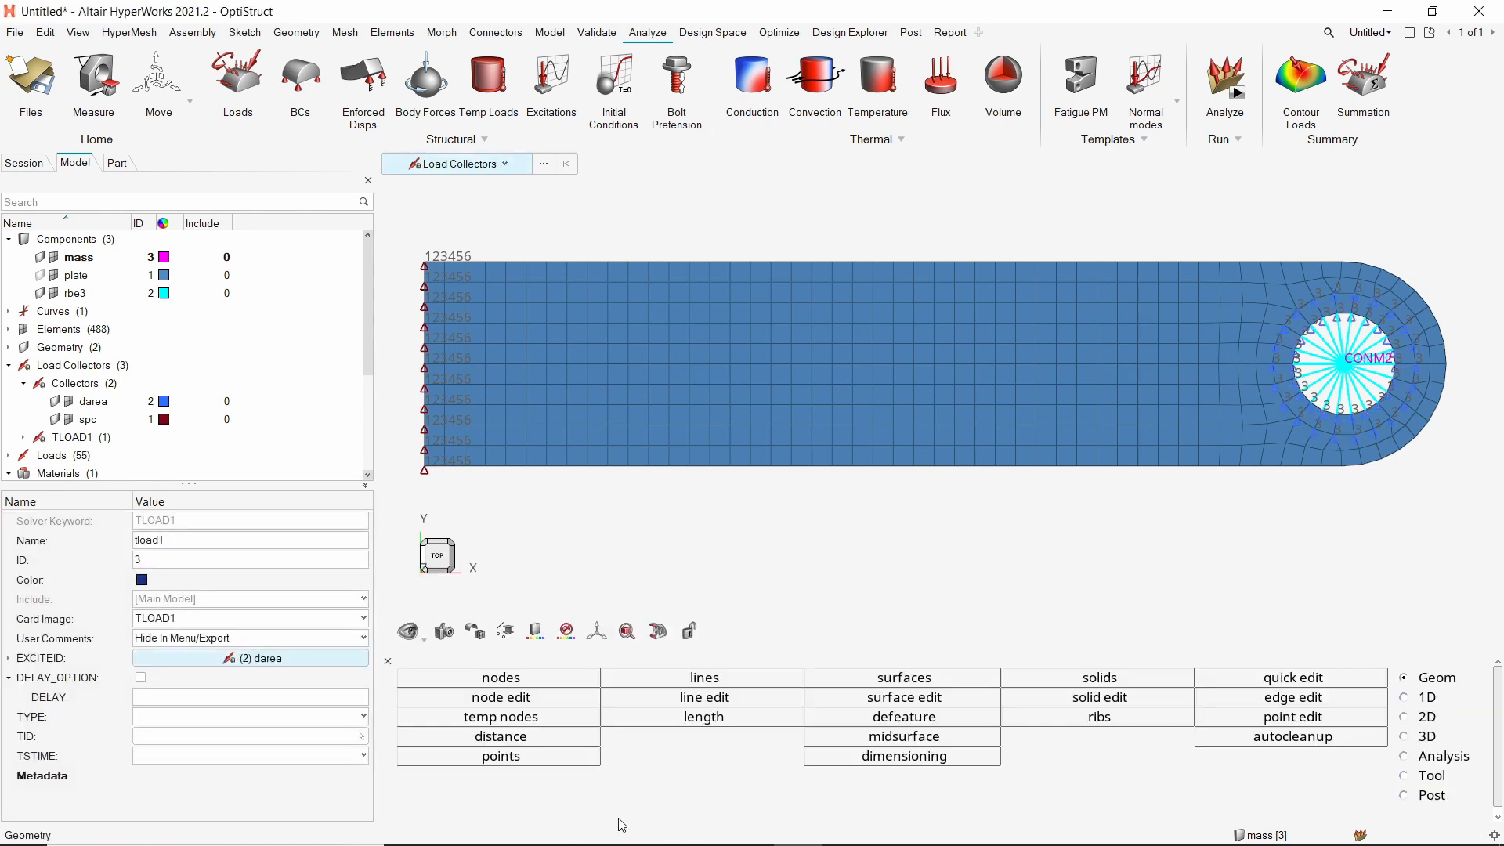
Set TYPE to LOAD and TID to the tabled1 curve.
{"action": "left_click", "coordinate": [249, 716]}
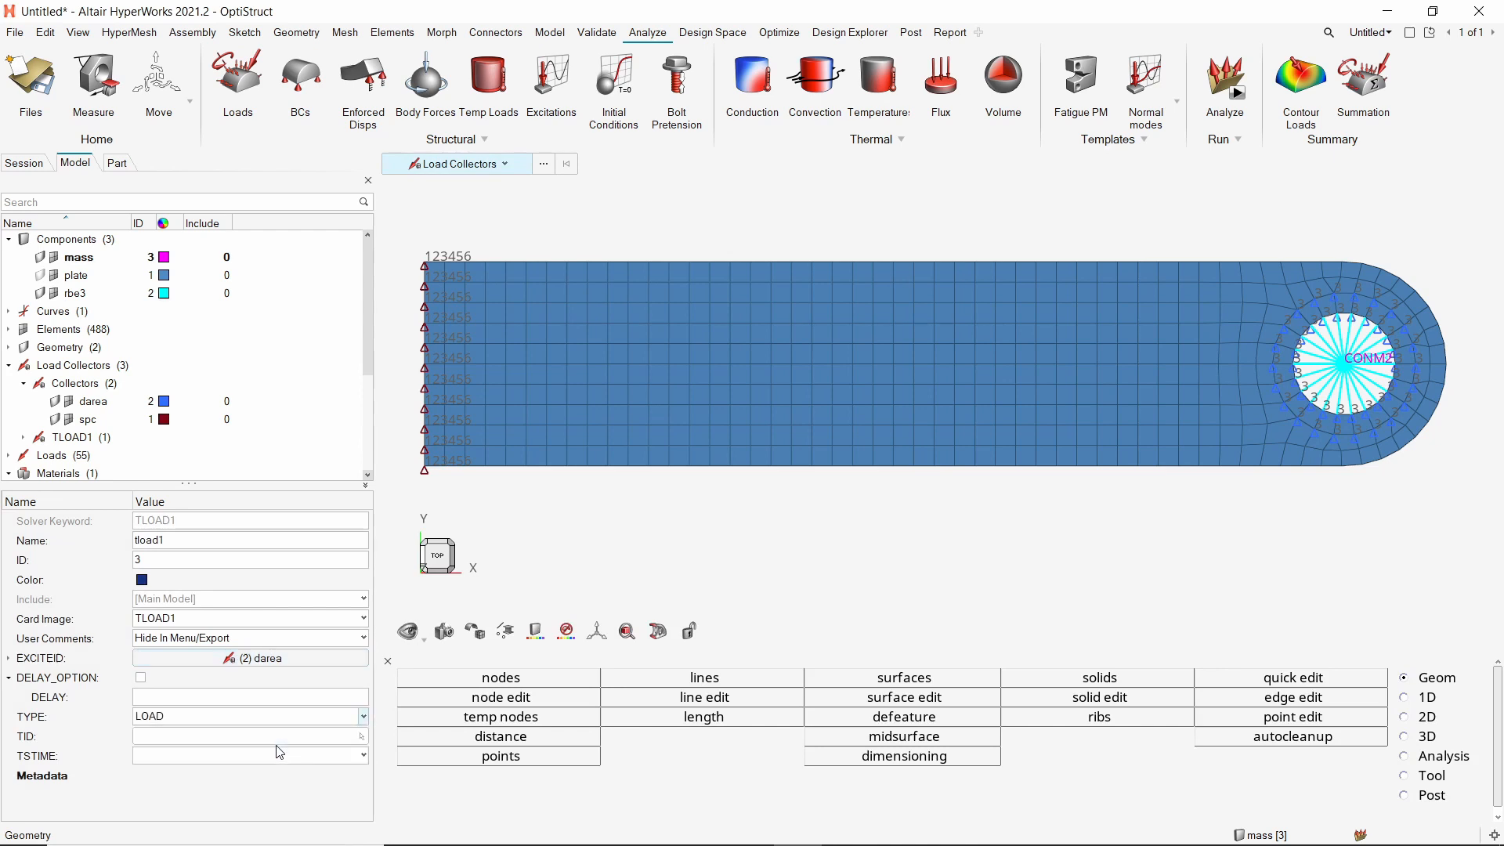
{"action": "left_click", "coordinate": [249, 736]}
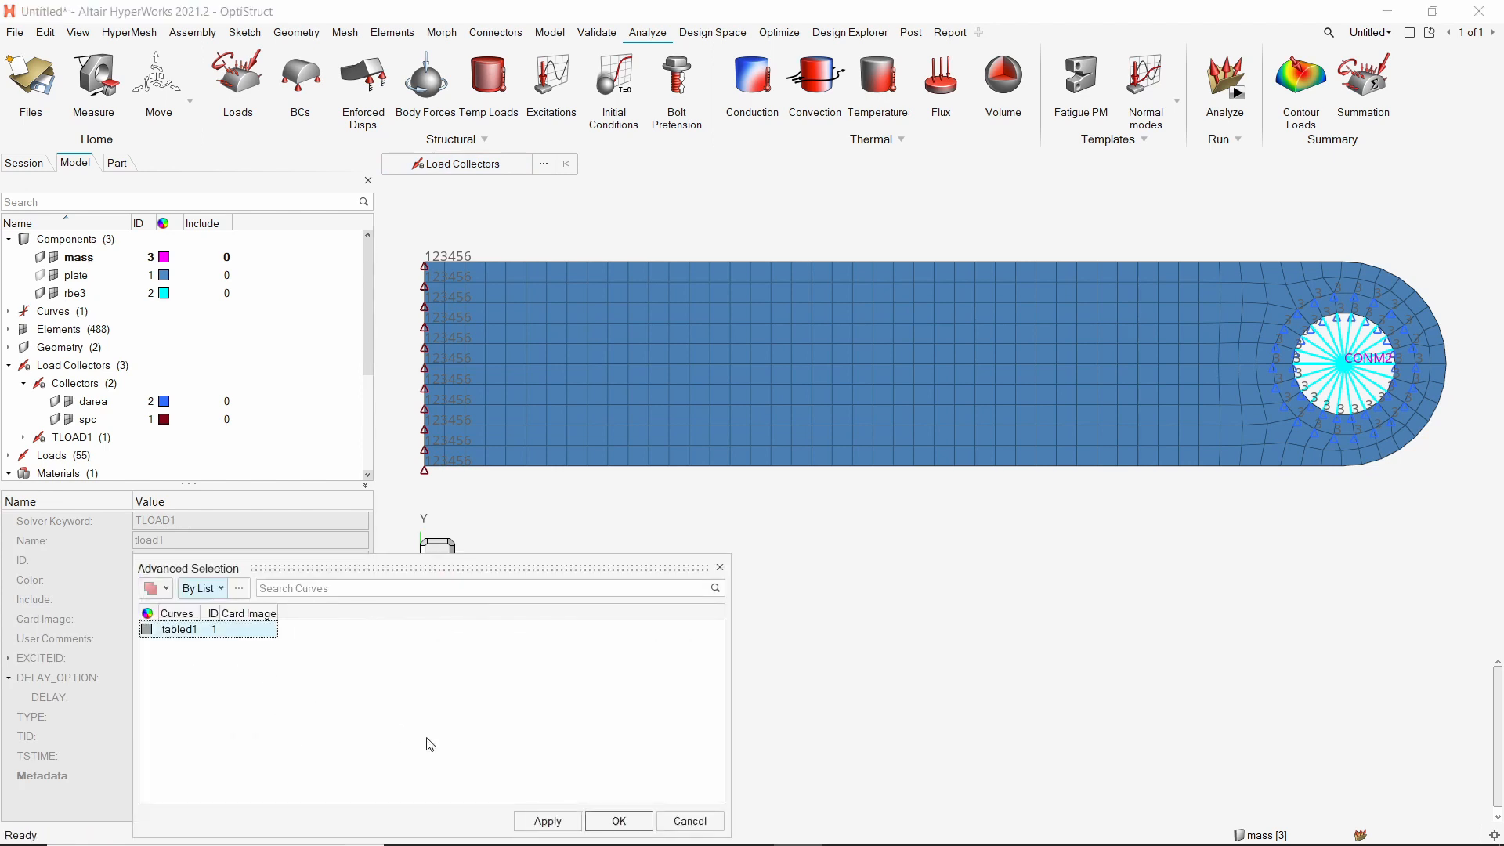
{"action": "left_click", "coordinate": [617, 820]}
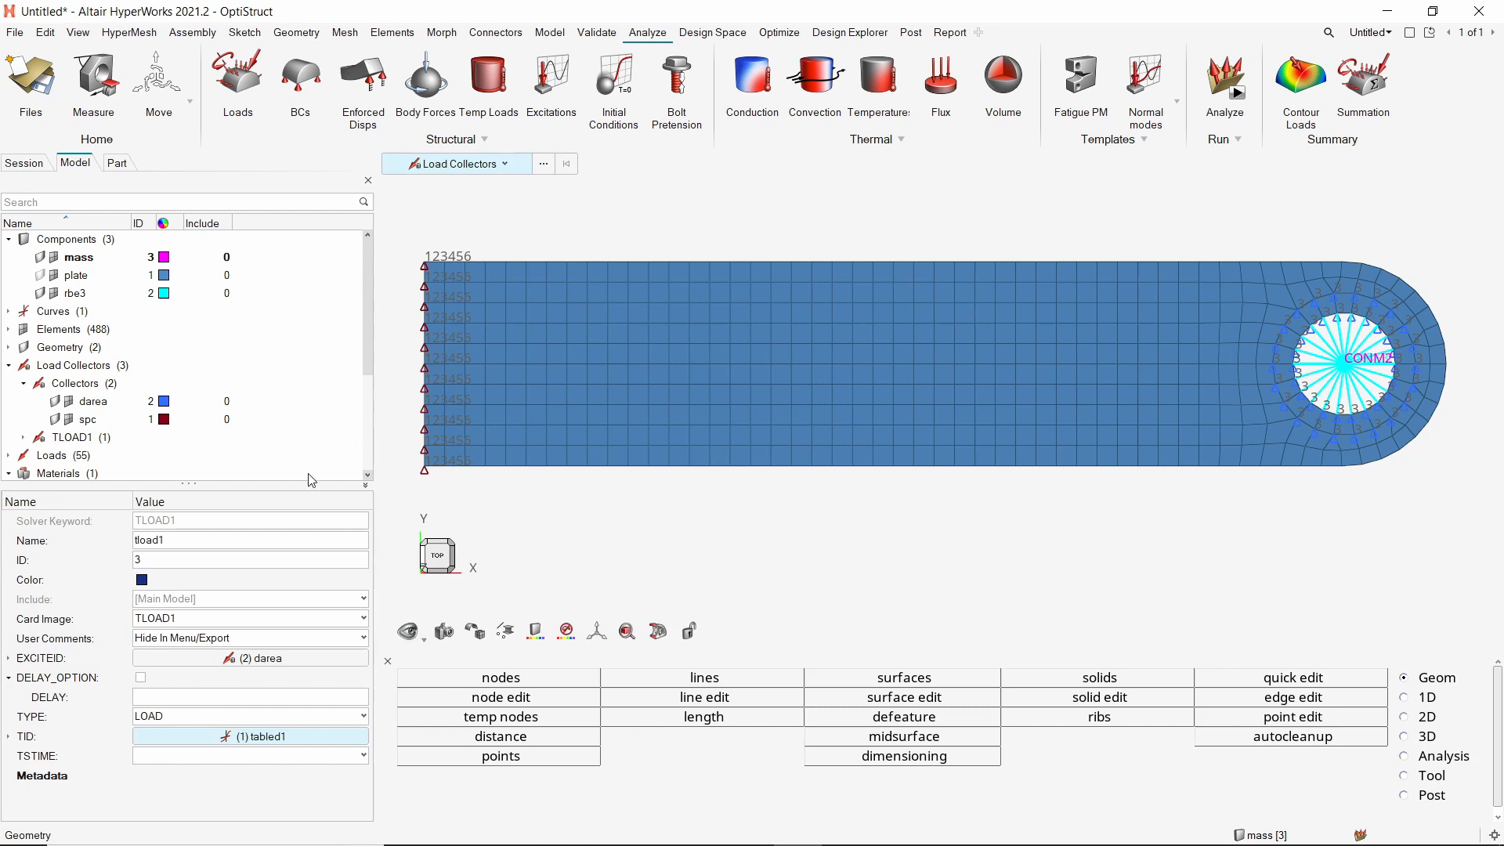
{"action": "right_click", "coordinate": [191, 365]}
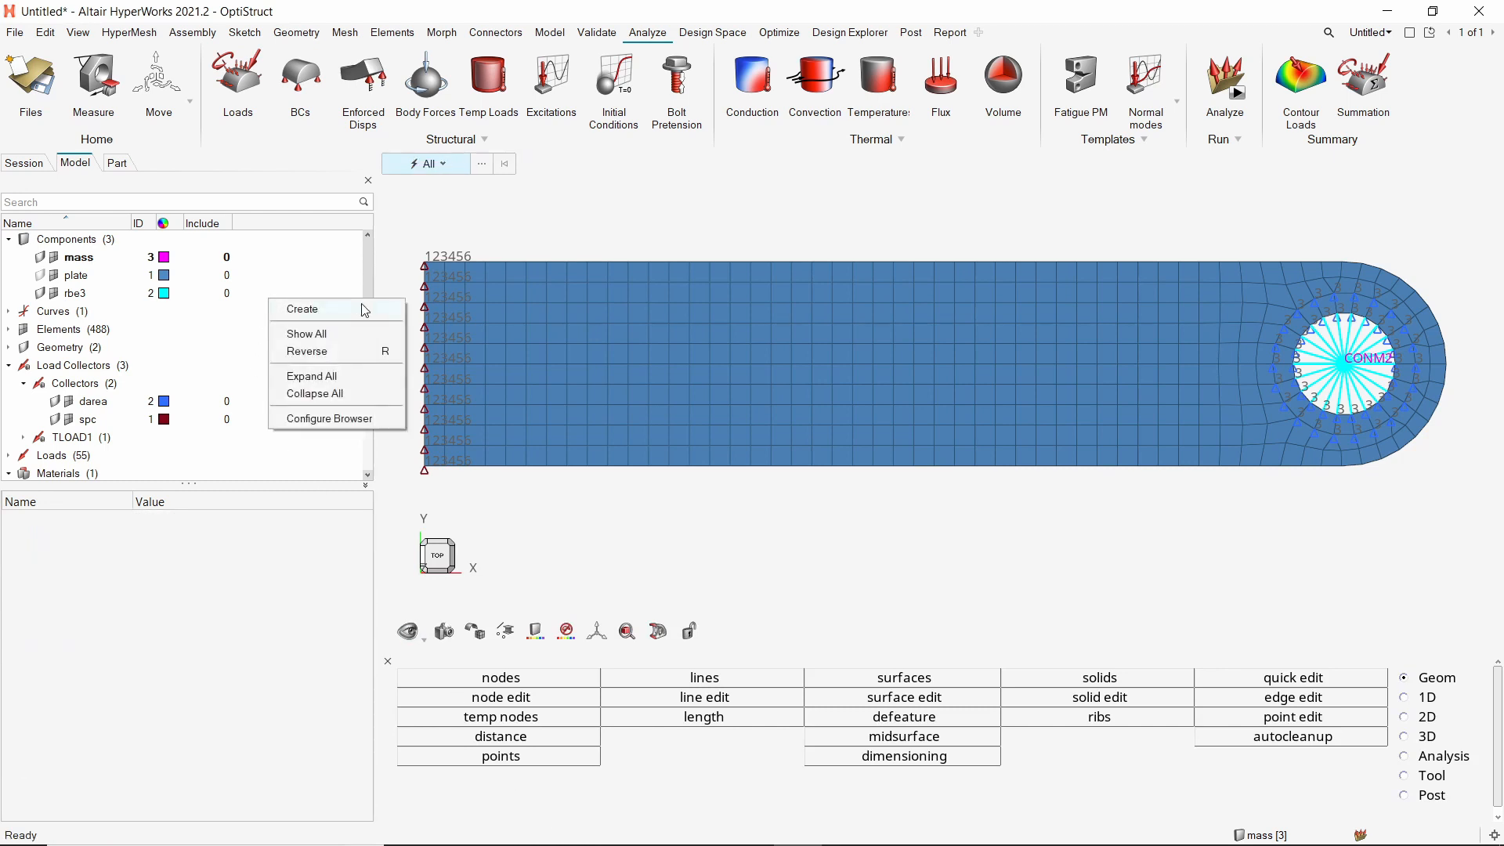
Create a load collector named tstep with the TSTEP card image.
{"action": "left_click", "coordinate": [301, 308]}
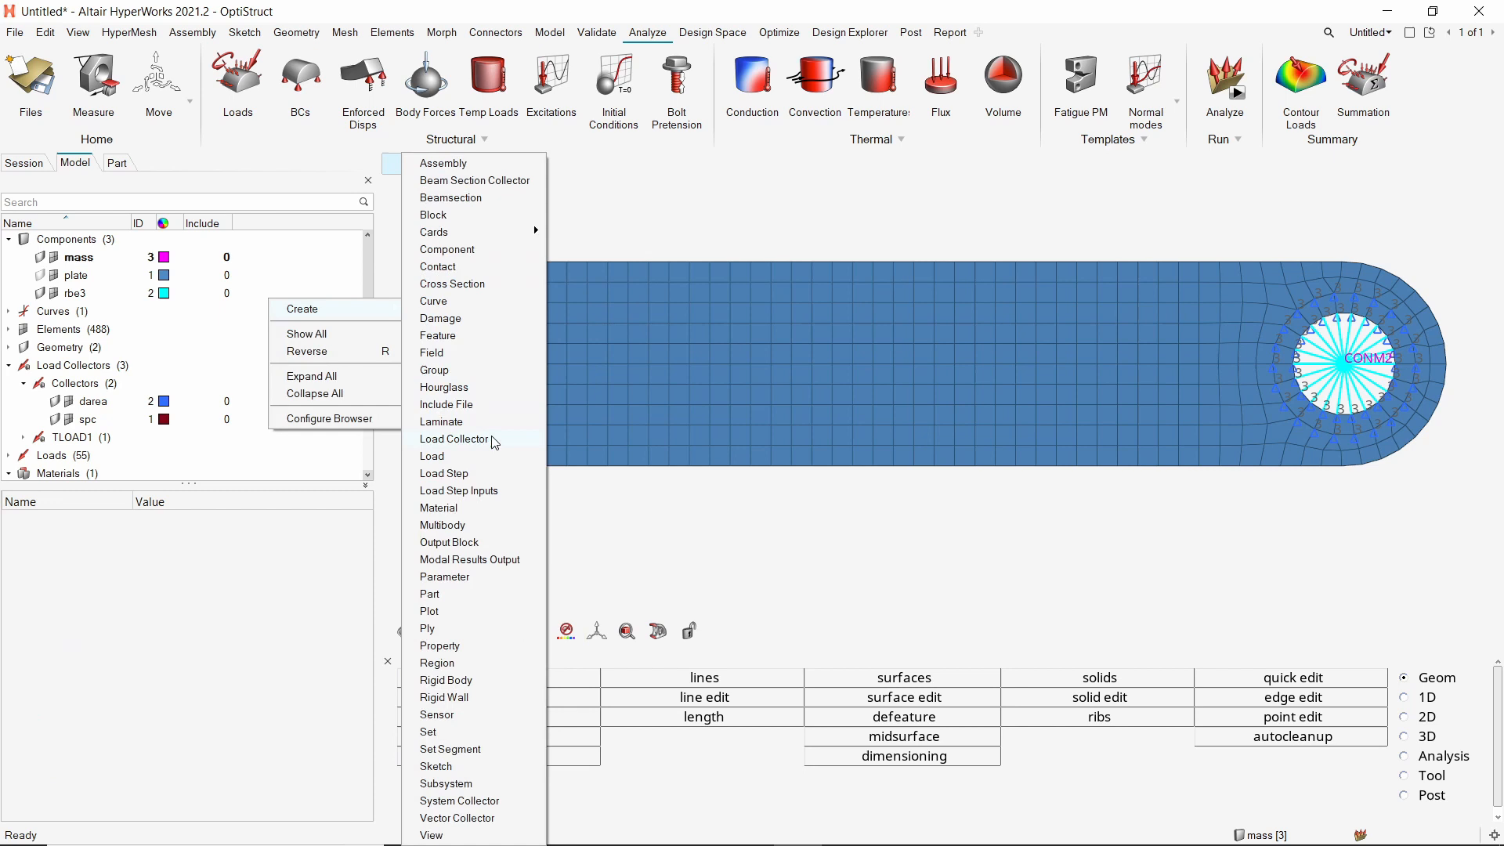
{"action": "left_click", "coordinate": [454, 439]}
{"action": "type", "text": "tstep"}
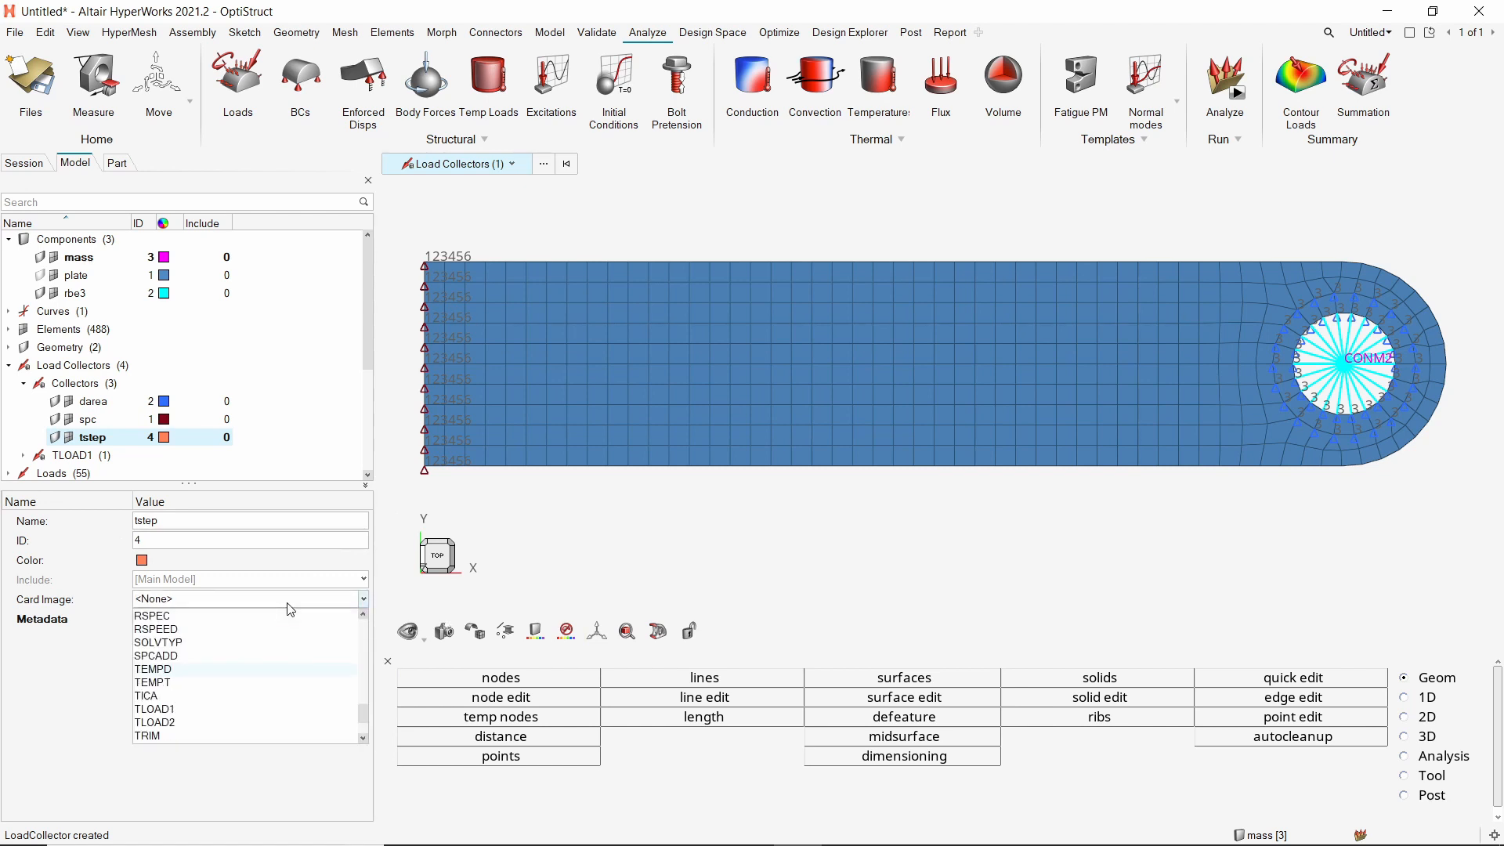
{"action": "scroll", "scroll_direction": "down", "scroll_amount": 3}
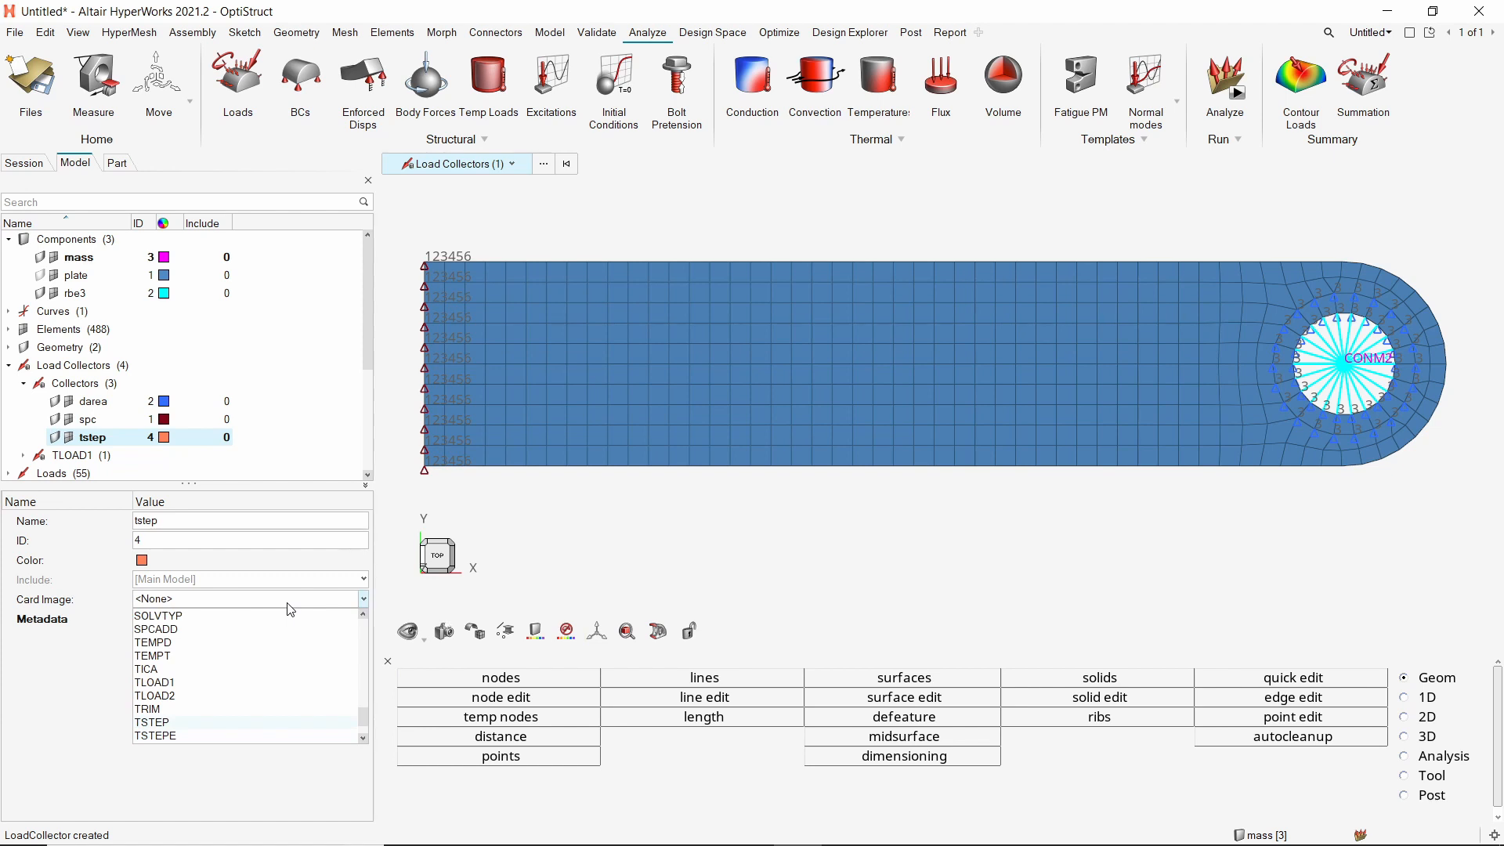
{"action": "left_click", "coordinate": [152, 720]}
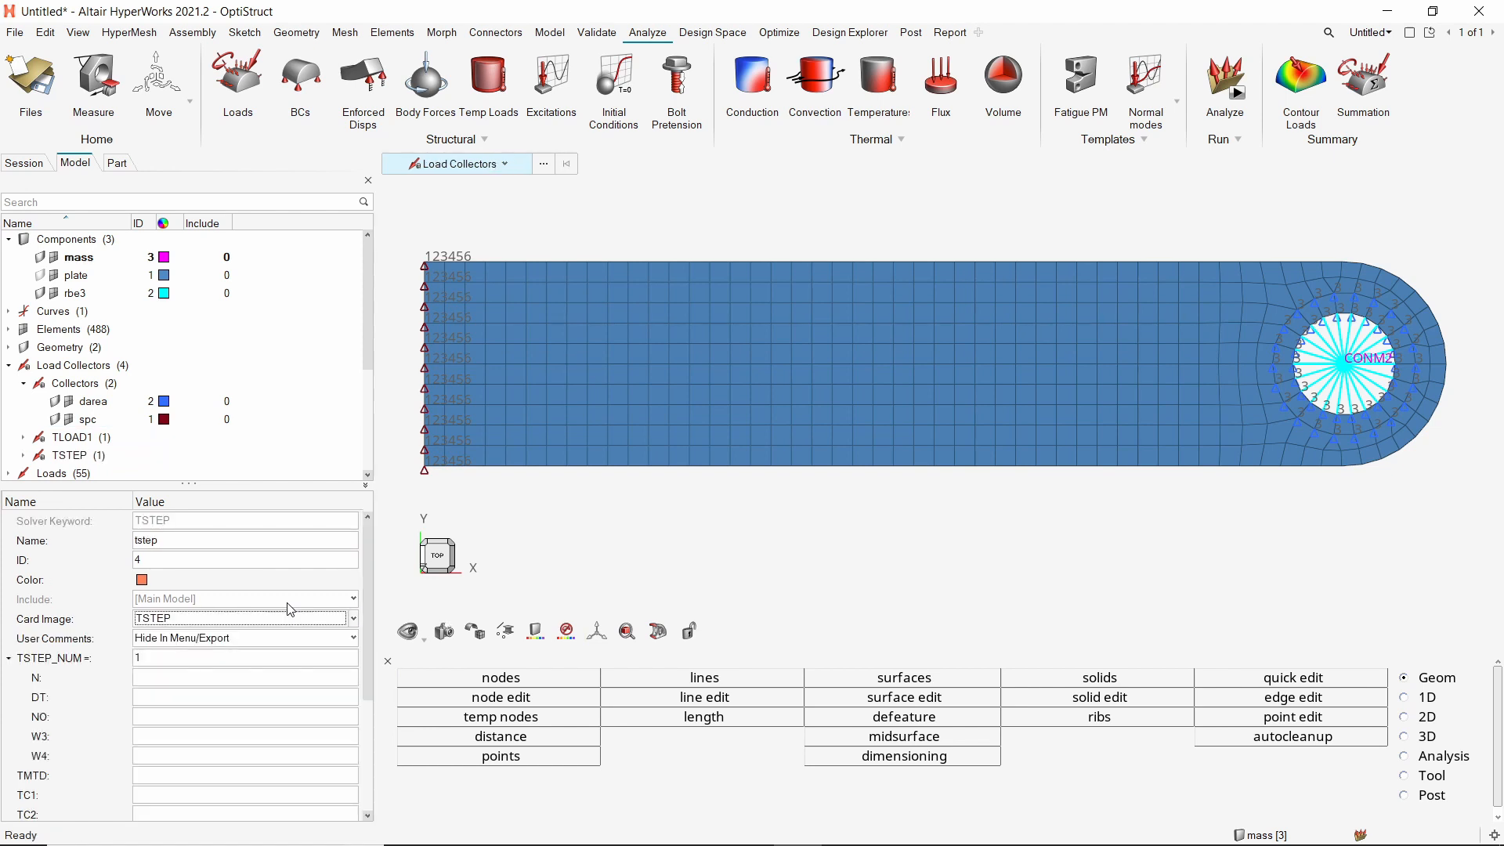
Set N = 600 time steps and DT = 0.005.
{"action": "left_click", "coordinate": [245, 677]}
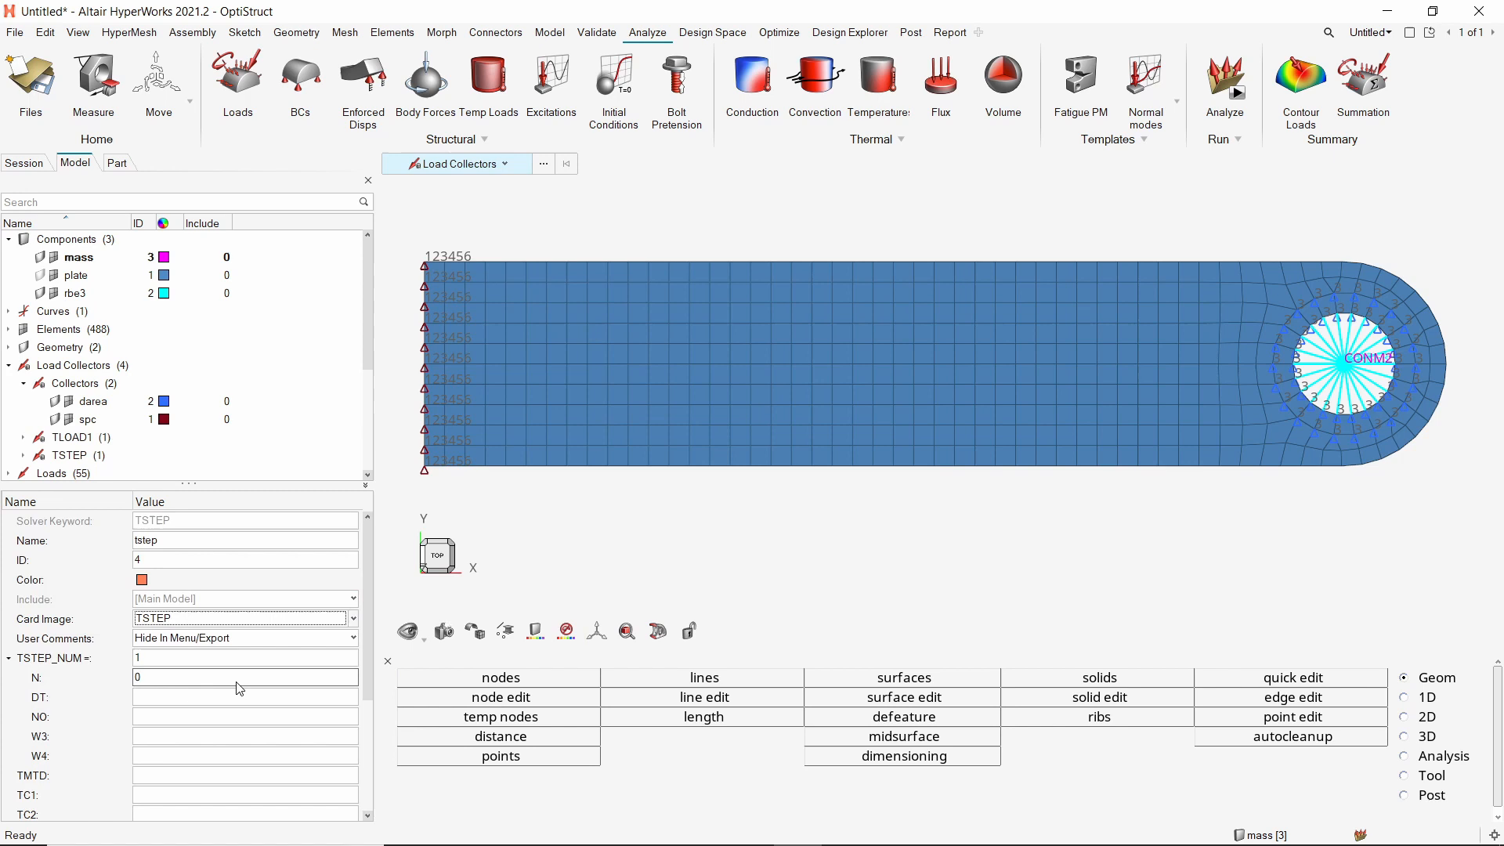
{"action": "type", "text": "600"}
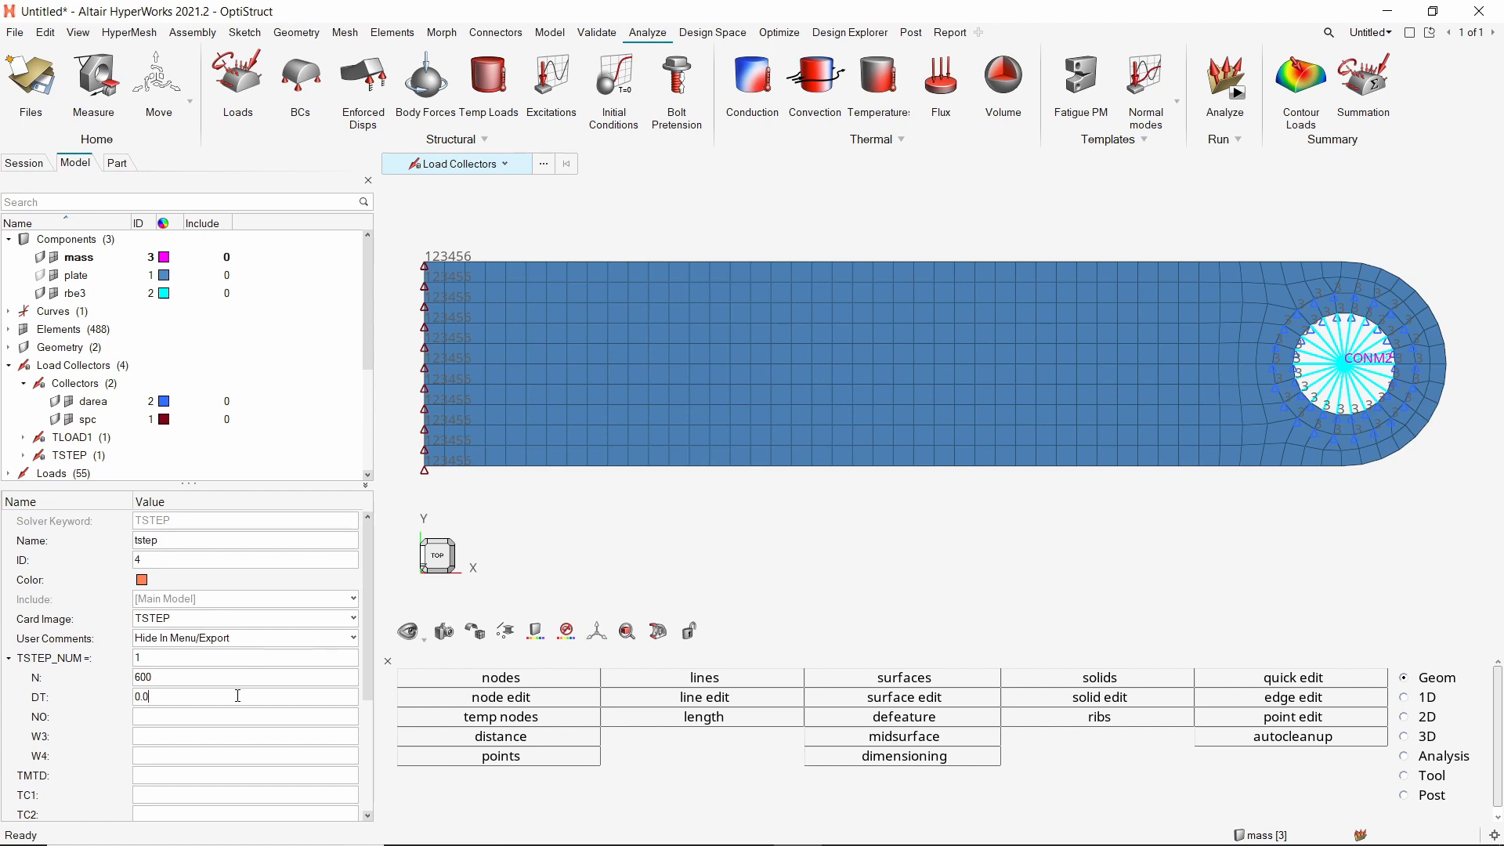
{"action": "type", "text": "5"}
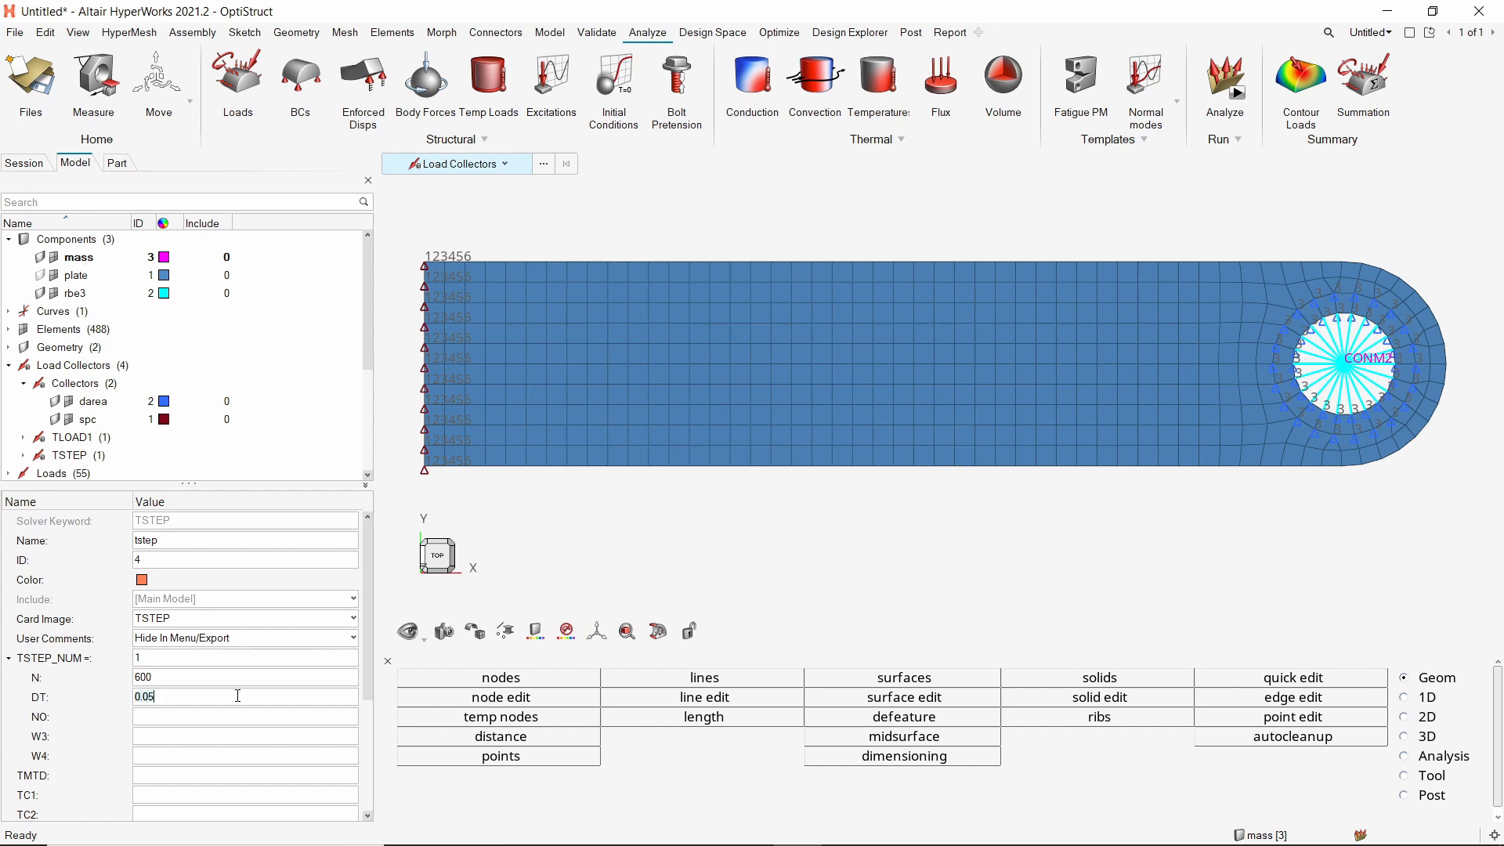
{"action": "right_click", "coordinate": [329, 252]}
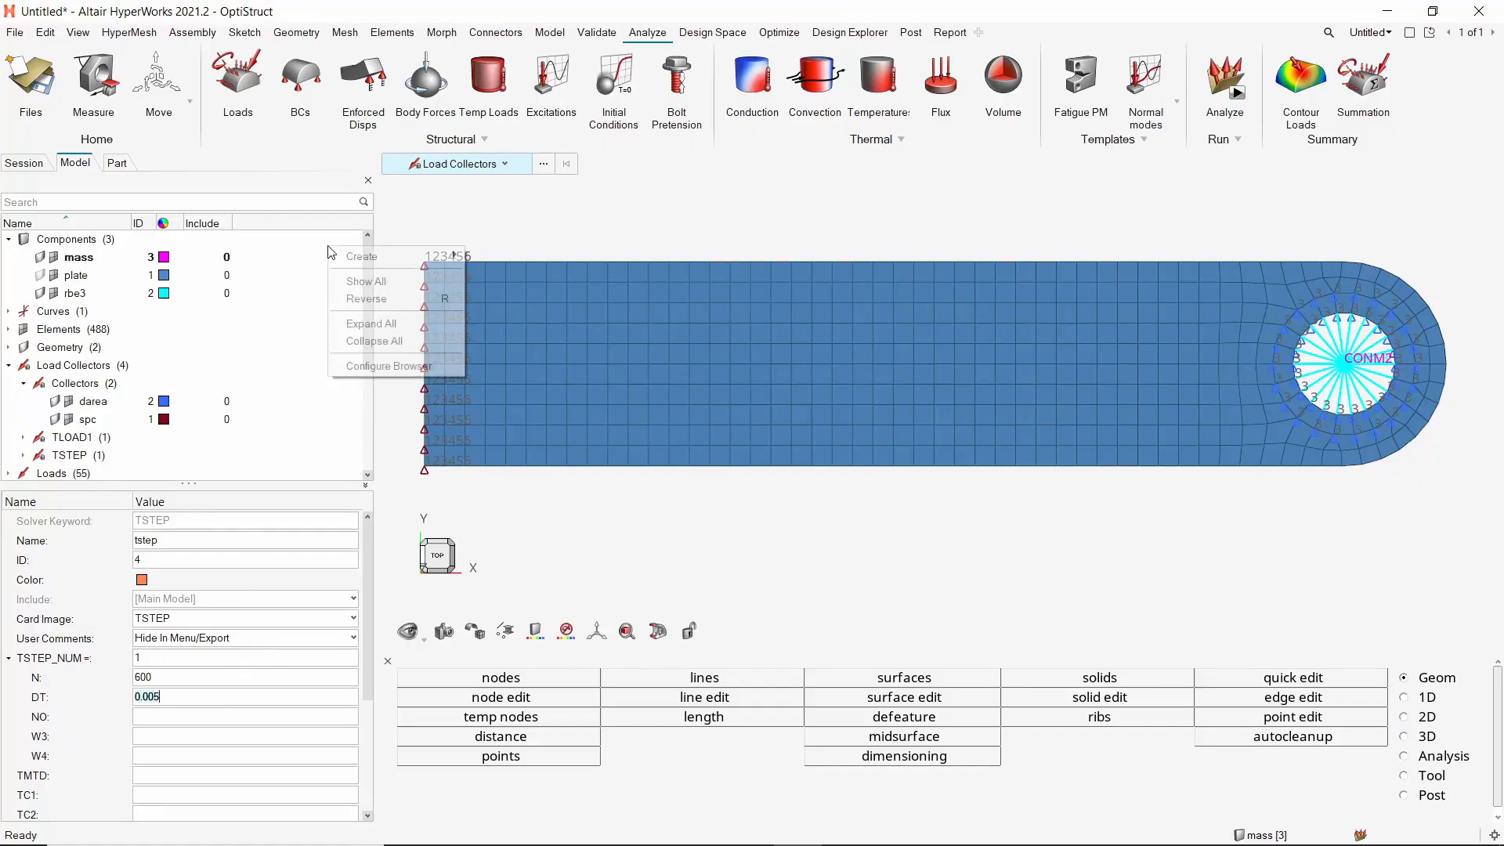
Create a direct transient load step with spc as its constraint set.
{"action": "left_click", "coordinate": [361, 255]}
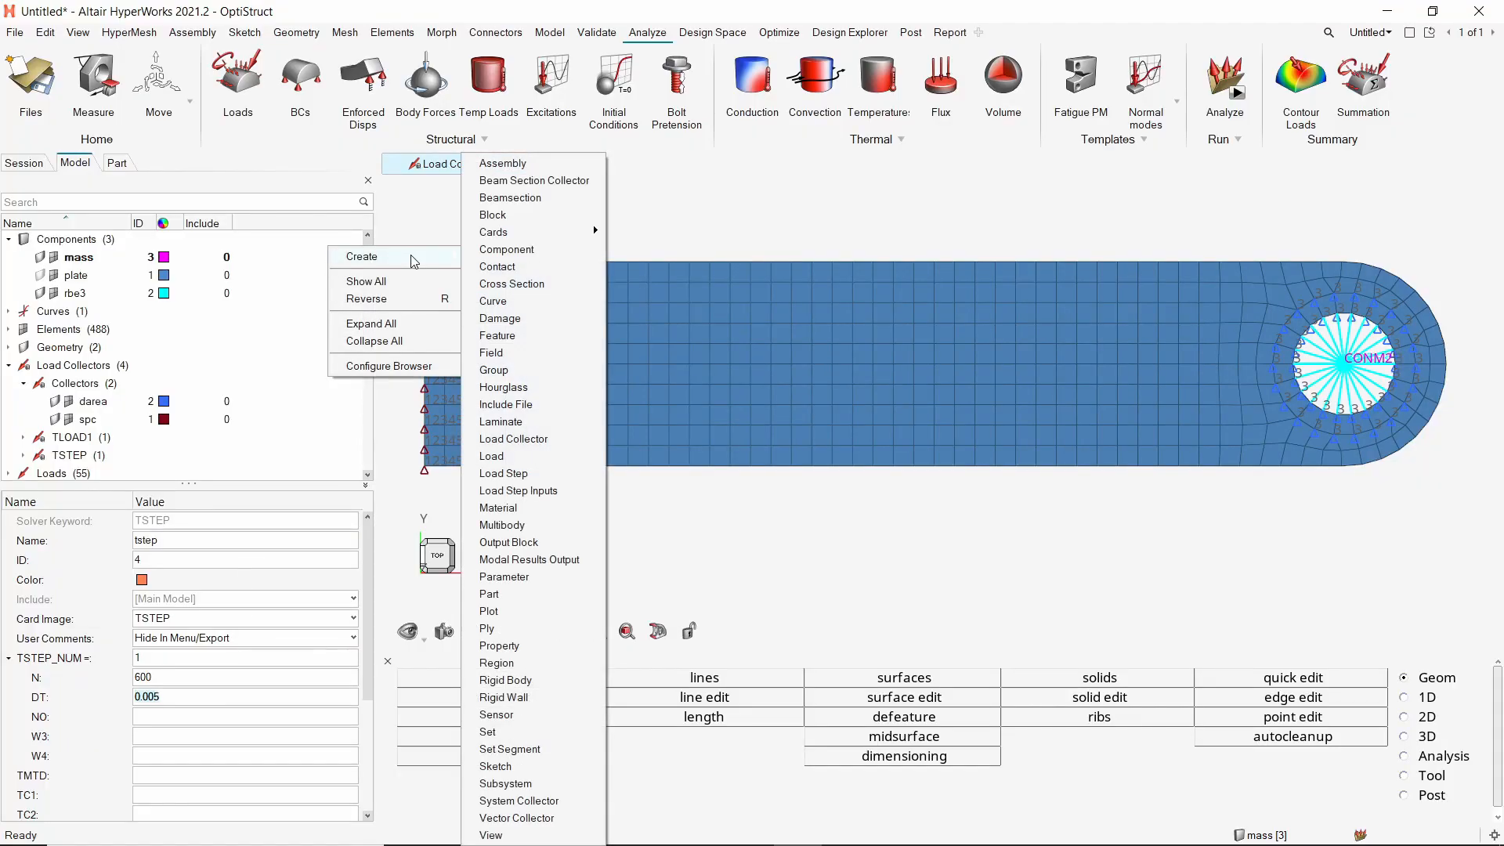
{"action": "left_click", "coordinate": [503, 473]}
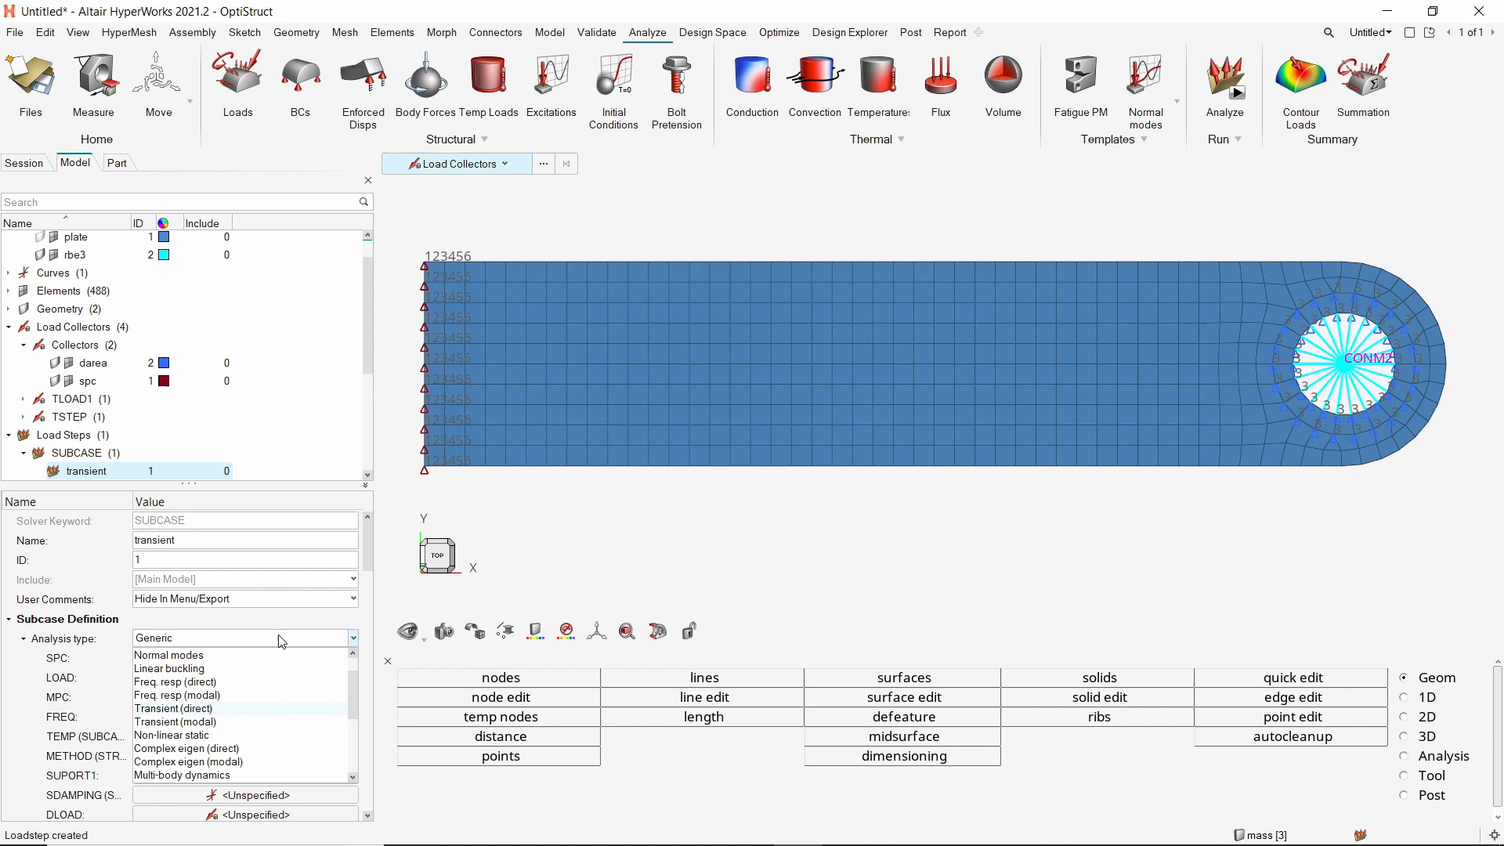
{"action": "left_click", "coordinate": [177, 708]}
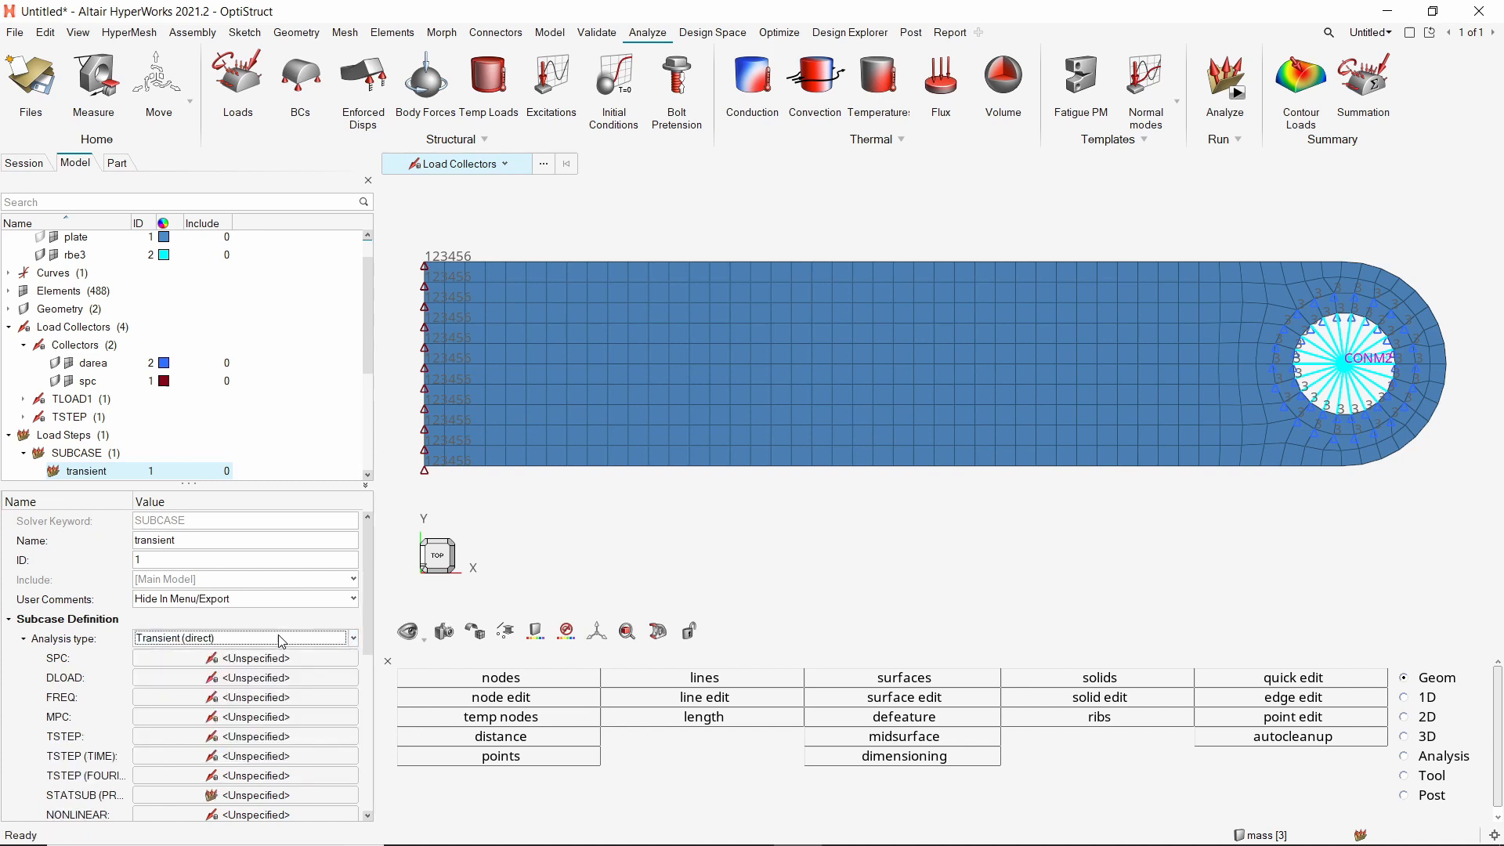
{"action": "left_click", "coordinate": [246, 658]}
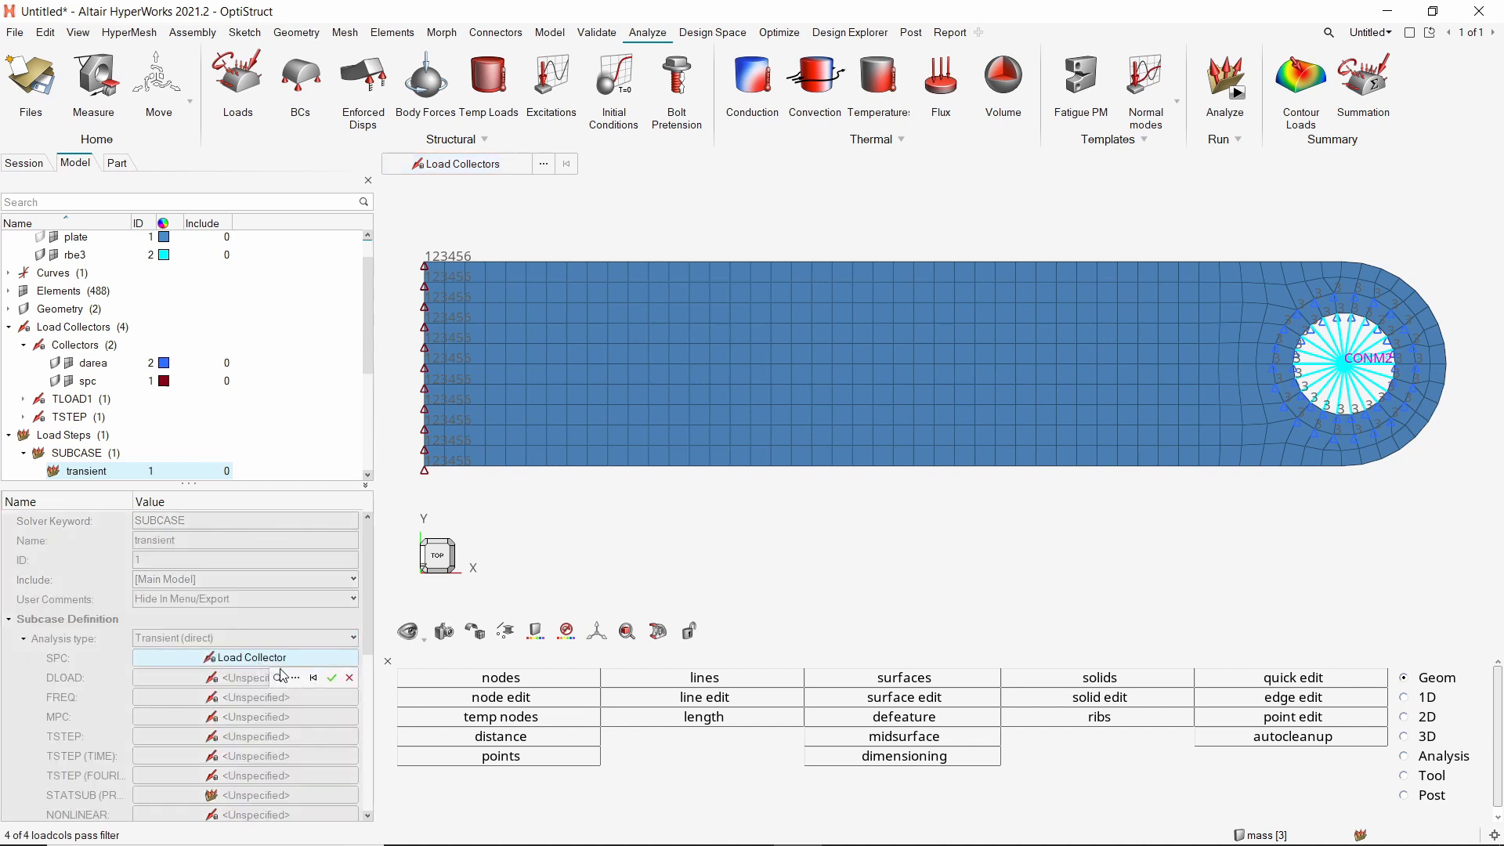
{"action": "left_click", "coordinate": [312, 677]}
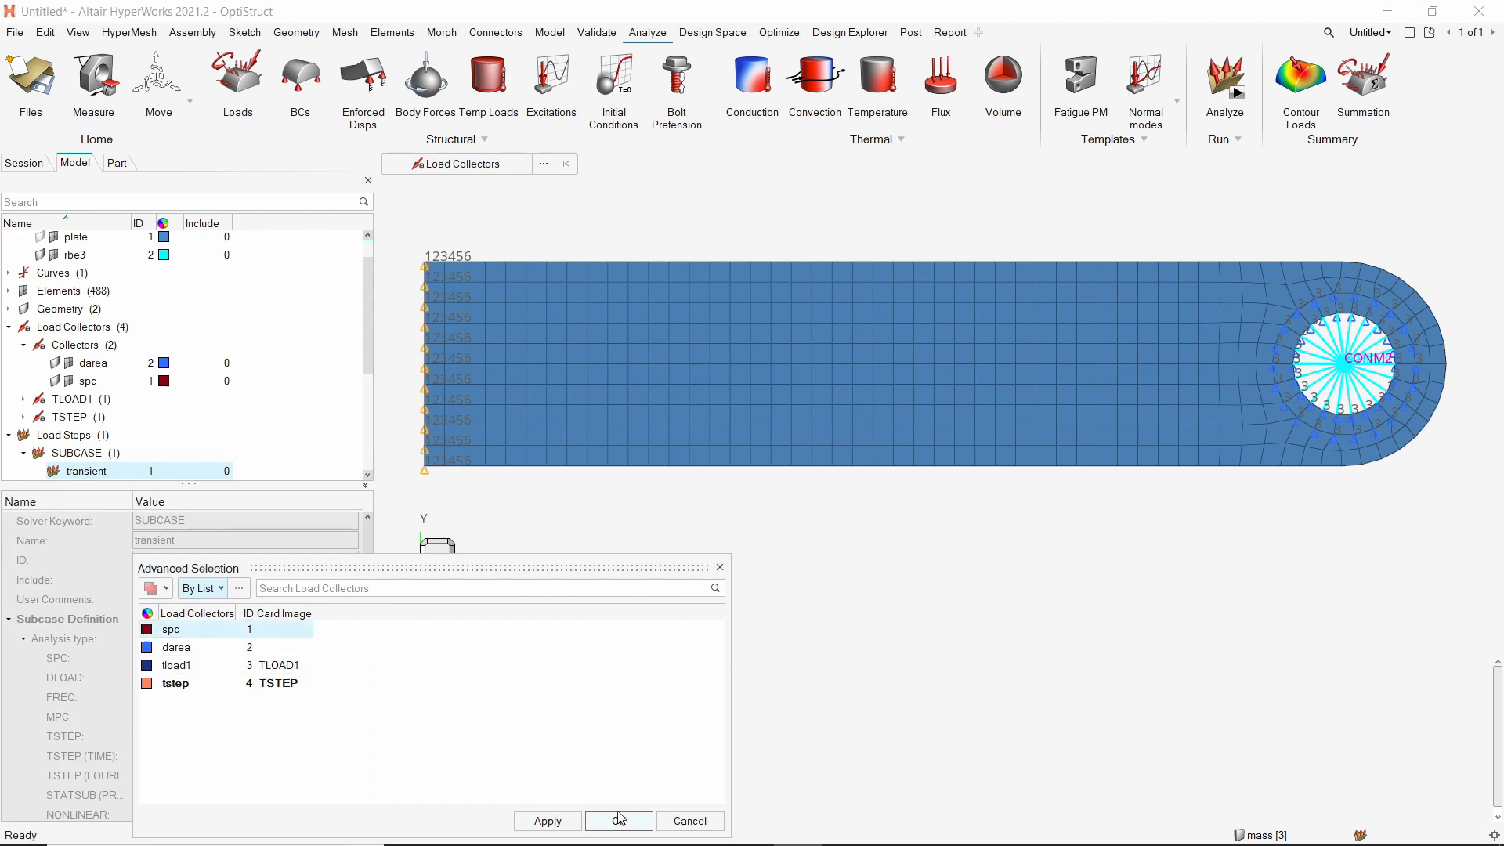
{"action": "left_click", "coordinate": [619, 821]}
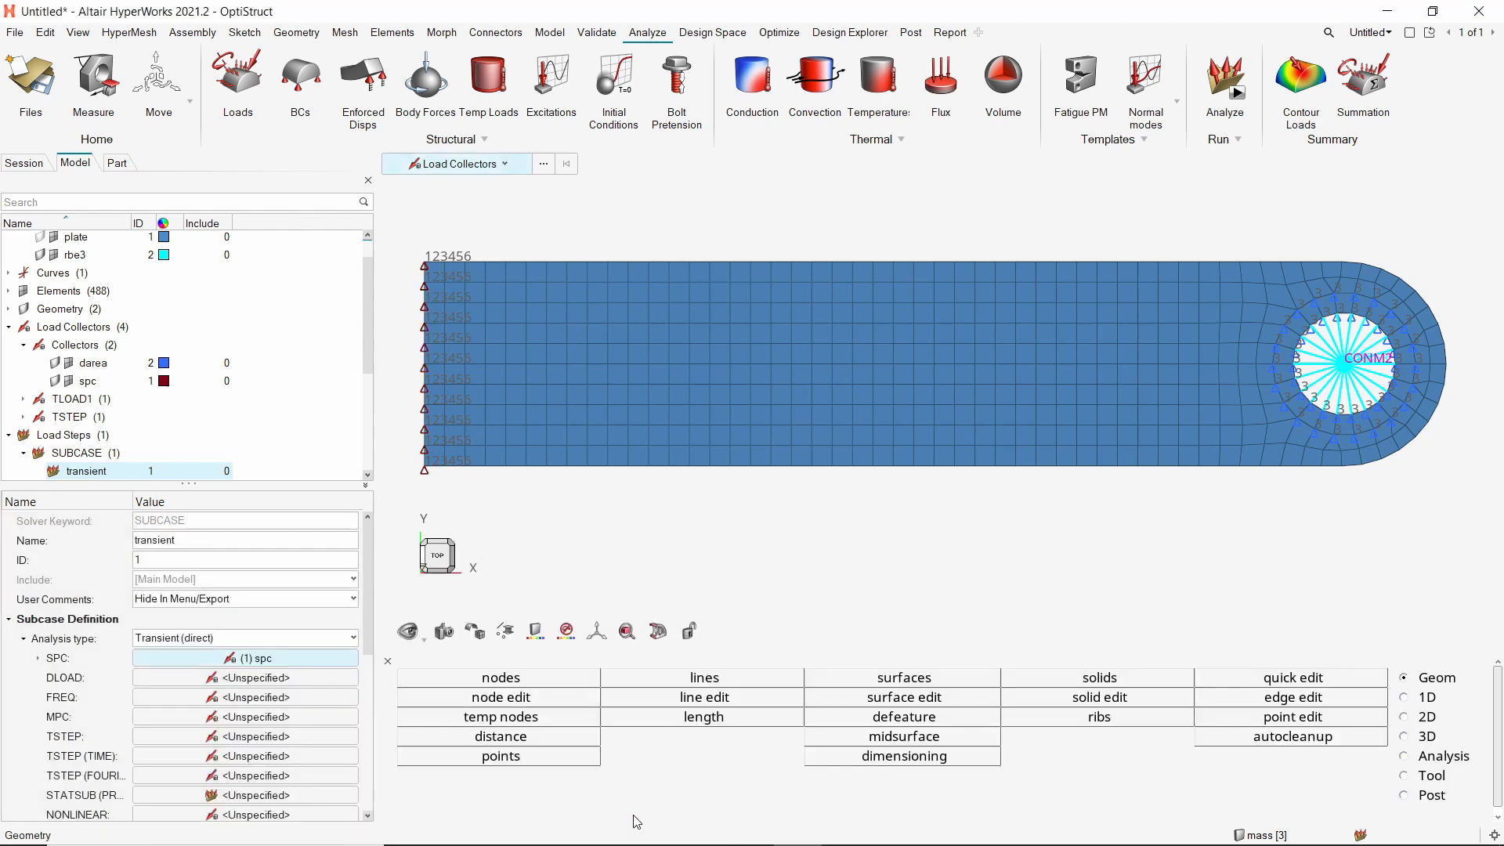
Assign tload1 as DLOAD and tstep as the TSTEP time stepping.
{"action": "left_click", "coordinate": [245, 677]}
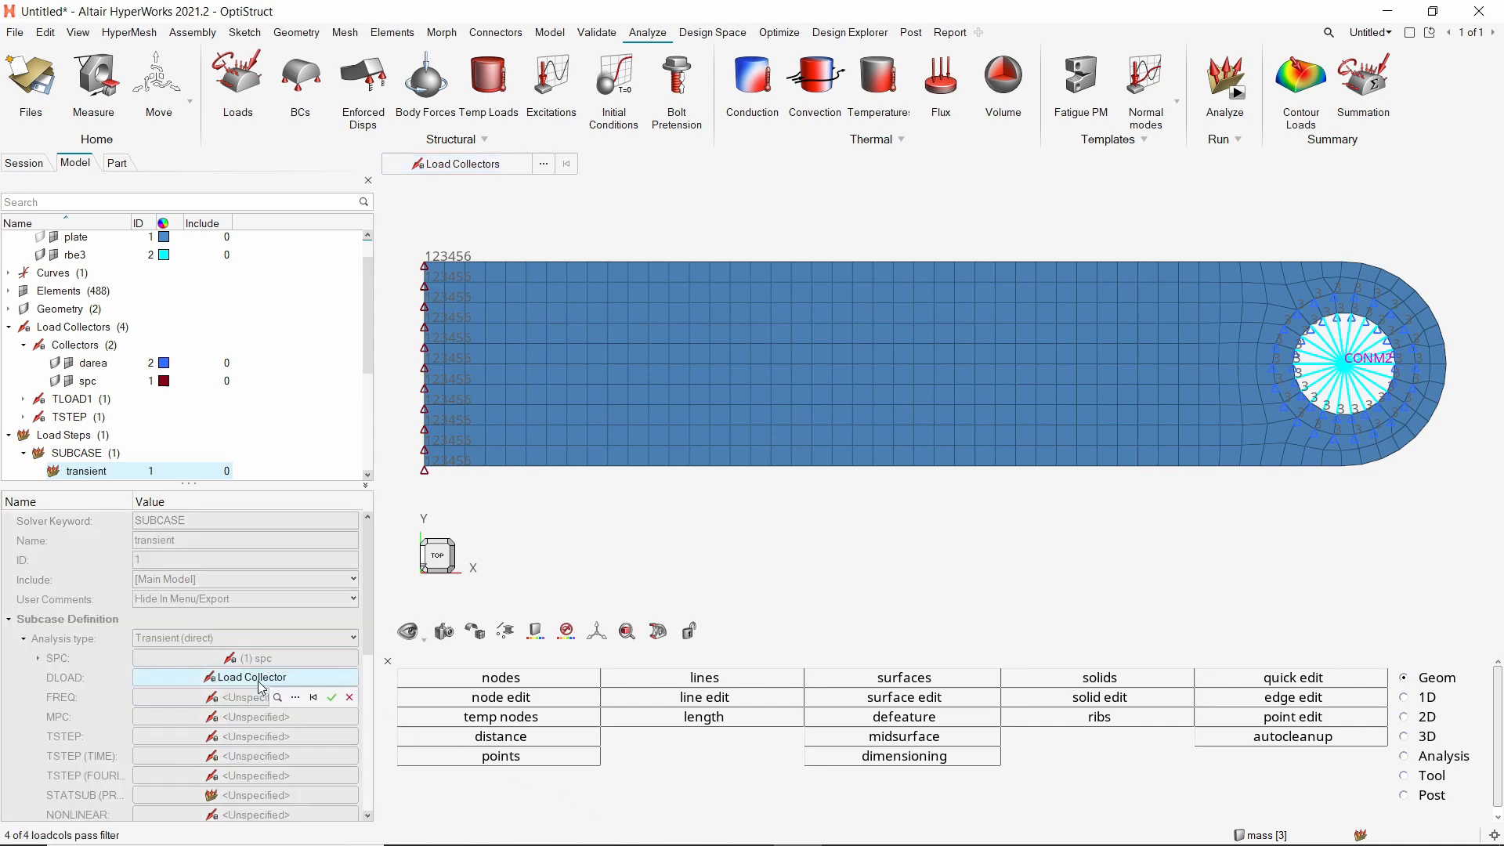
{"action": "left_click", "coordinate": [279, 696]}
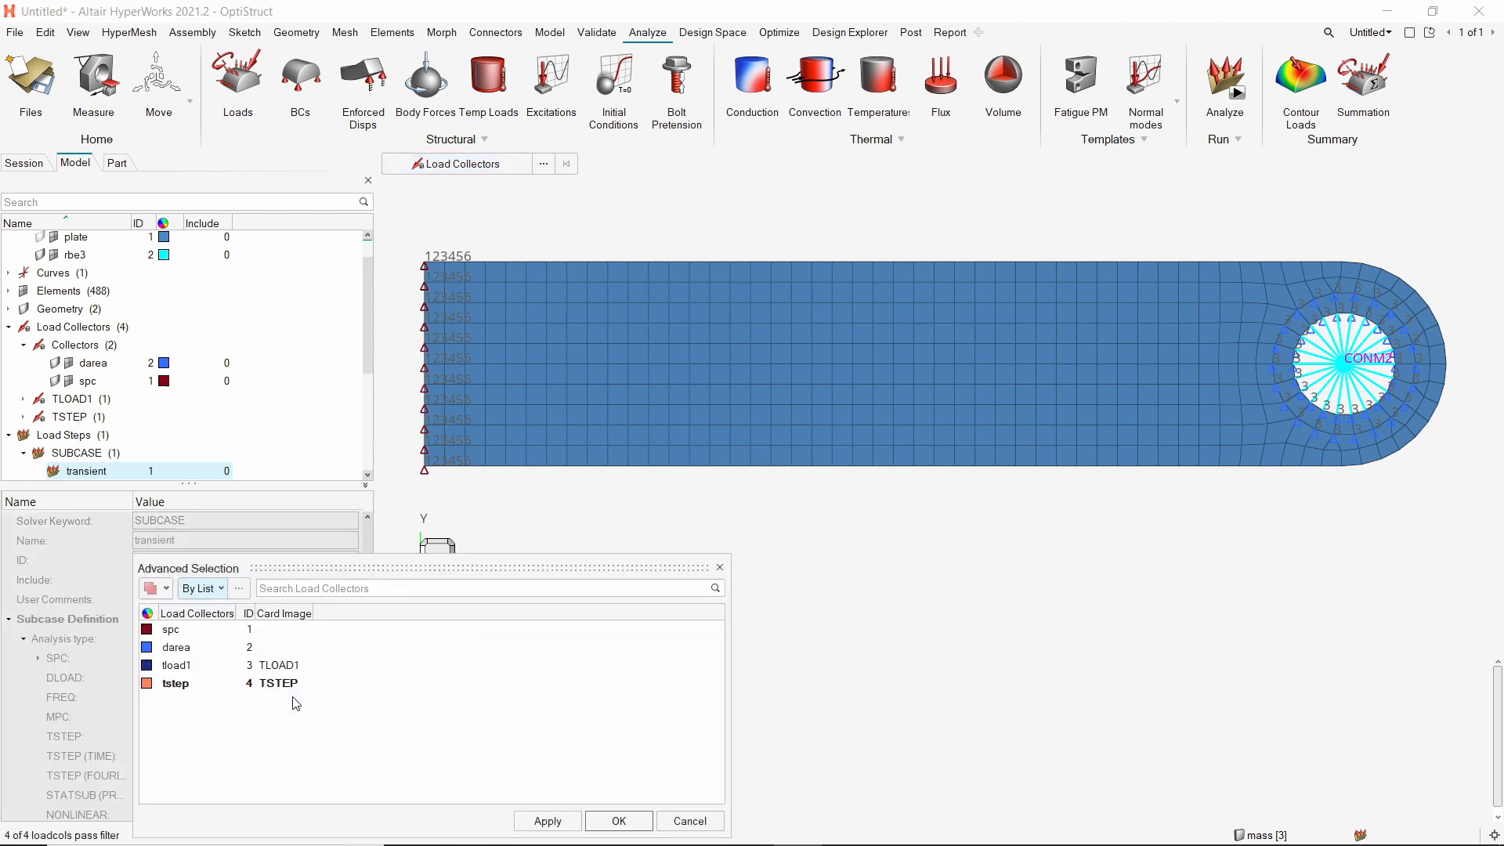
{"action": "left_click", "coordinate": [177, 664]}
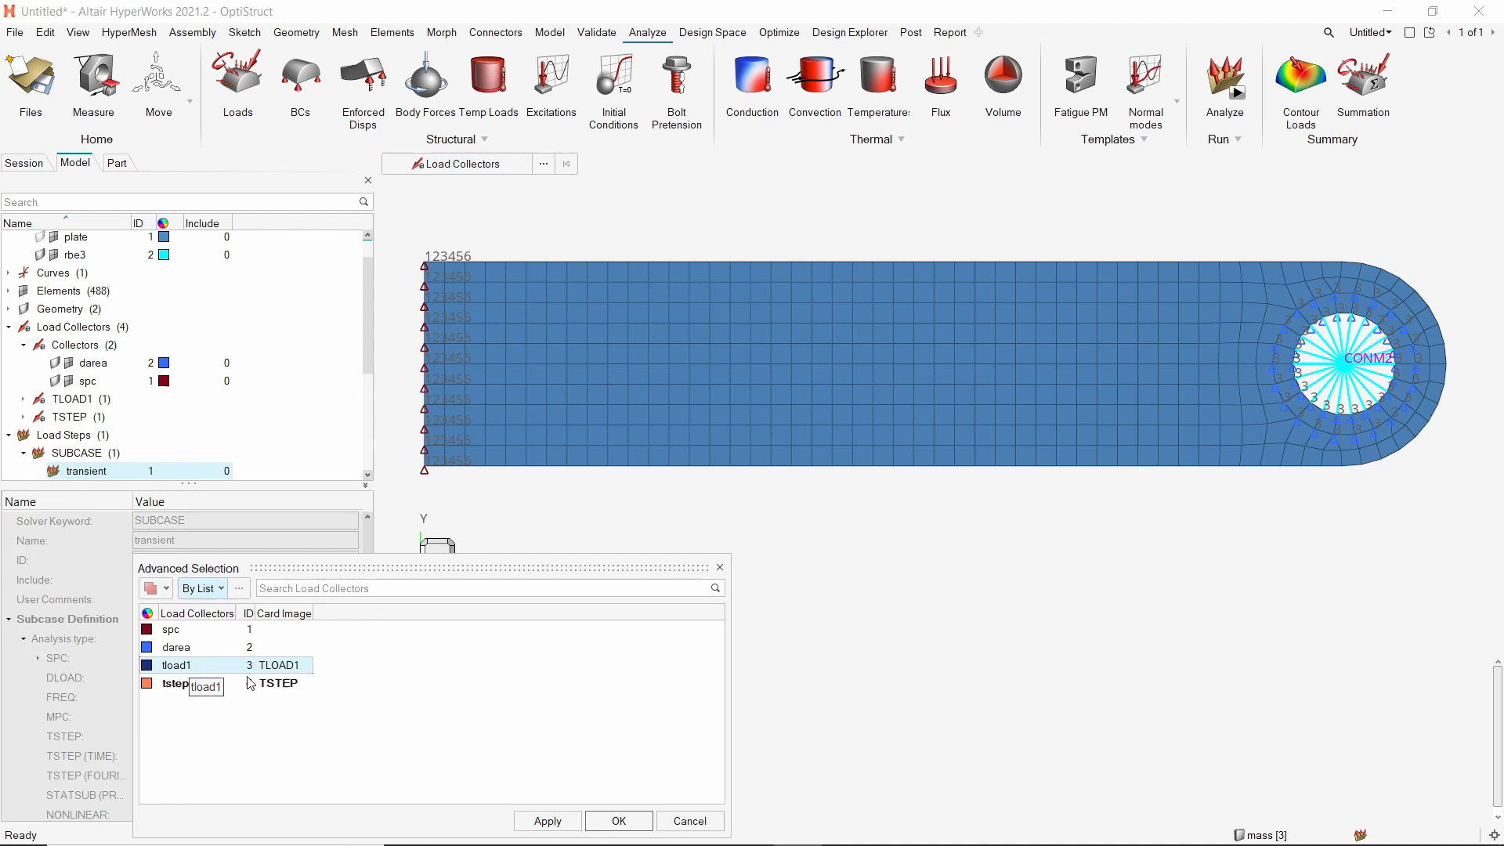
{"action": "left_click", "coordinate": [617, 821]}
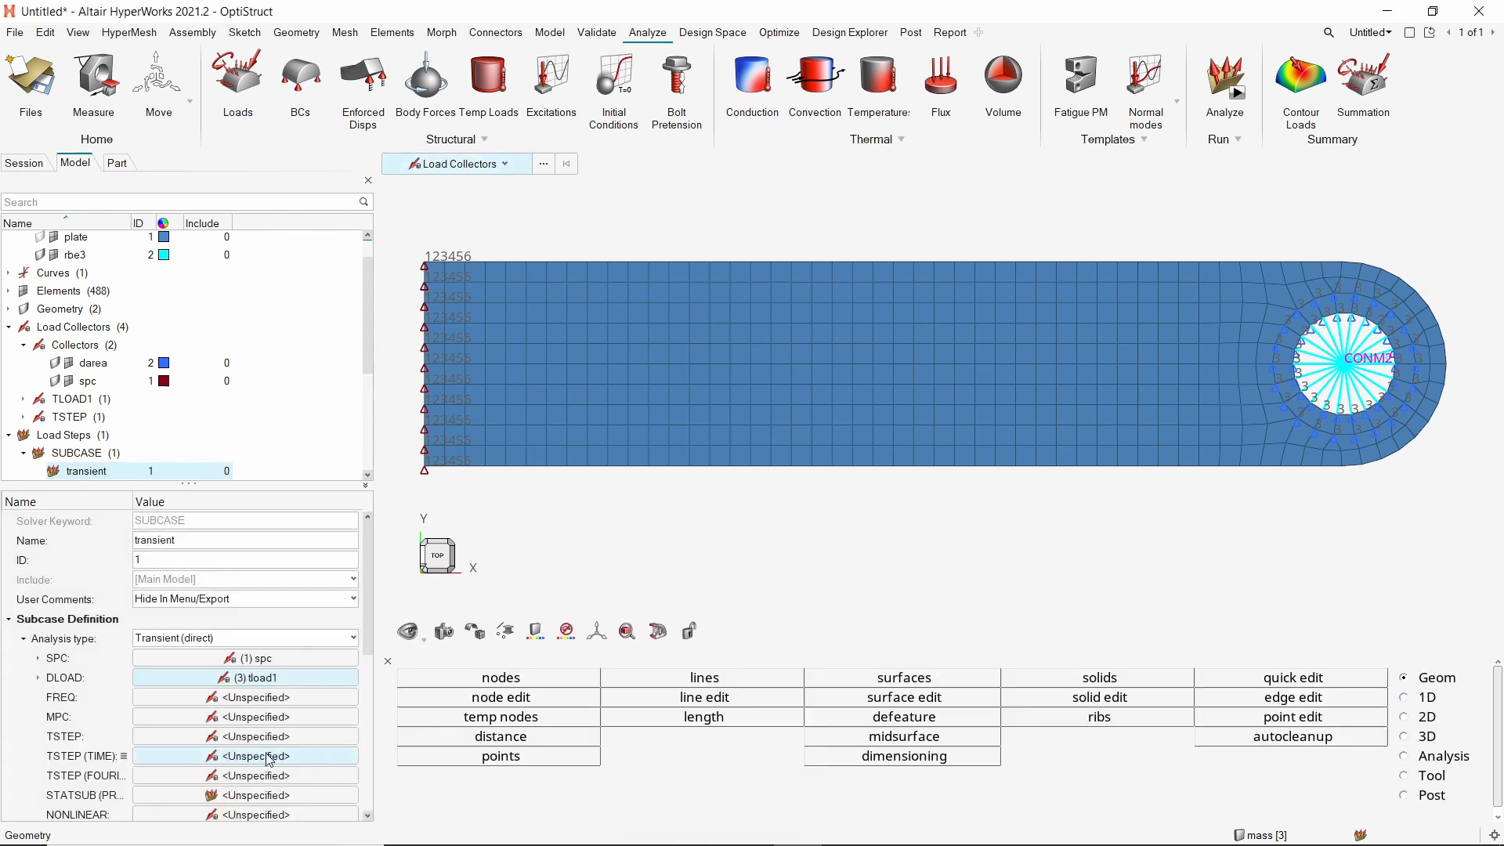
{"action": "left_click", "coordinate": [244, 755]}
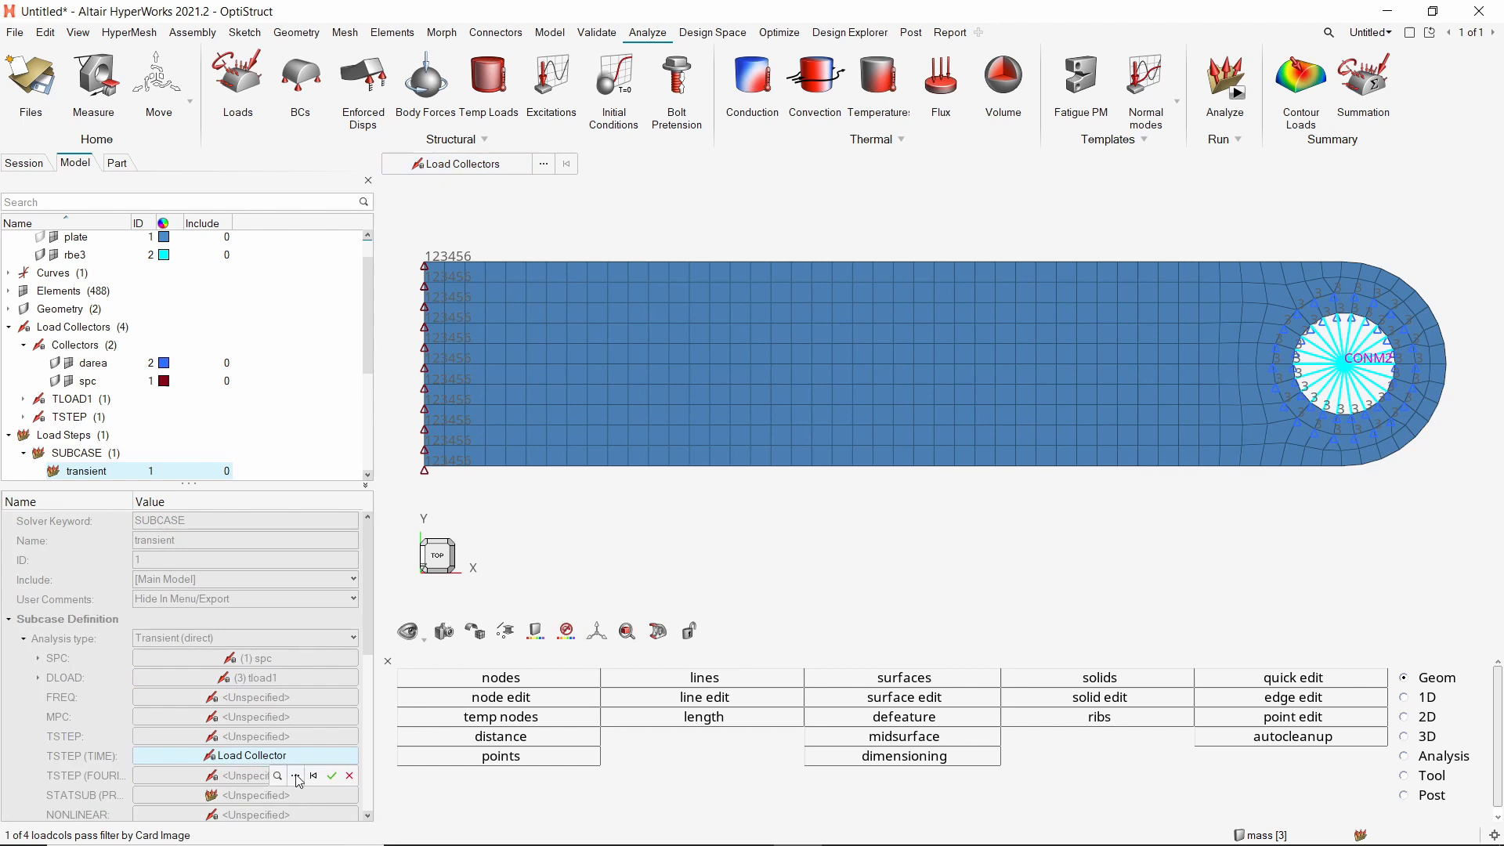
{"action": "left_click", "coordinate": [279, 776]}
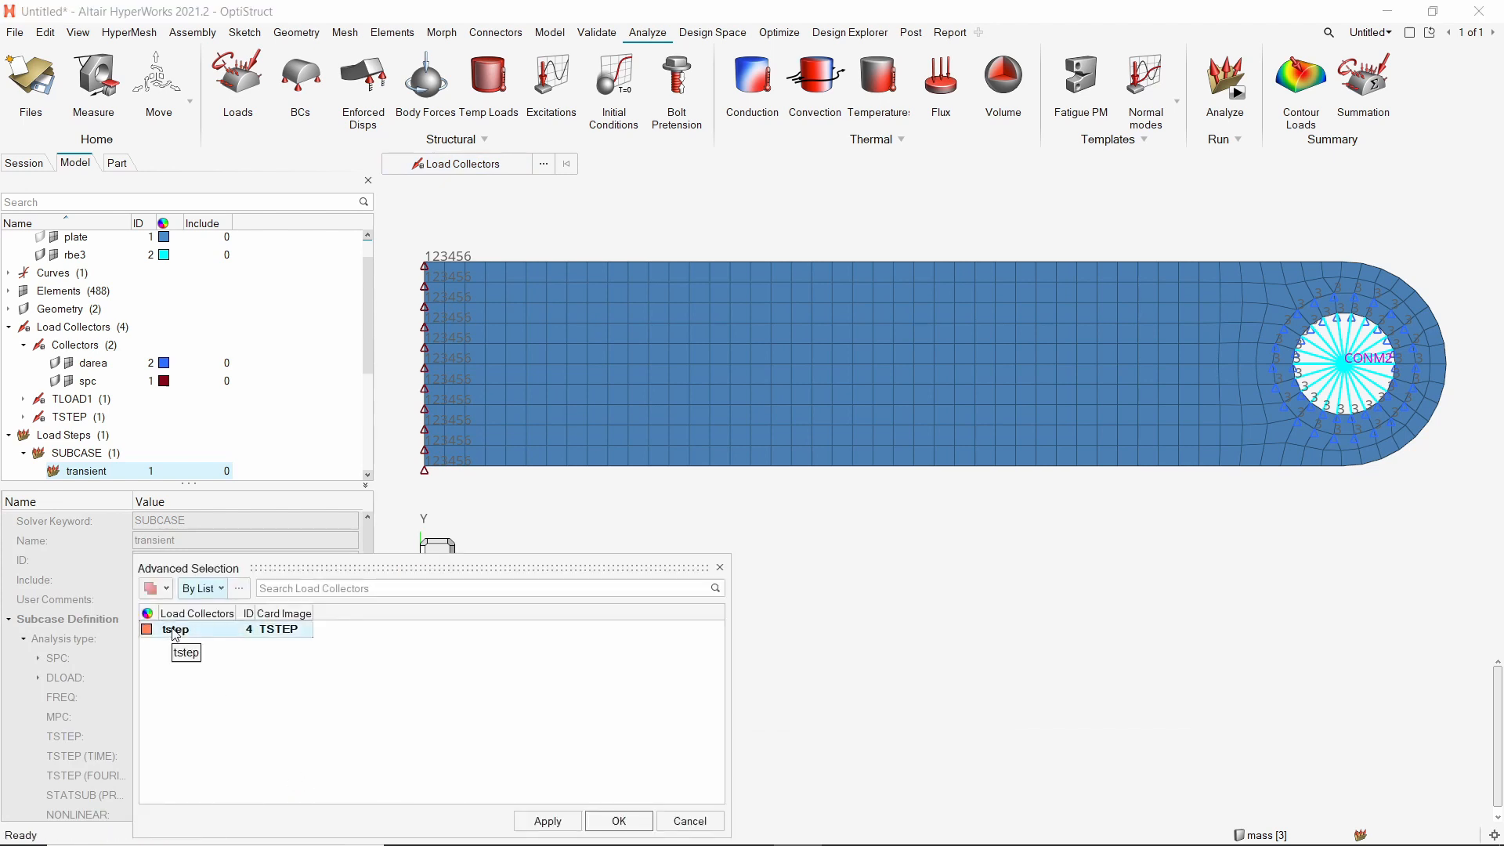
{"action": "left_click", "coordinate": [618, 820]}
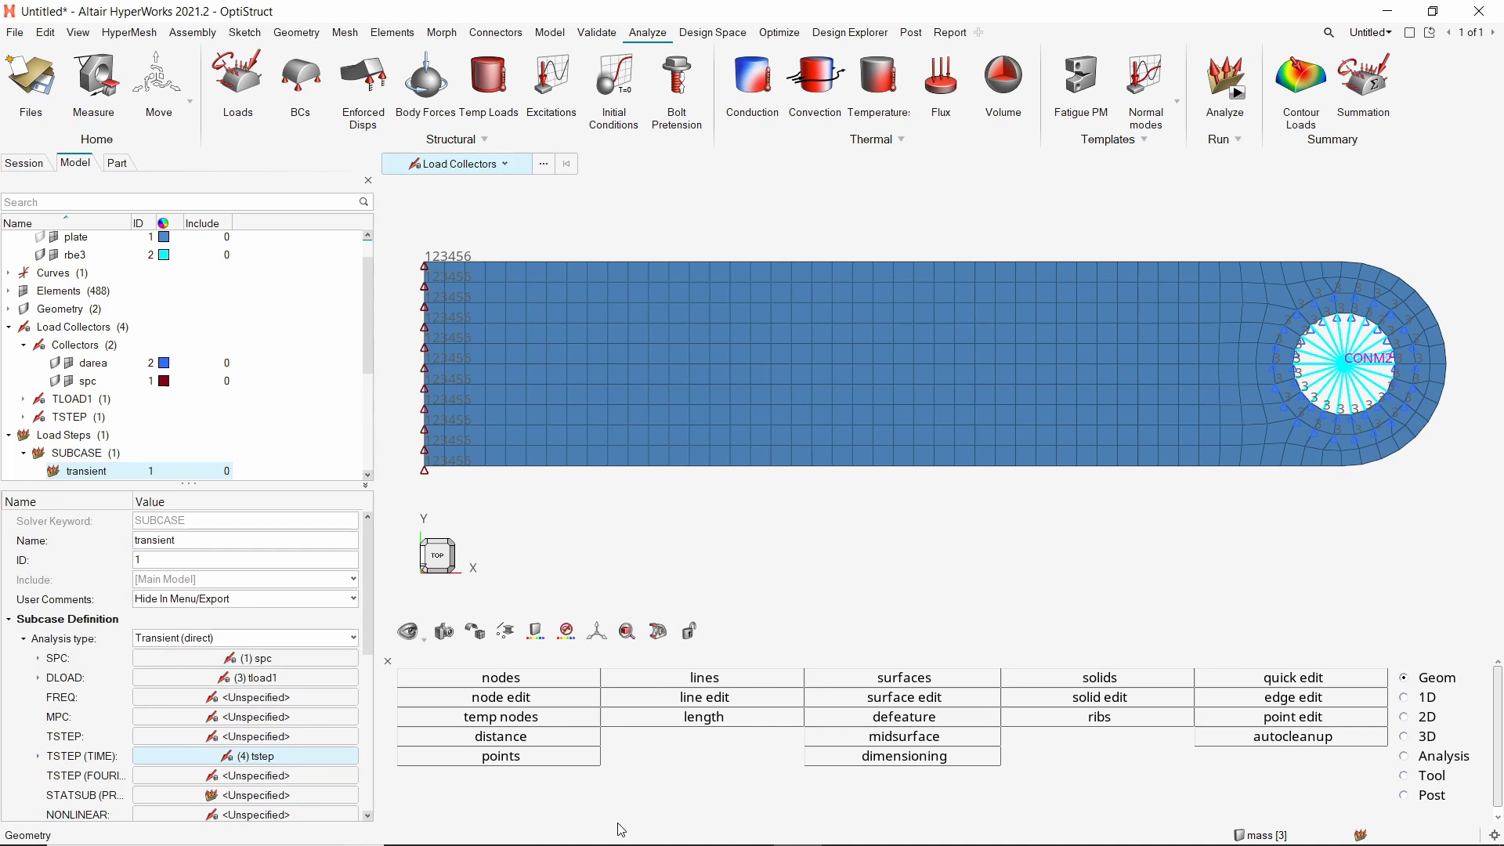
{"action": "scroll", "scroll_direction": "down", "scroll_amount": 3}
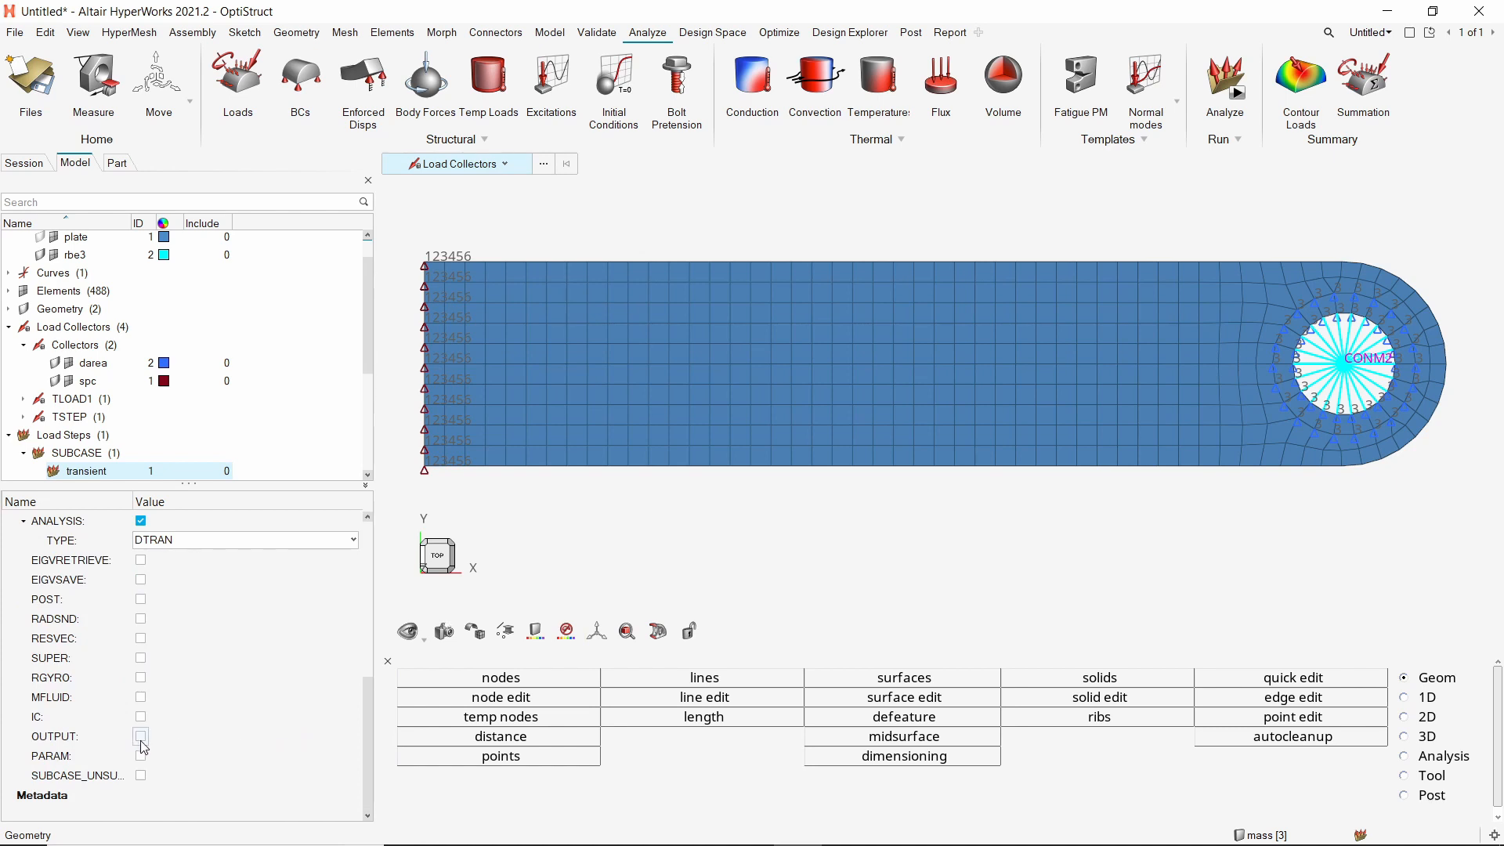
Enable OUTPUT and request DISPLACEMENT results in H3D format.
{"action": "left_click", "coordinate": [140, 736]}
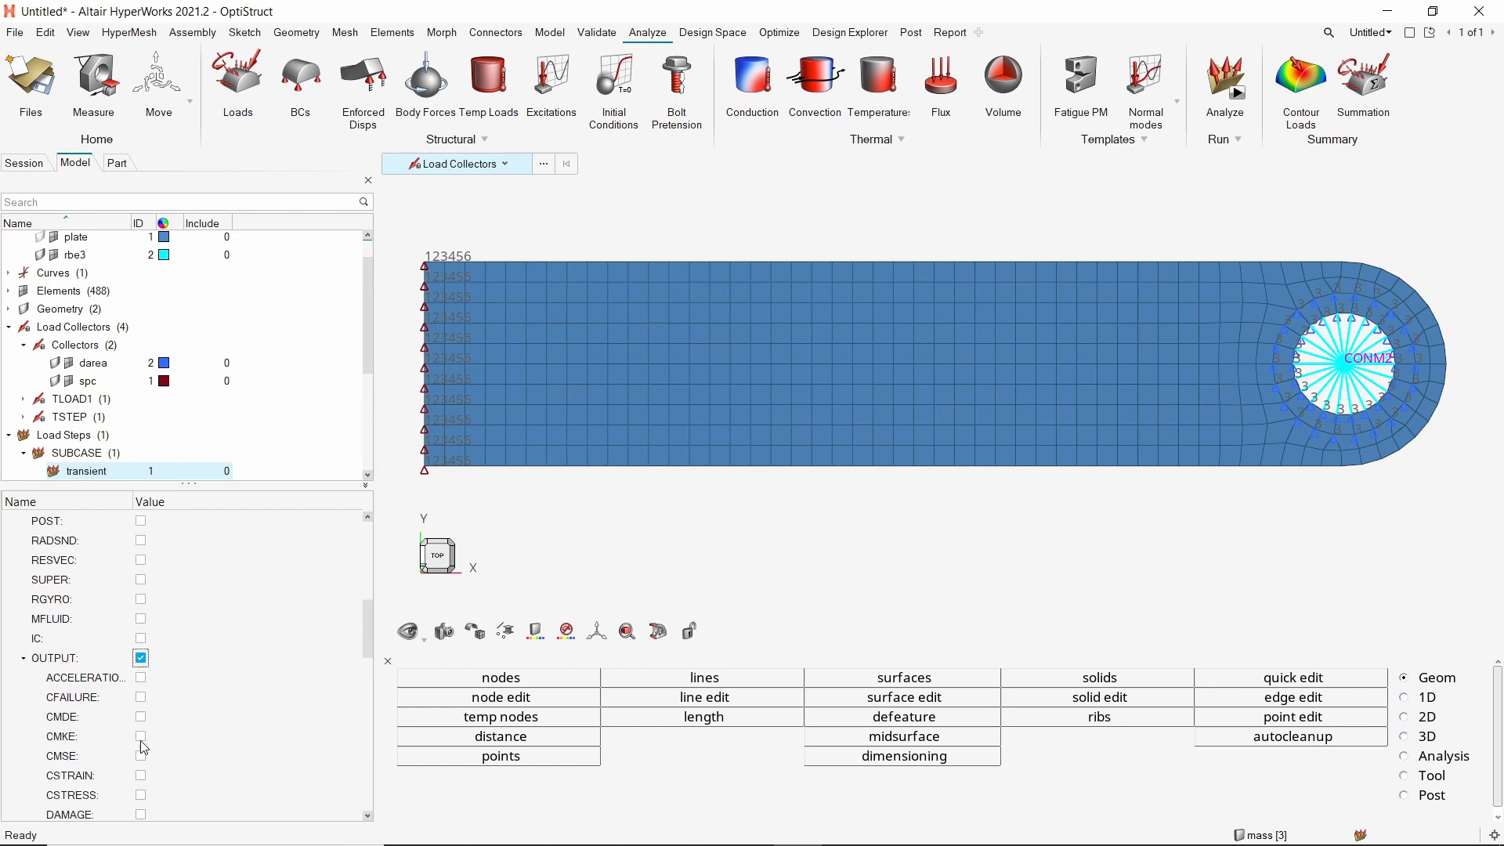
{"action": "scroll", "scroll_direction": "down", "scroll_amount": 3}
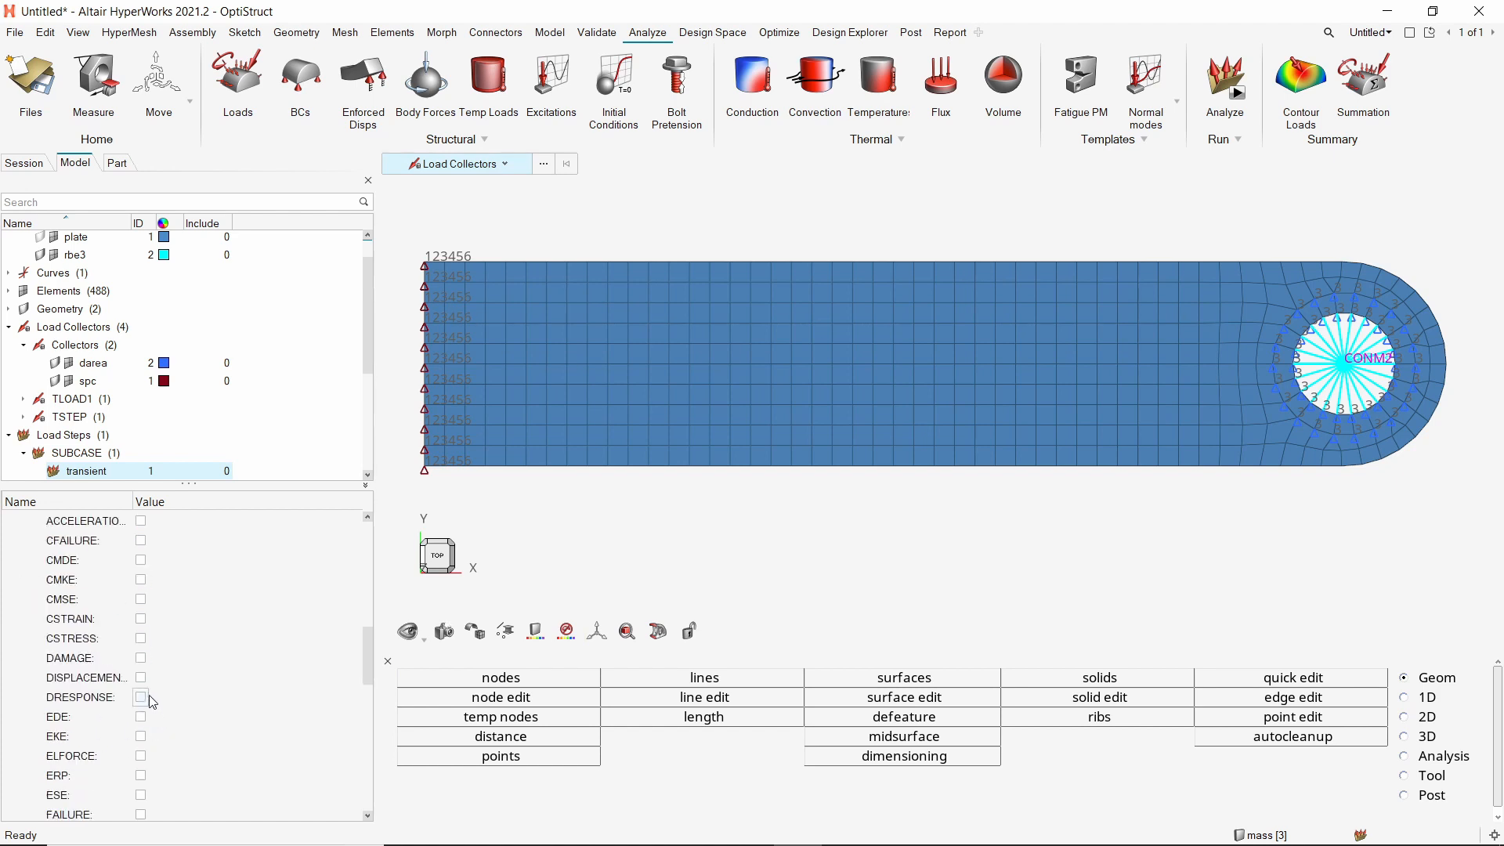
{"action": "left_click", "coordinate": [140, 677]}
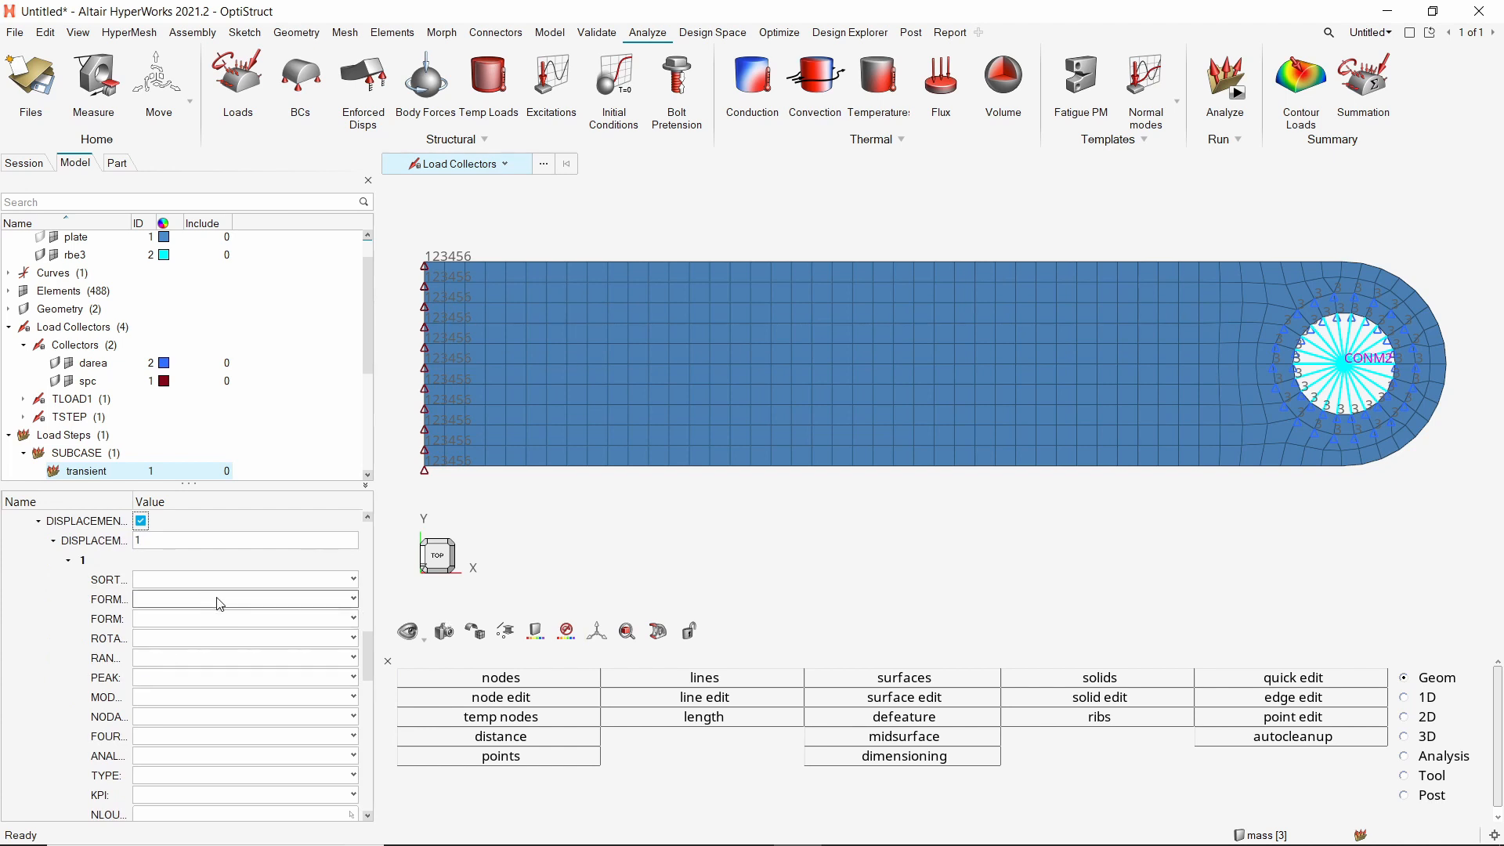
{"action": "left_click", "coordinate": [244, 599]}
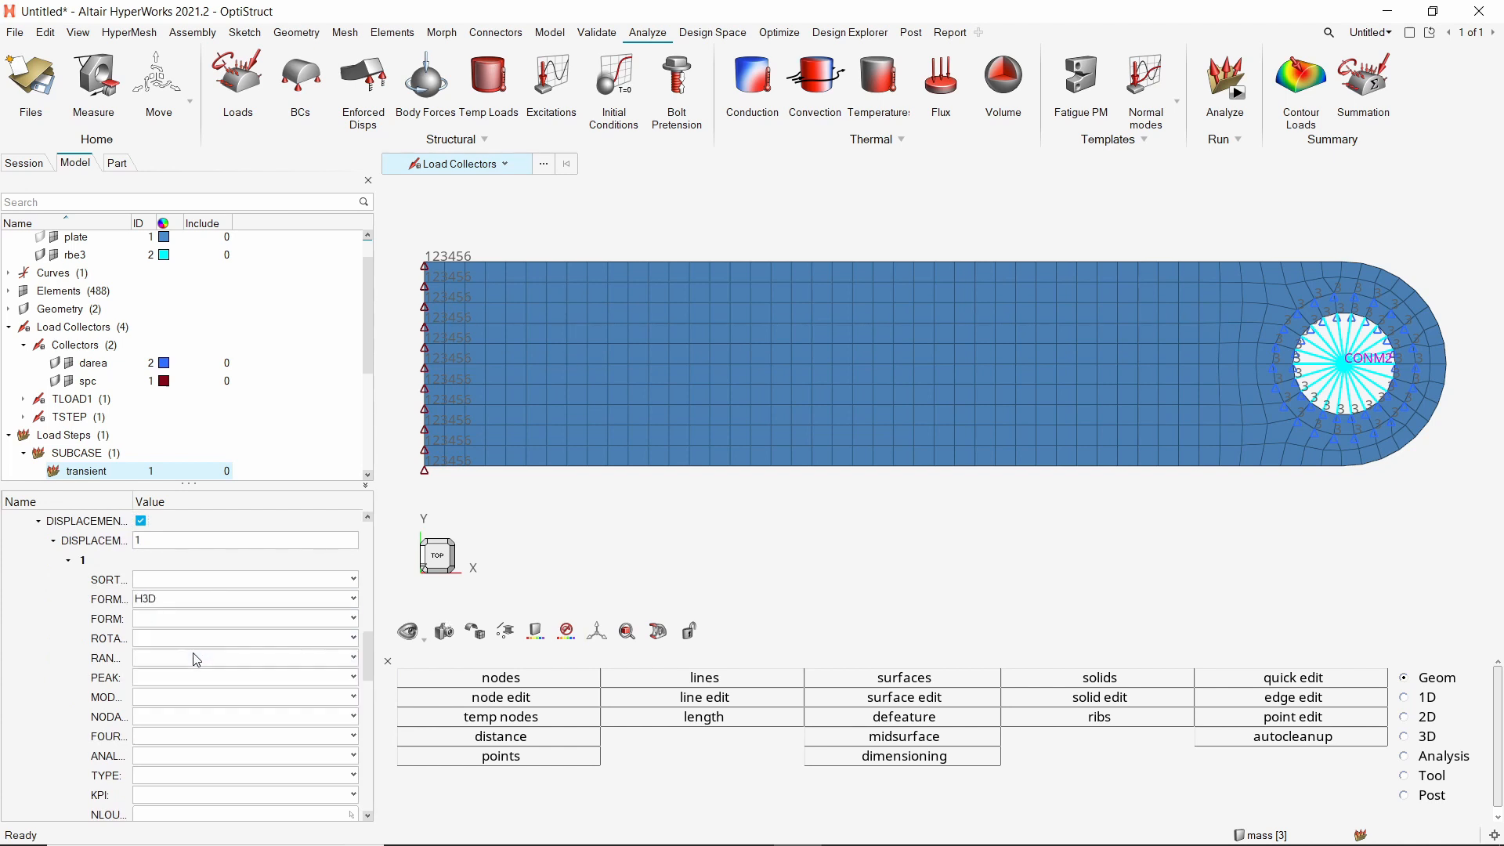
Set the displacement output OPTION to ALL nodes.
{"action": "scroll", "scroll_direction": "down", "scroll_amount": 3}
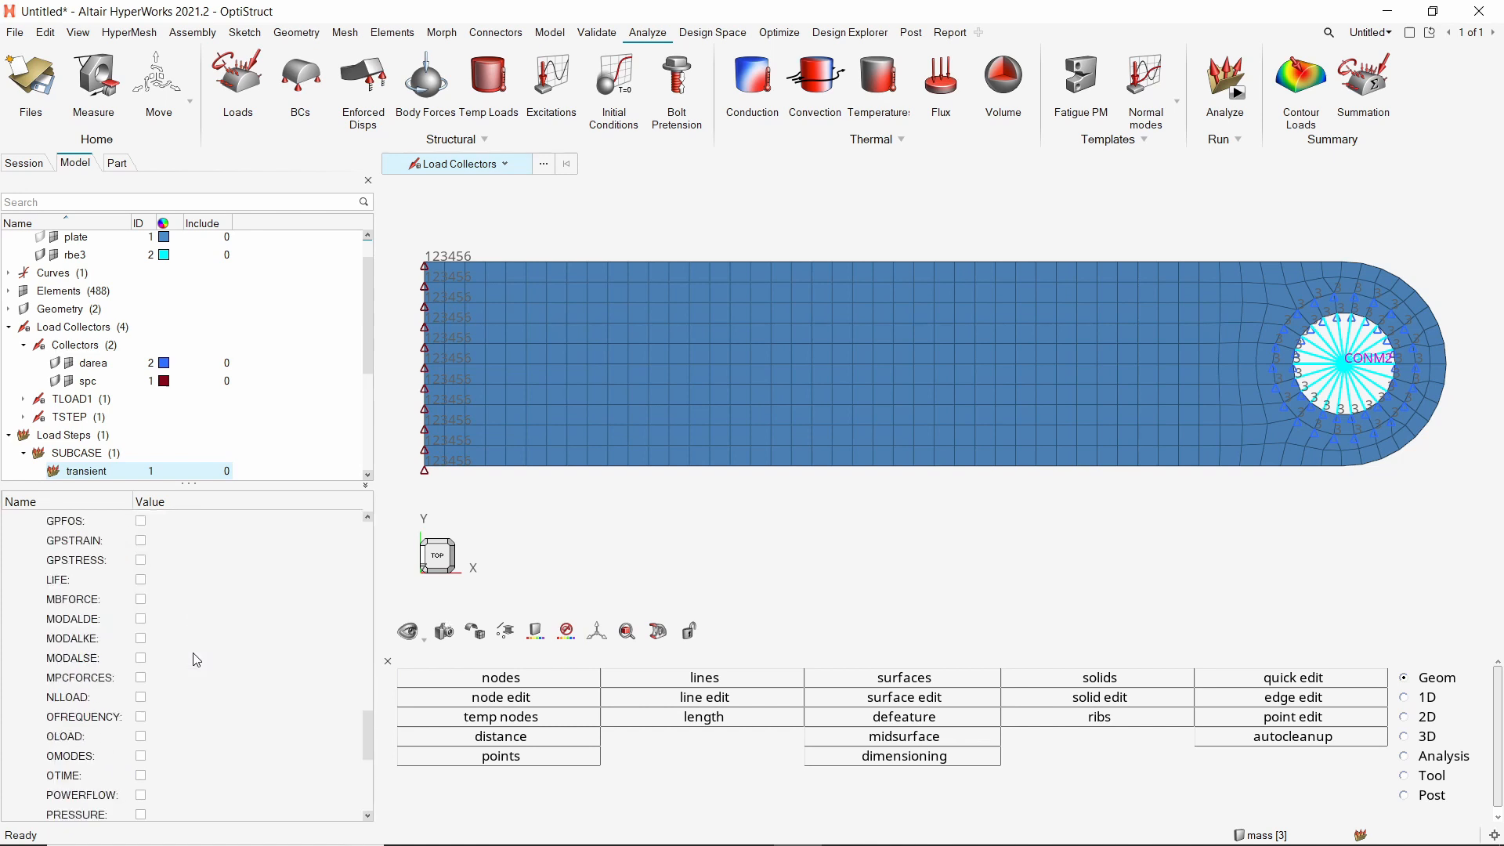
{"action": "scroll", "scroll_direction": "down", "scroll_amount": 3}
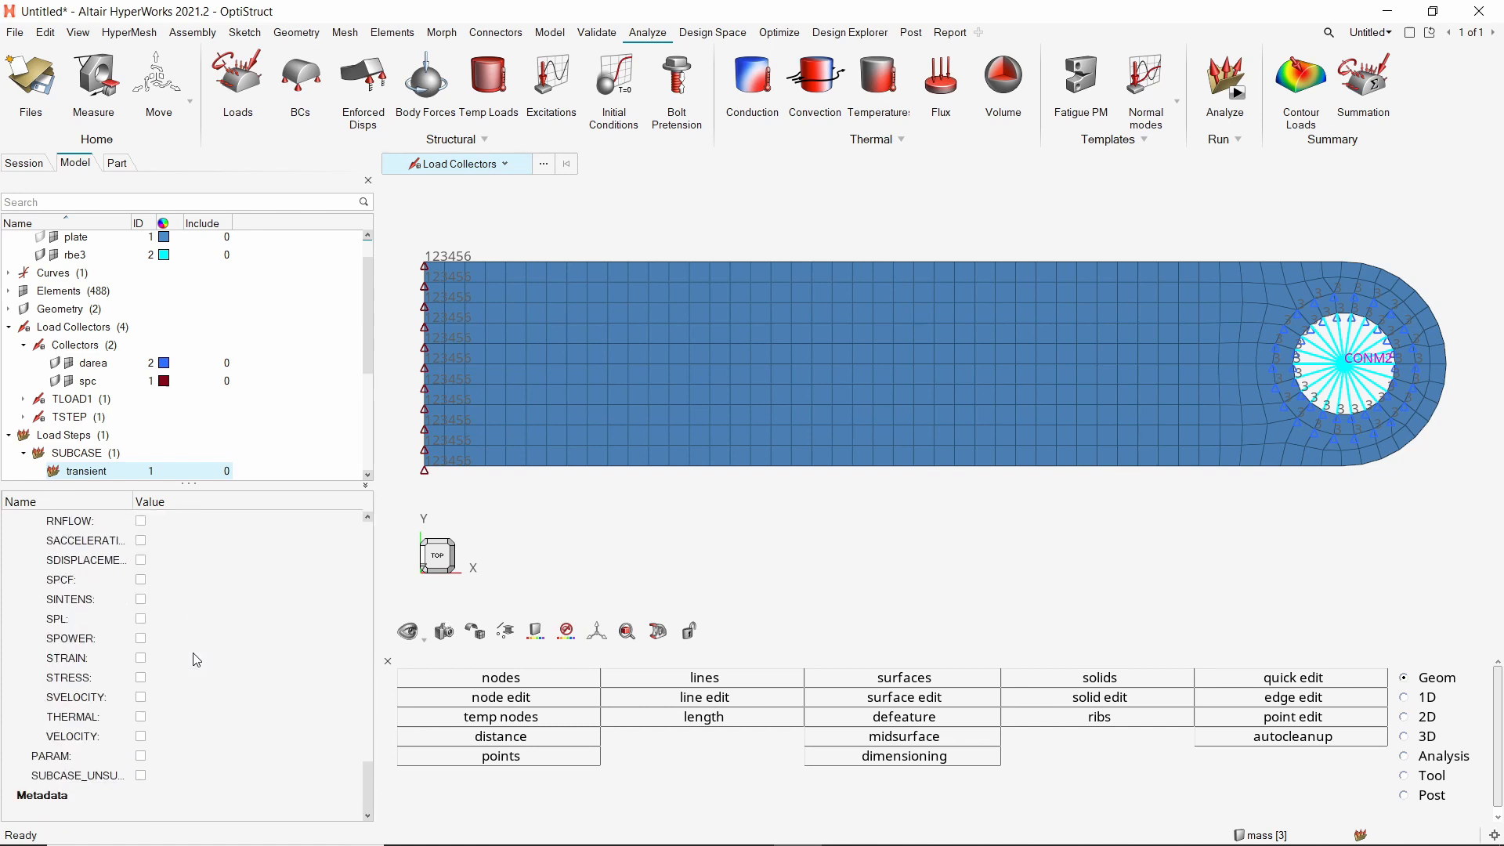
{"action": "left_click", "coordinate": [139, 677]}
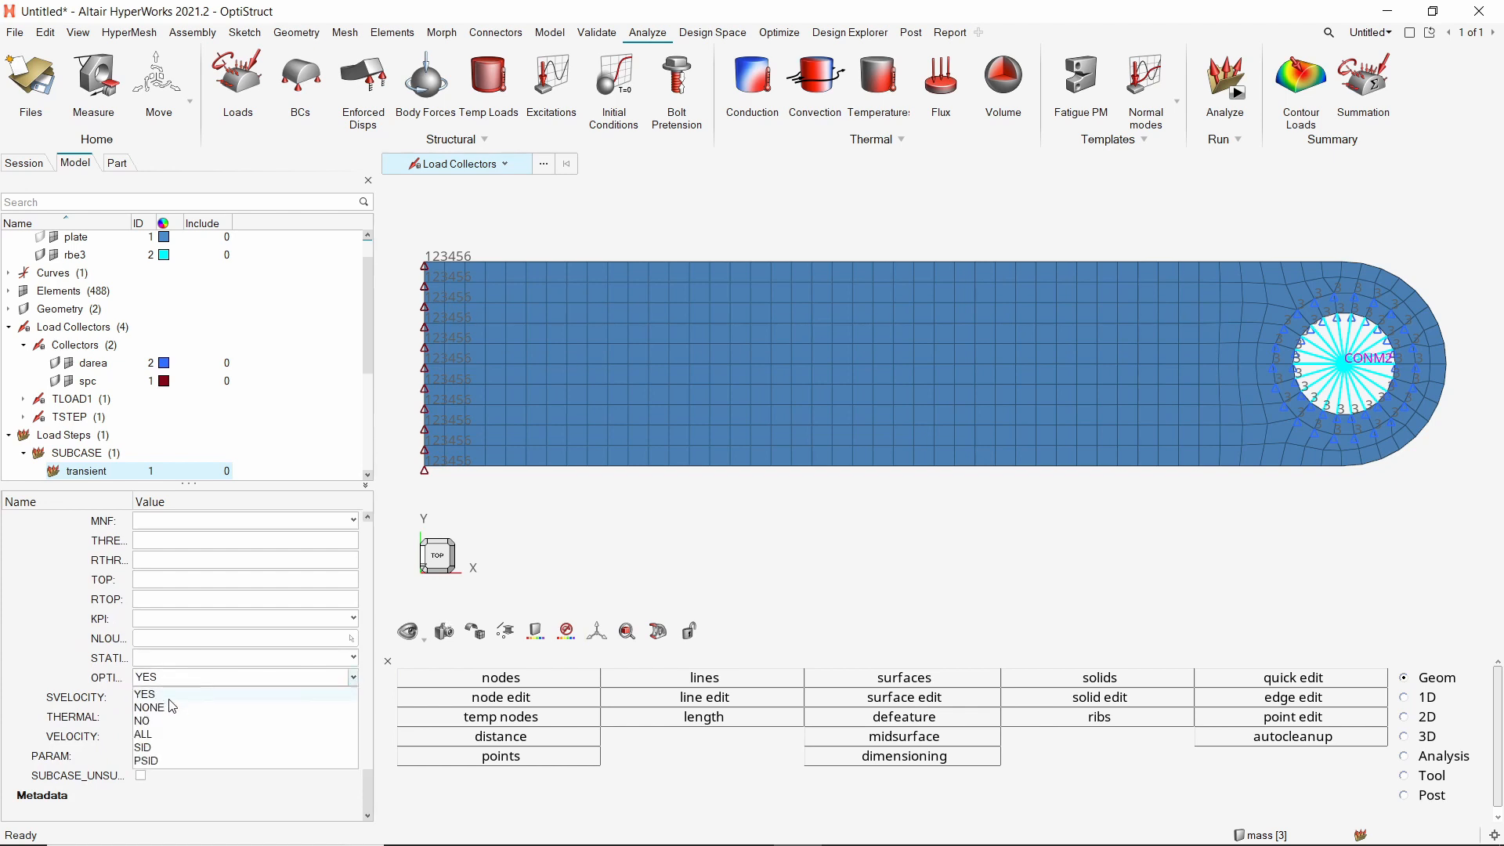
{"action": "left_click", "coordinate": [143, 733]}
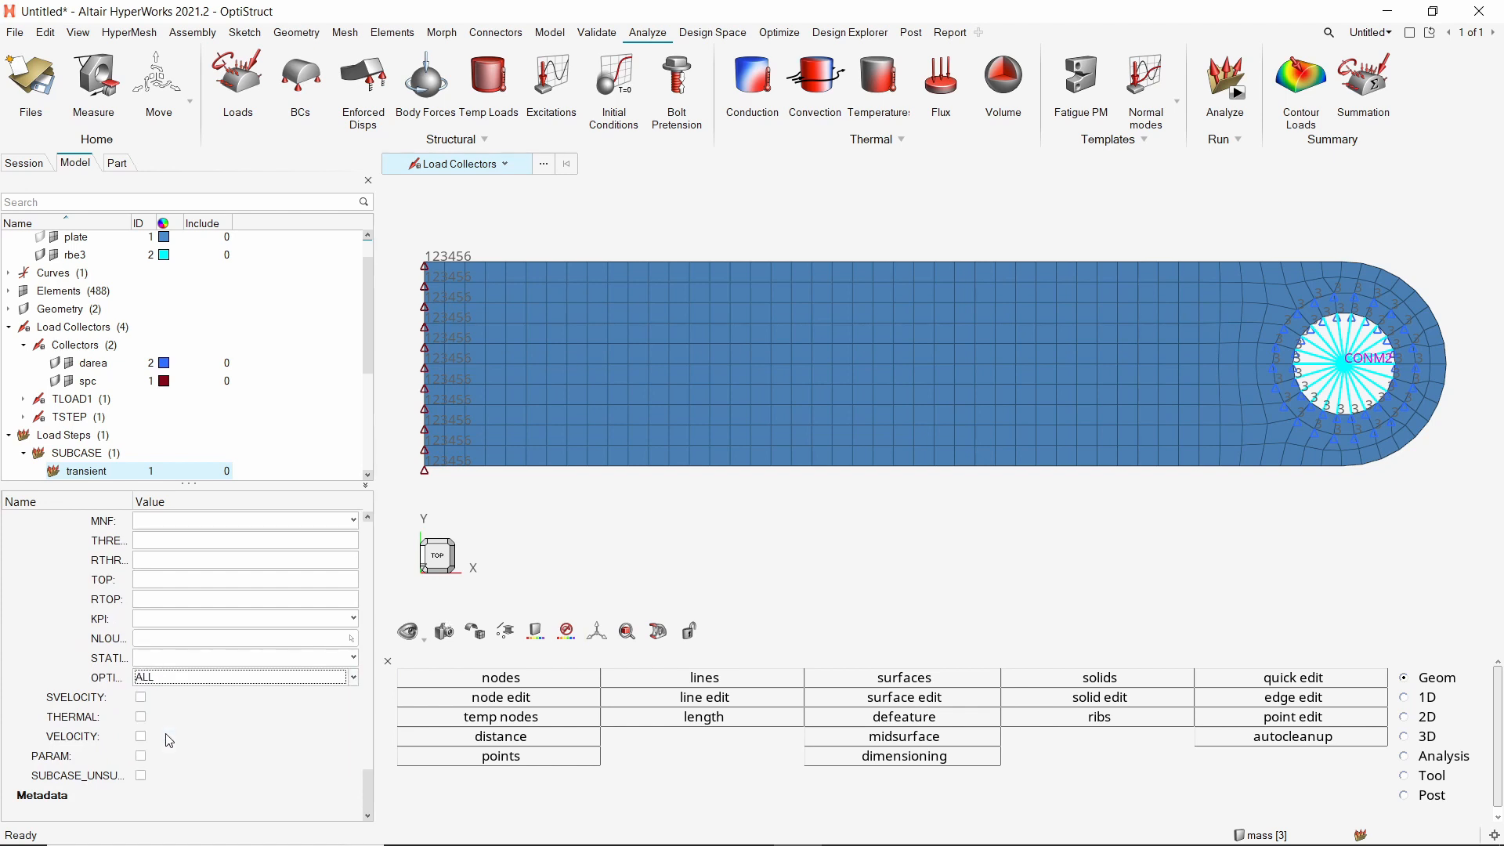
{"action": "mouse_move", "coordinate": [322, 412]}
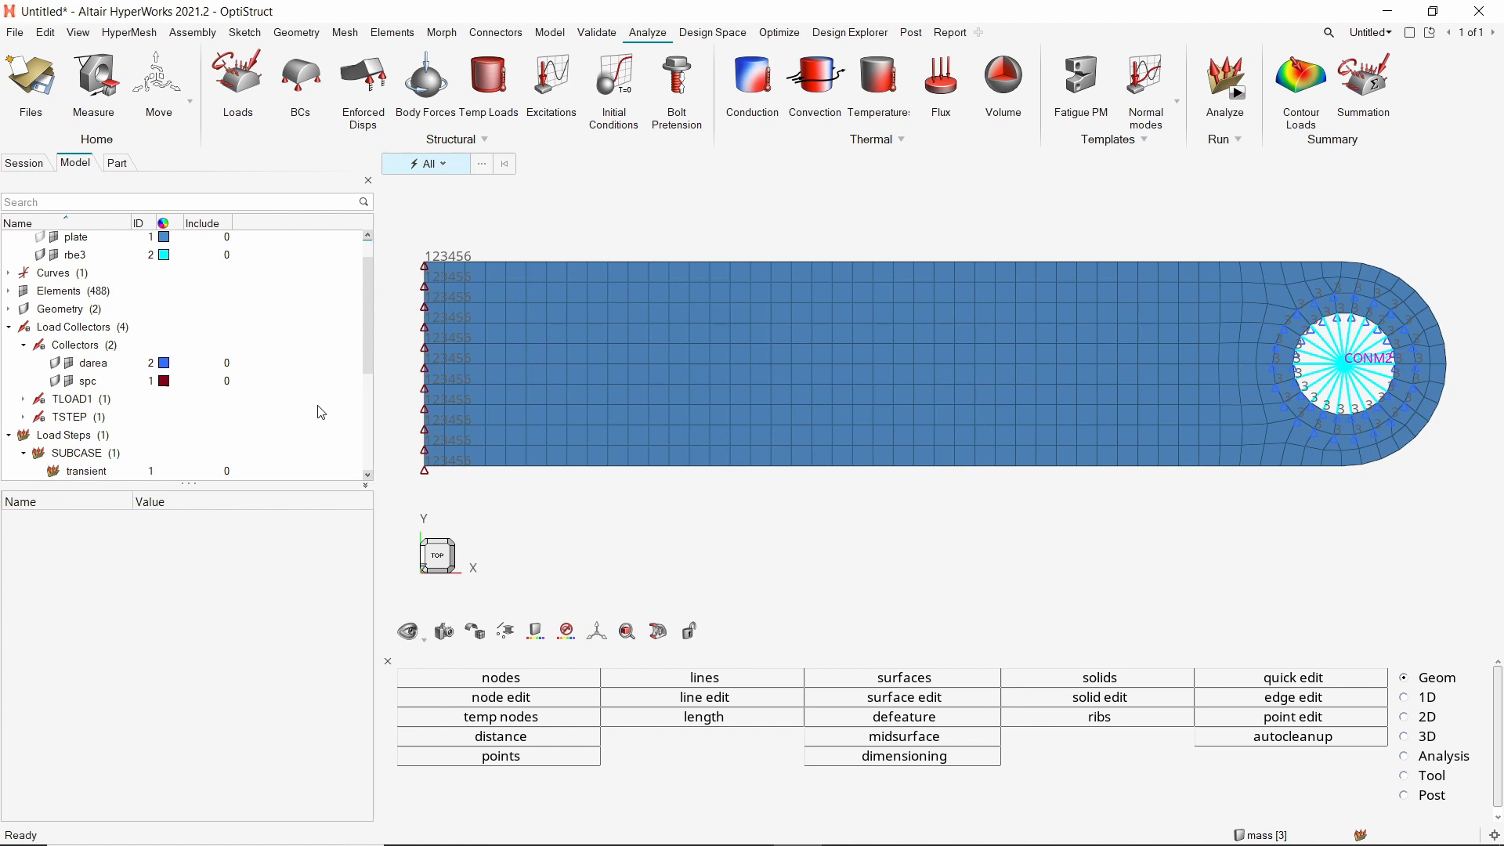
{"action": "mouse_move", "coordinate": [1238, 145]}
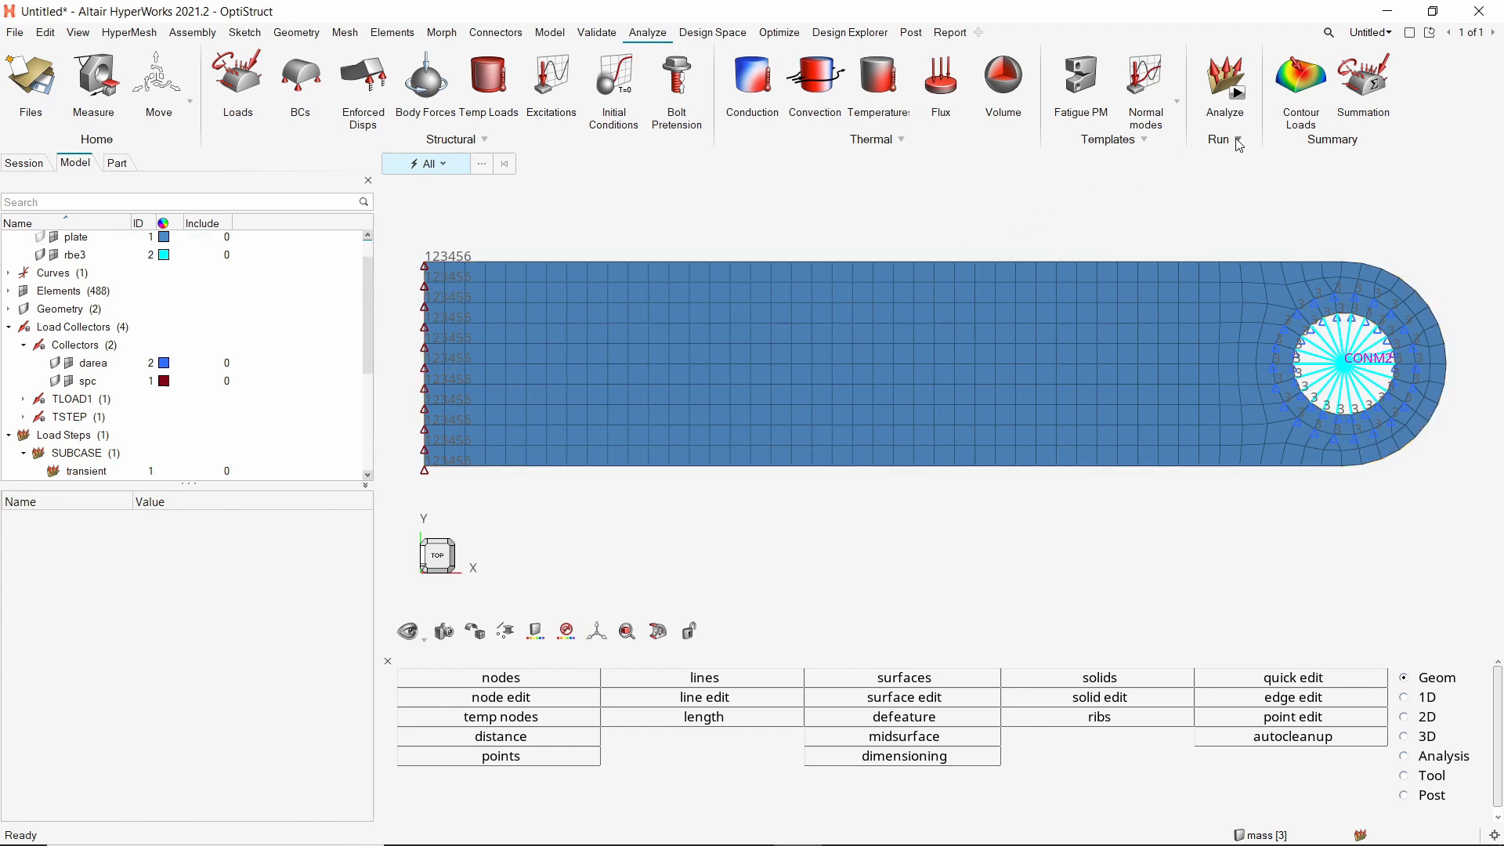
In the PARAM card, enable structural damping G with G_V1 = 0.184.
{"action": "left_click", "coordinate": [1226, 140]}
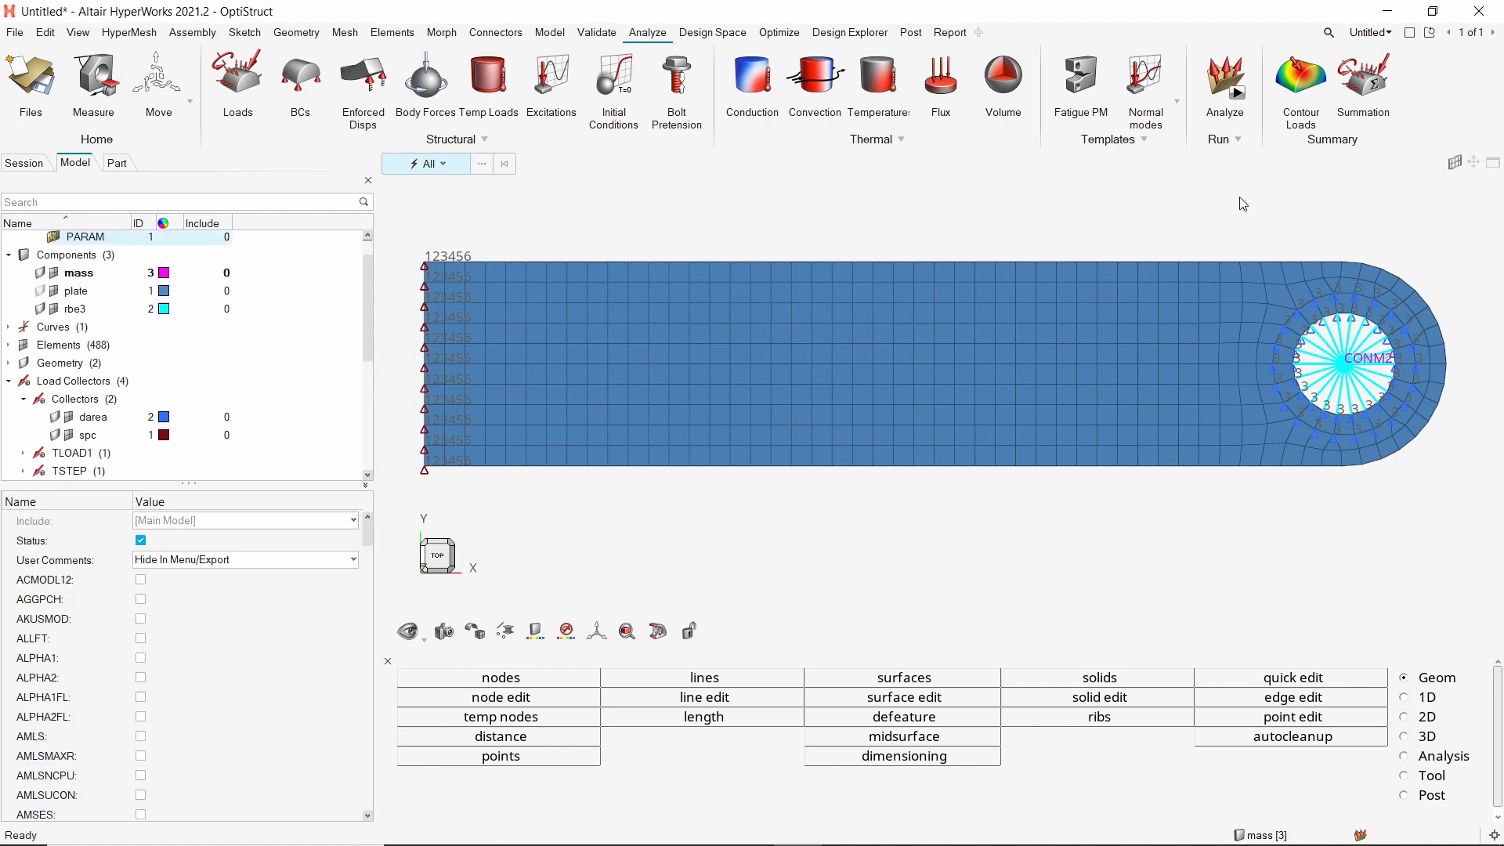
{"action": "scroll", "scroll_direction": "down", "scroll_amount": 3}
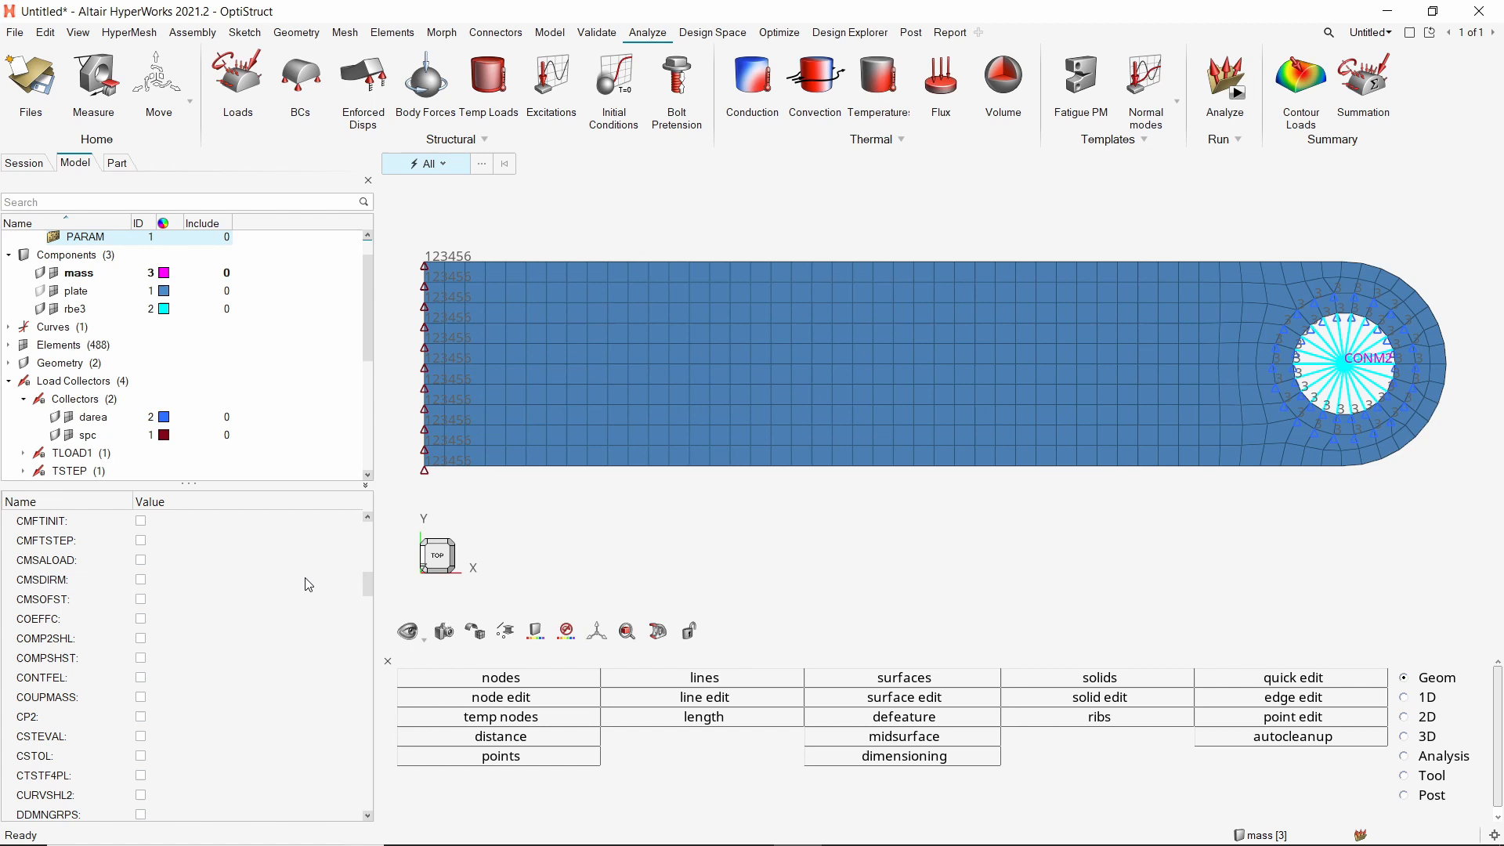
{"action": "scroll", "scroll_direction": "down", "scroll_amount": 3}
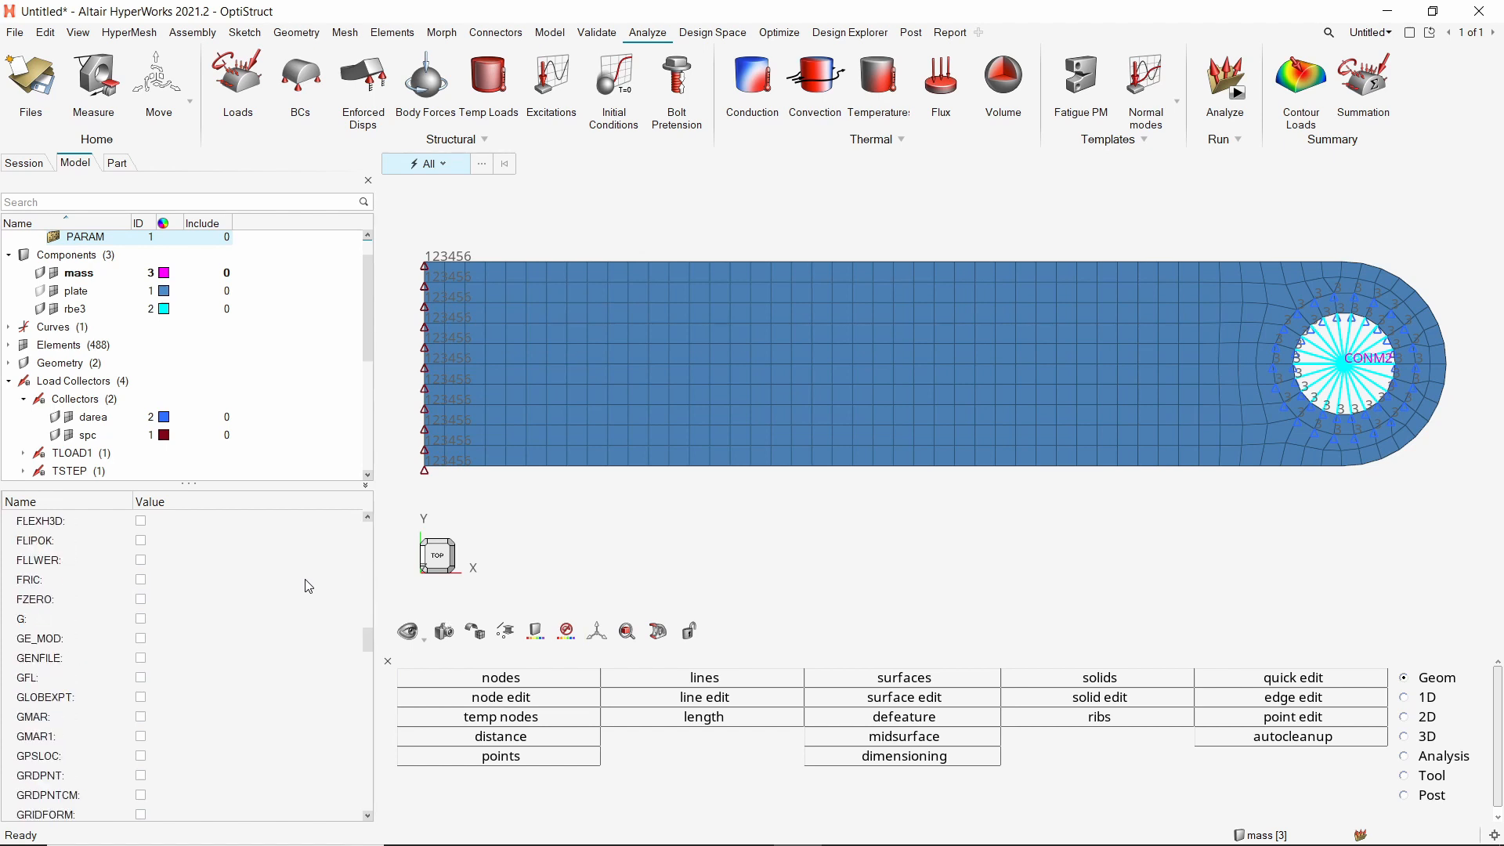
{"action": "left_click", "coordinate": [139, 638]}
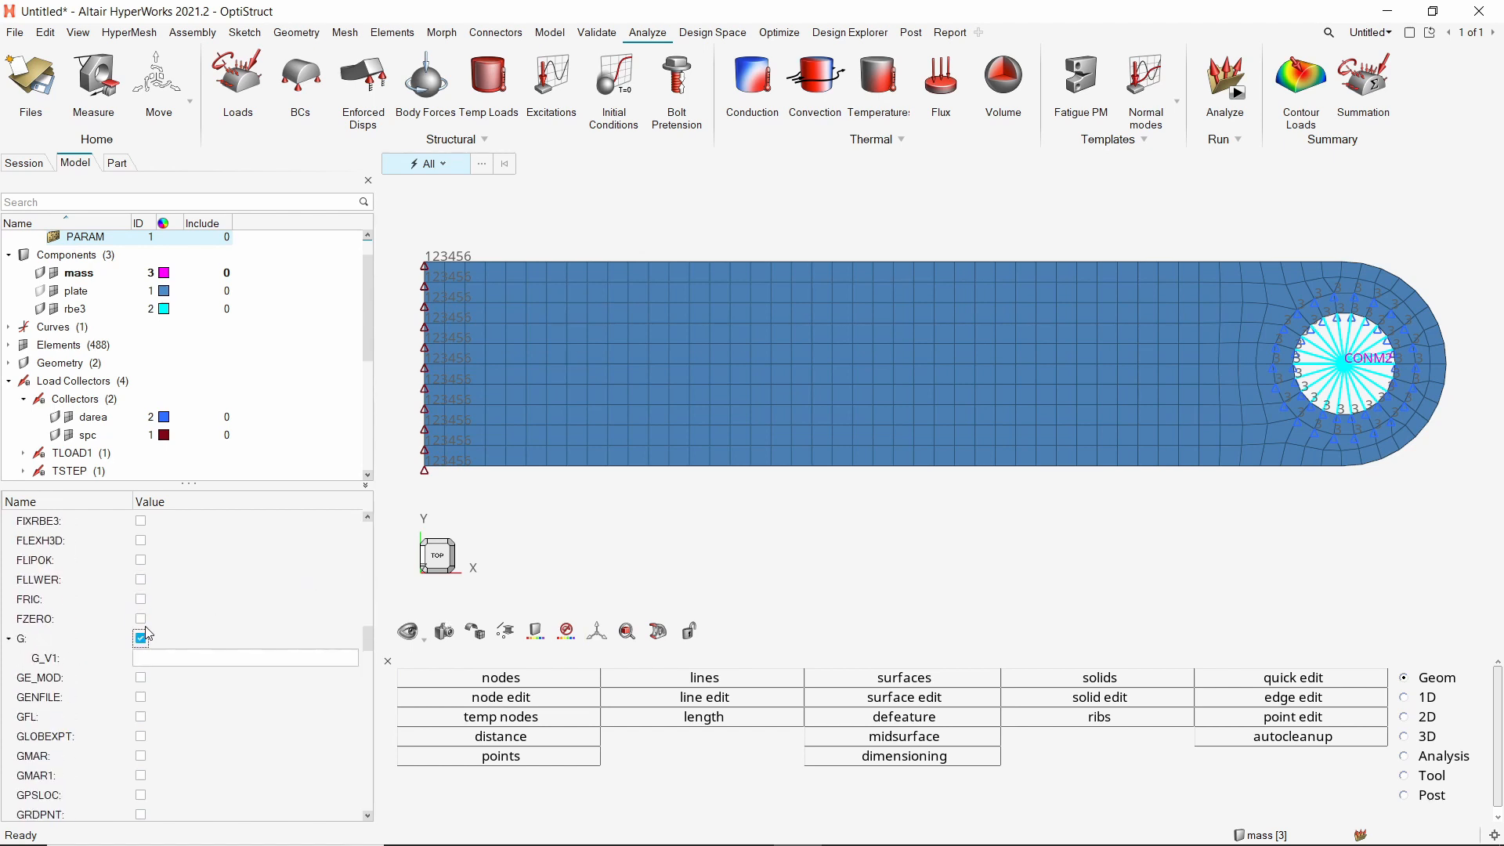
{"action": "mouse_move", "coordinate": [202, 663]}
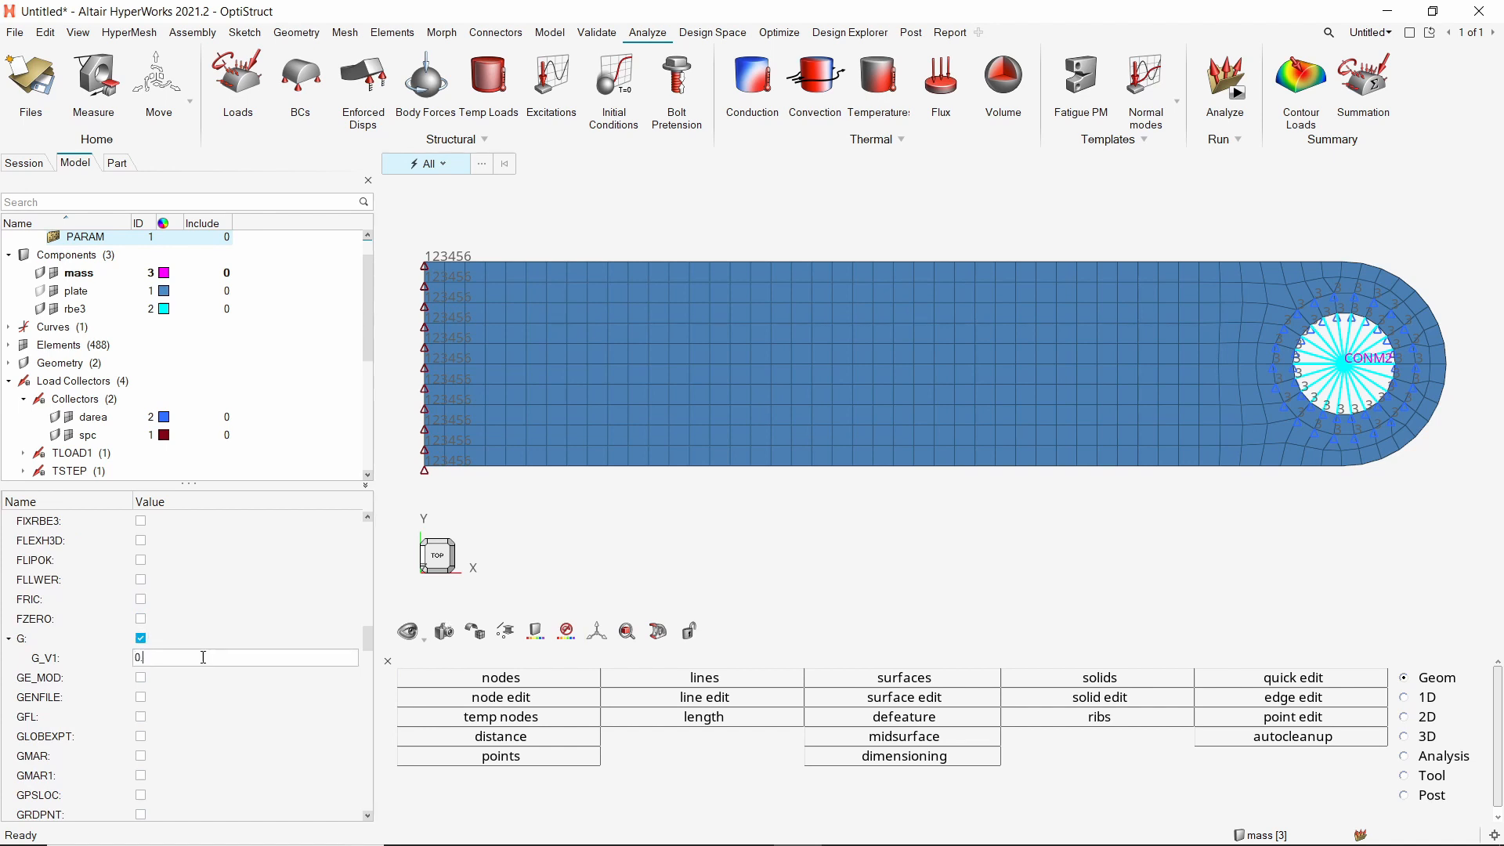
{"action": "type", "text": "0.184"}
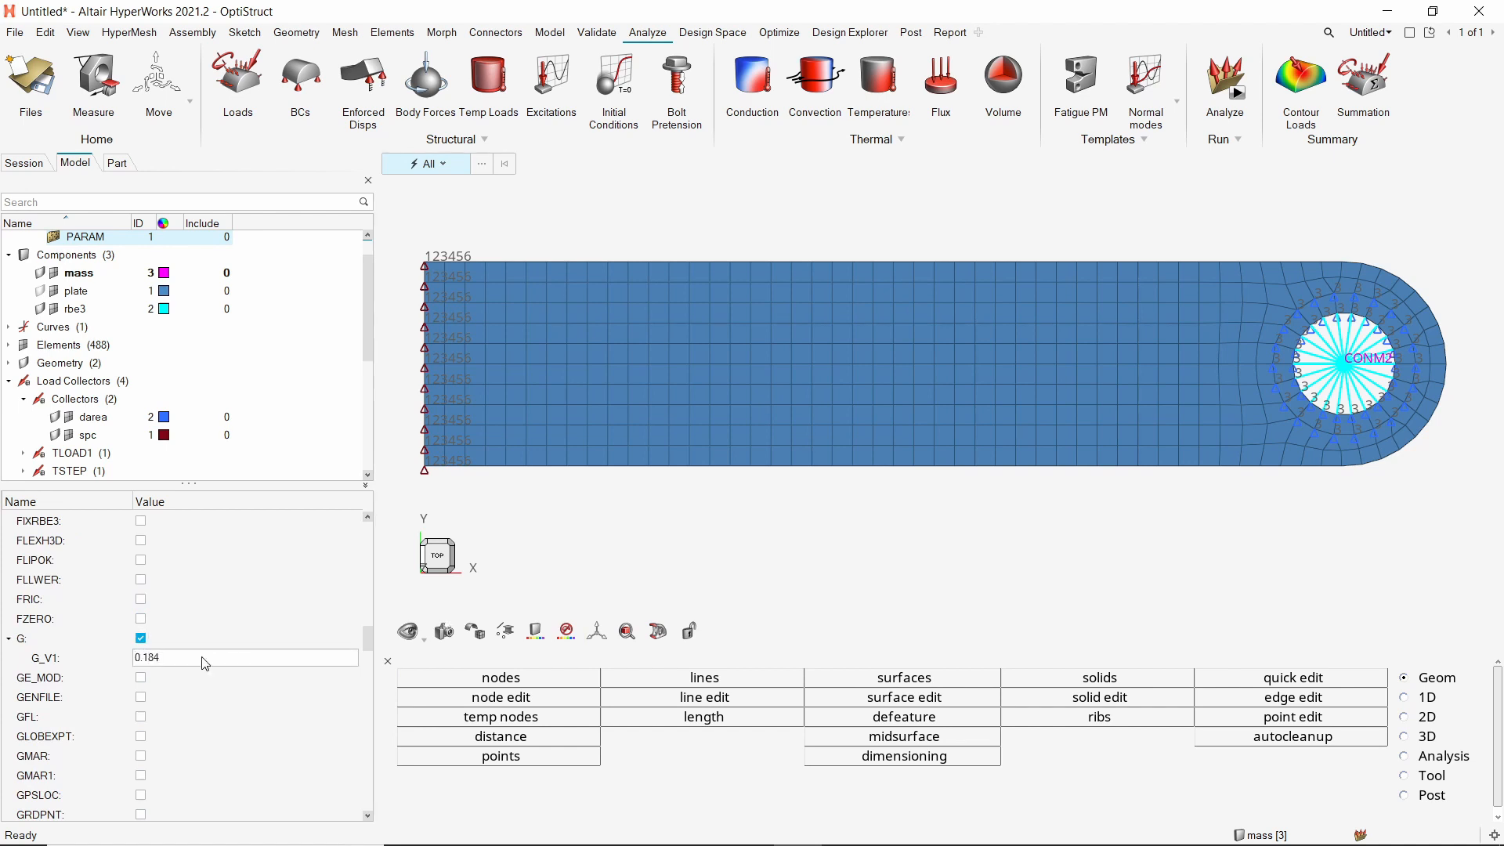
Enable the W3 parameter with W3_V1 = 300.0.
{"action": "scroll", "scroll_direction": "down", "scroll_amount": 3}
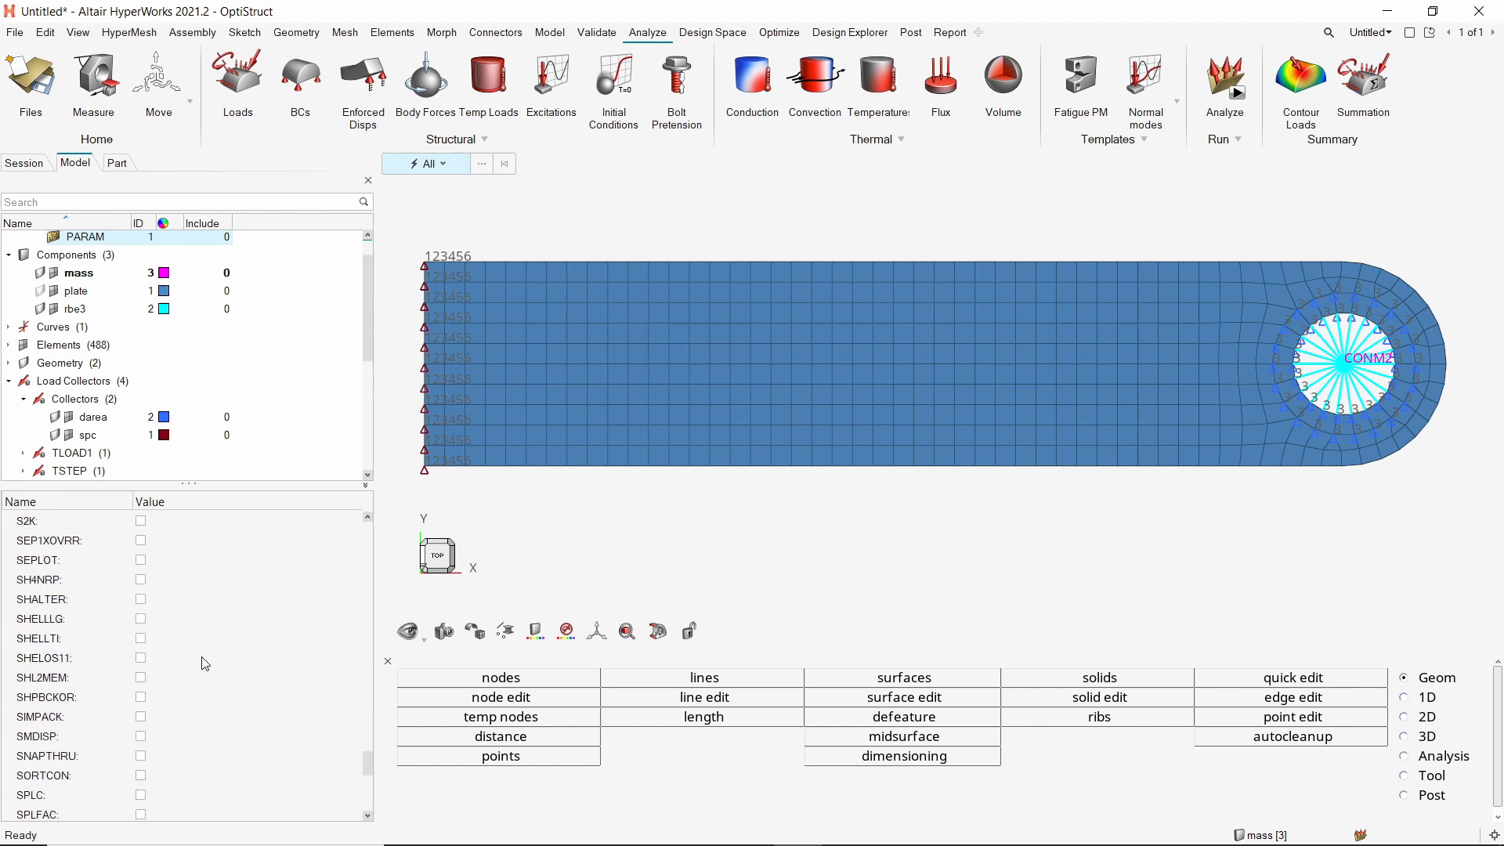
{"action": "scroll", "scroll_direction": "down", "scroll_amount": 3}
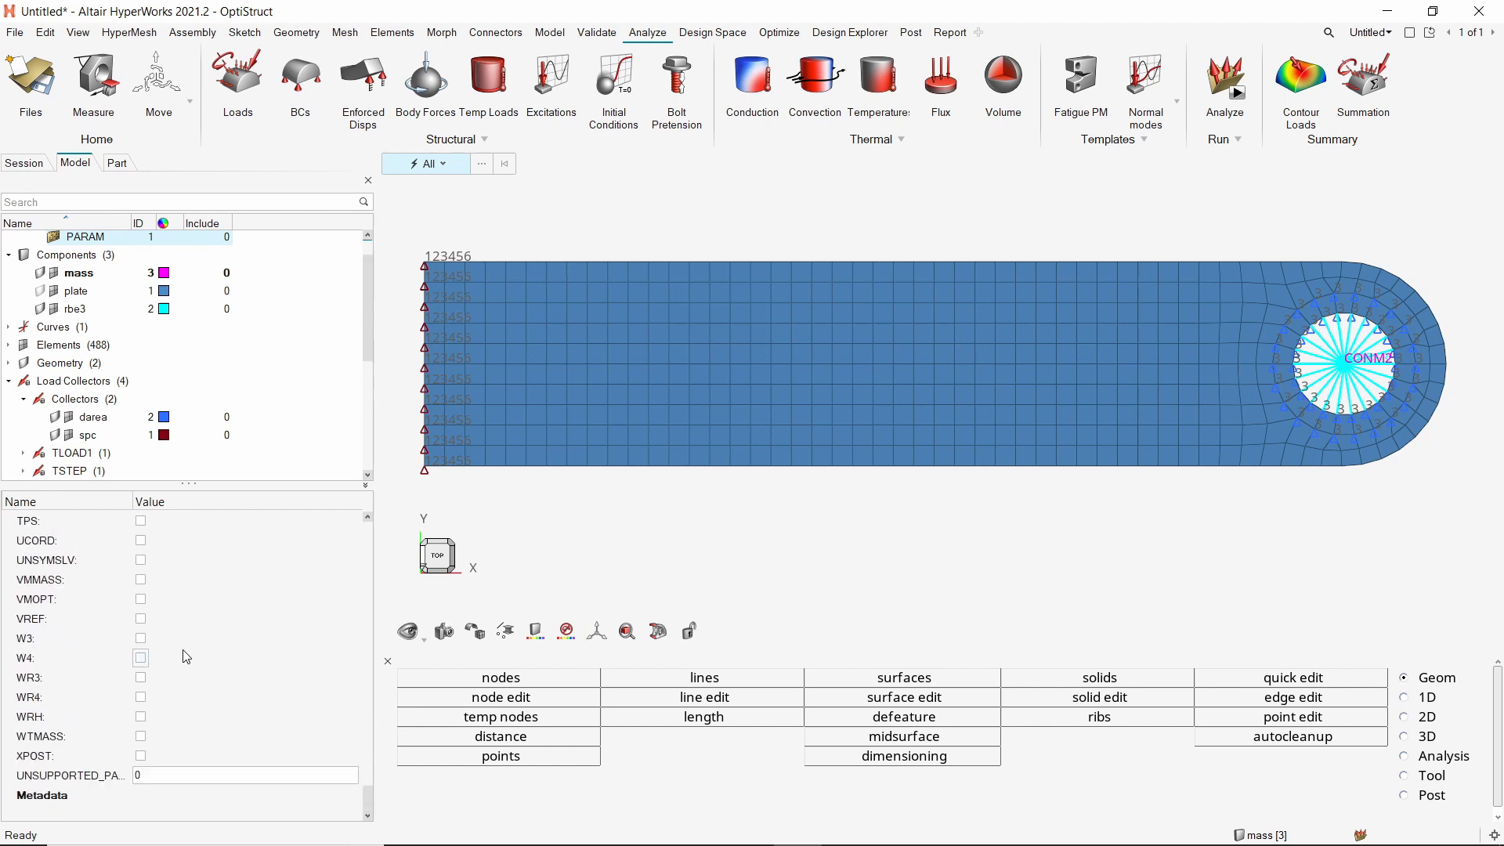
{"action": "left_click", "coordinate": [140, 638]}
{"action": "type", "text": "3"}
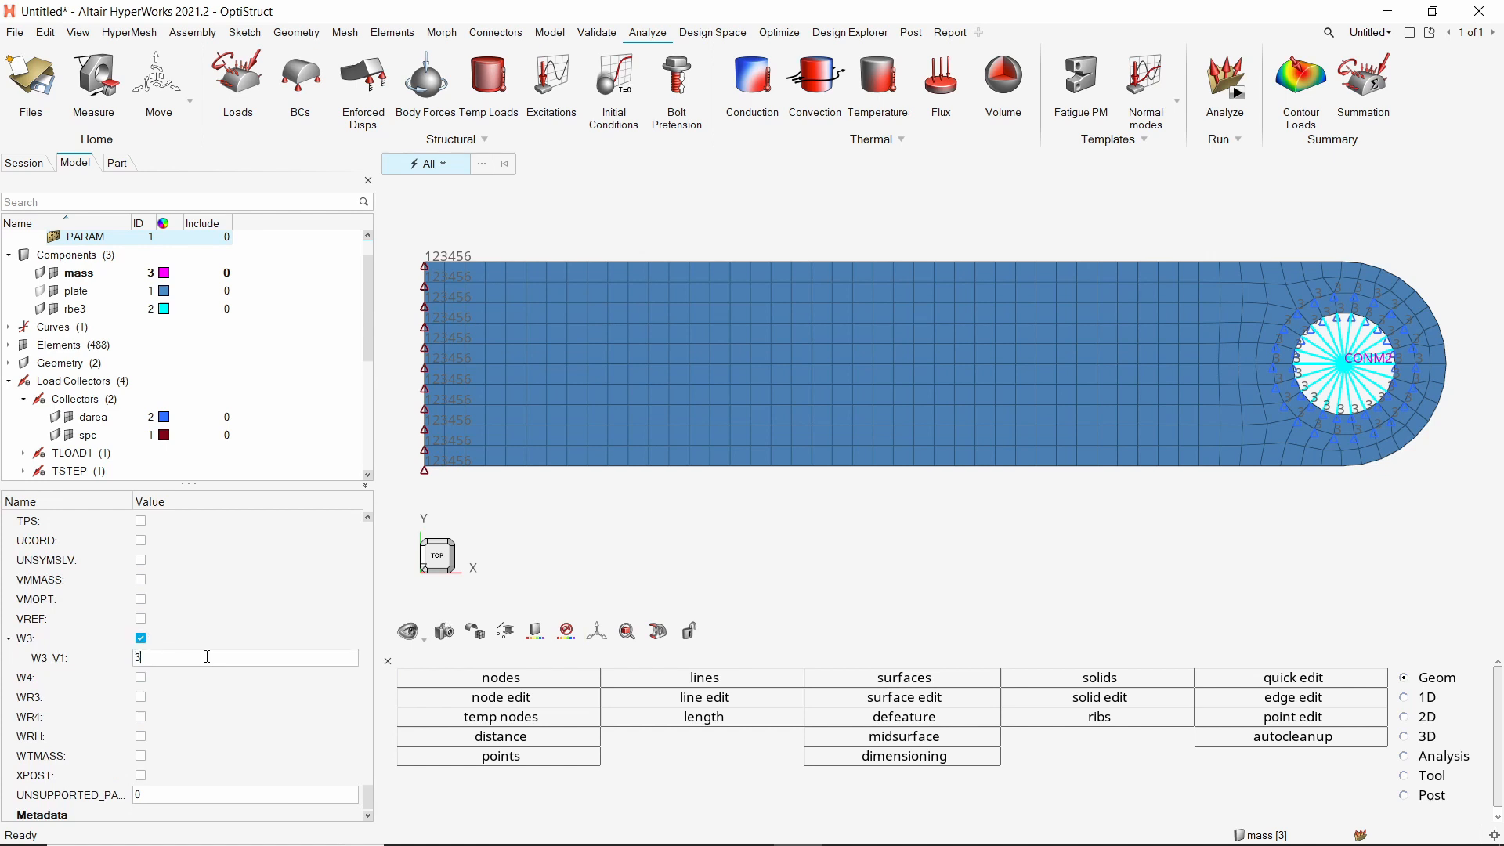
{"action": "type", "text": "00.0"}
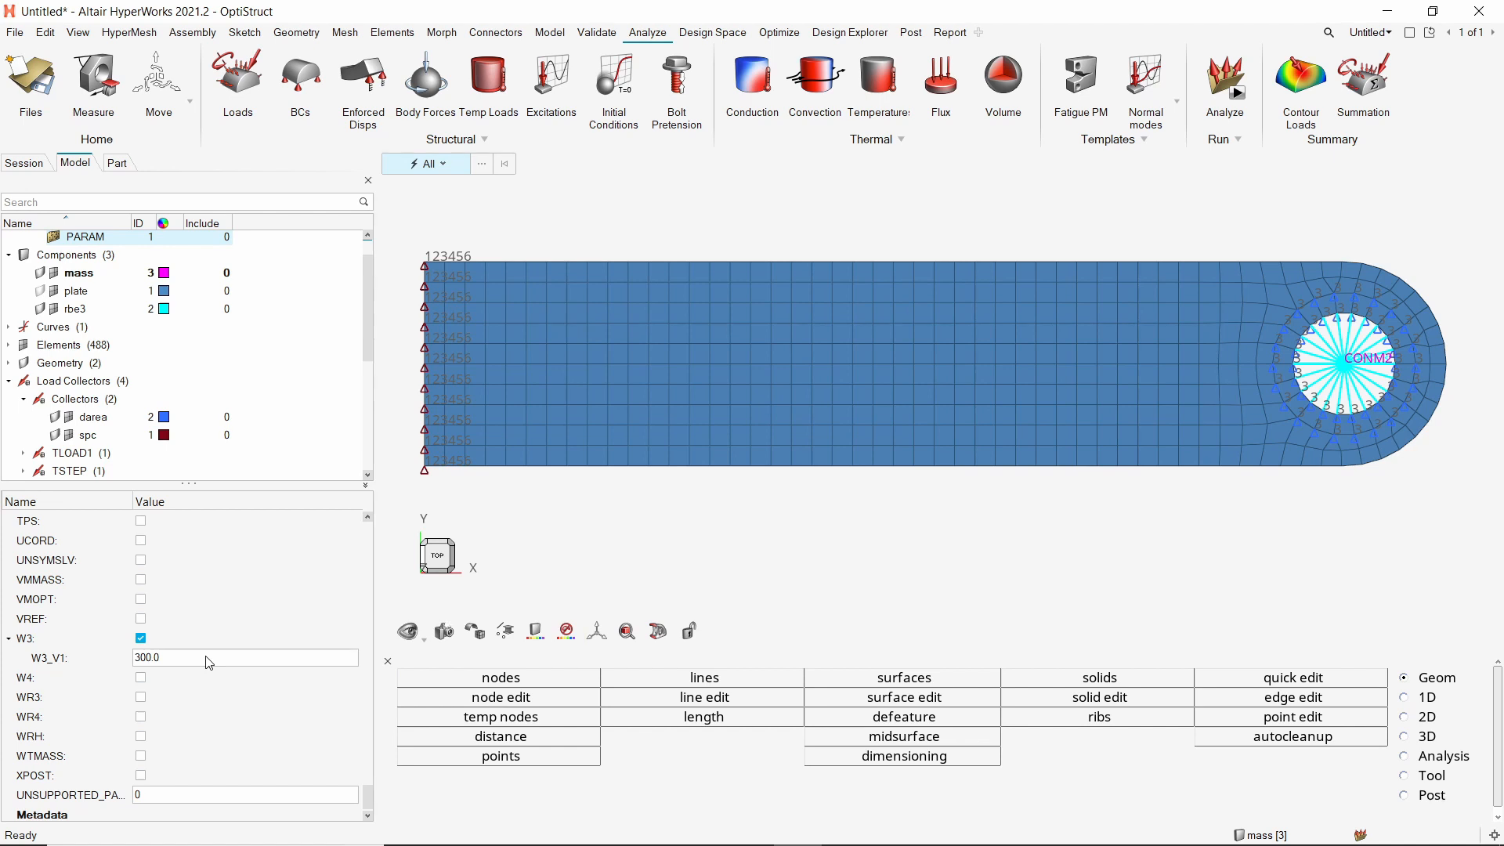
{"action": "left_click", "coordinate": [14, 31]}
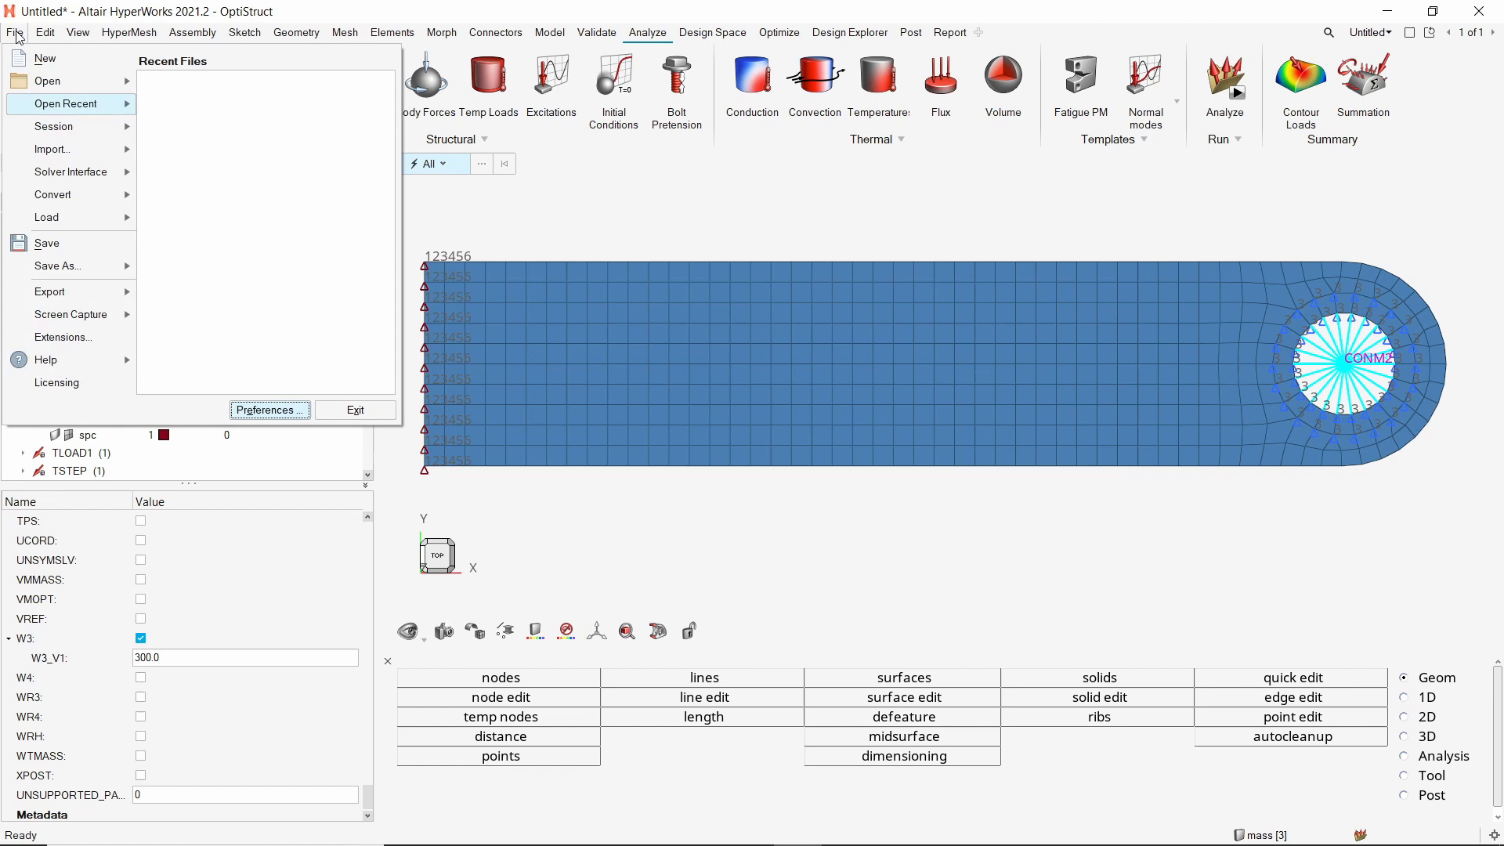
Start a solver deck export and create a new folder named transient in Geometry.
{"action": "left_click", "coordinate": [49, 291]}
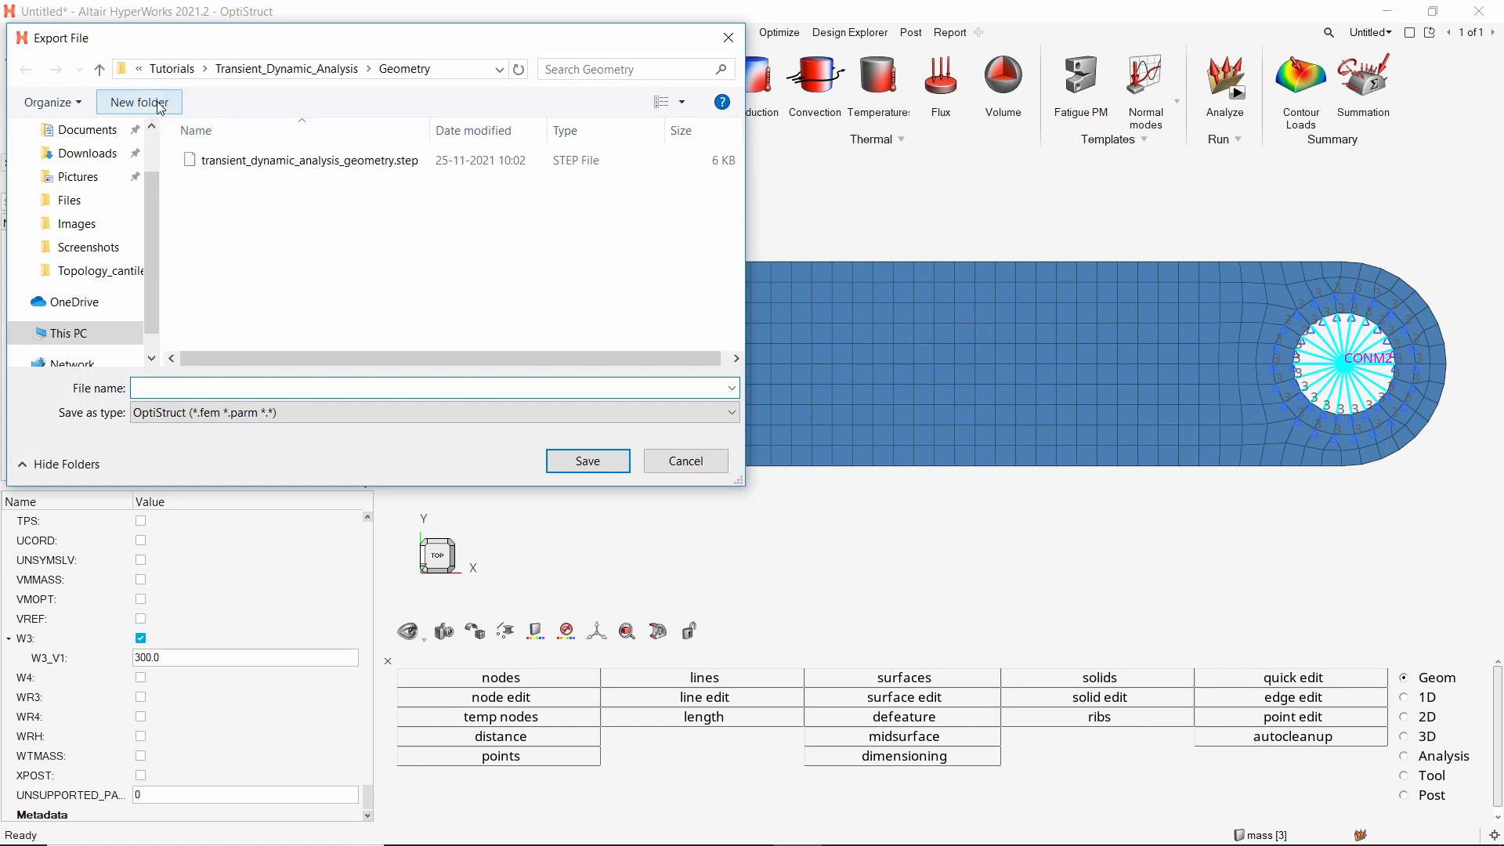
{"action": "left_click", "coordinate": [138, 102]}
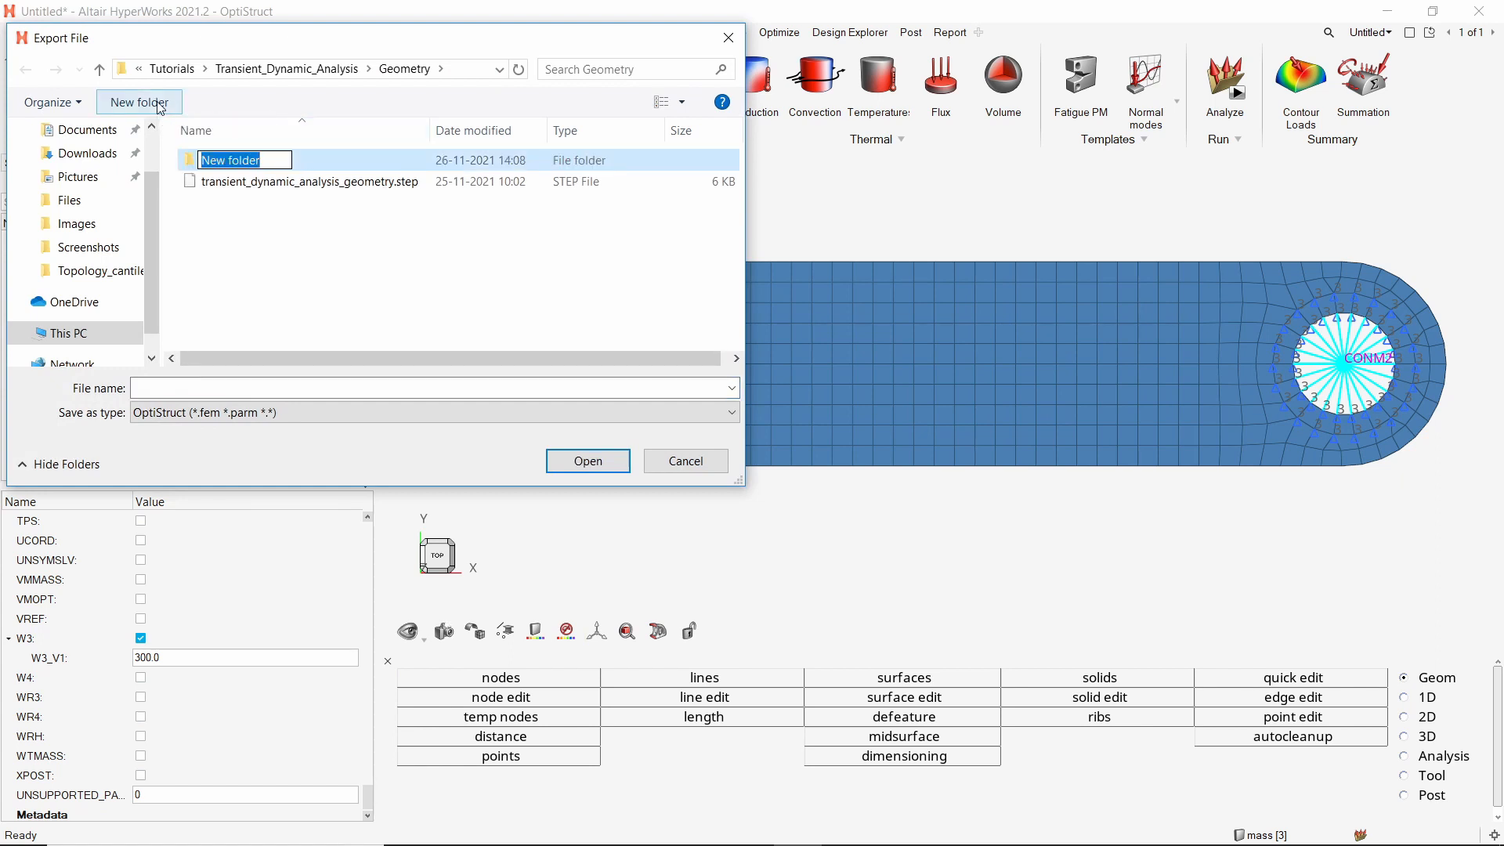
{"action": "type", "text": "transient"}
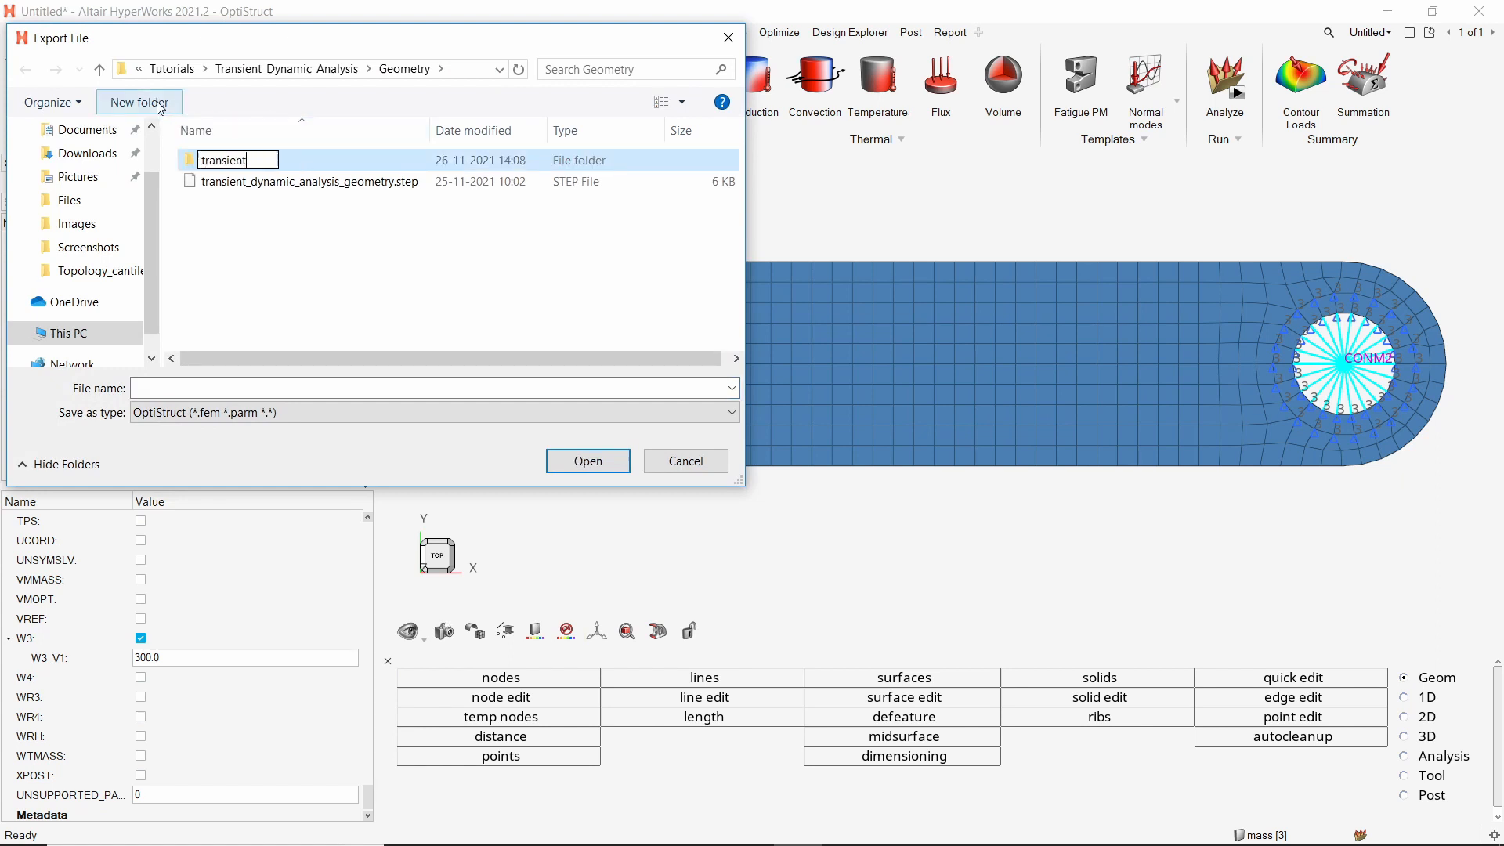
{"action": "key", "text": "Return"}
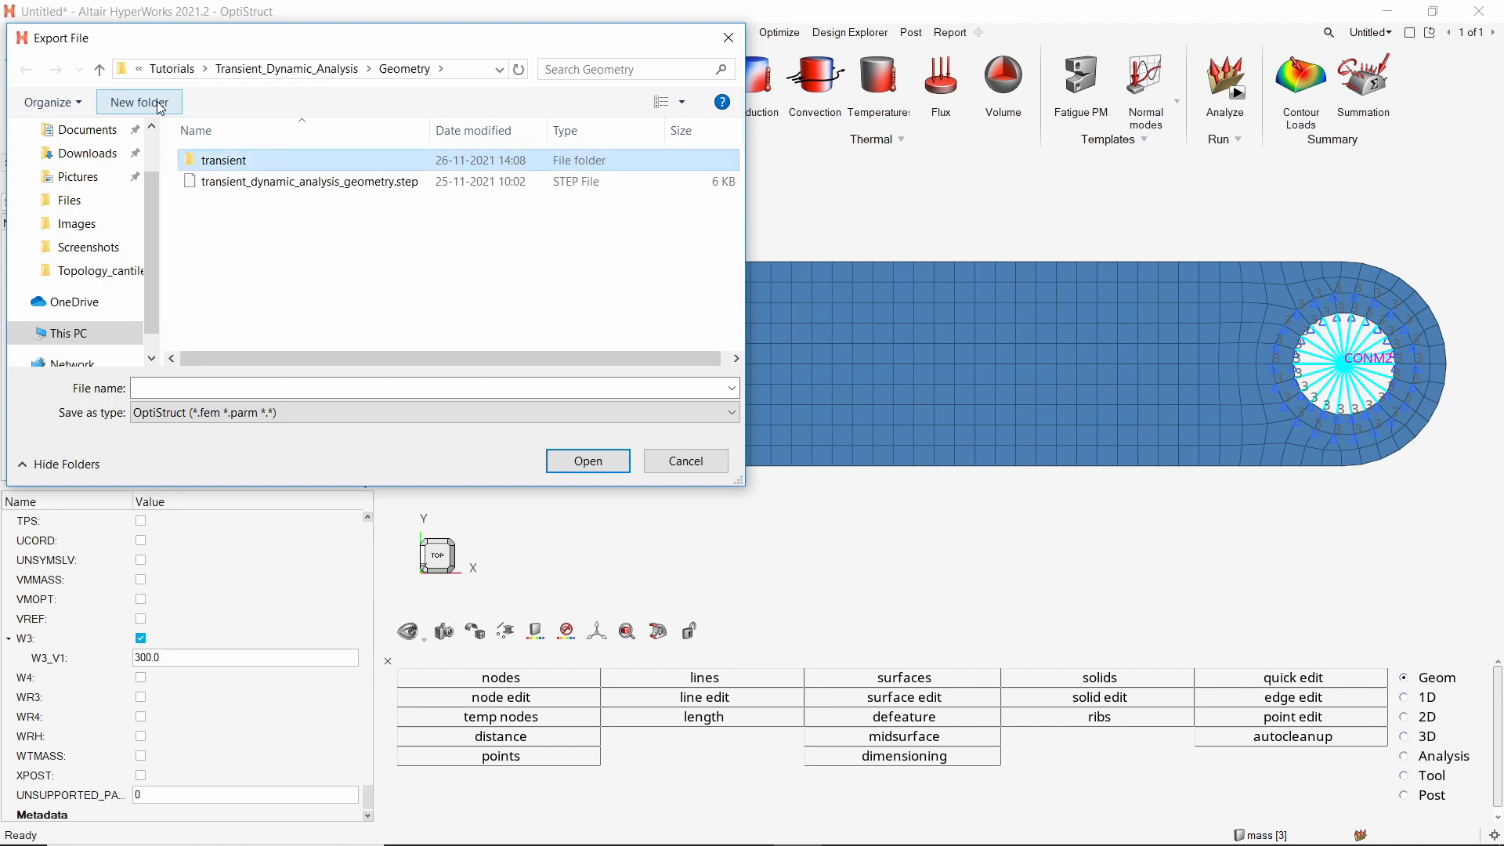
{"action": "double_click", "coordinate": [224, 160]}
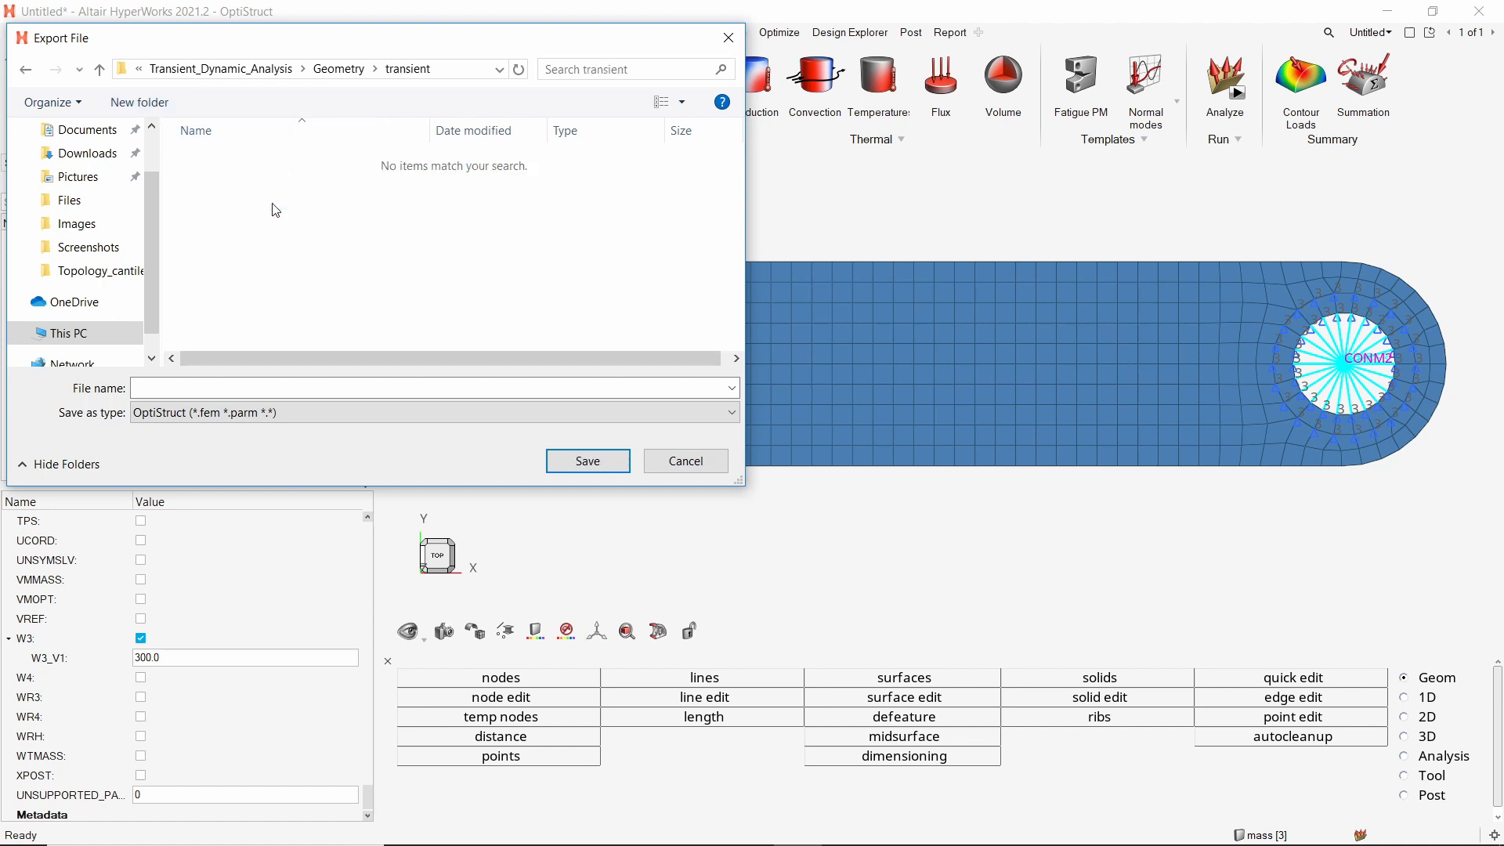
Save the OptiStruct deck as run1 inside transient and export it.
{"action": "left_click", "coordinate": [432, 388]}
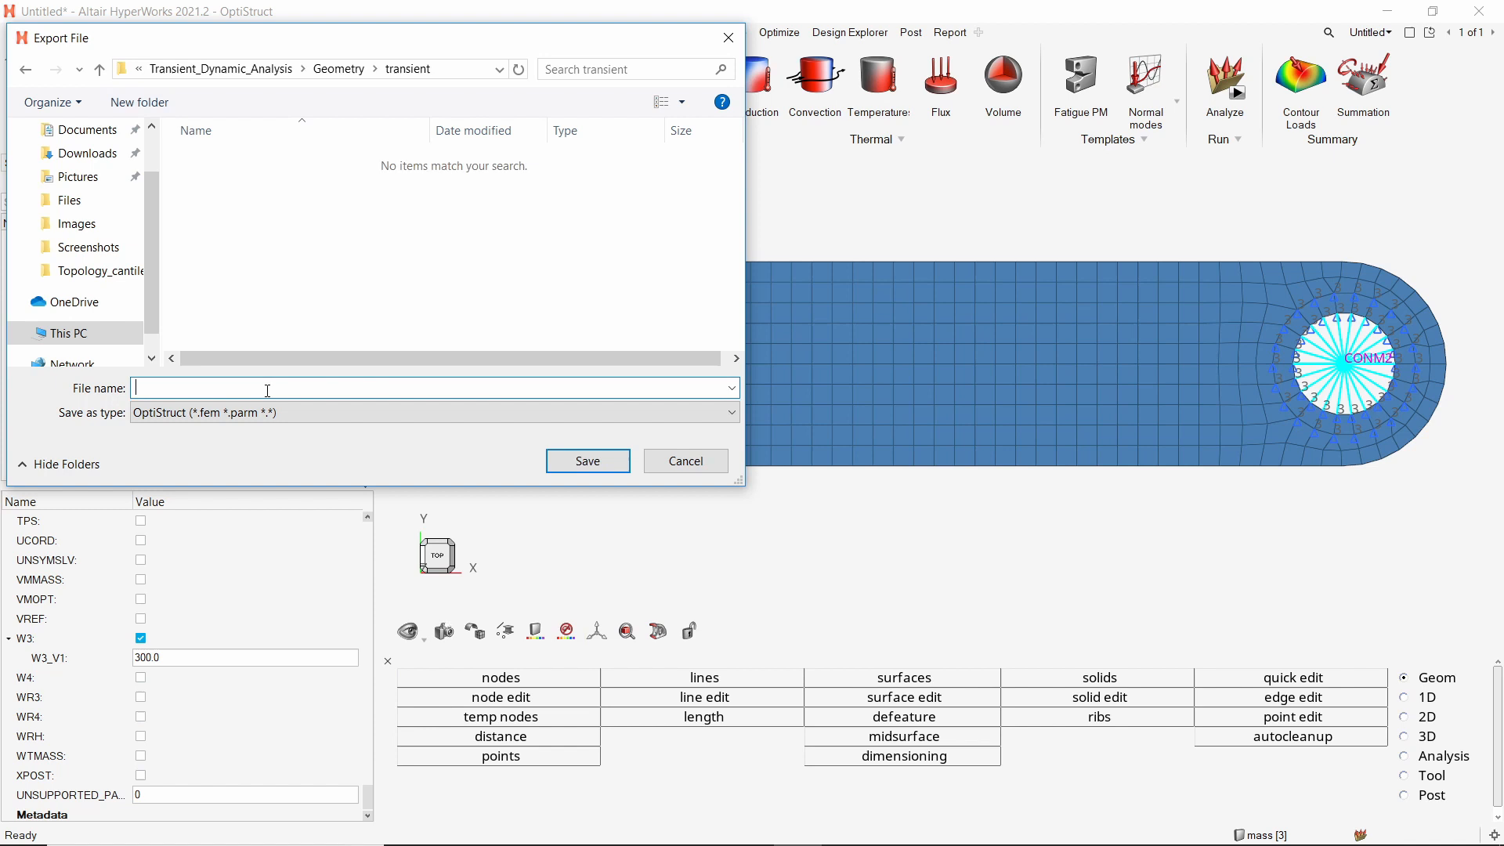
{"action": "type", "text": "run1"}
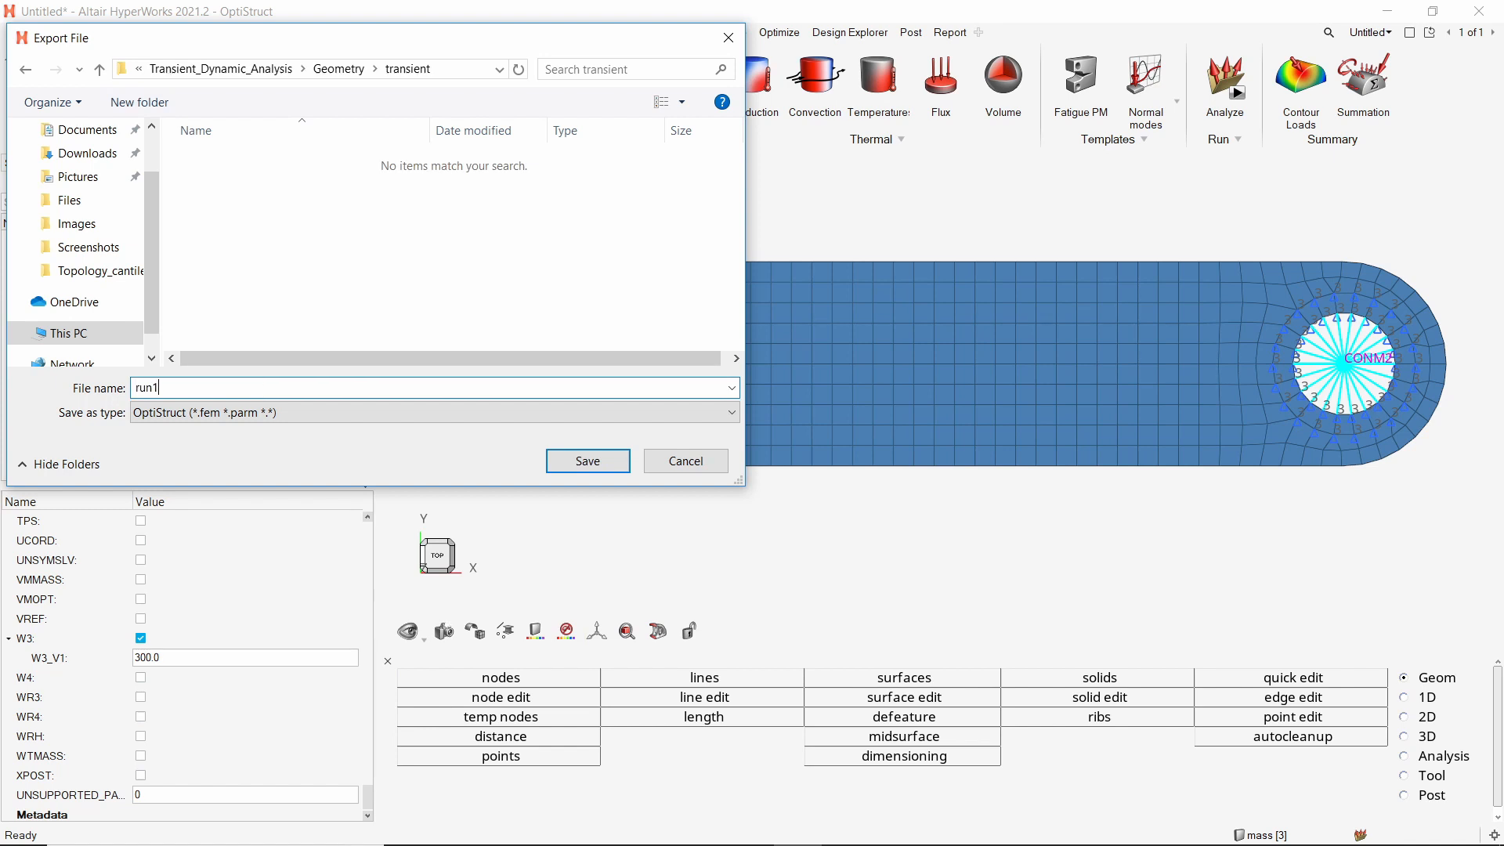
{"action": "left_click", "coordinate": [588, 461]}
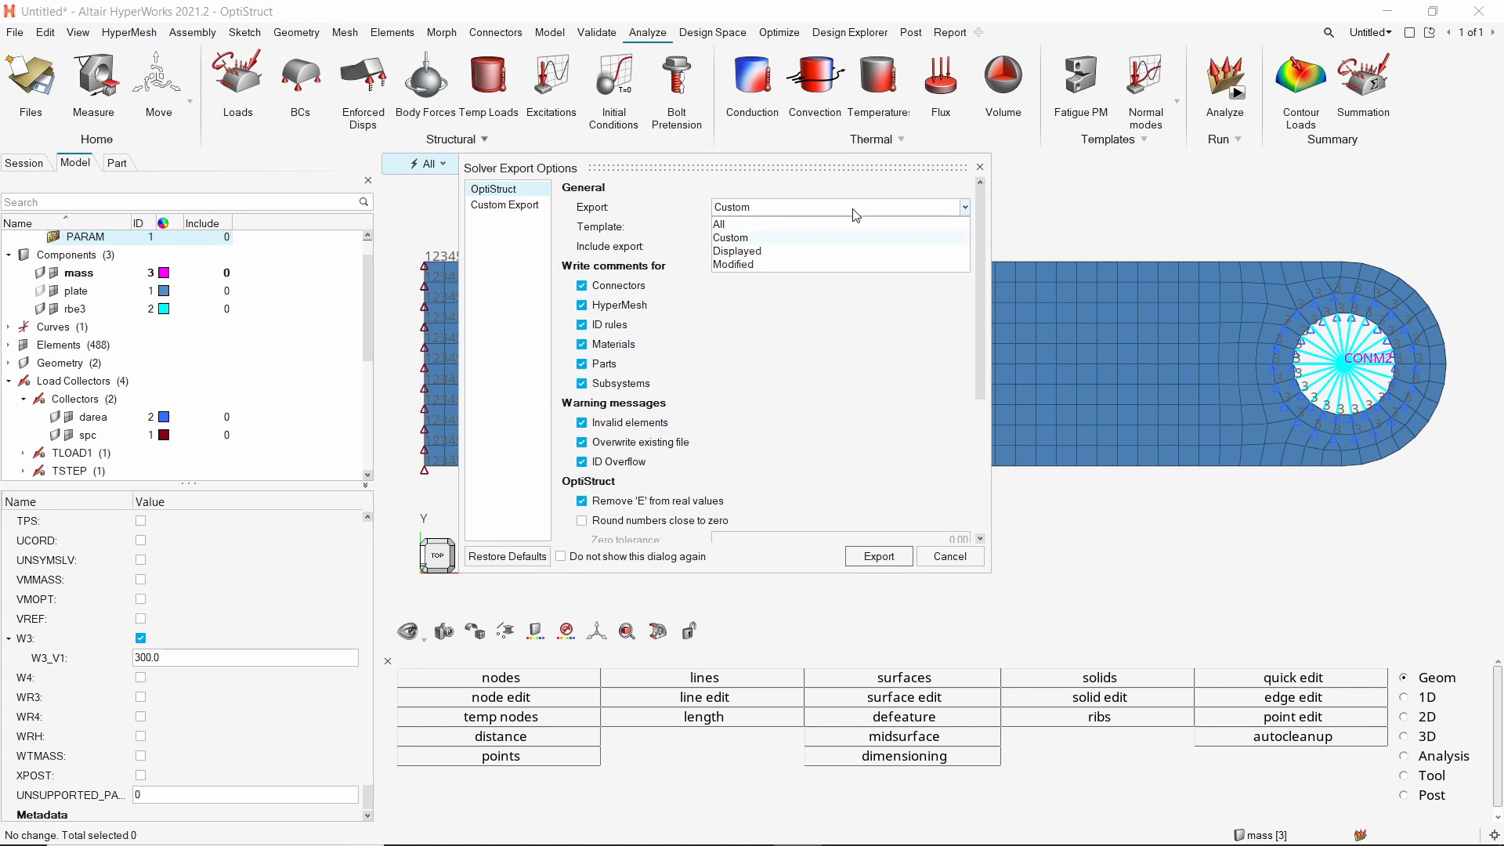
{"action": "left_click", "coordinate": [718, 224]}
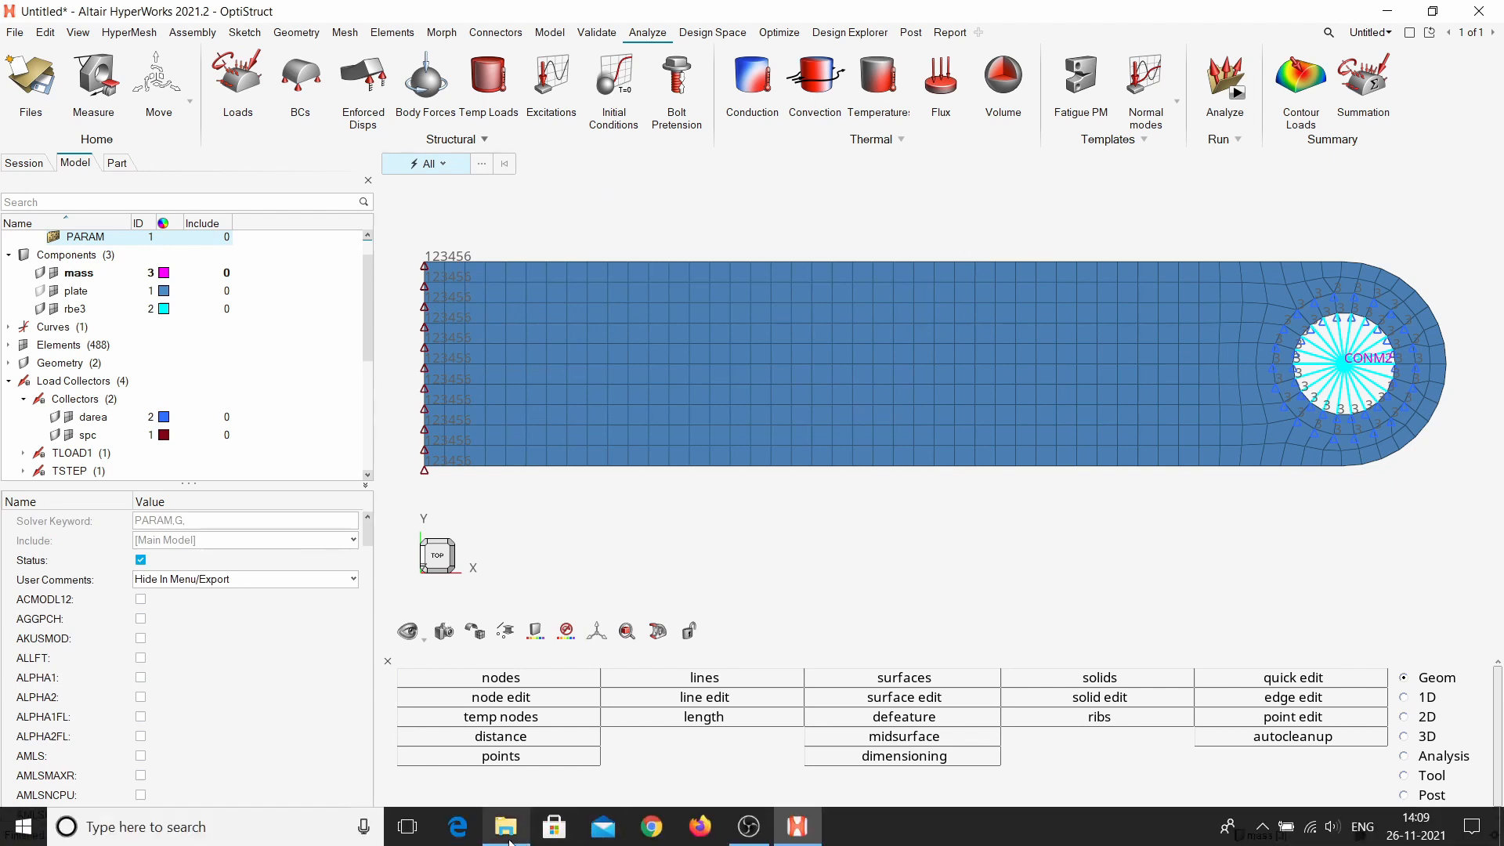
In File Explorer, open the transient folder showing the exported run1 FEM file.
{"action": "left_click", "coordinate": [507, 826]}
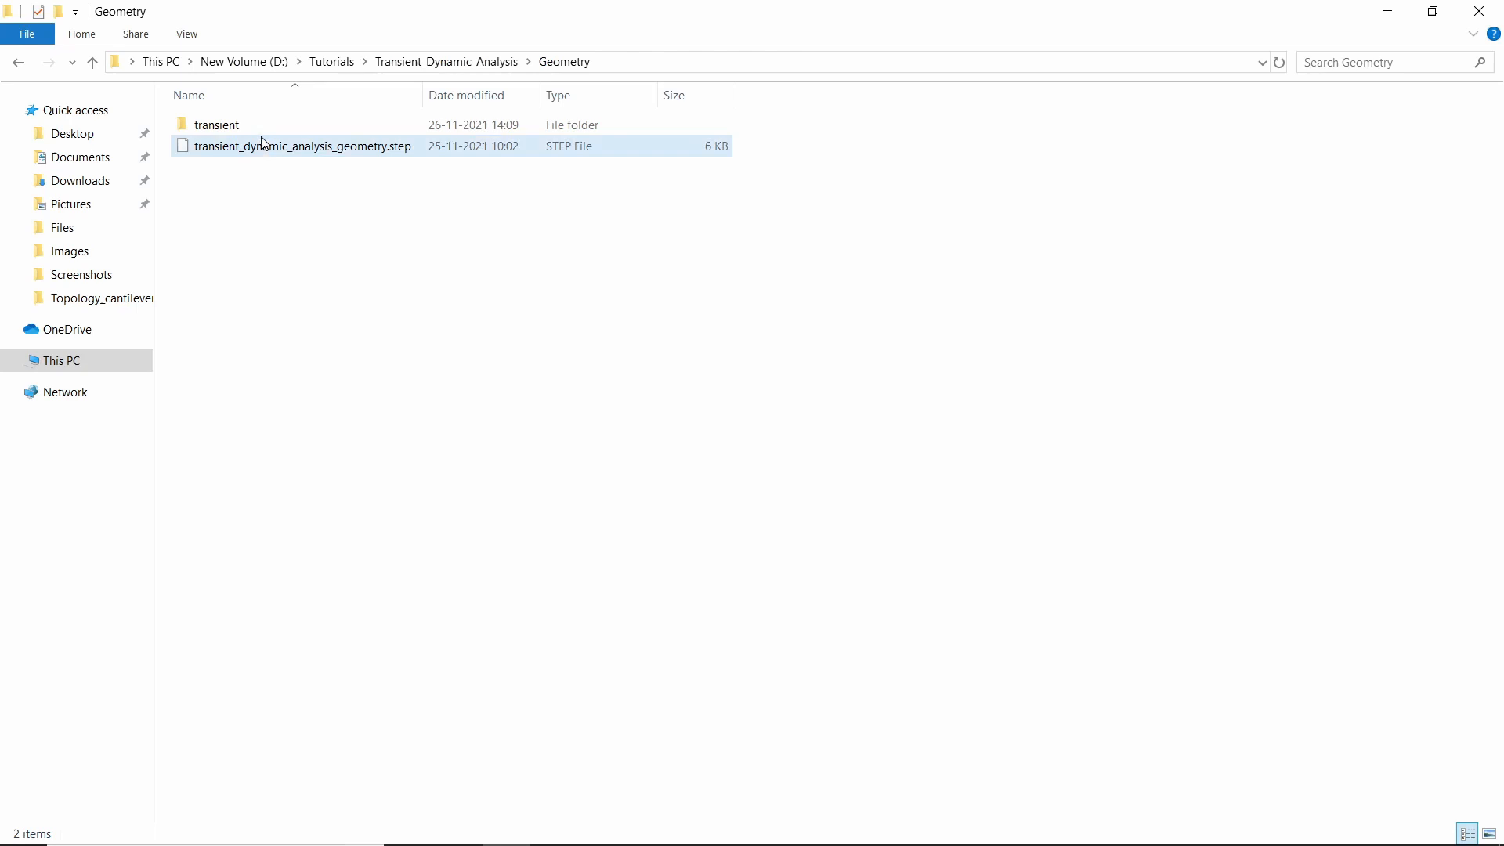
{"action": "double_click", "coordinate": [216, 126]}
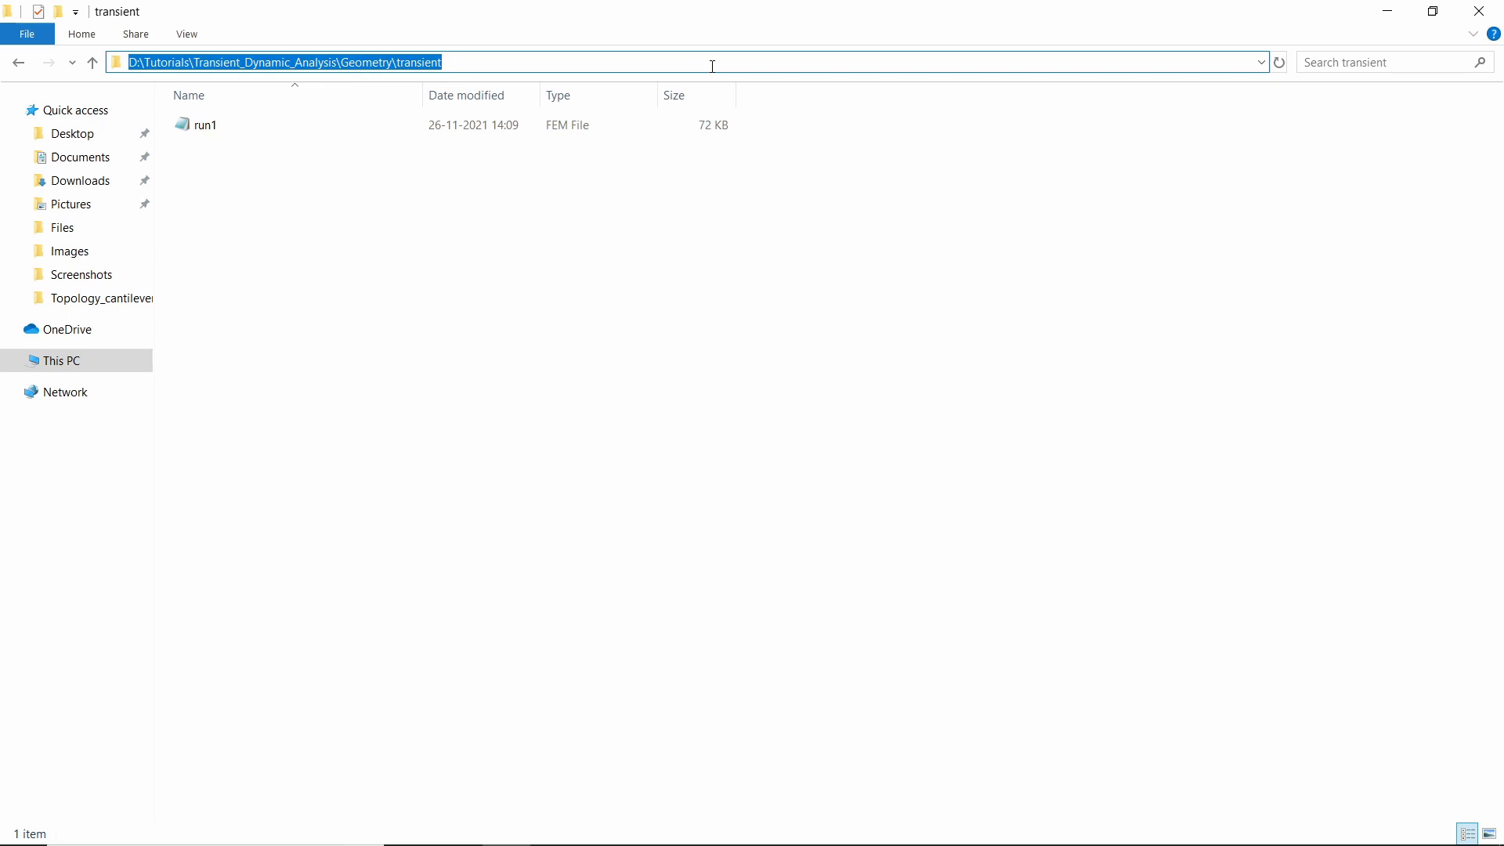
{"action": "mouse_move", "coordinate": [749, 826]}
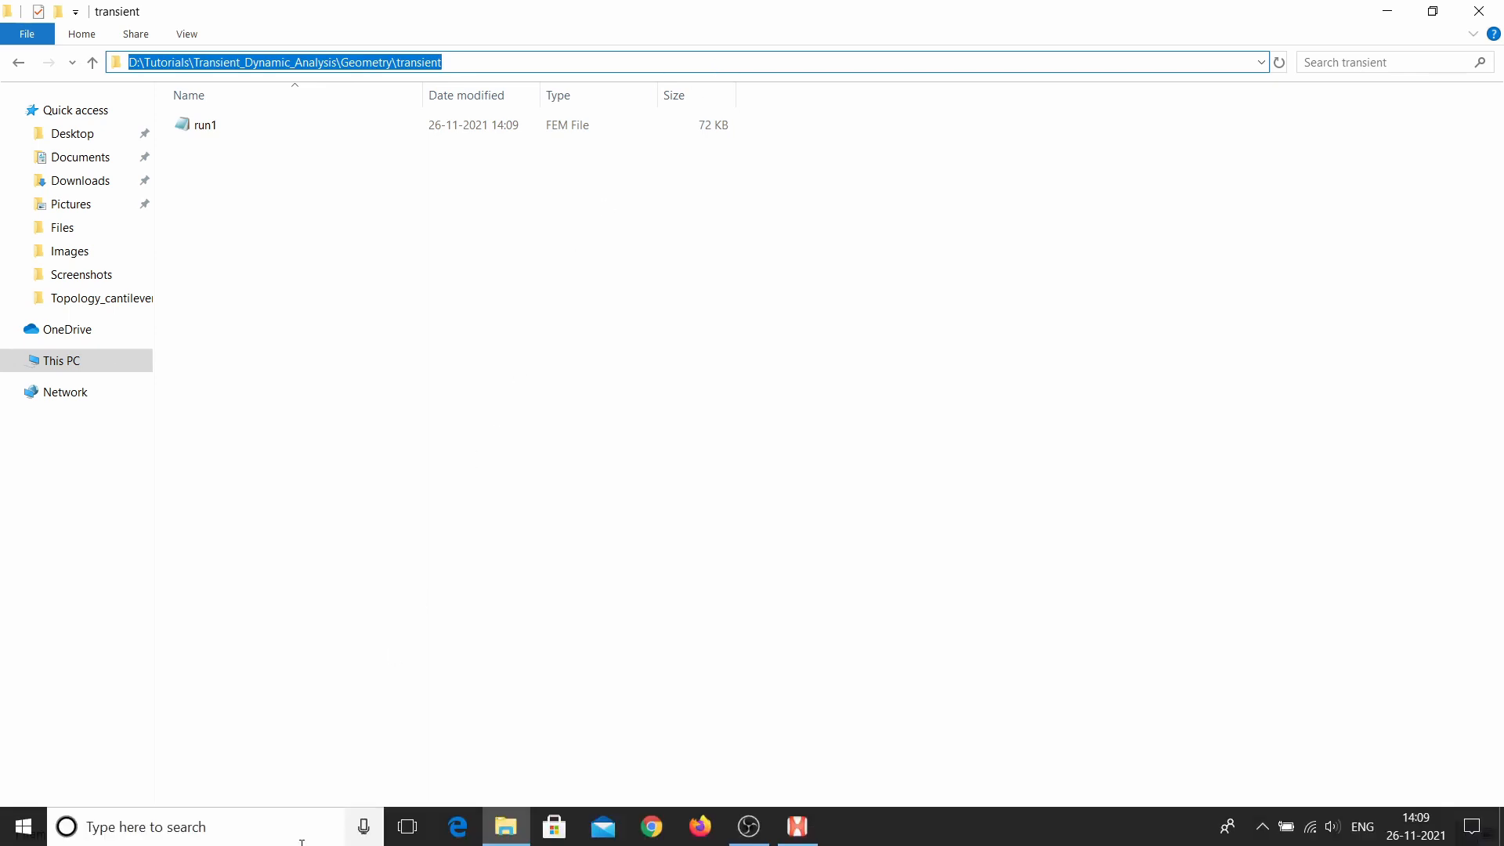
{"action": "left_click", "coordinate": [144, 826]}
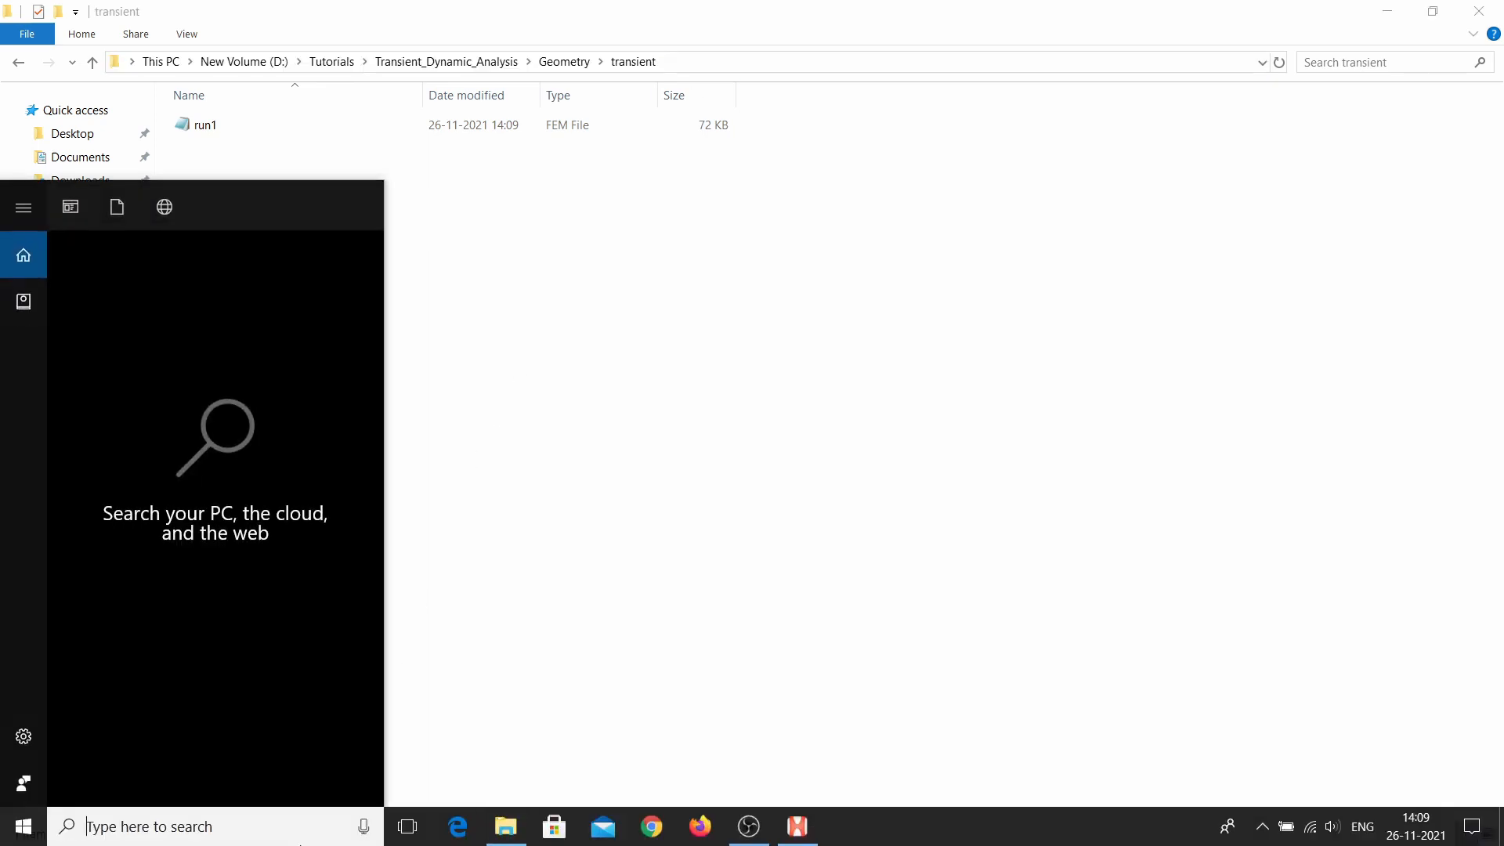
Launch Compute Console, choose run1.fem as input and run the OptiStruct solve.
{"action": "type", "text": "co"}
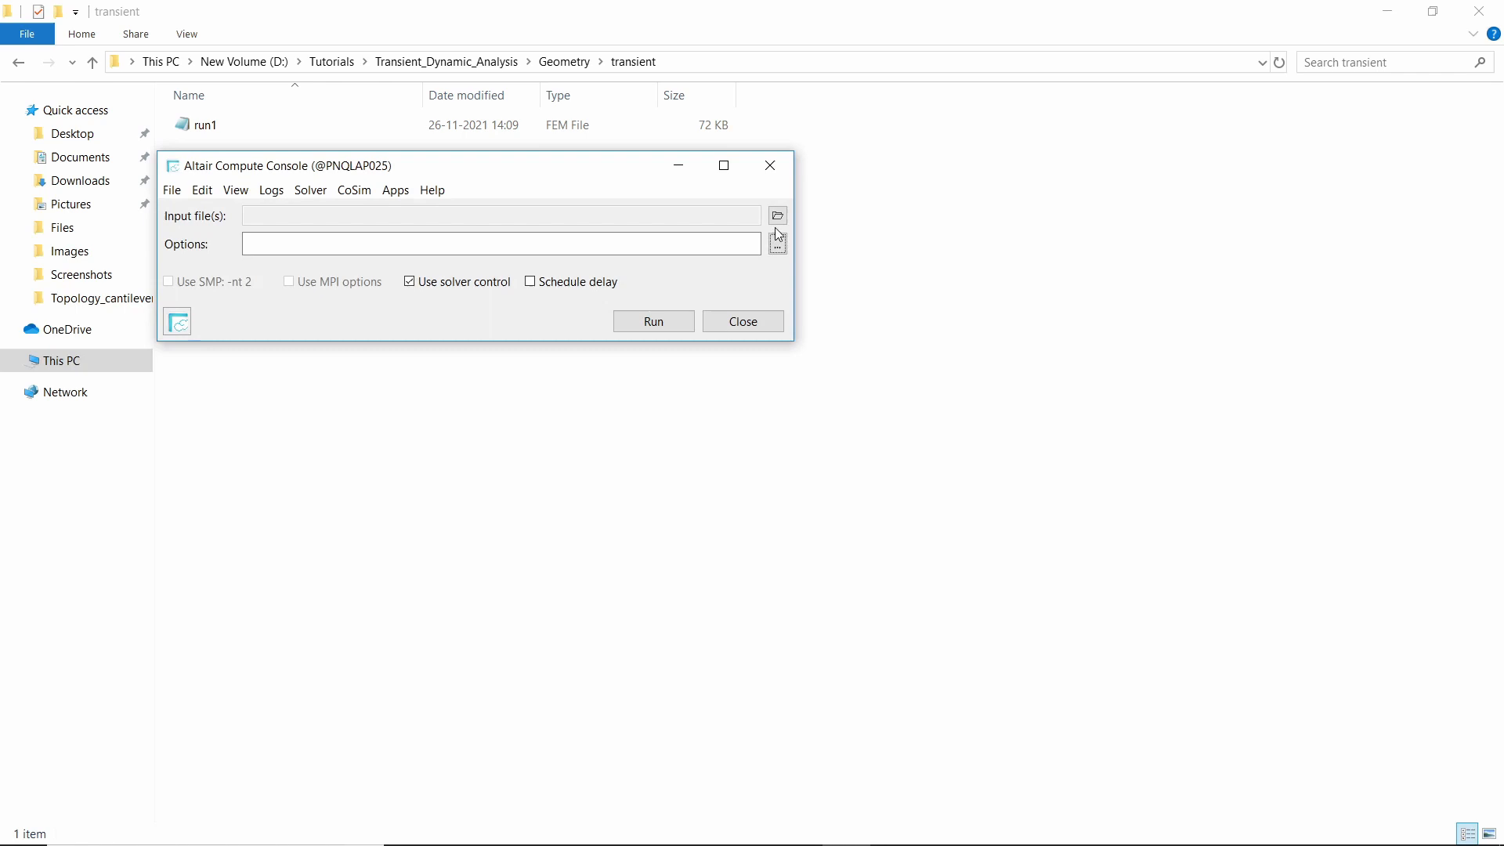
{"action": "left_click", "coordinate": [777, 215]}
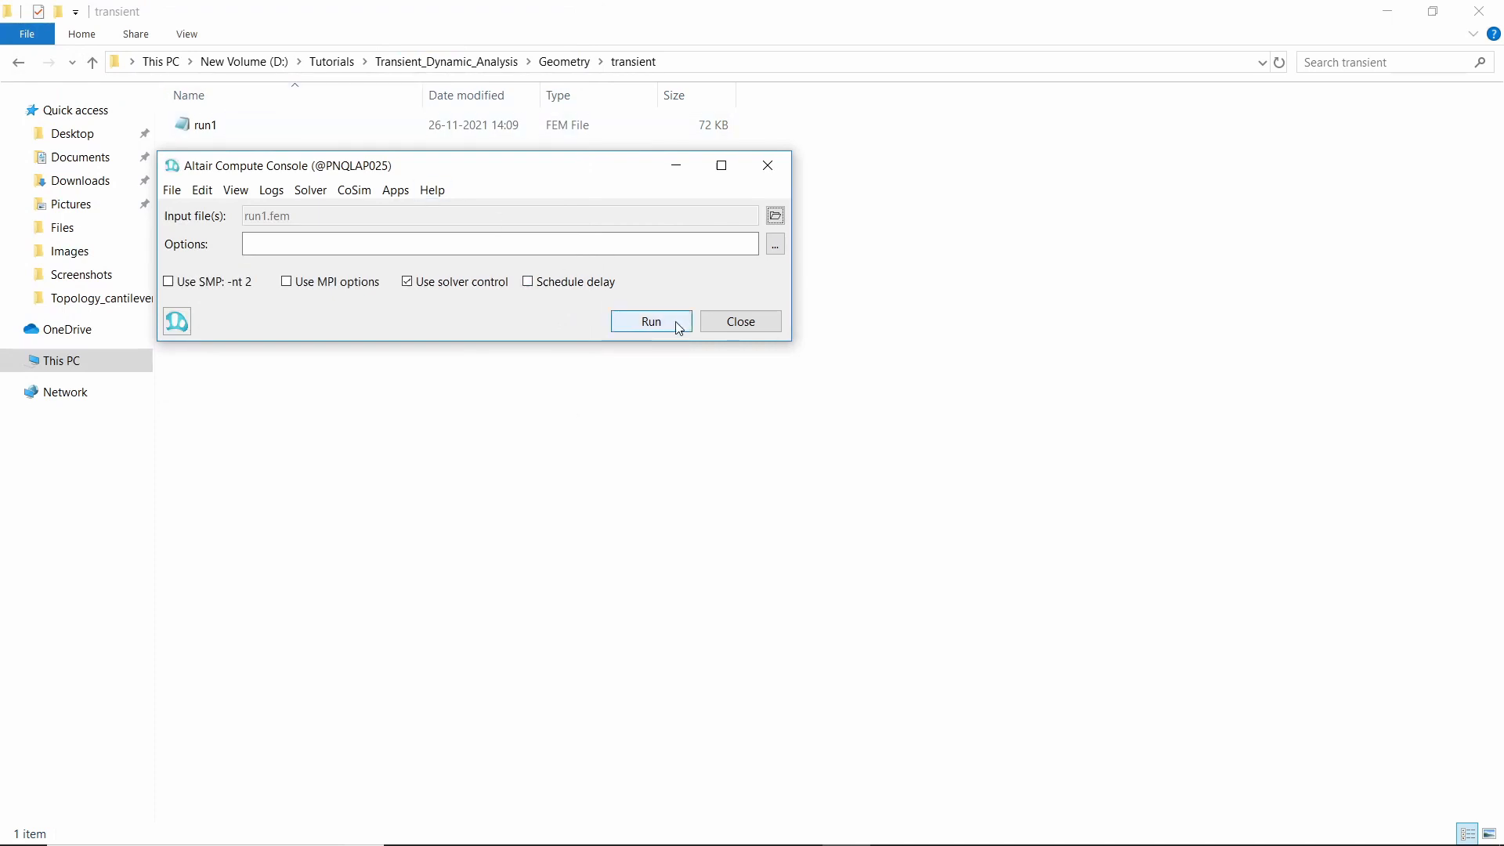
{"action": "left_click", "coordinate": [651, 321]}
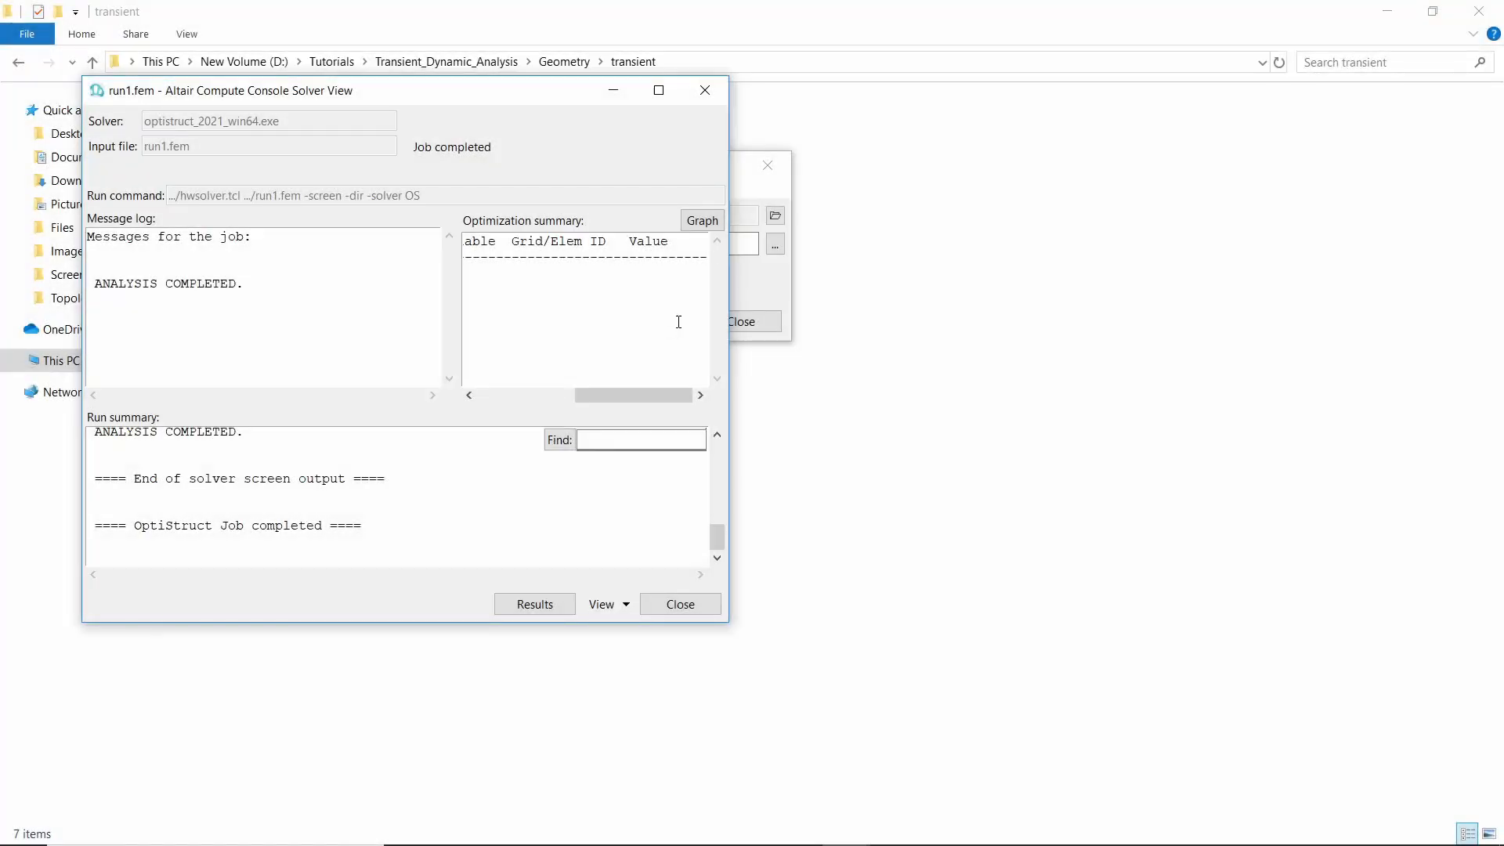
{"action": "mouse_move", "coordinate": [86, 285]}
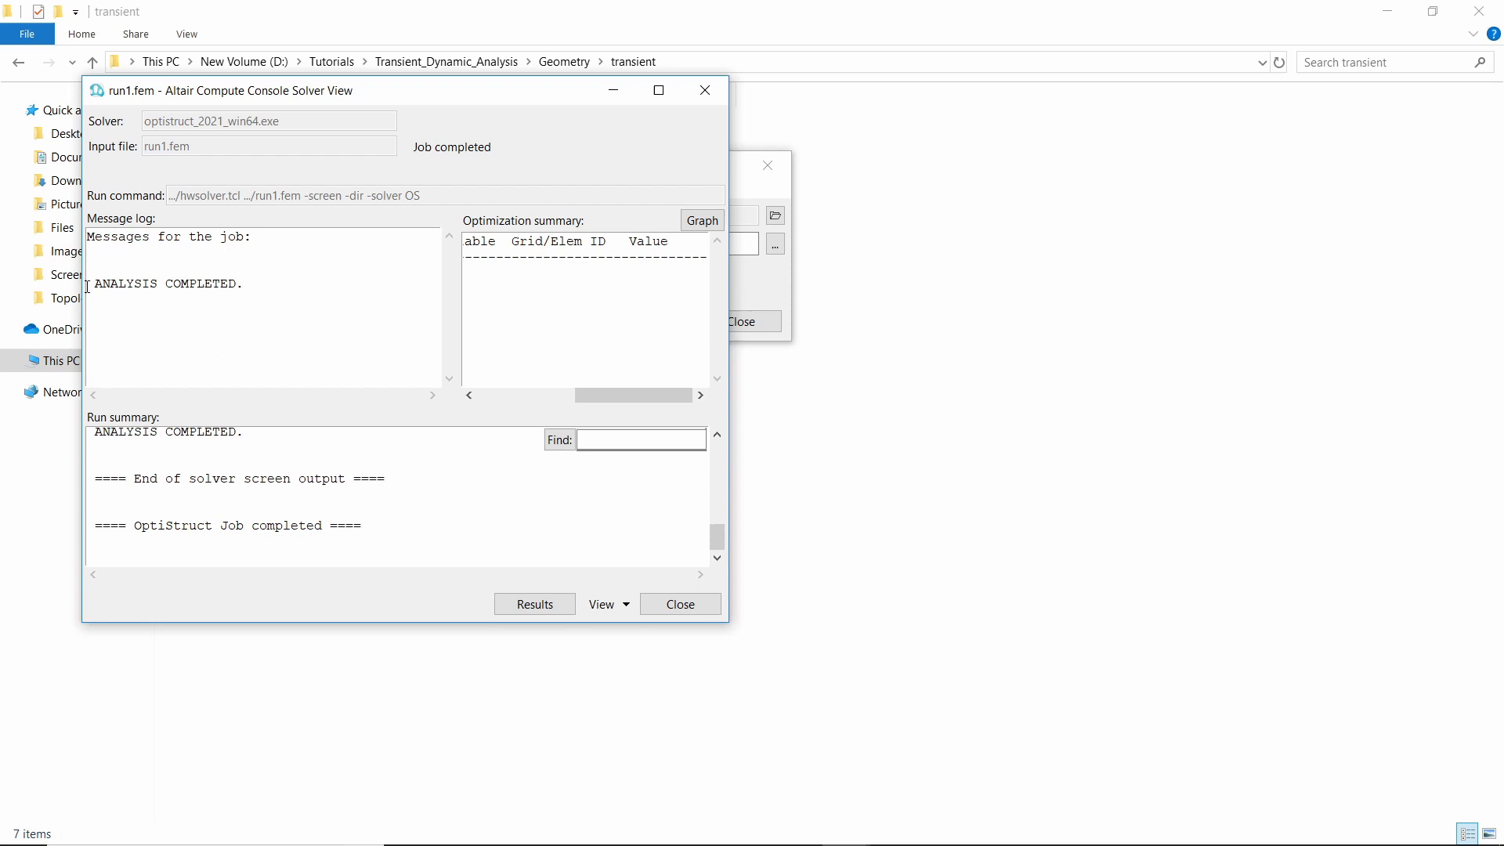
Check the ANALYSIS COMPLETED message and close Compute Console to return to HyperMesh.
{"action": "double_click", "coordinate": [164, 283]}
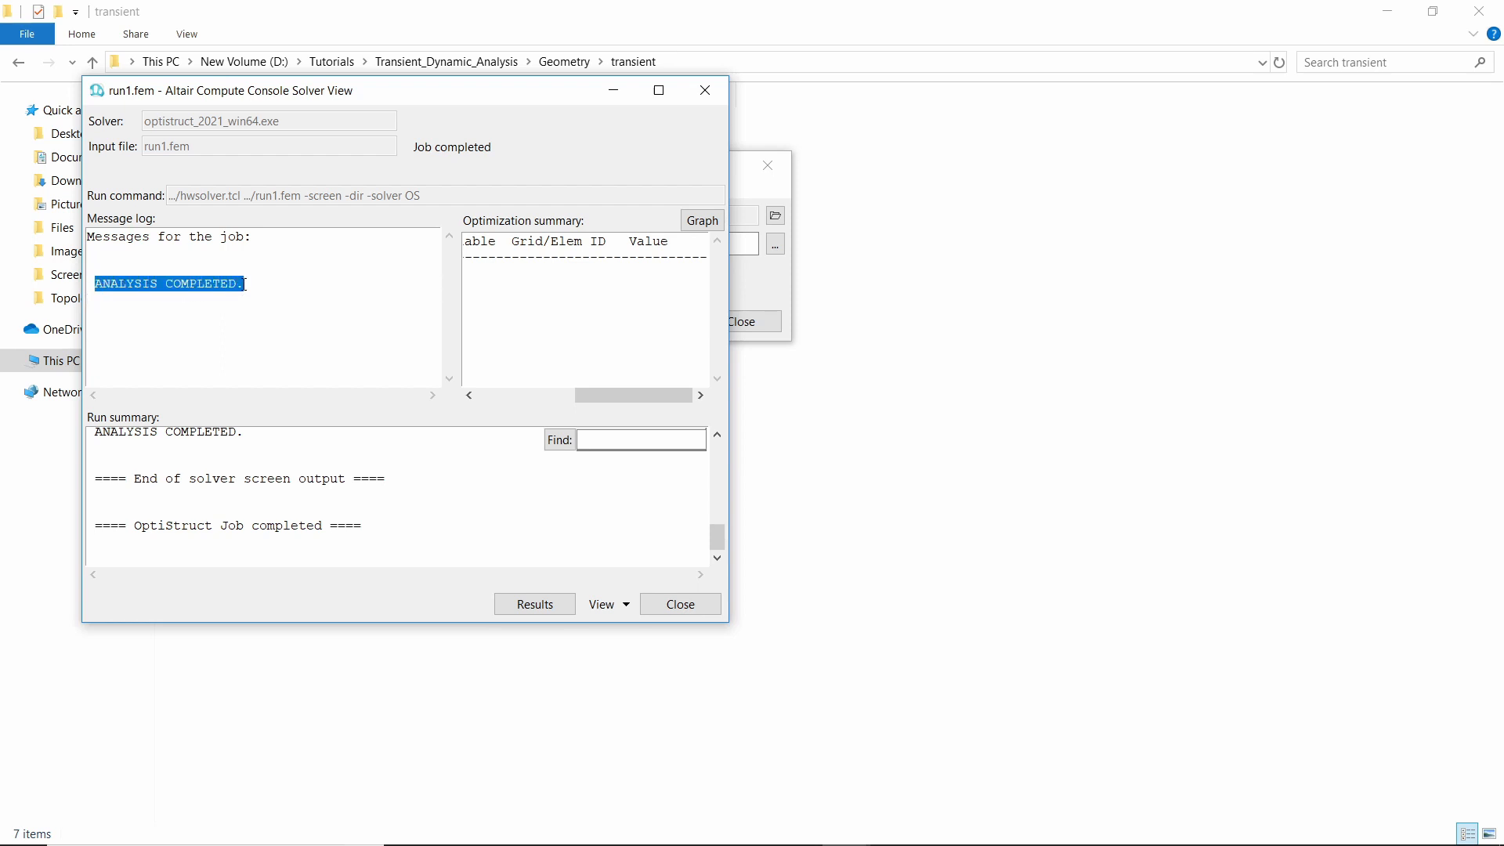
{"action": "left_click", "coordinate": [293, 298]}
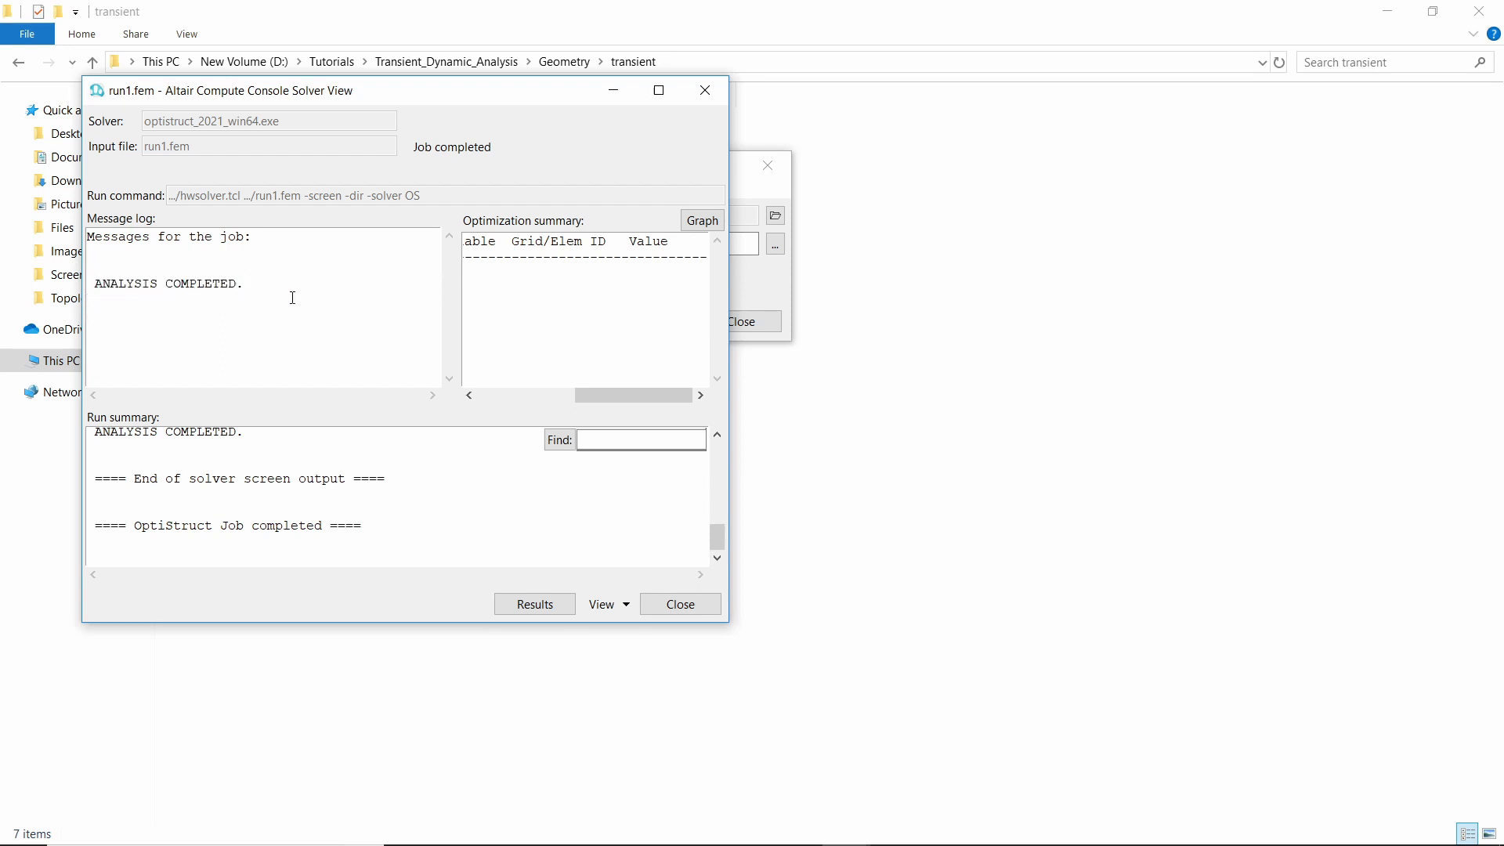
{"action": "left_click", "coordinate": [680, 605]}
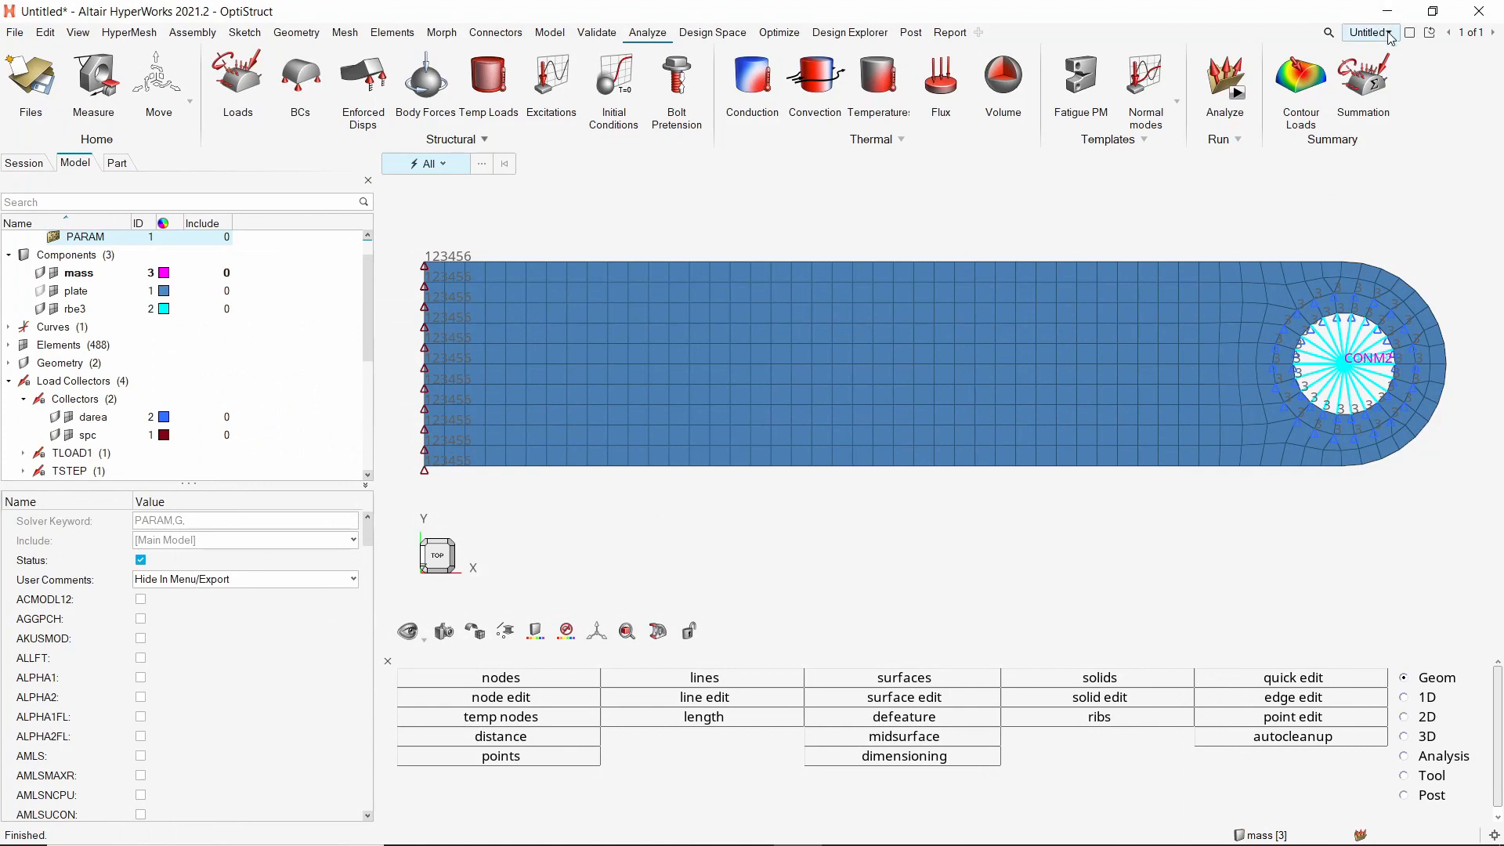
Add a new HyperView page and start loading a model with results.
{"action": "left_click", "coordinate": [1366, 31]}
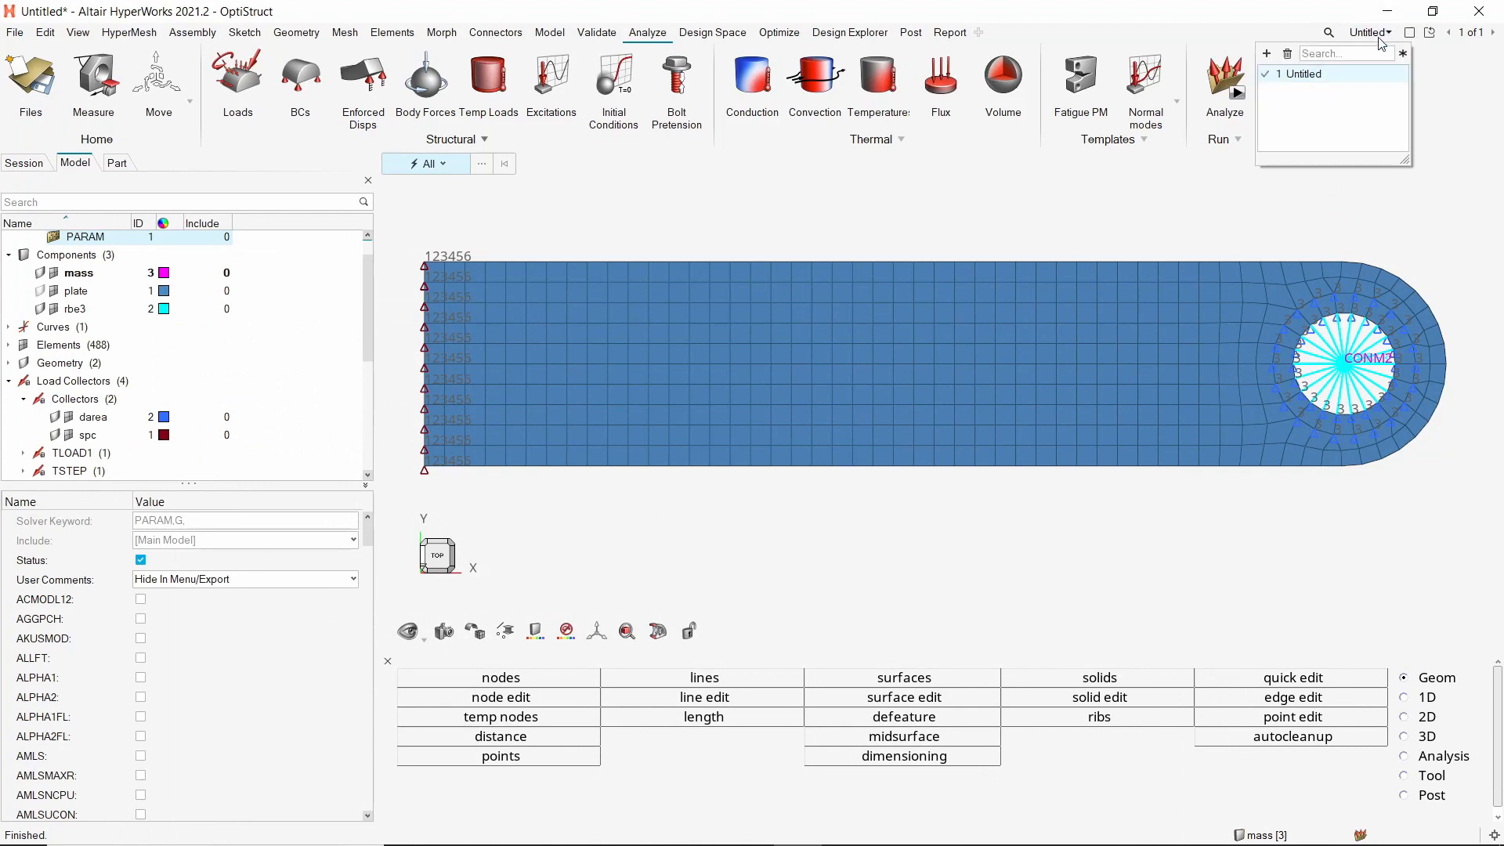
{"action": "left_click", "coordinate": [1266, 53]}
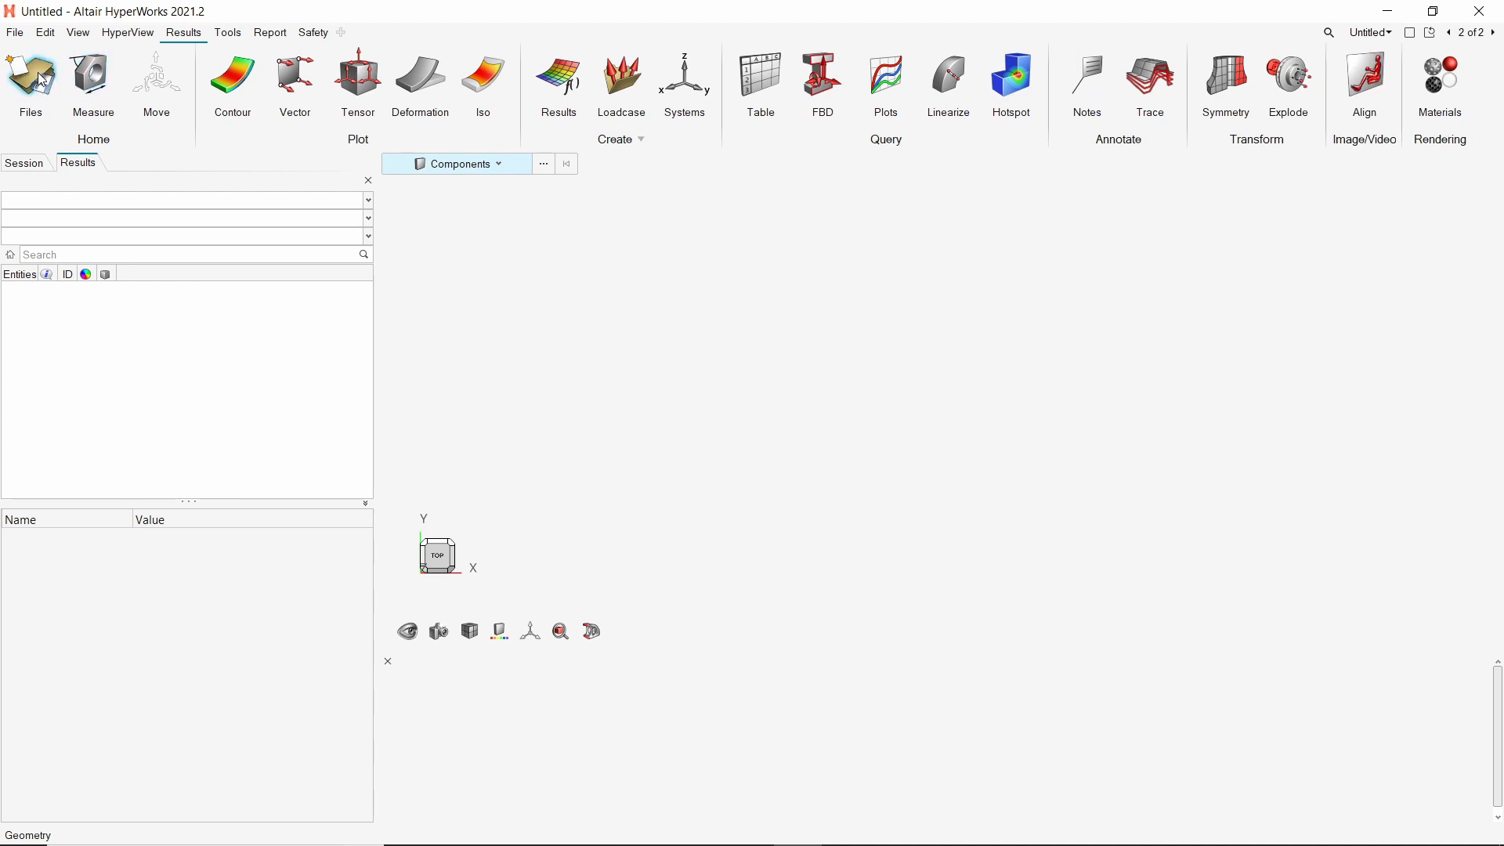
{"action": "left_click", "coordinate": [31, 77]}
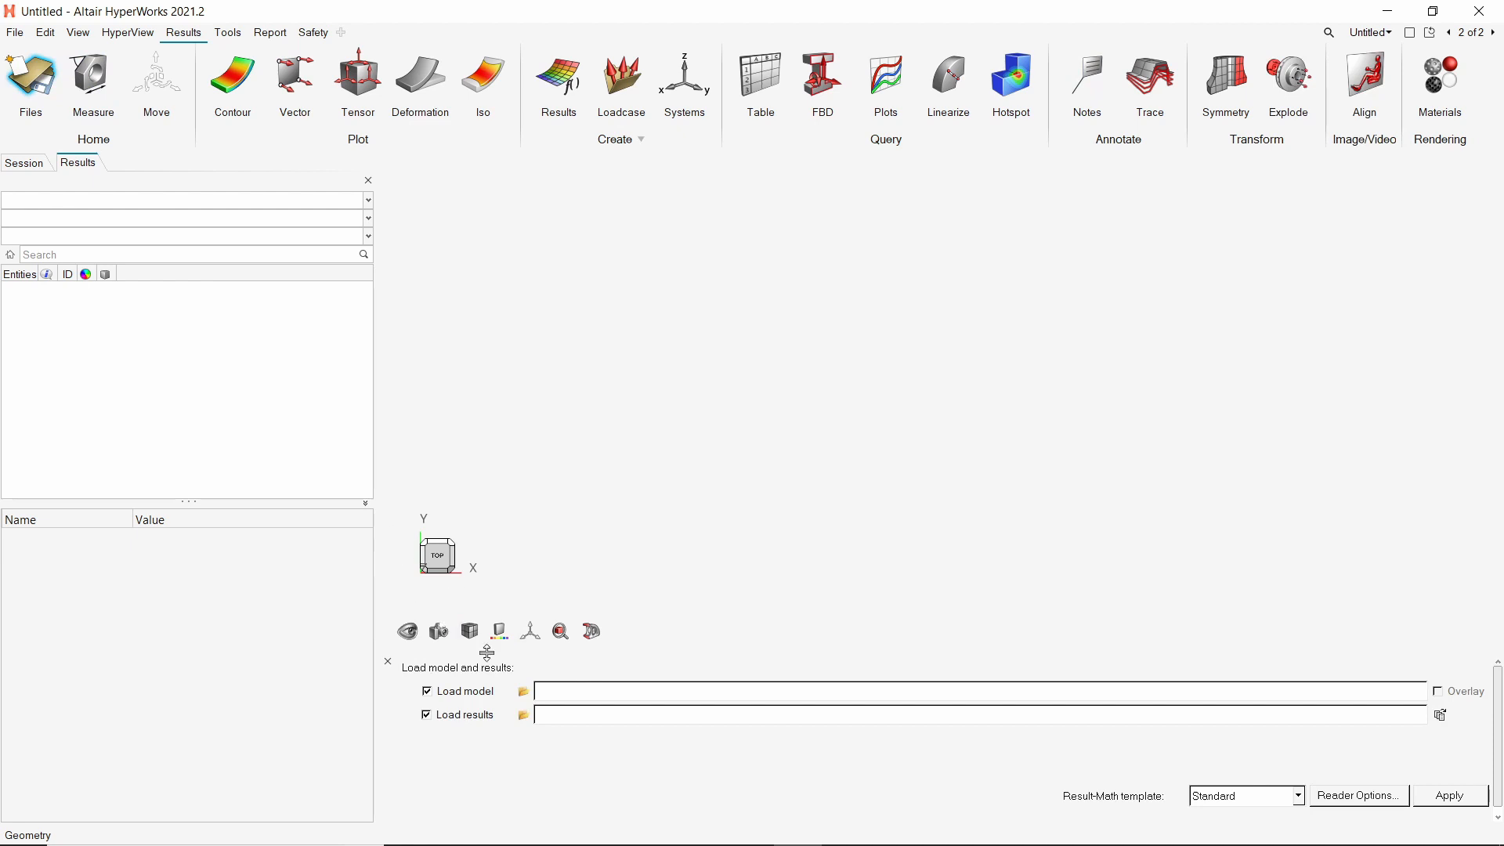
Choose transient/run1.fem as the model file and run1.h3d as the results file.
{"action": "left_click", "coordinate": [524, 690]}
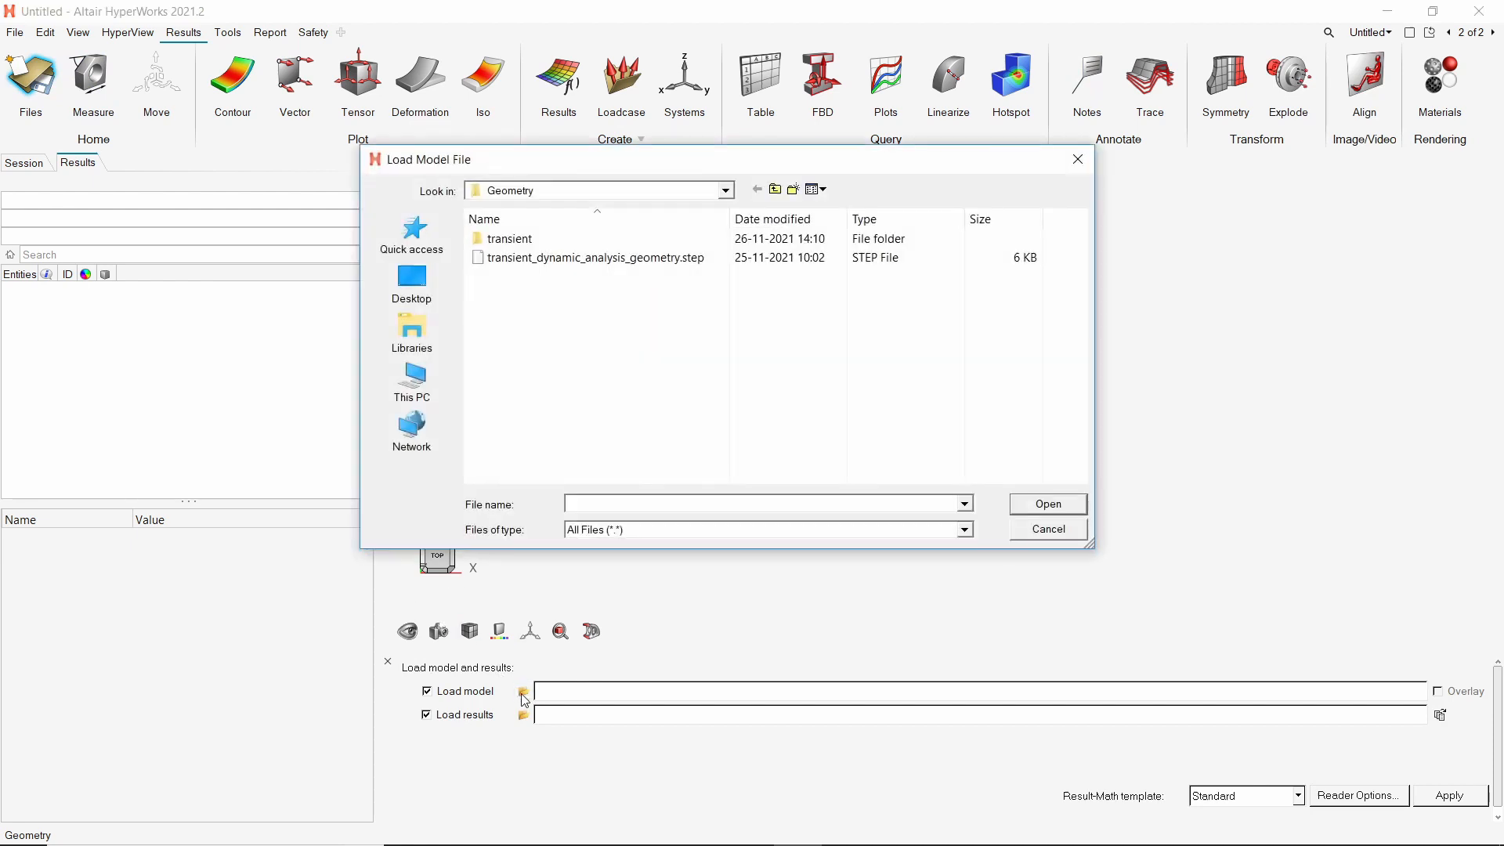
{"action": "mouse_move", "coordinate": [506, 271]}
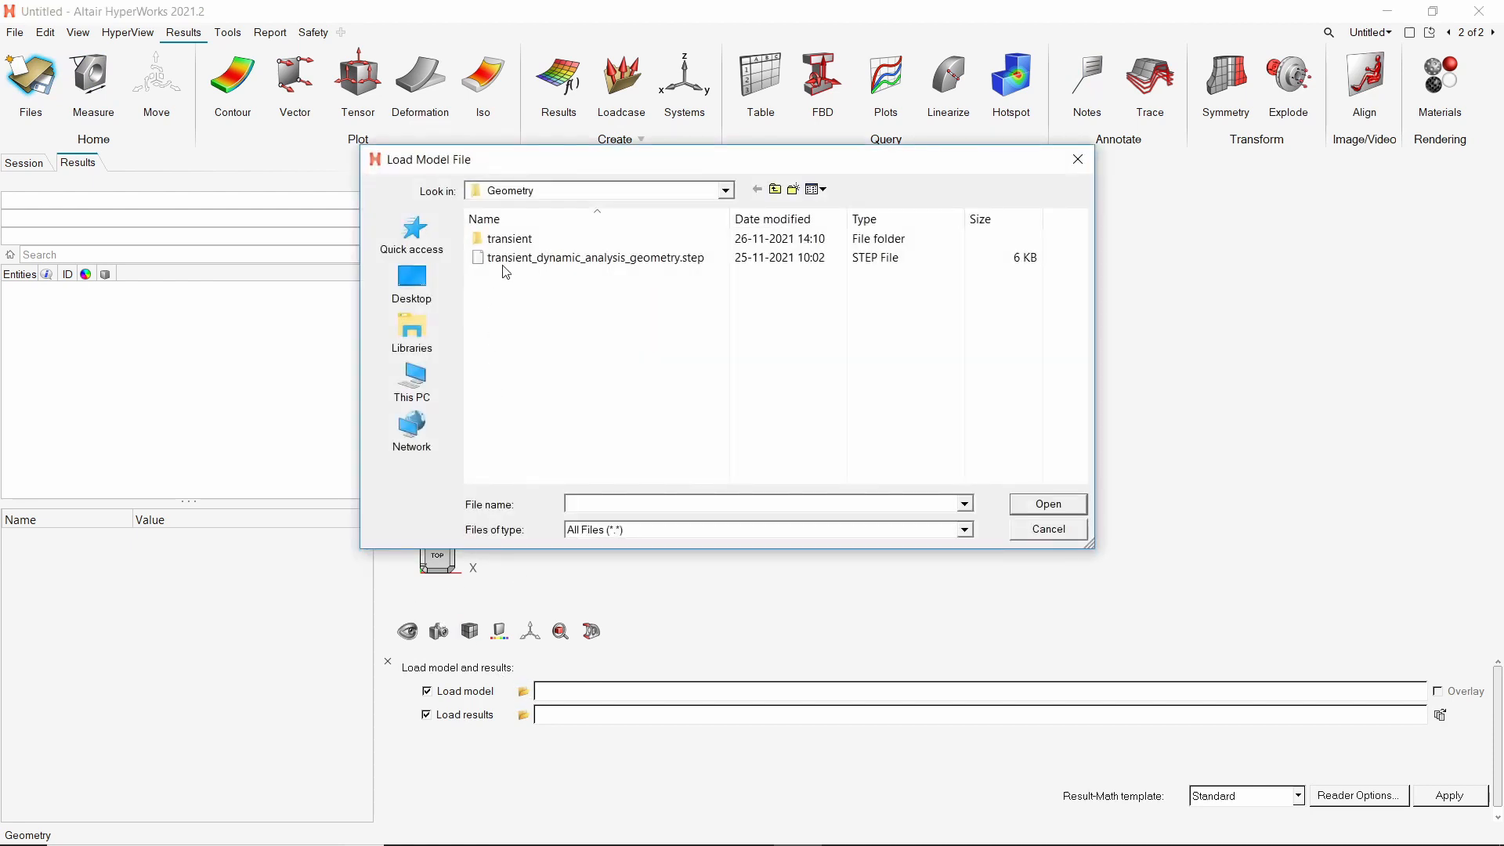
{"action": "double_click", "coordinate": [509, 238]}
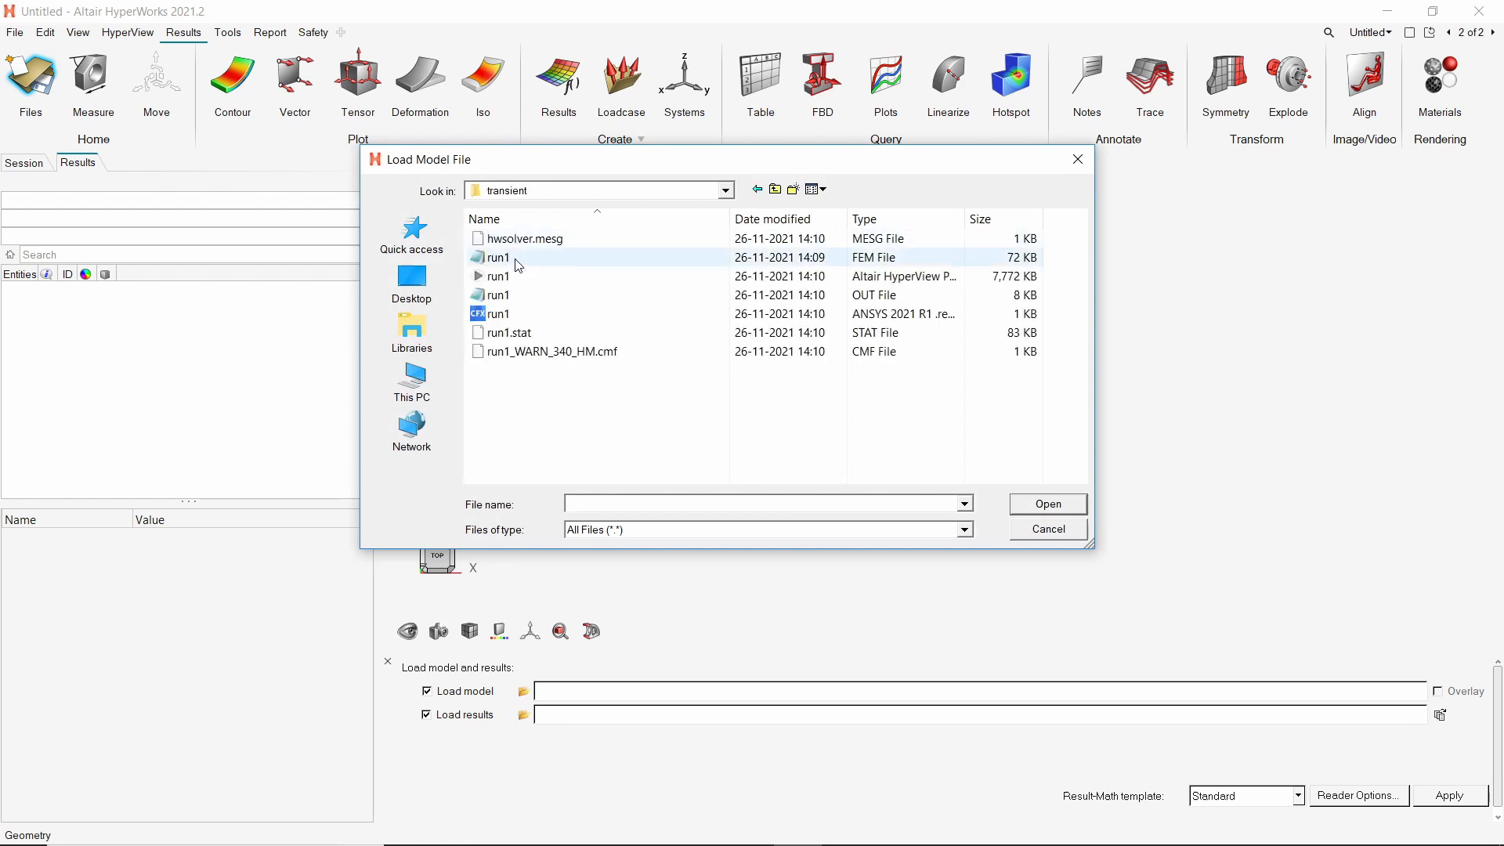
{"action": "double_click", "coordinate": [498, 257]}
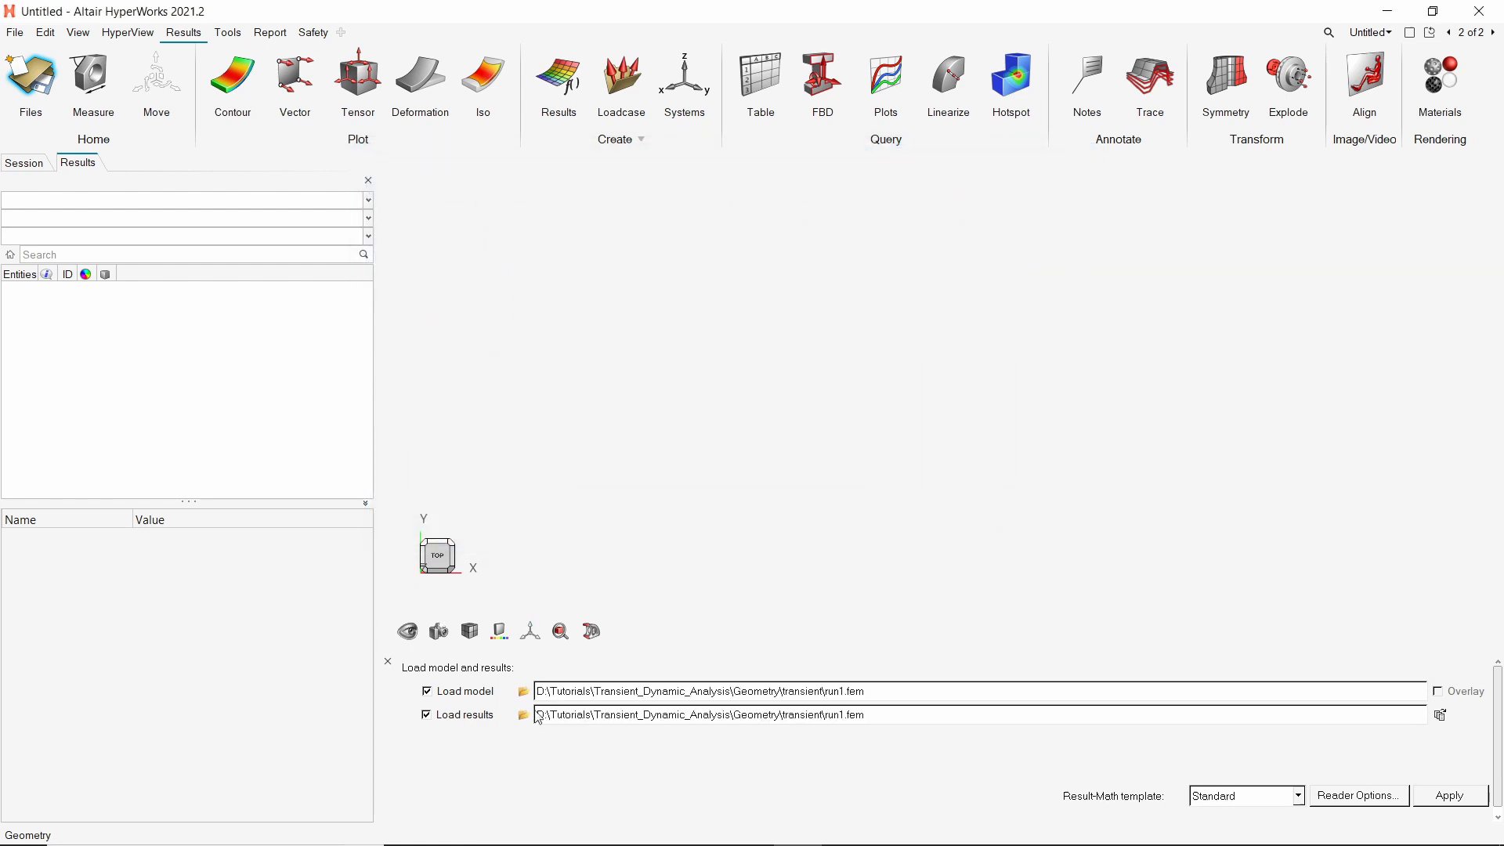
{"action": "left_click", "coordinate": [523, 715]}
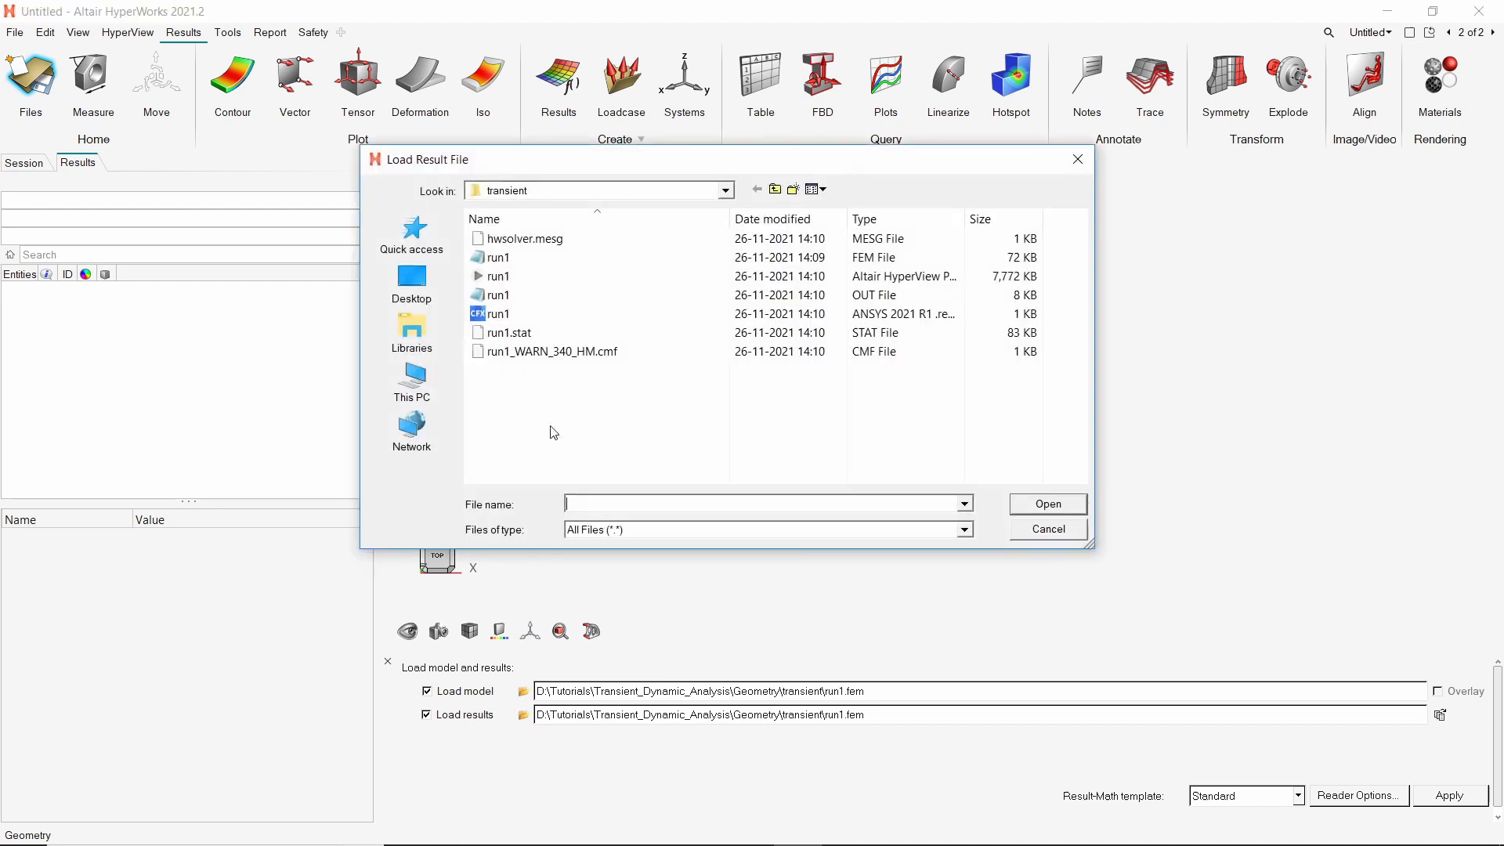
{"action": "left_click", "coordinate": [1047, 503]}
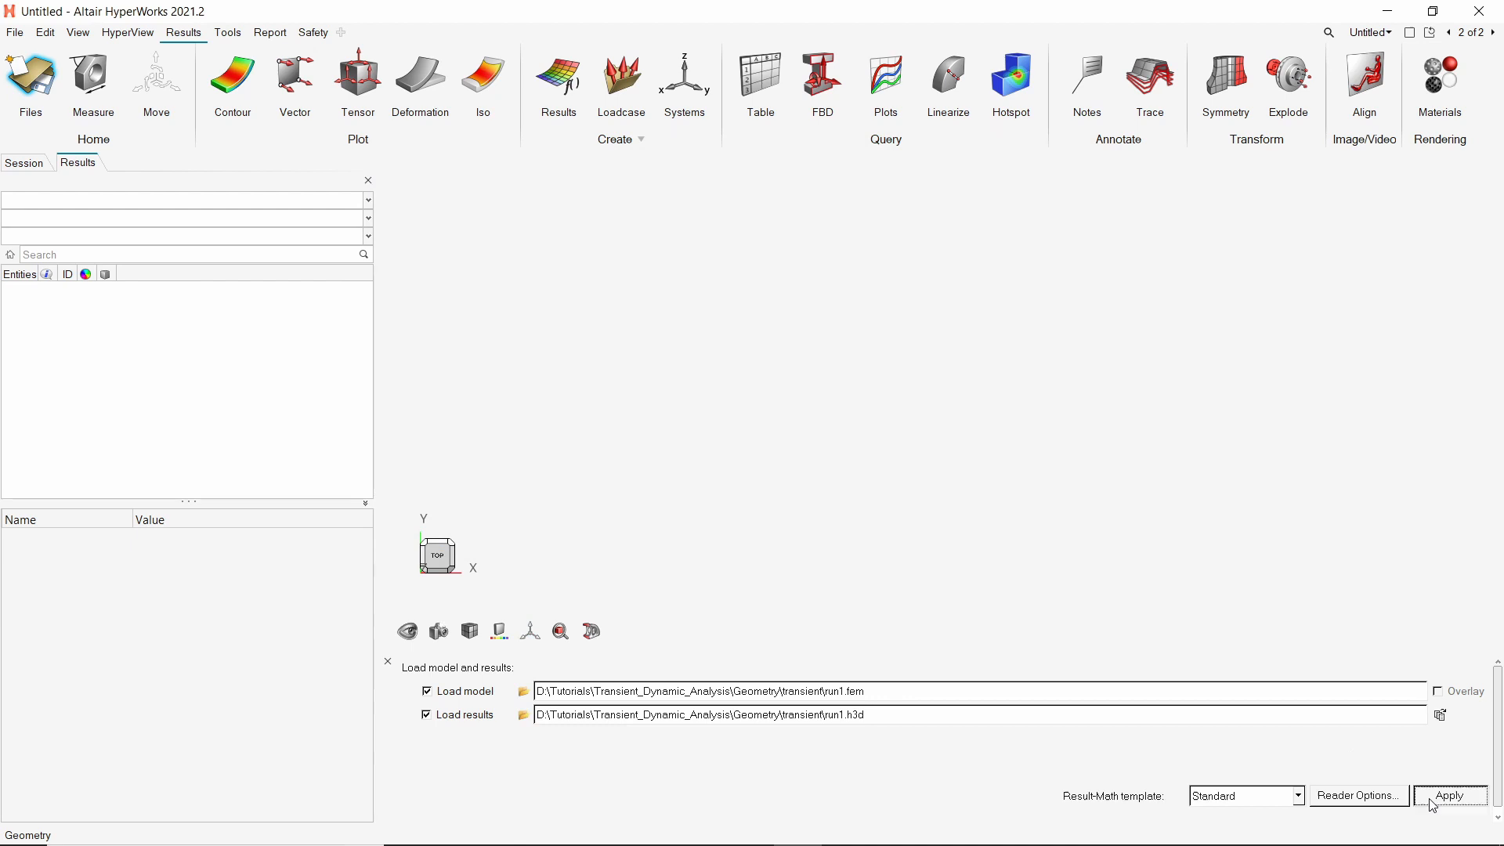
Apply to load run1 model and results, then hide the rbe3 component in the Results browser.
{"action": "left_click", "coordinate": [1449, 796]}
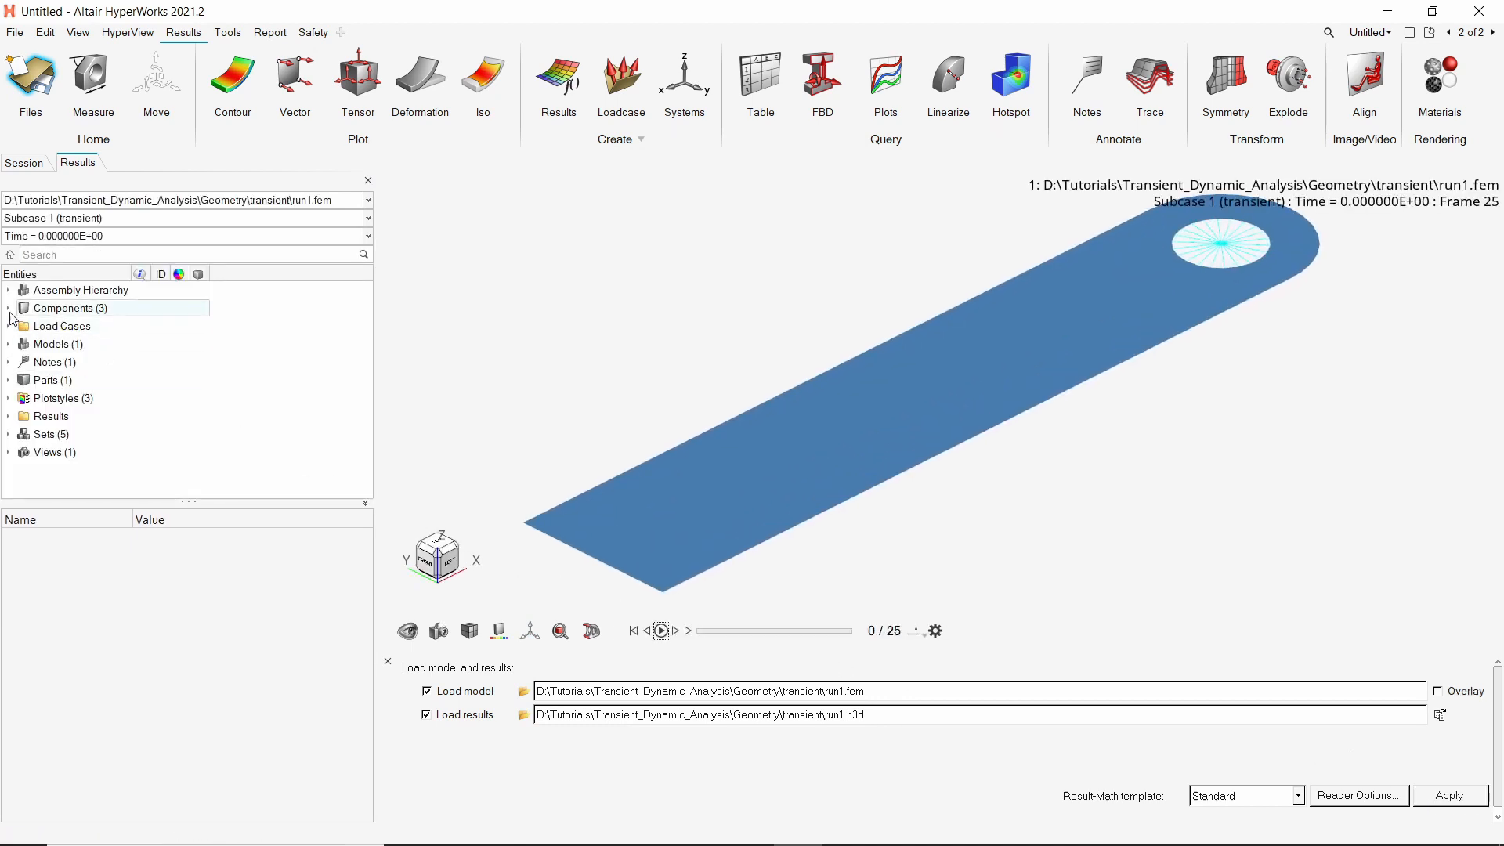
{"action": "left_click", "coordinate": [9, 308]}
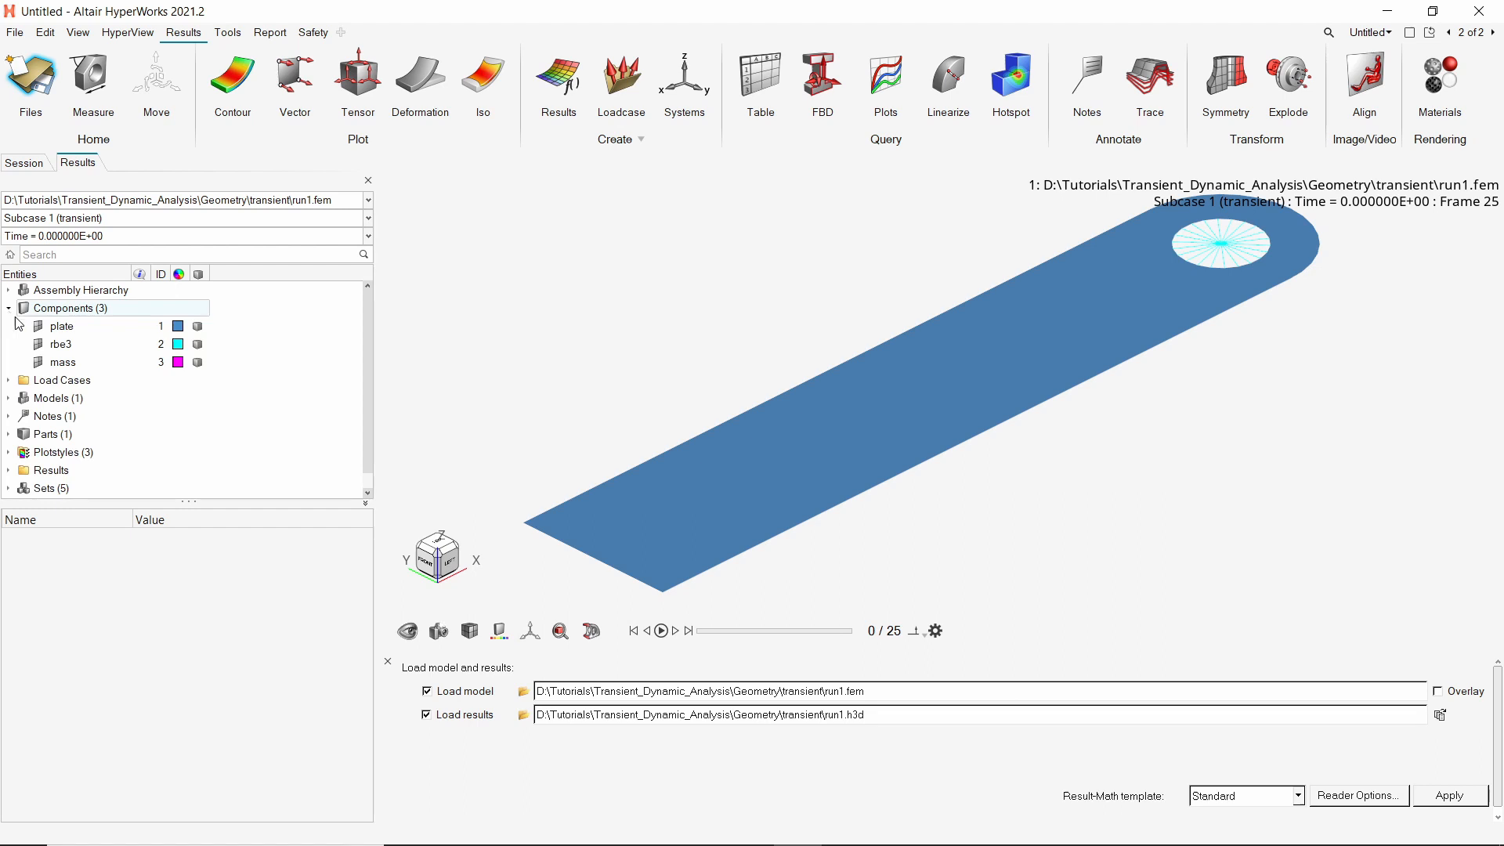
{"action": "left_click", "coordinate": [38, 362]}
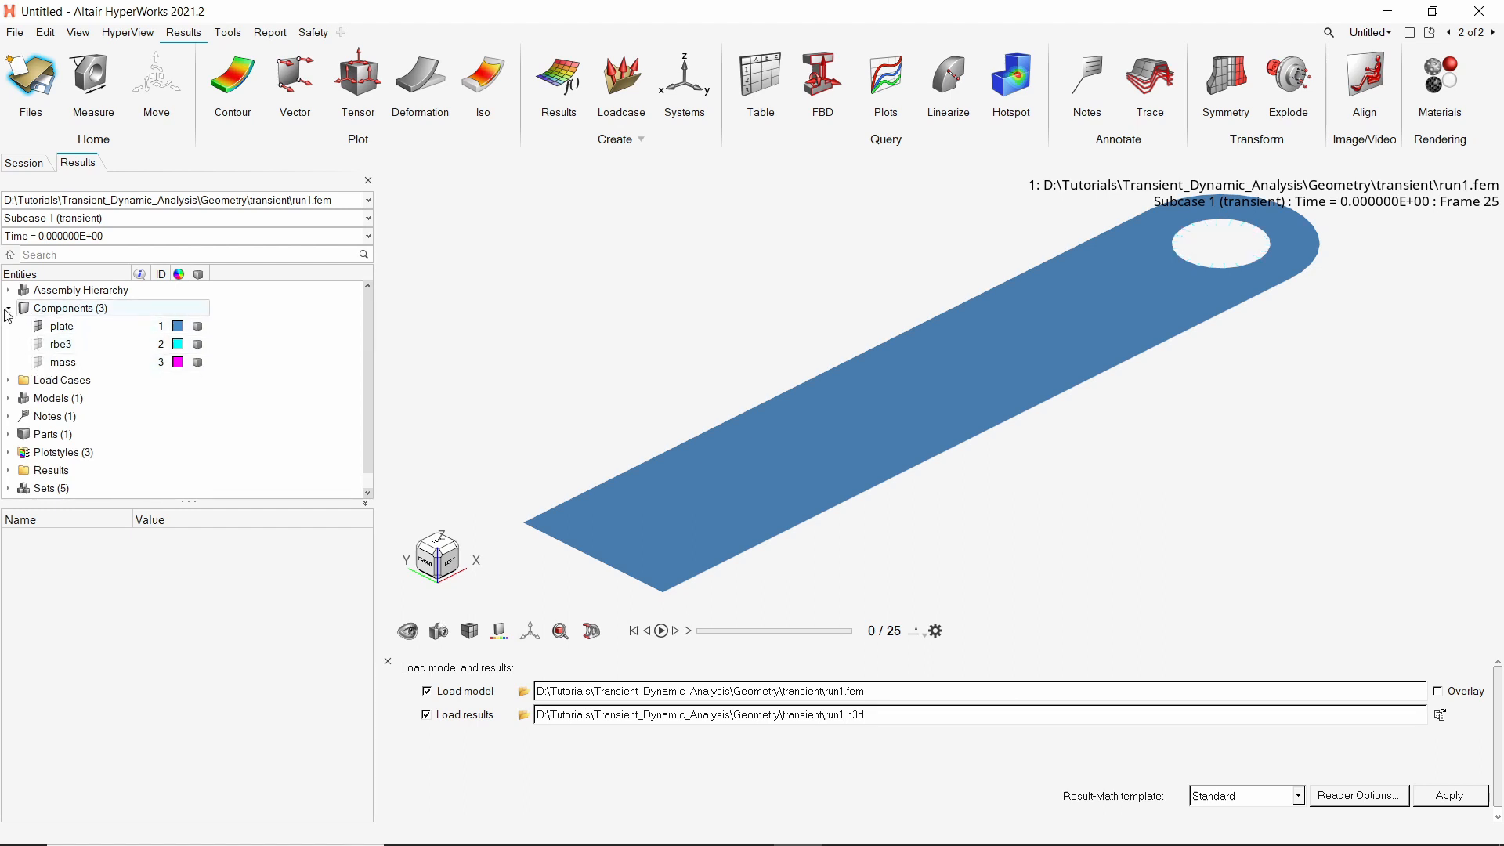
{"action": "left_click", "coordinate": [8, 308]}
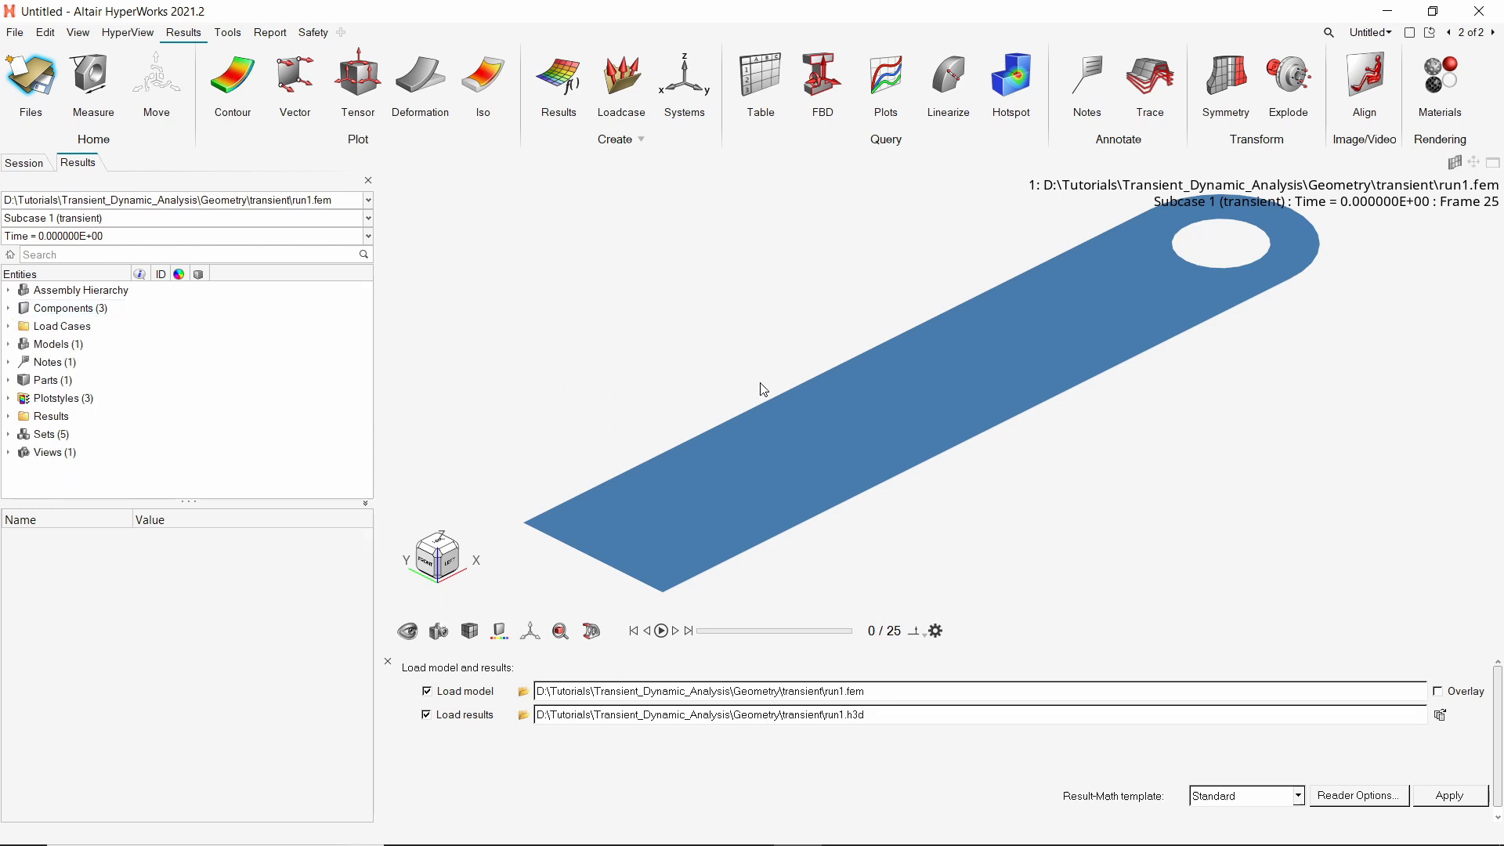
{"action": "mouse_move", "coordinate": [450, 554]}
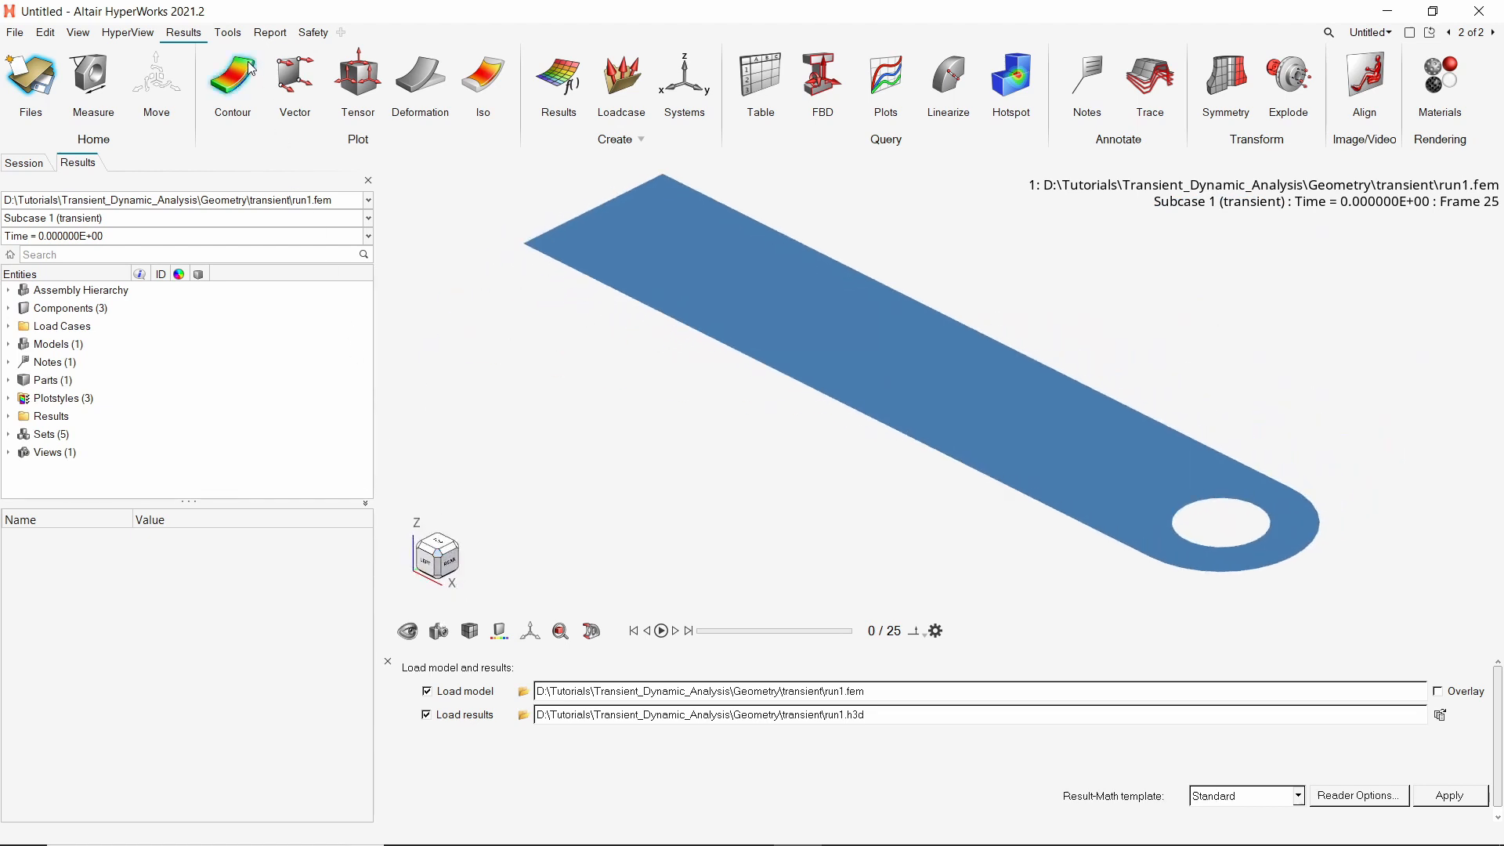
Apply a Displacement Mag contour and play it as a transient animation.
{"action": "left_click", "coordinate": [232, 81]}
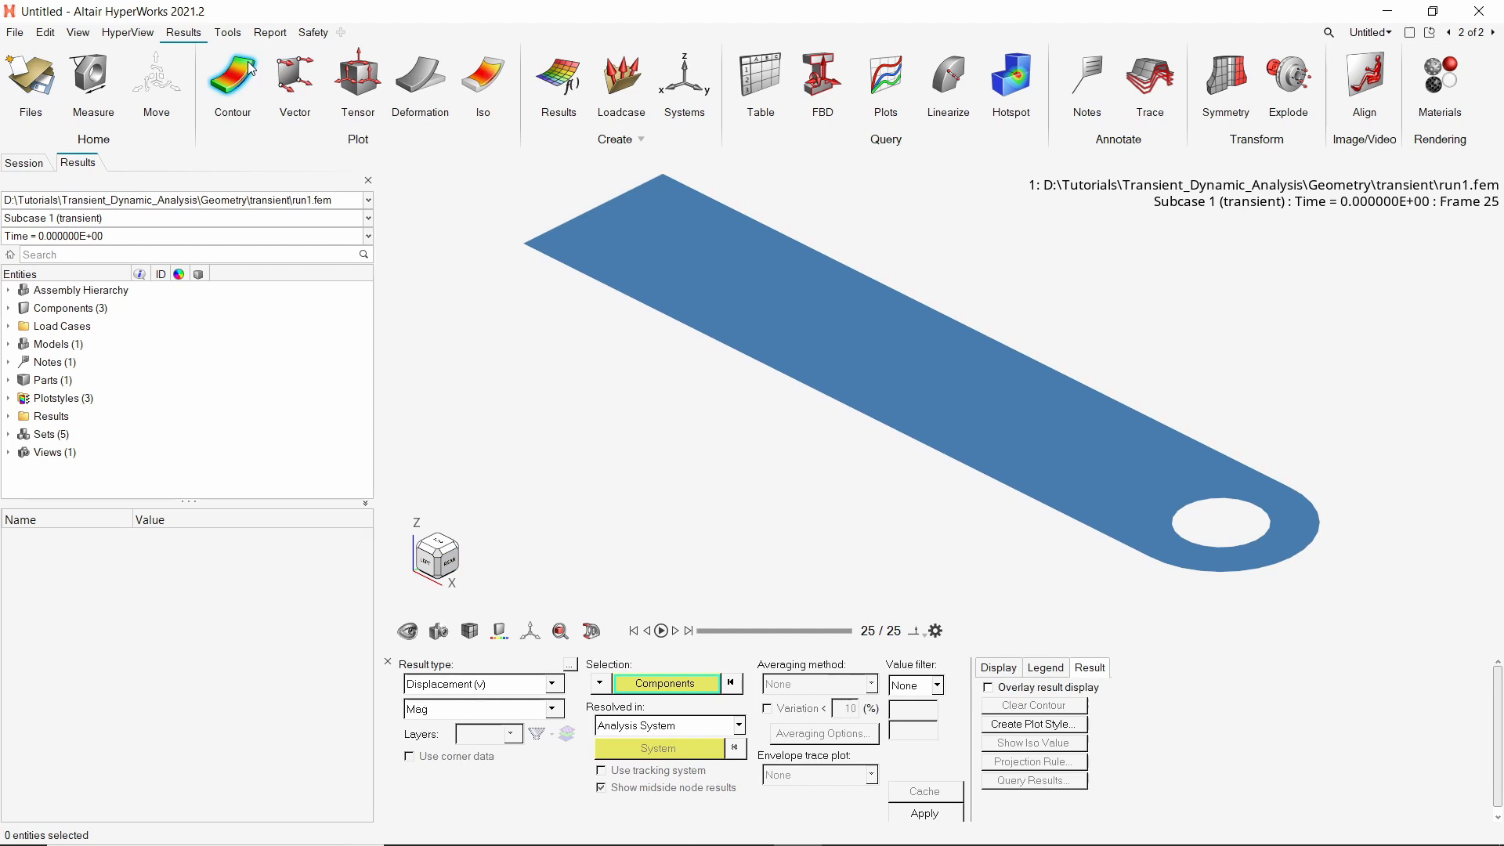
{"action": "mouse_move", "coordinate": [912, 621]}
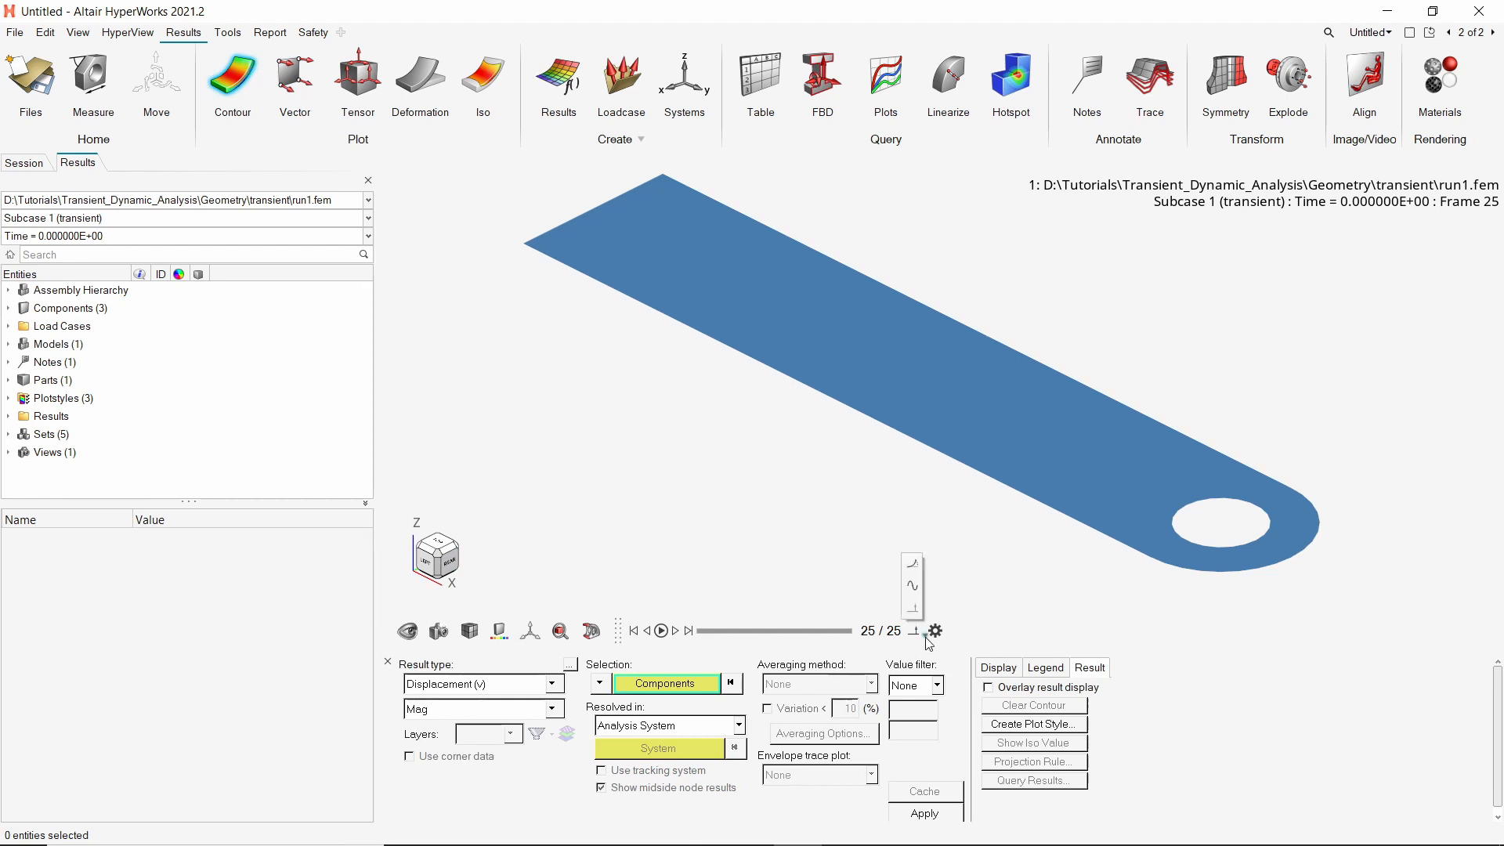
{"action": "mouse_move", "coordinate": [912, 566]}
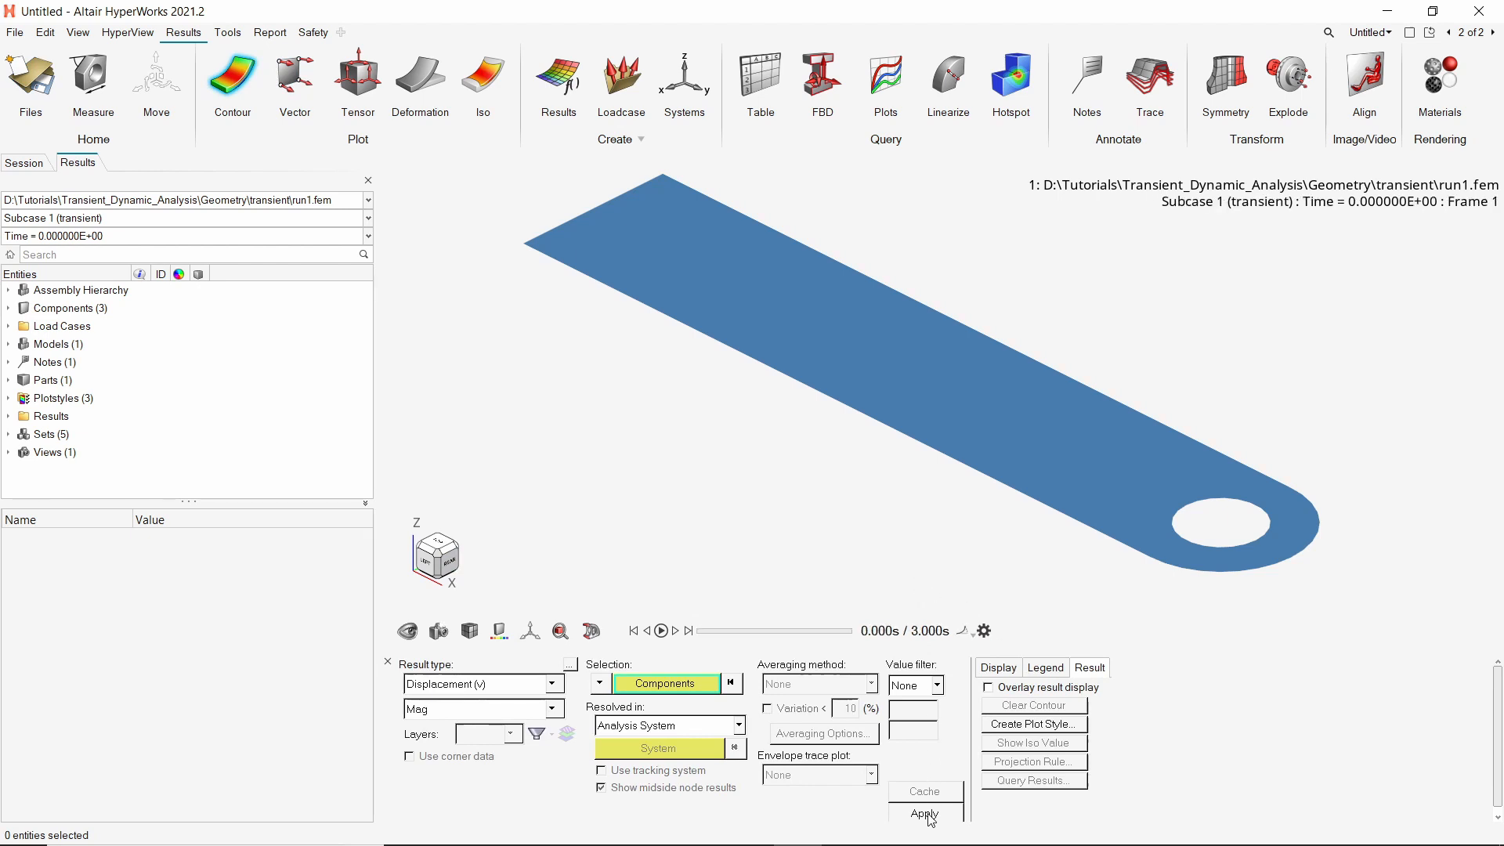
{"action": "left_click", "coordinate": [923, 813]}
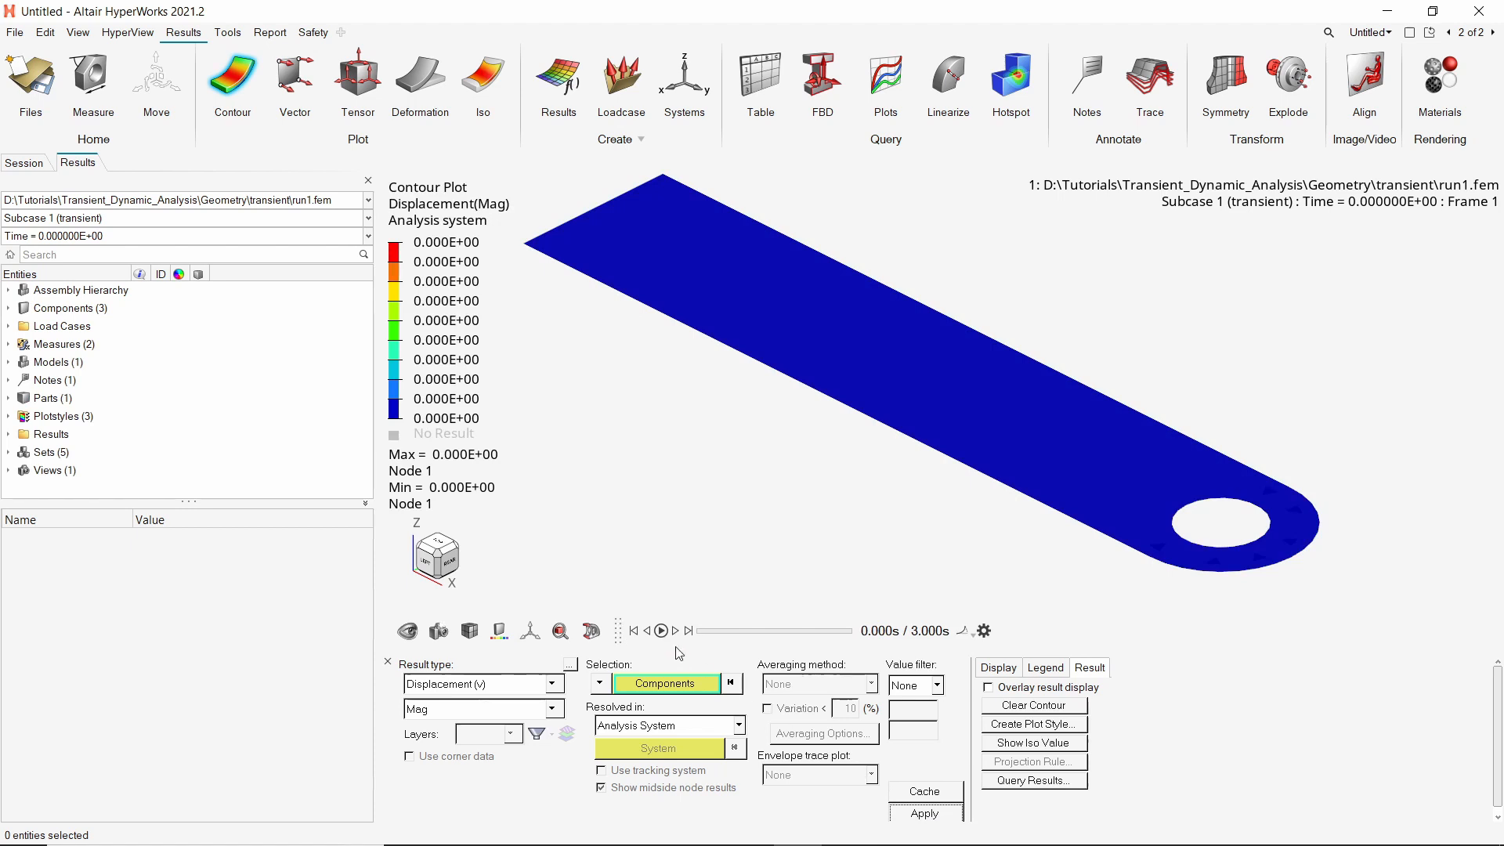
{"action": "left_click", "coordinate": [660, 630]}
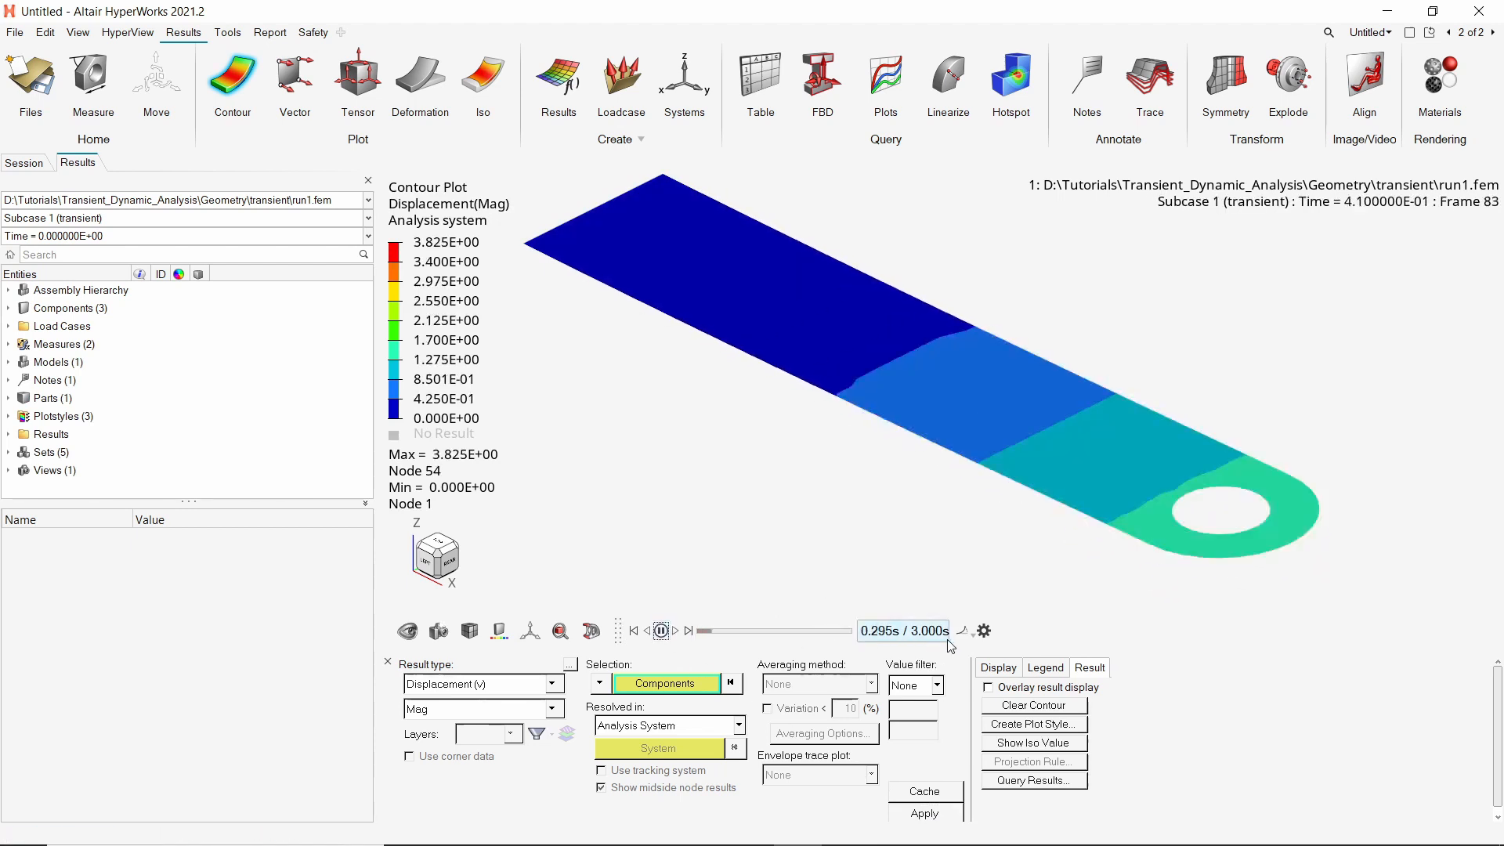
{"action": "left_click", "coordinate": [984, 632]}
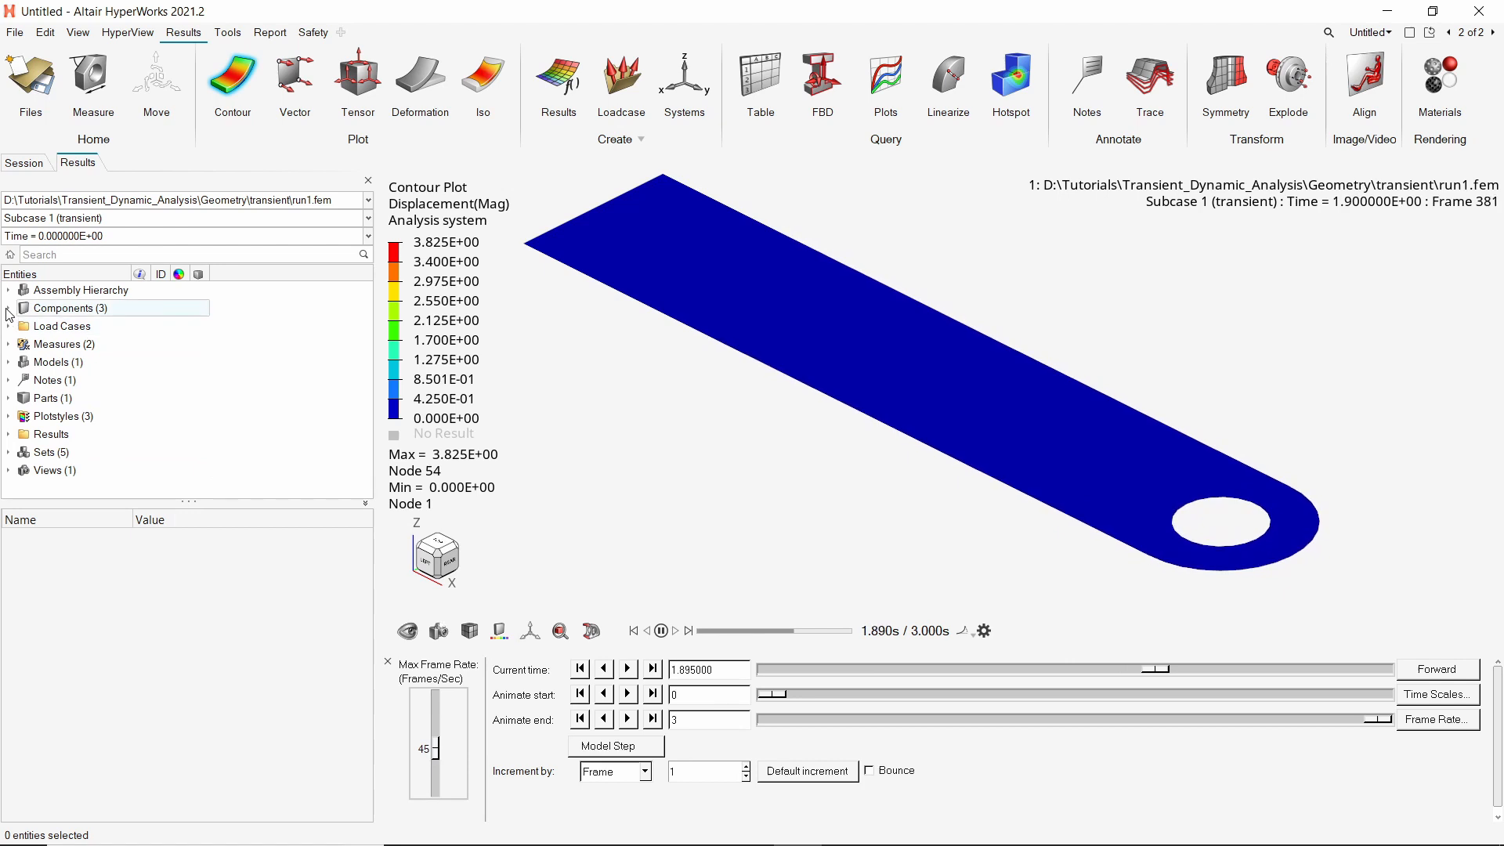
{"action": "left_click", "coordinate": [10, 307]}
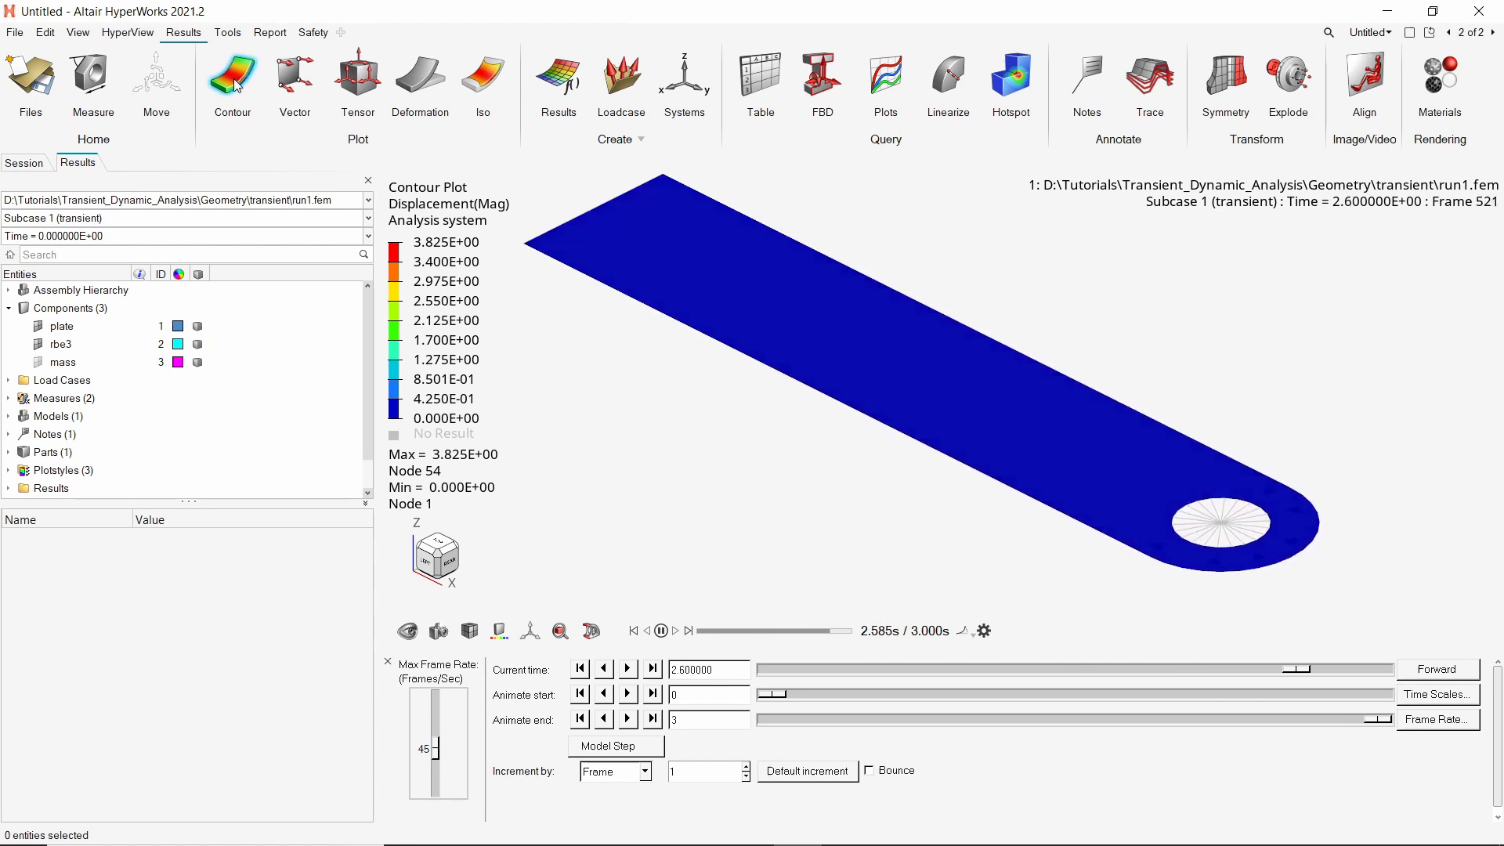
Reapply the contour and set the legend numeric format to Fixed.
{"action": "left_click", "coordinate": [388, 661]}
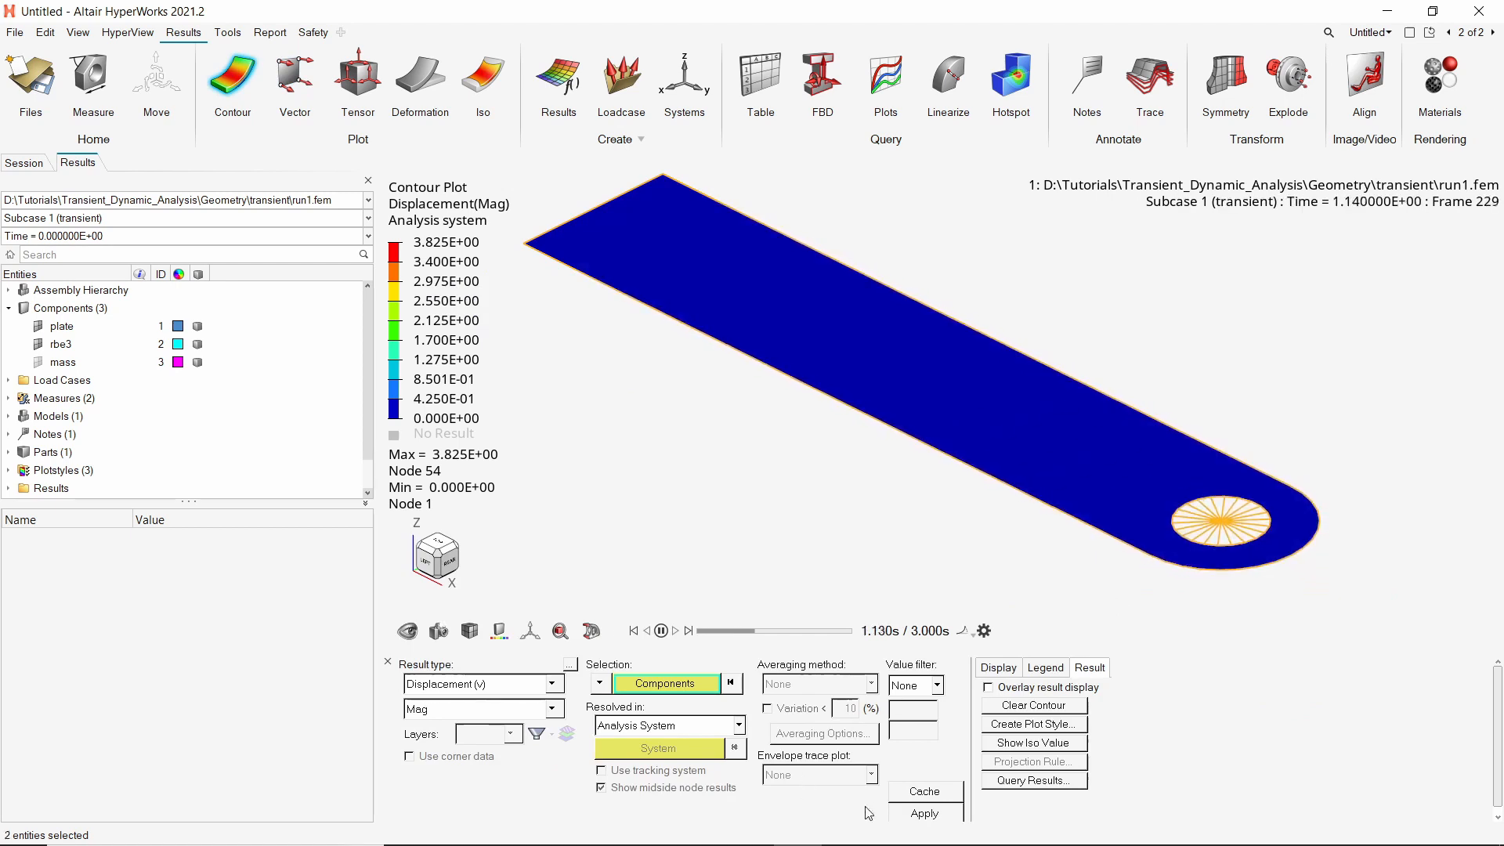
{"action": "left_click", "coordinate": [922, 813]}
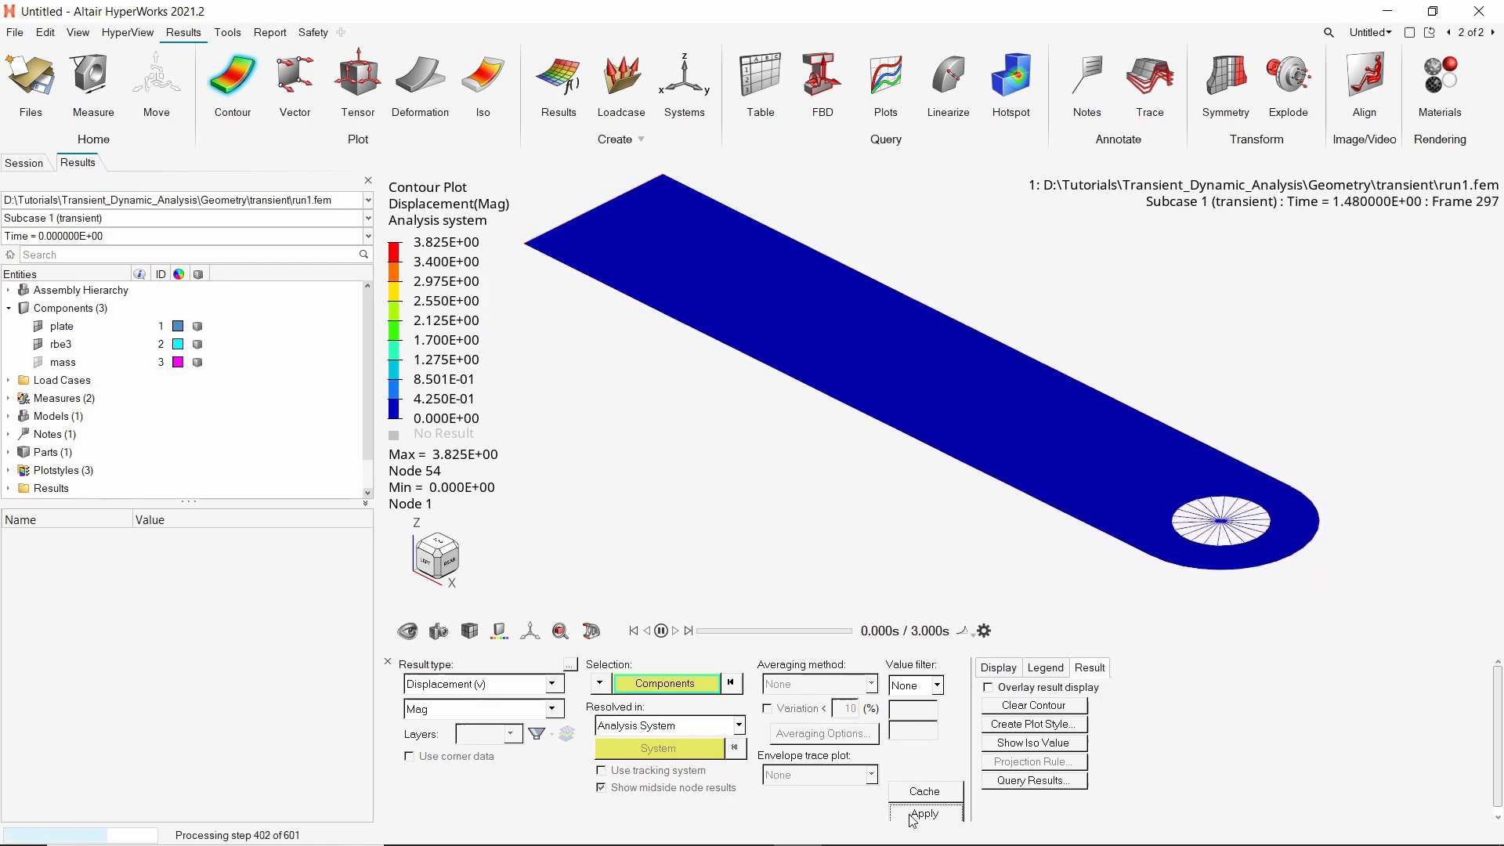
{"action": "left_click", "coordinate": [923, 813]}
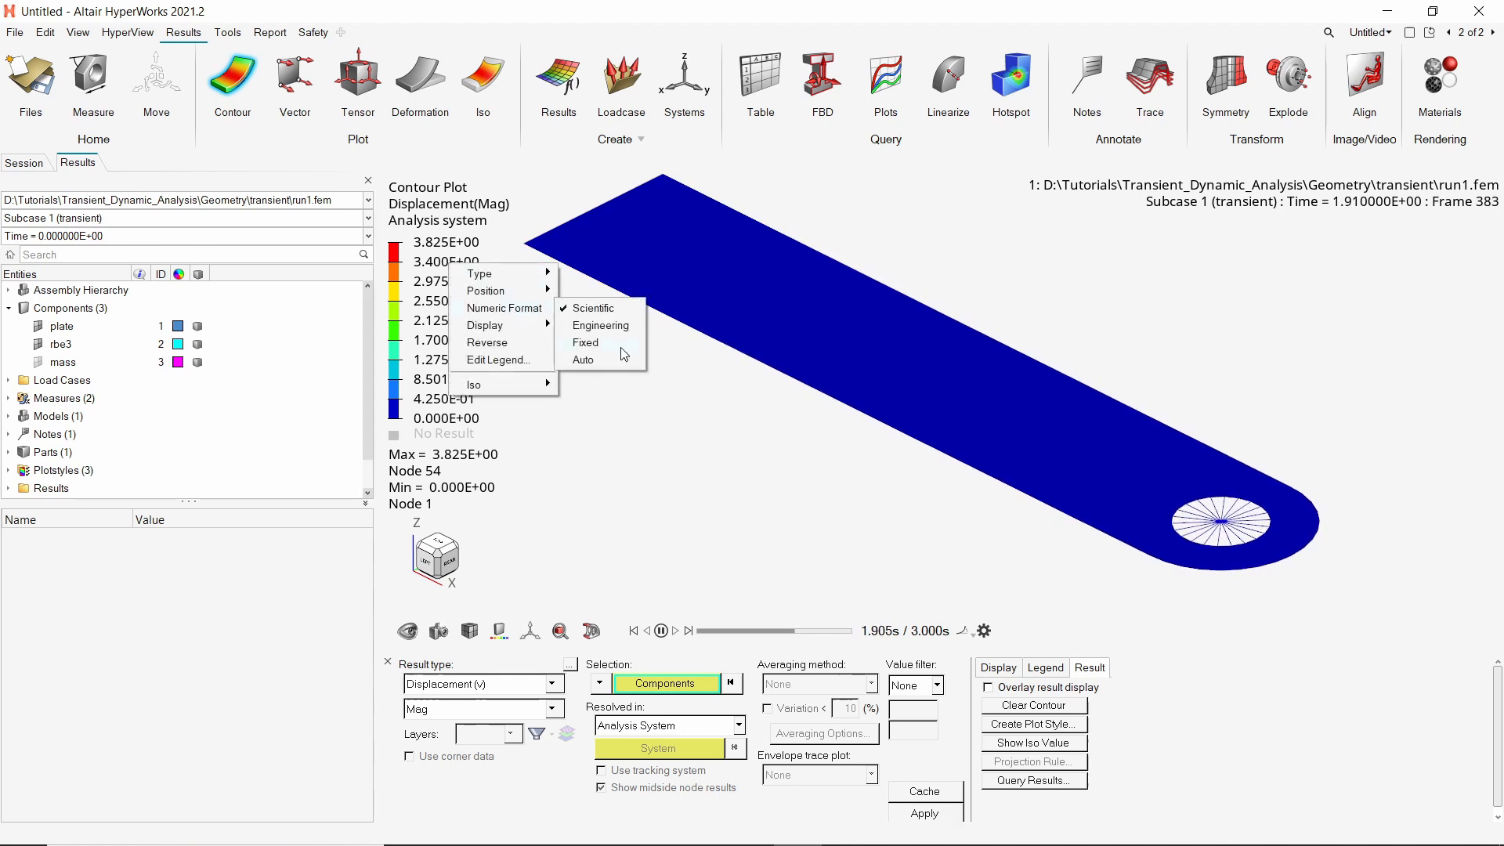
{"action": "left_click", "coordinate": [584, 343]}
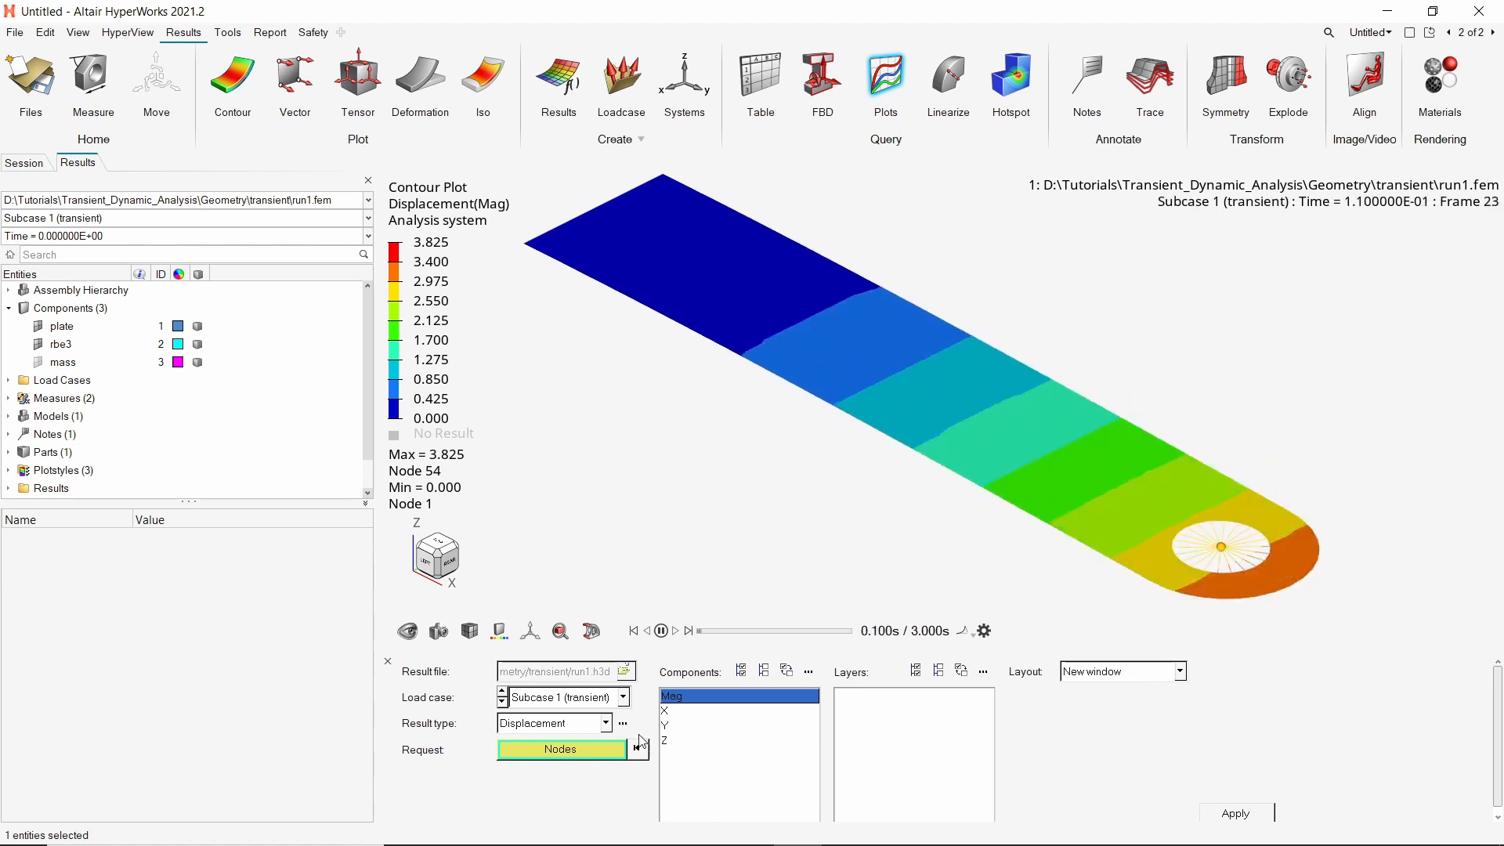
Plot node N587's Z displacement versus time in a new window beside the contour.
{"action": "left_click", "coordinate": [665, 741]}
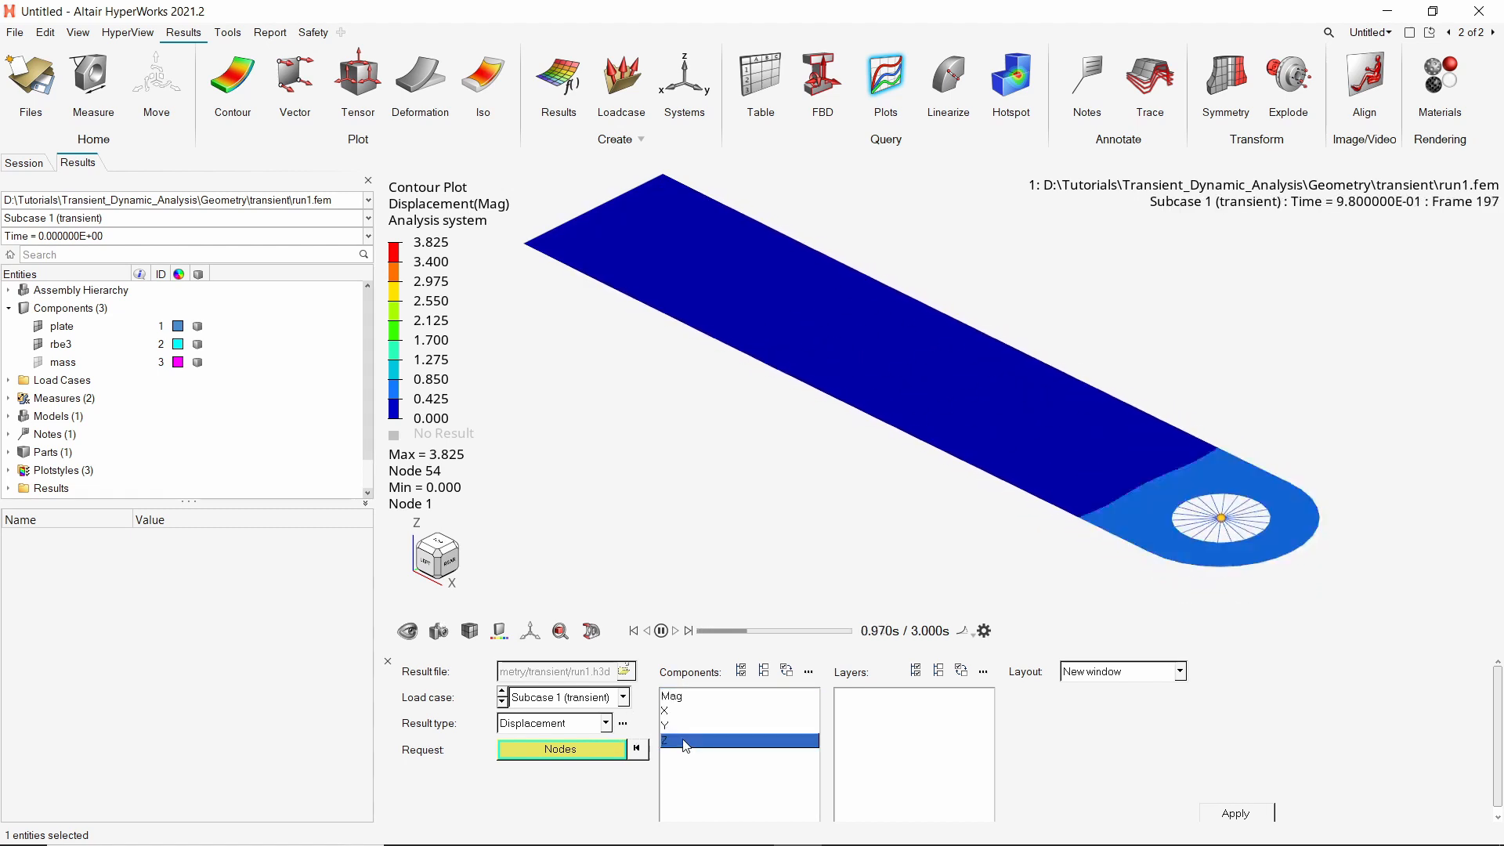
{"action": "left_click", "coordinate": [1177, 670]}
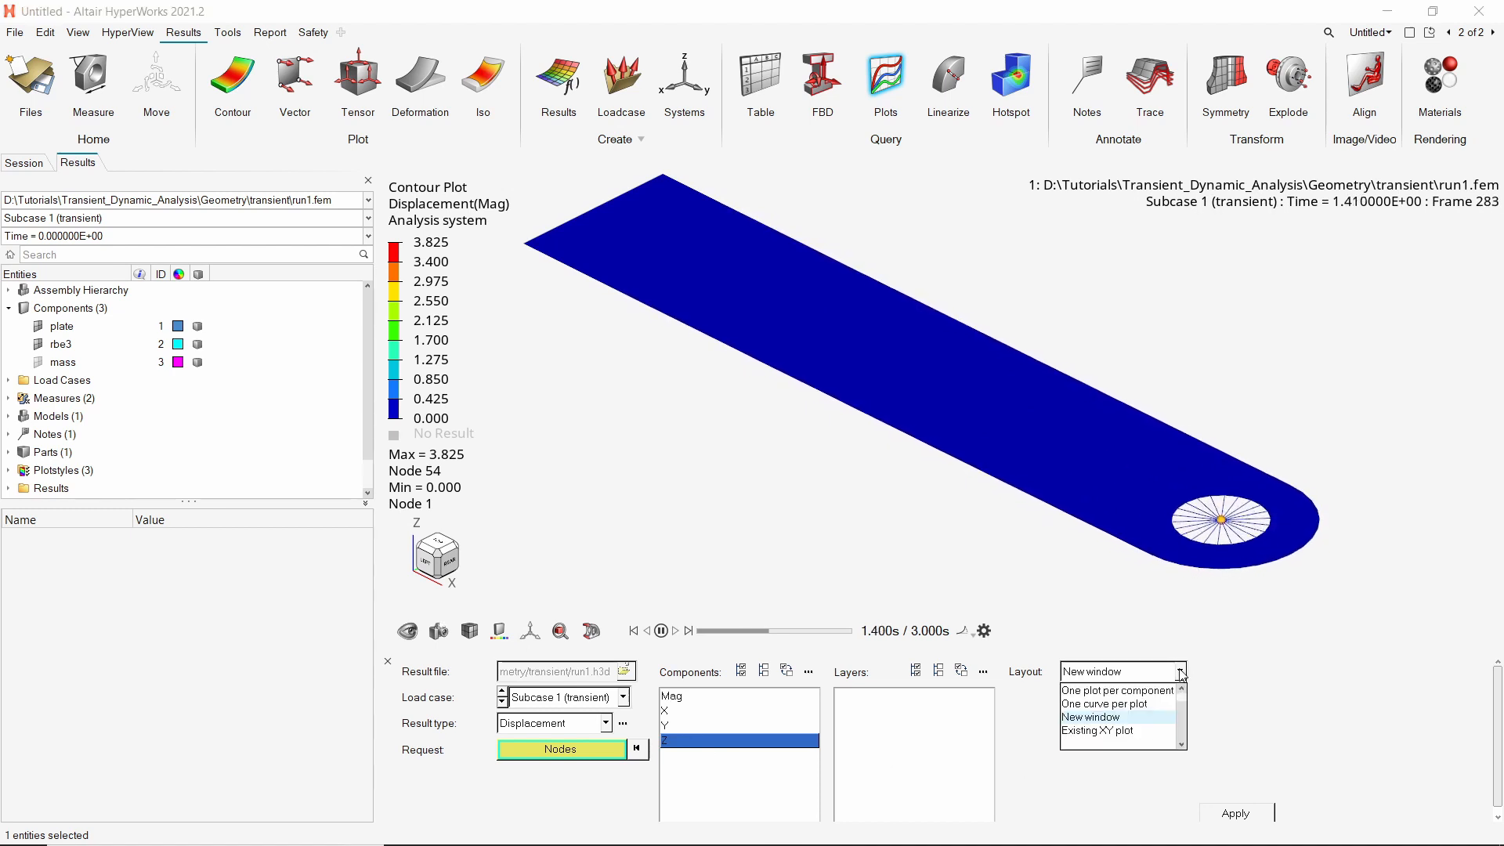
{"action": "left_click", "coordinate": [1089, 716]}
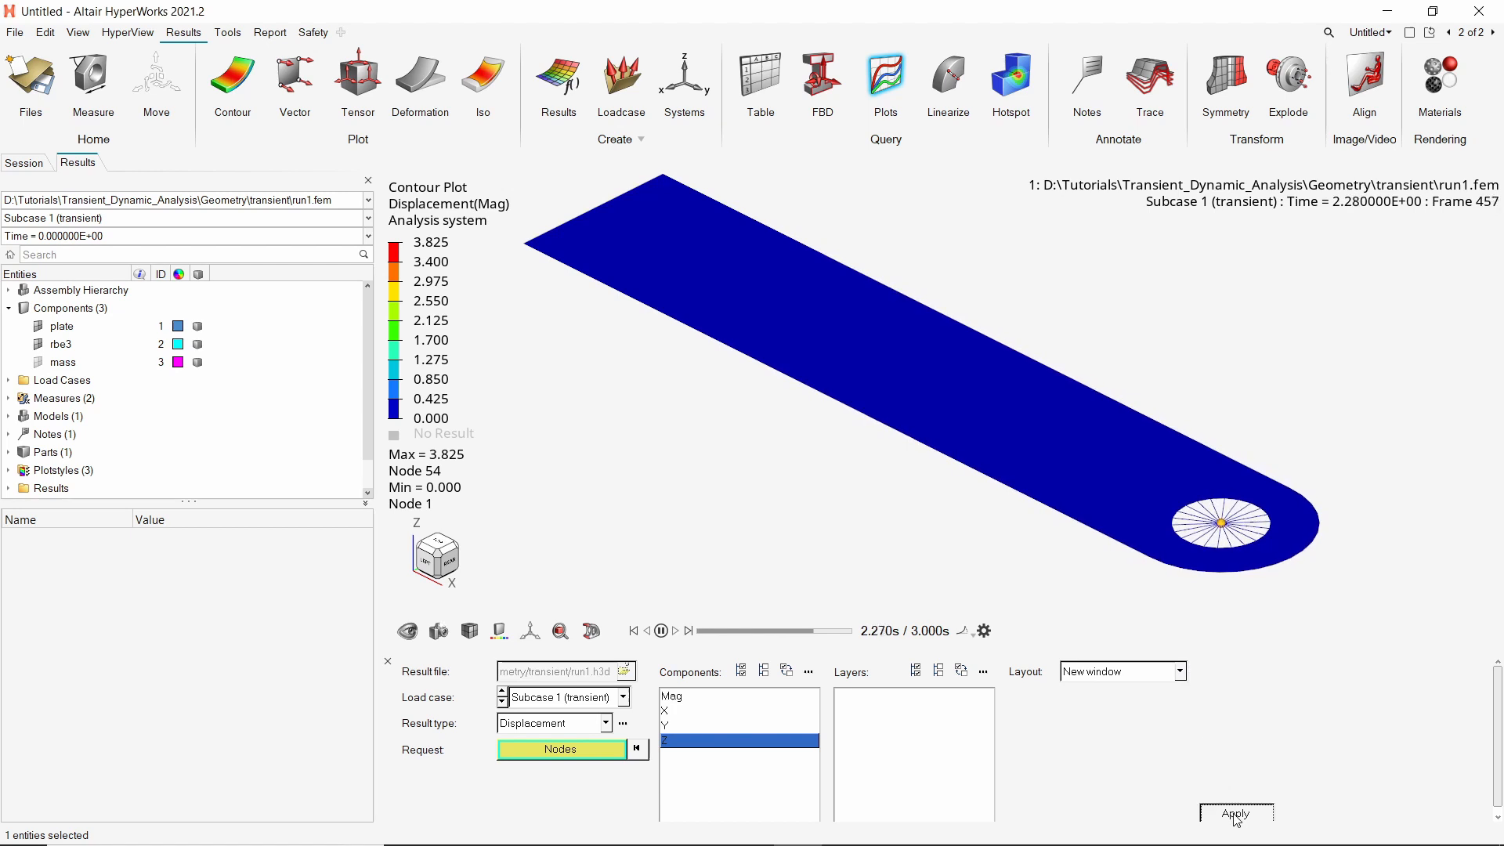
{"action": "left_click", "coordinate": [1236, 815]}
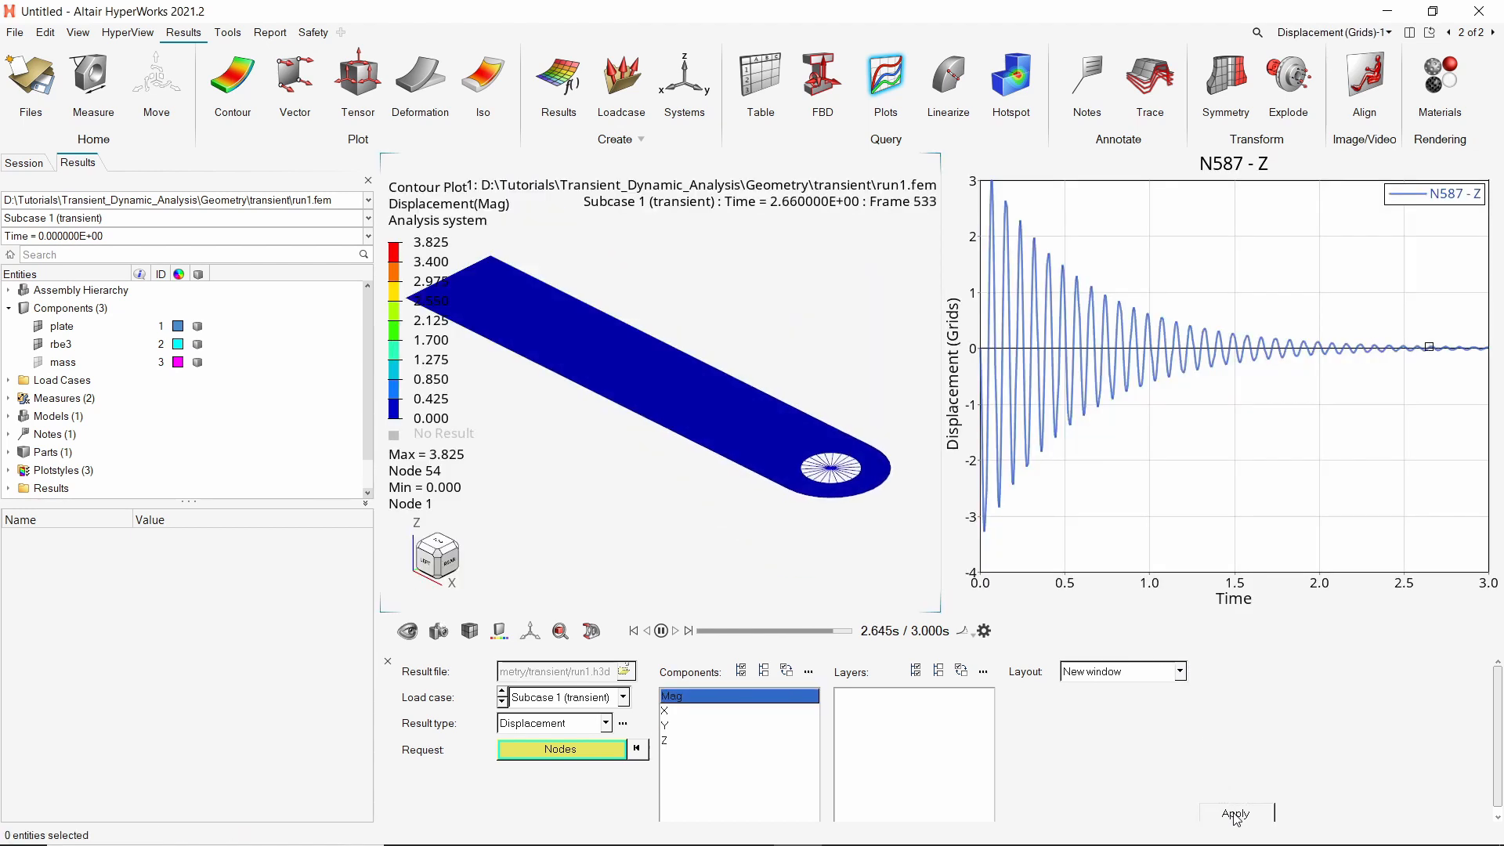